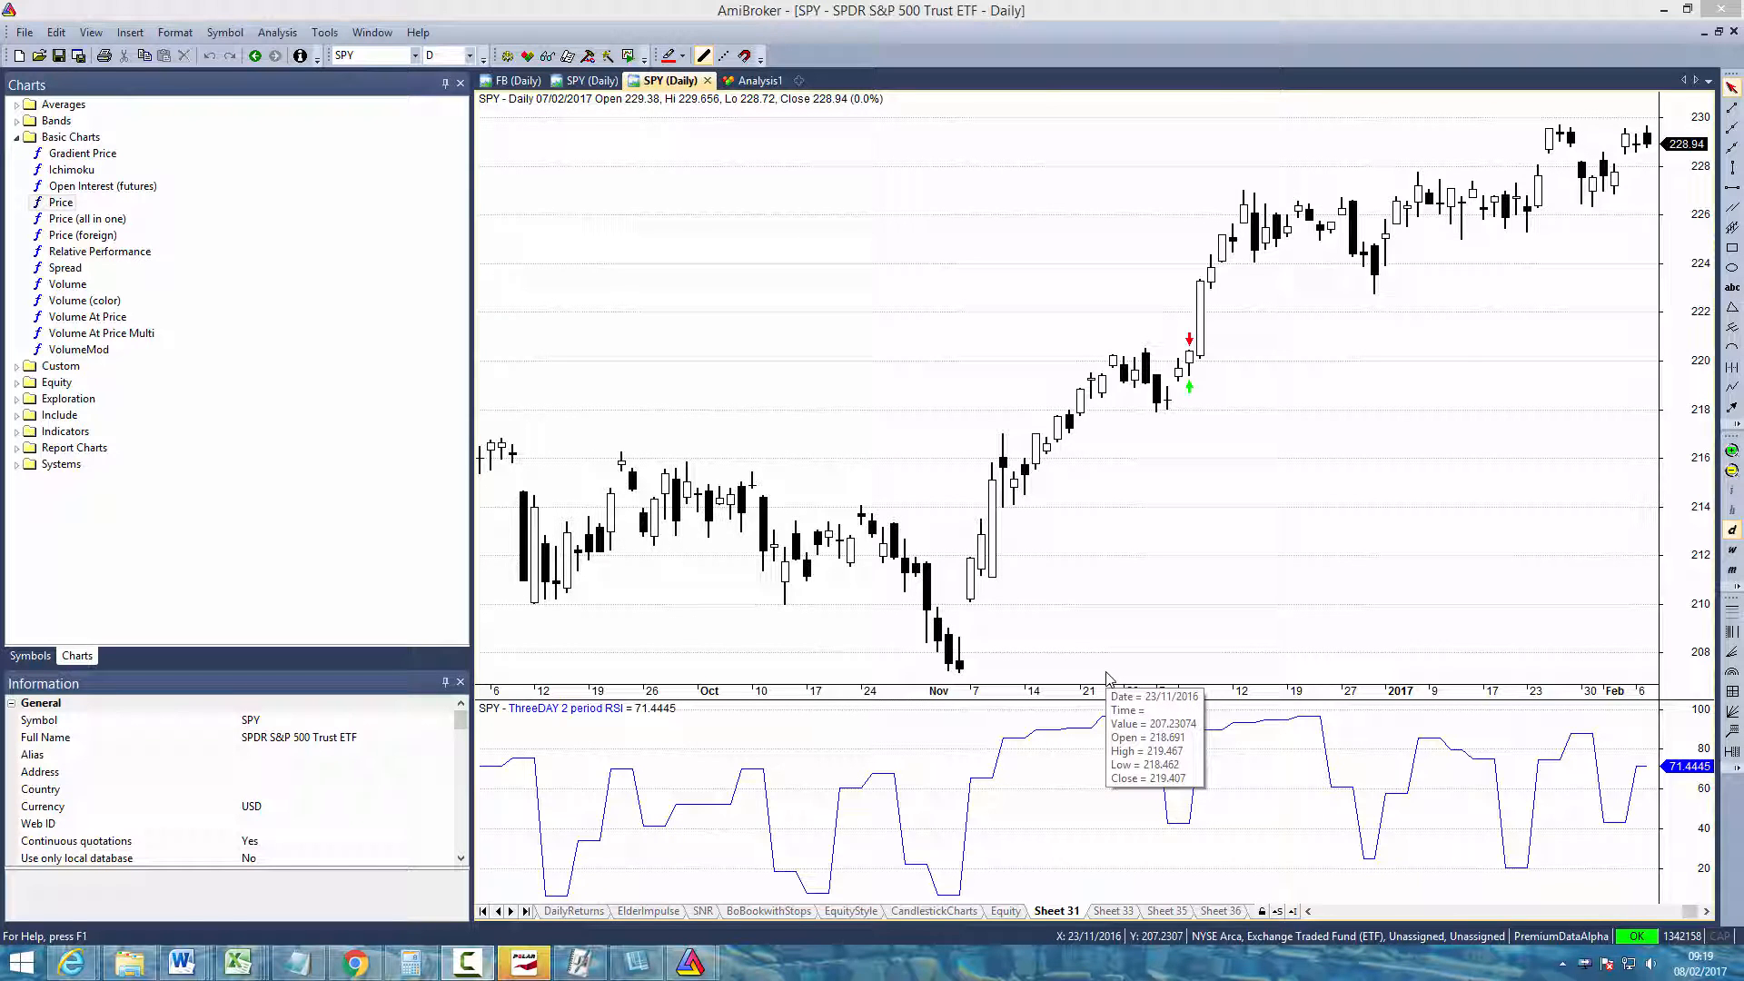
mouse_move(1072, 598)
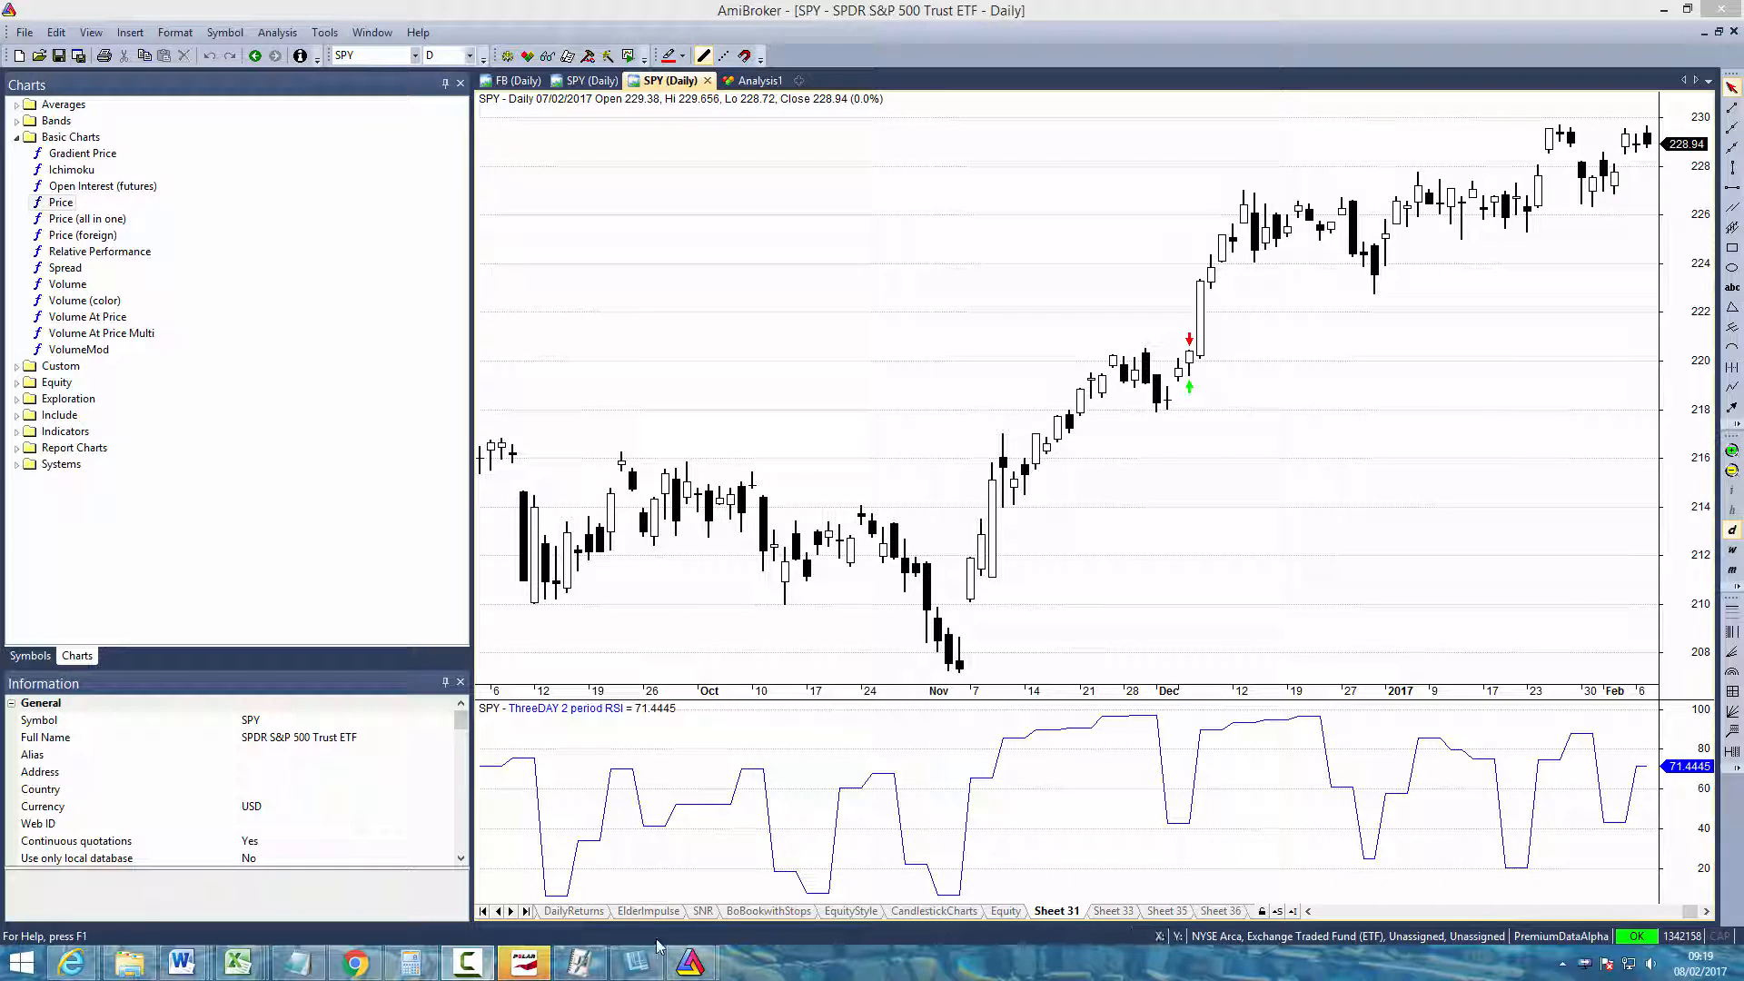
mouse_move(1183, 487)
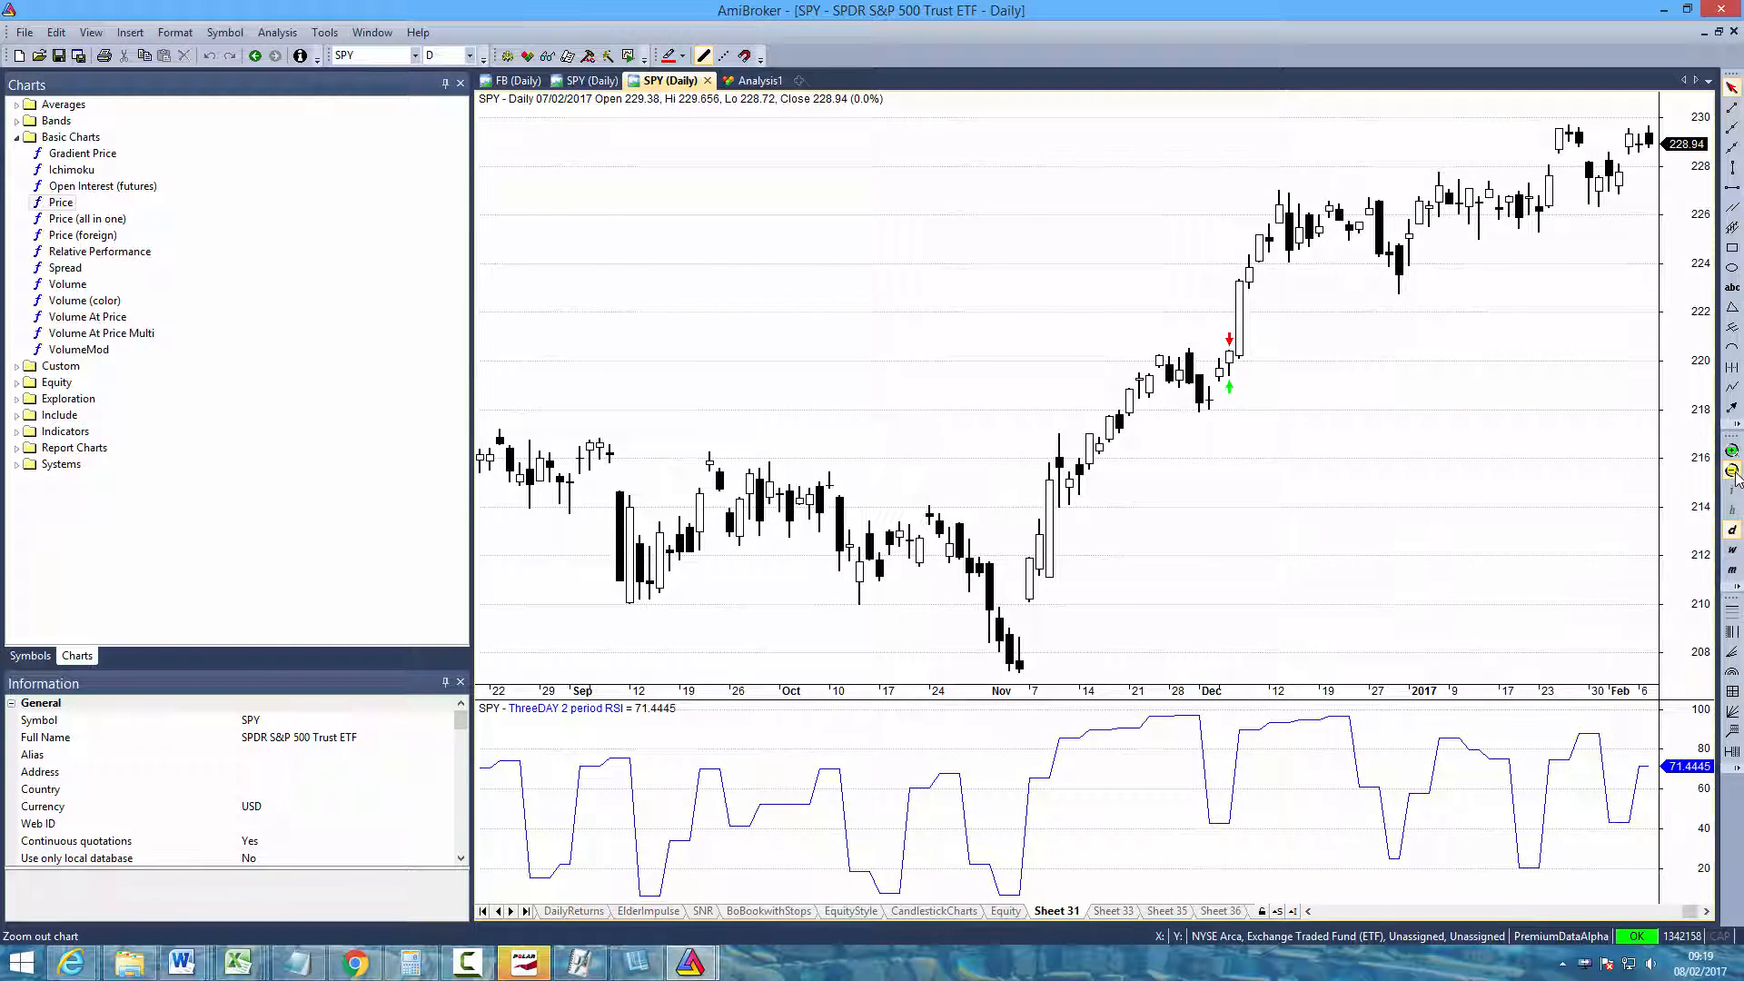
Widen the SPY daily chart with its RSI(2) pane to show July 2016 through February 2017
left_click(1731, 451)
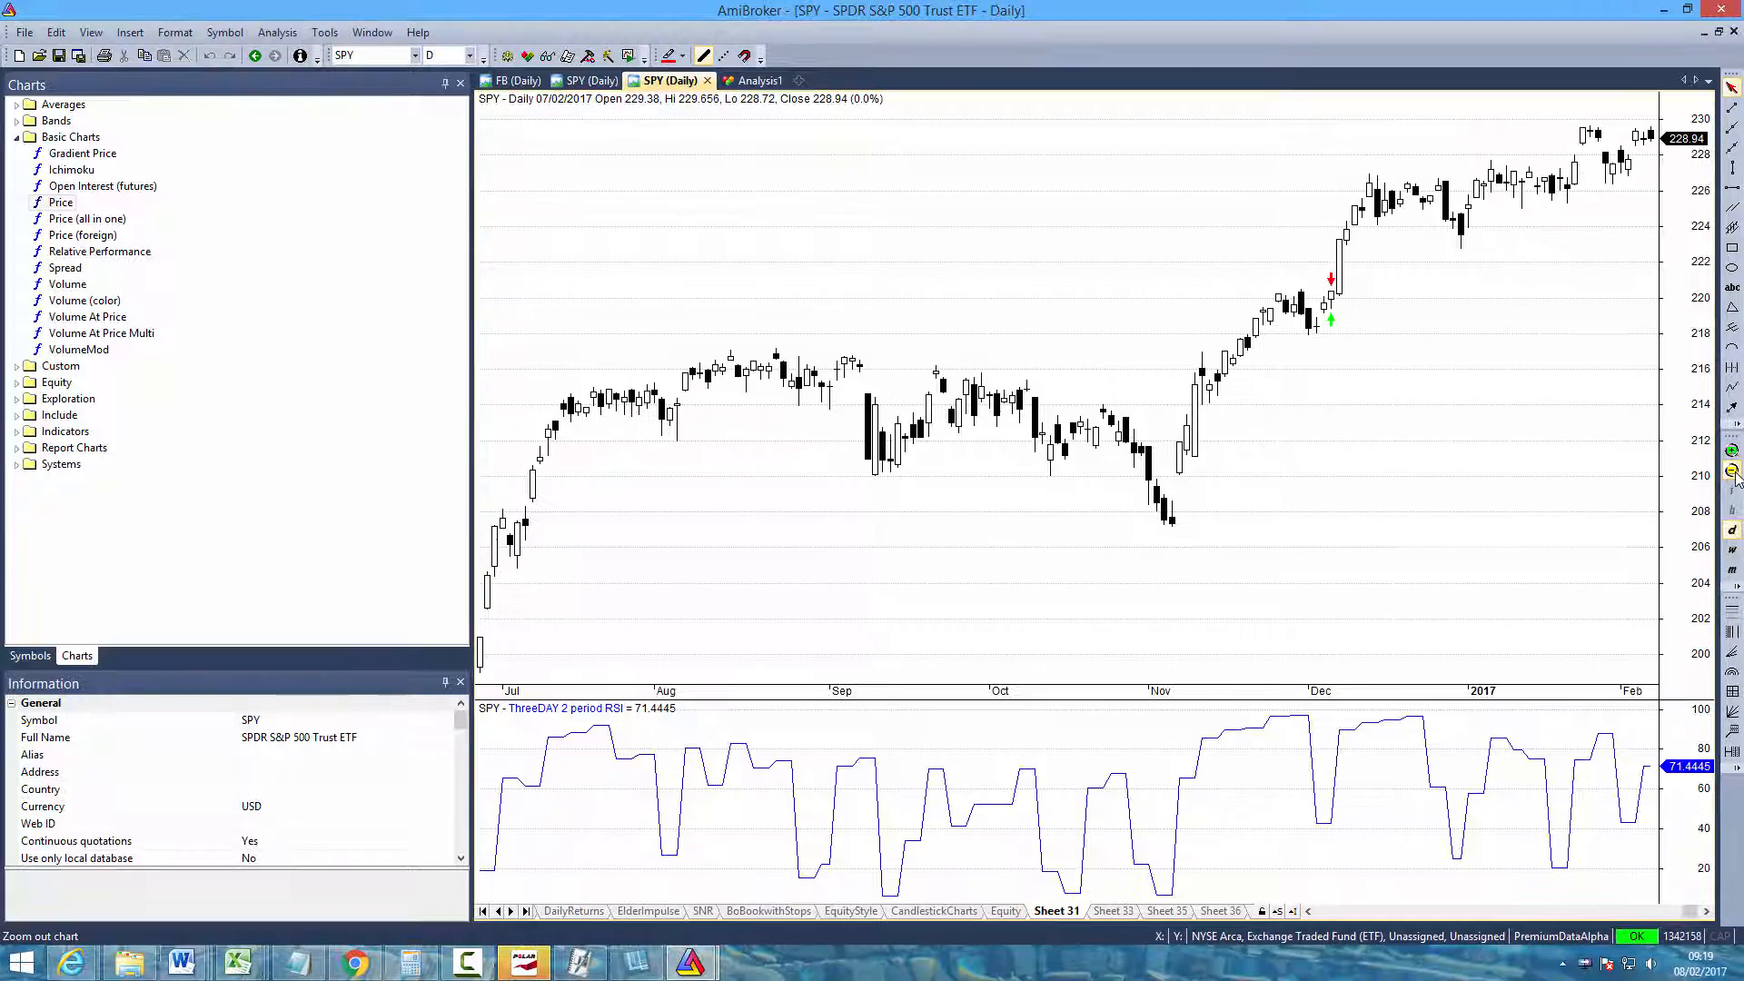
left_click(82, 153)
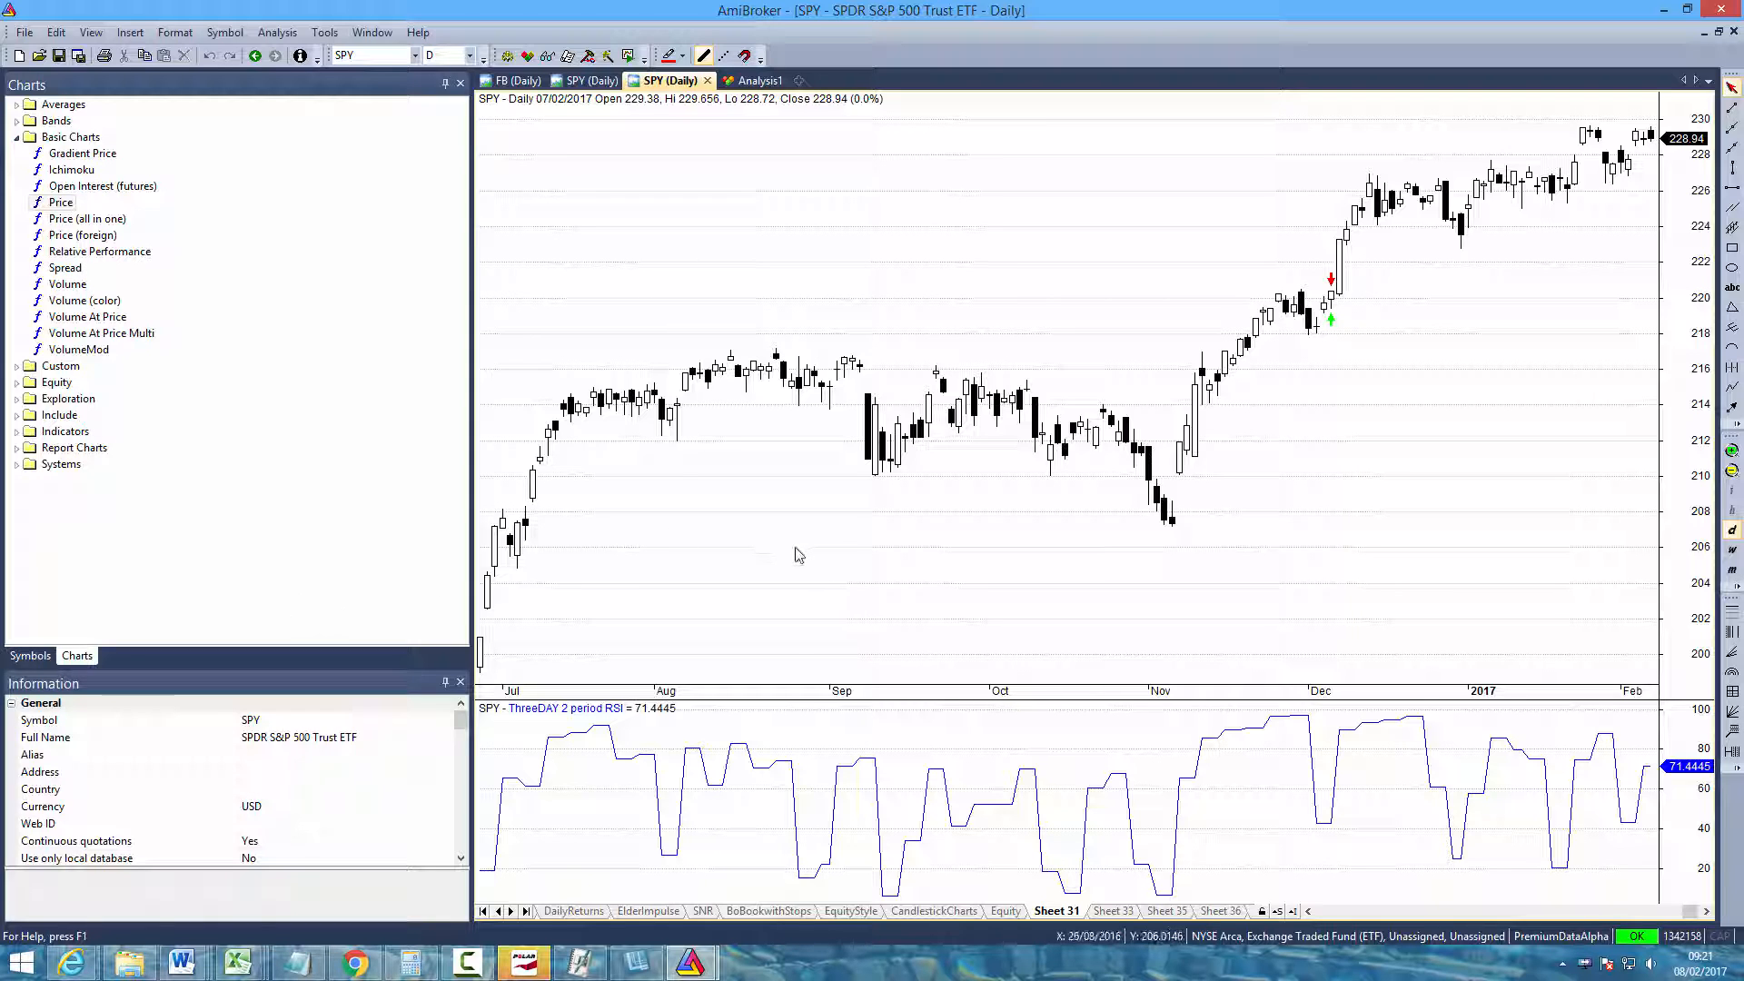
mouse_move(796, 556)
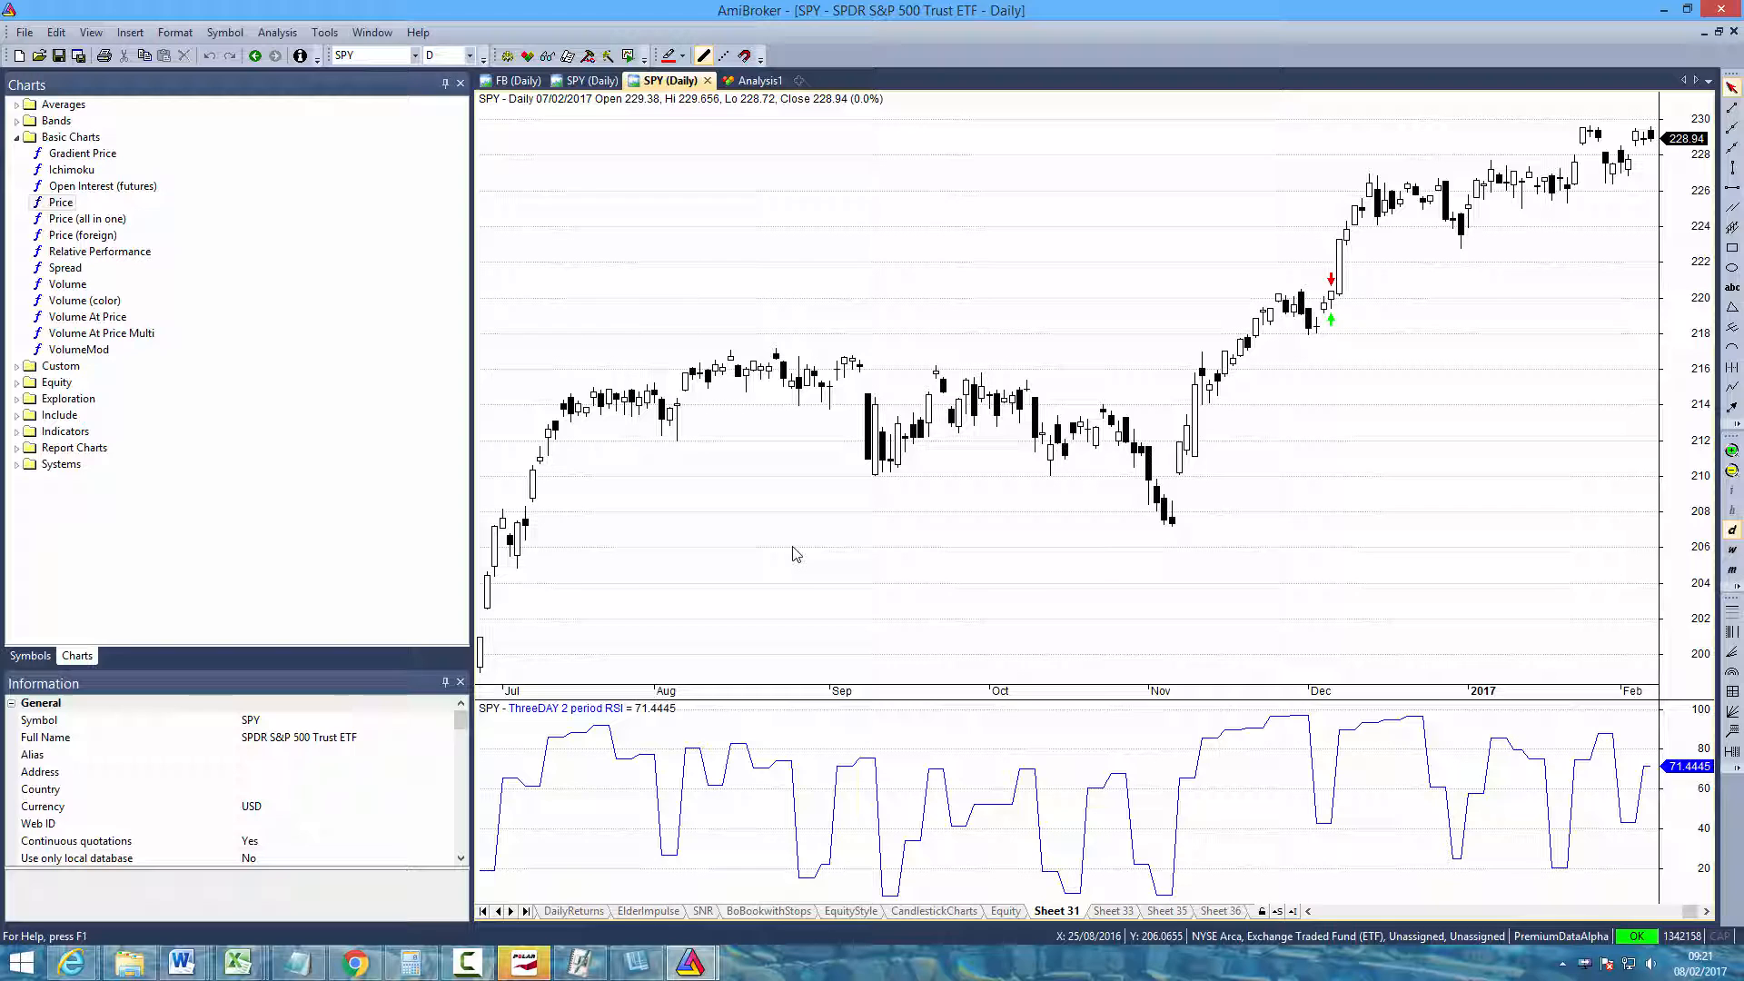
mouse_move(792, 556)
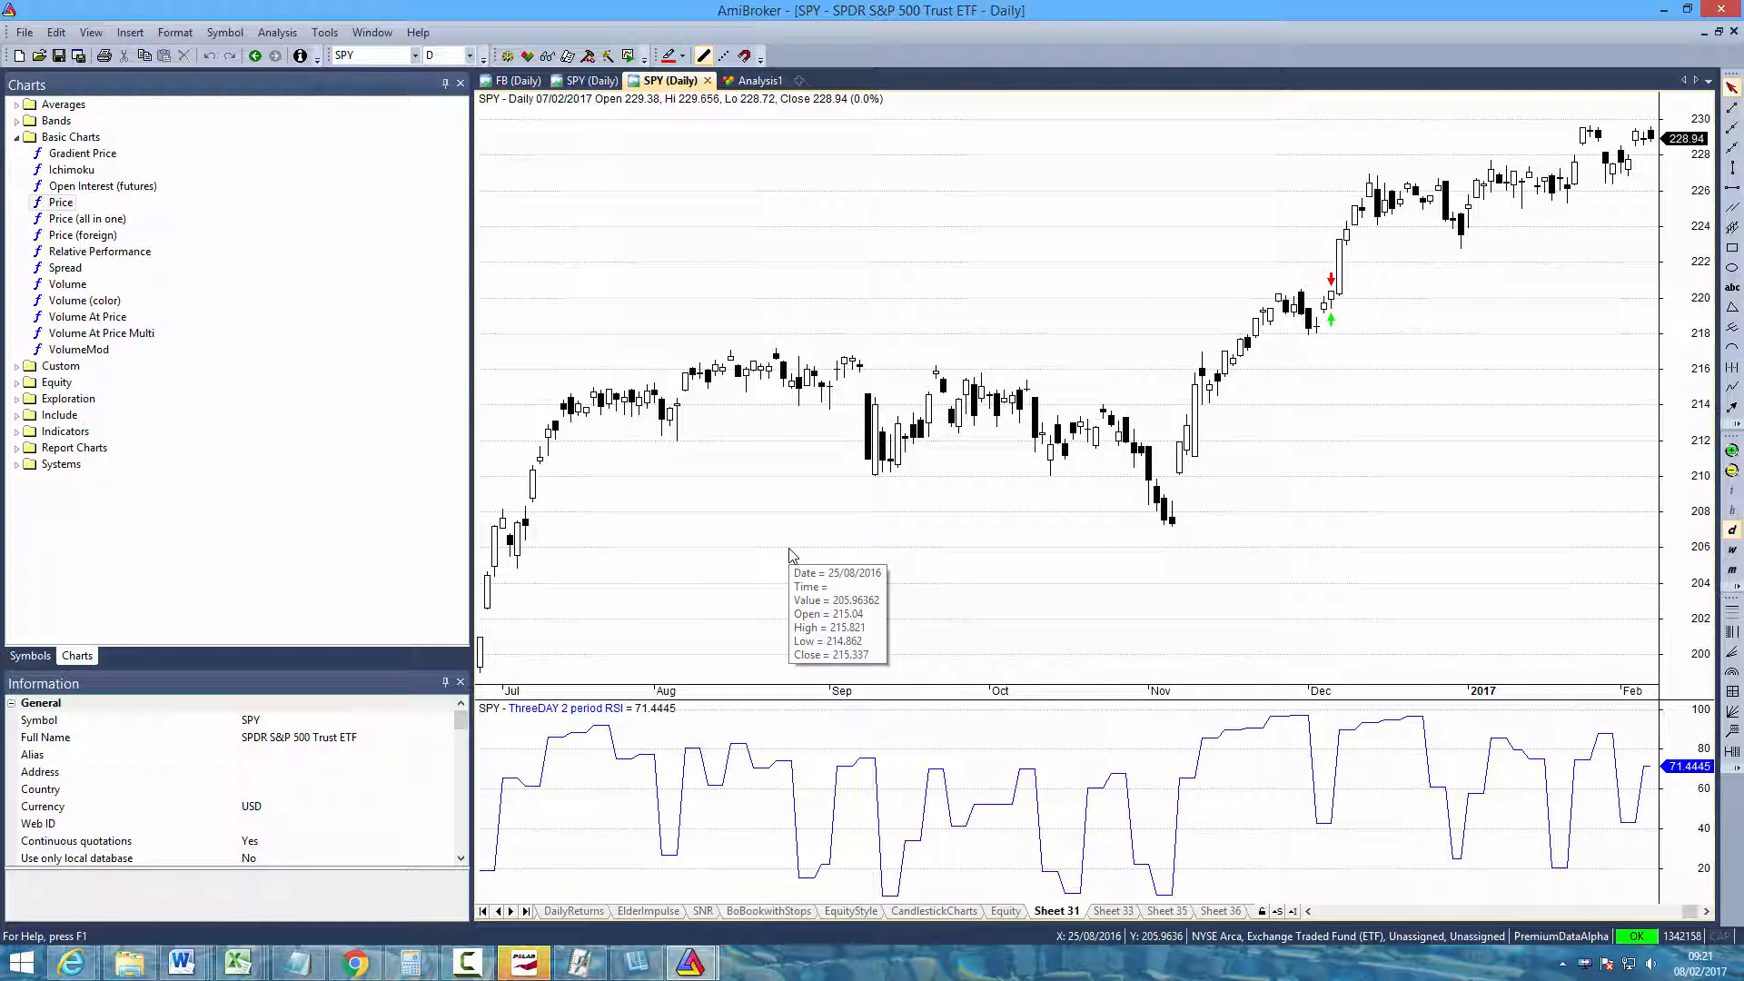
mouse_move(655, 603)
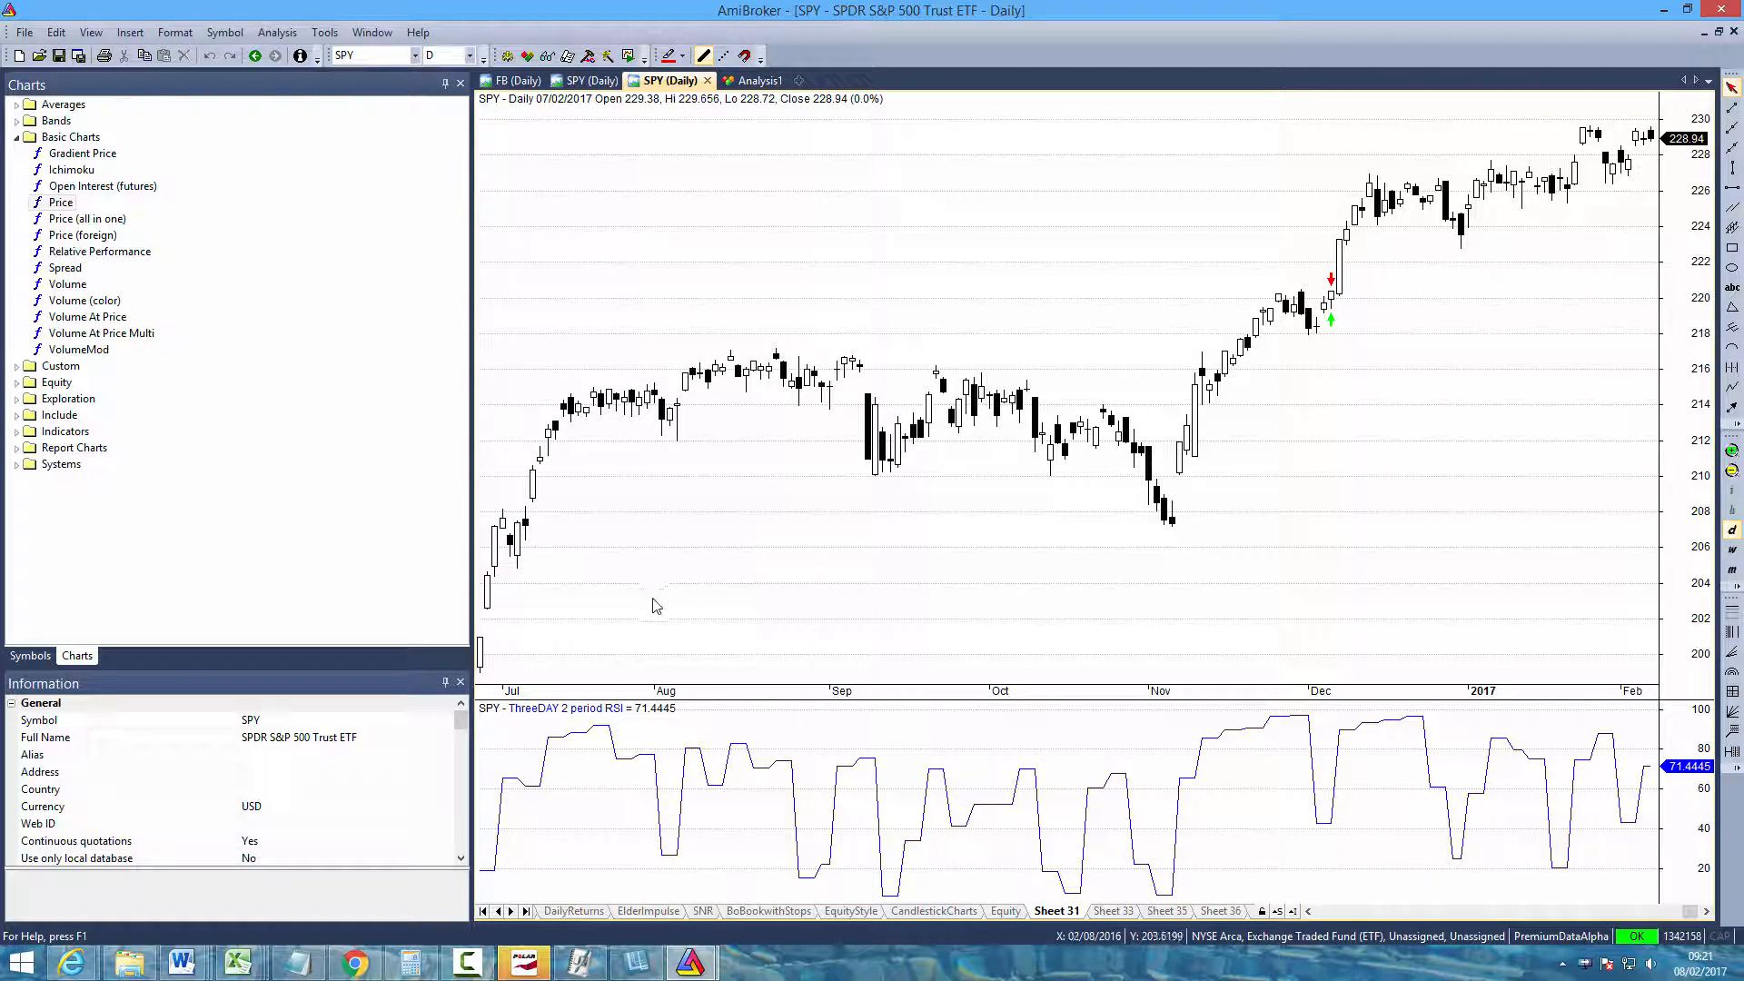
mouse_move(1483, 291)
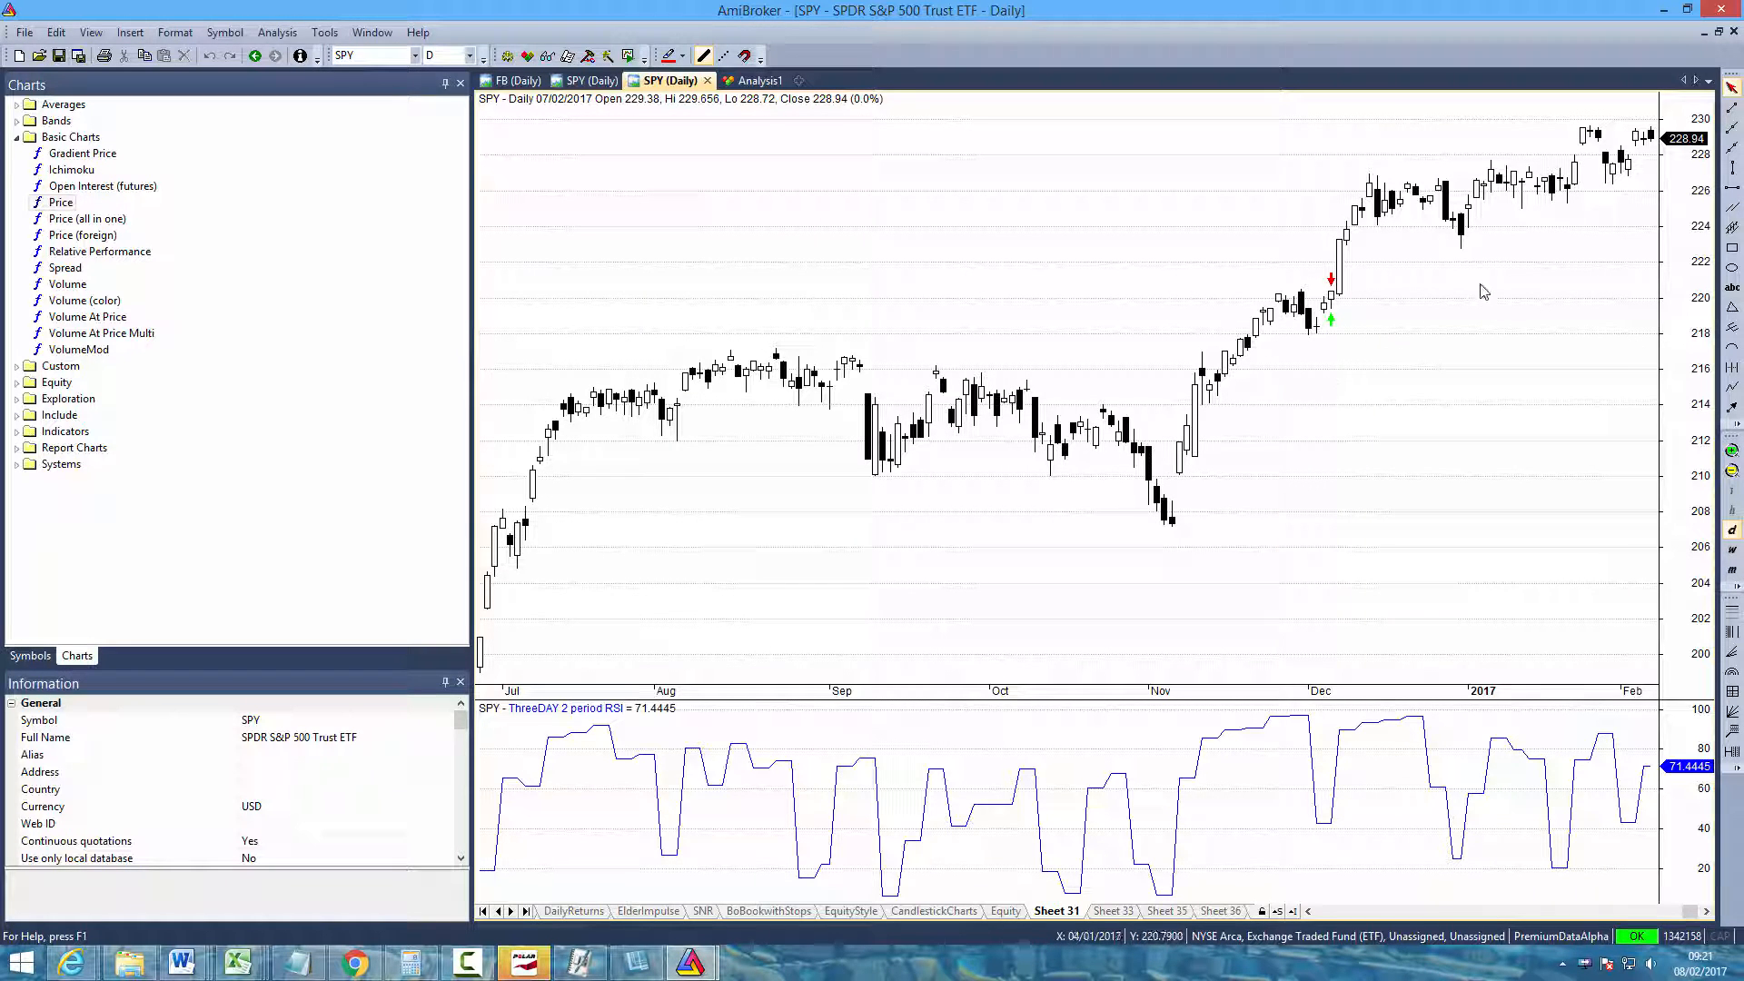
mouse_move(1482, 291)
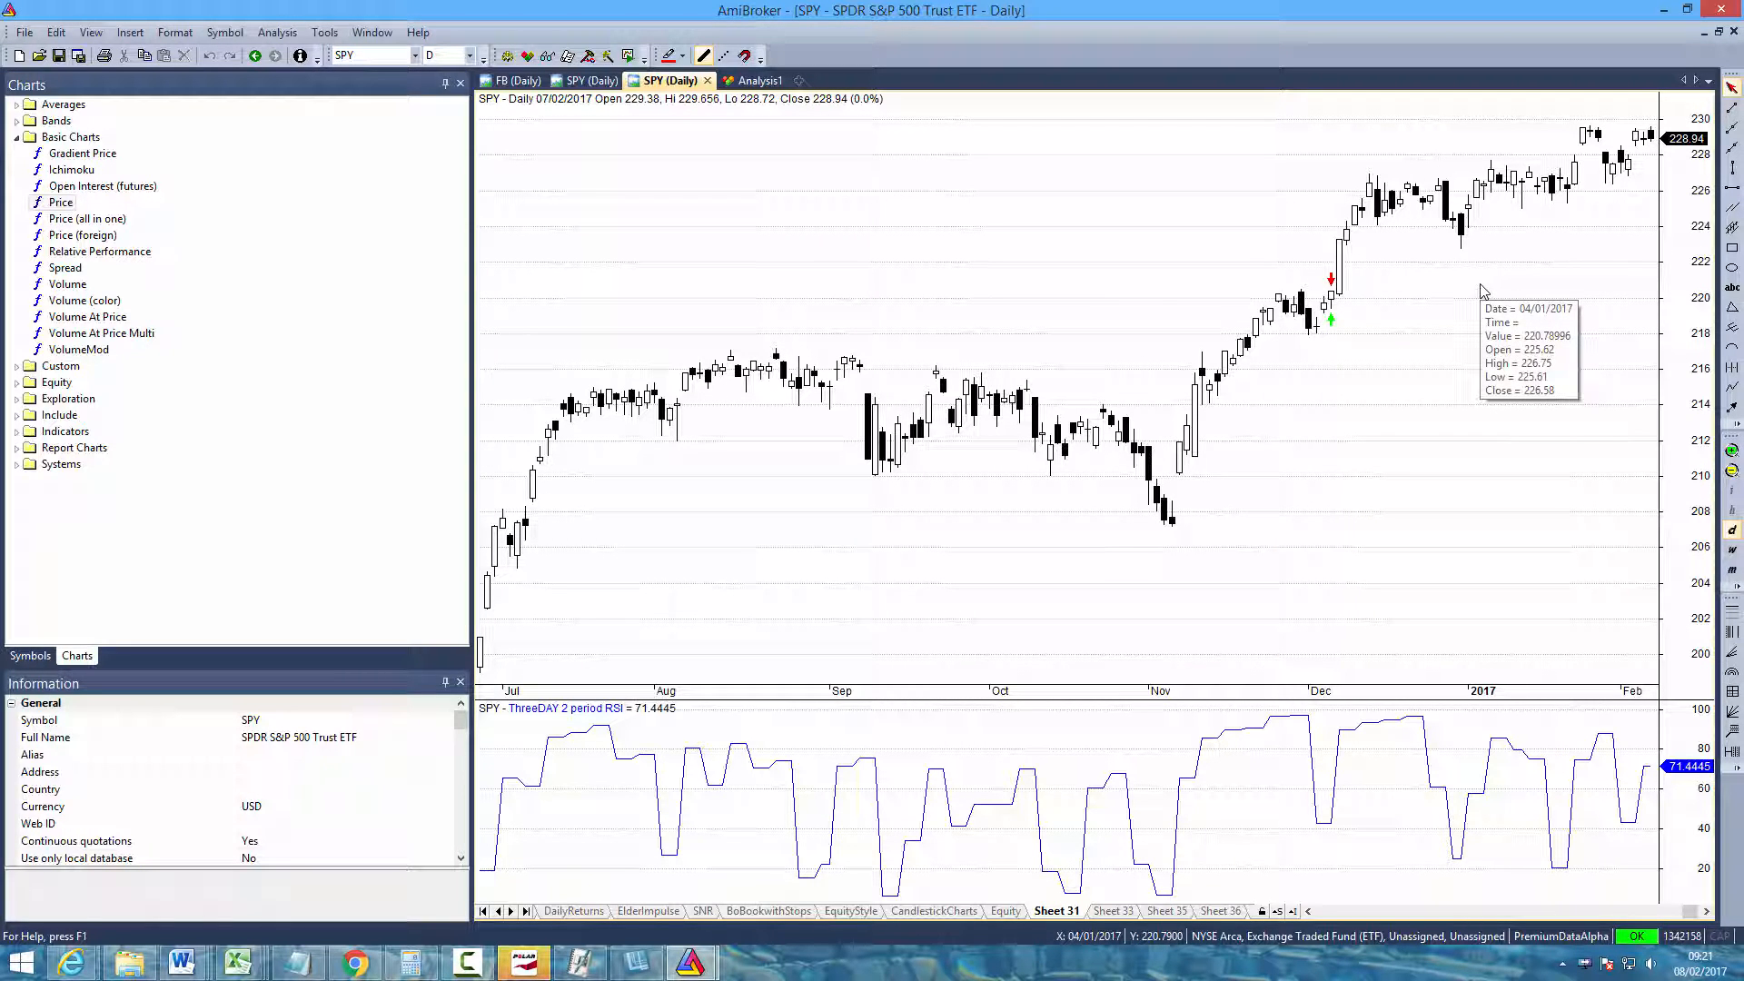
mouse_move(632, 262)
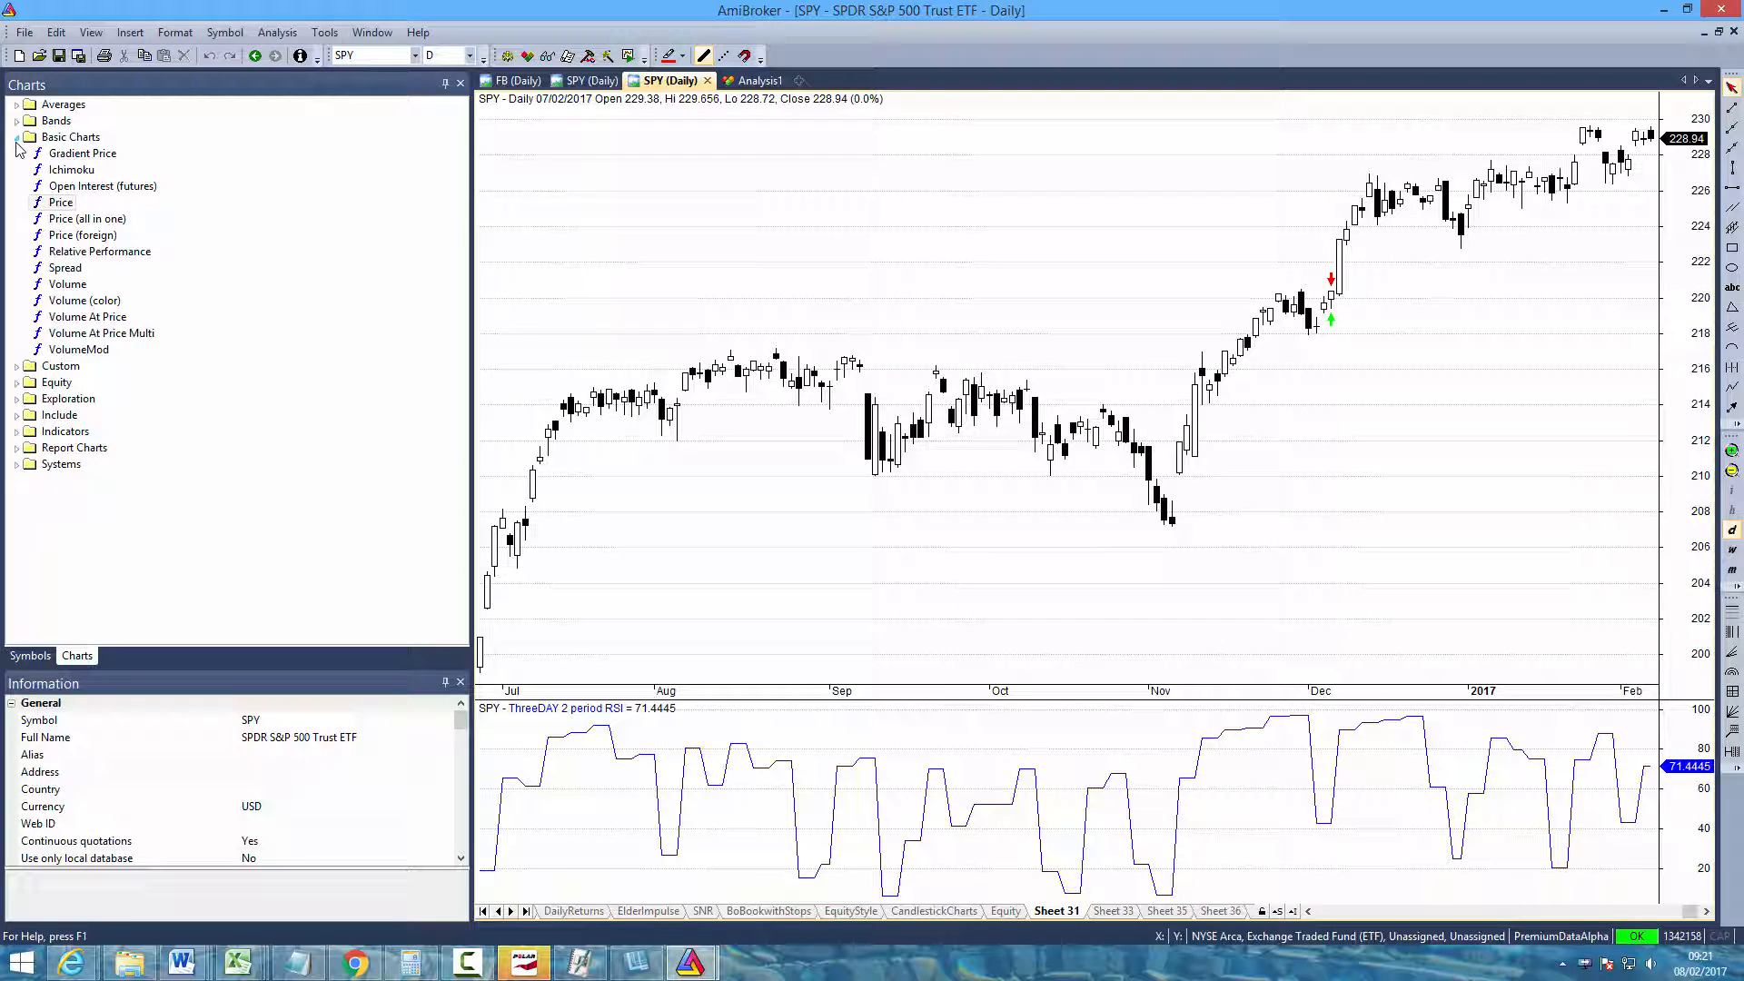
Launch the AmiQuote quote downloader from the Start menu's program list
left_click(18, 136)
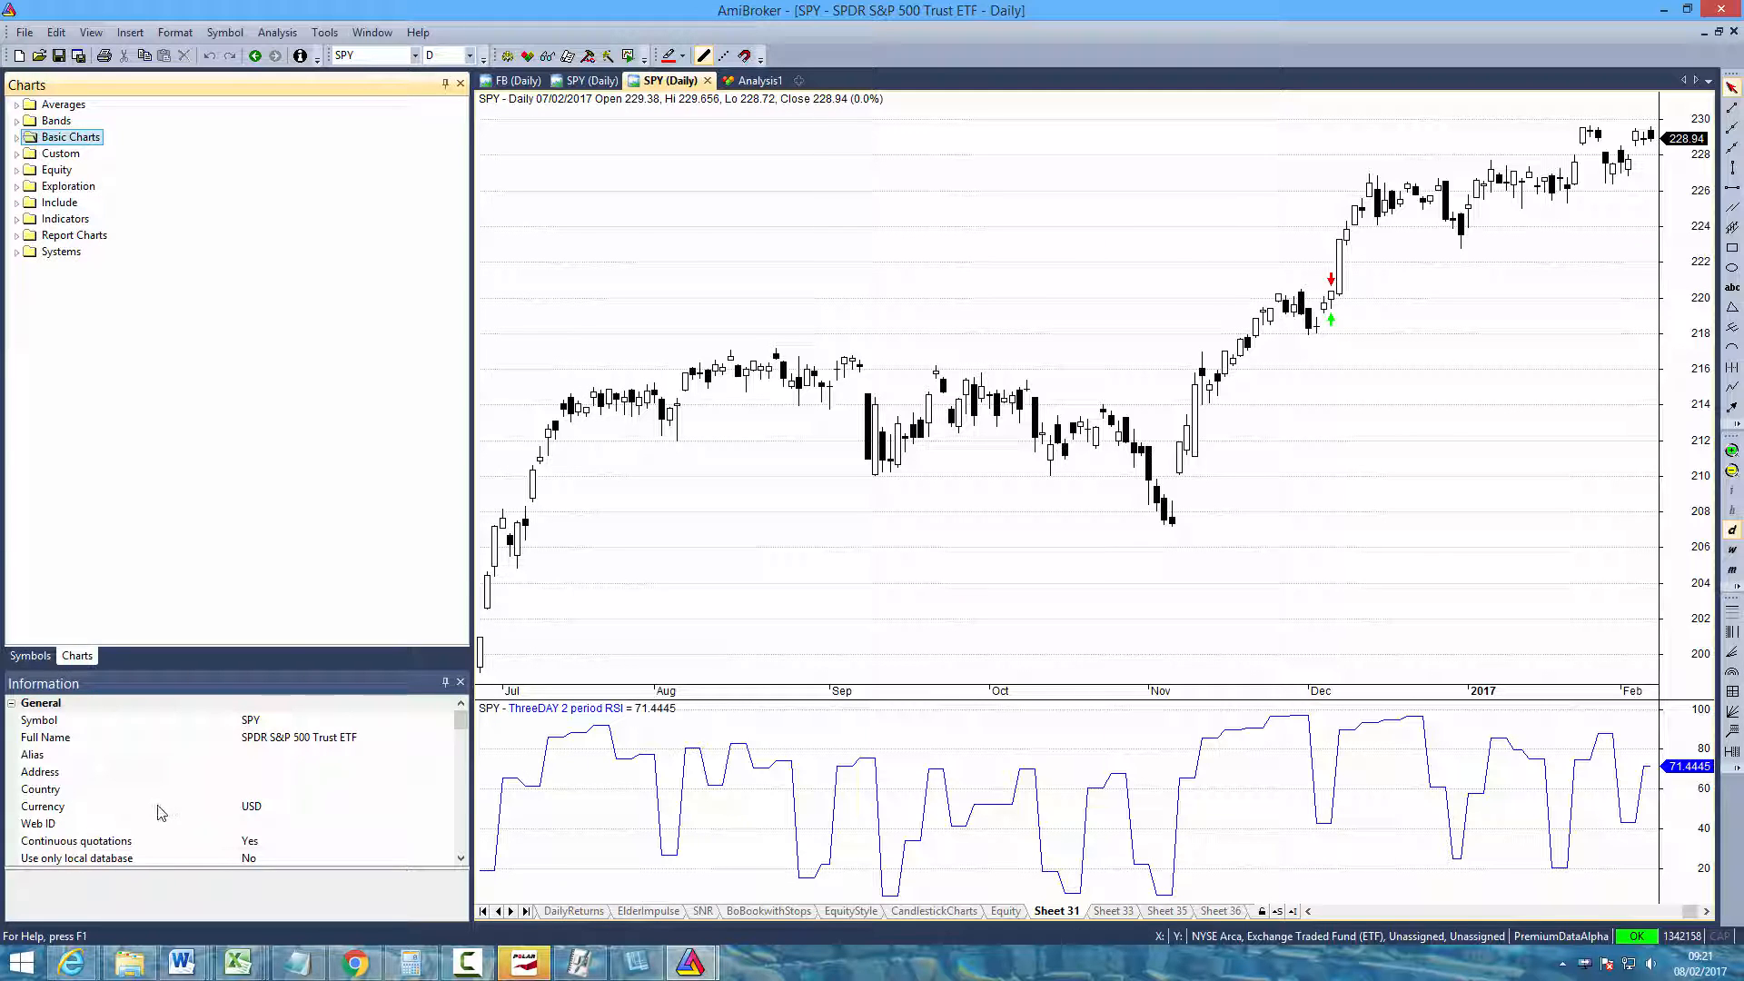
mouse_move(22, 963)
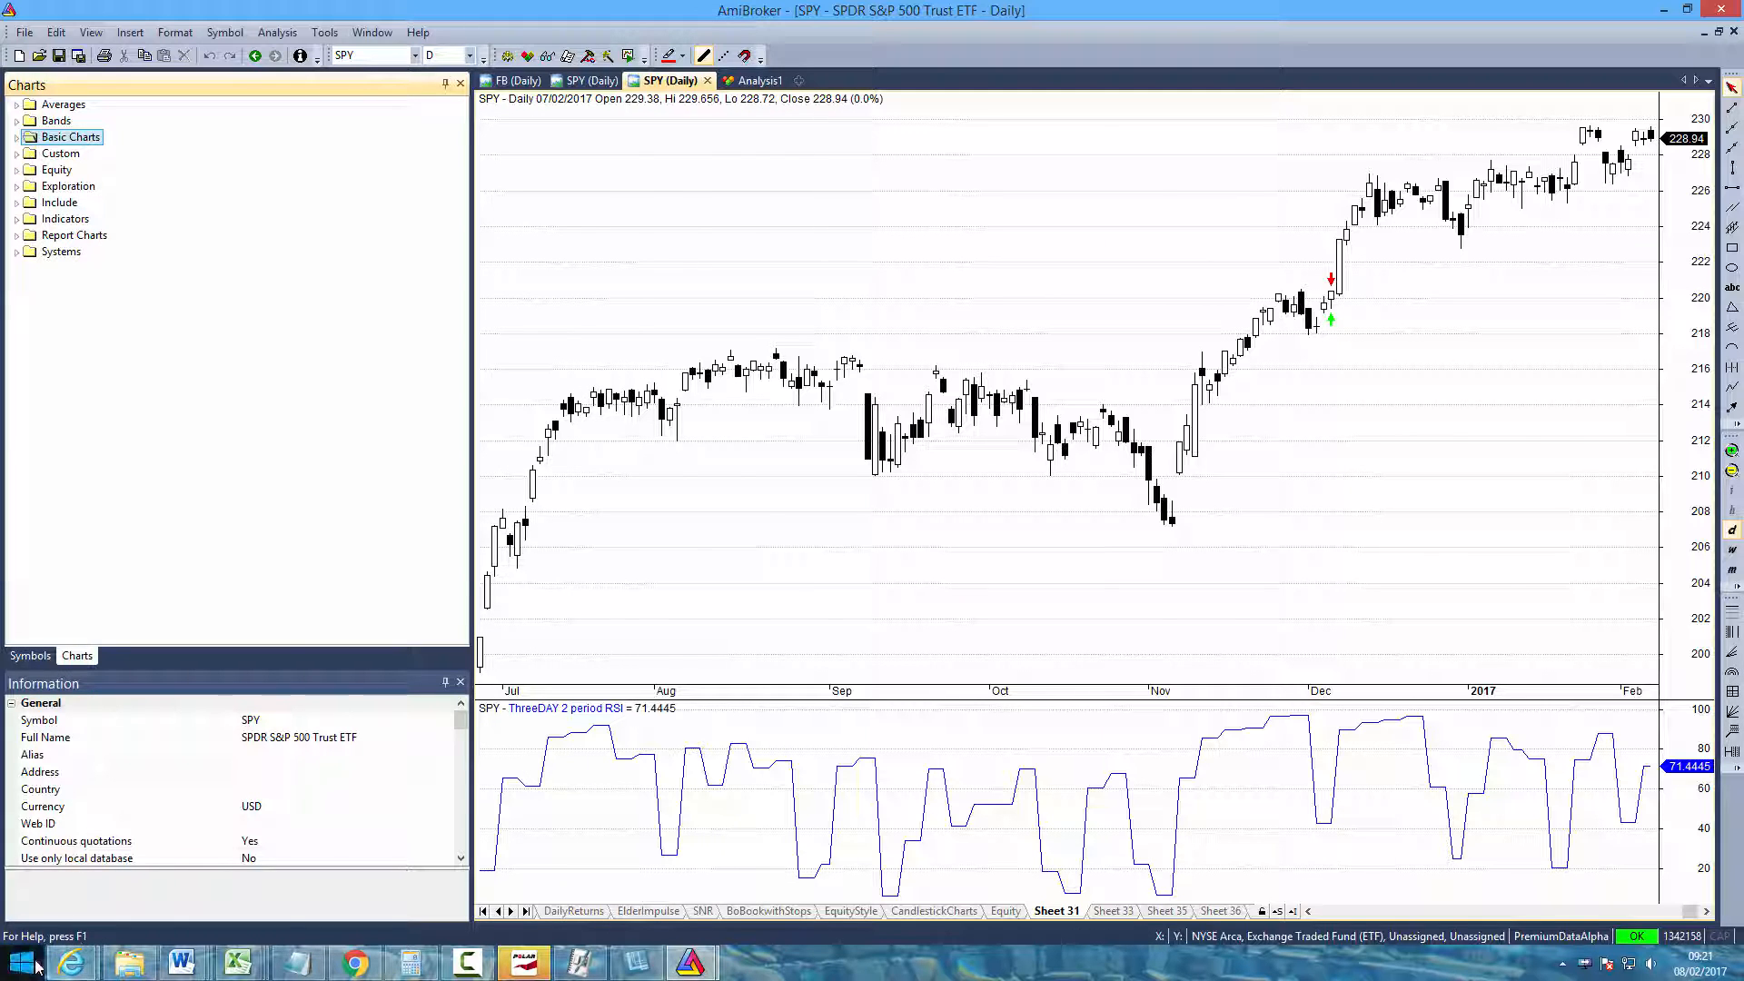
left_click(18, 961)
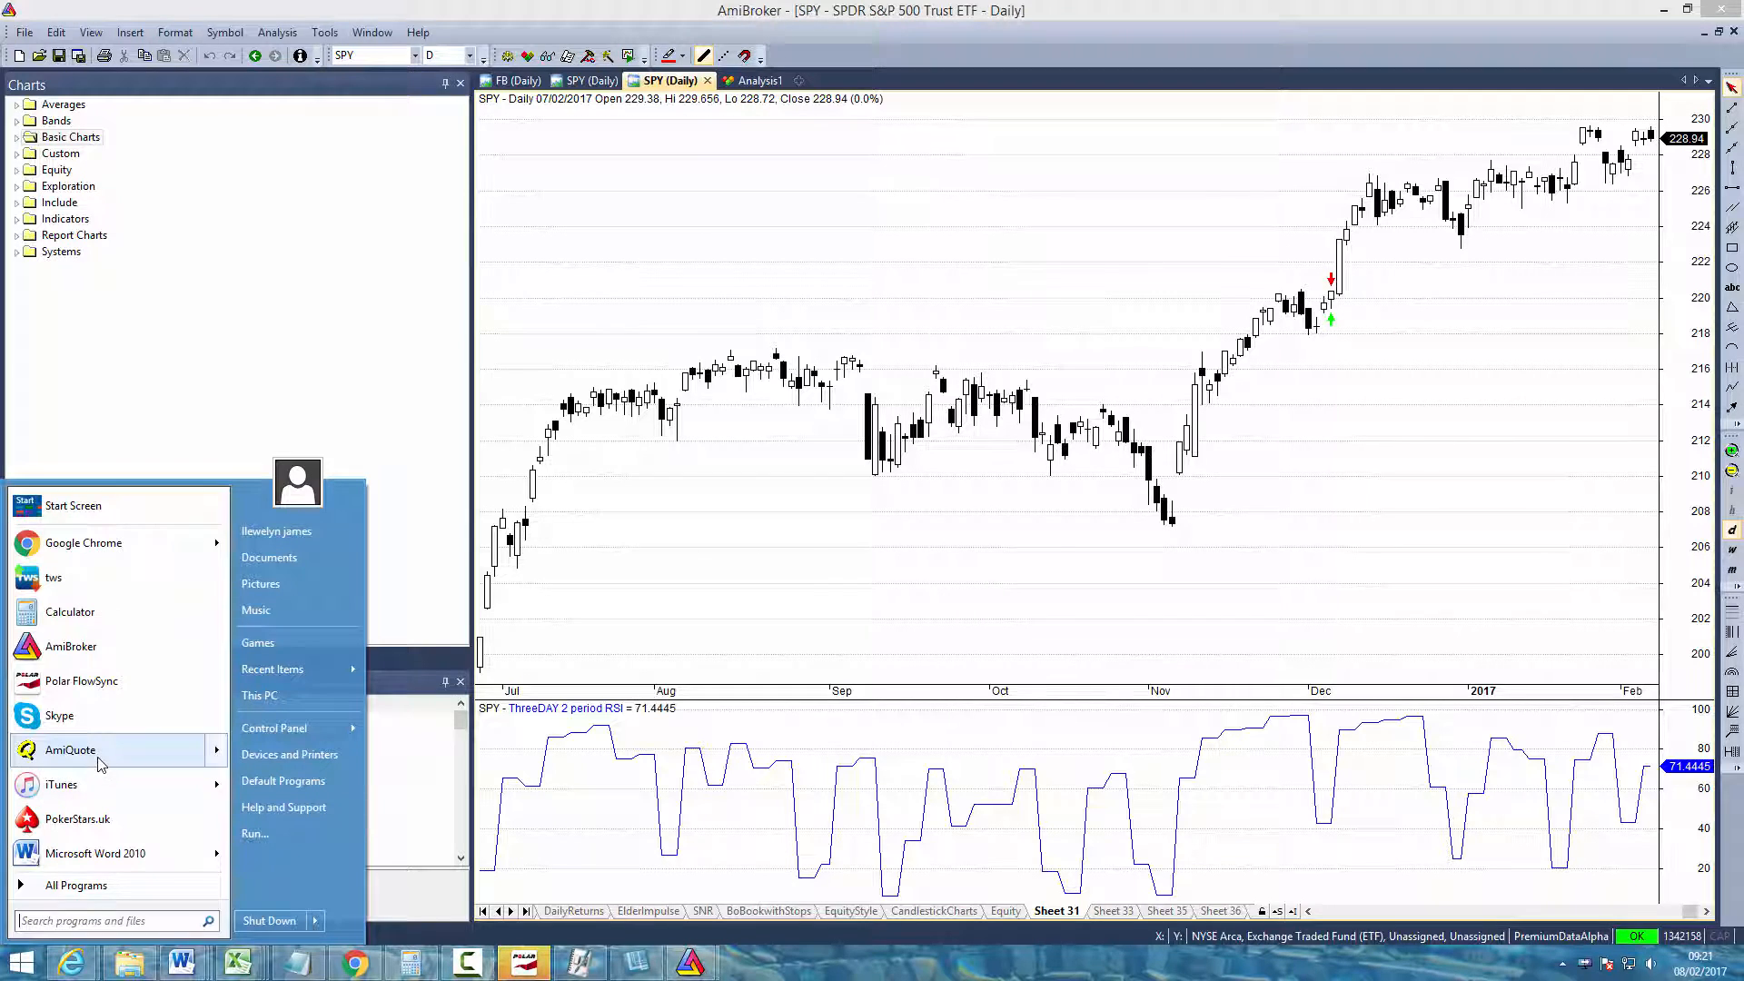
left_click(71, 750)
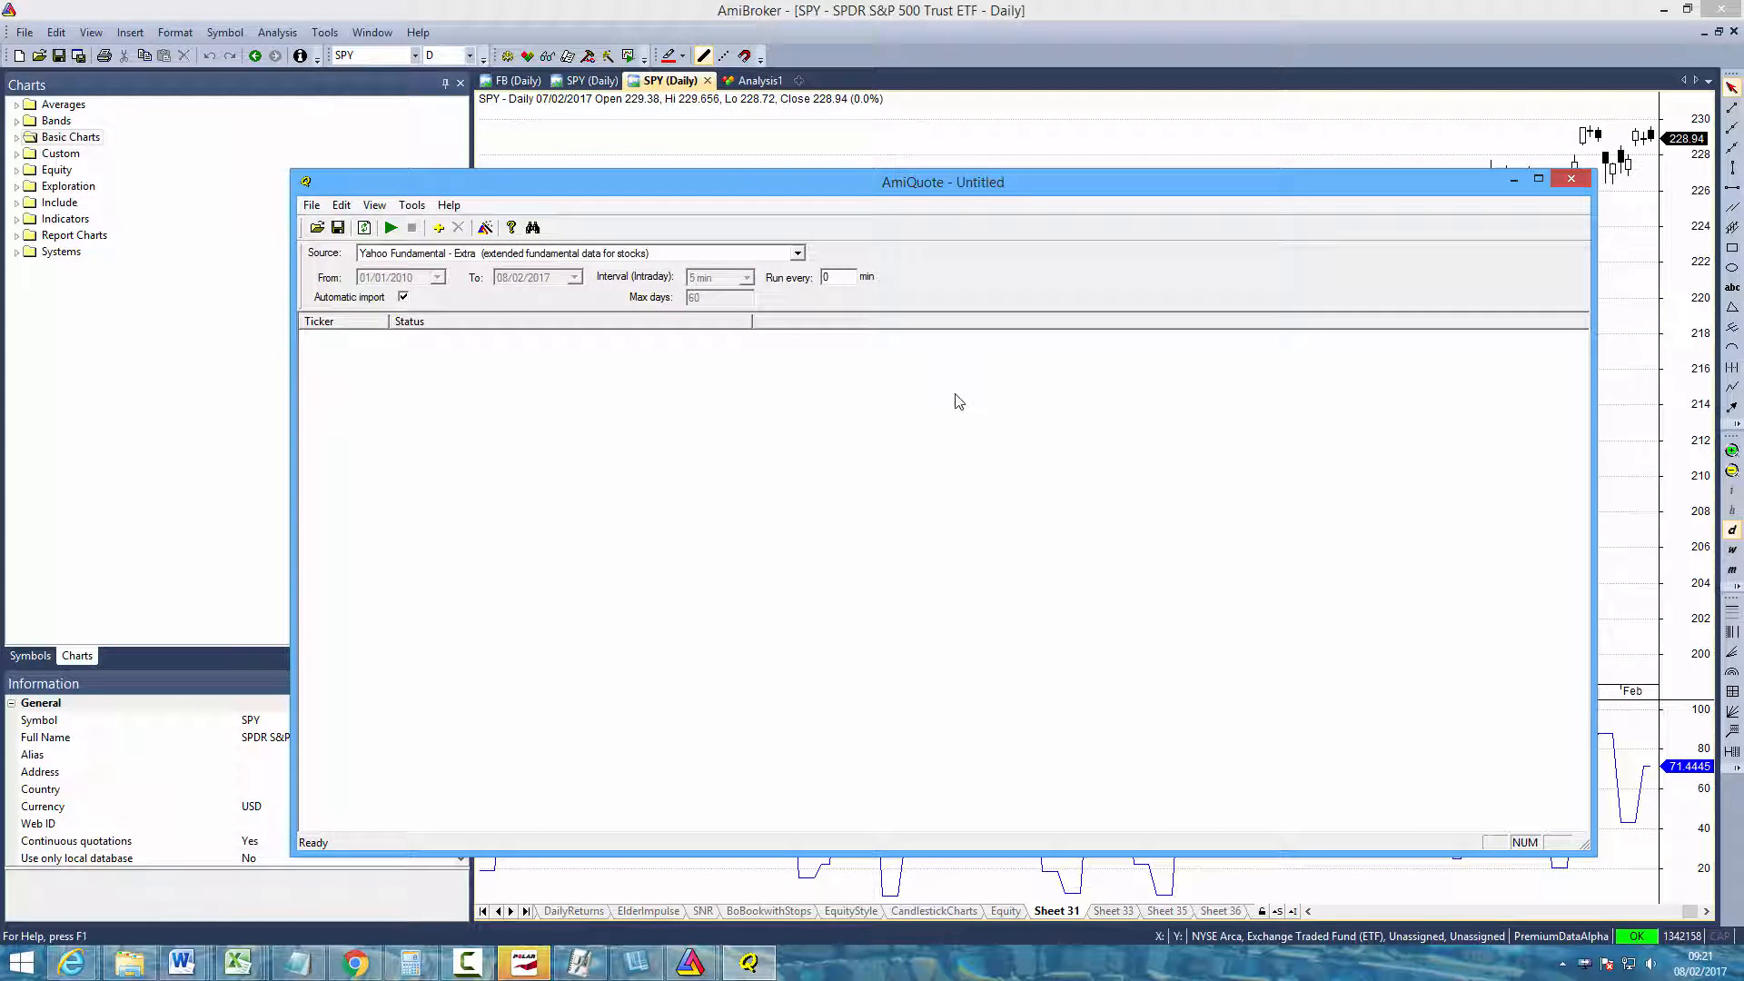
Set the source to Yahoo Historical and the download start date to 01/01/2005
left_click(570, 253)
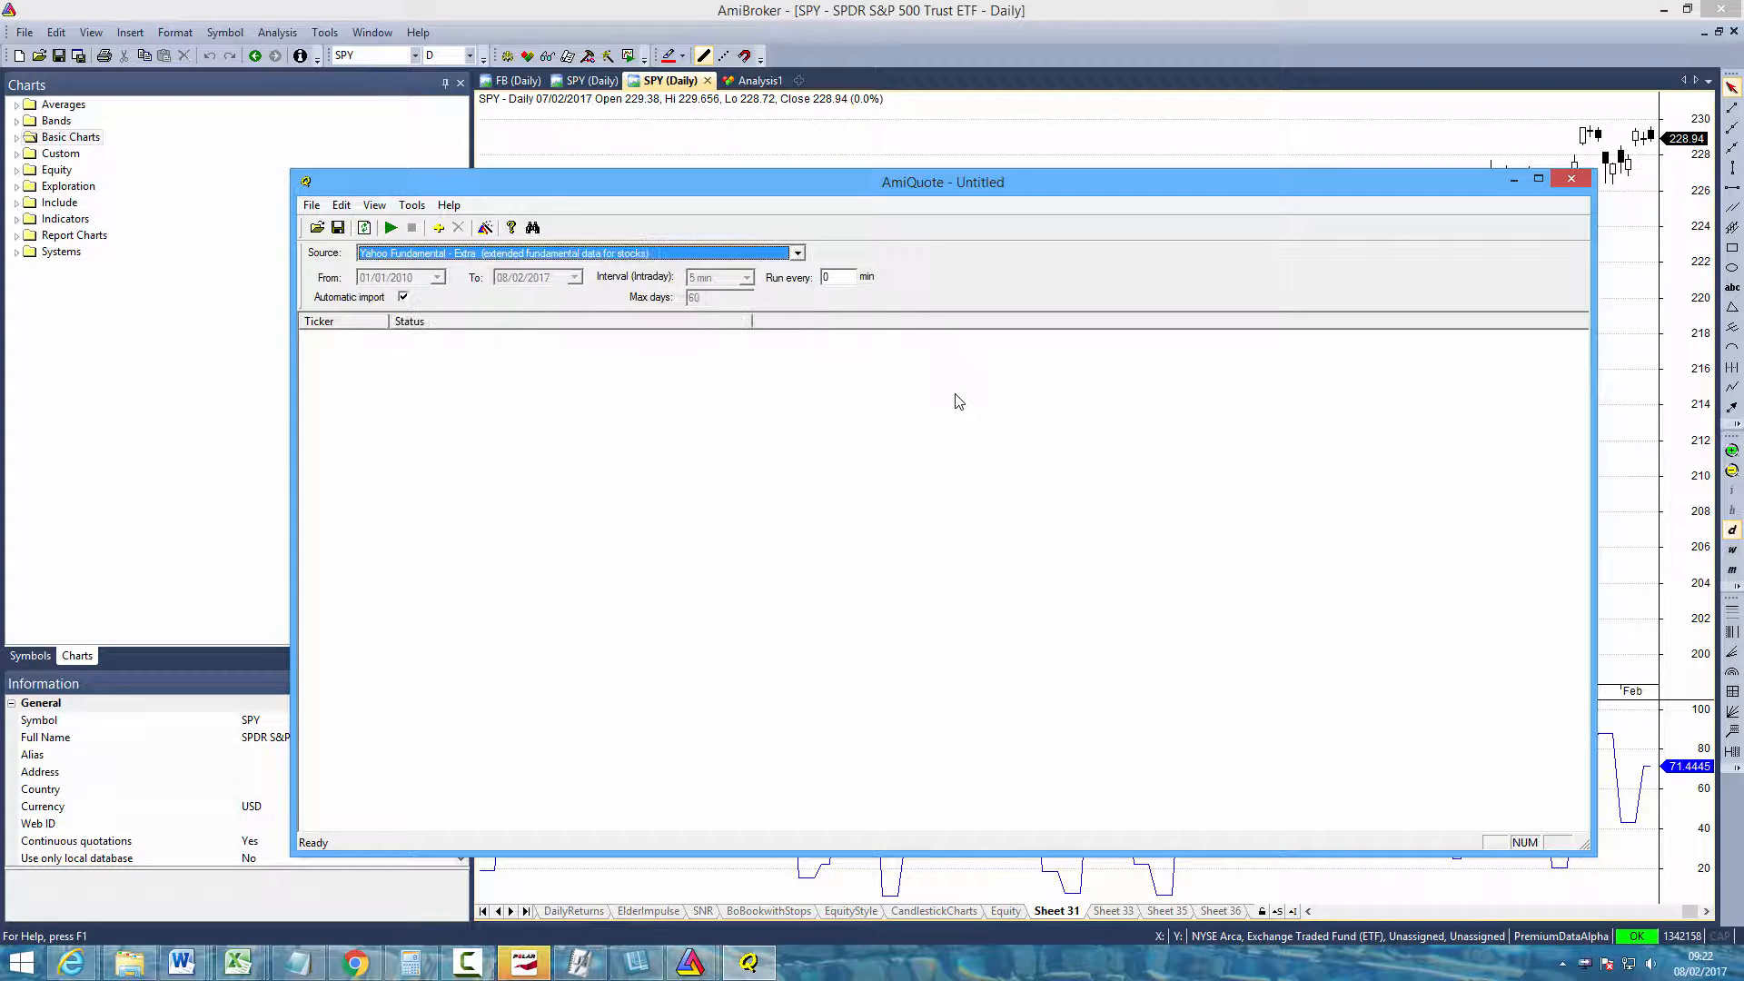
left_click(795, 253)
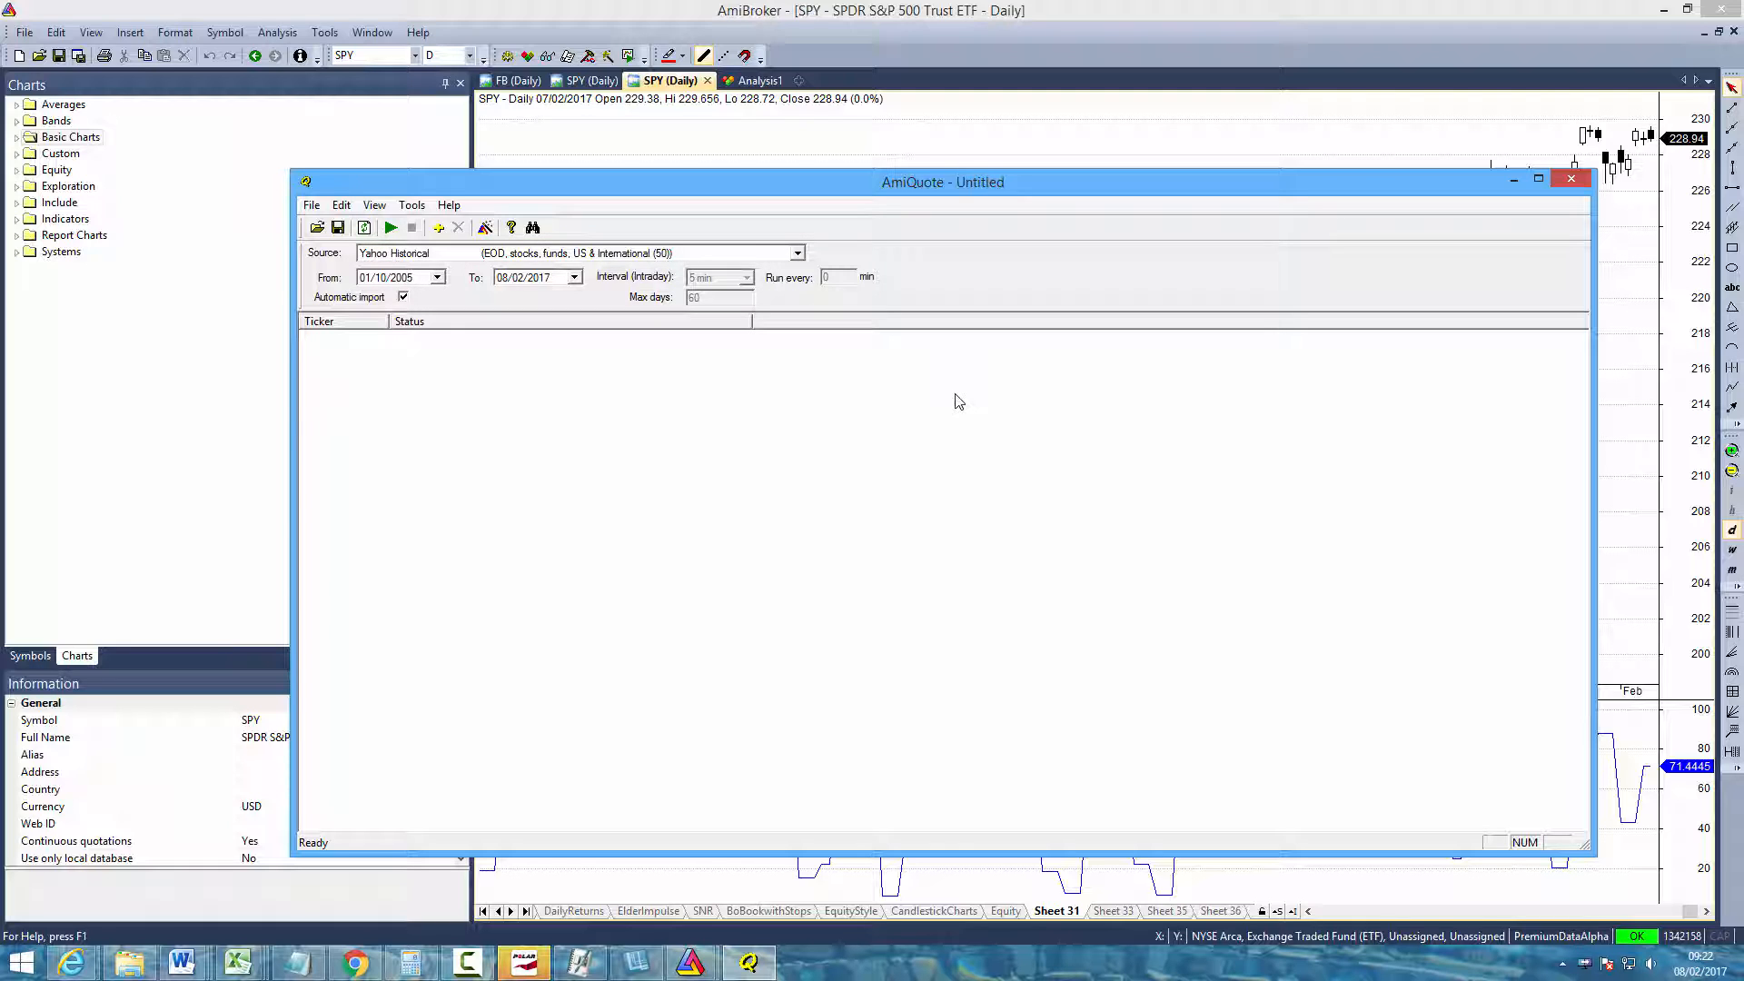
left_click(438, 276)
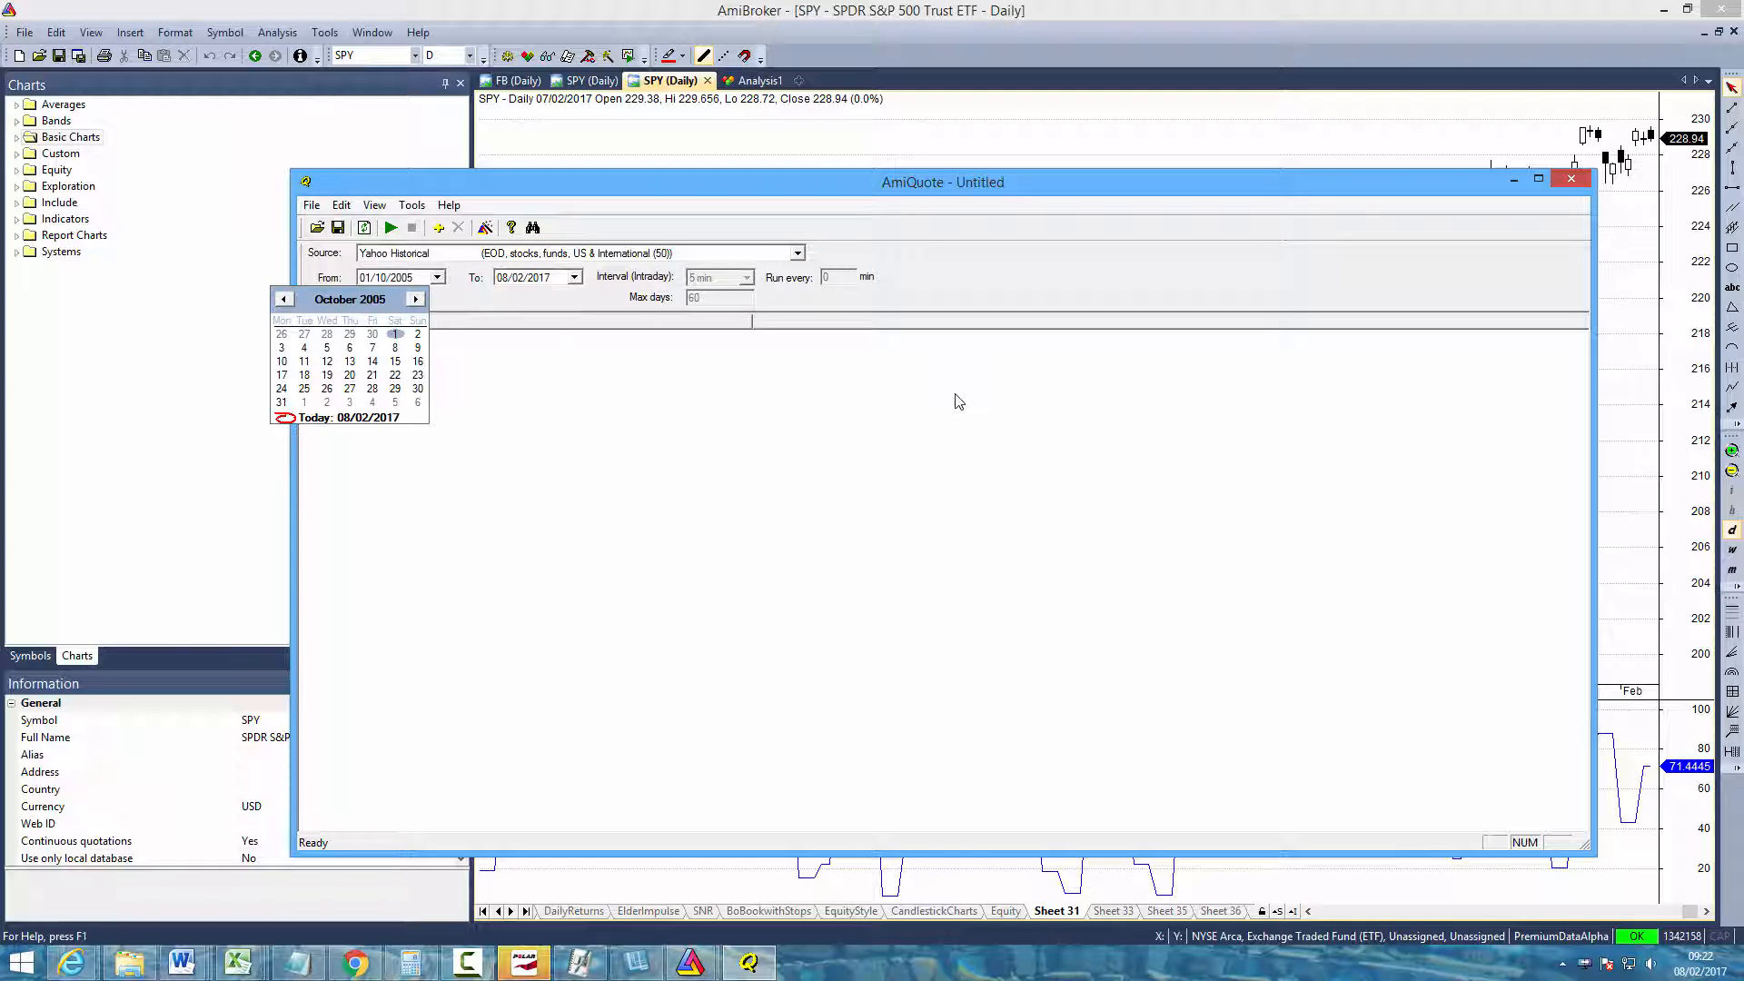
left_click(304, 401)
type("AAPL")
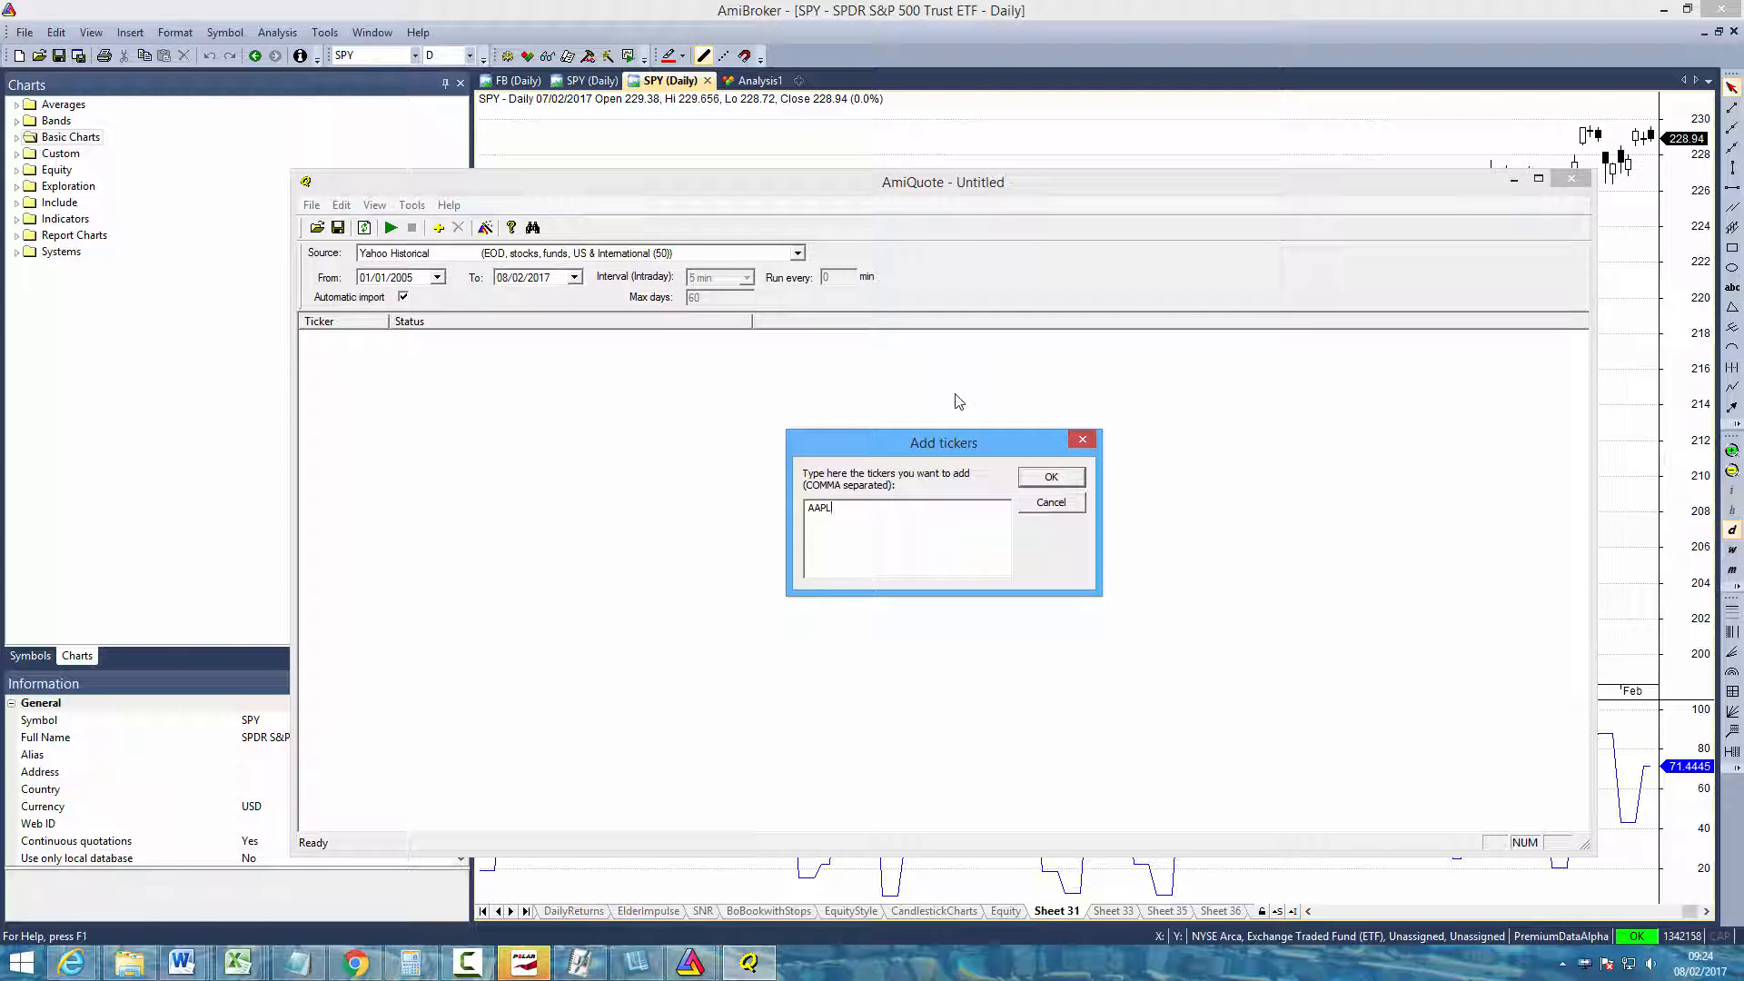
Add the tickers AAPL, NFLX, IBM, GE, MMM, AEP, M, NBL, ROP, KSU to the download list
type(",NFLX,")
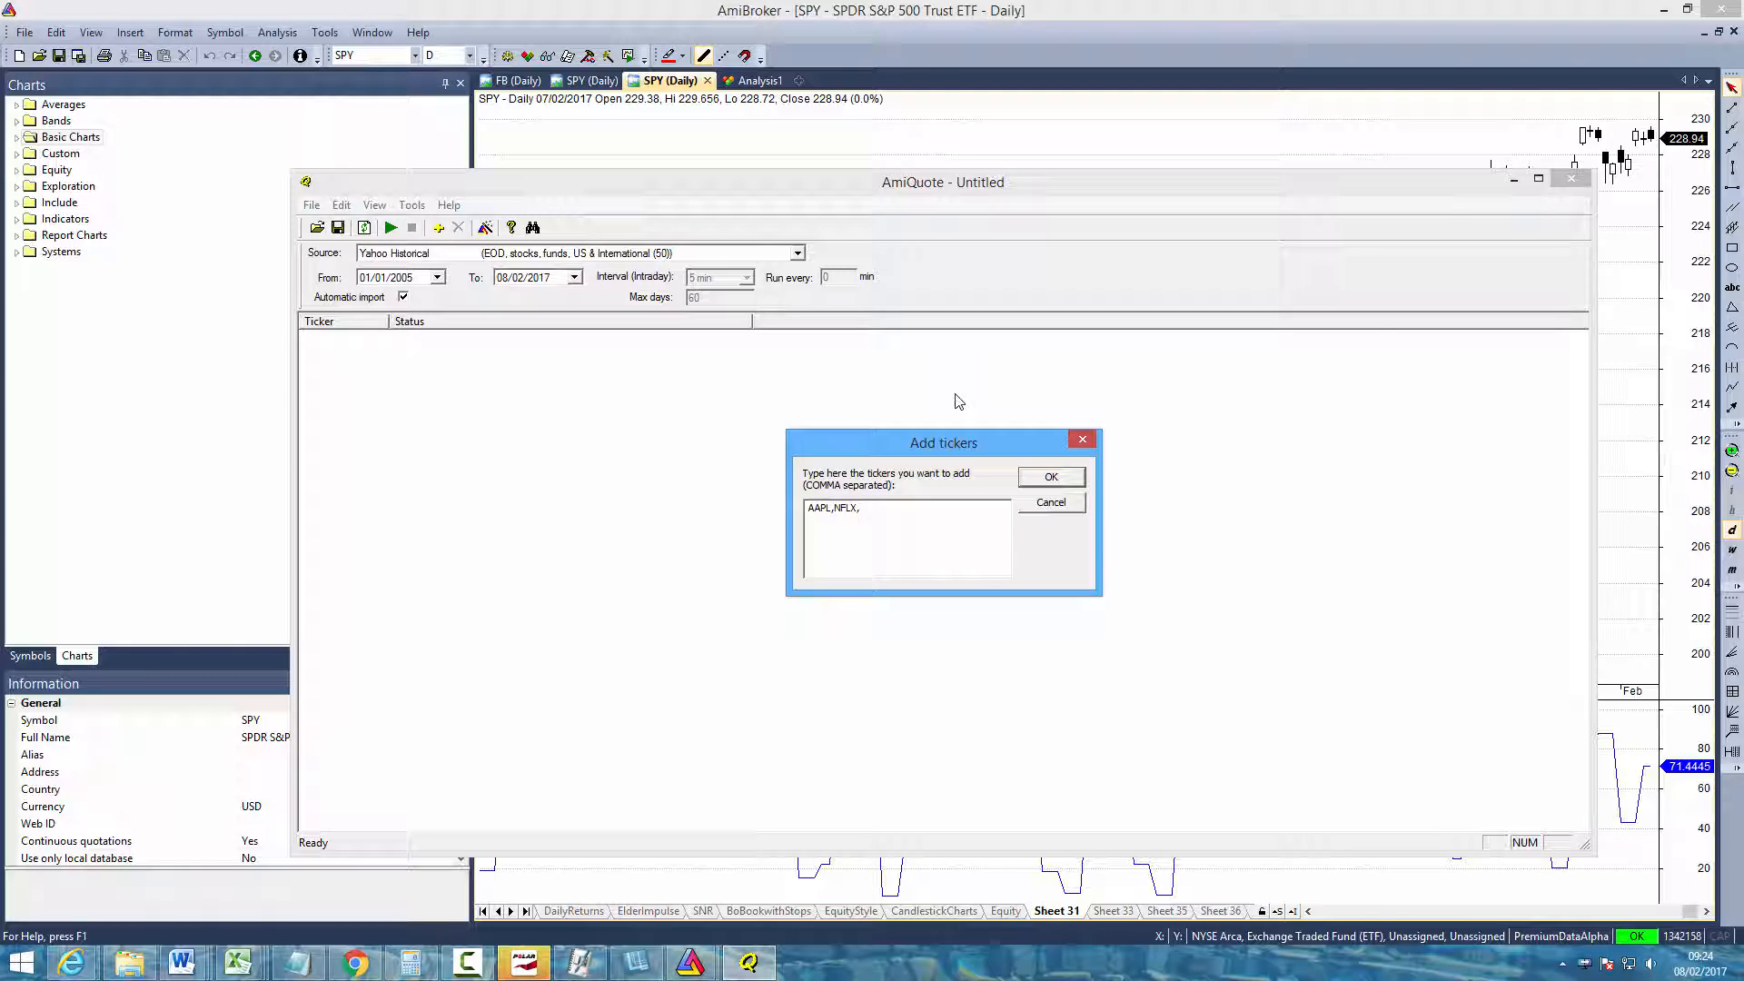
type("IBM,")
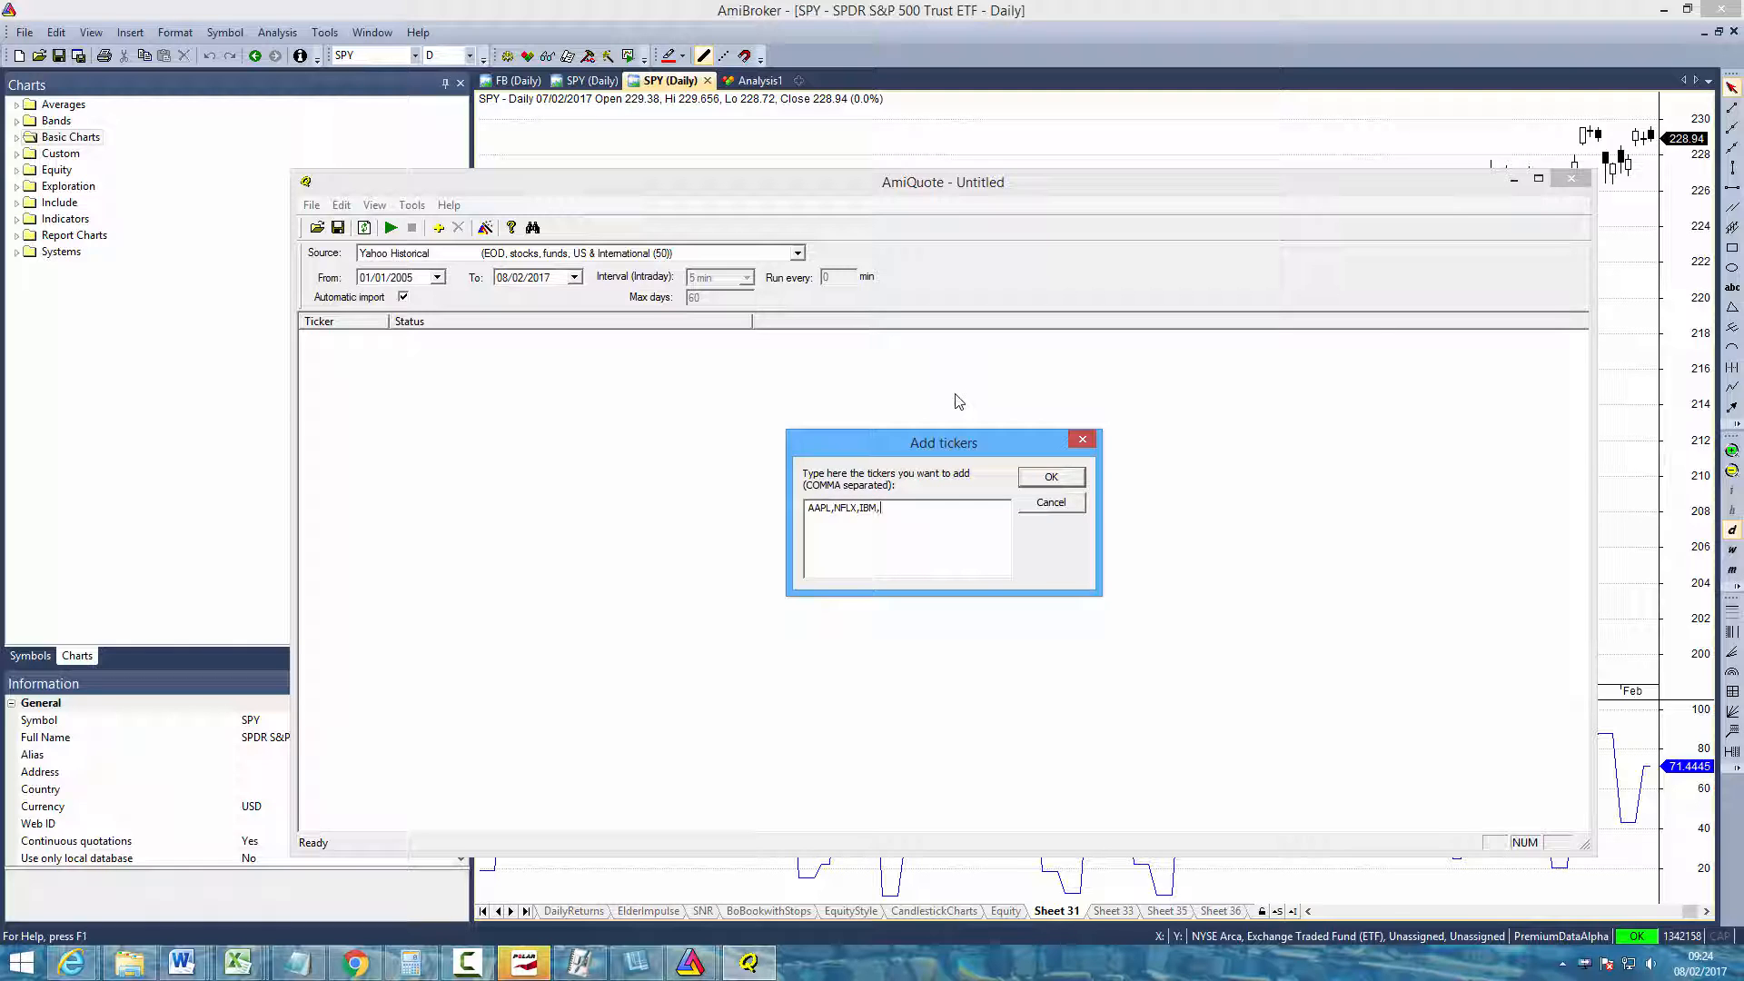
type("GE,MMM,AEP,")
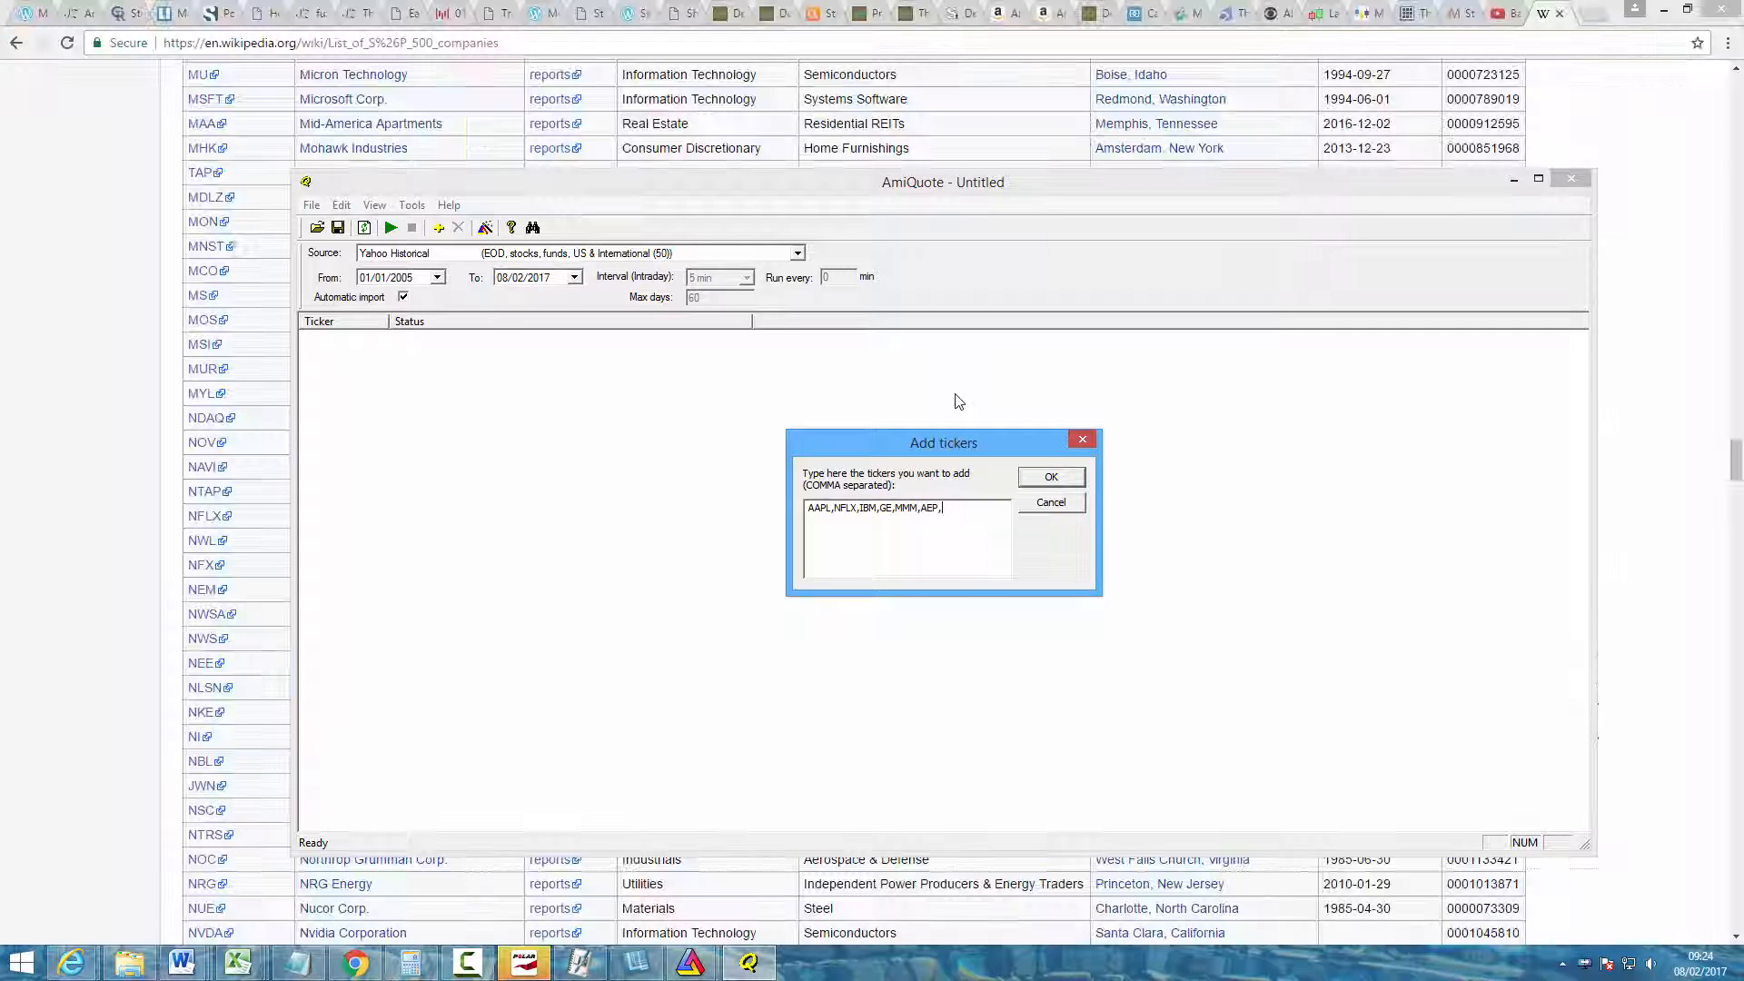
type("M,NBL,ROP,")
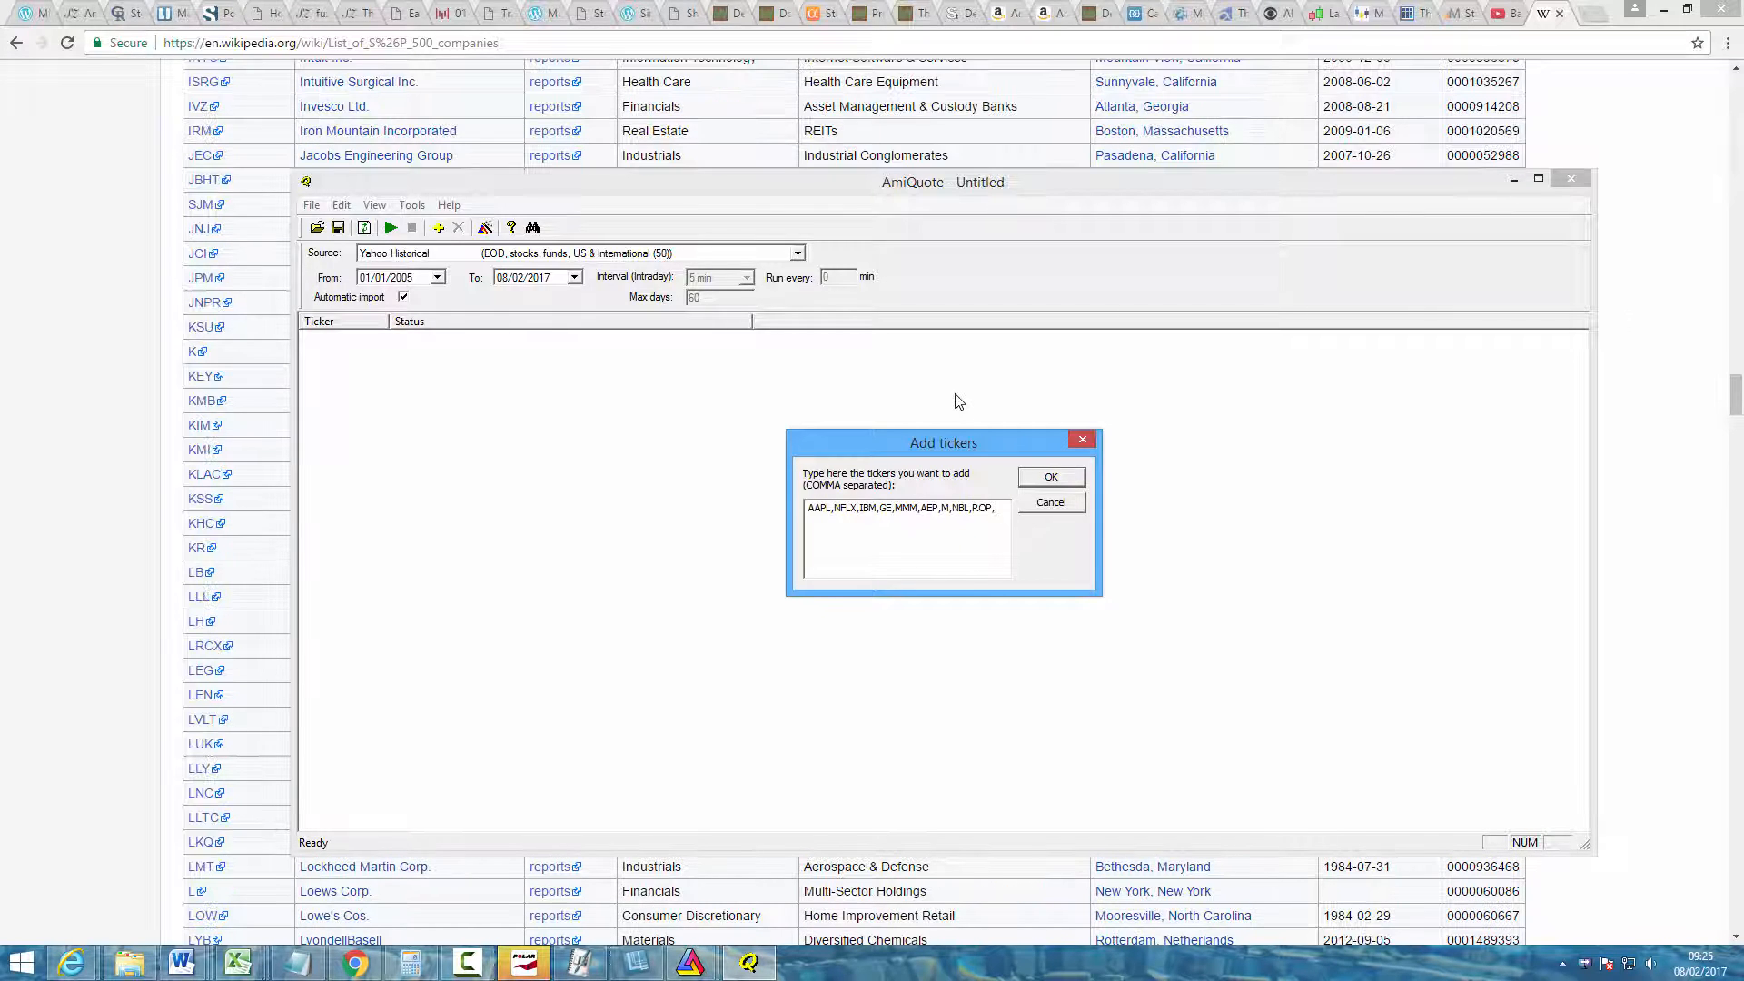
type("KSU")
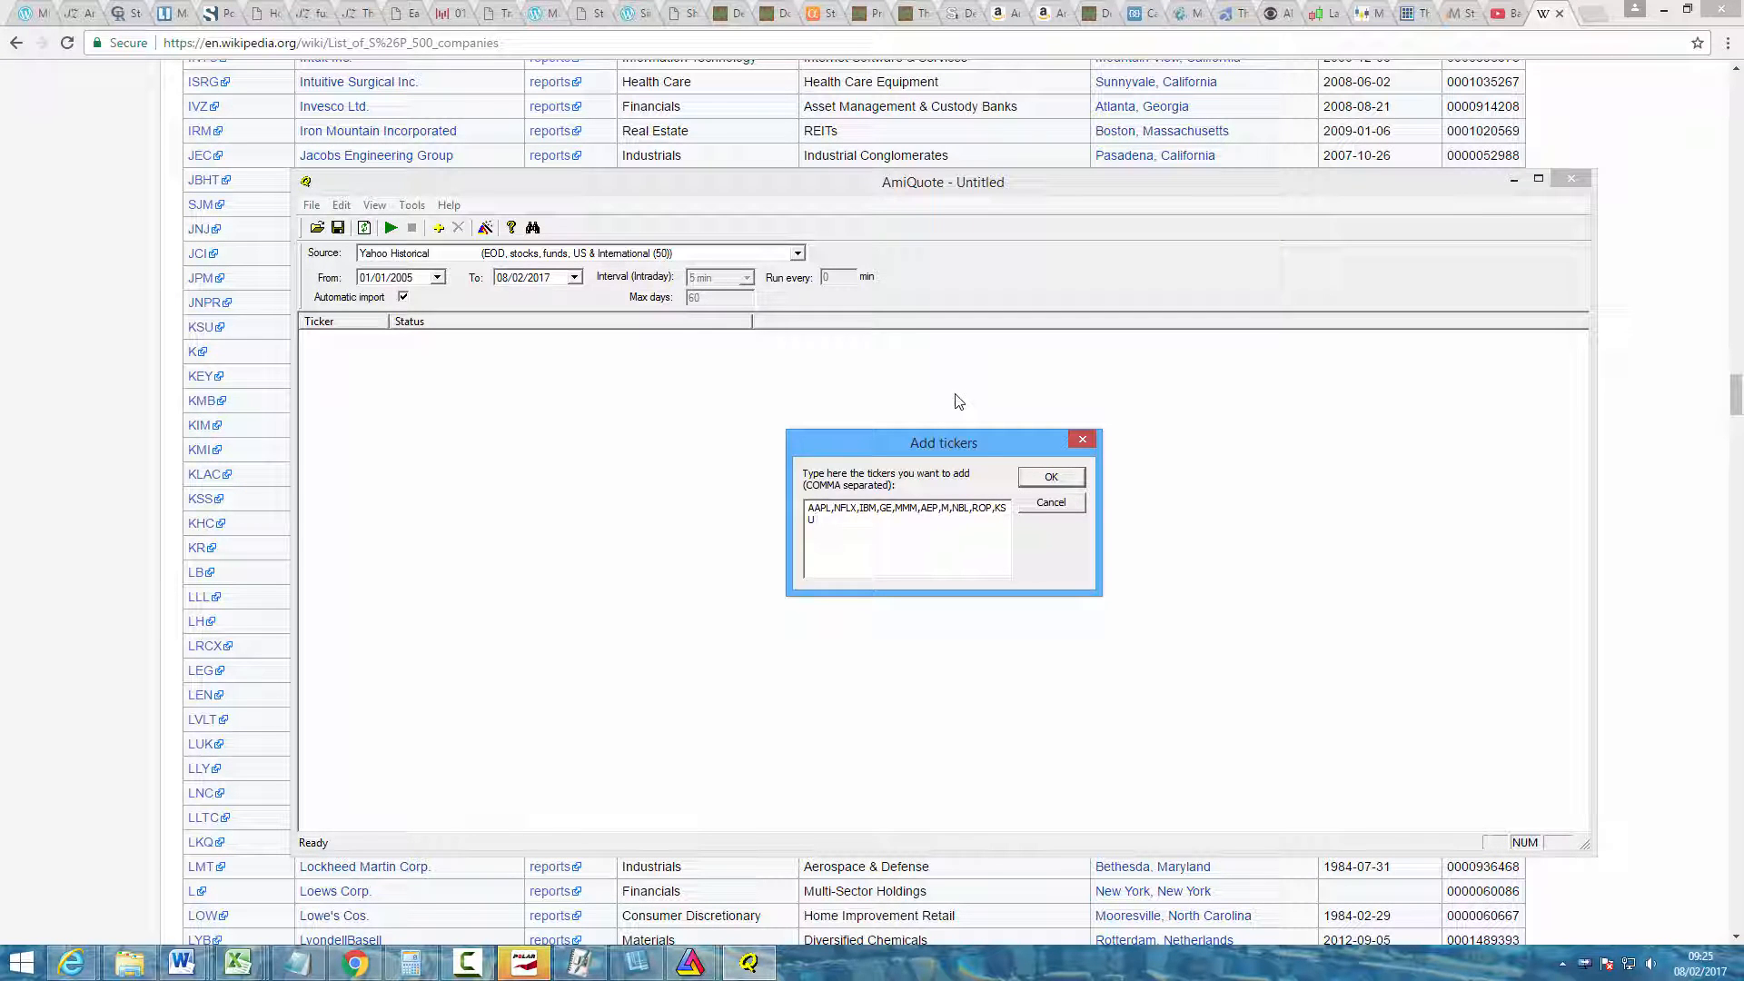
left_click(1048, 476)
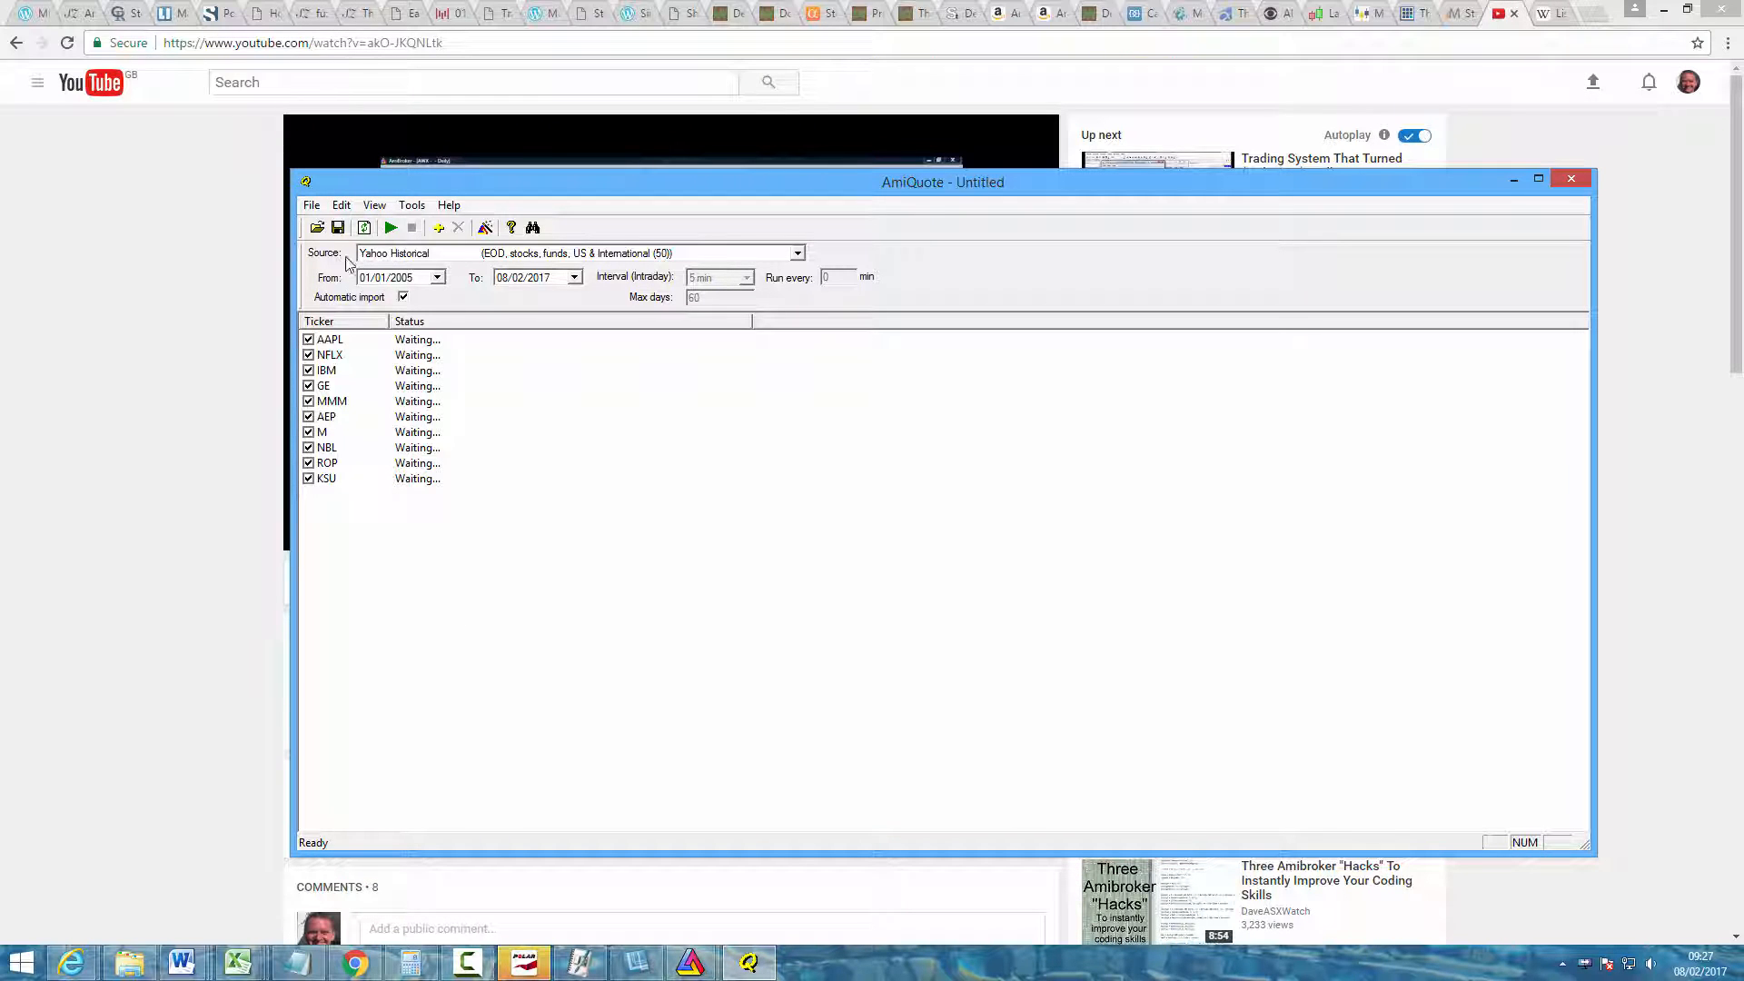
mouse_move(661, 549)
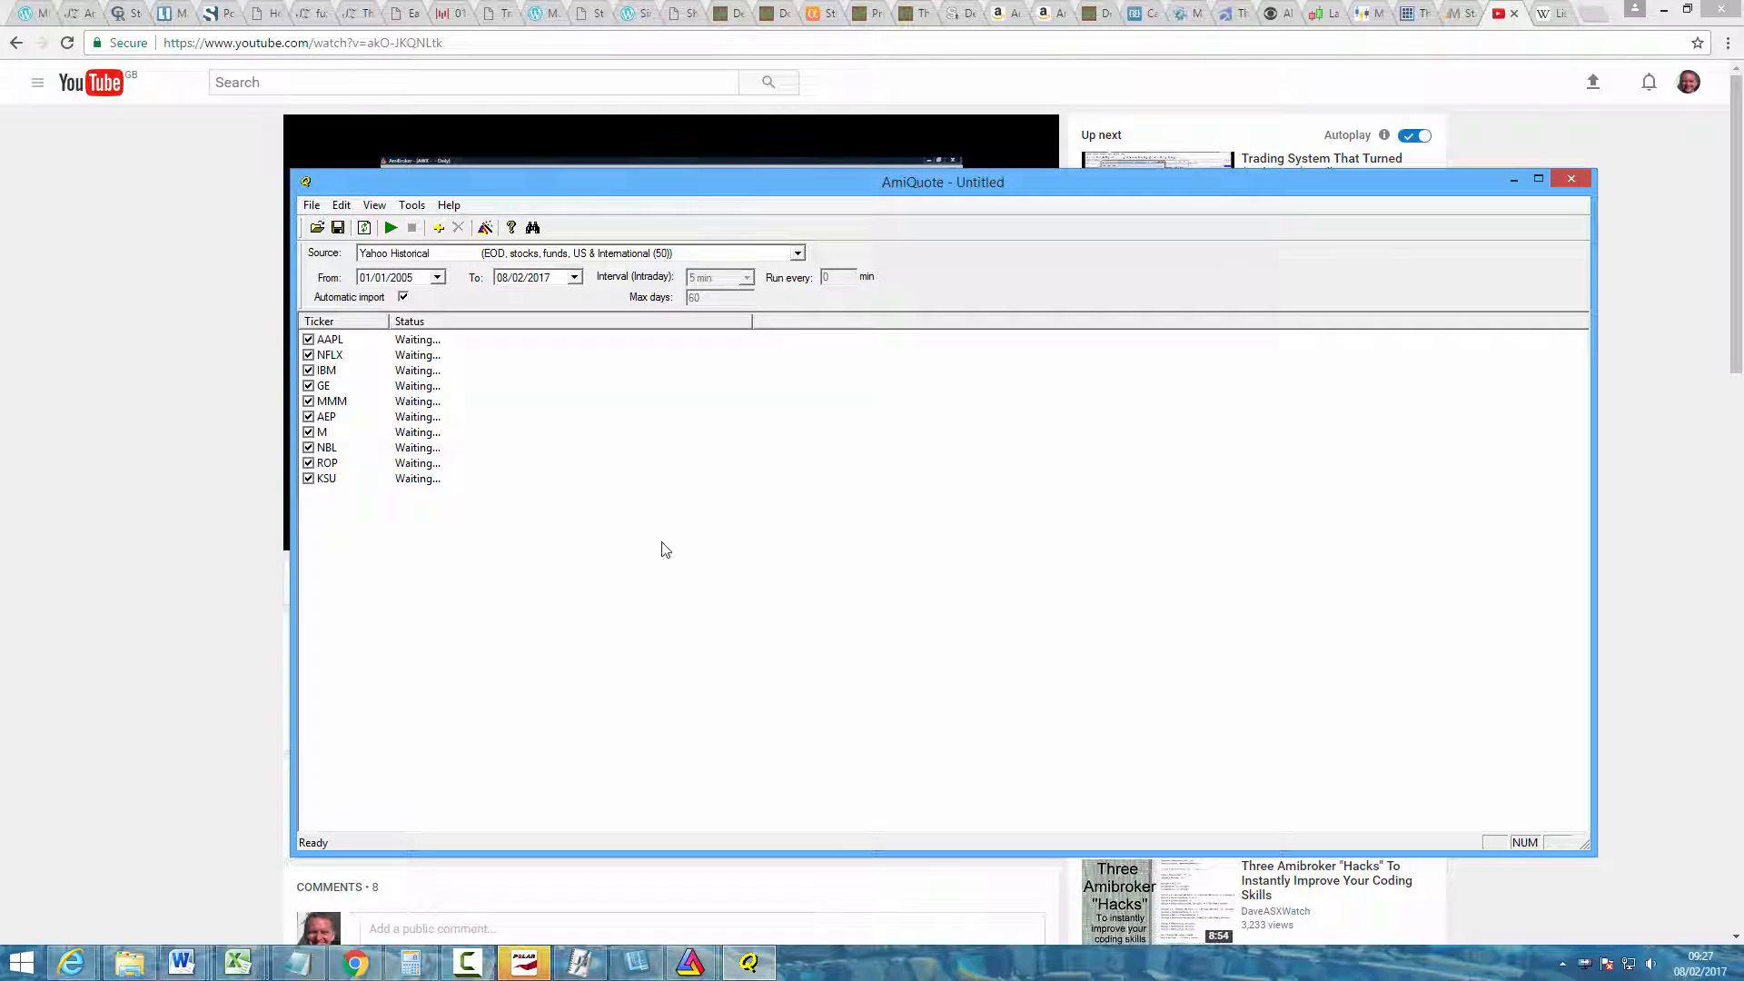
mouse_move(367, 403)
type("TestTickers")
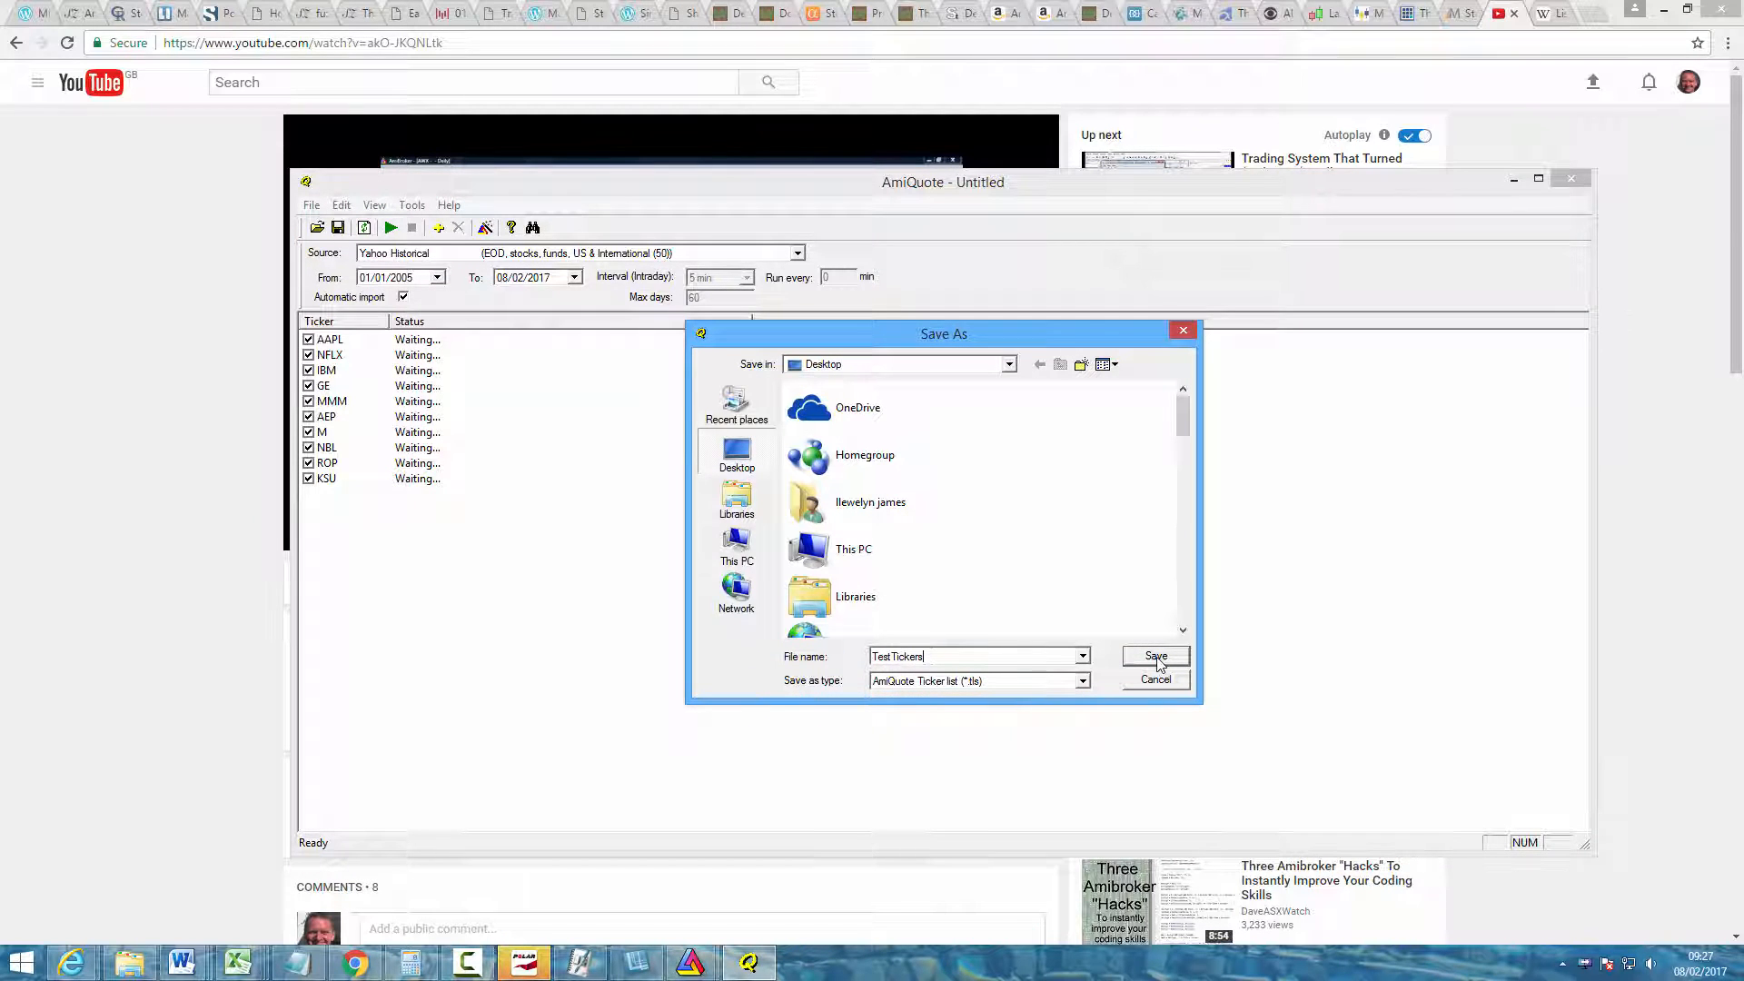
Save the ten-ticker list to the Desktop as TestTickers.tls
left_click(1155, 656)
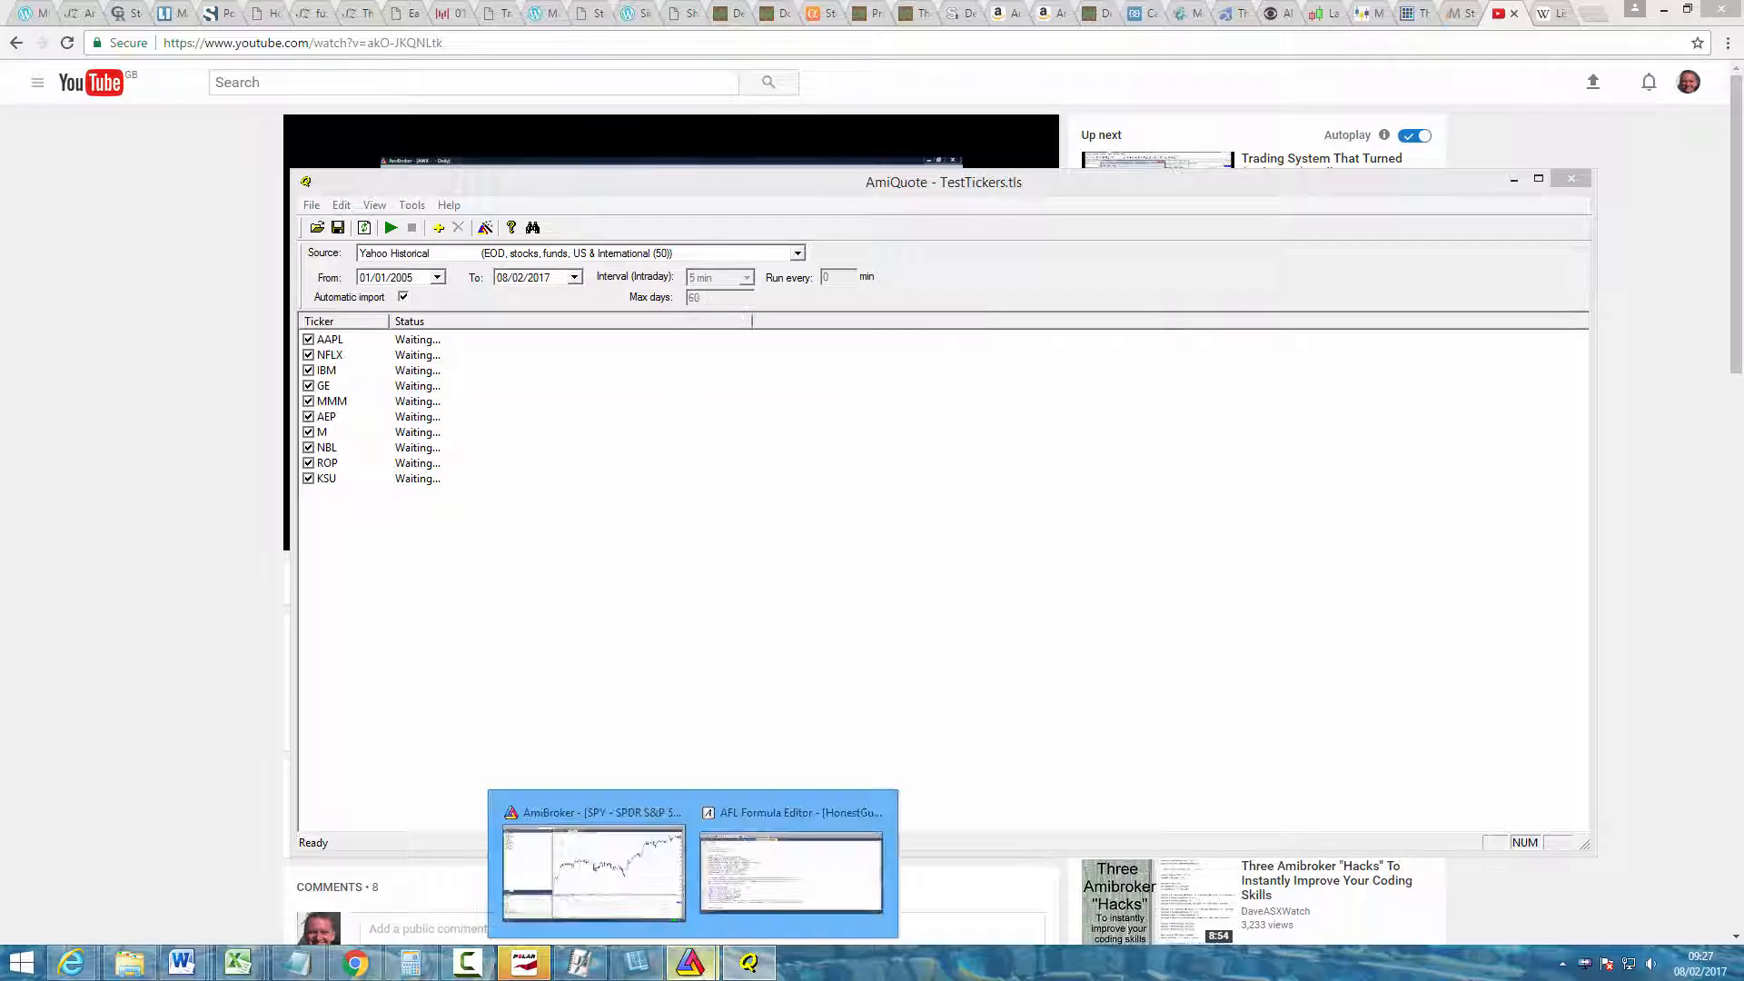
Back in AmiBroker's symbols pane, create a new empty watch list named TestTickers
left_click(592, 874)
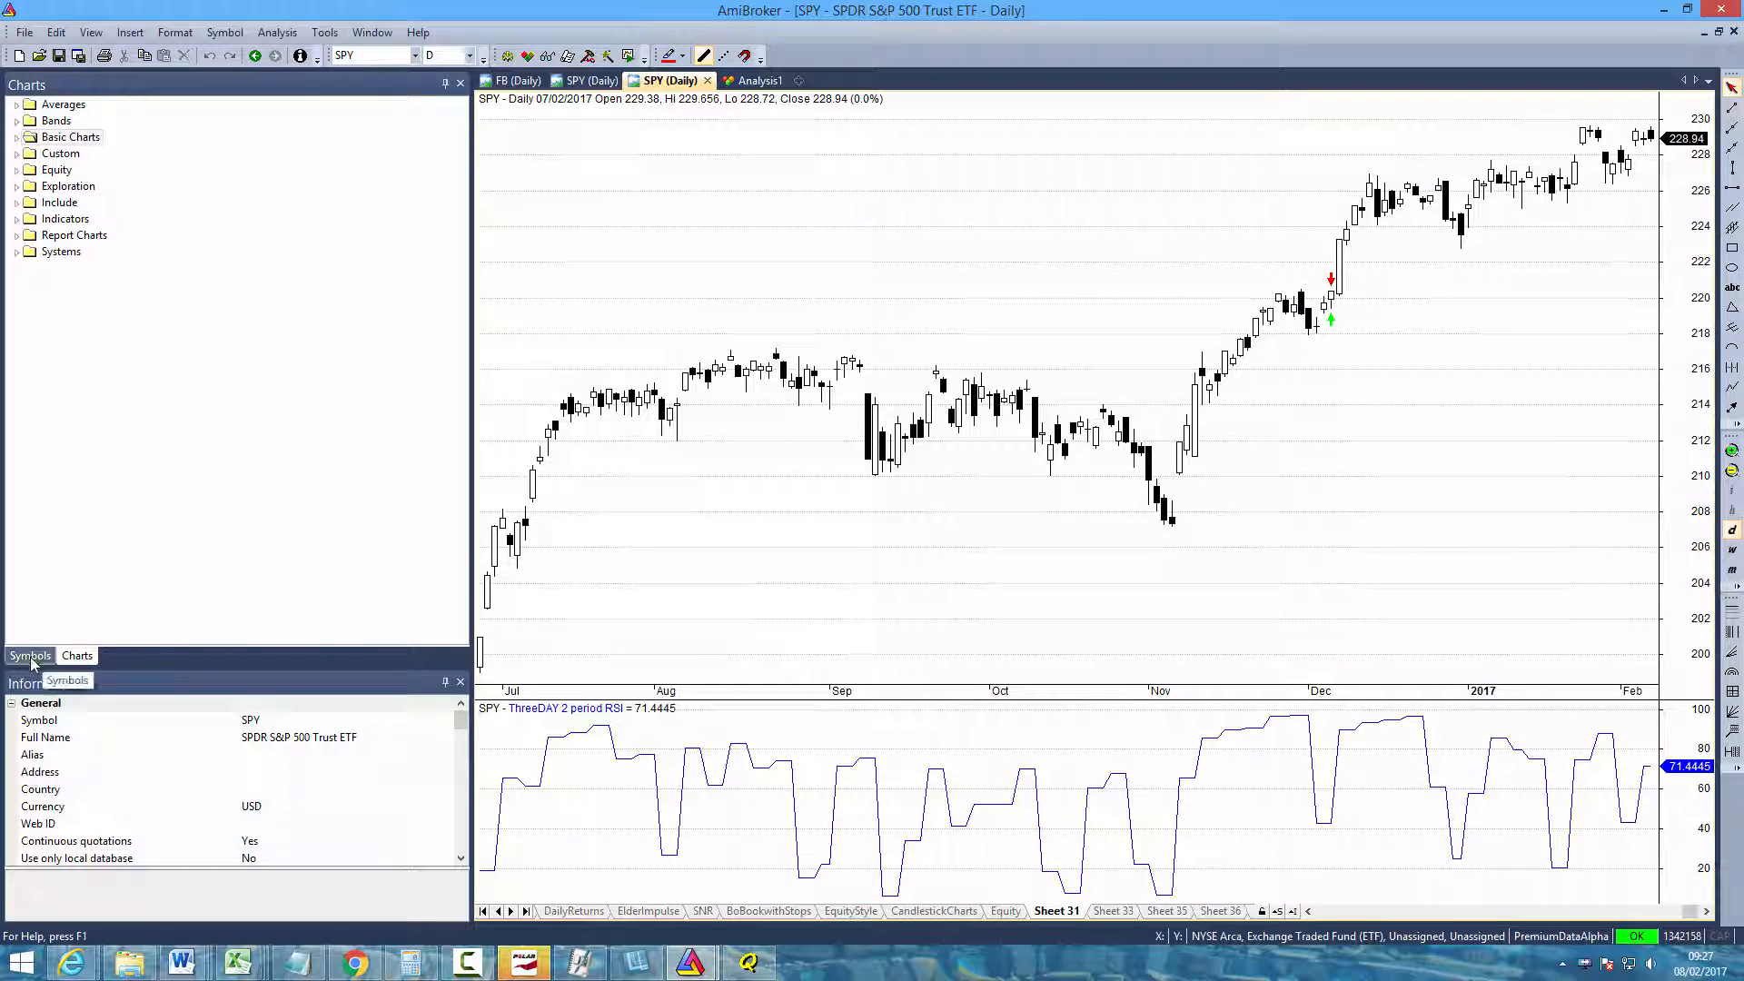
left_click(224, 31)
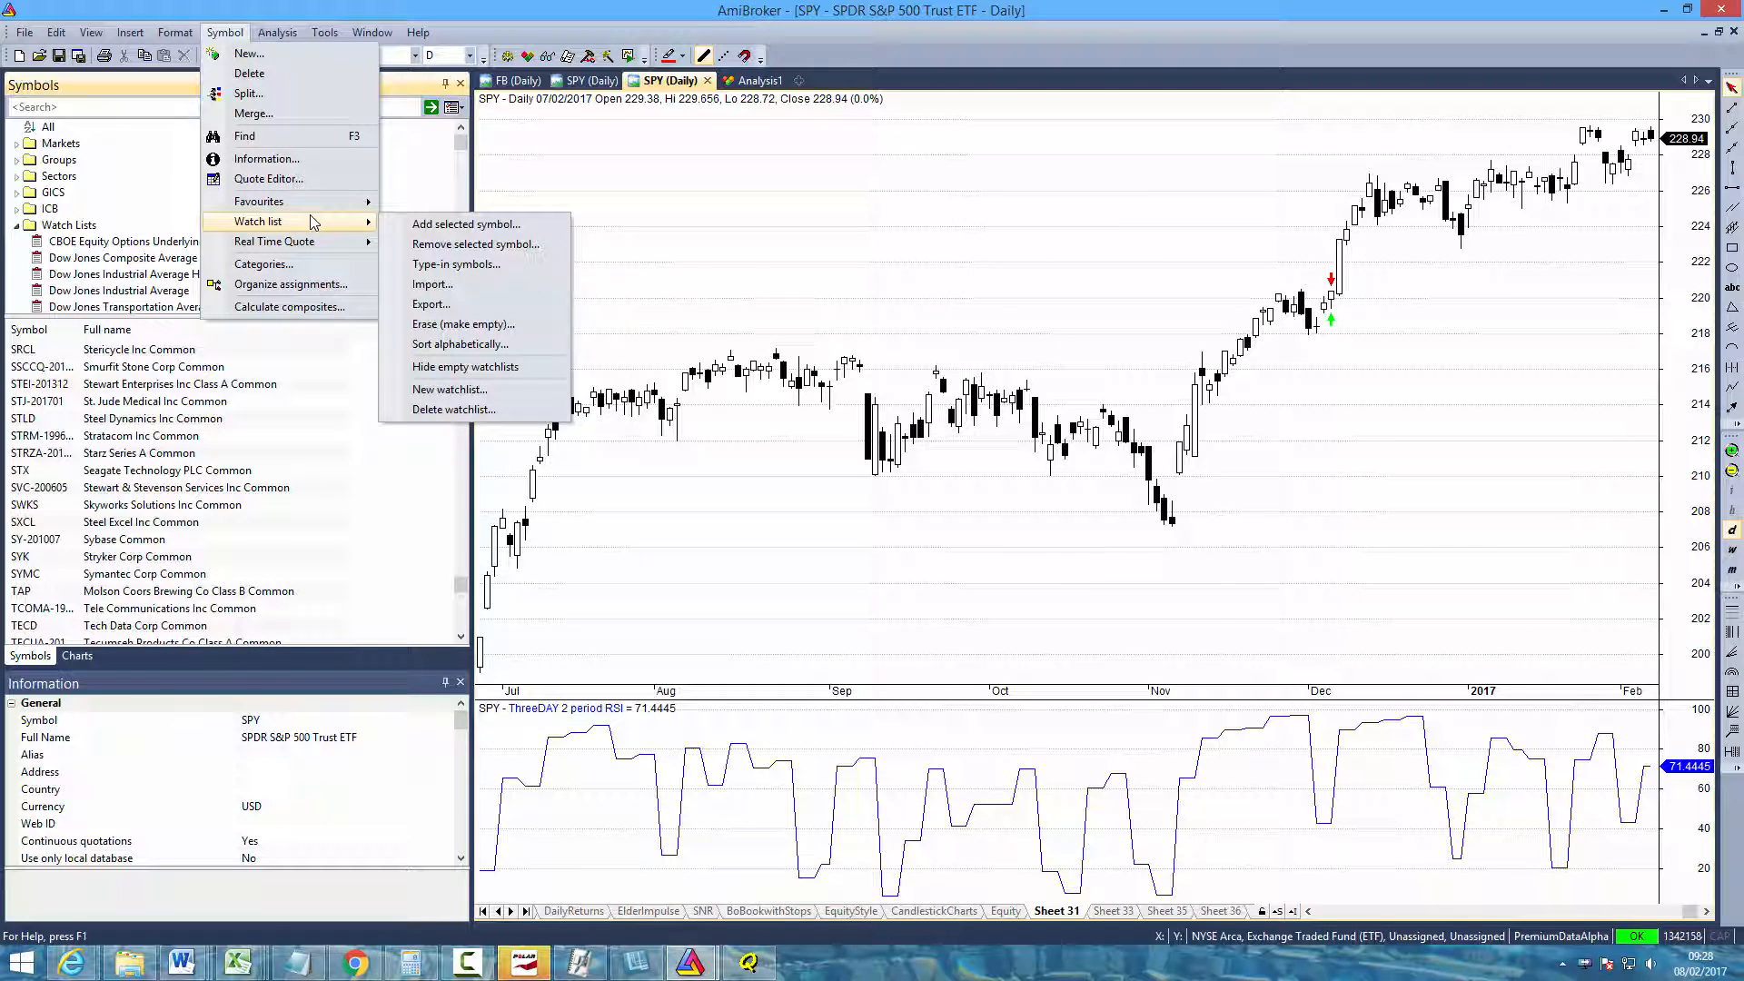
left_click(449, 389)
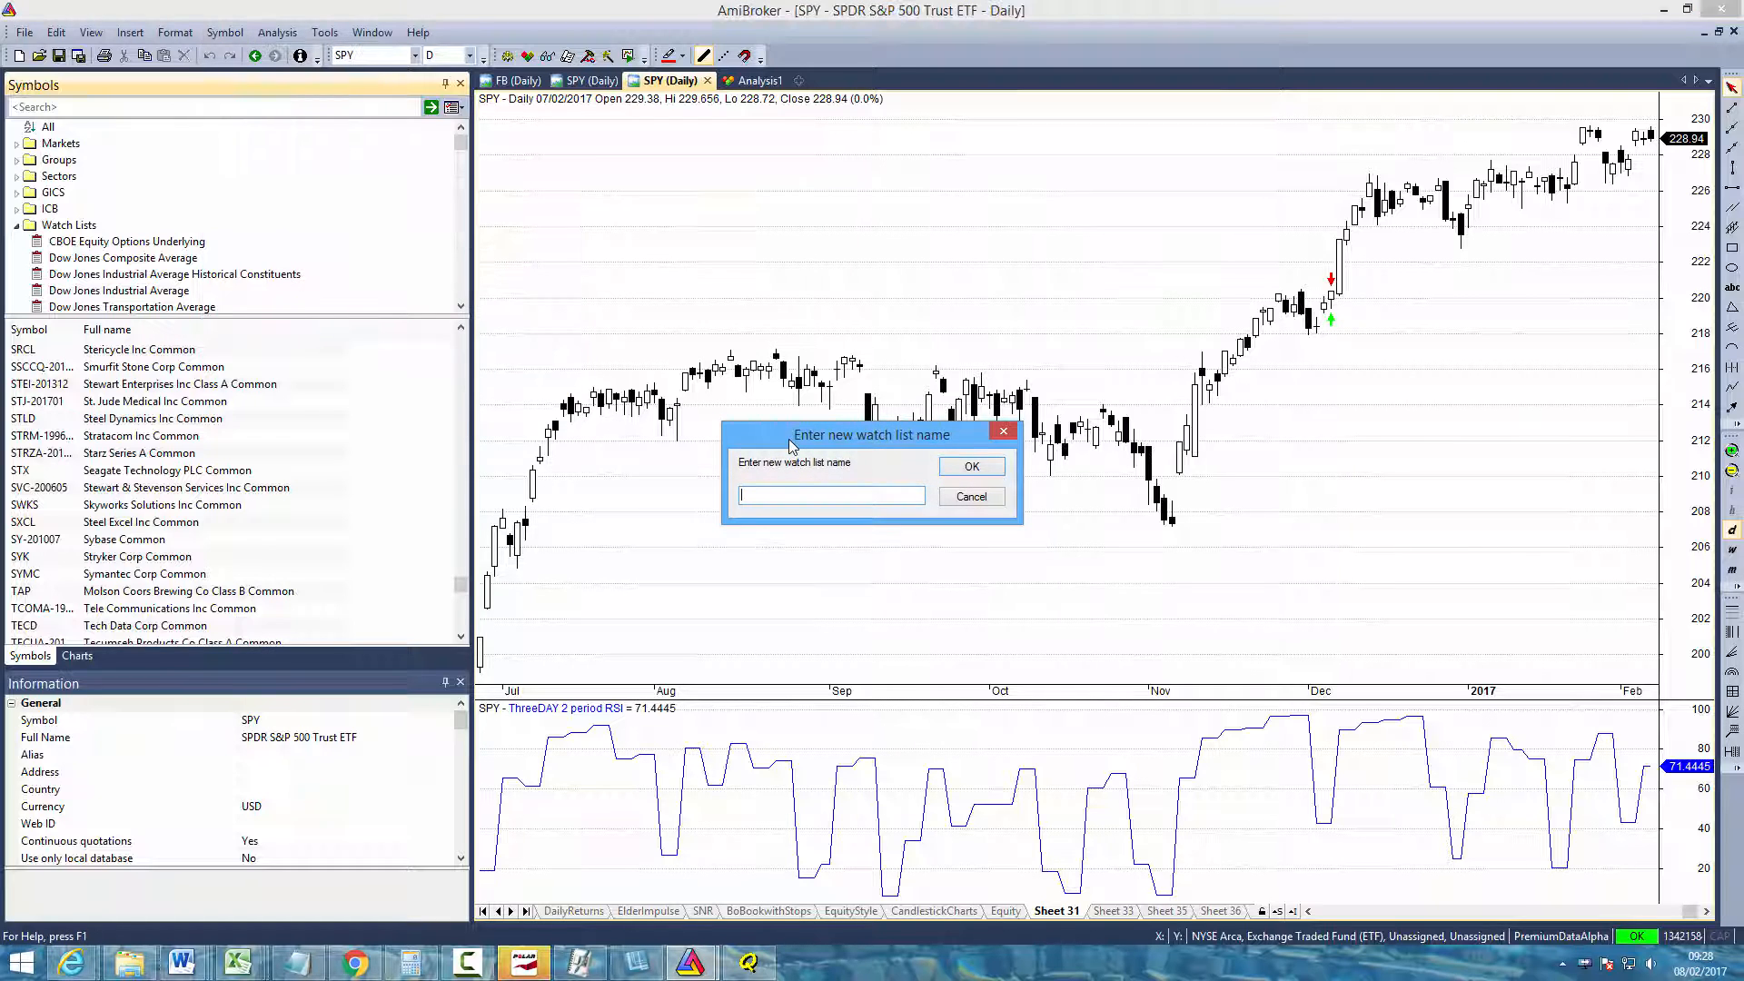
type("Test")
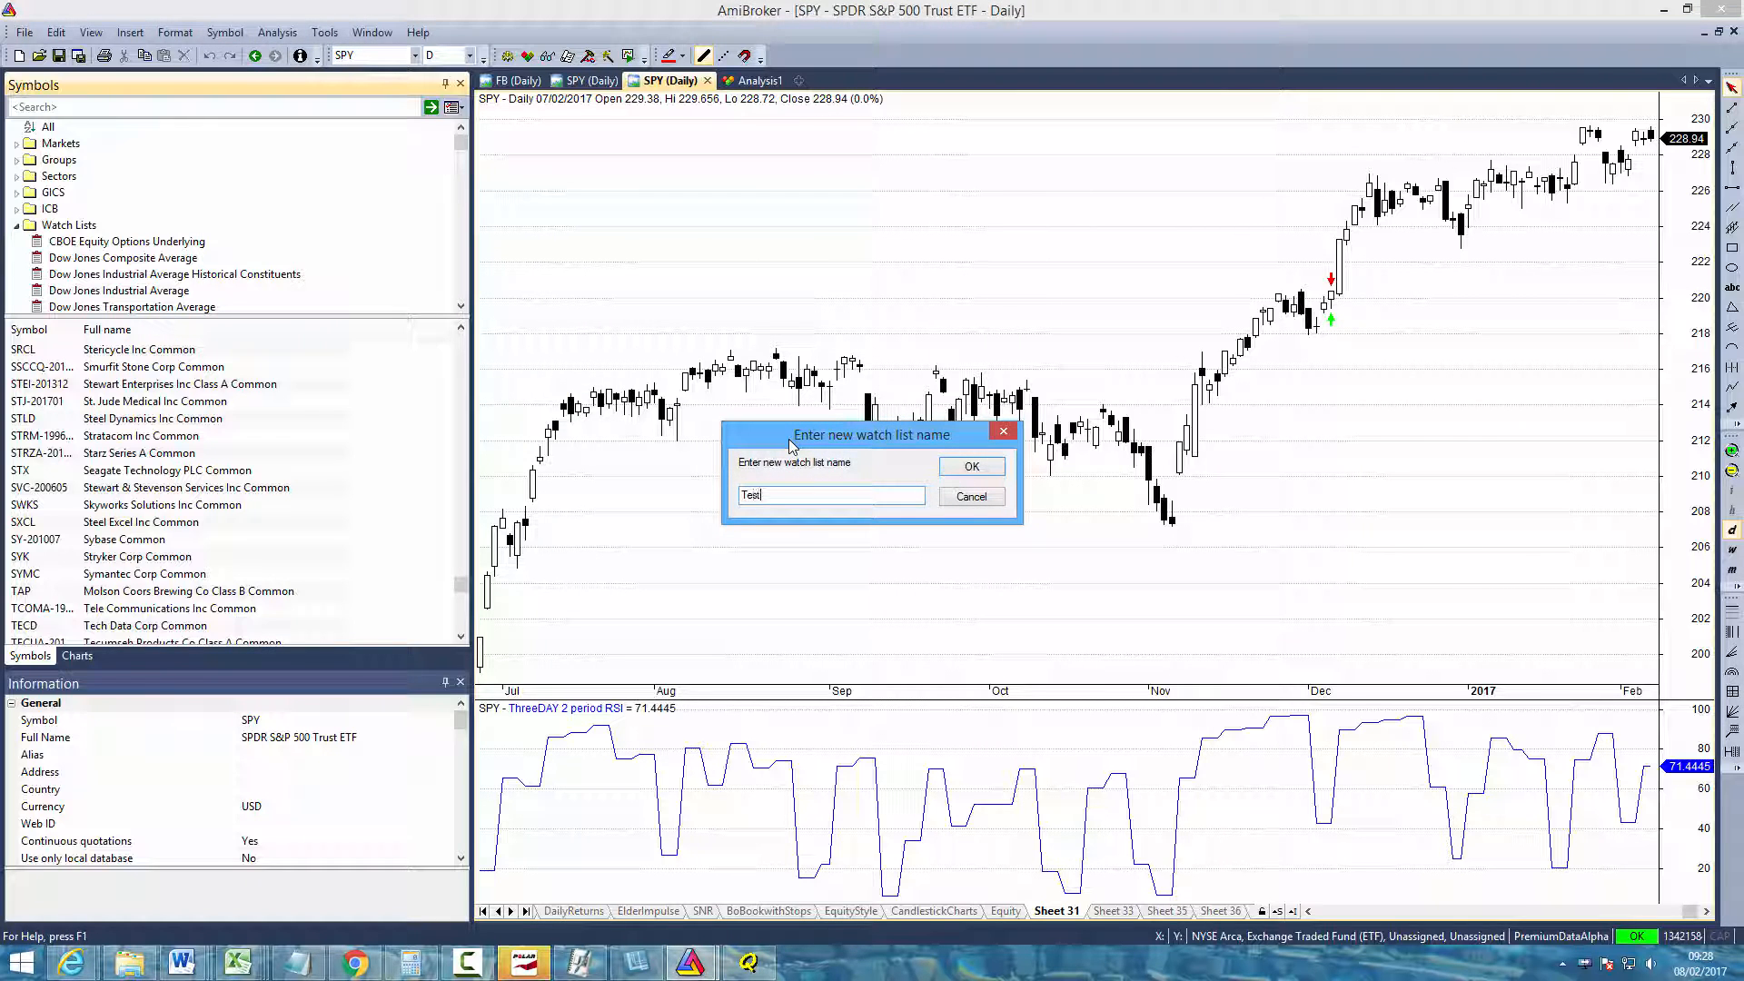
type("Tickers")
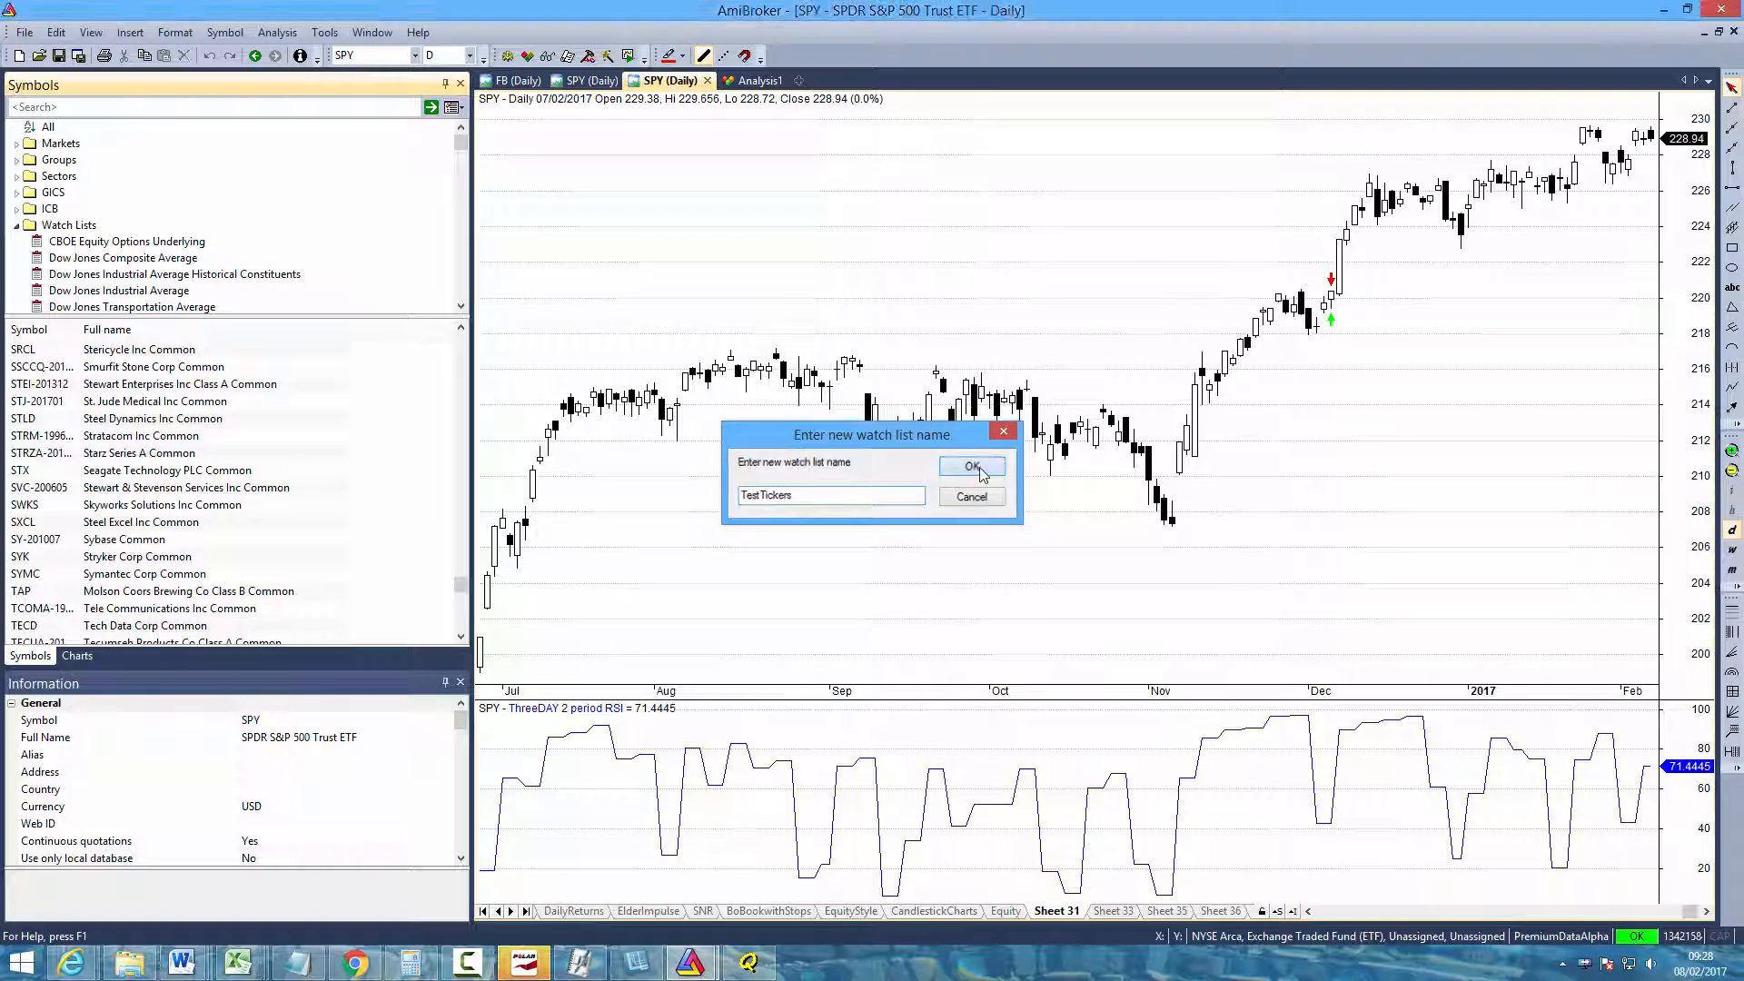
left_click(970, 465)
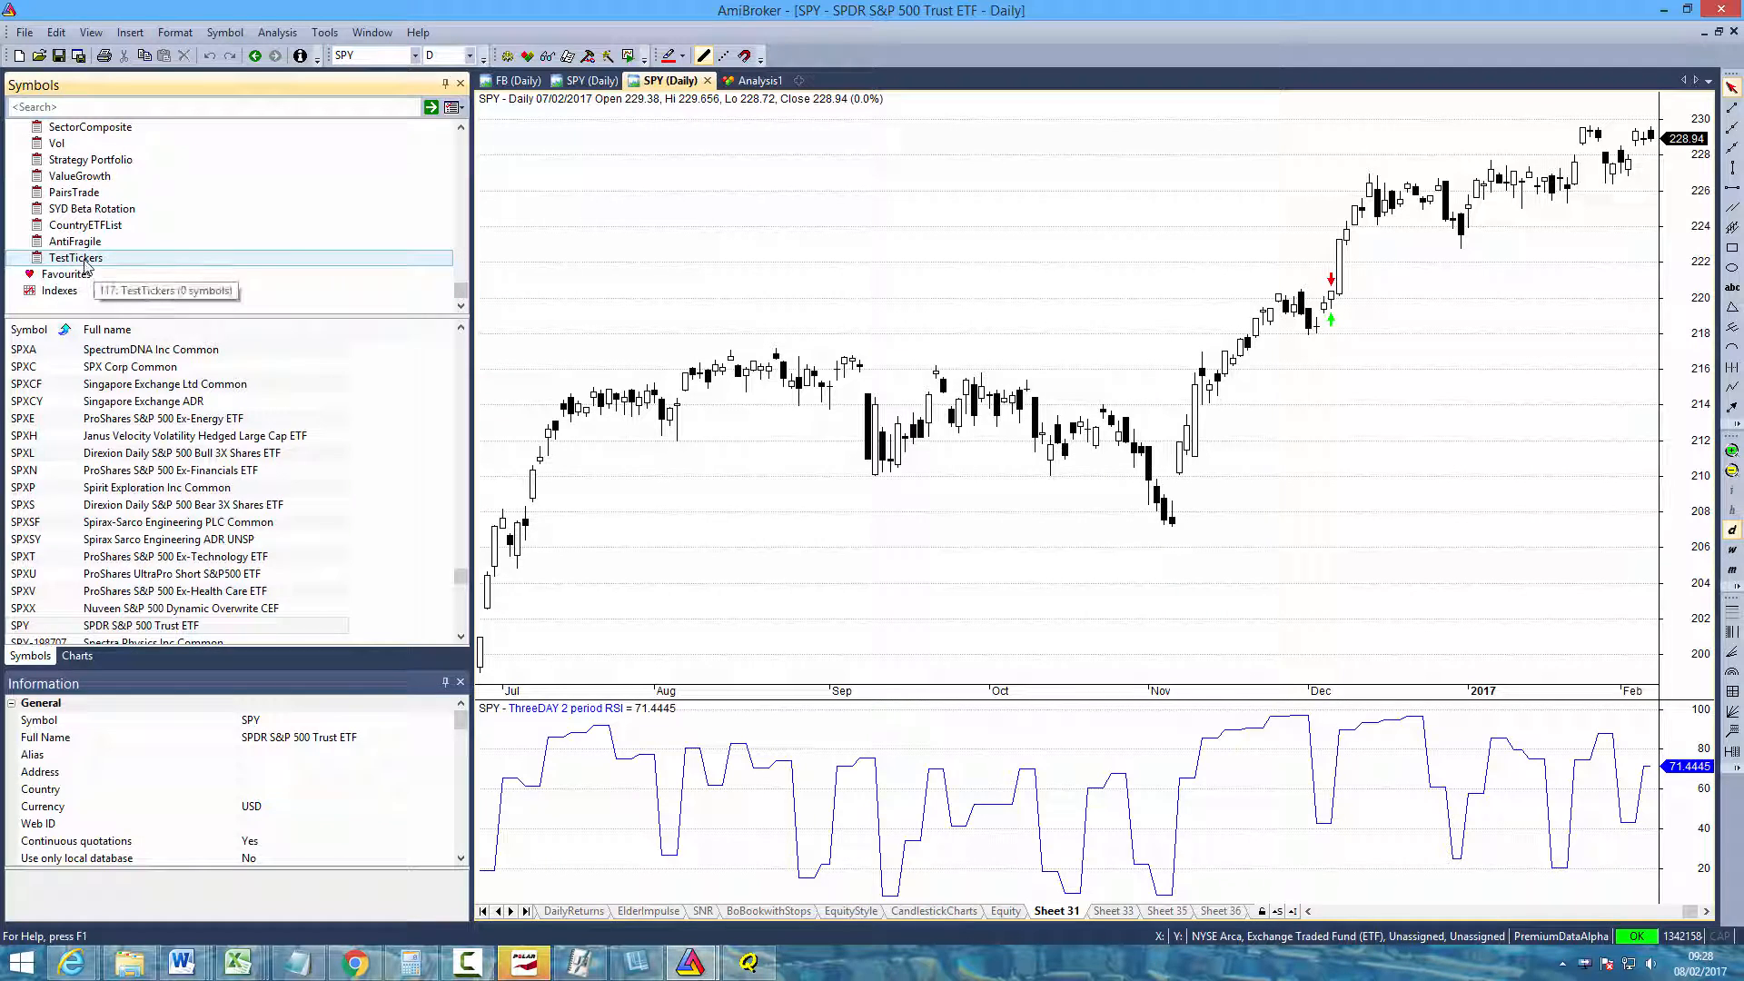
Import TestTickers.tls from the Desktop into the TestTickers watch list, filling it with the ten symbols
left_click(75, 256)
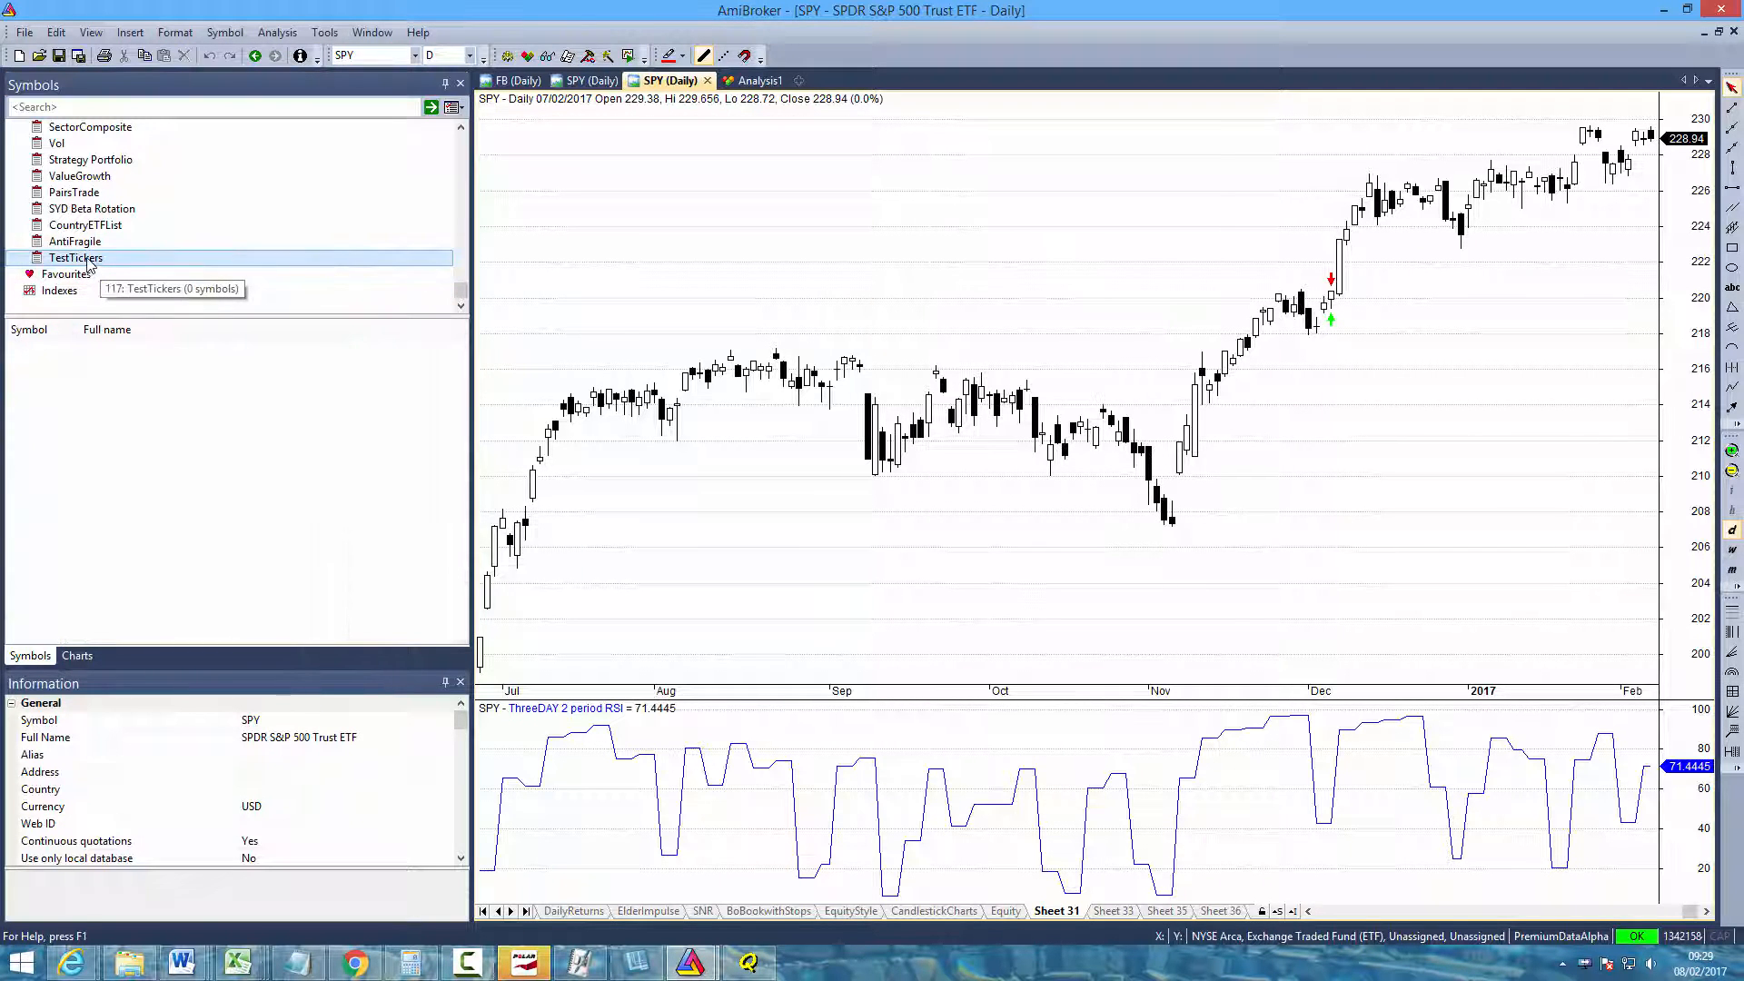
right_click(76, 256)
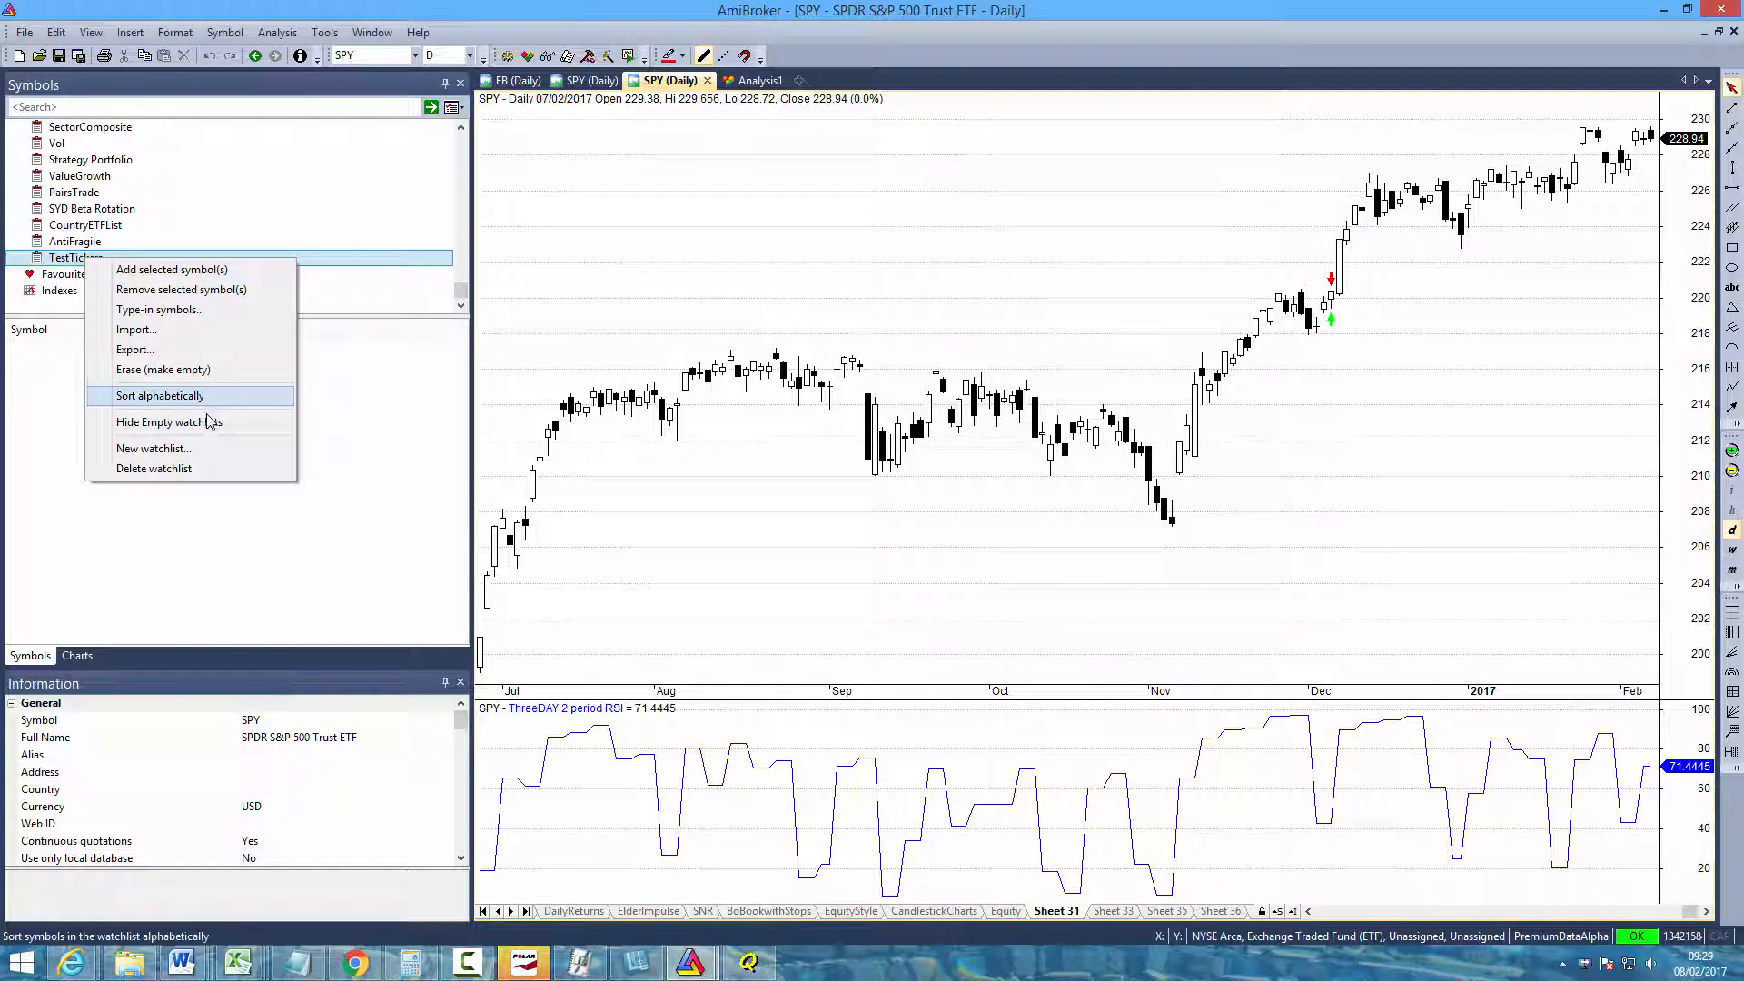
mouse_move(162, 329)
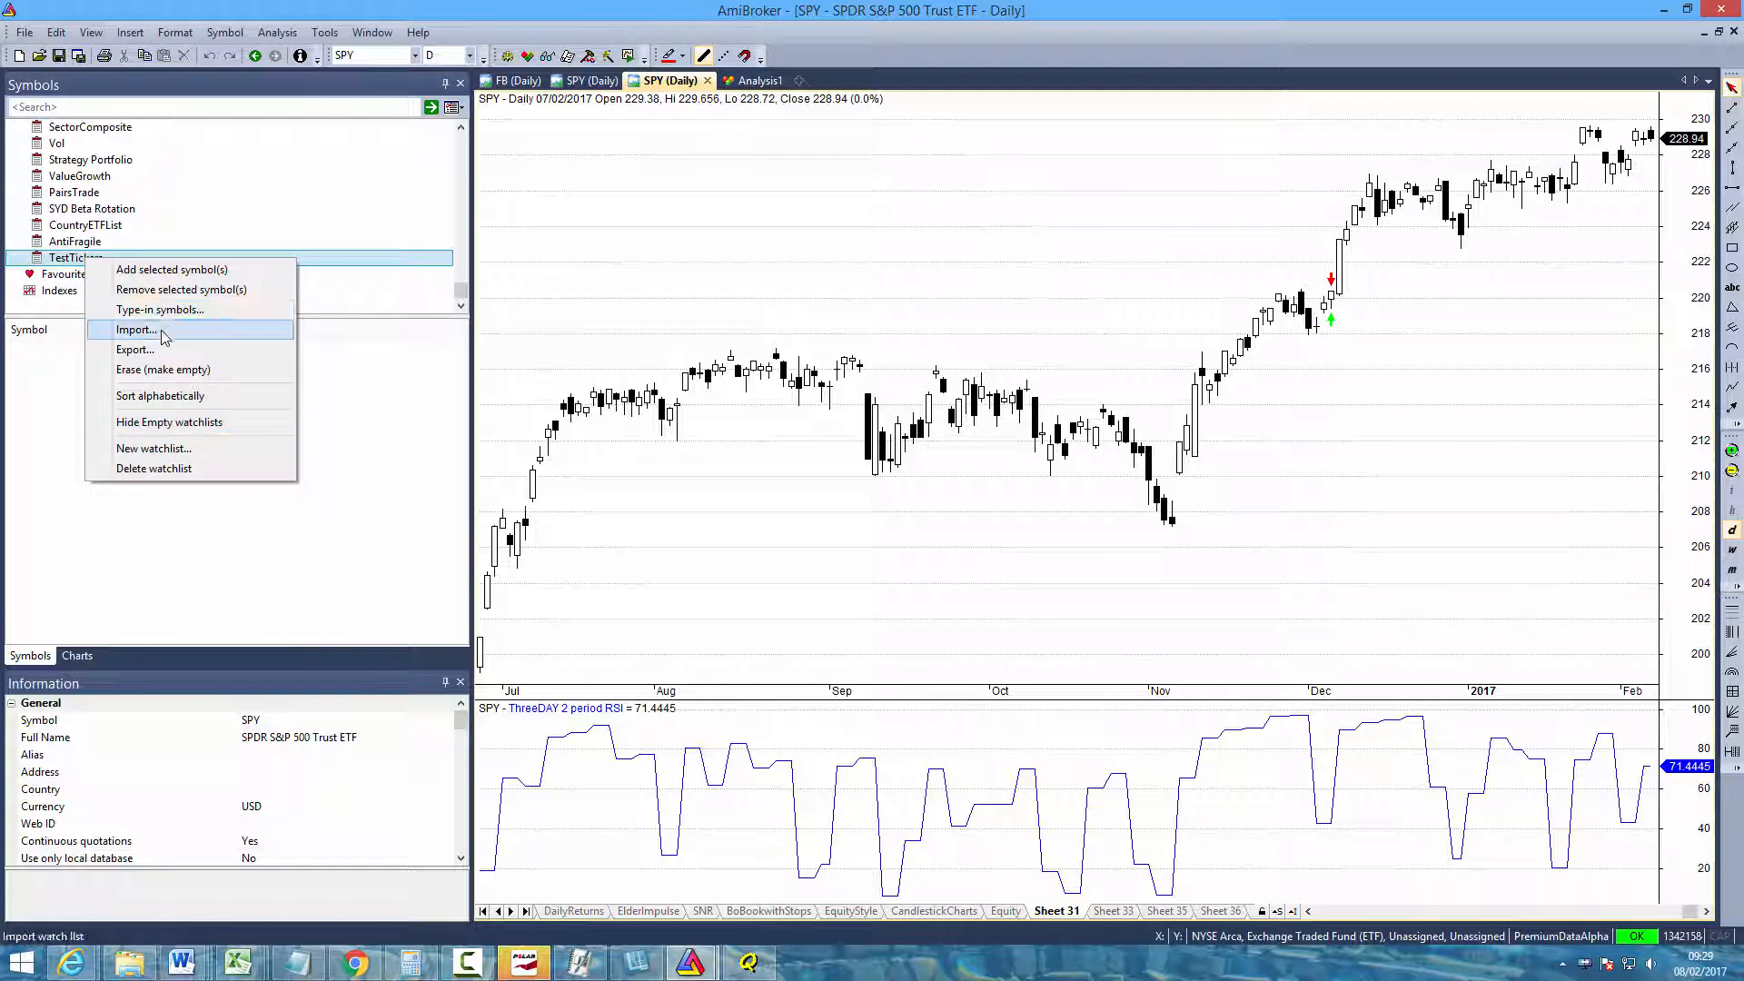
left_click(136, 329)
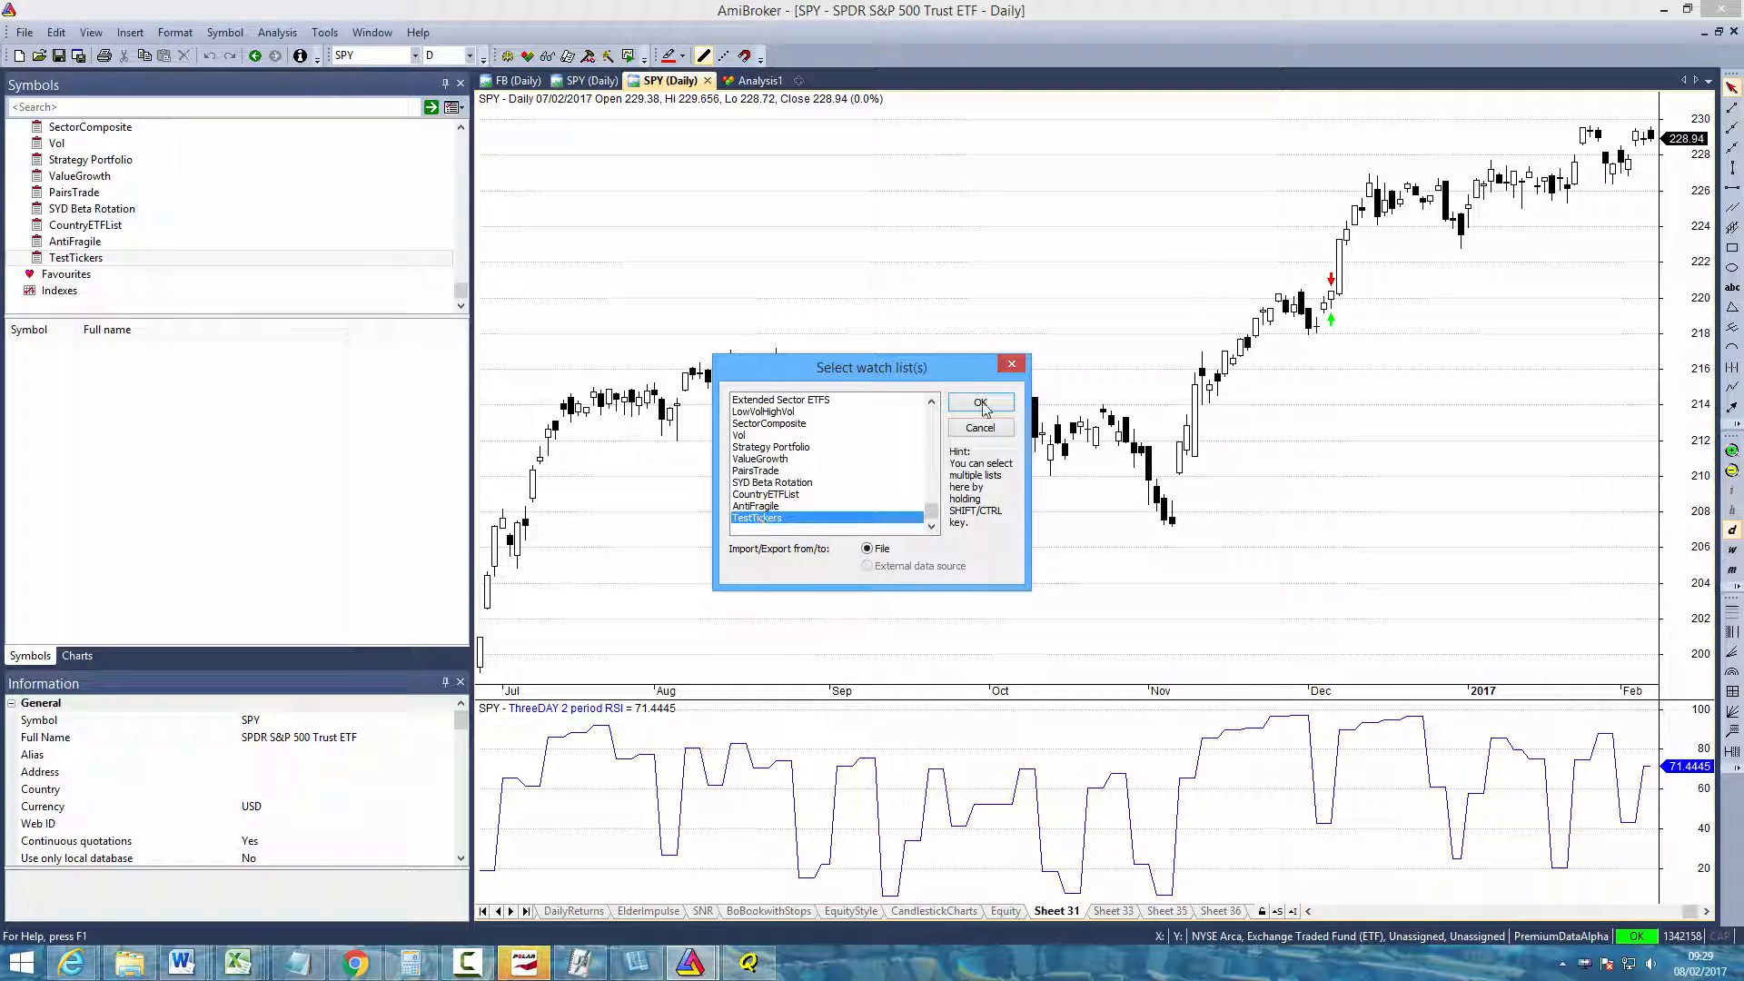
left_click(980, 403)
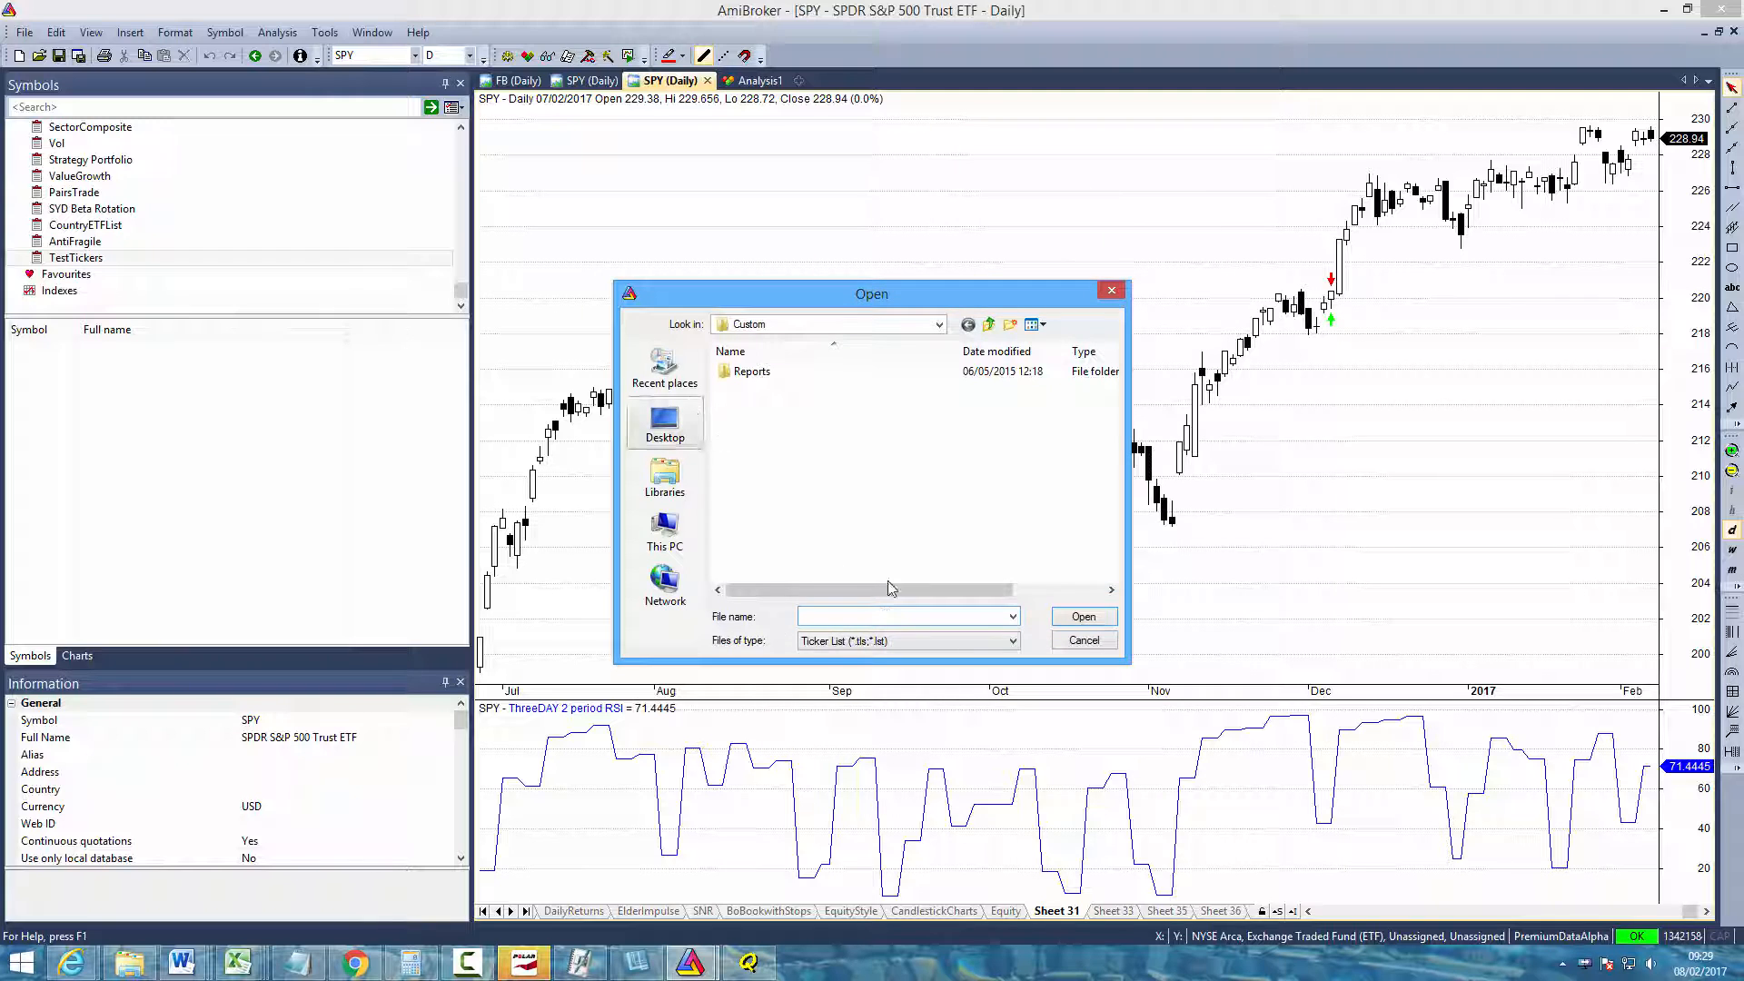
left_click(665, 423)
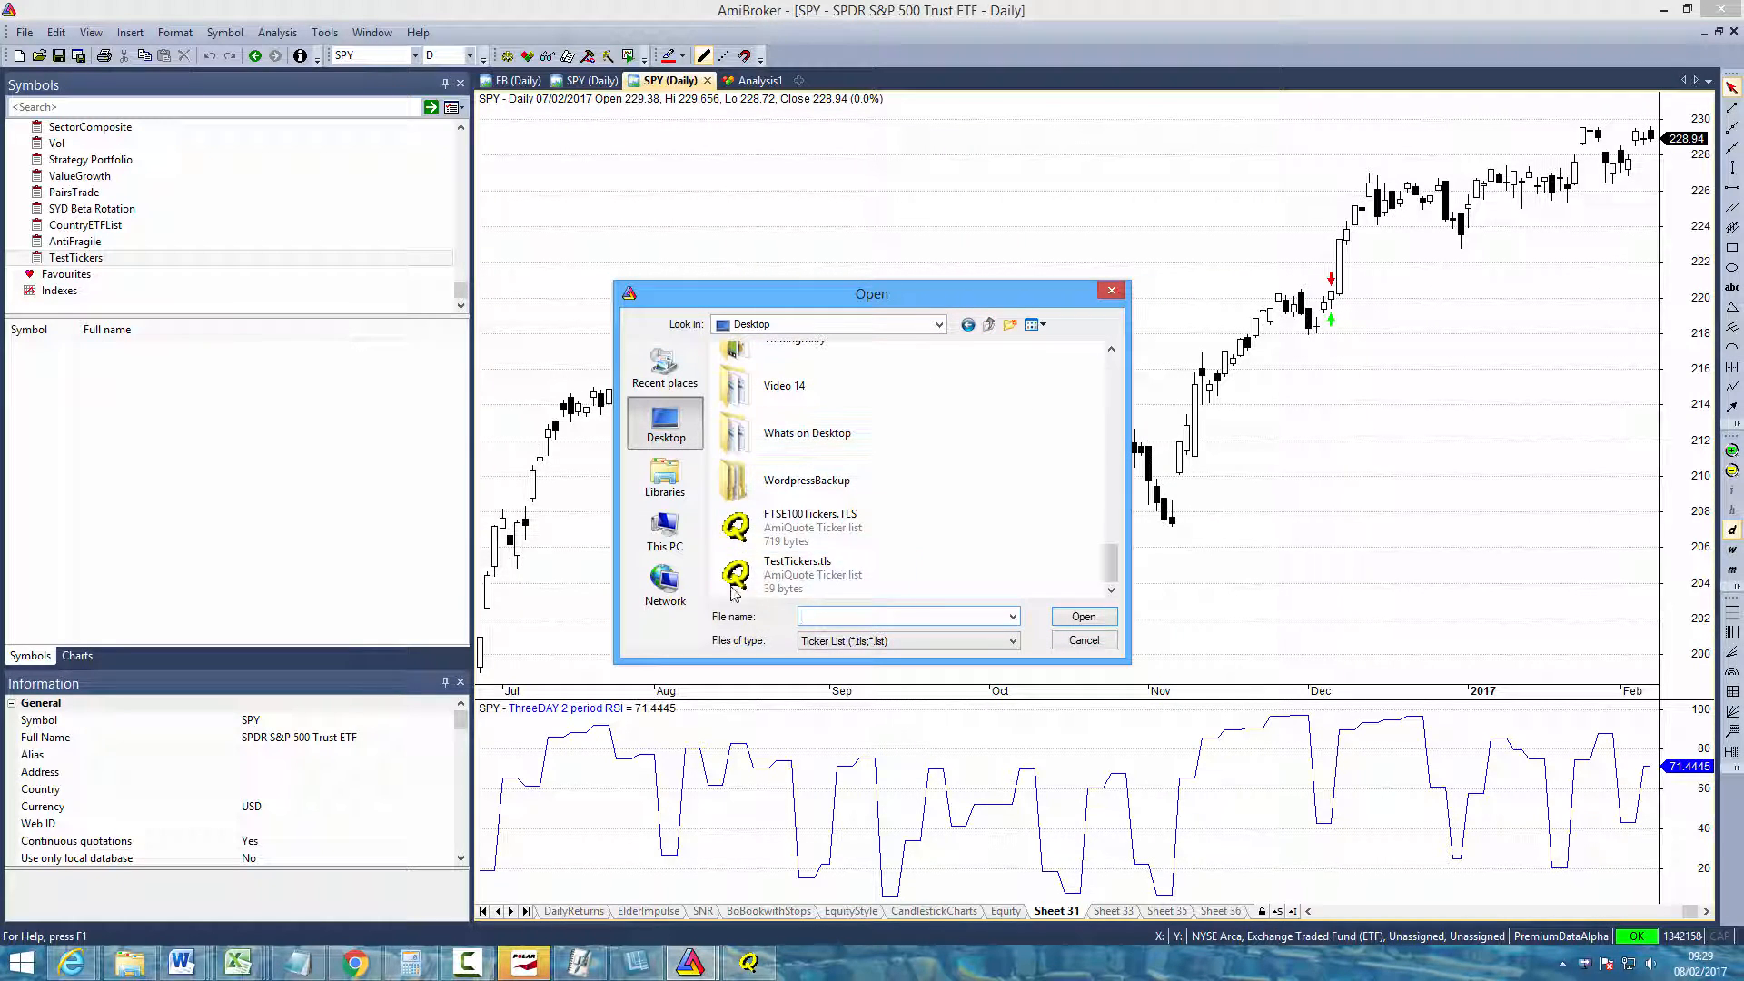
left_click(796, 574)
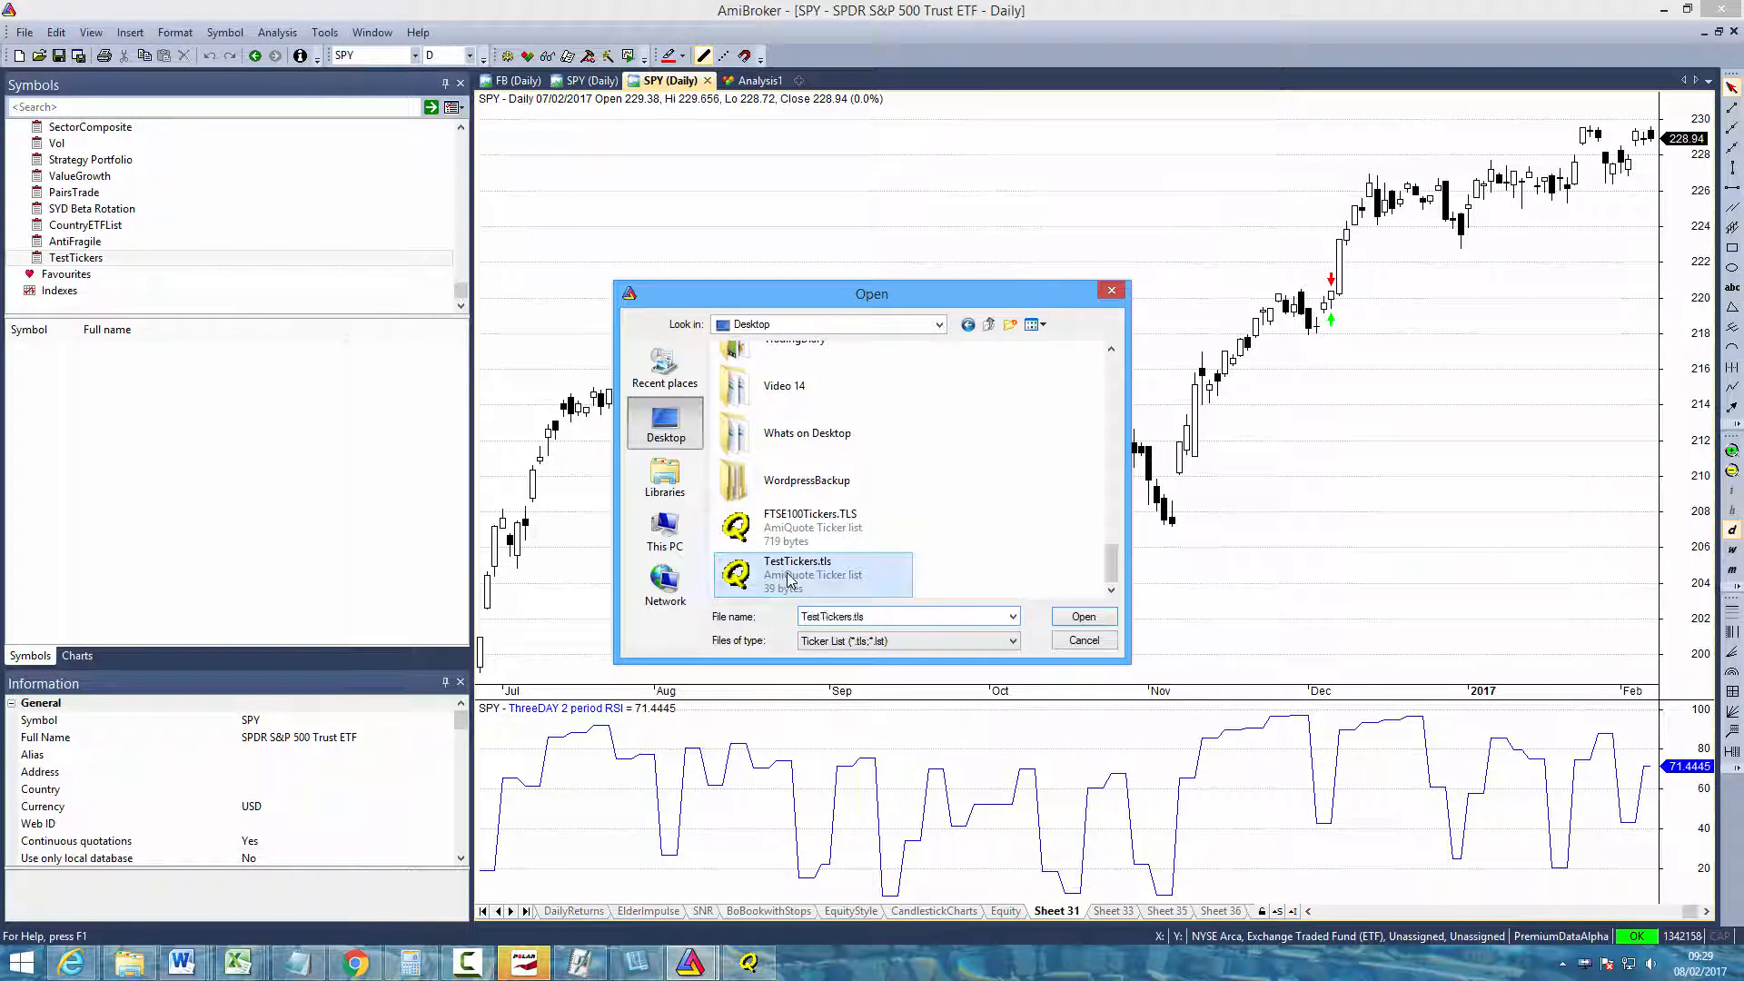
left_click(1081, 616)
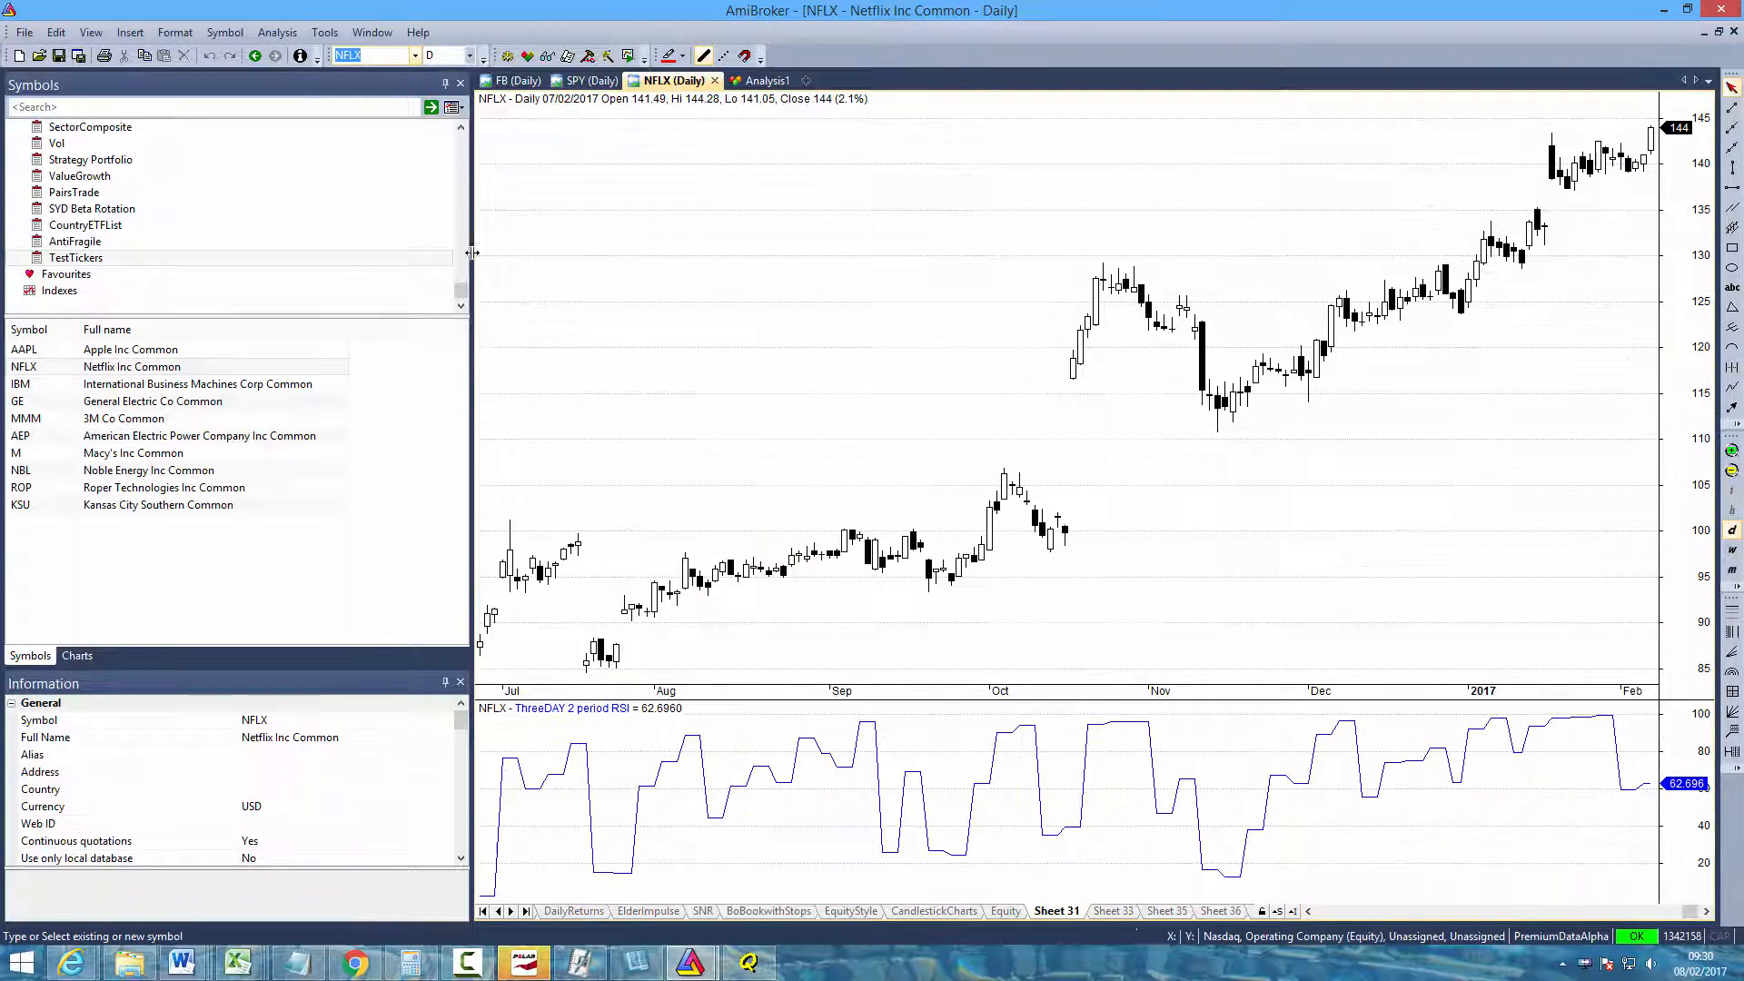
left_click(156, 400)
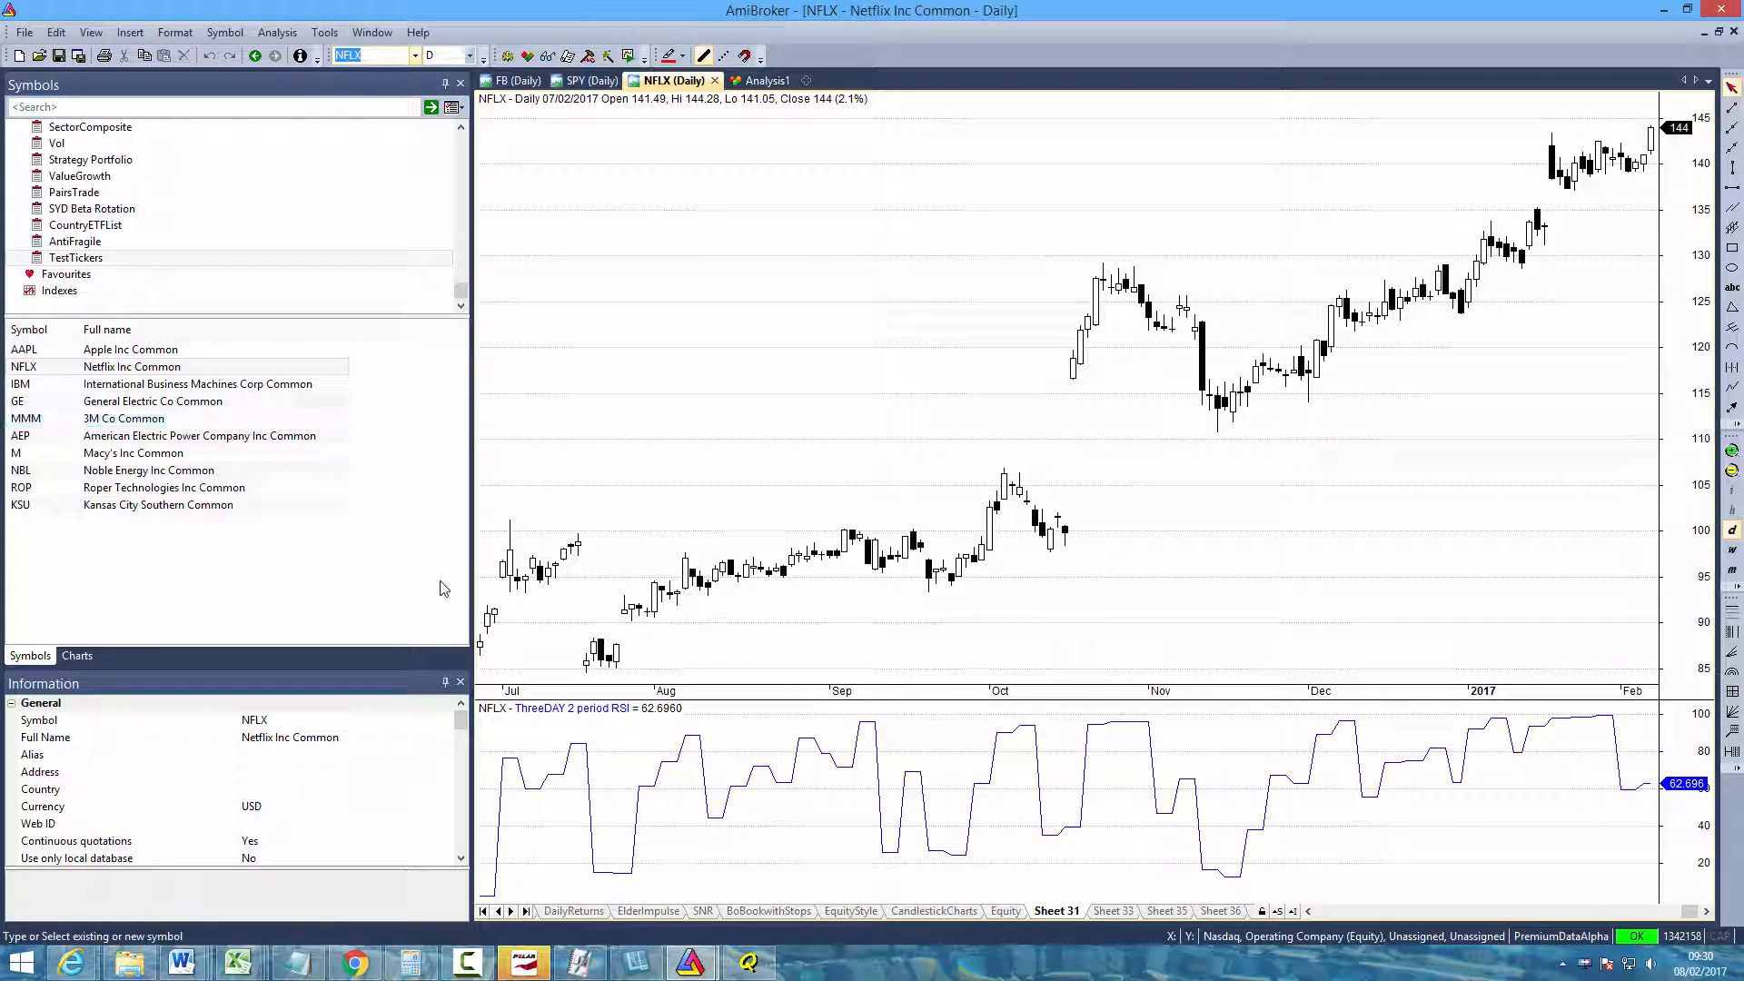
mouse_move(1106, 545)
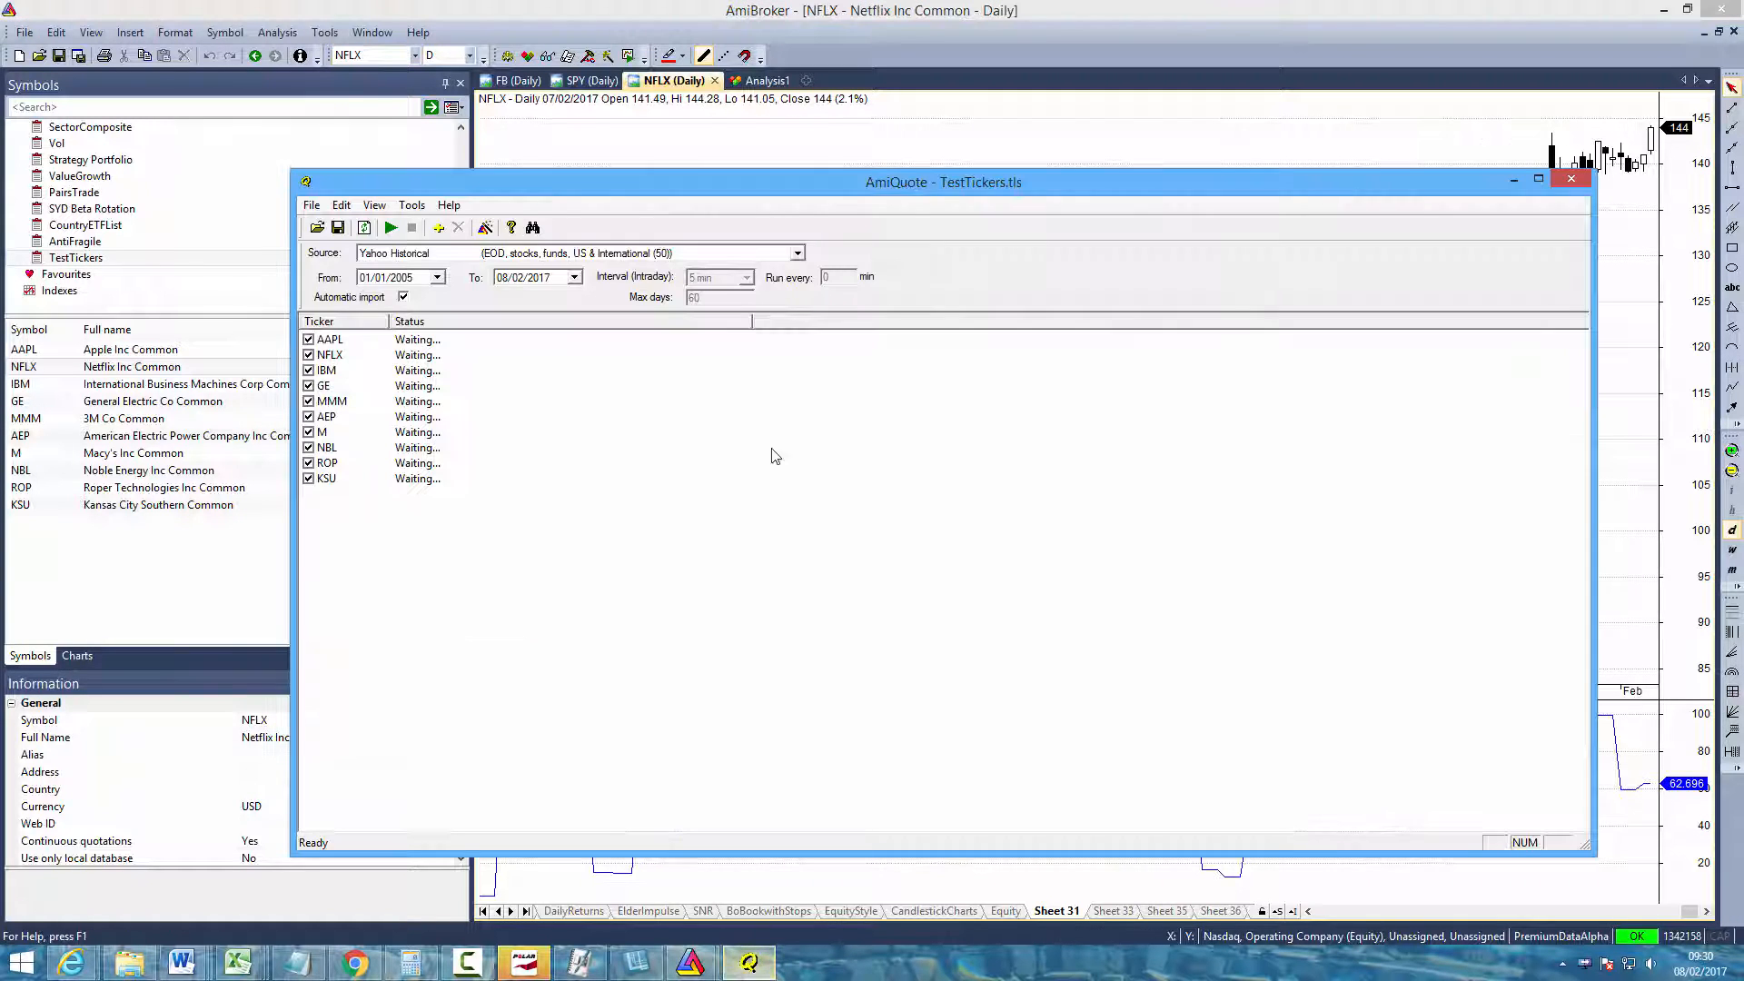
Start the AmiQuote download, then browse daily charts of imported tickers ending on AAPL
left_click(389, 227)
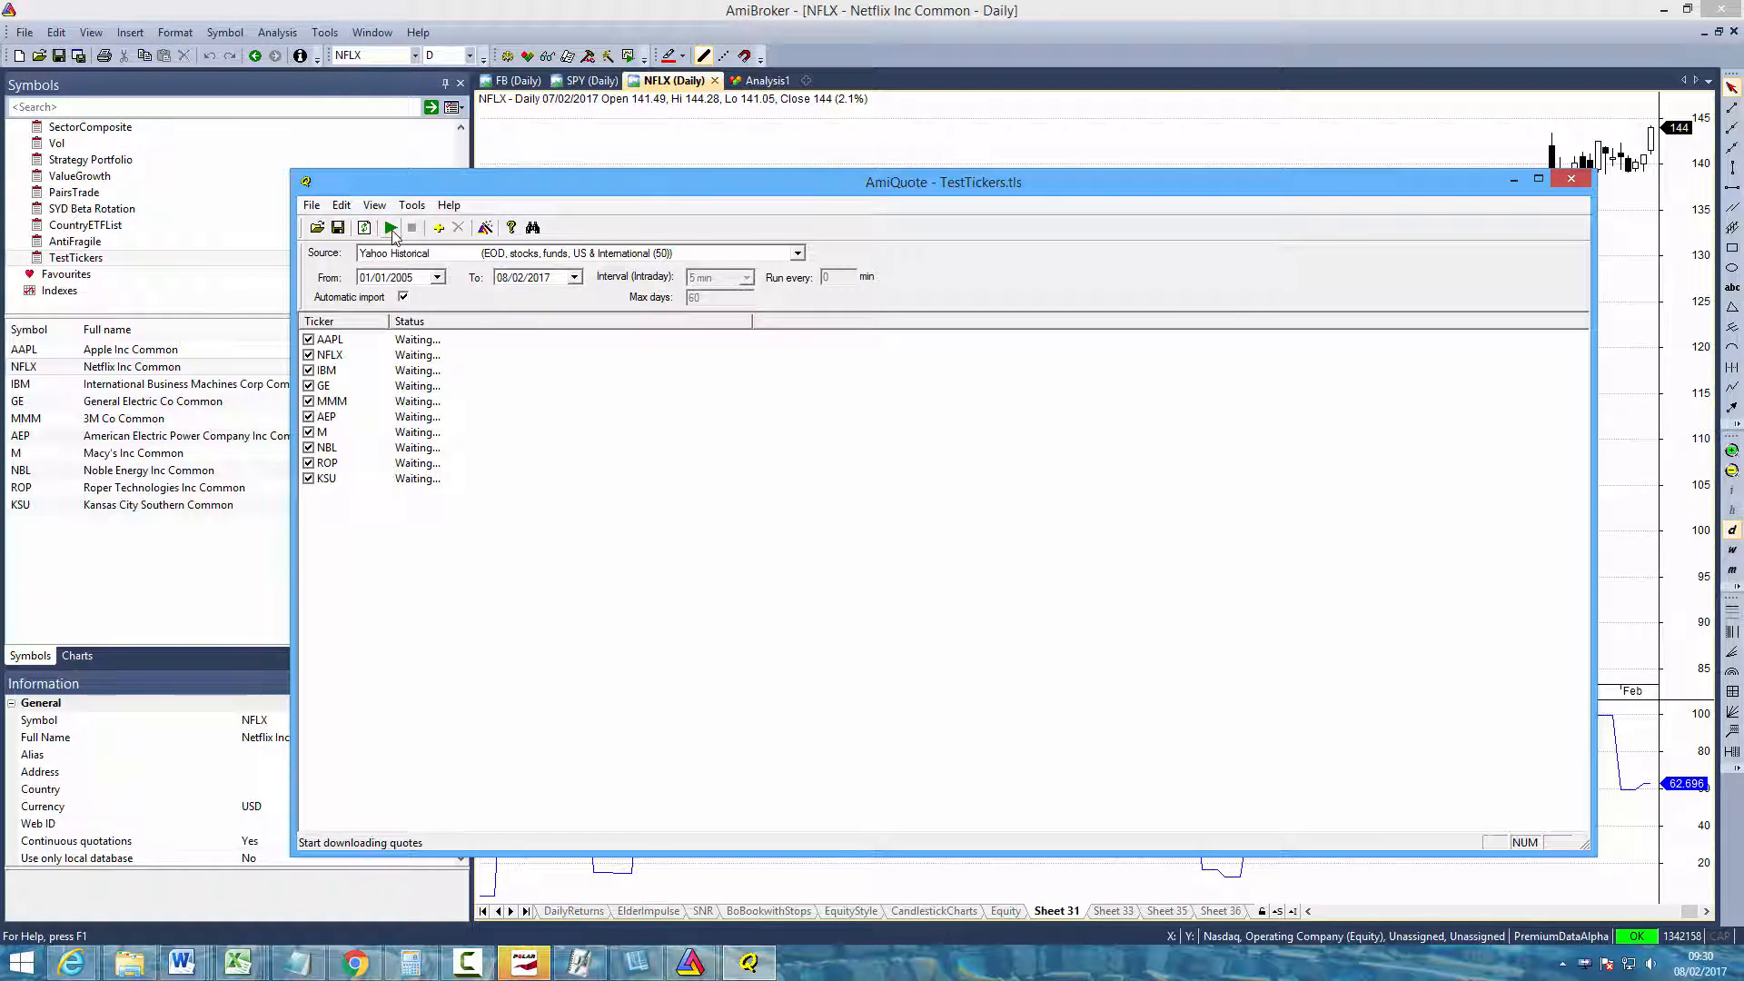
left_click(389, 227)
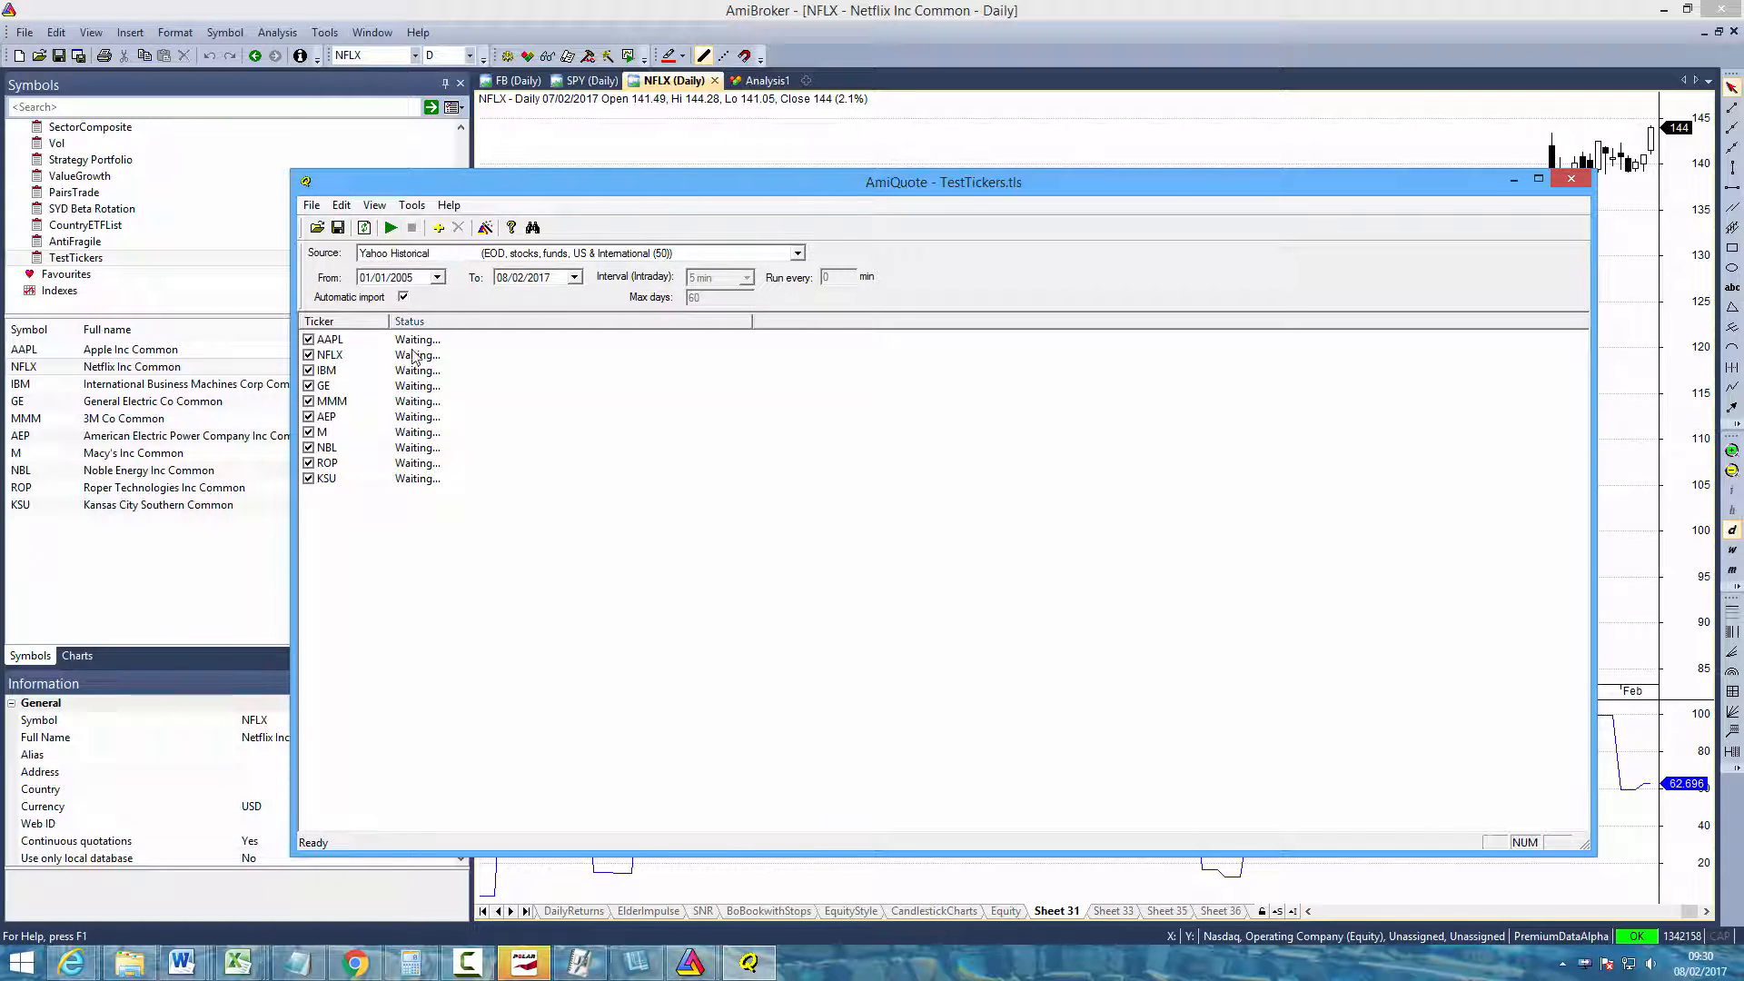
left_click(145, 505)
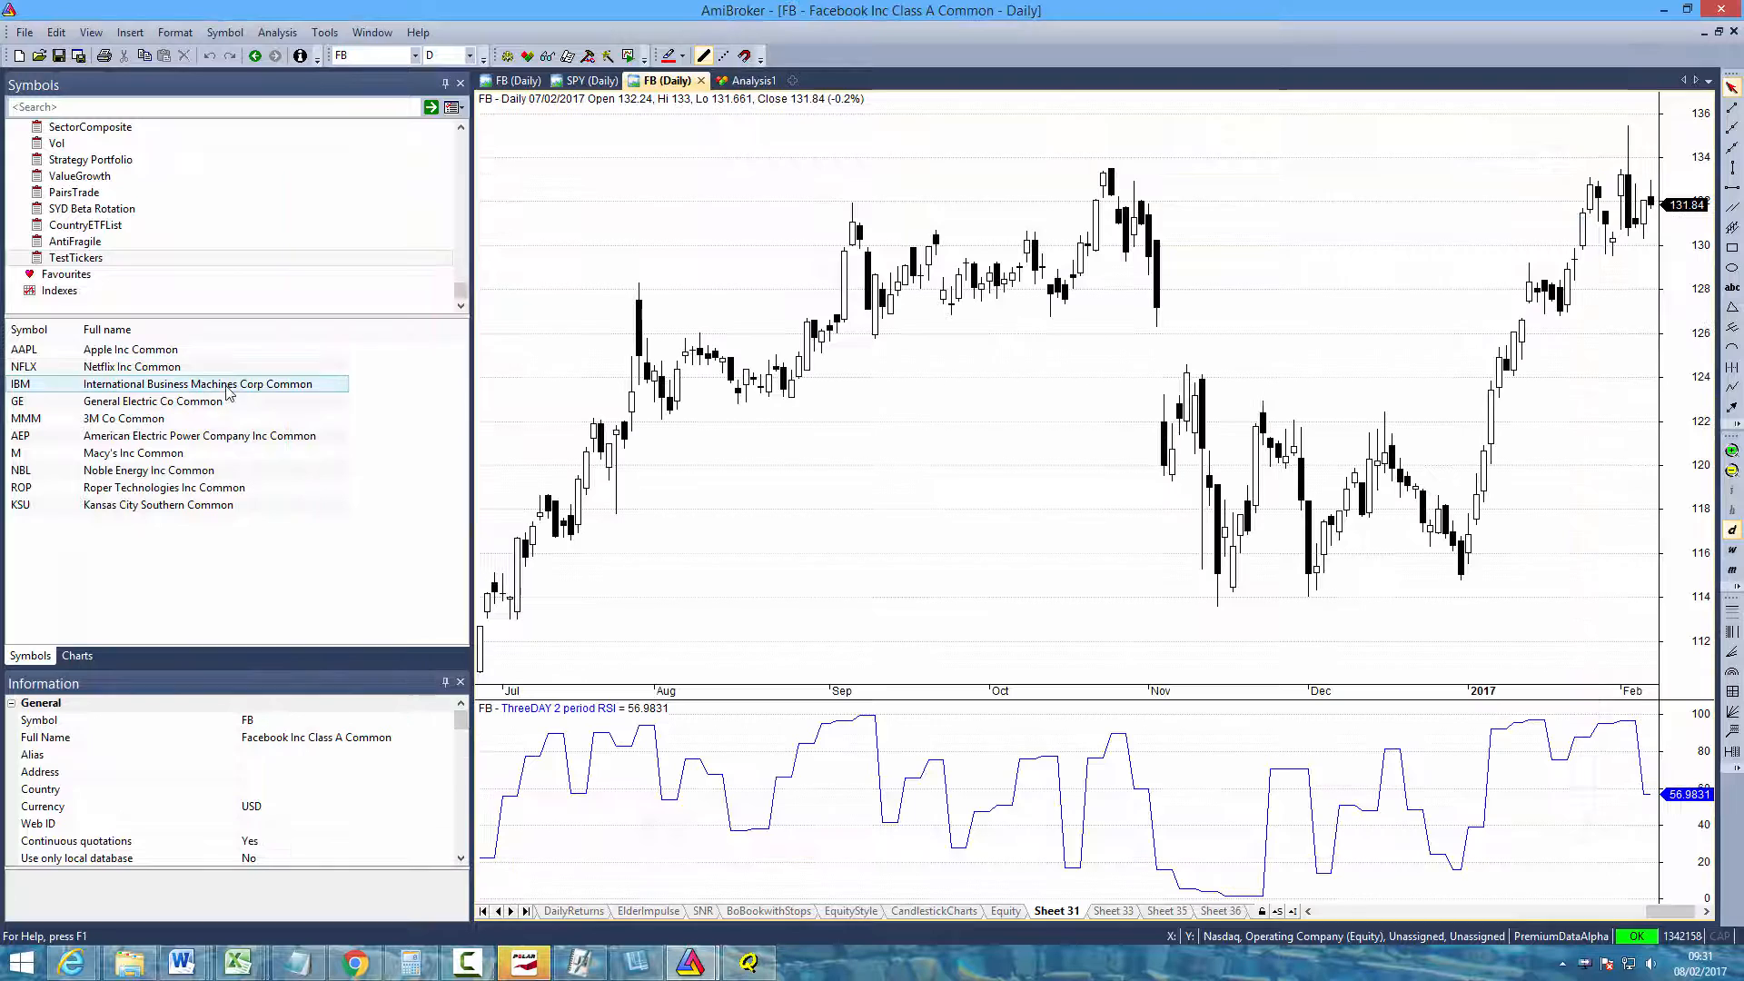
left_click(198, 434)
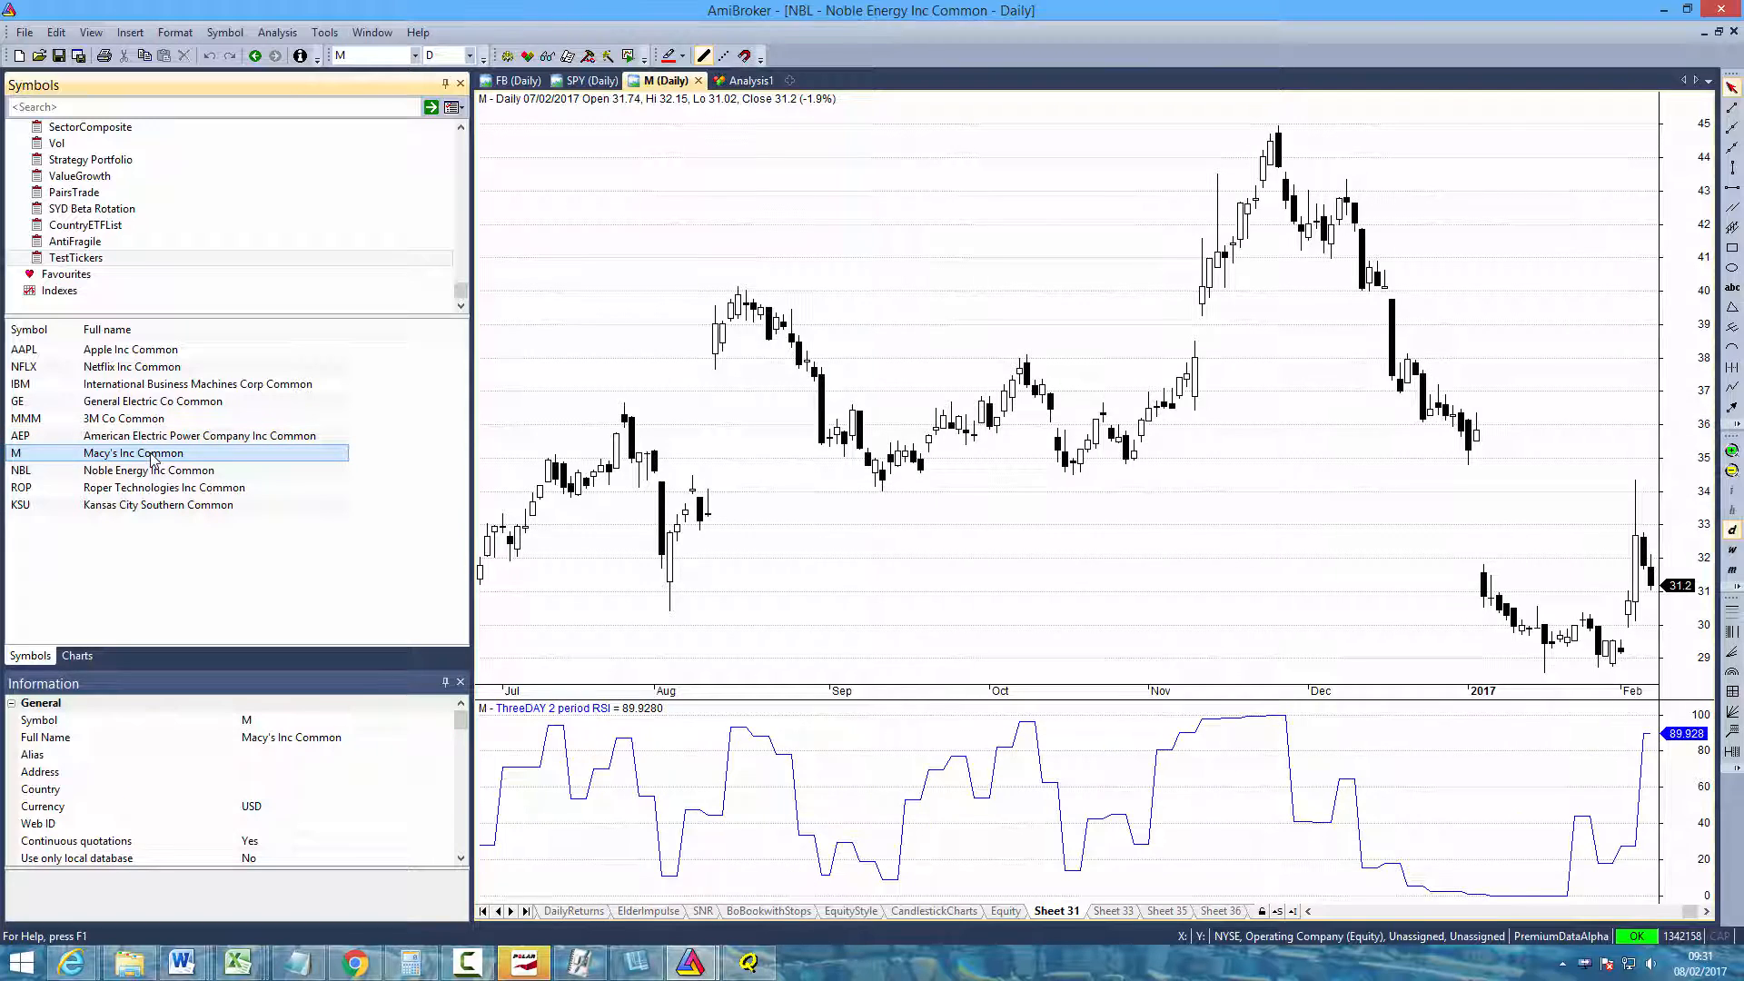
left_click(158, 503)
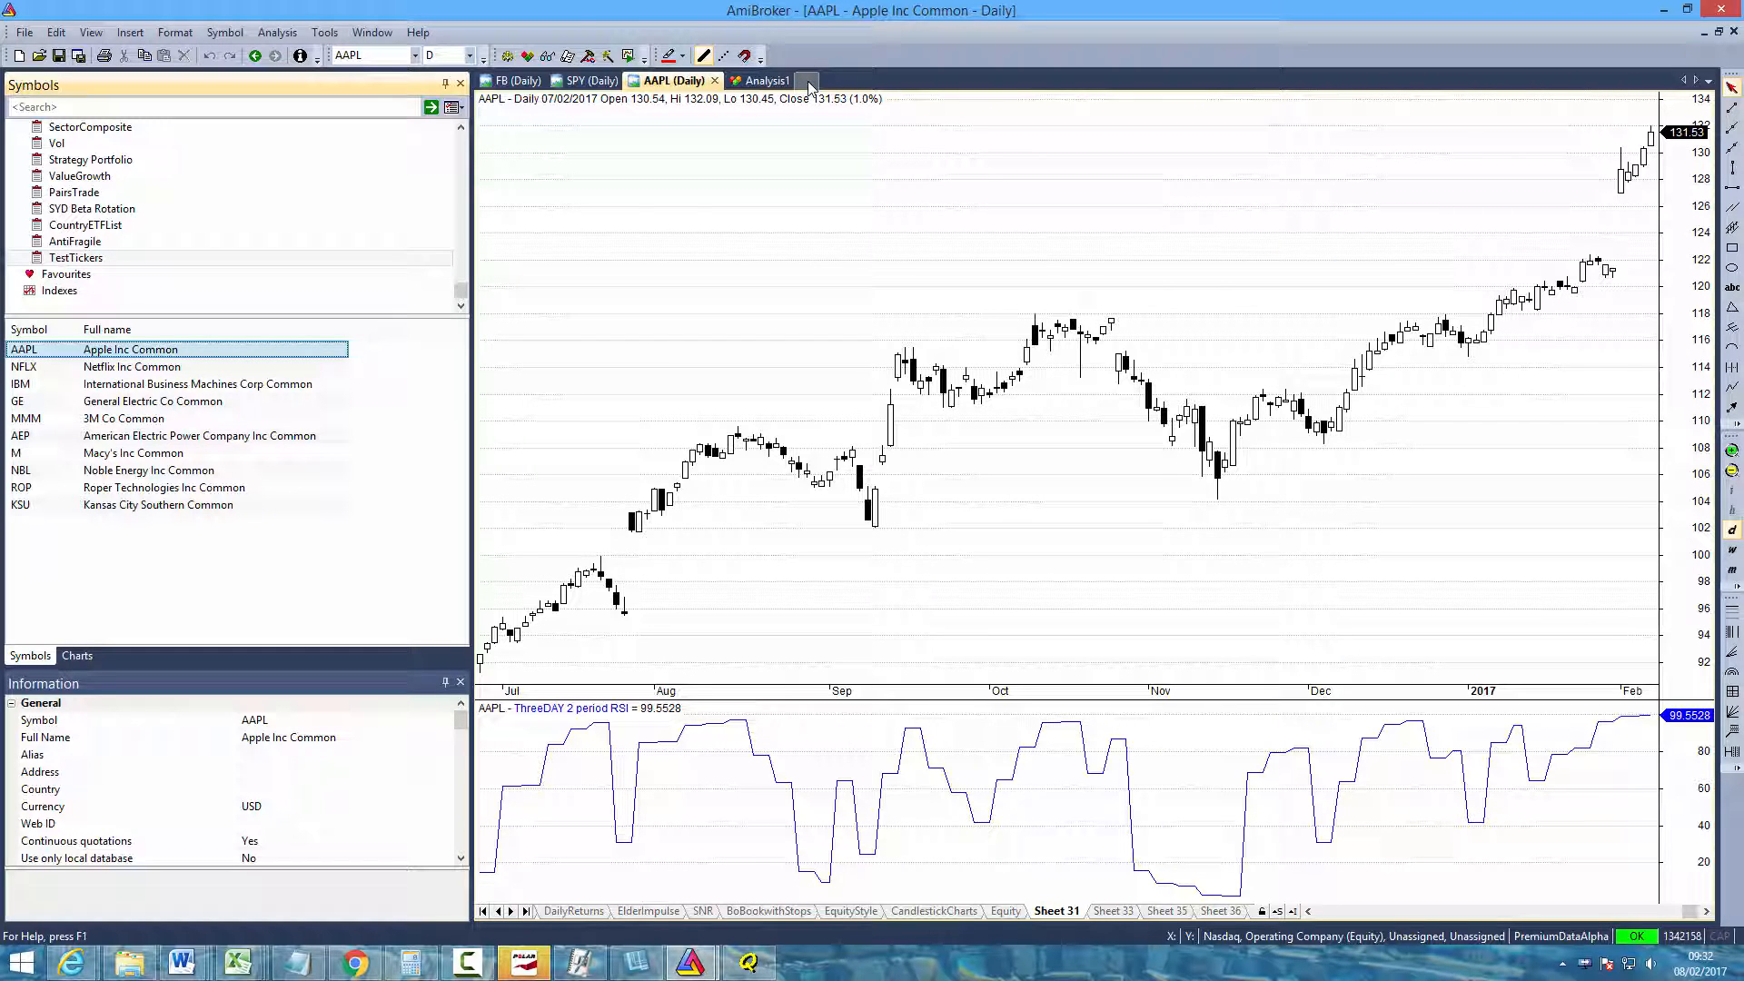
Filter the backtest analysis to the TestTickers watch list's 10 matching symbols
left_click(807, 80)
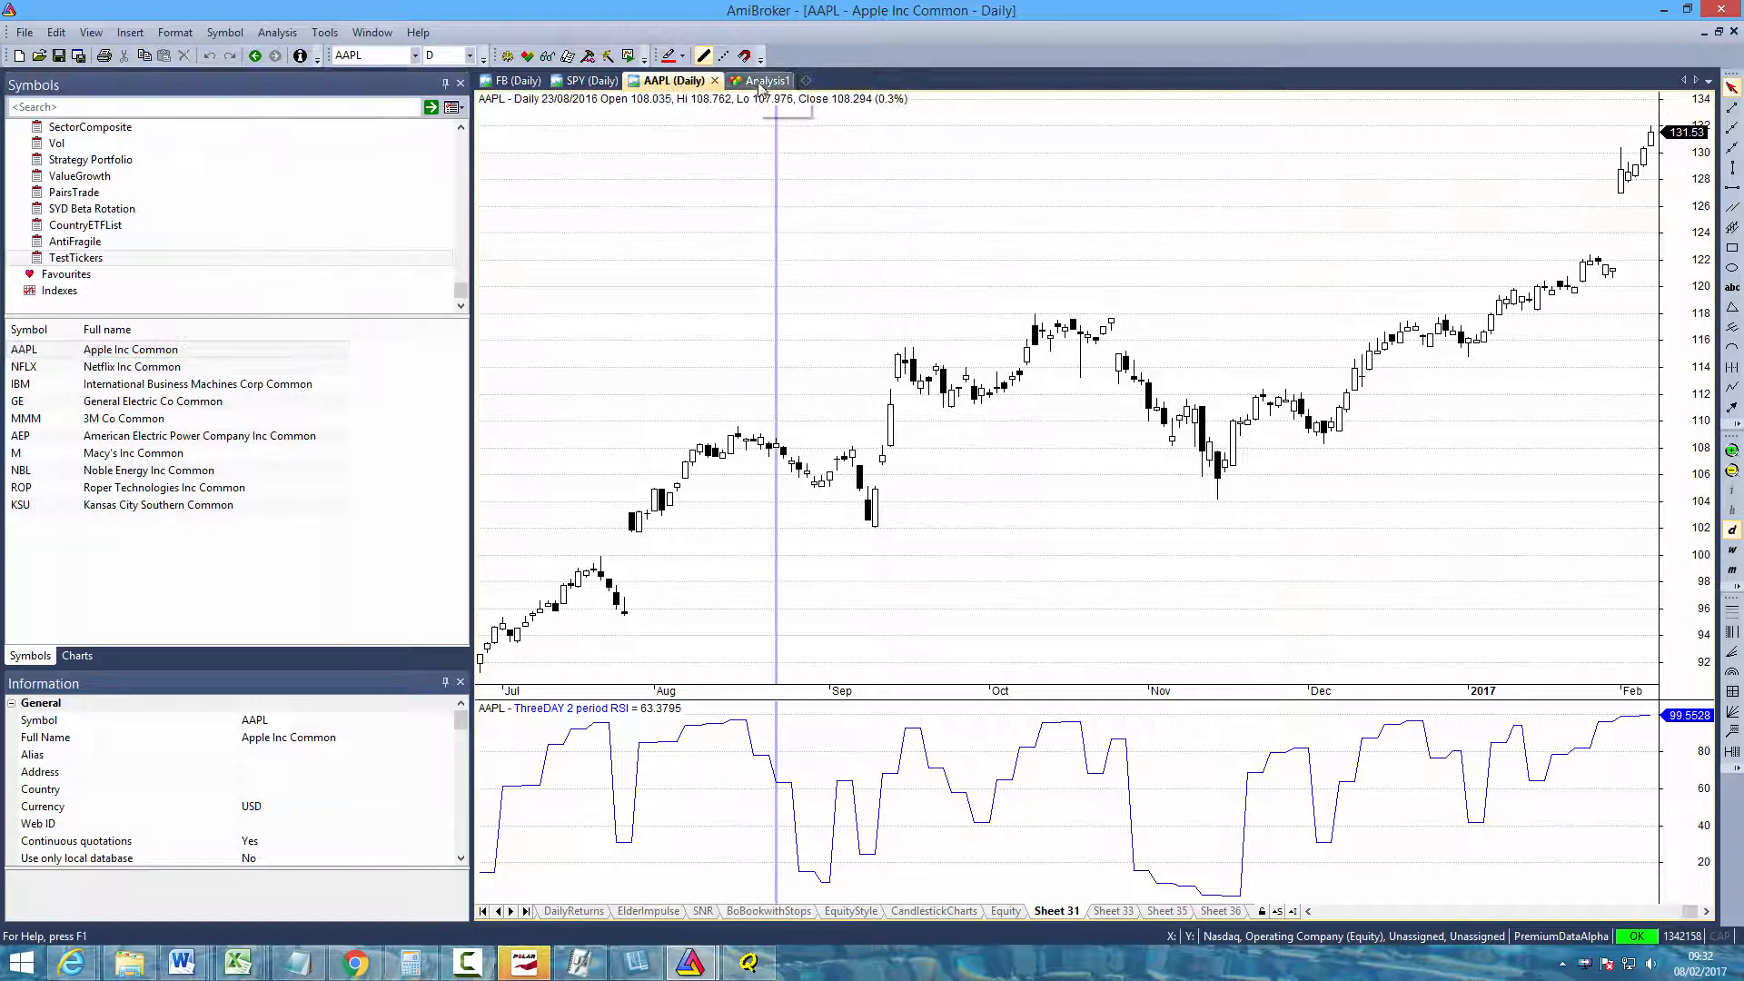
left_click(756, 80)
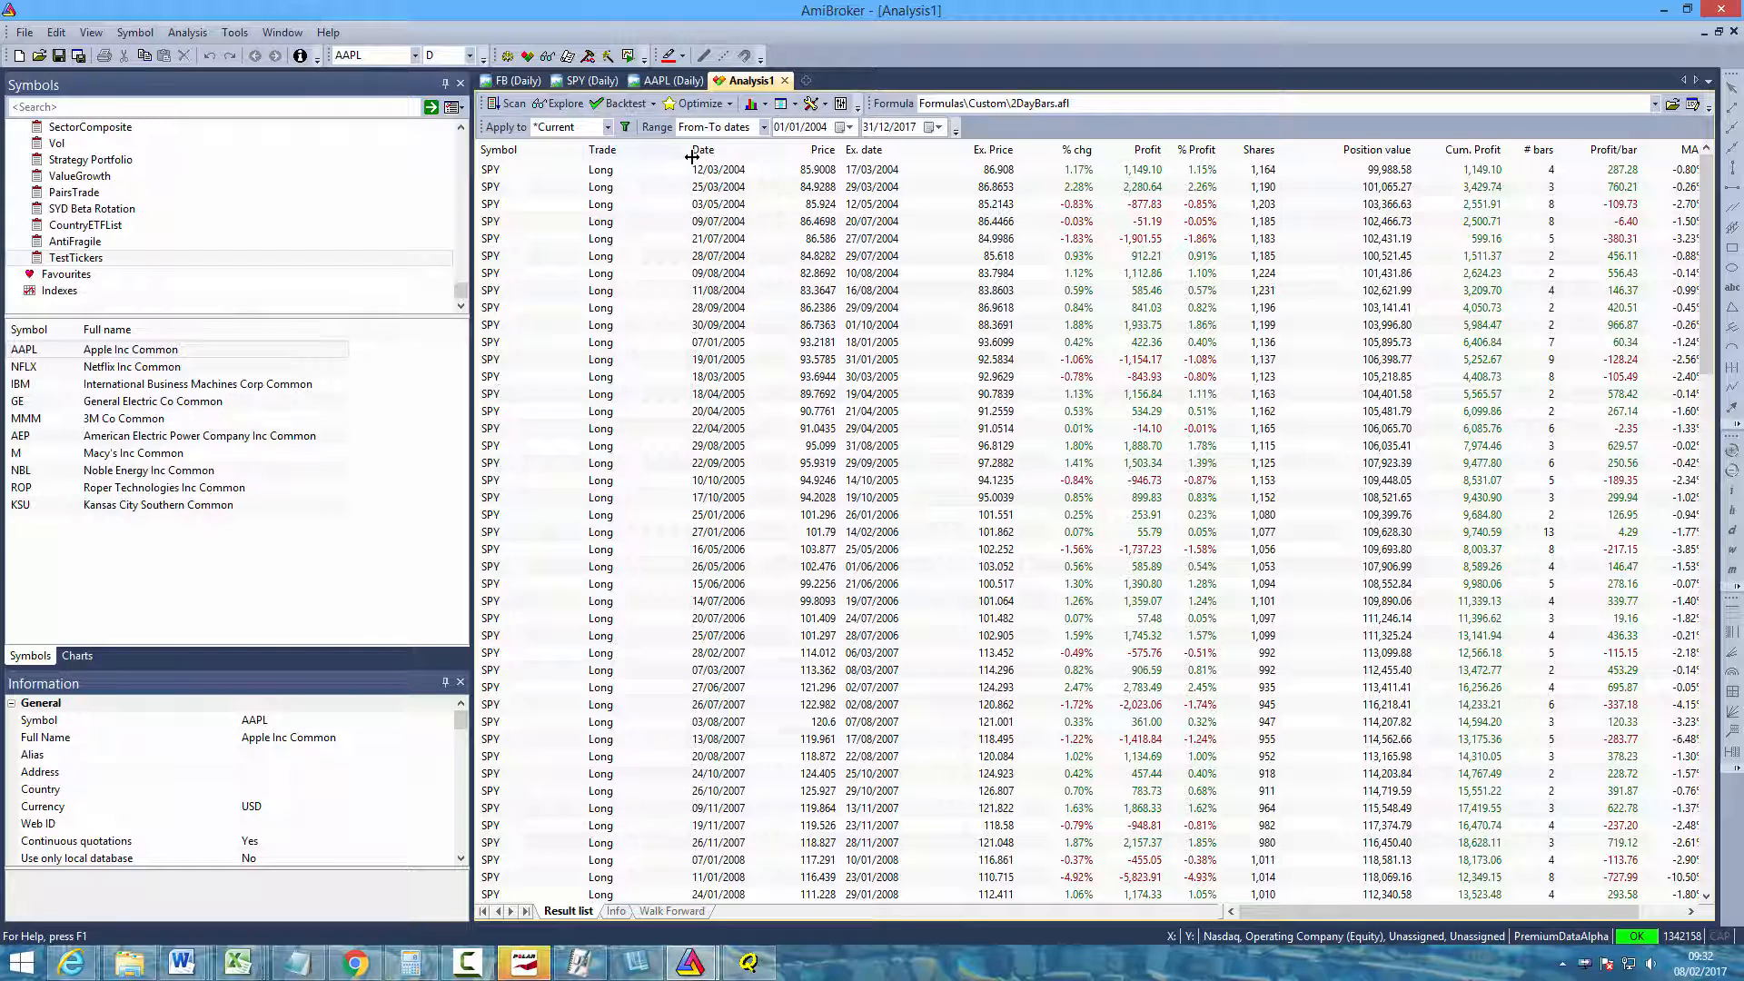
left_click(76, 256)
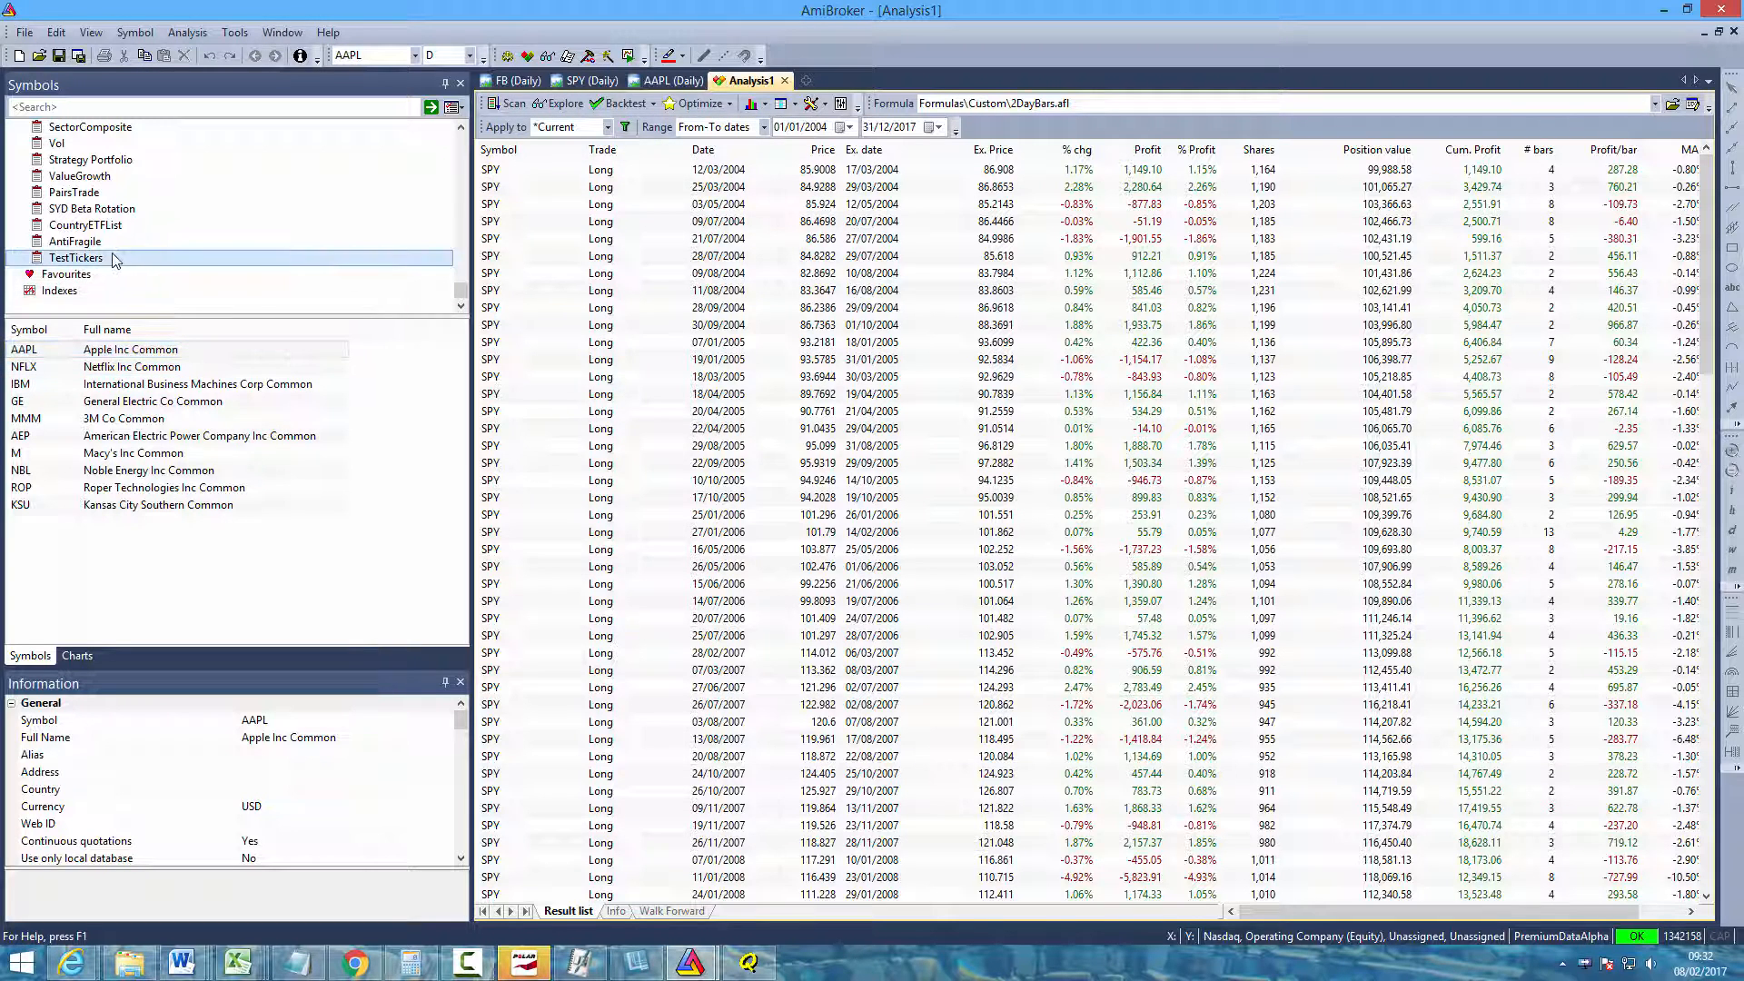
mouse_move(77, 256)
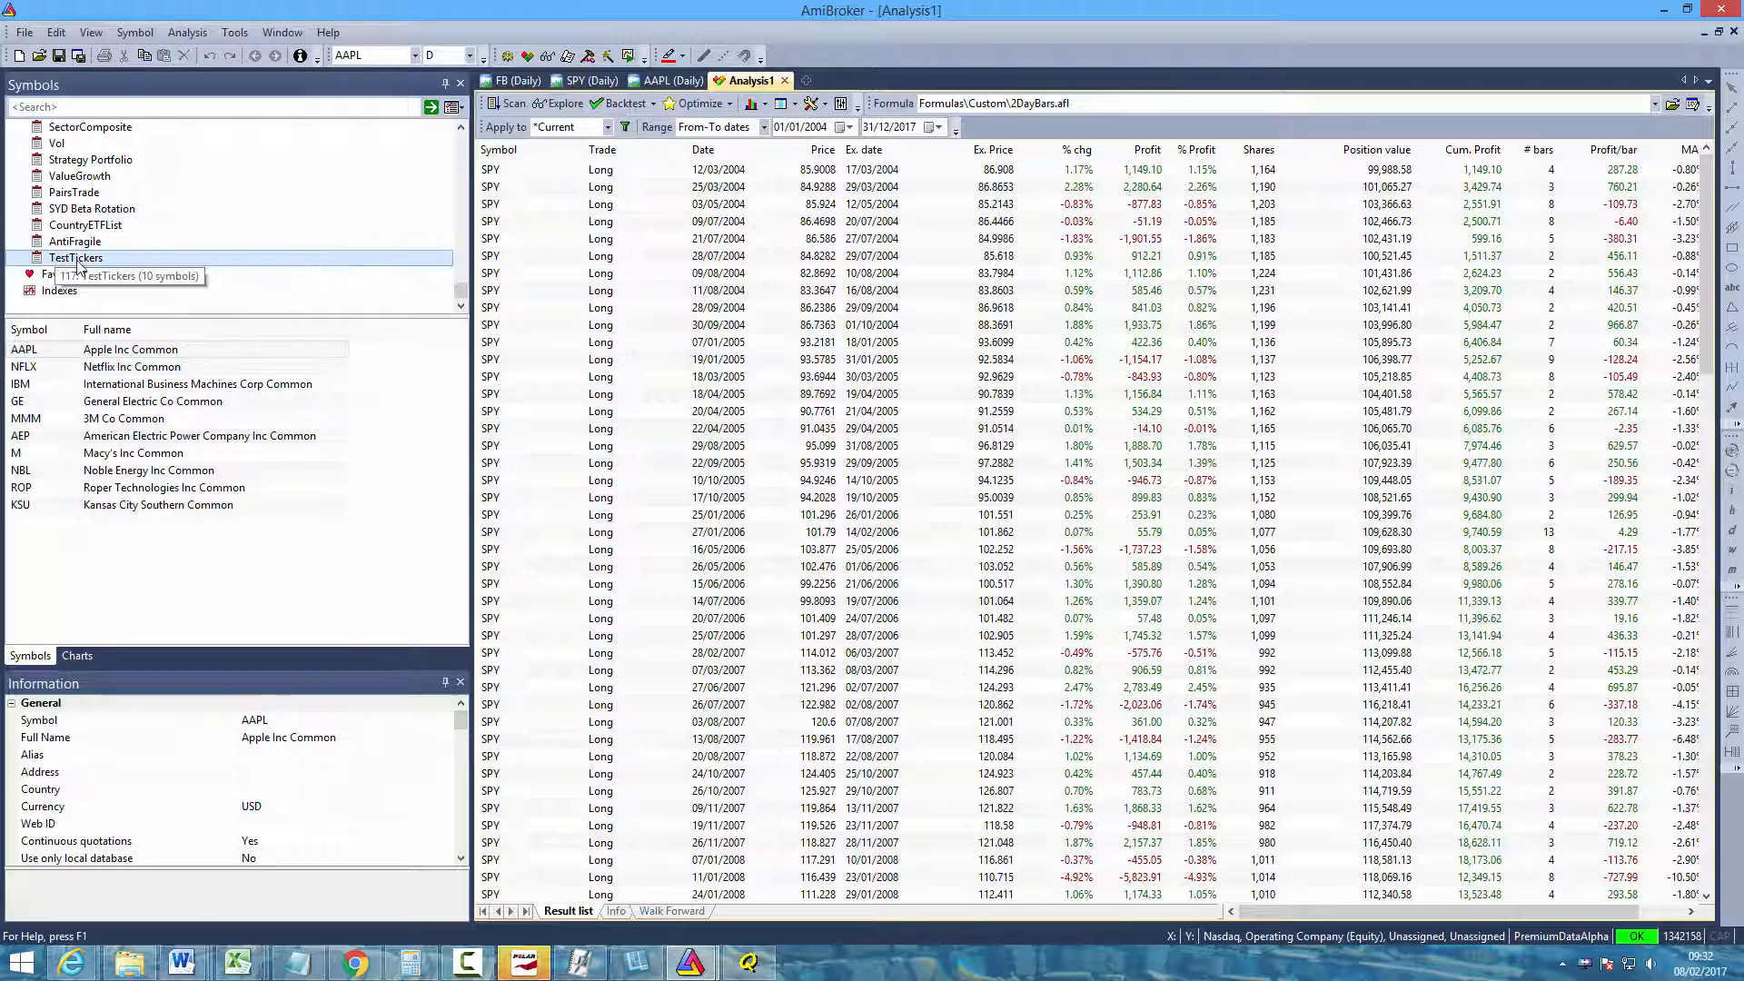
mouse_move(72, 274)
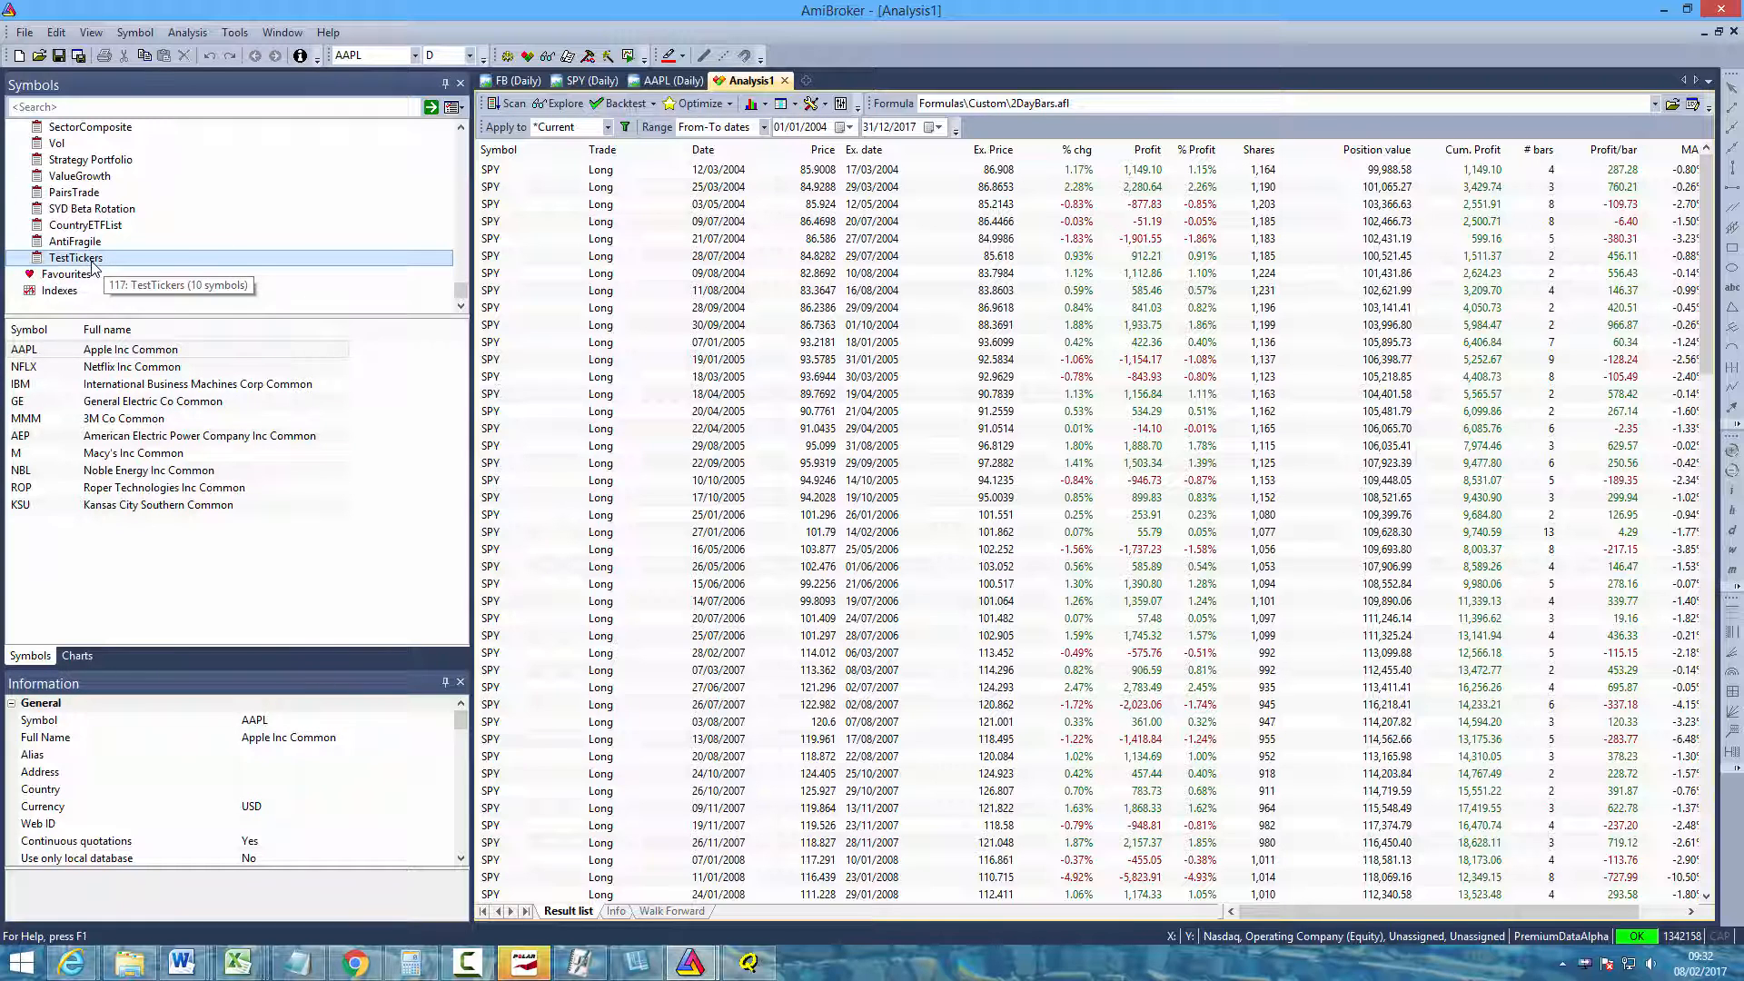
mouse_move(625, 127)
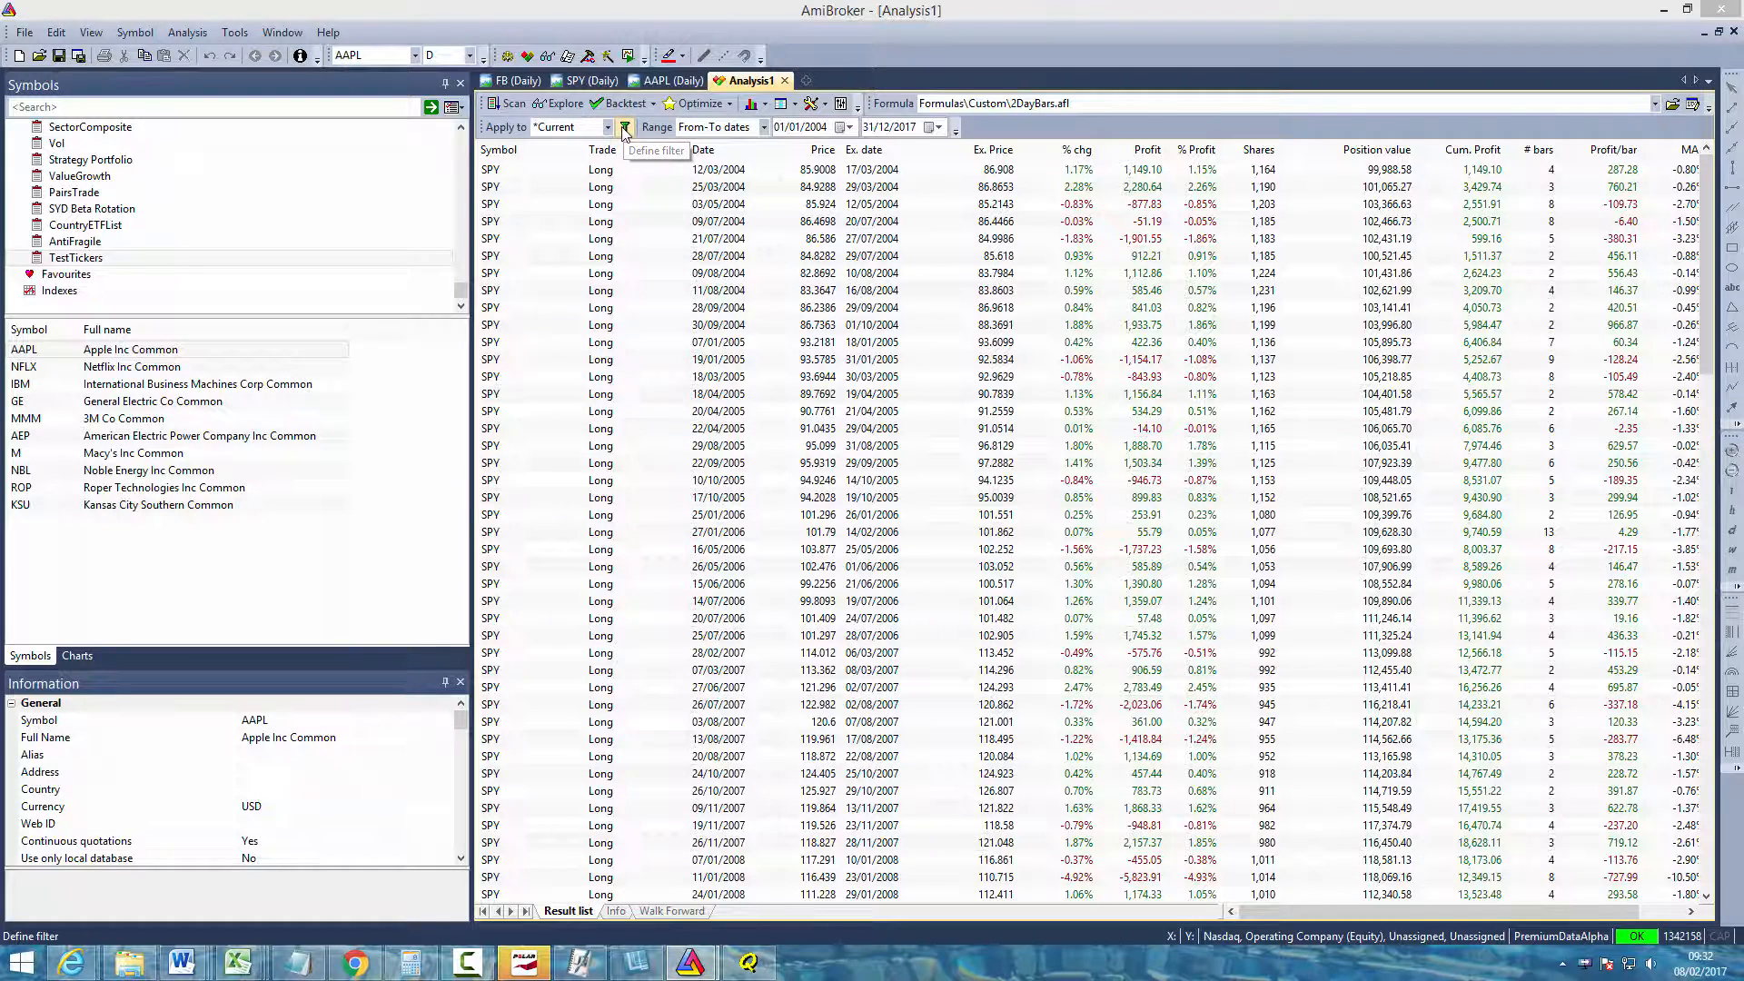
left_click(624, 125)
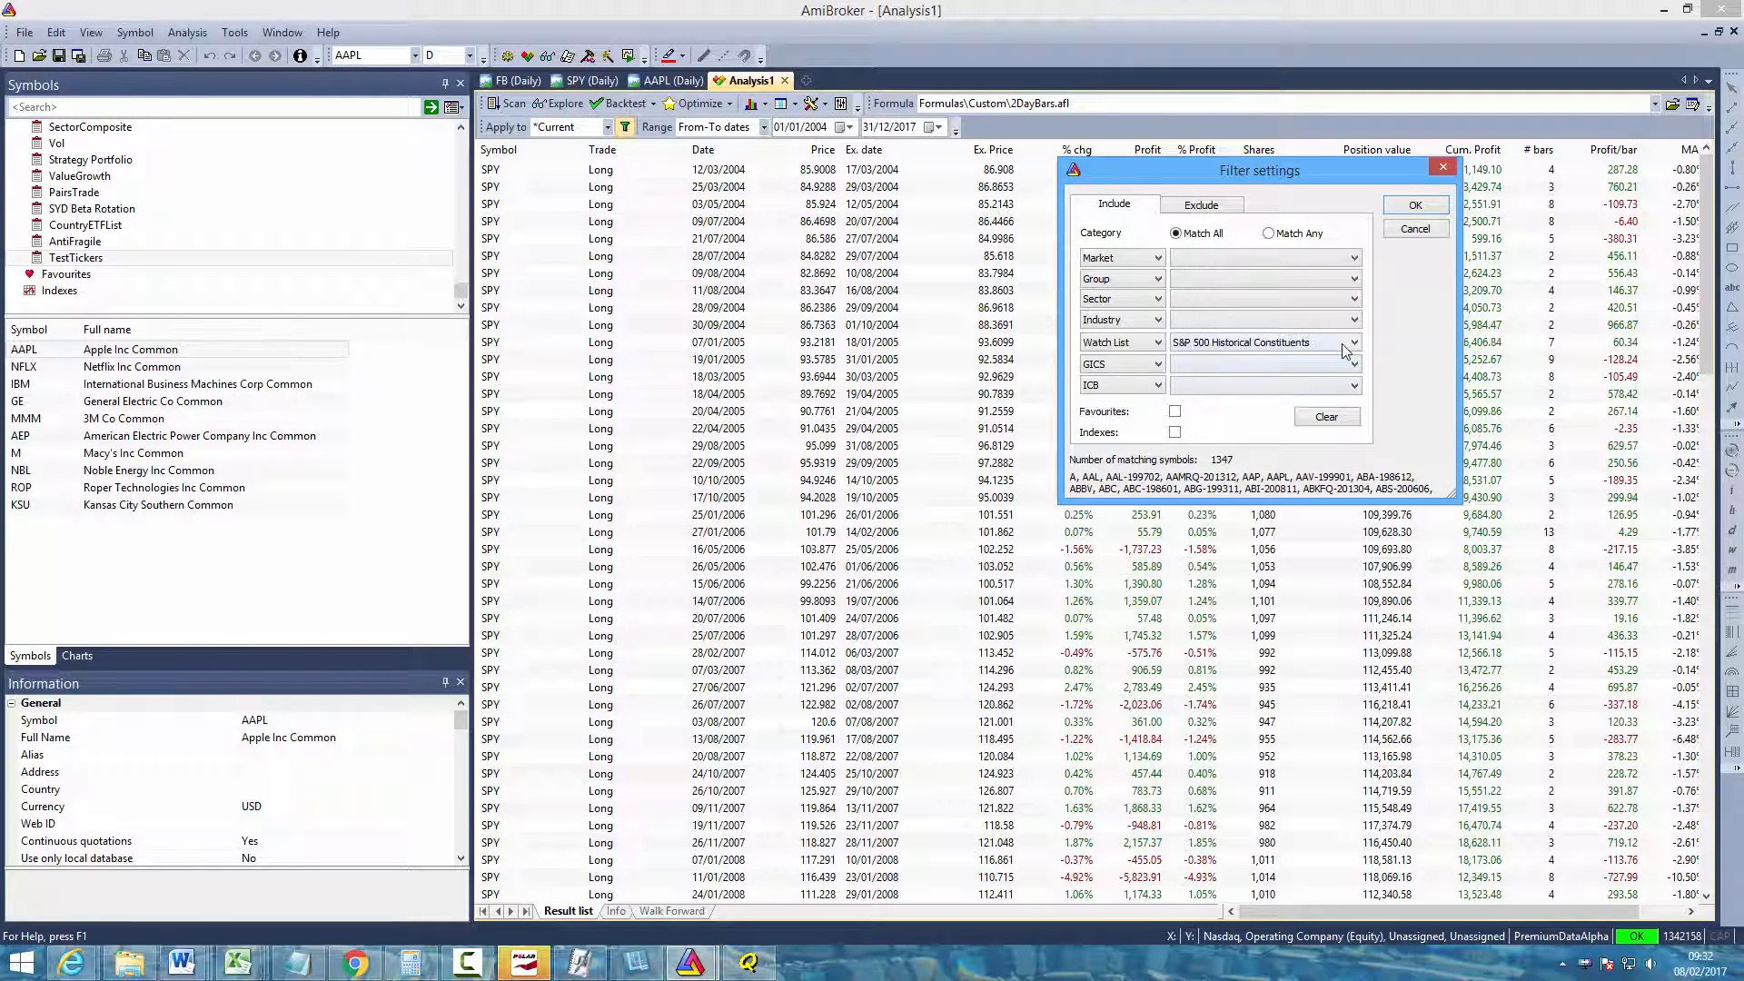
mouse_move(1134, 344)
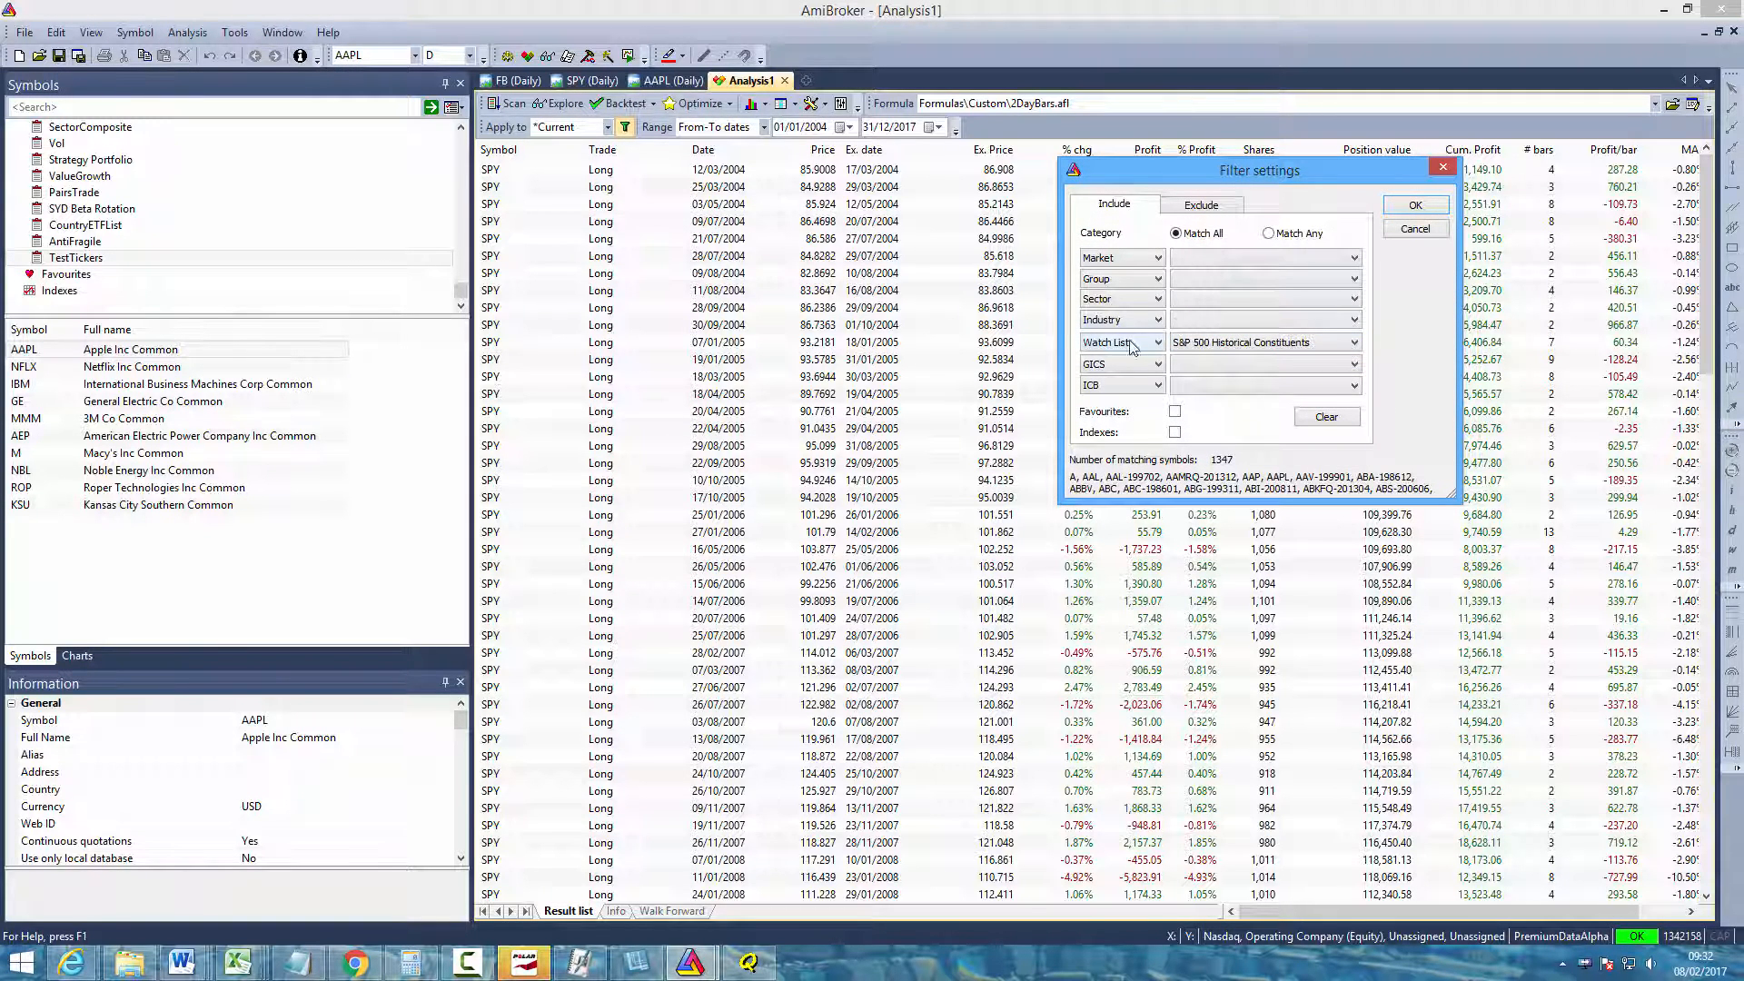
left_click(1352, 341)
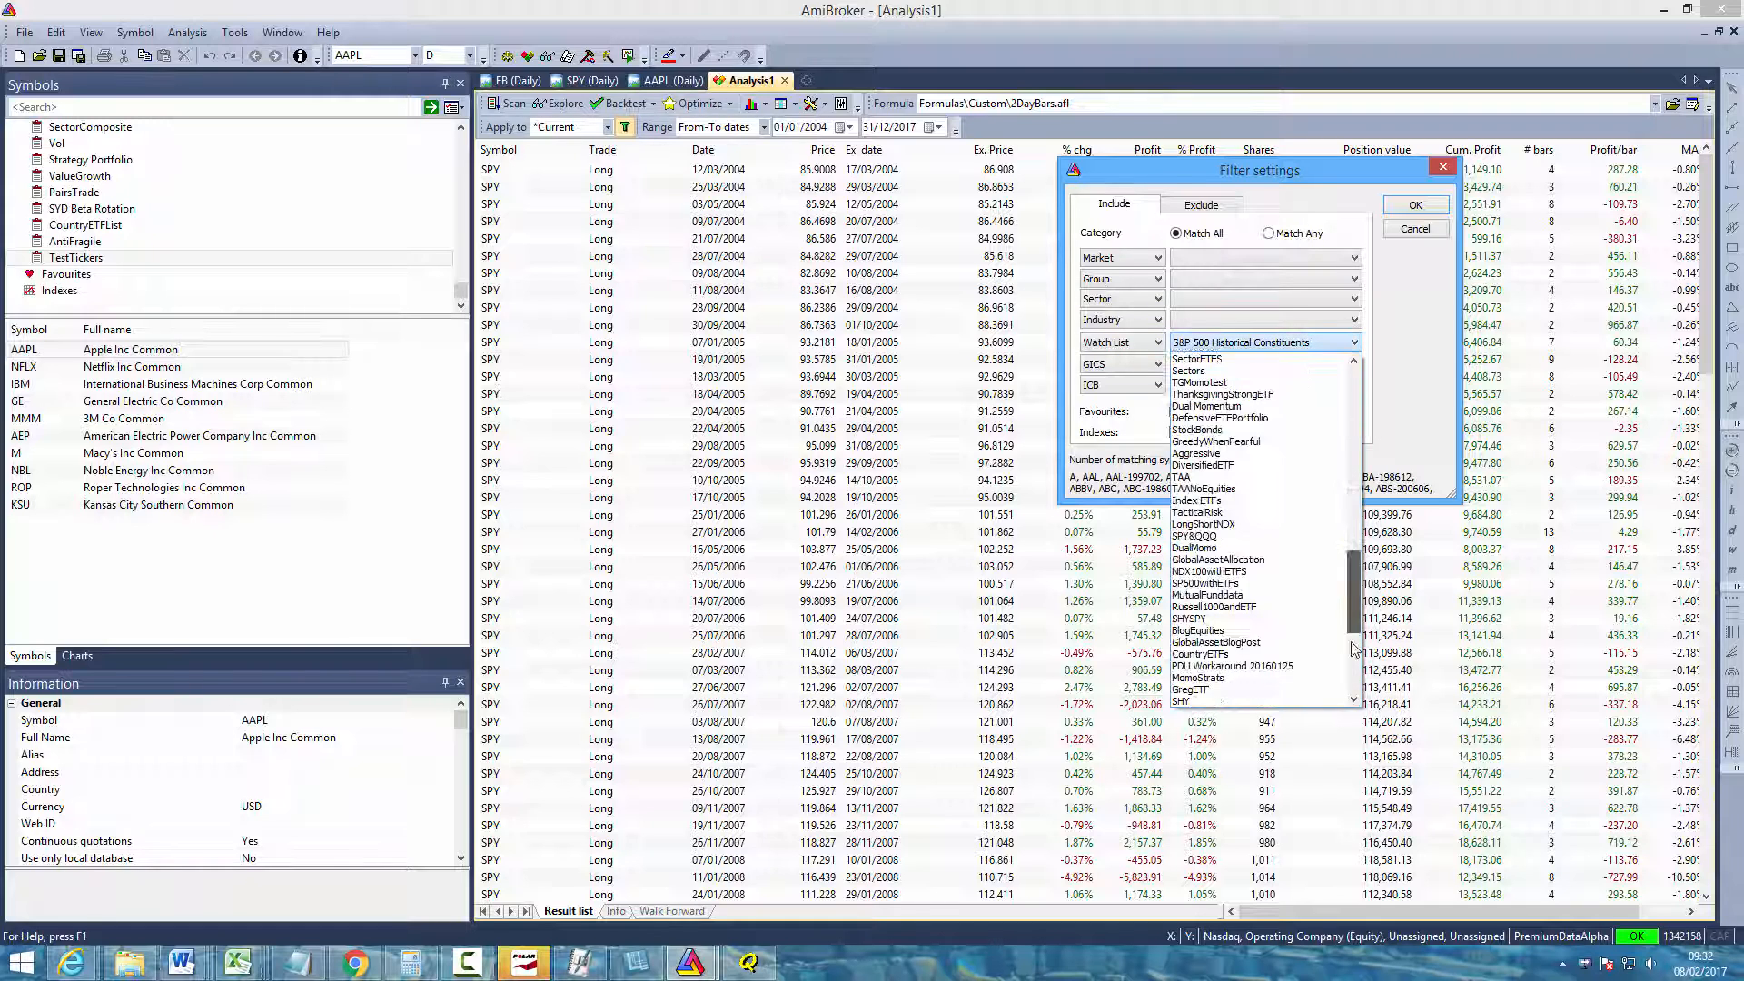
scroll("down", 3)
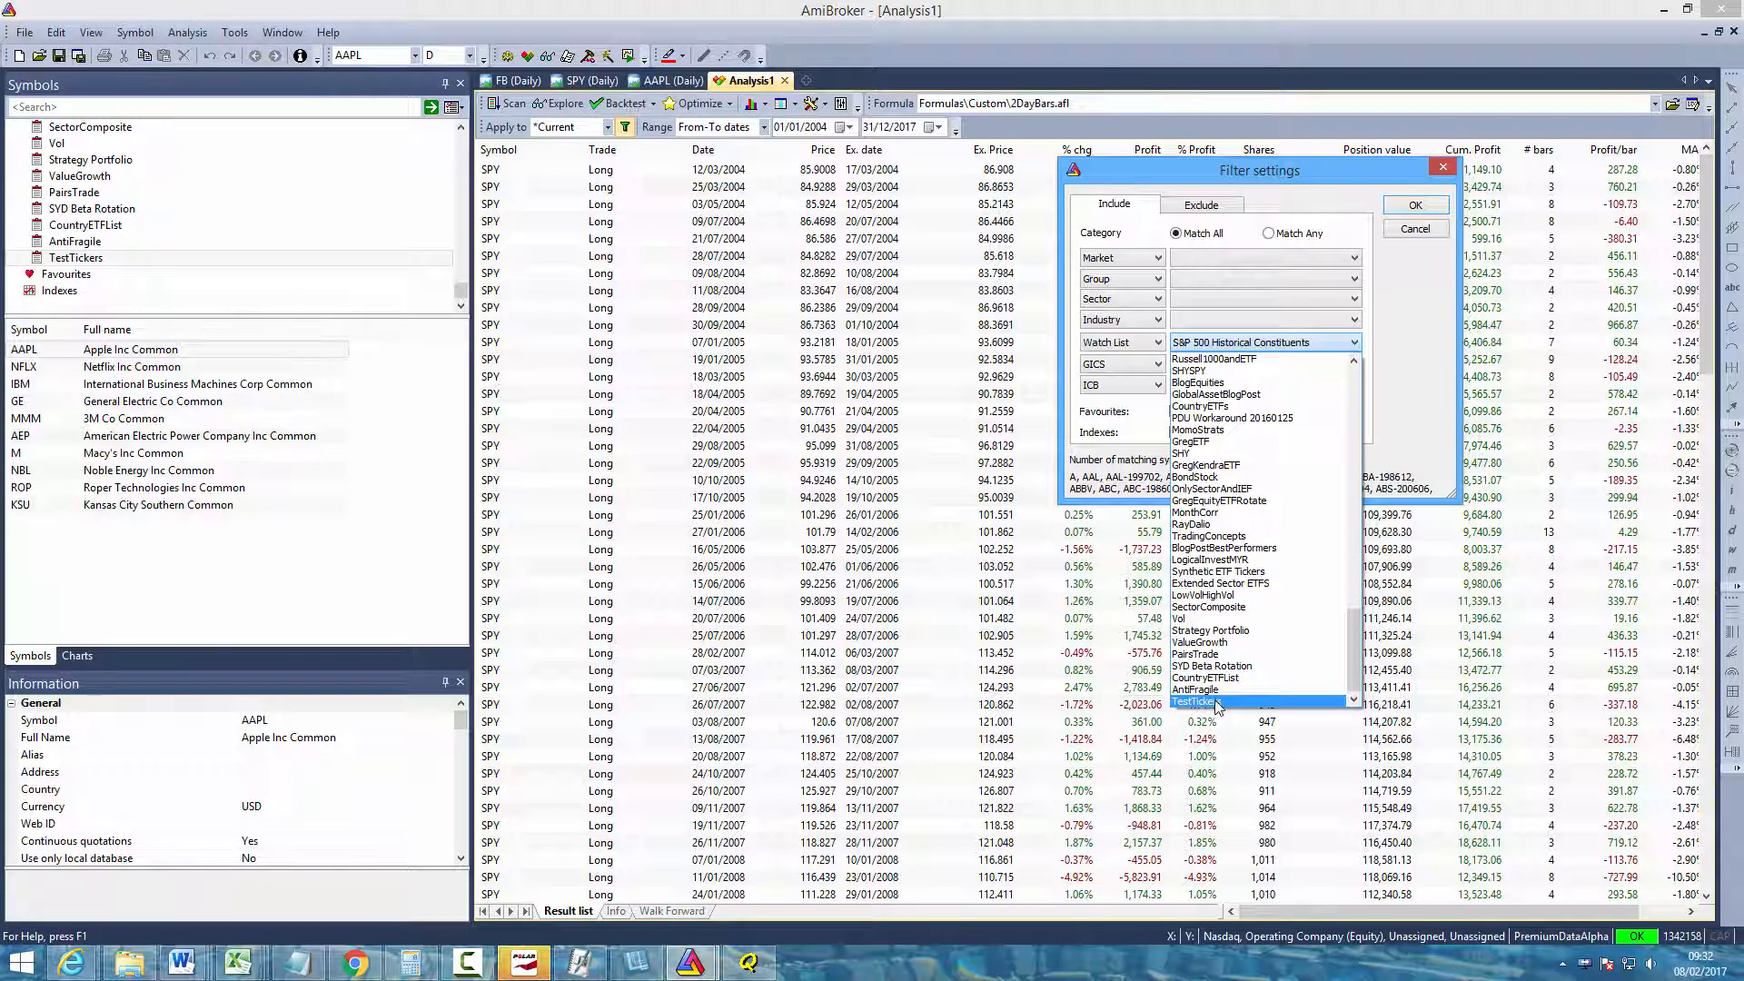
left_click(1194, 702)
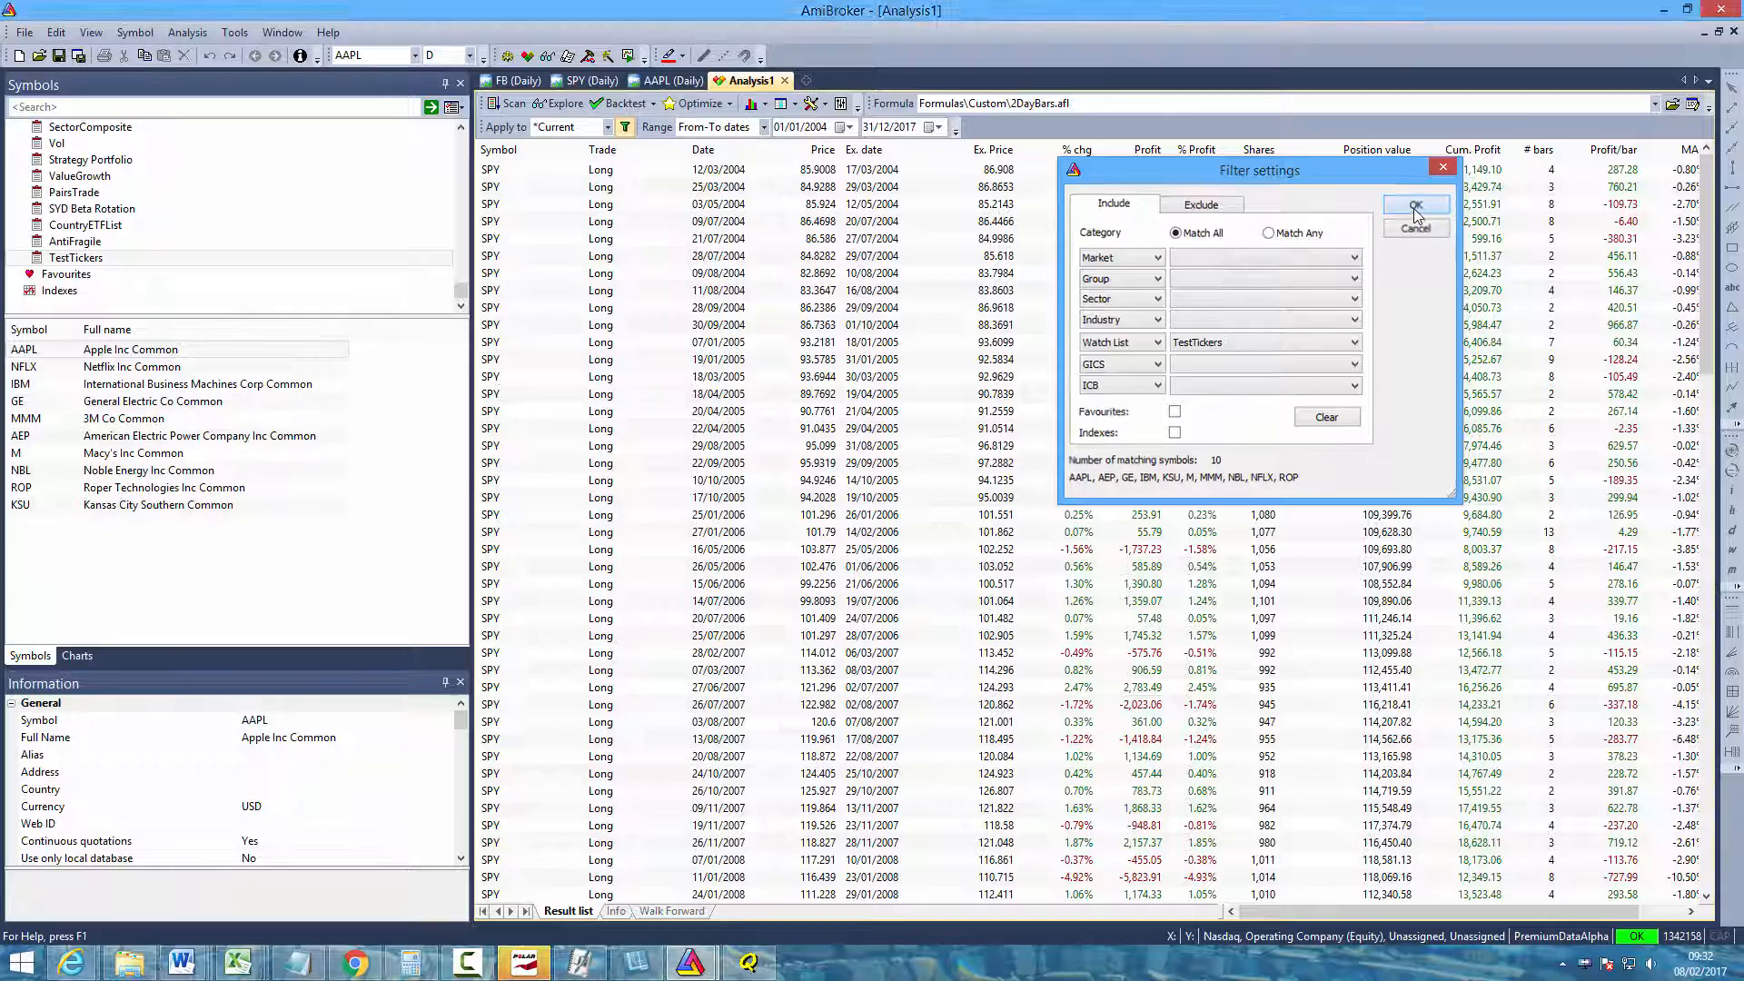
left_click(1417, 205)
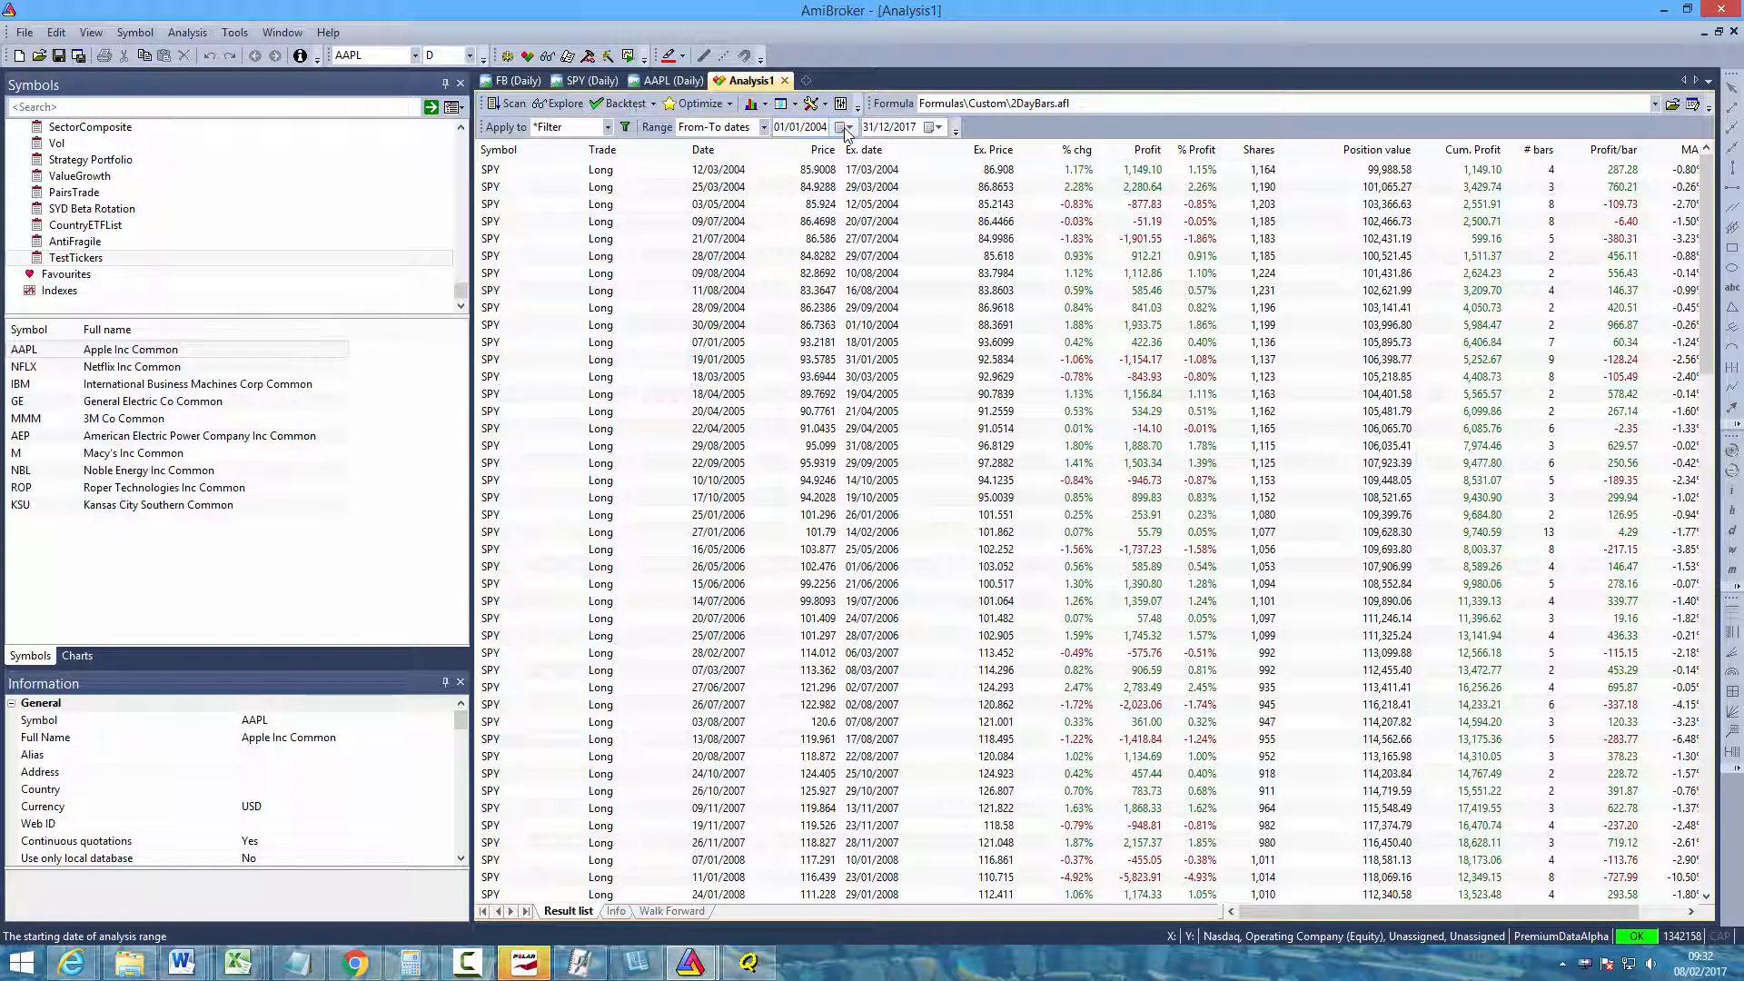
Set the analysis range start to 01/01/2005 so it runs to 31/12/2017
left_click(843, 127)
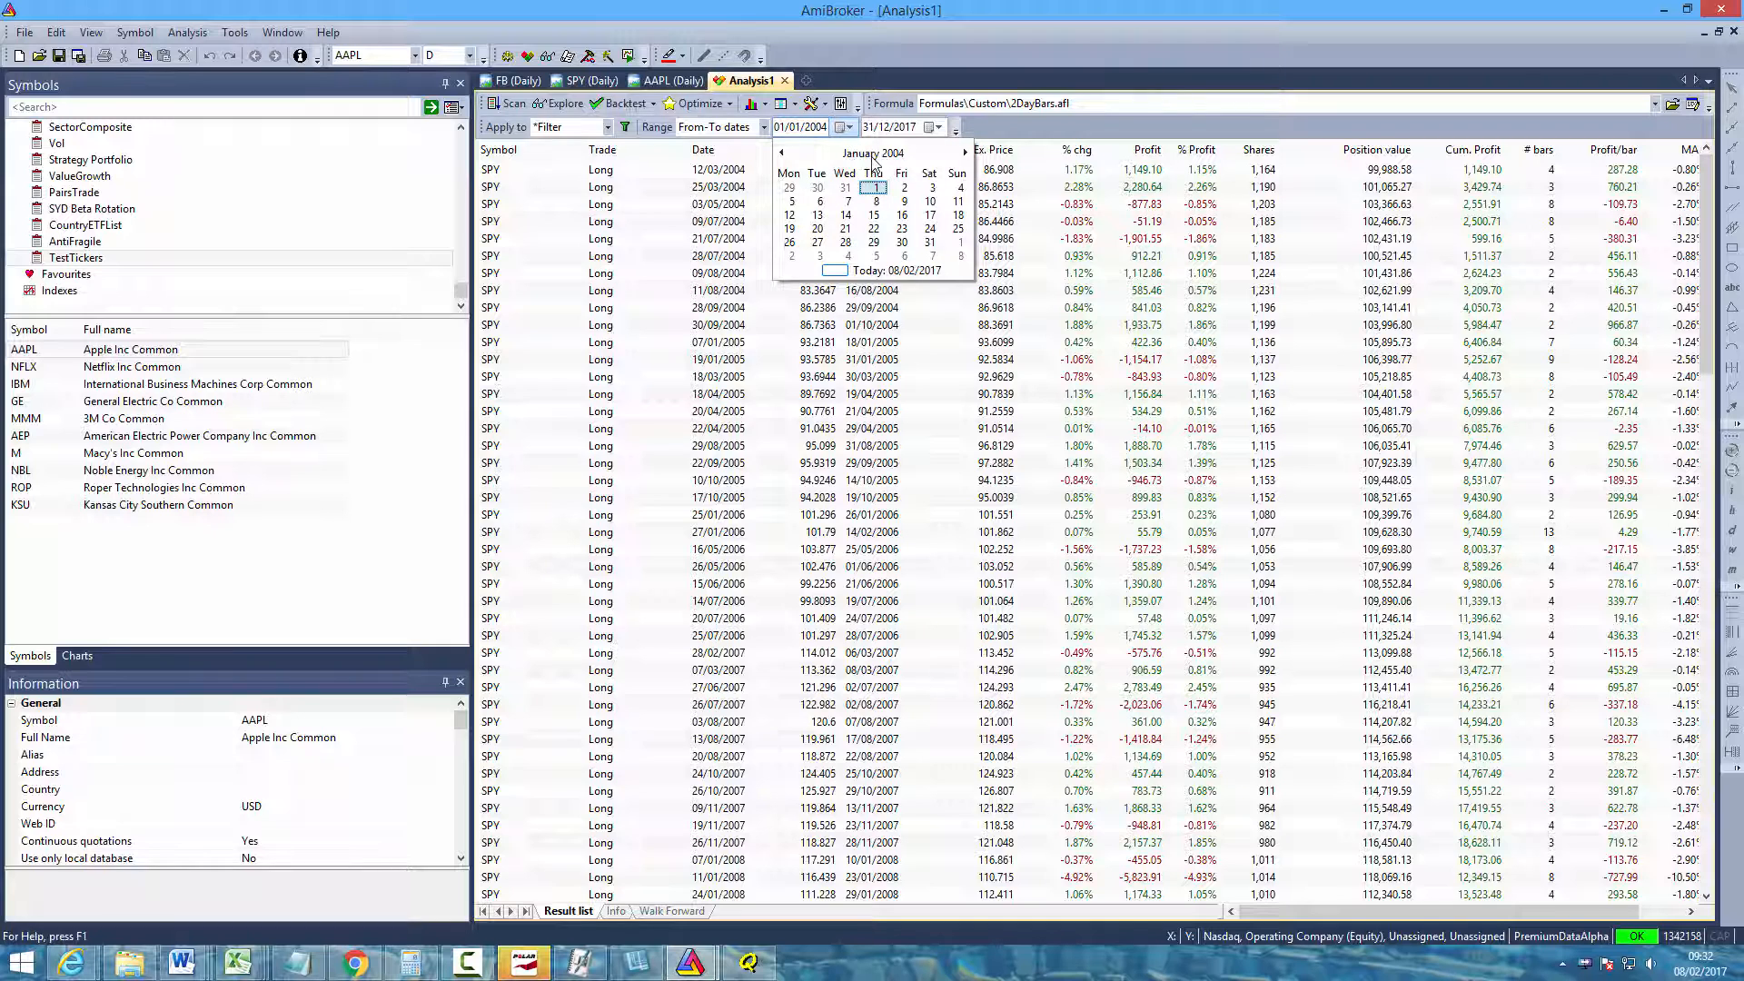
left_click(872, 152)
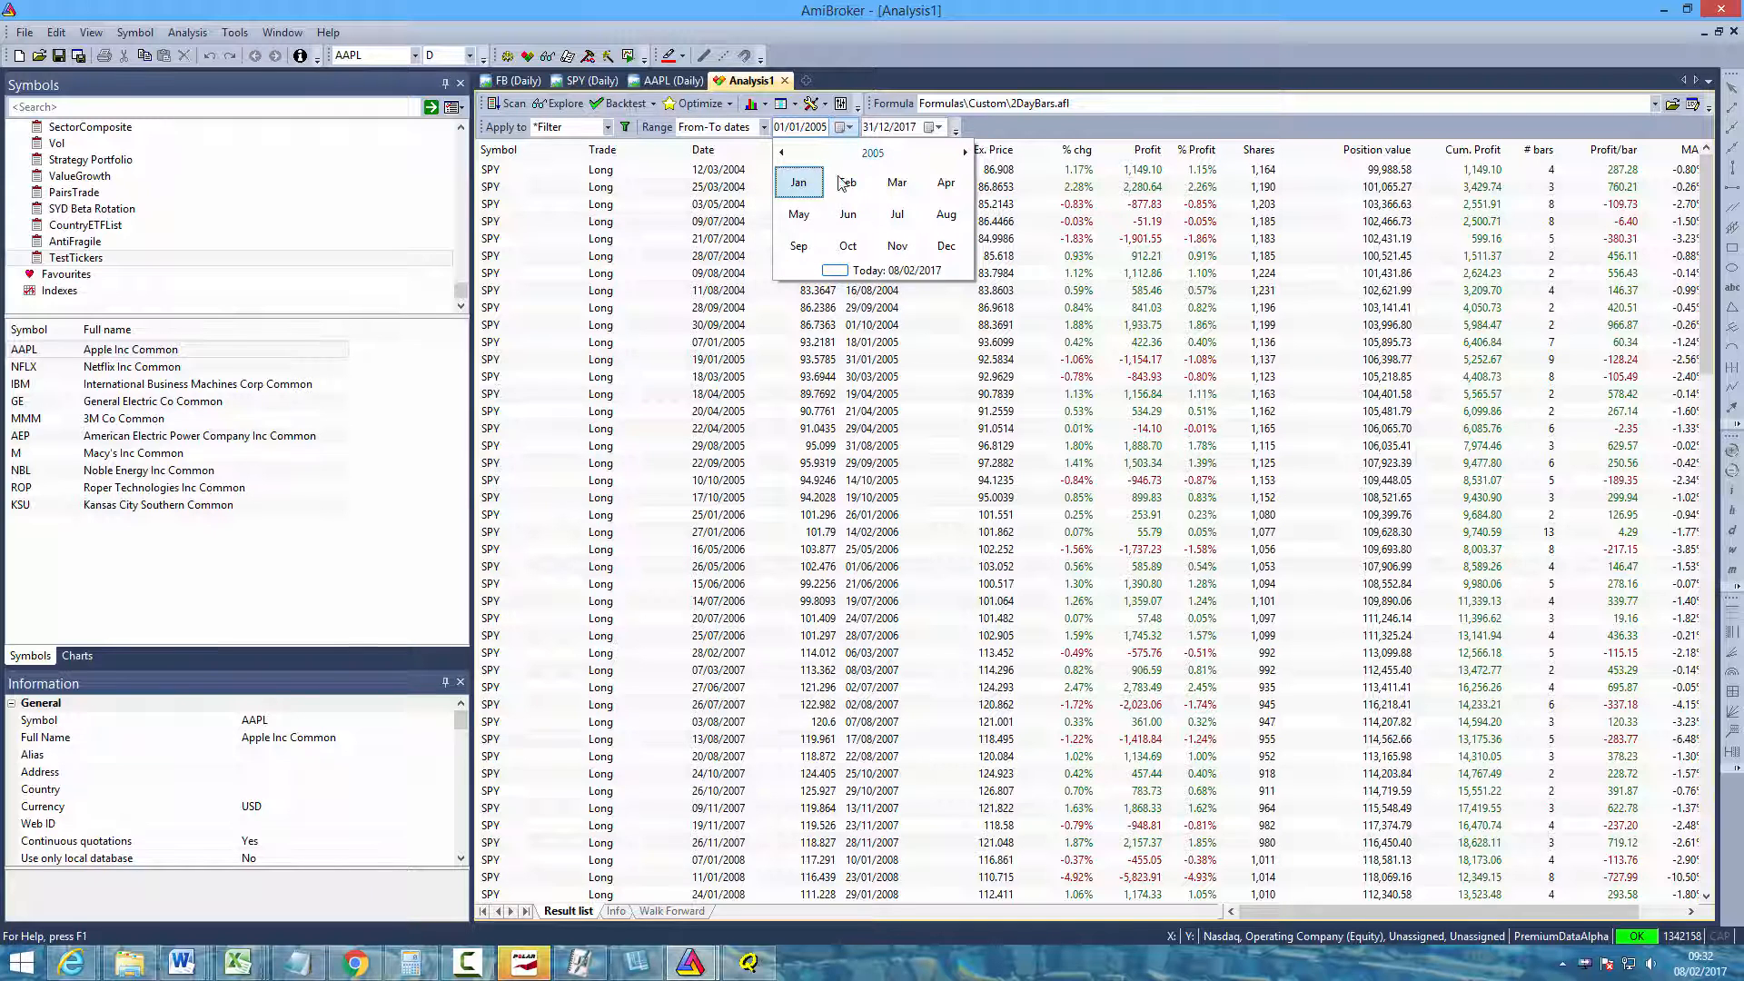
left_click(800, 182)
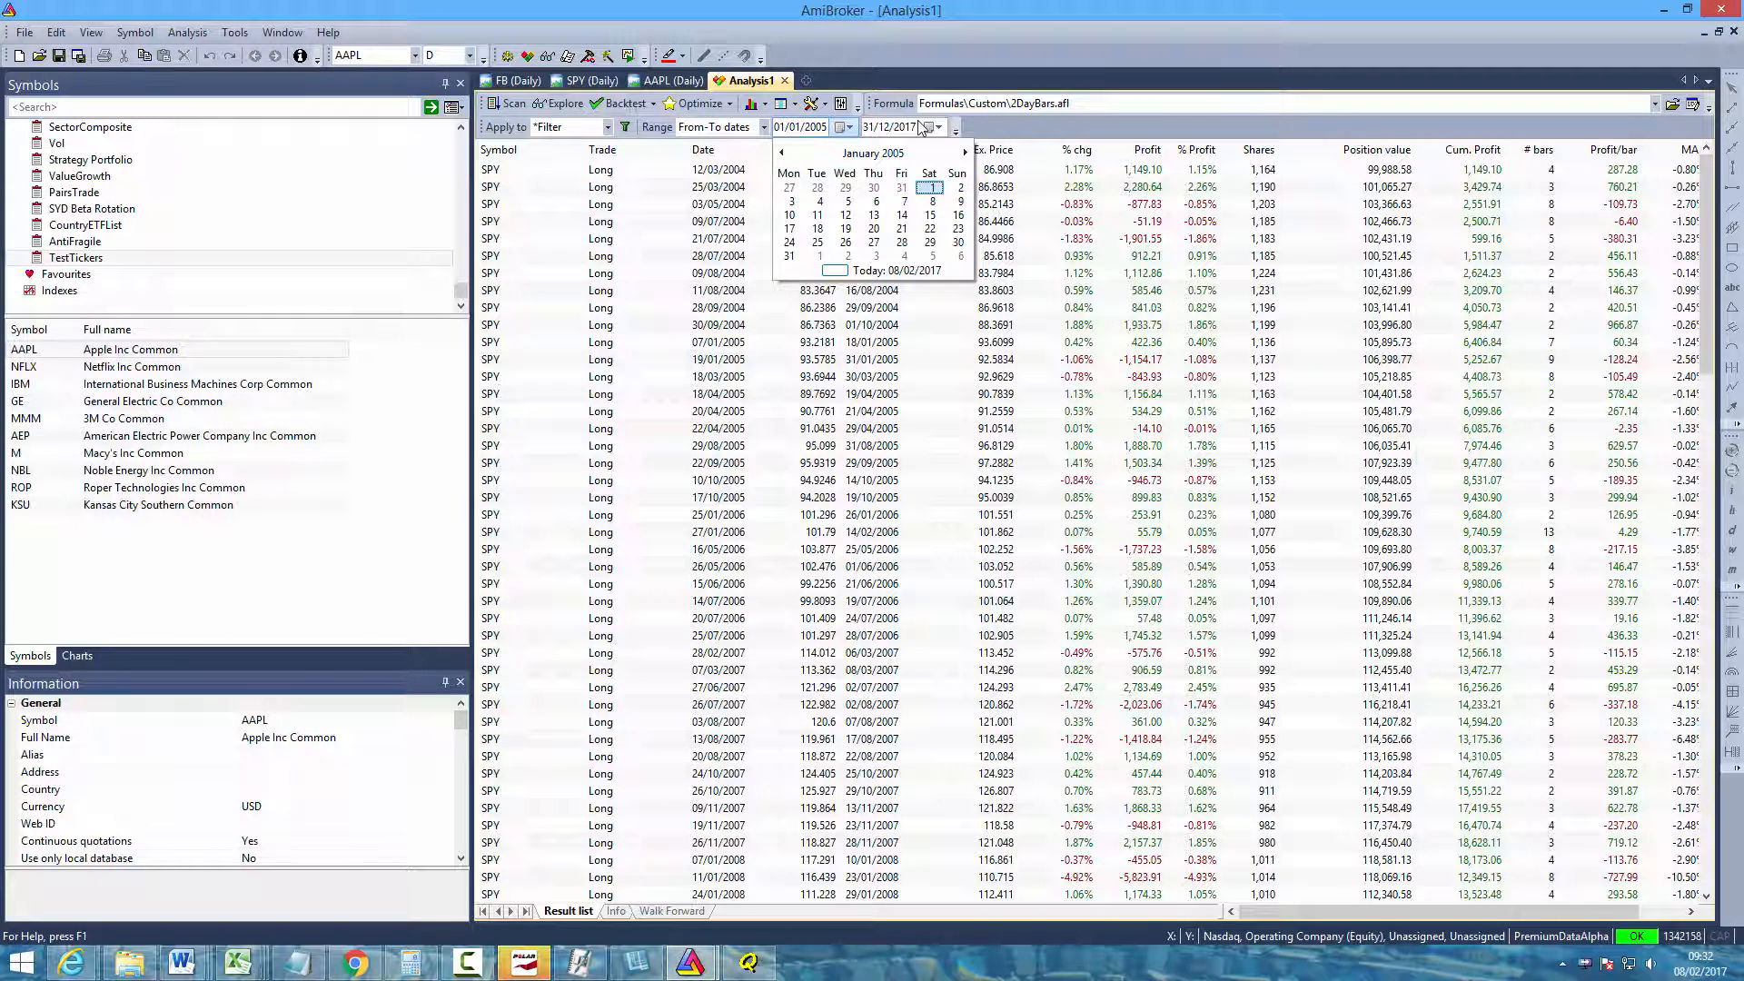
mouse_move(985, 131)
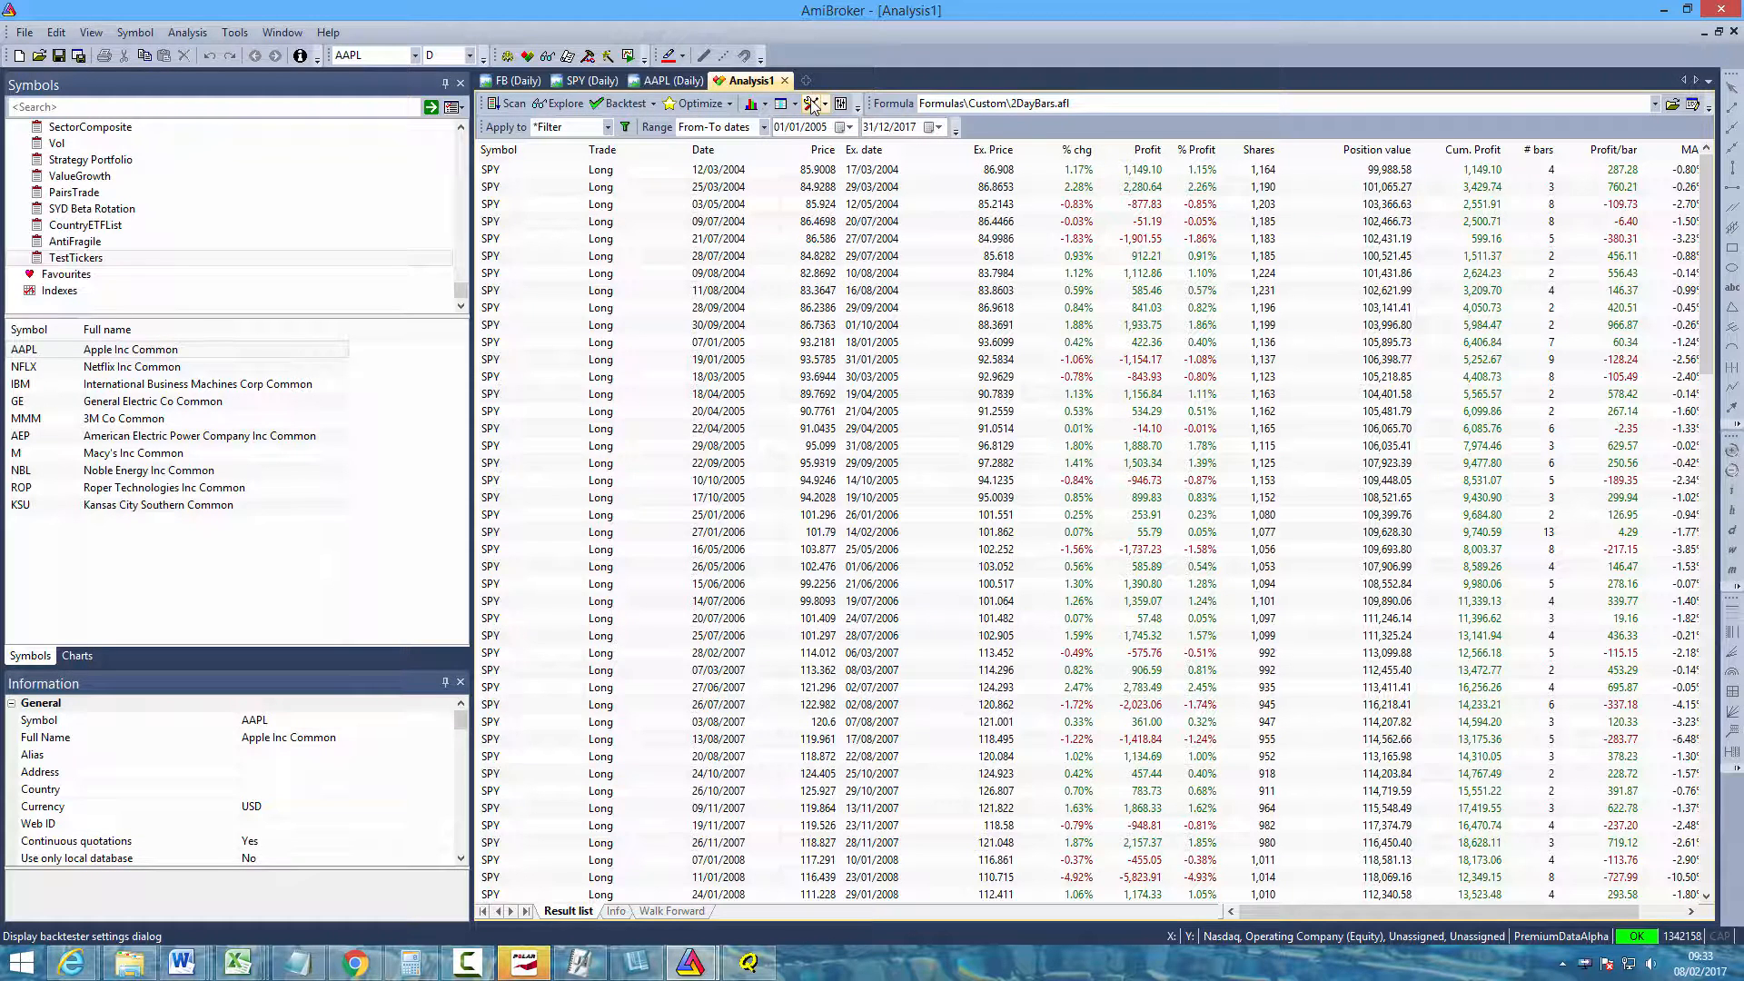
left_click(814, 103)
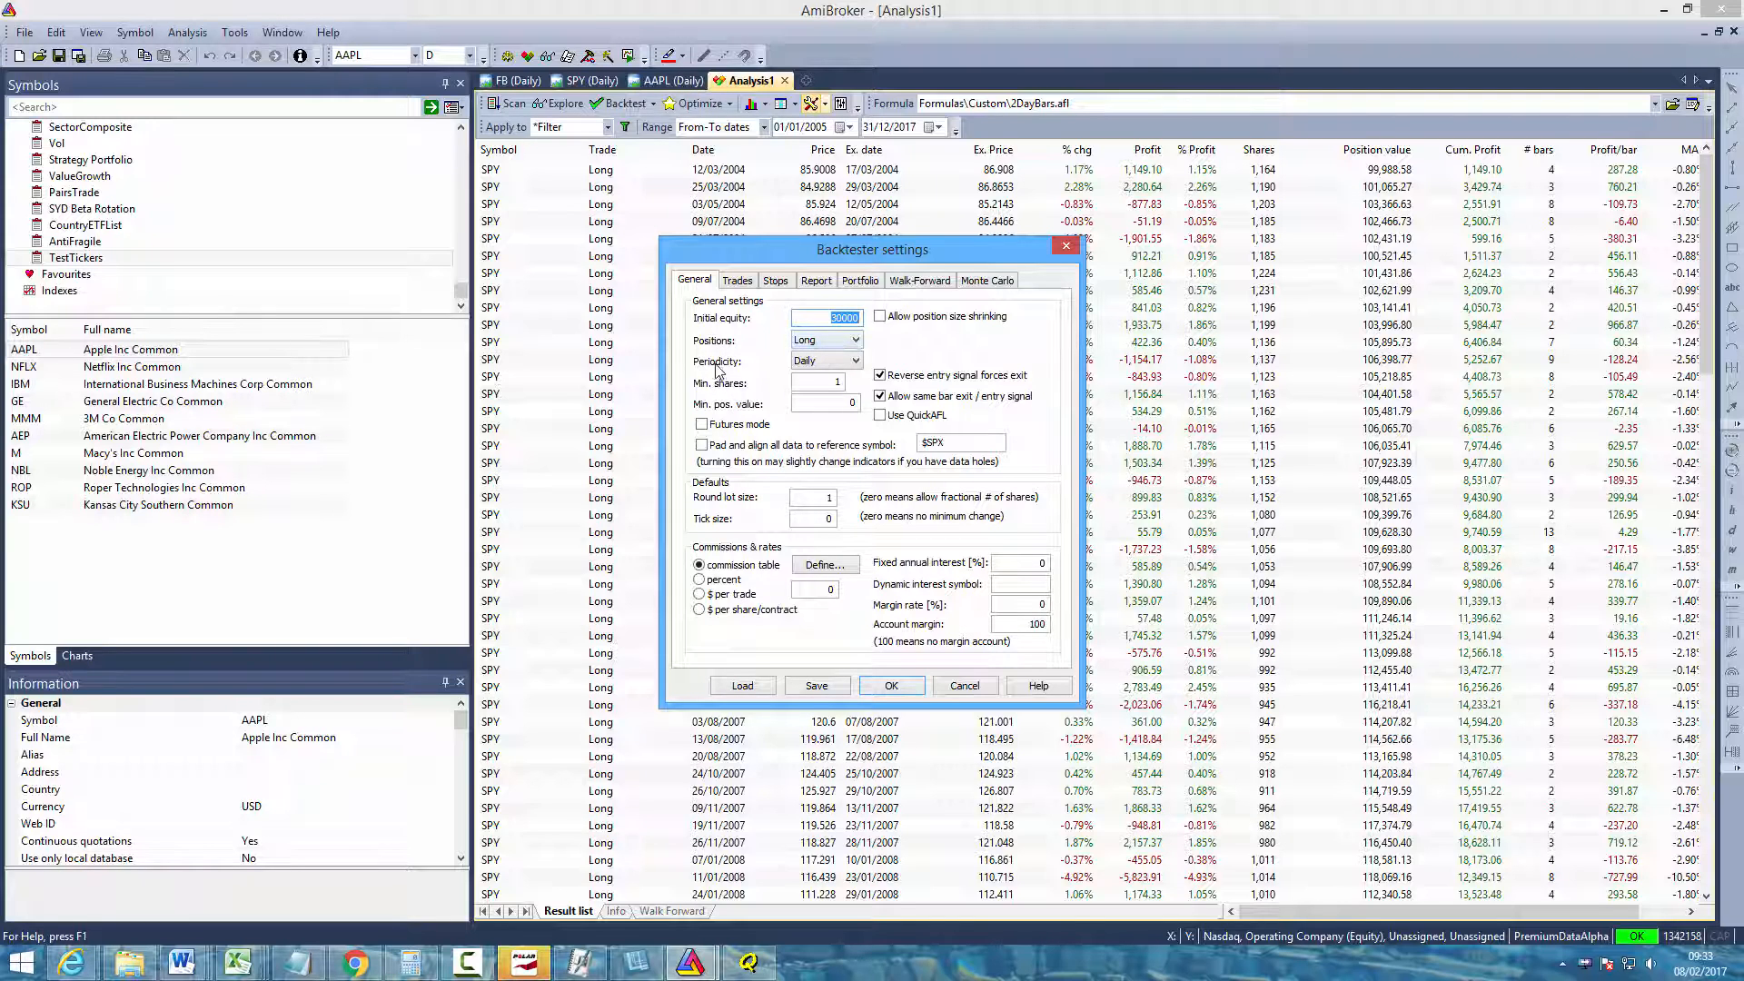
mouse_move(752, 367)
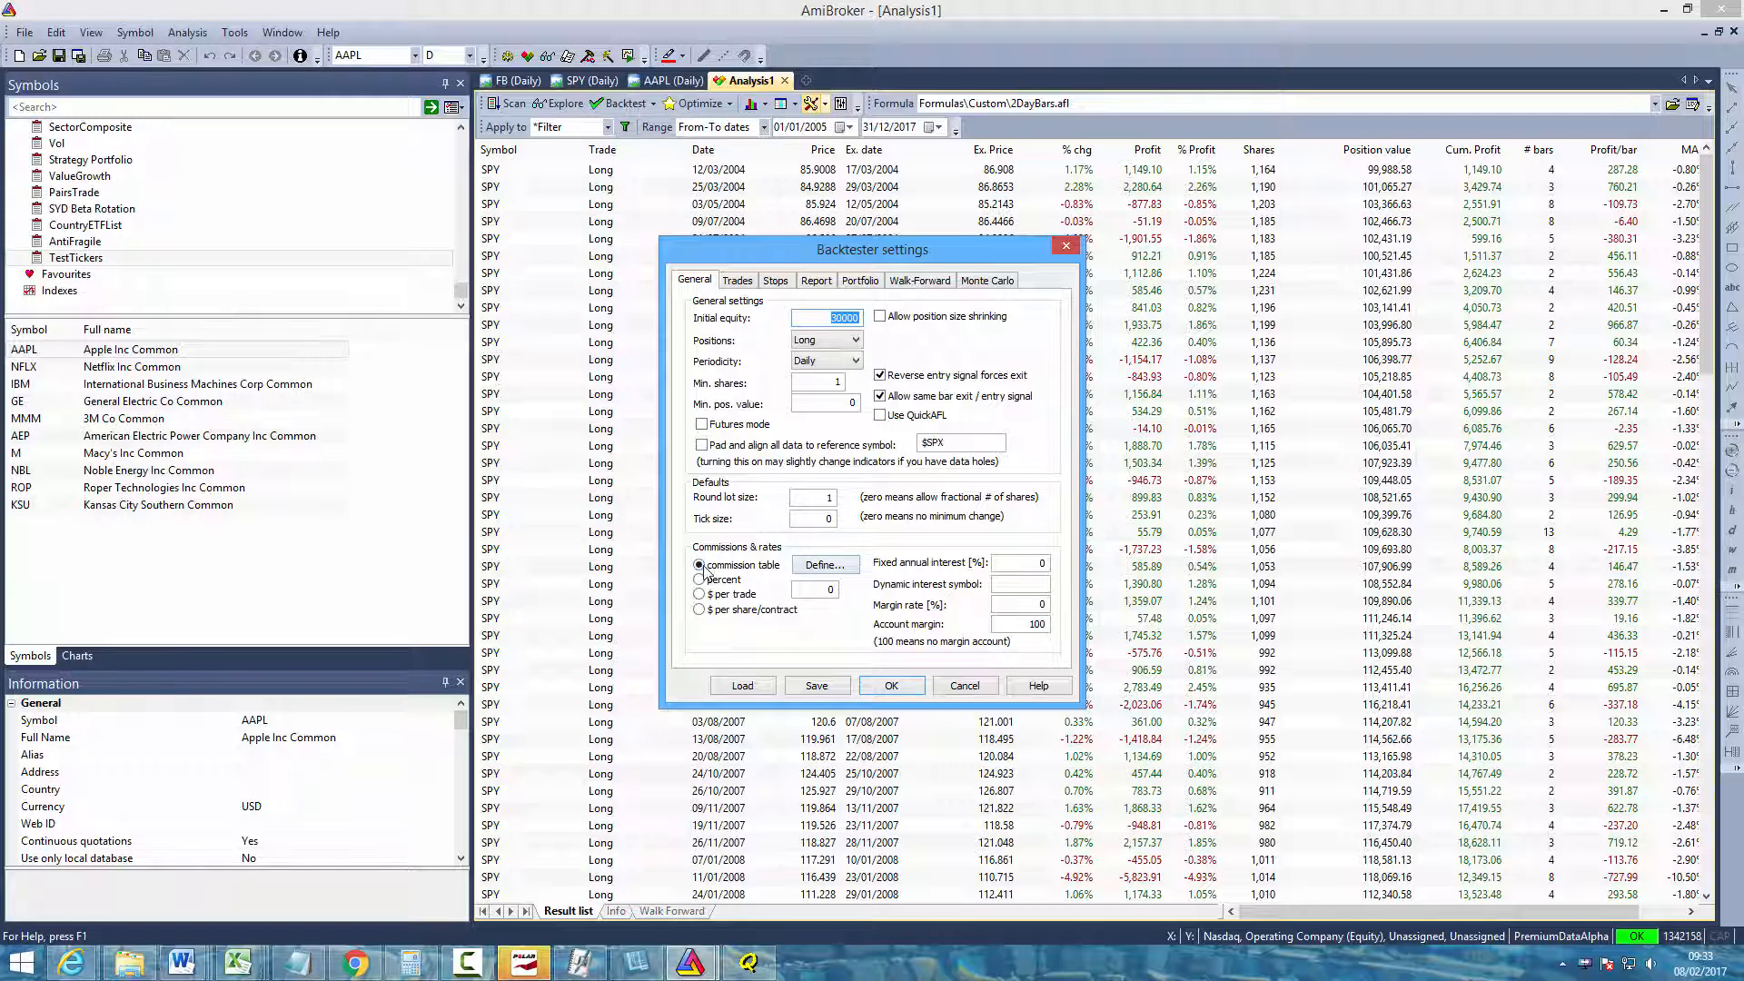
left_click(823, 563)
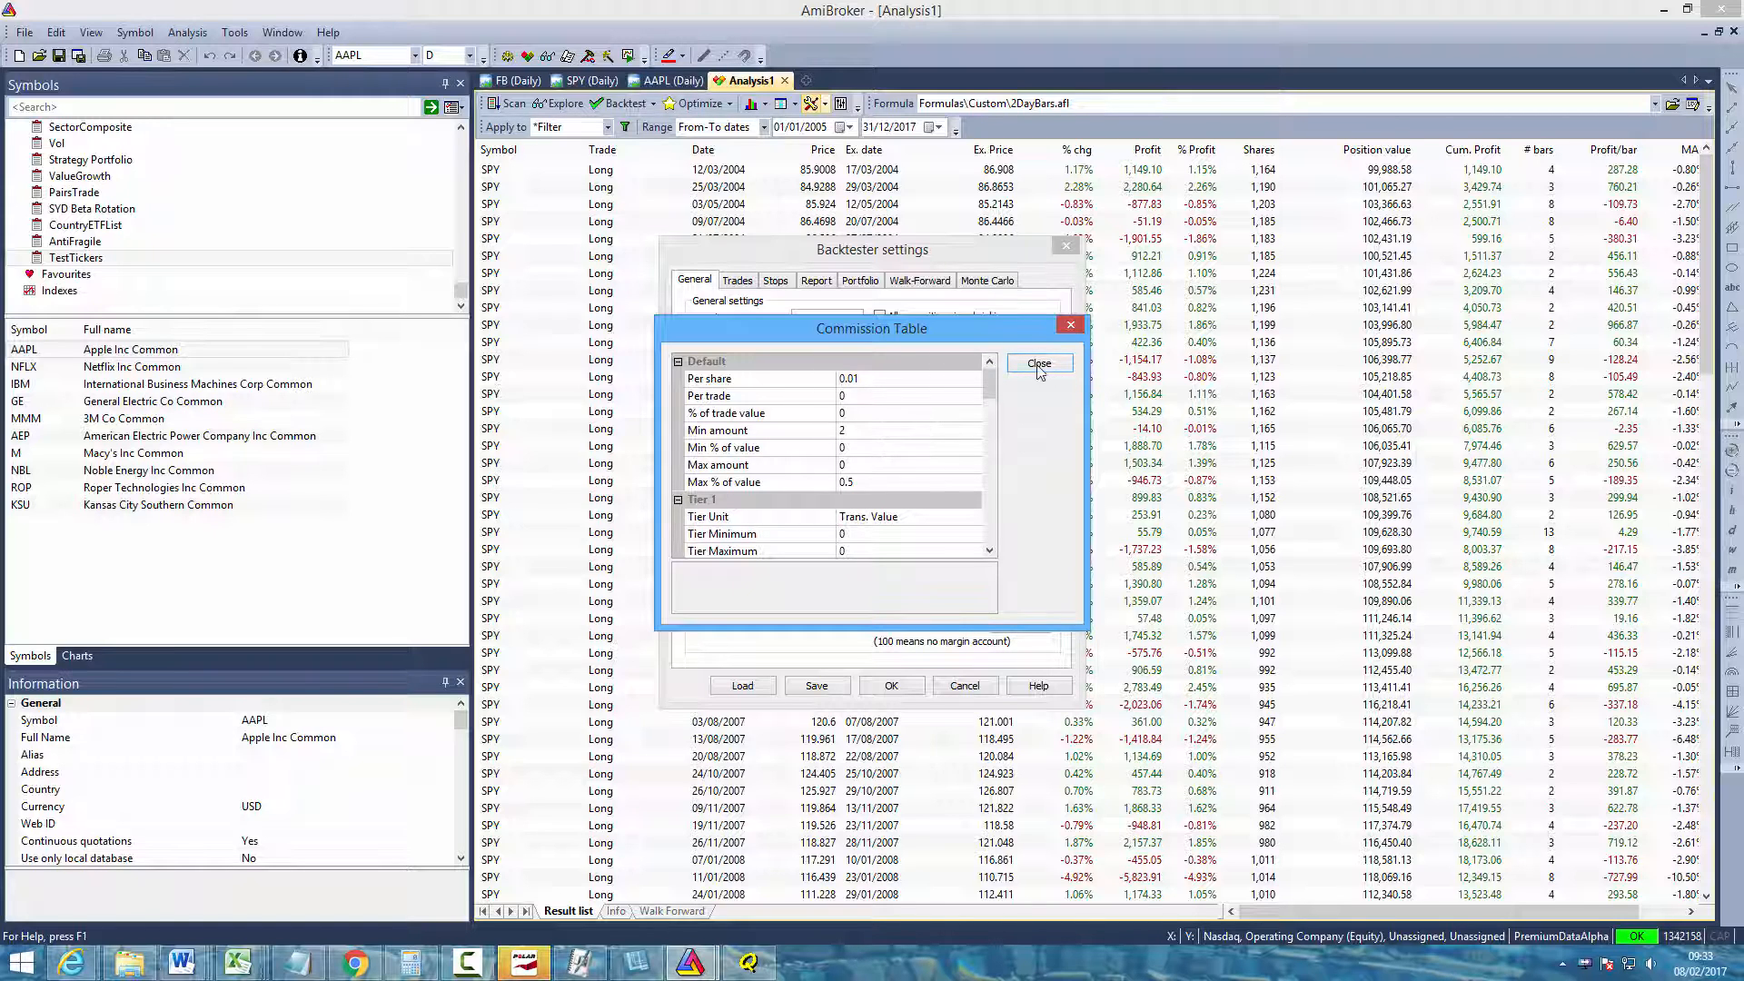
left_click(1039, 364)
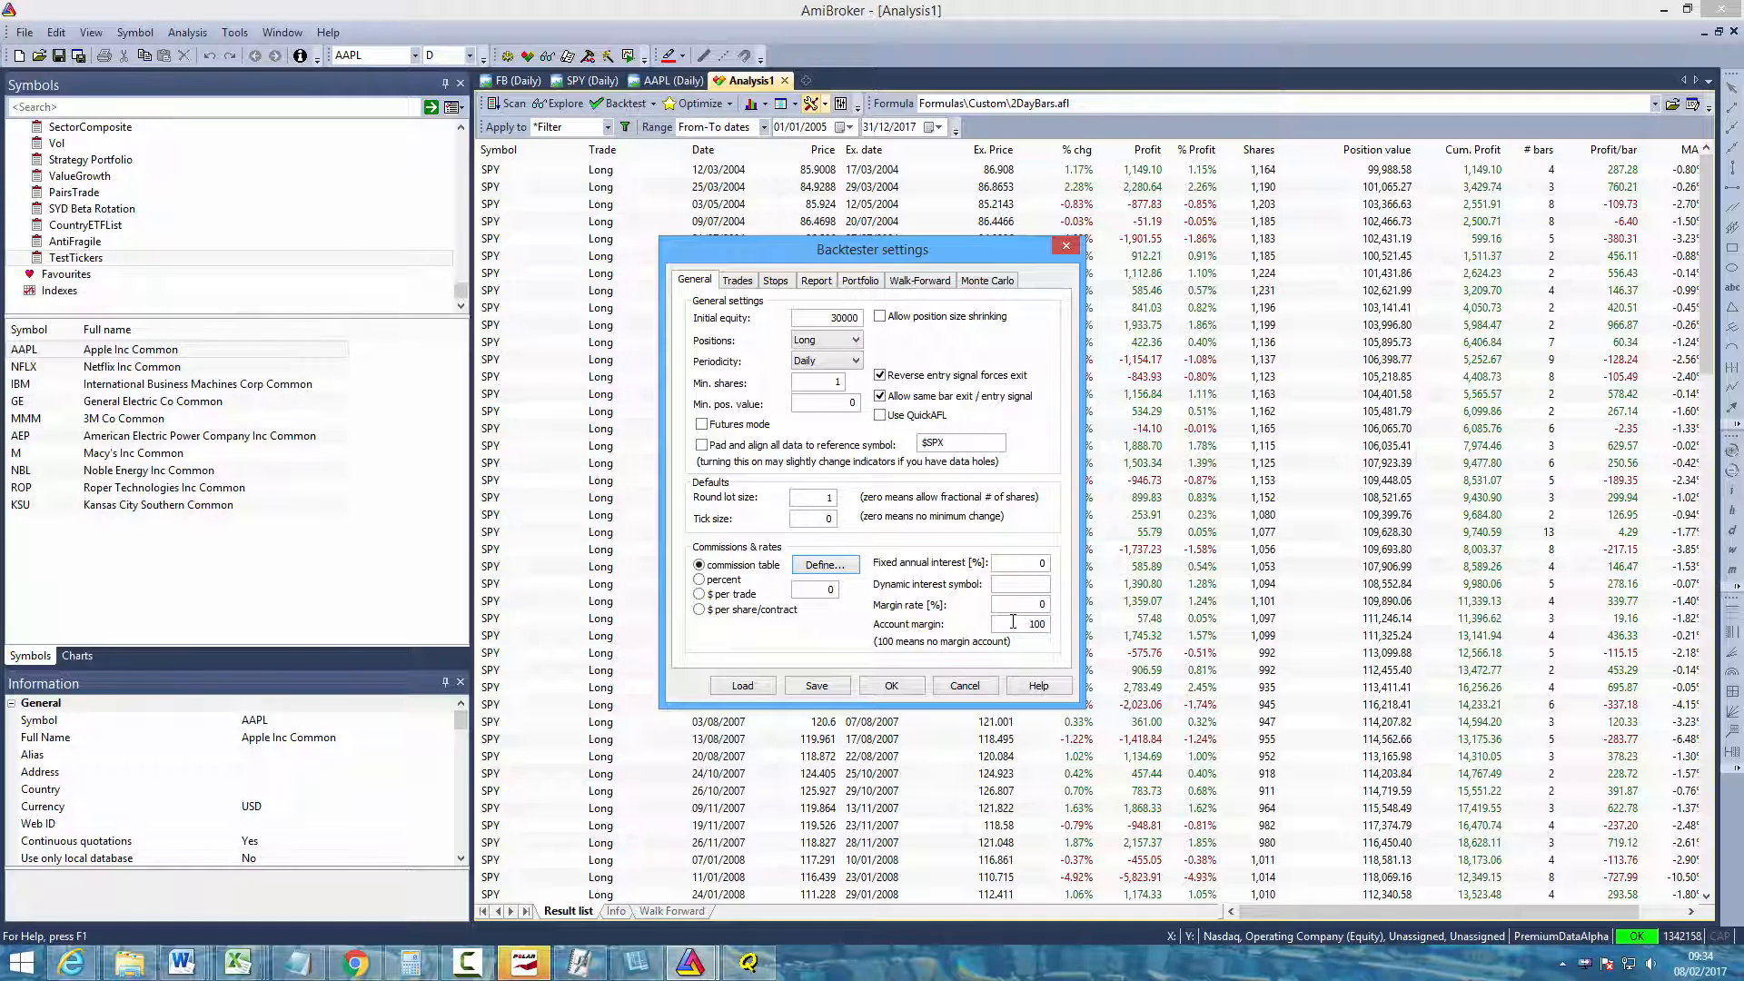
left_click(891, 685)
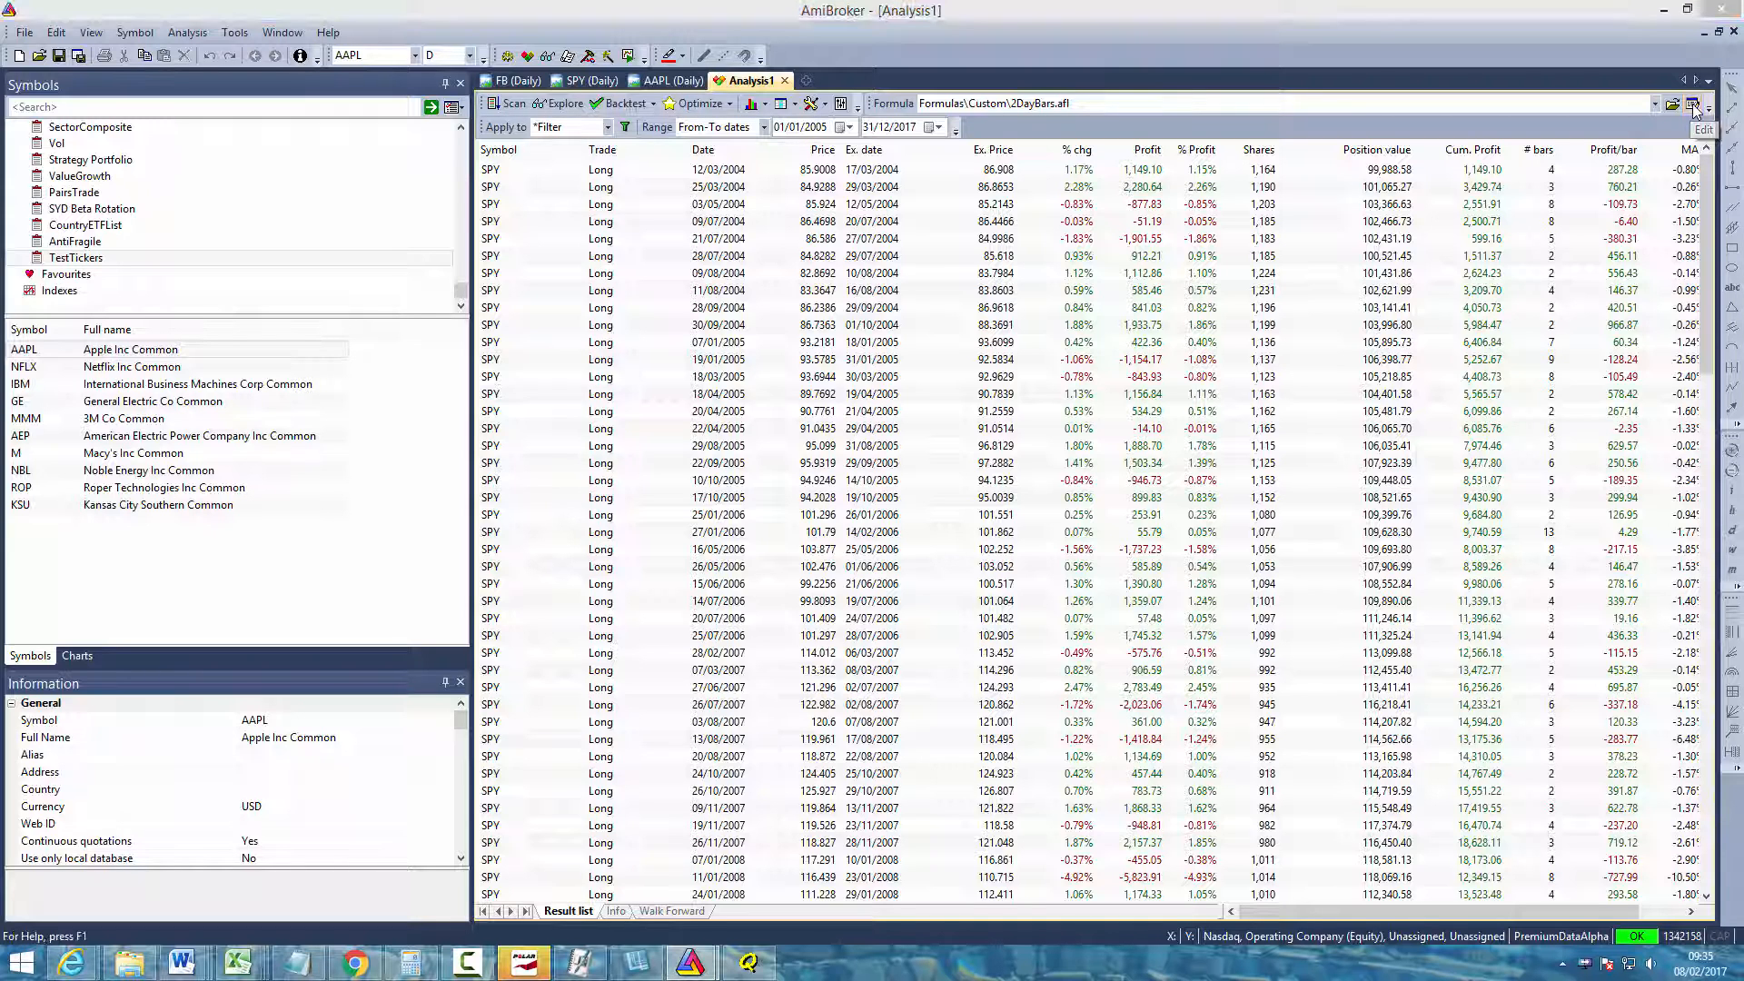
Create a new formula TestTickersStrategy and review its pasted buy setup, trailing stop and sizing code
left_click(1702, 129)
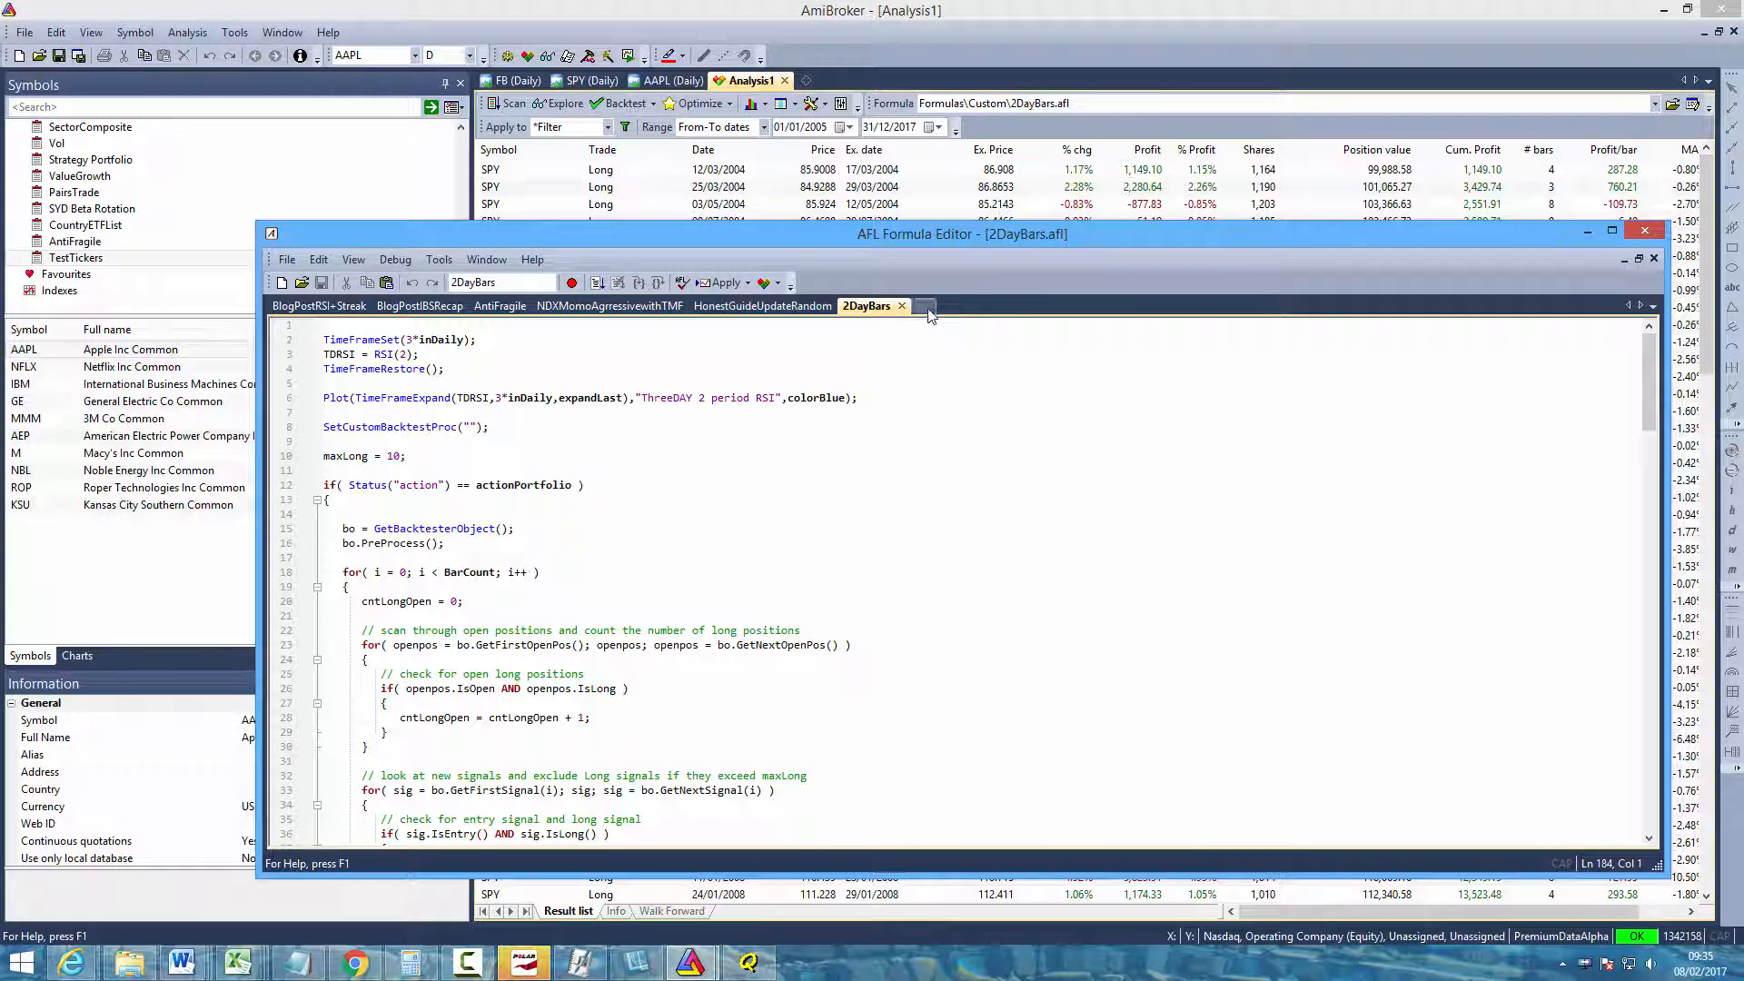
left_click(282, 284)
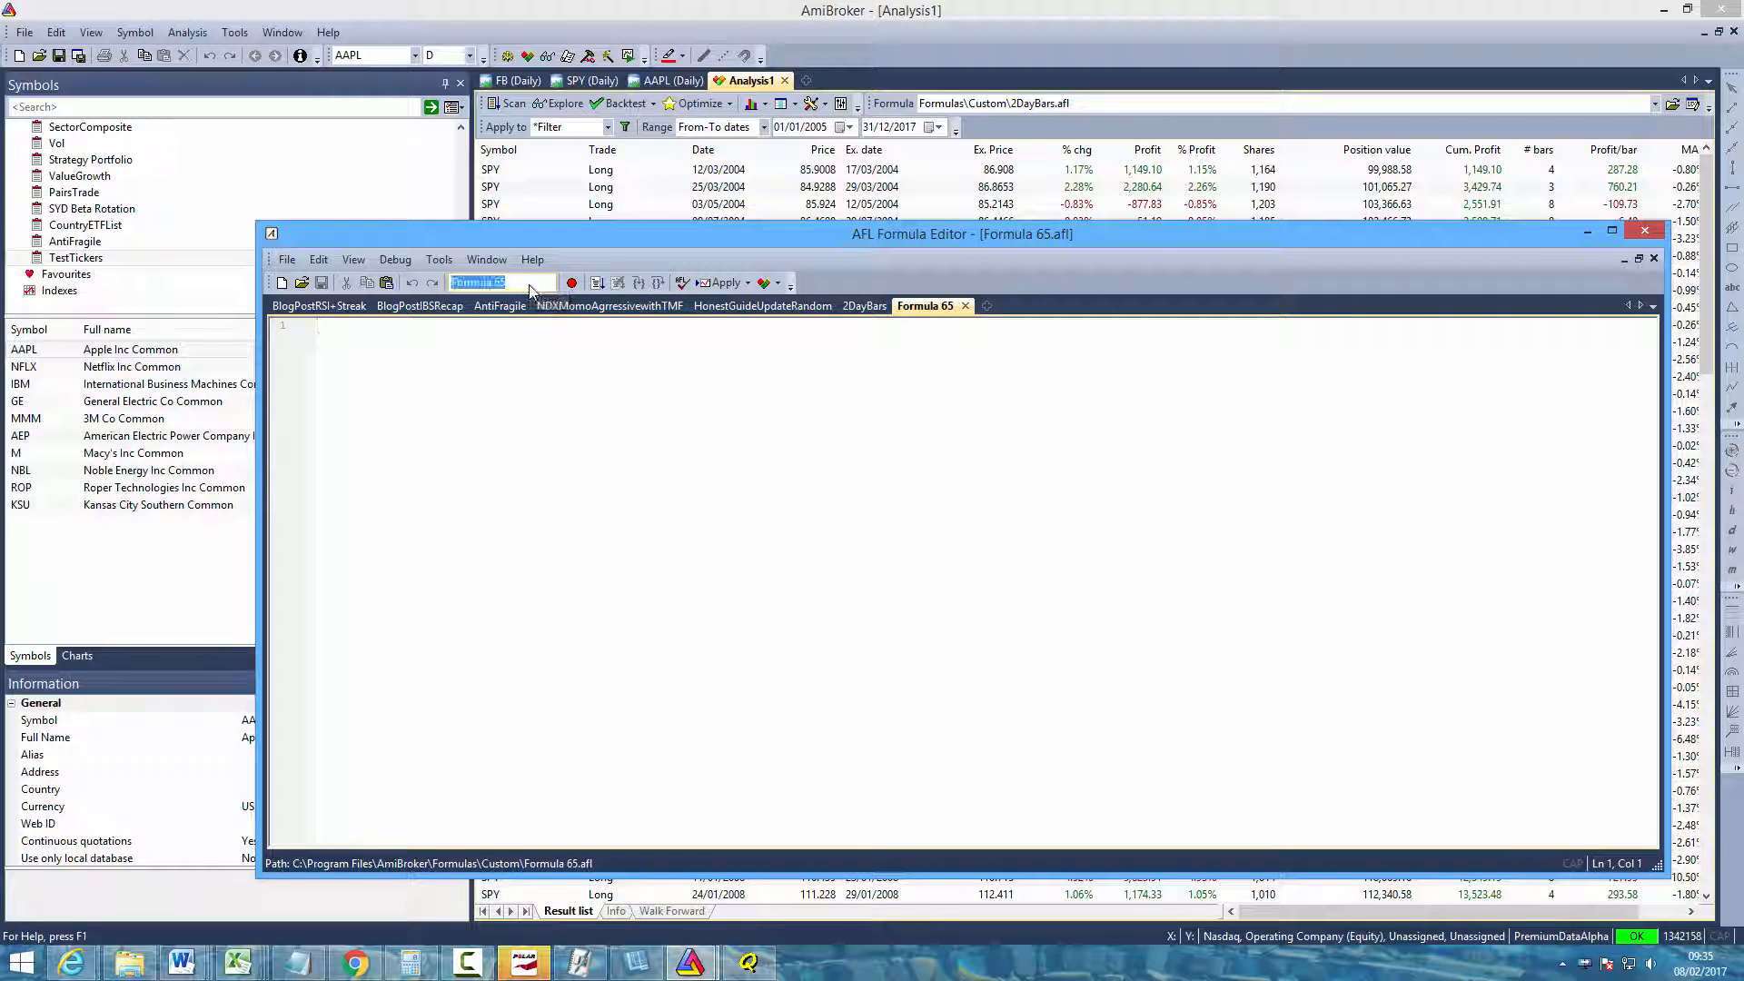
type("T")
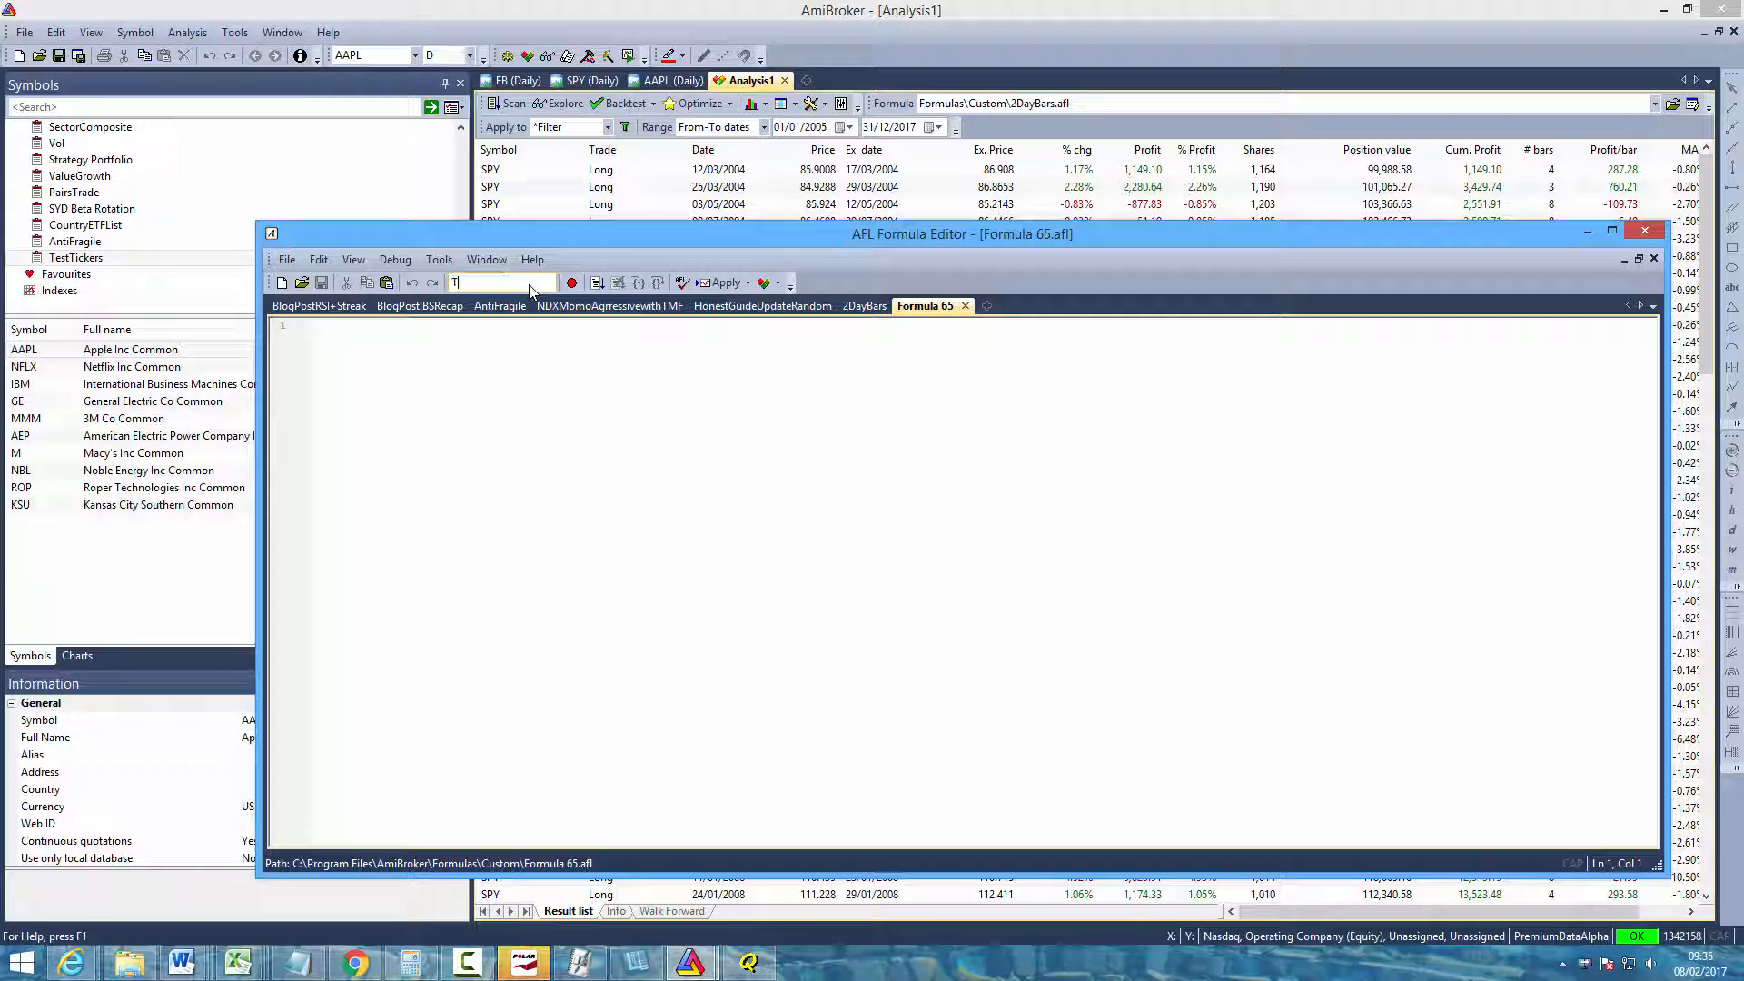
type("TestTickersStrategy")
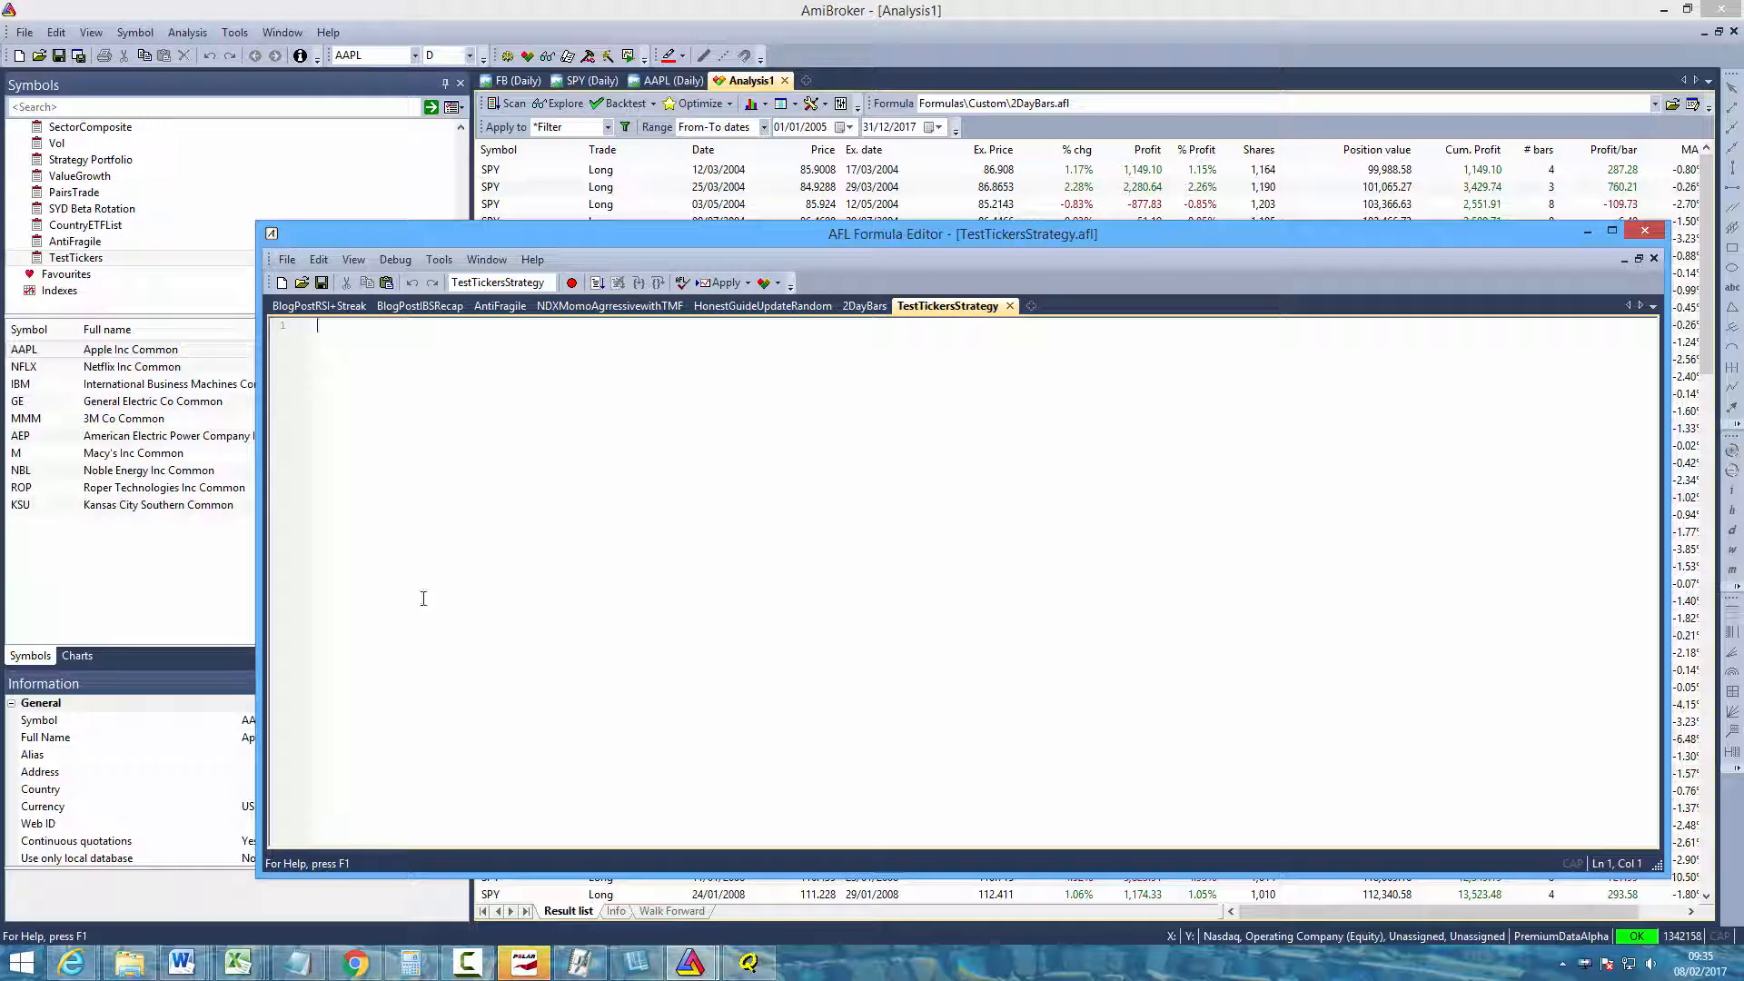
mouse_move(545, 693)
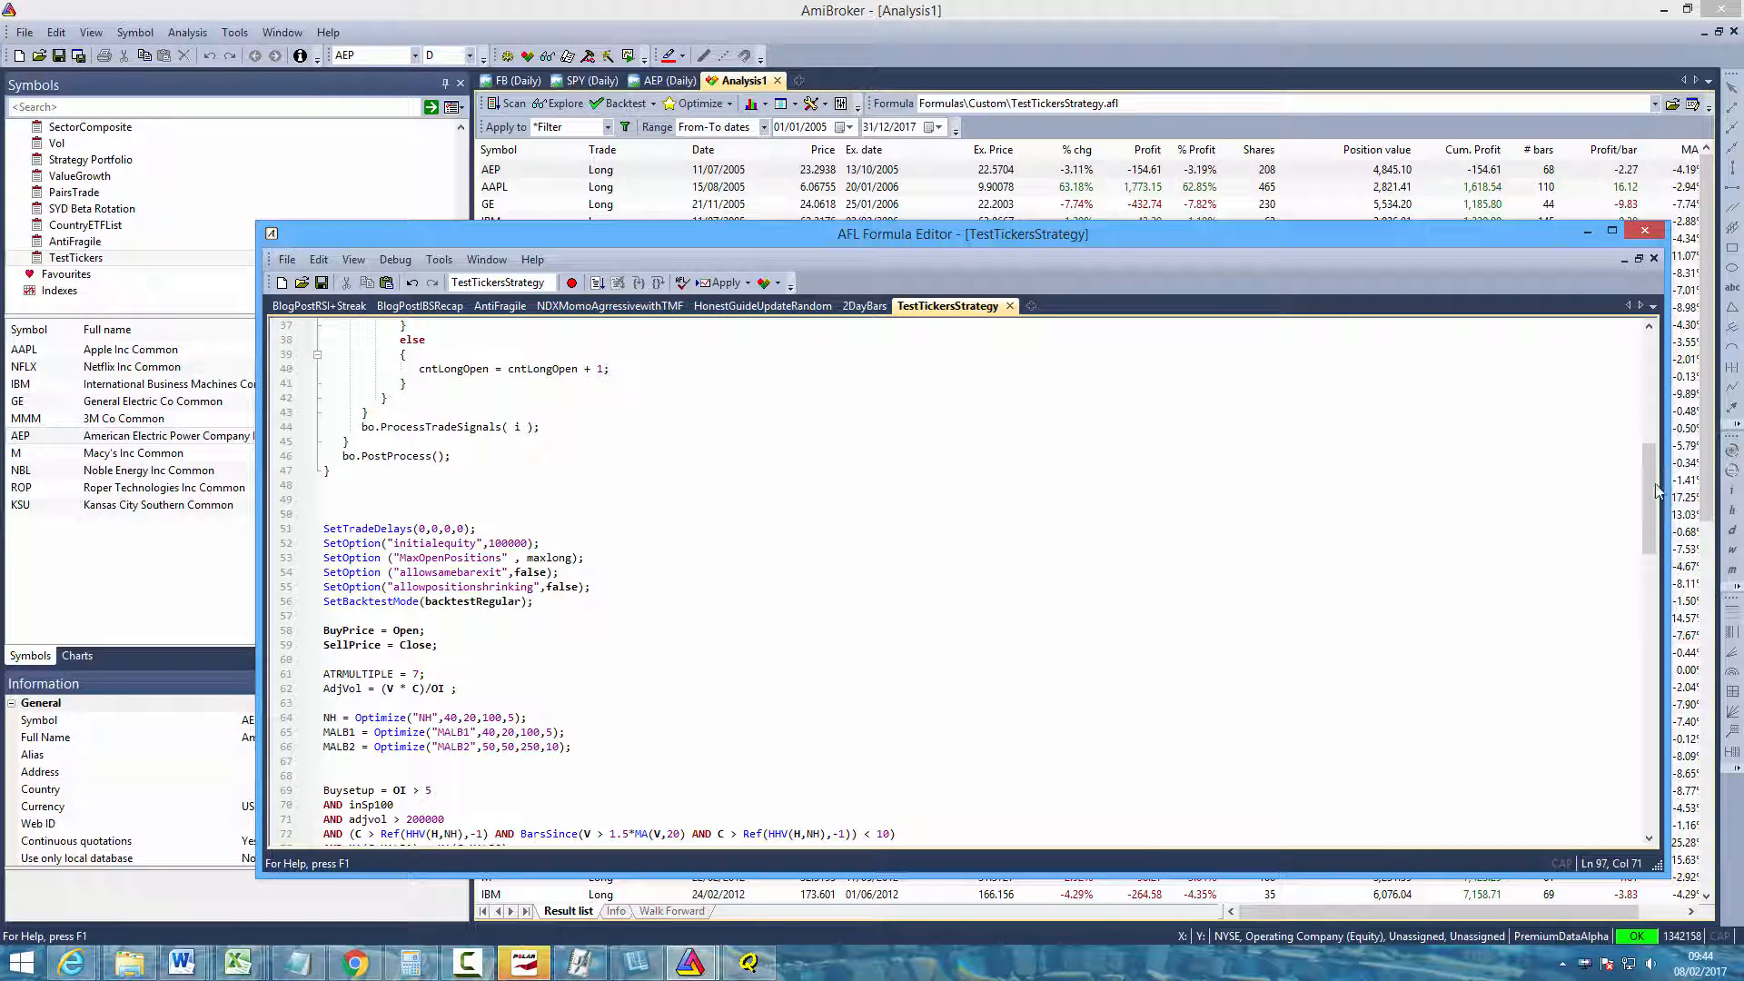
scroll("down", 3)
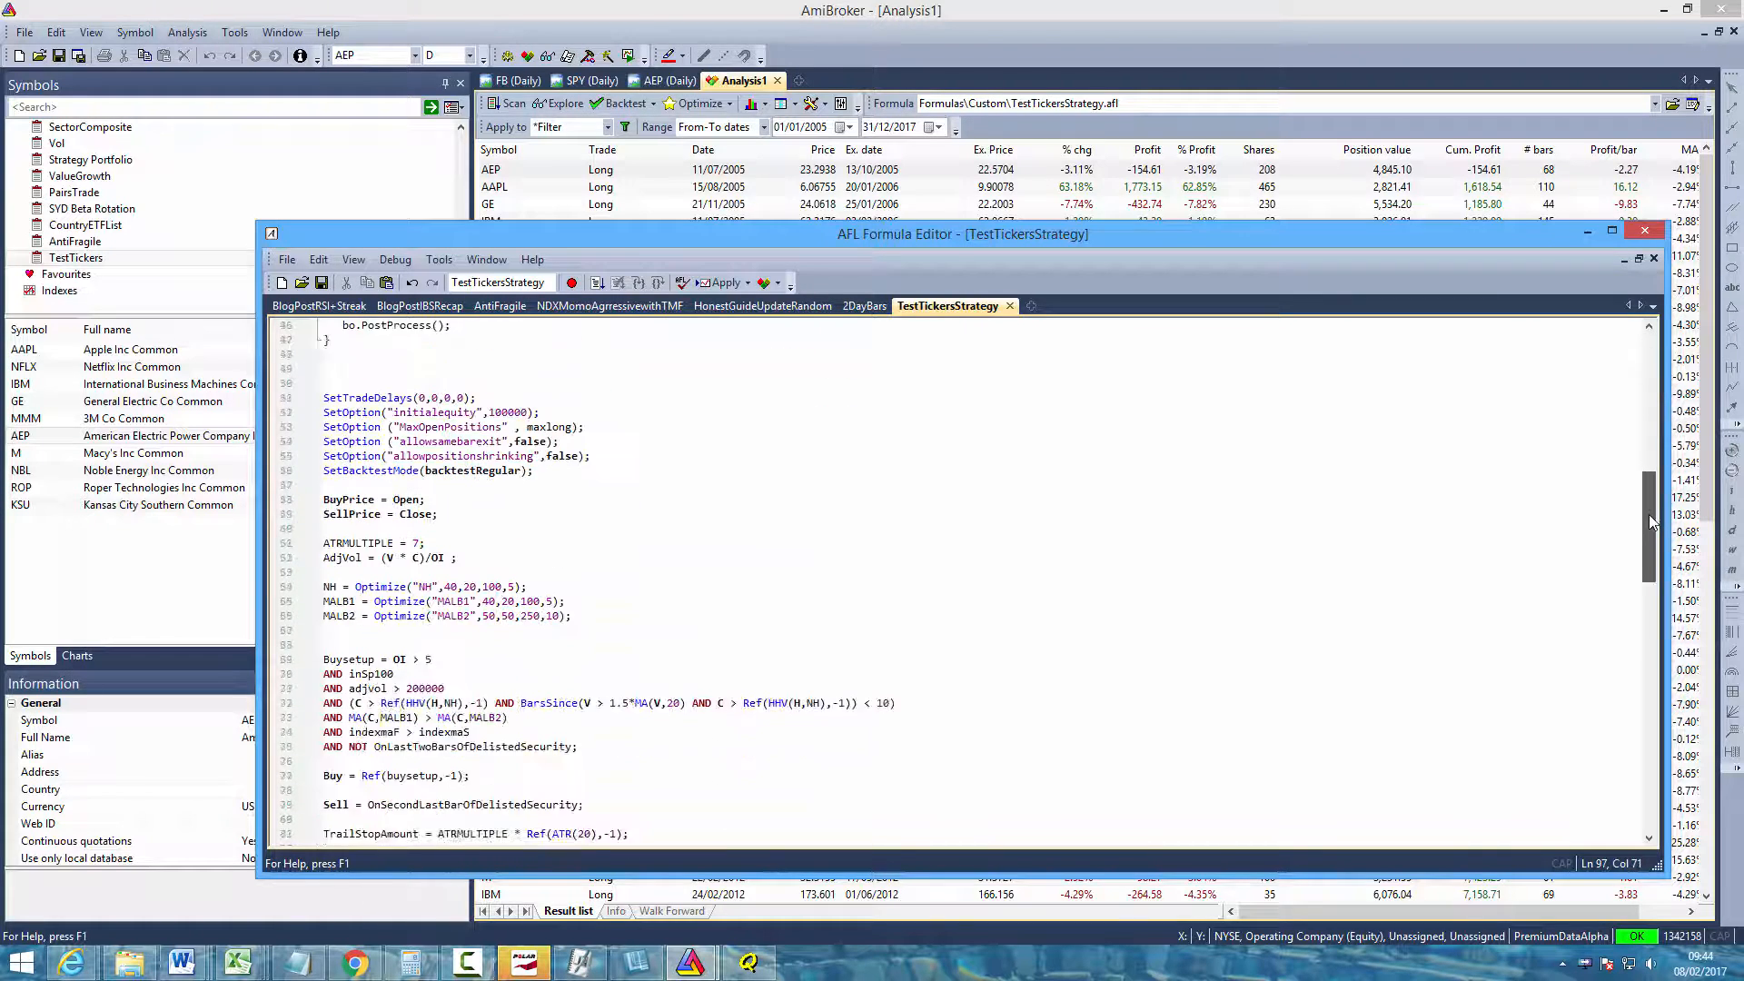
scroll("down", 3)
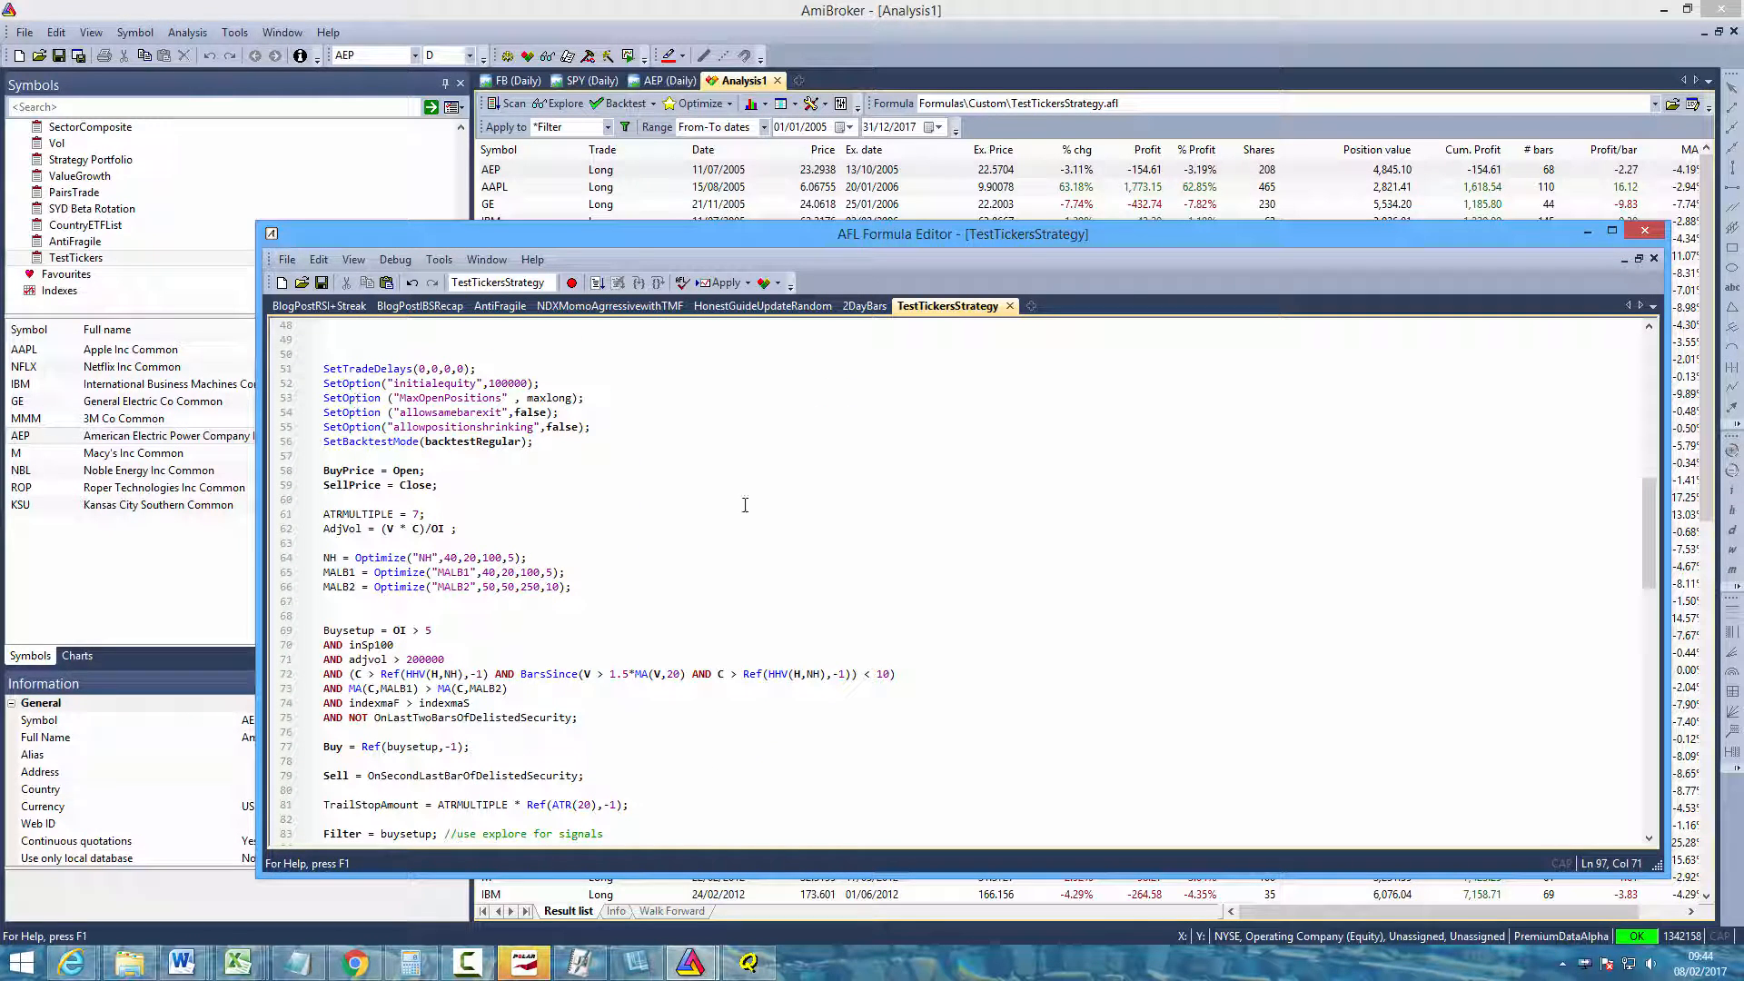
scroll("down", 3)
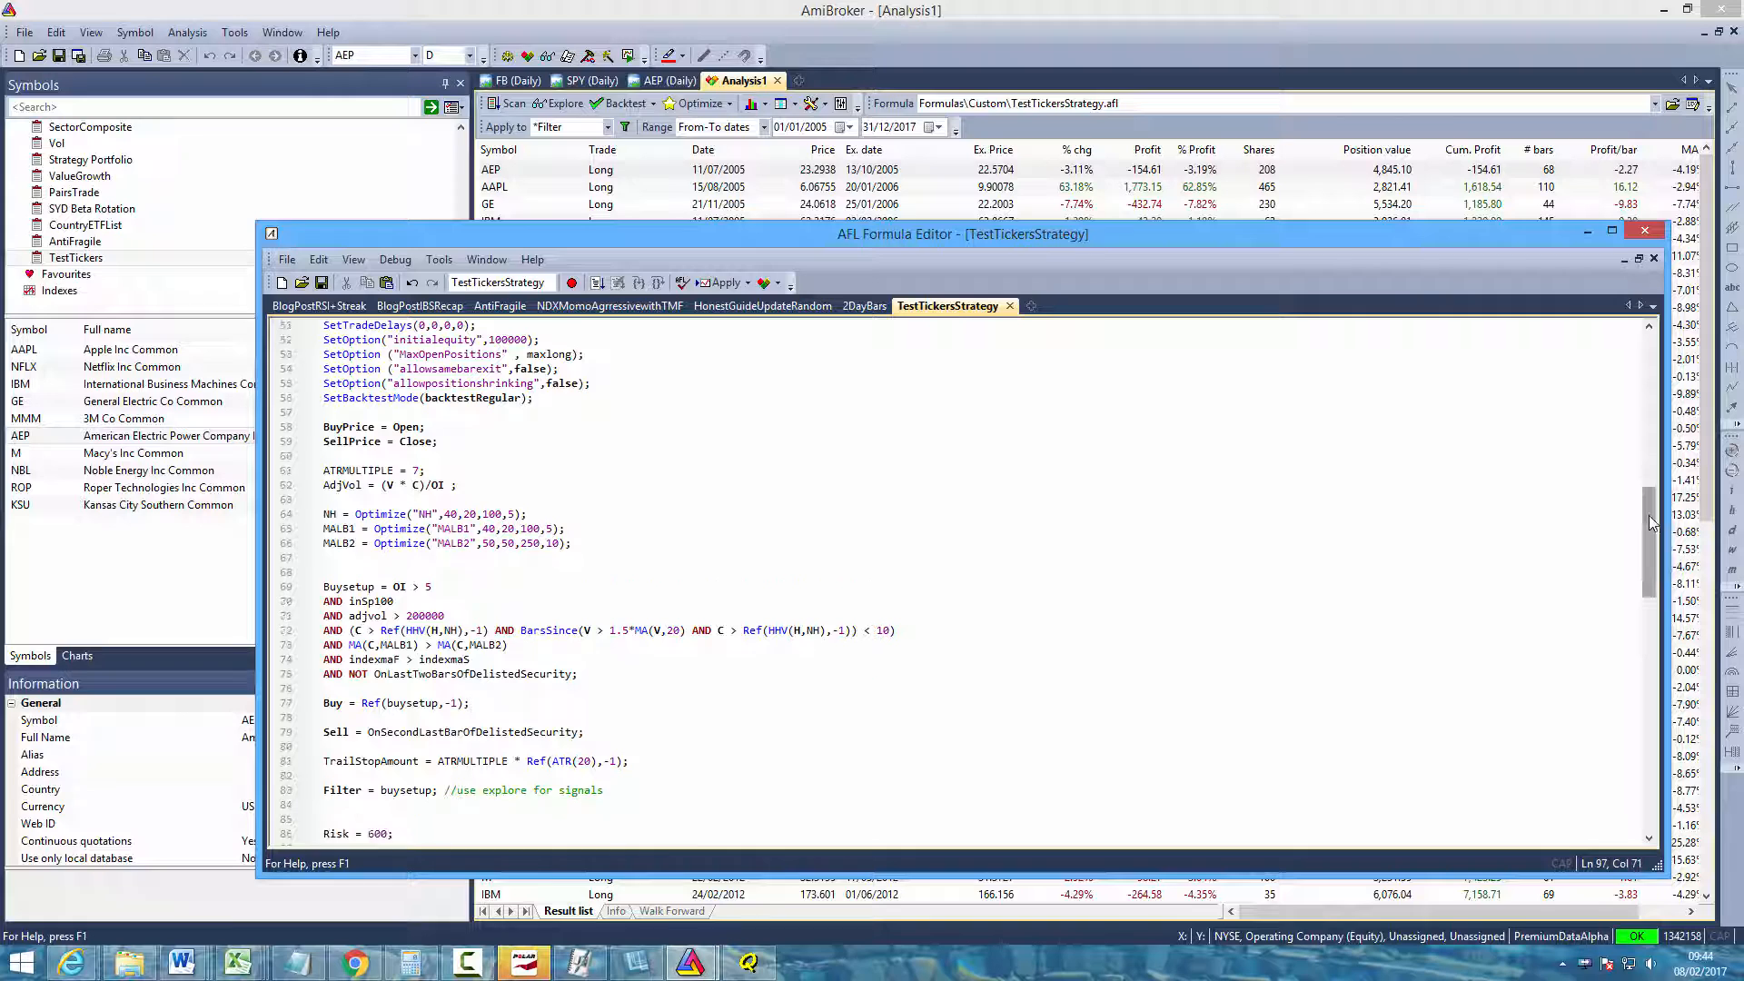
mouse_move(683, 539)
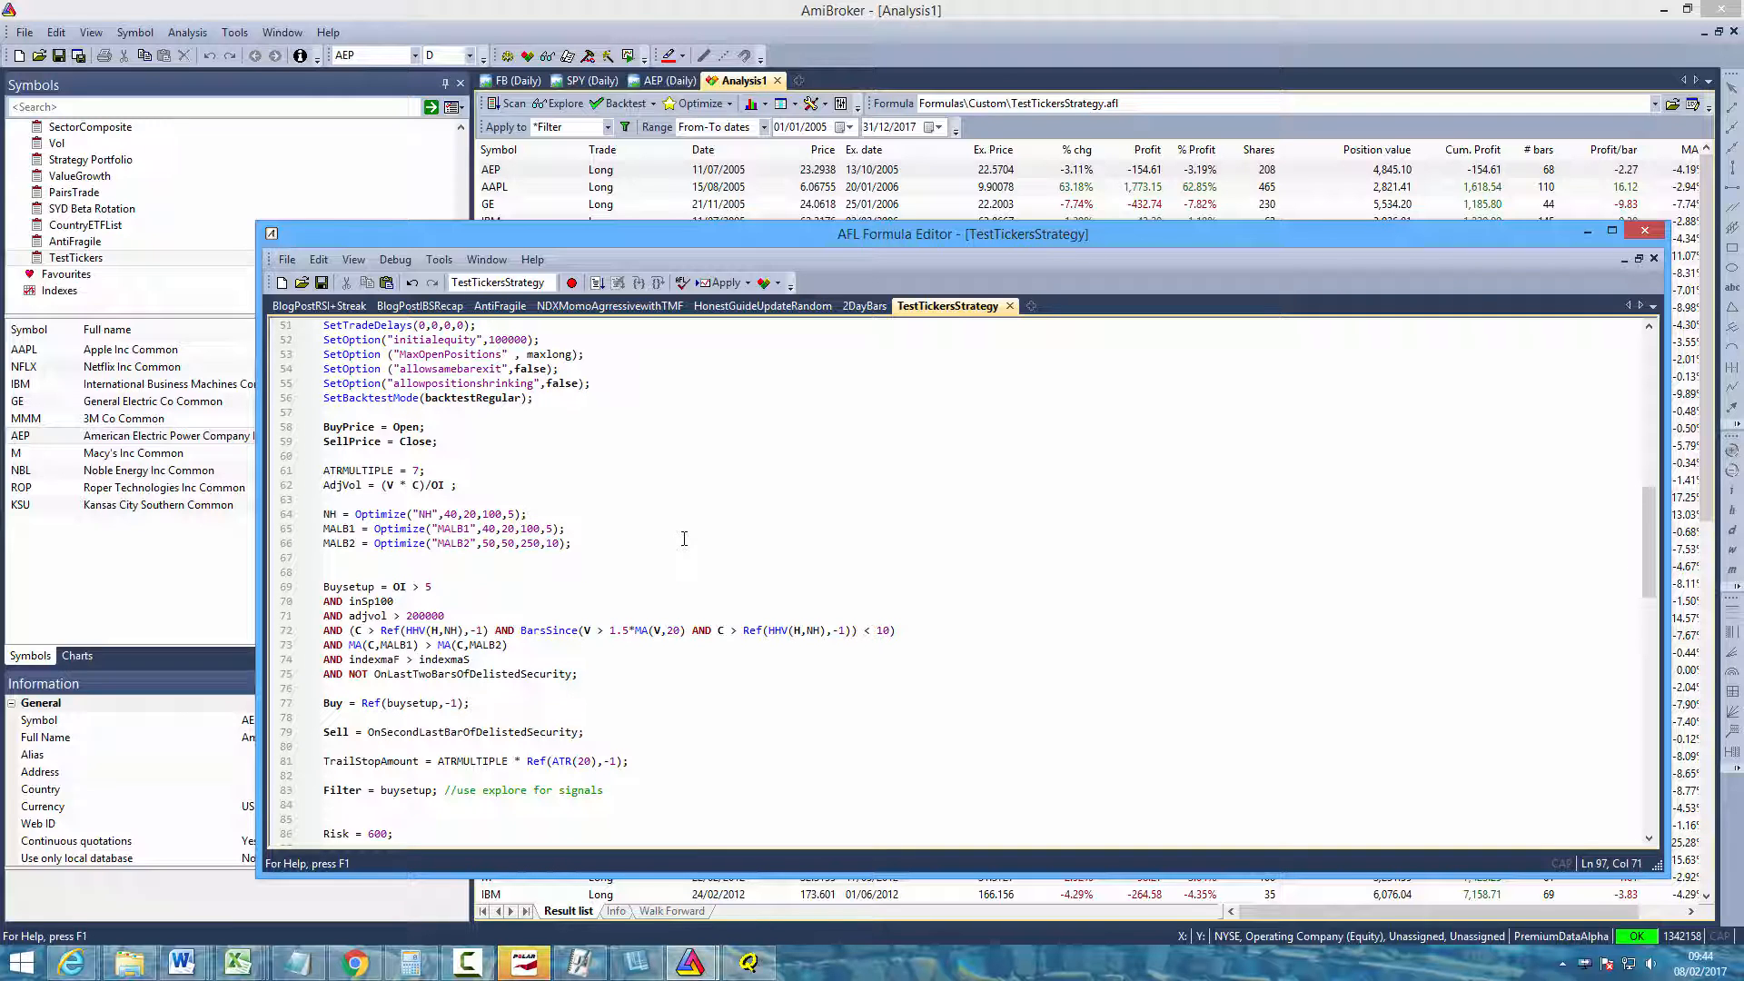
mouse_move(730, 525)
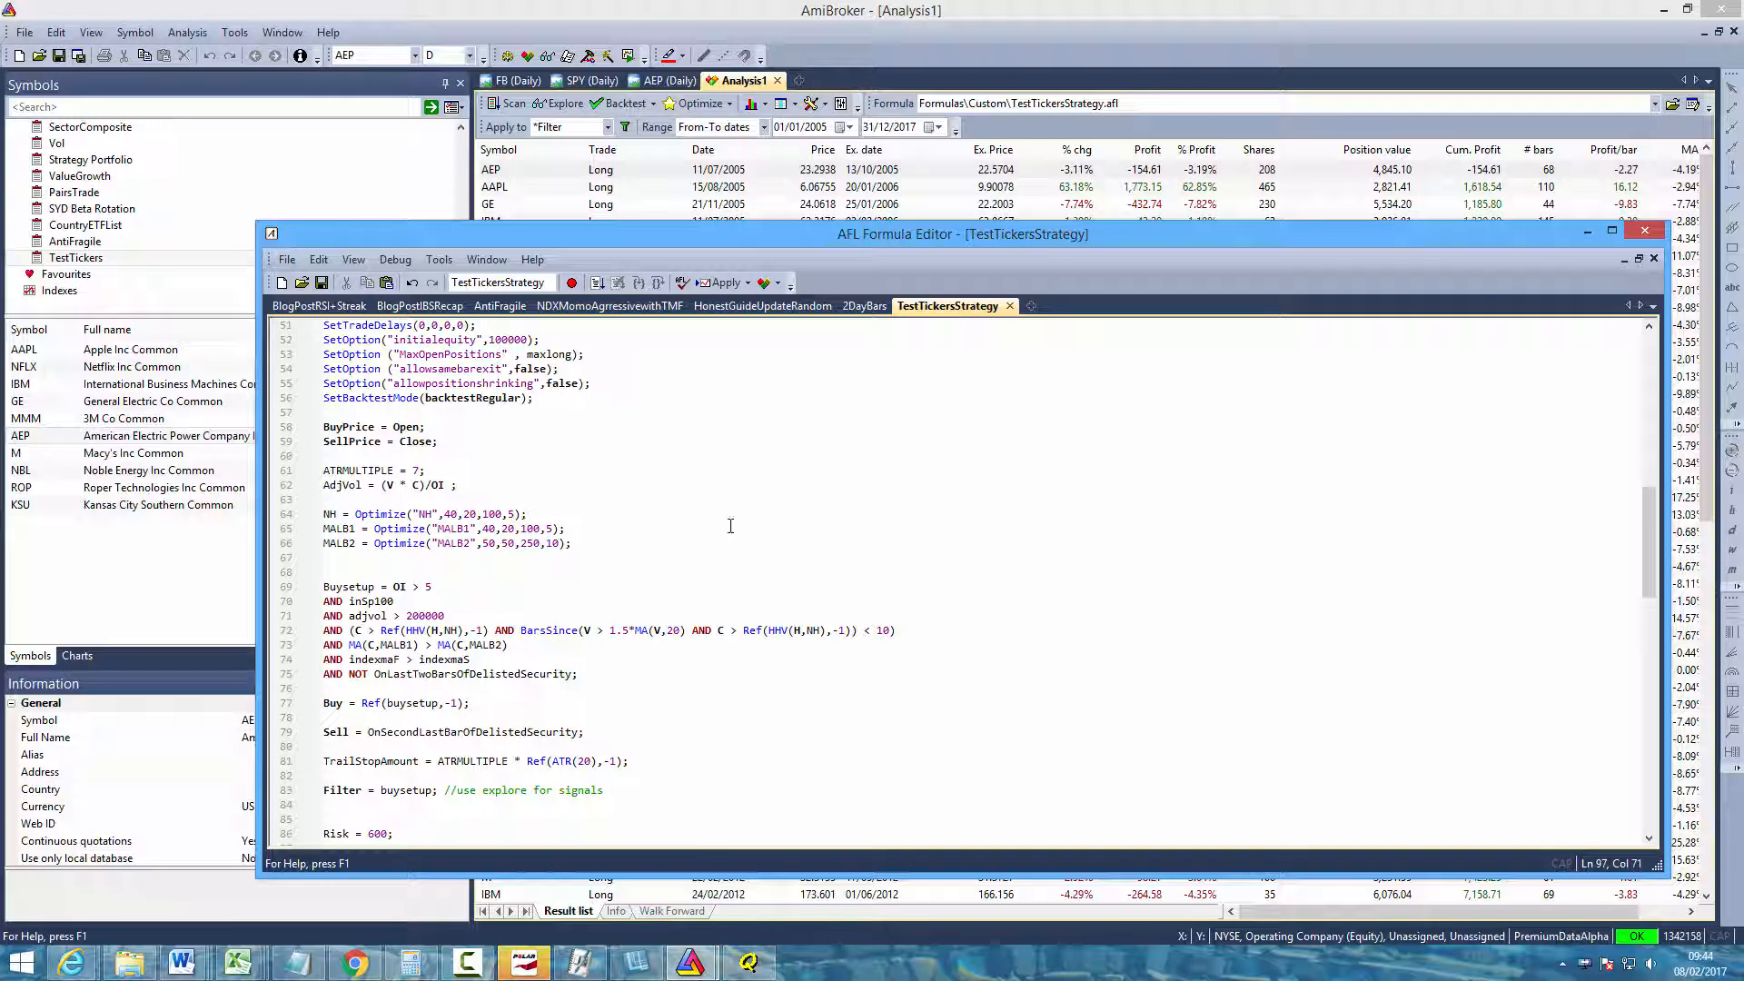
scroll("down", 3)
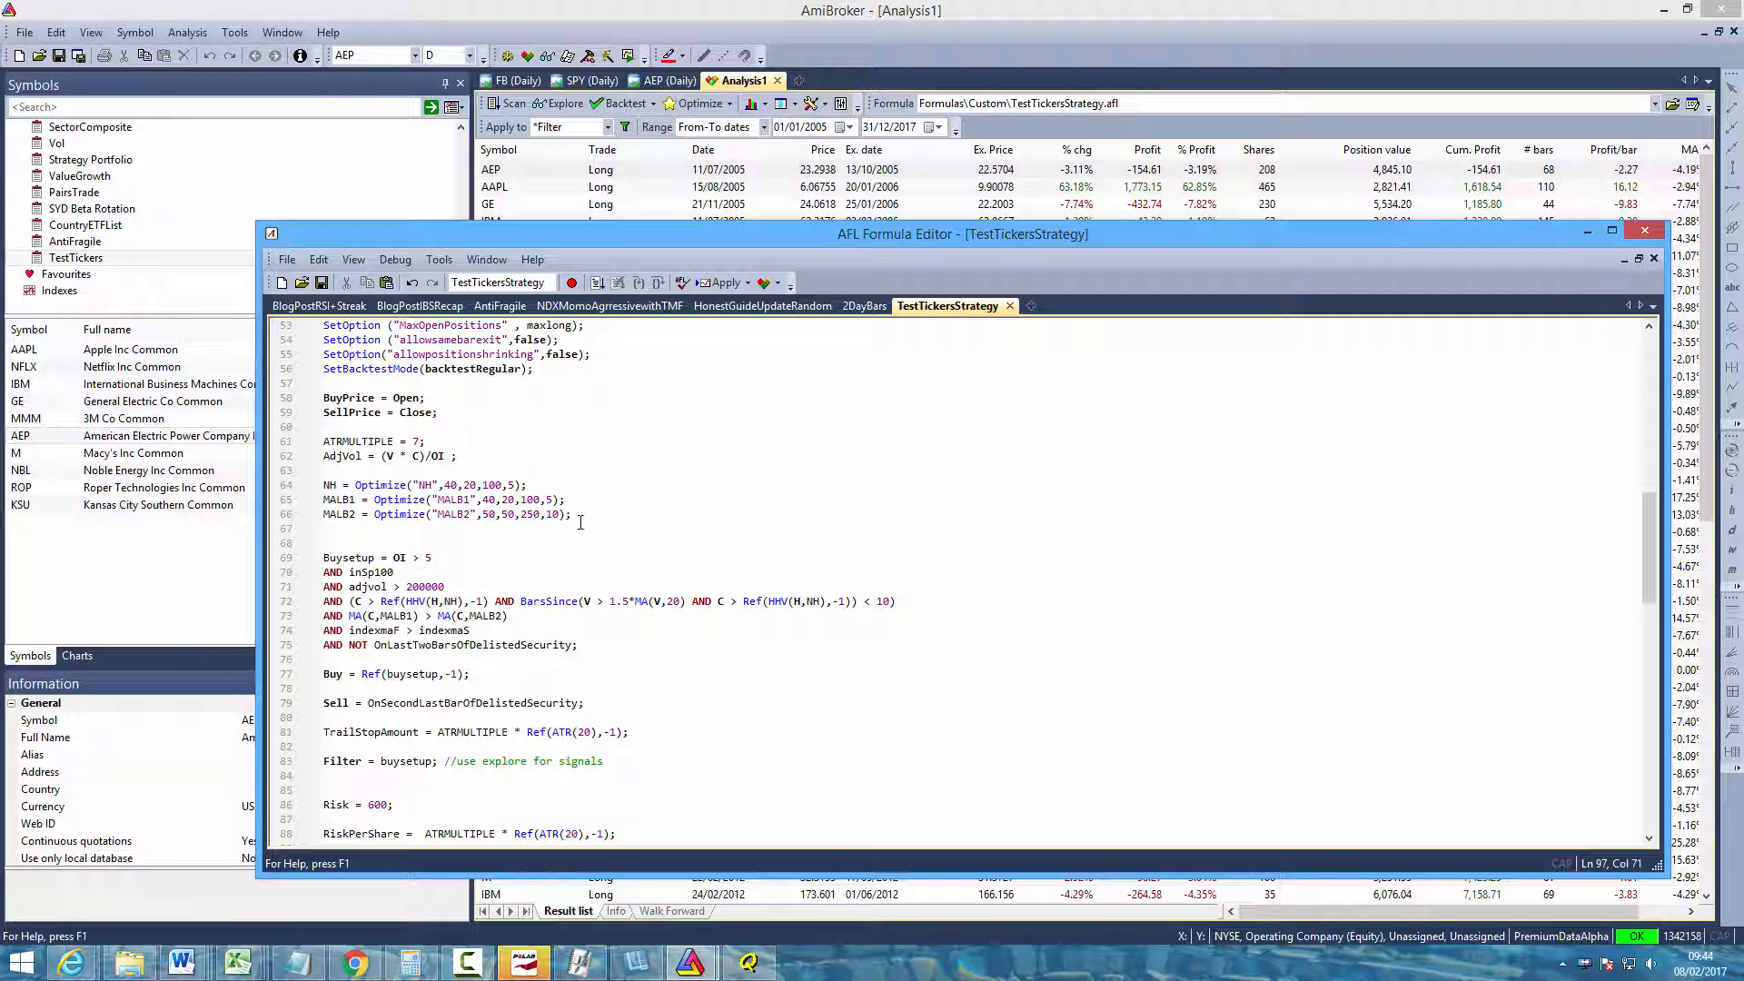
scroll("down", 3)
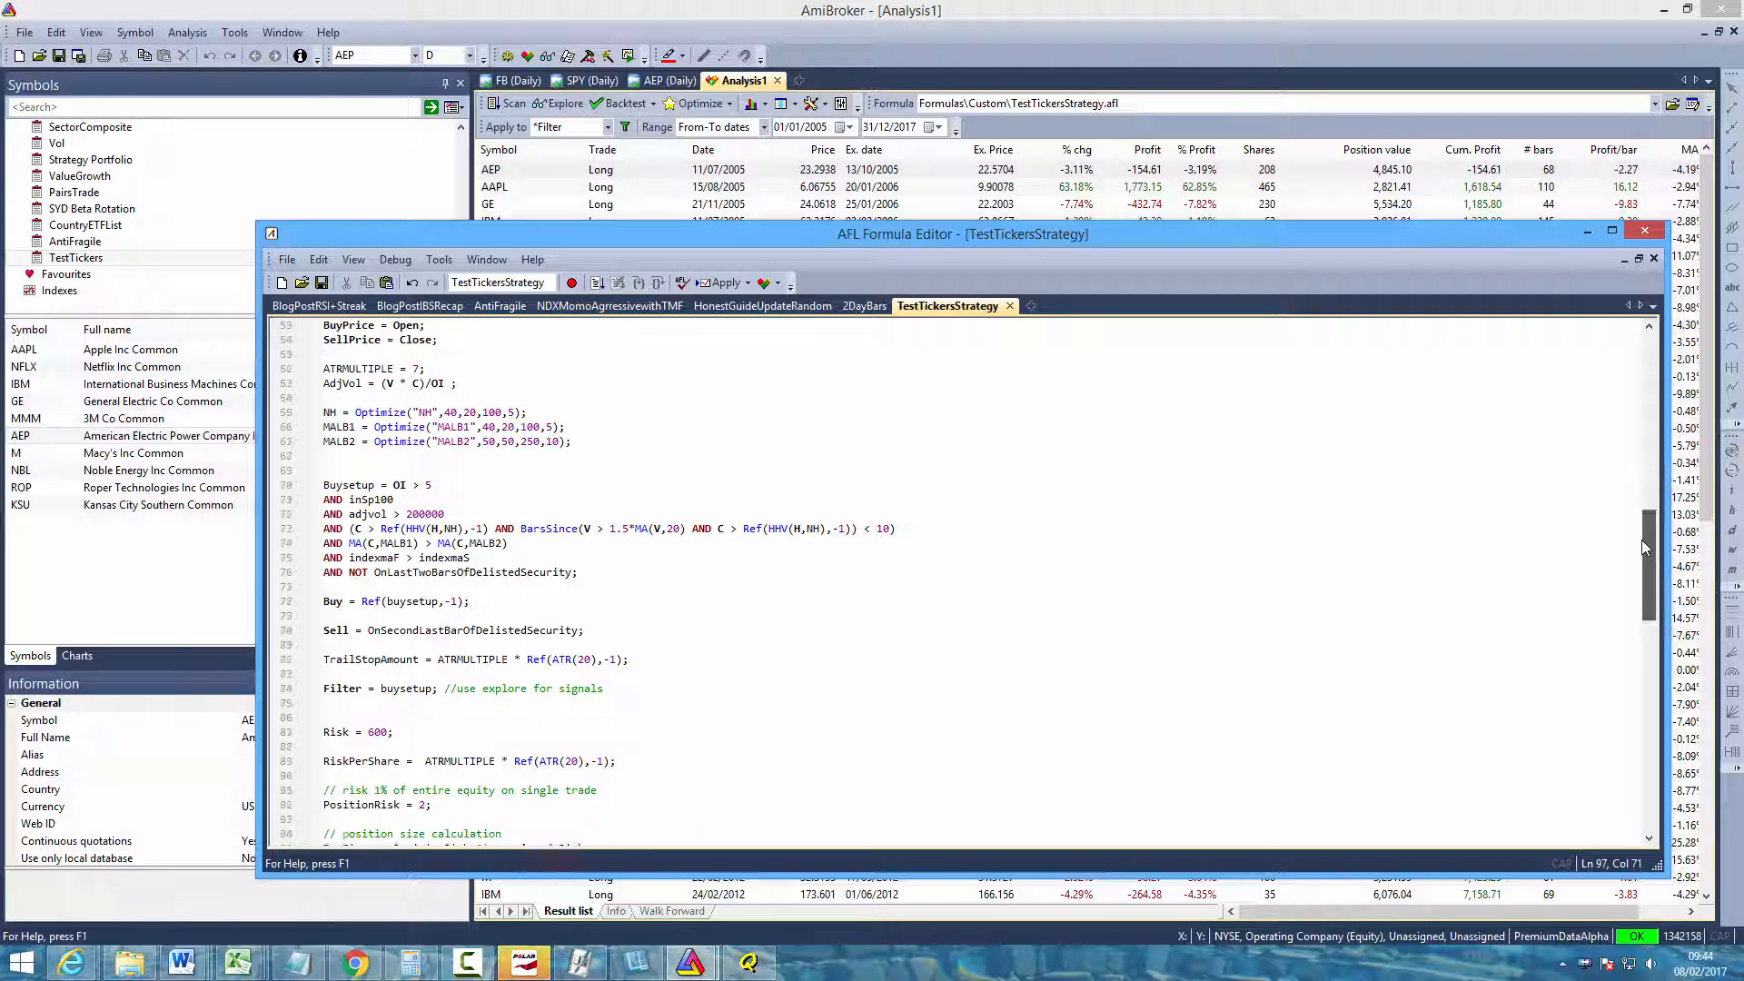
scroll("up", 3)
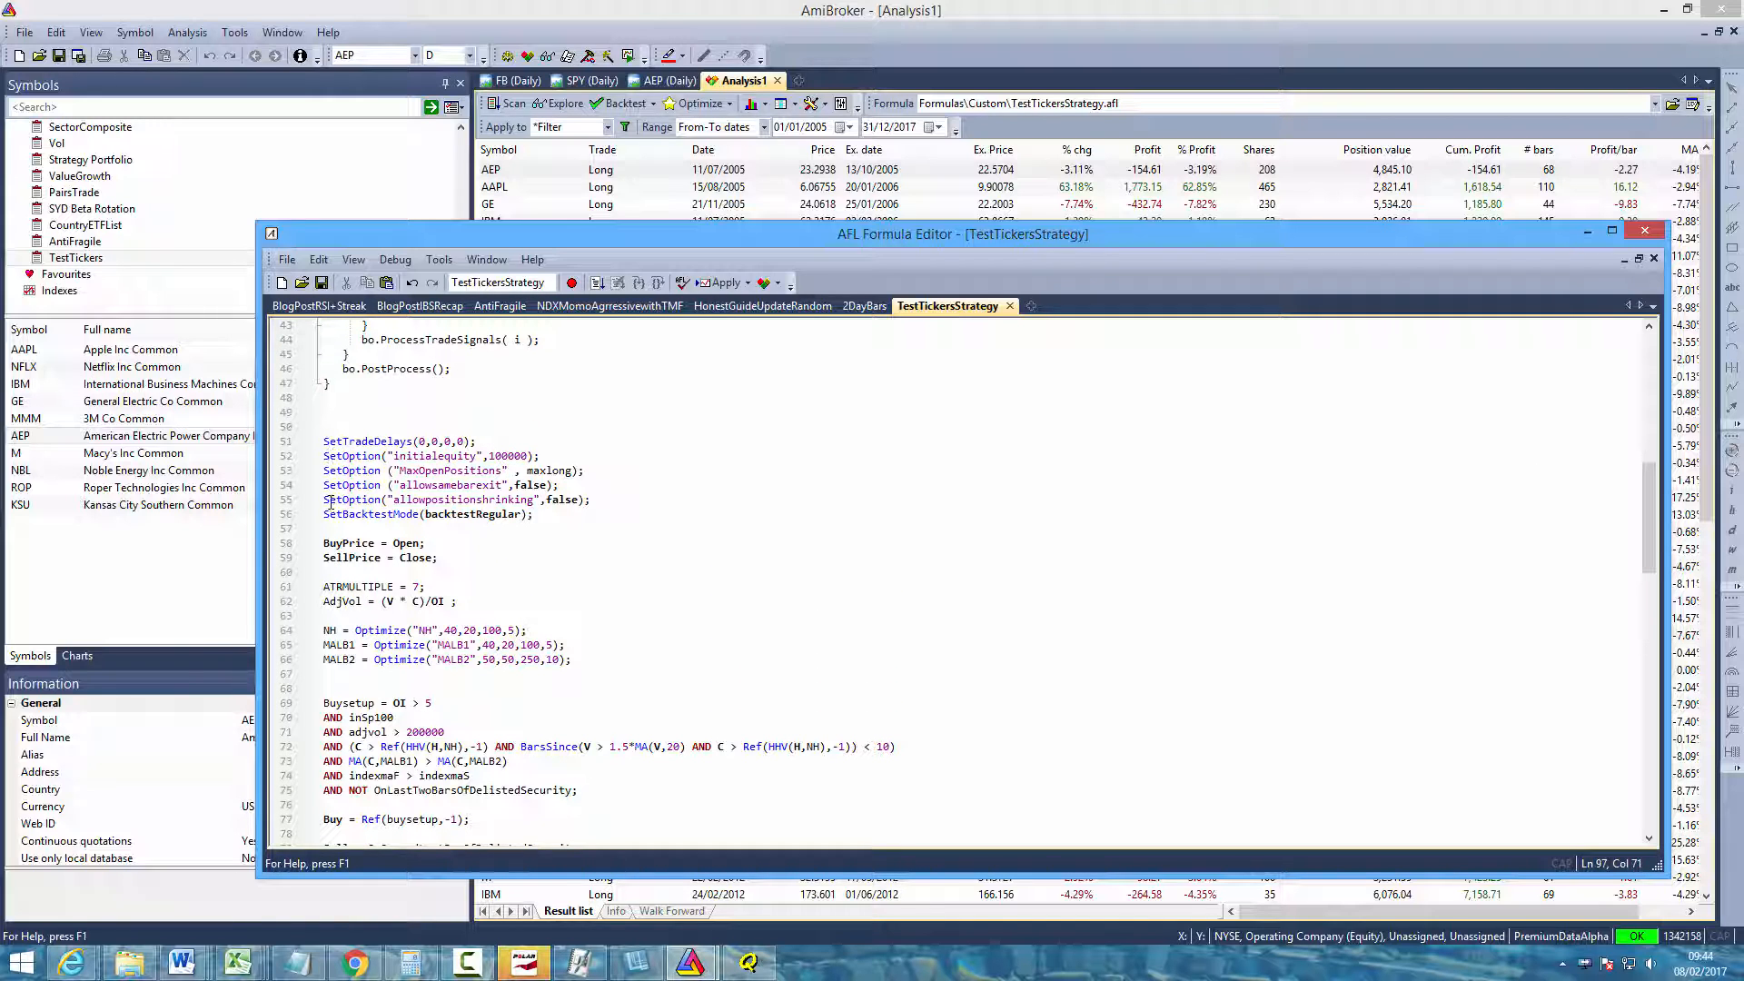
scroll("down", 3)
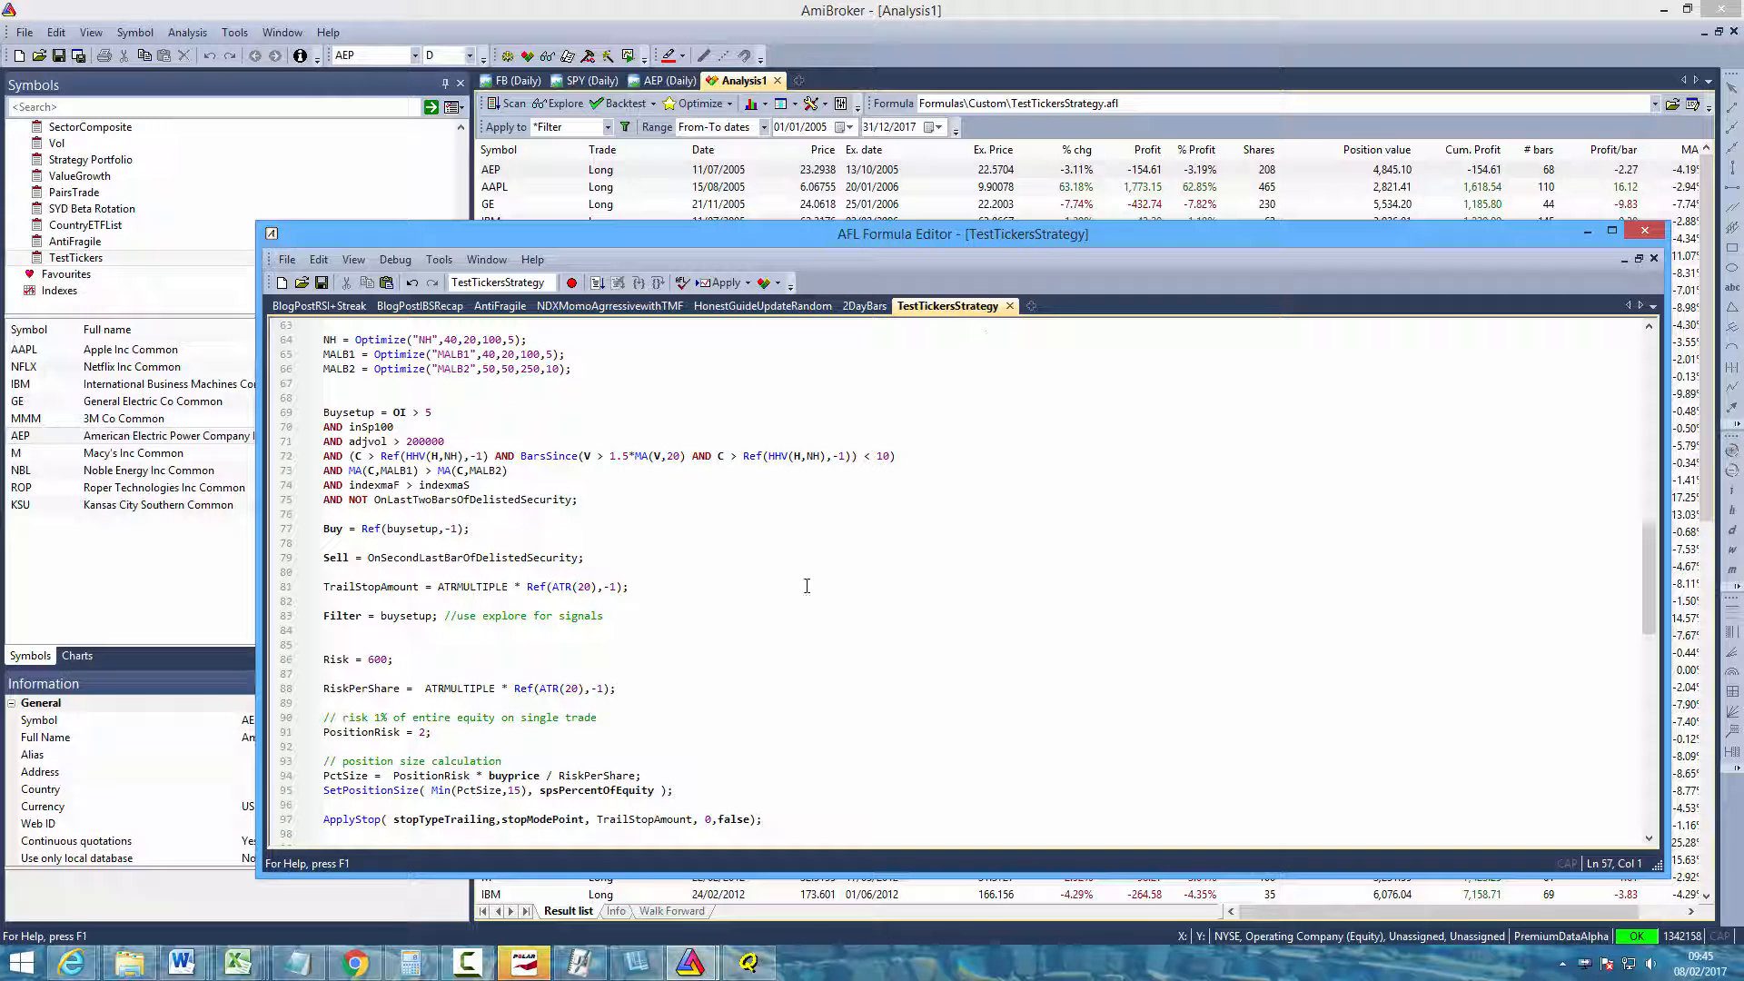
mouse_move(1132, 111)
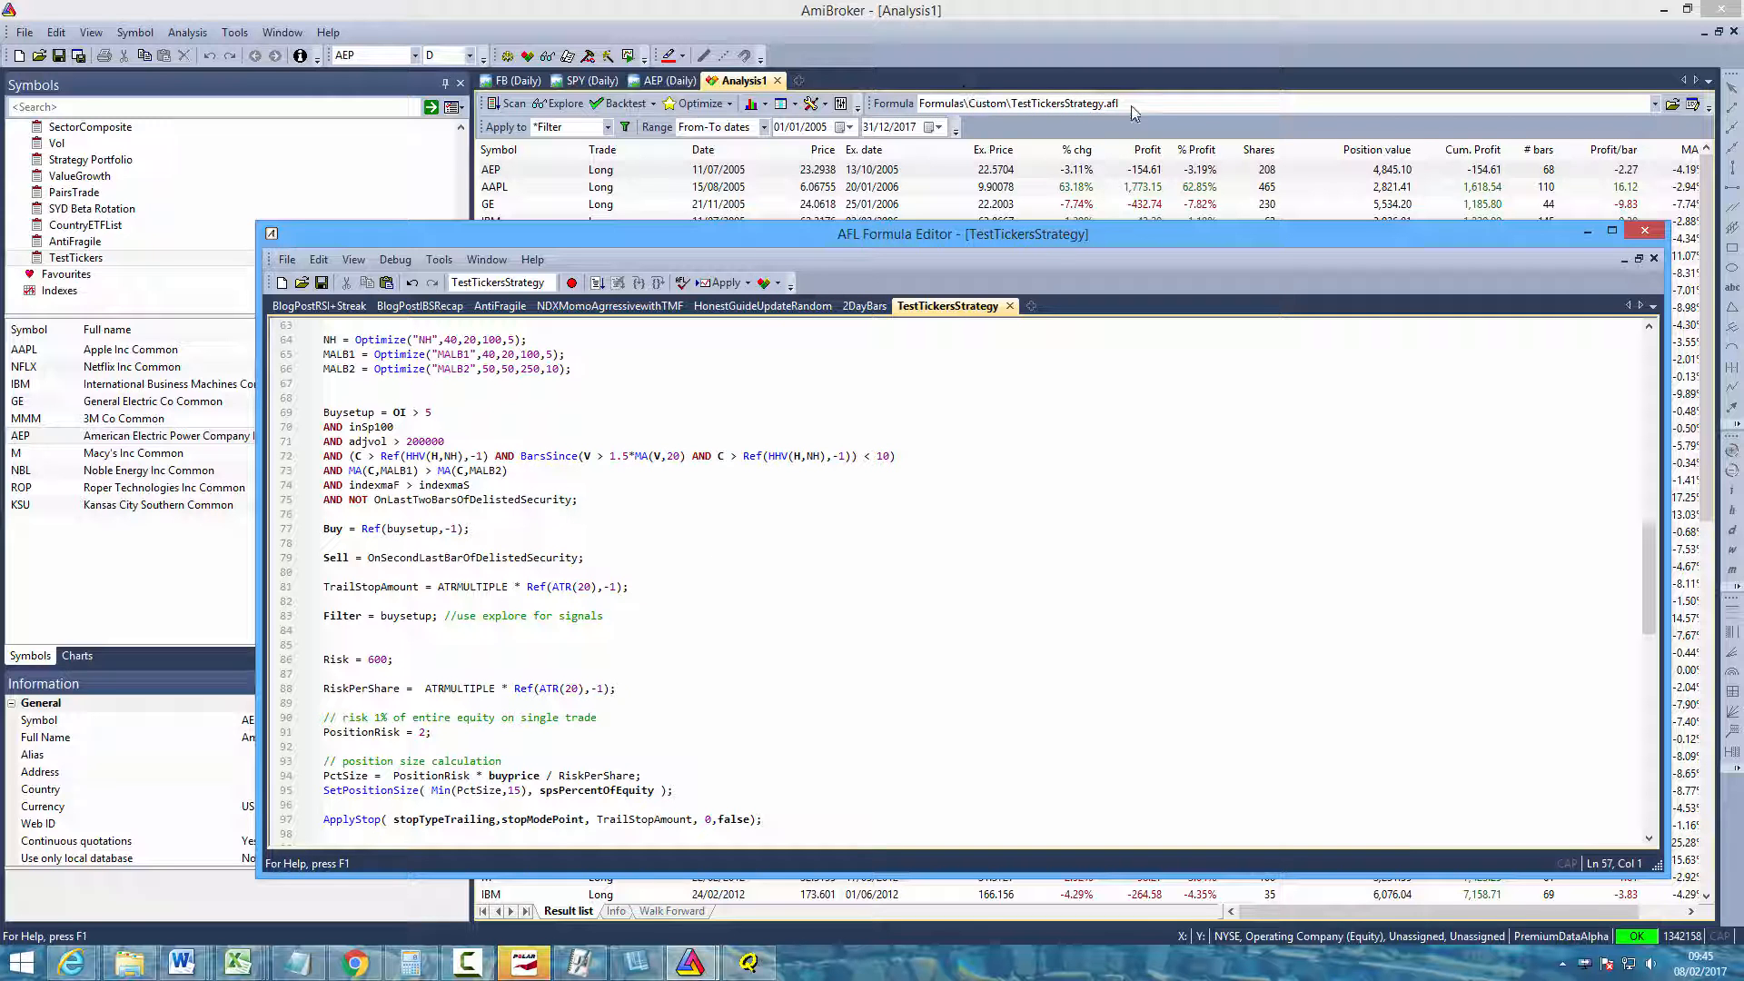
Run the multi-ticker backtest and sort the trade list by % chg descending, NFLX on top
left_click(623, 101)
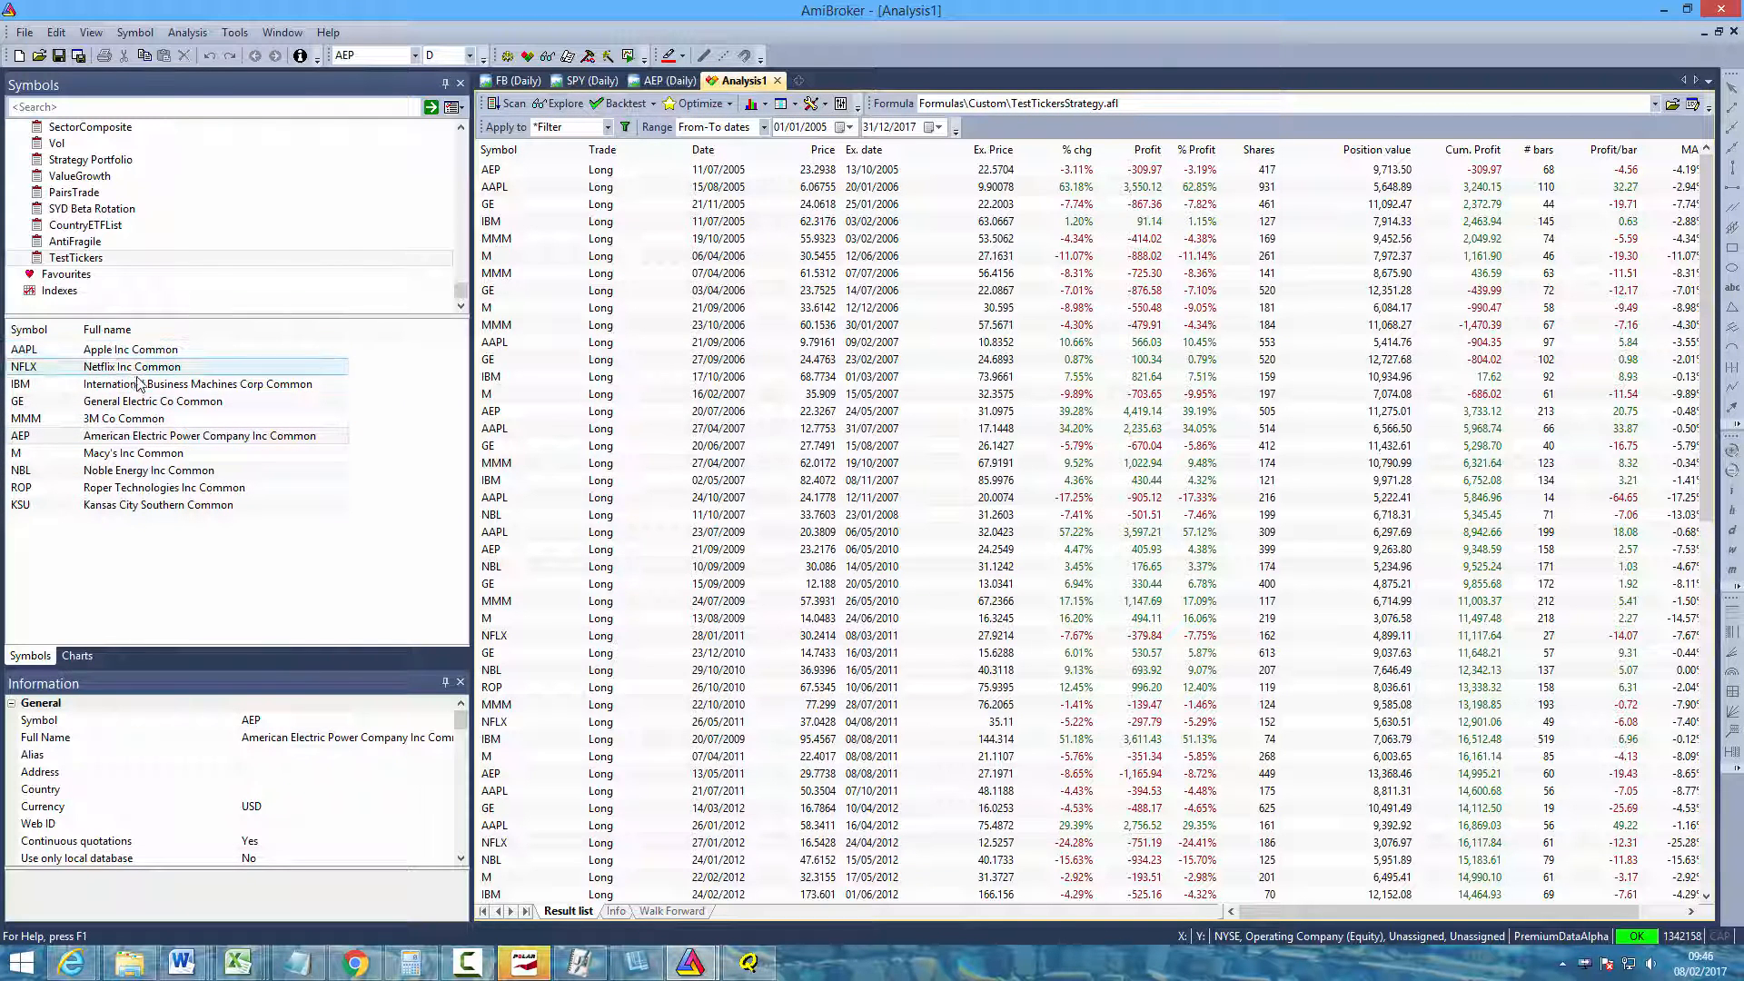
left_click(131, 348)
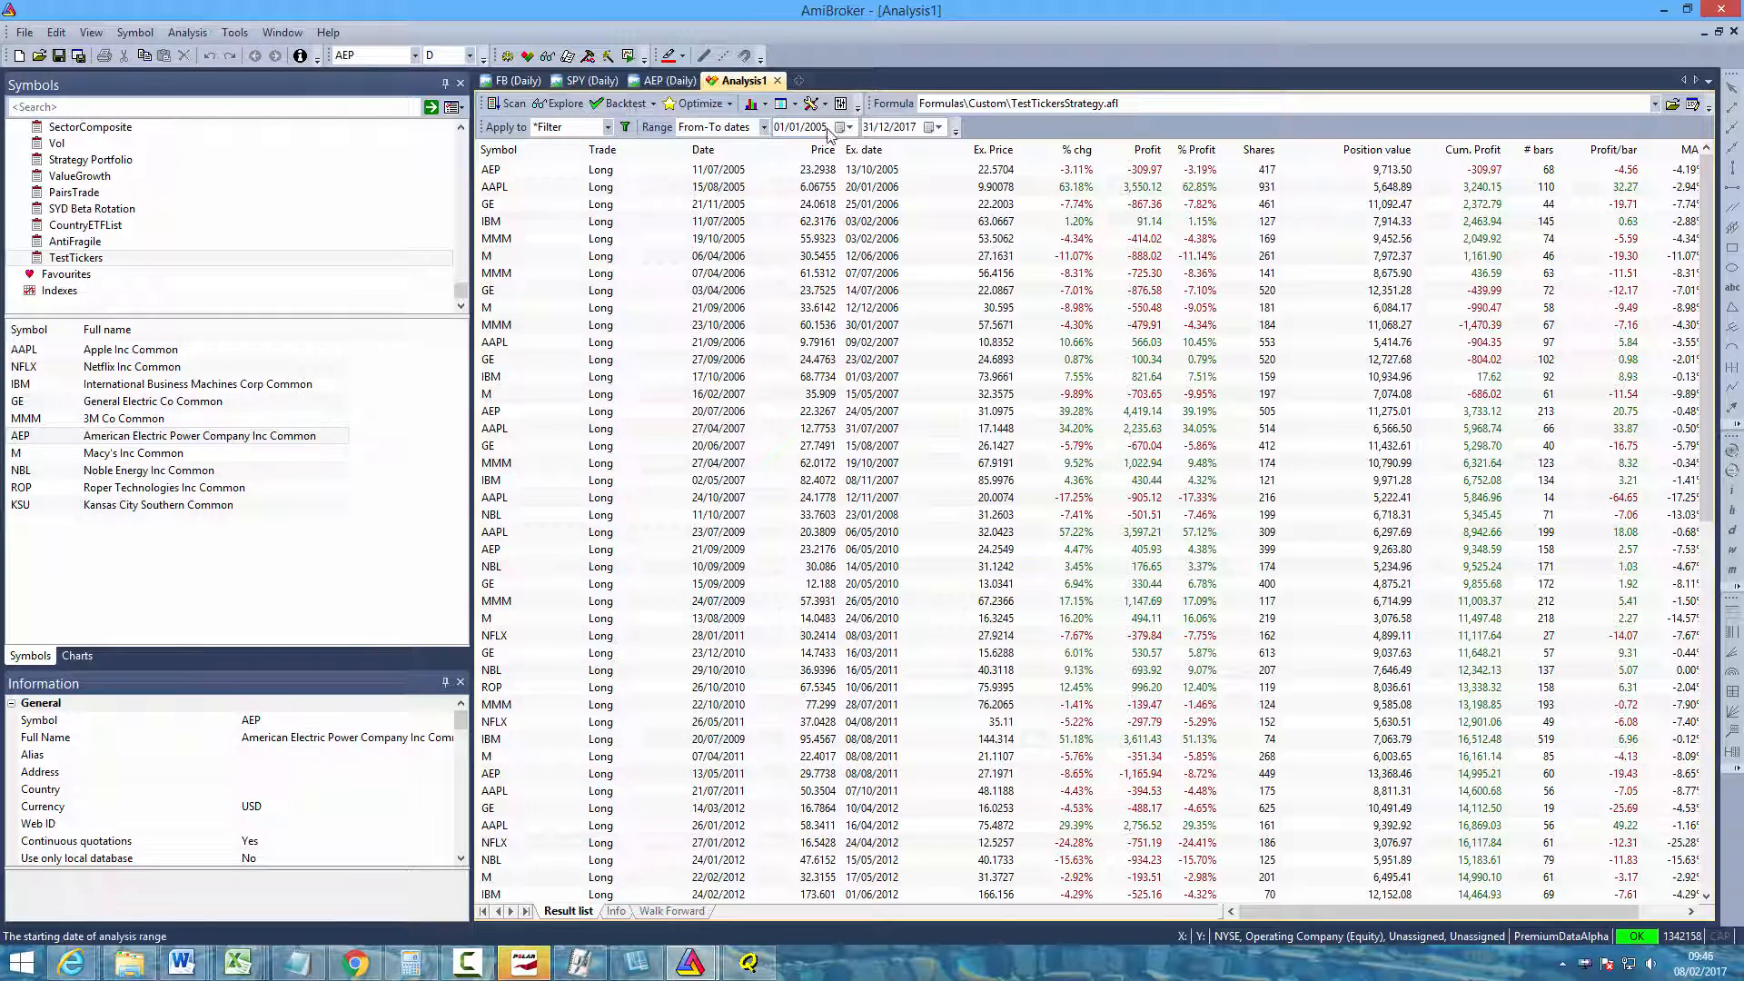
mouse_move(907, 127)
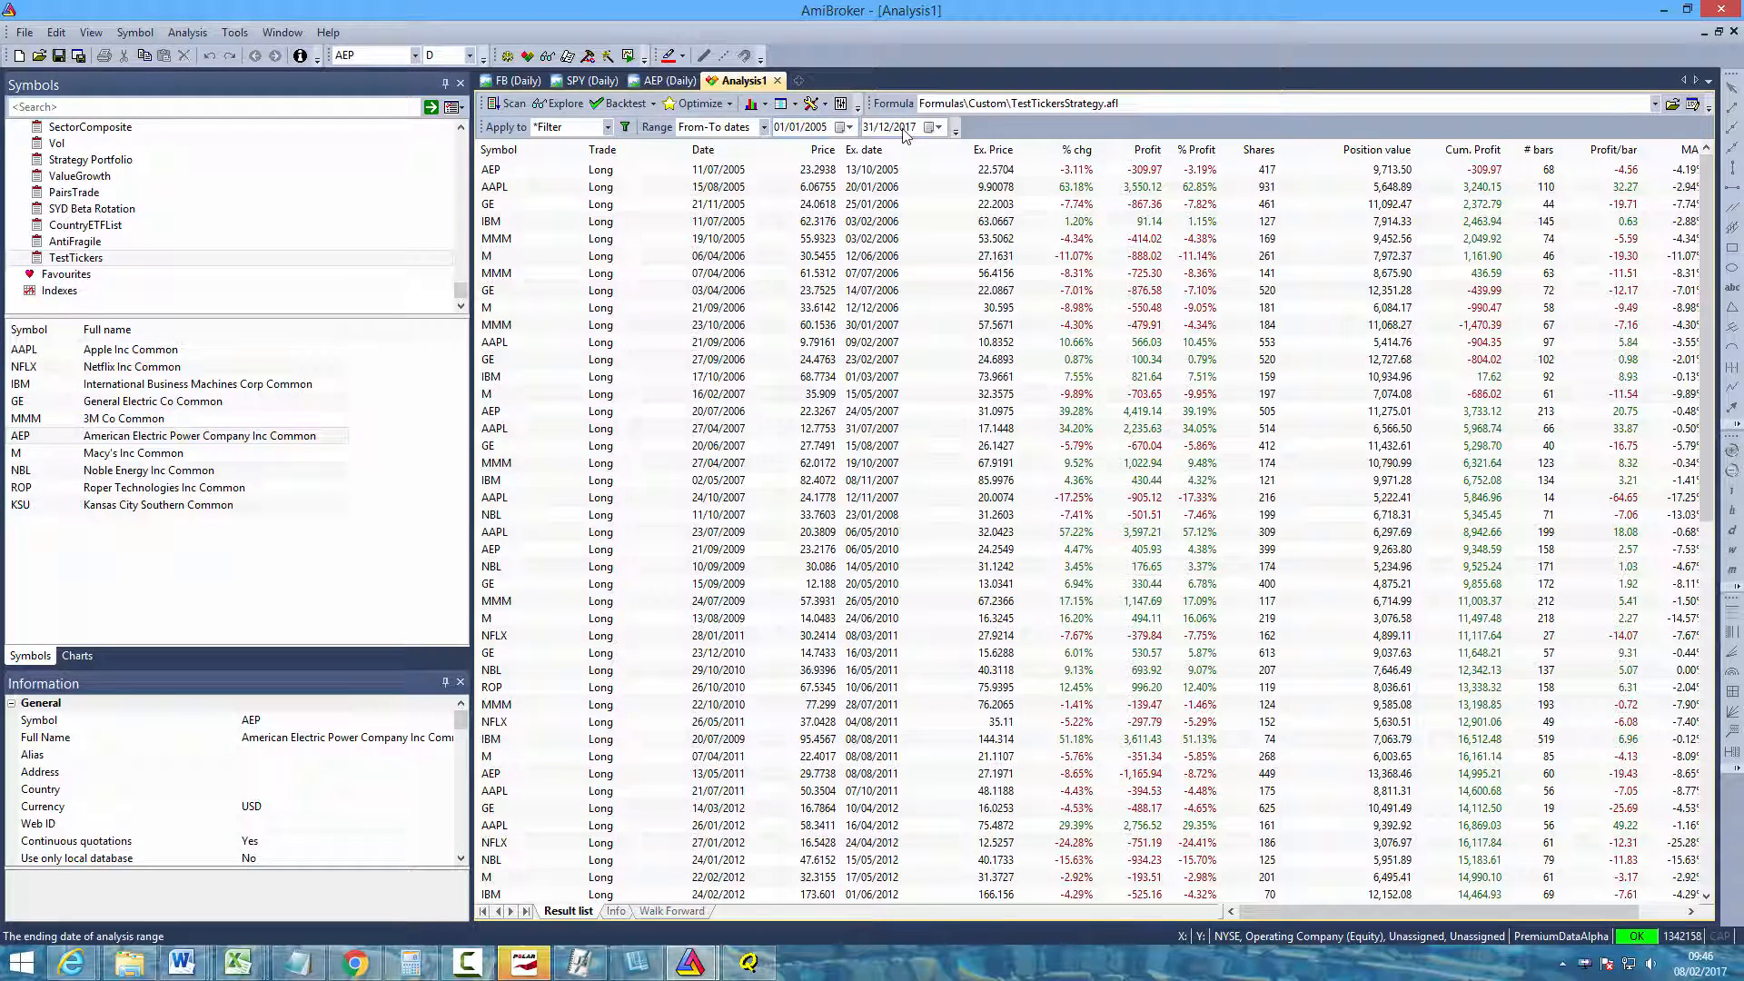
left_click(1072, 151)
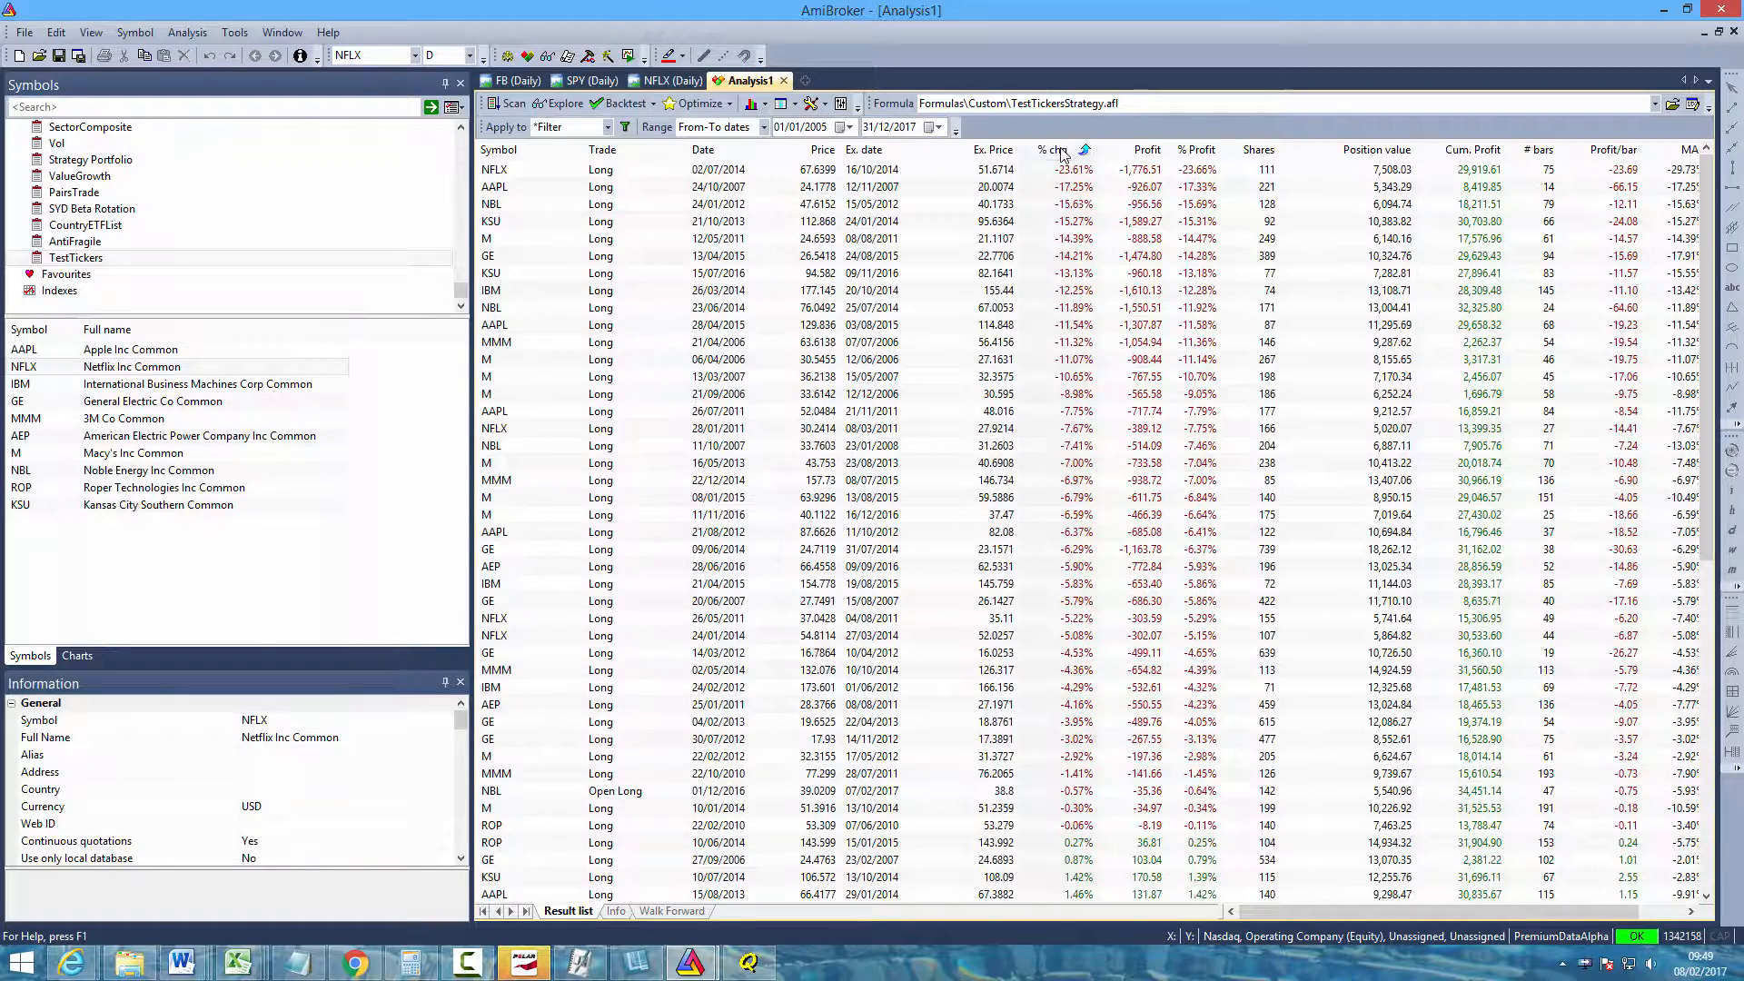
left_click(1052, 149)
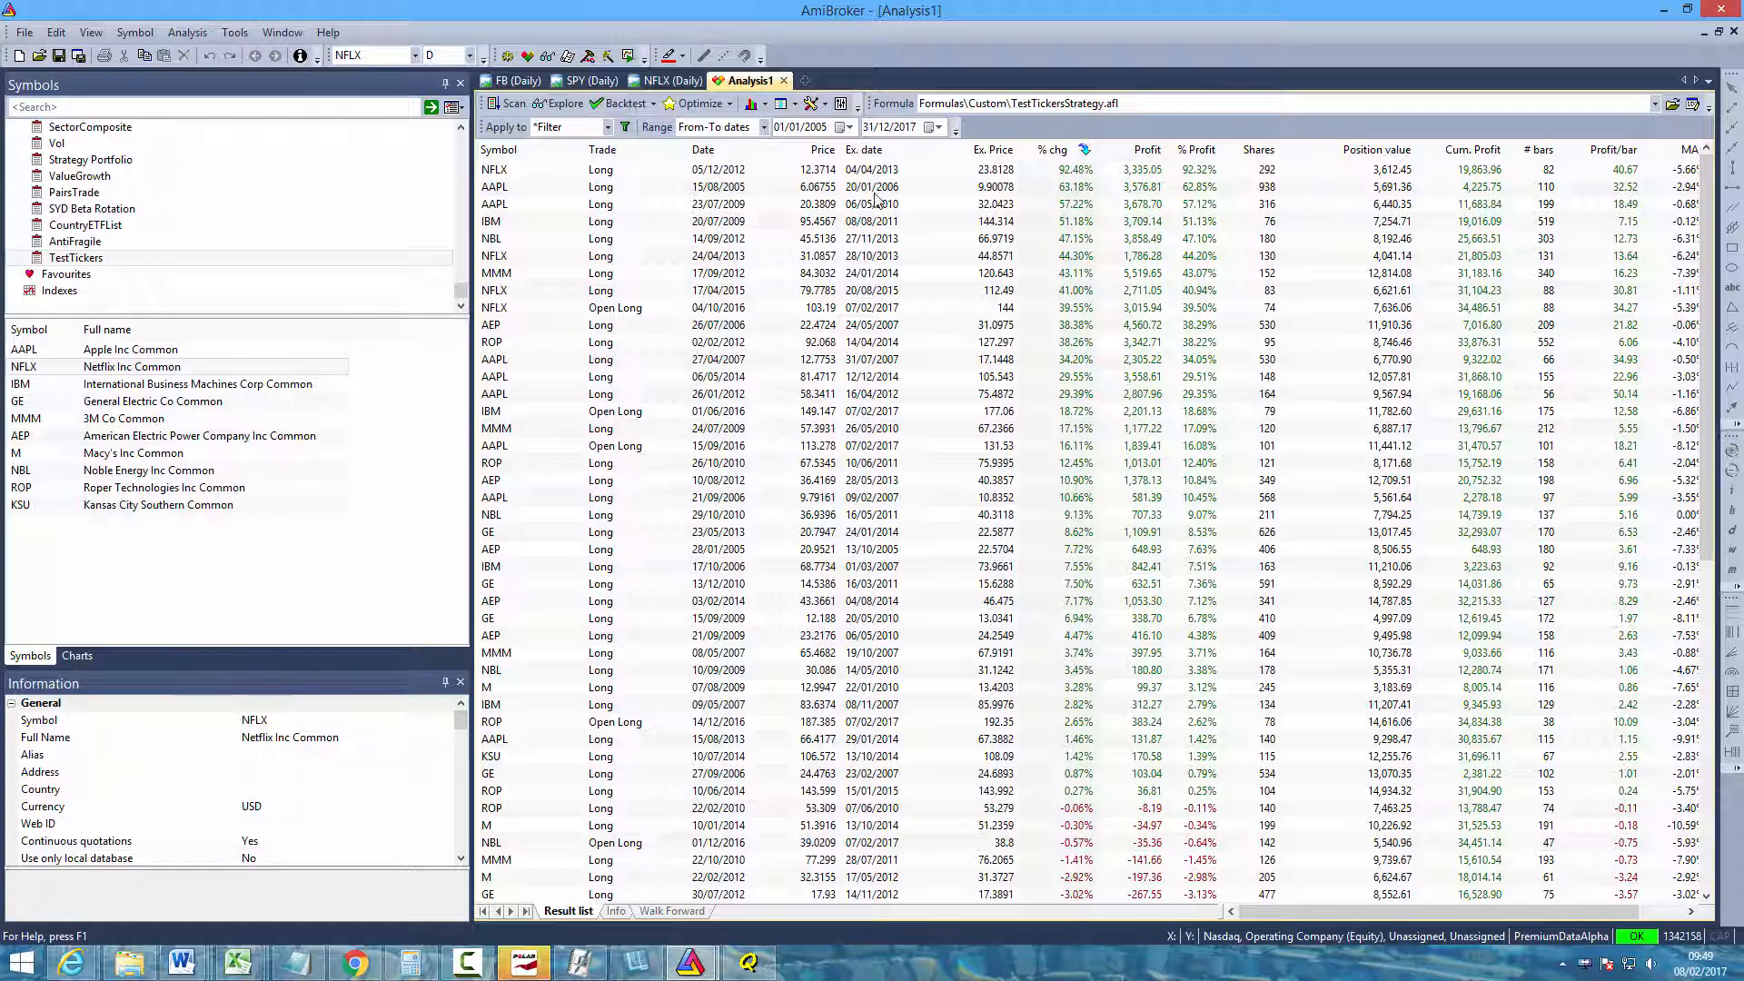
right_click(494, 168)
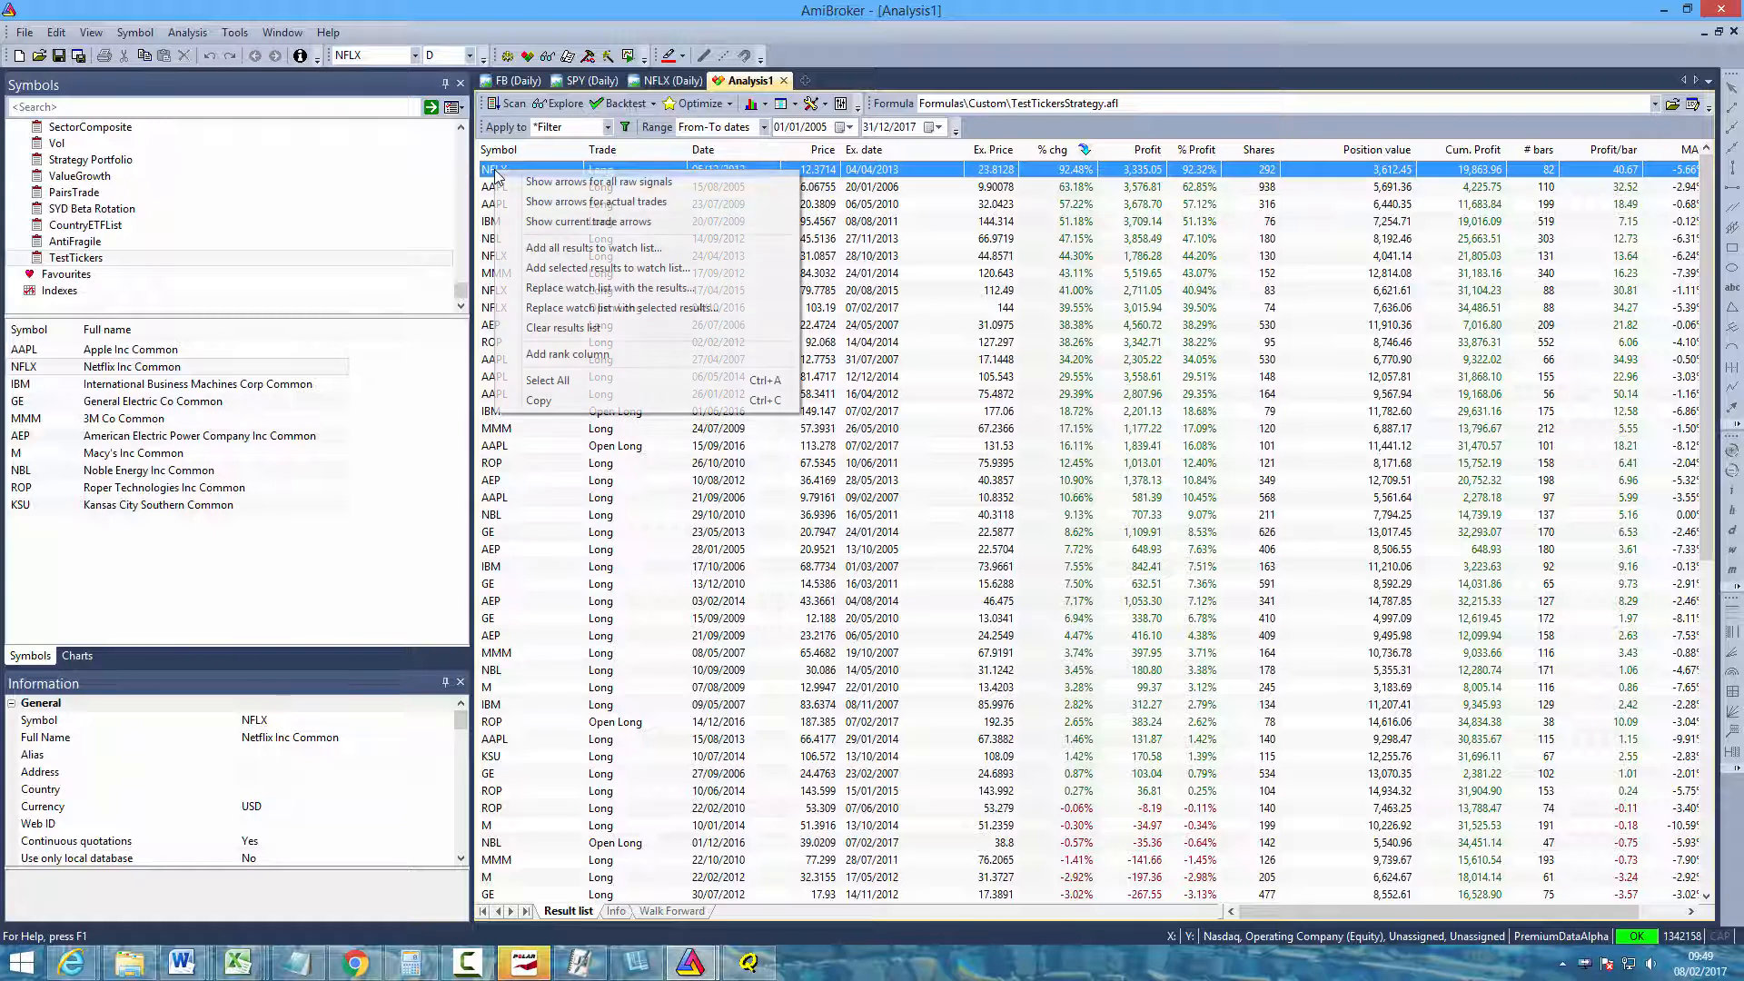
mouse_move(594, 222)
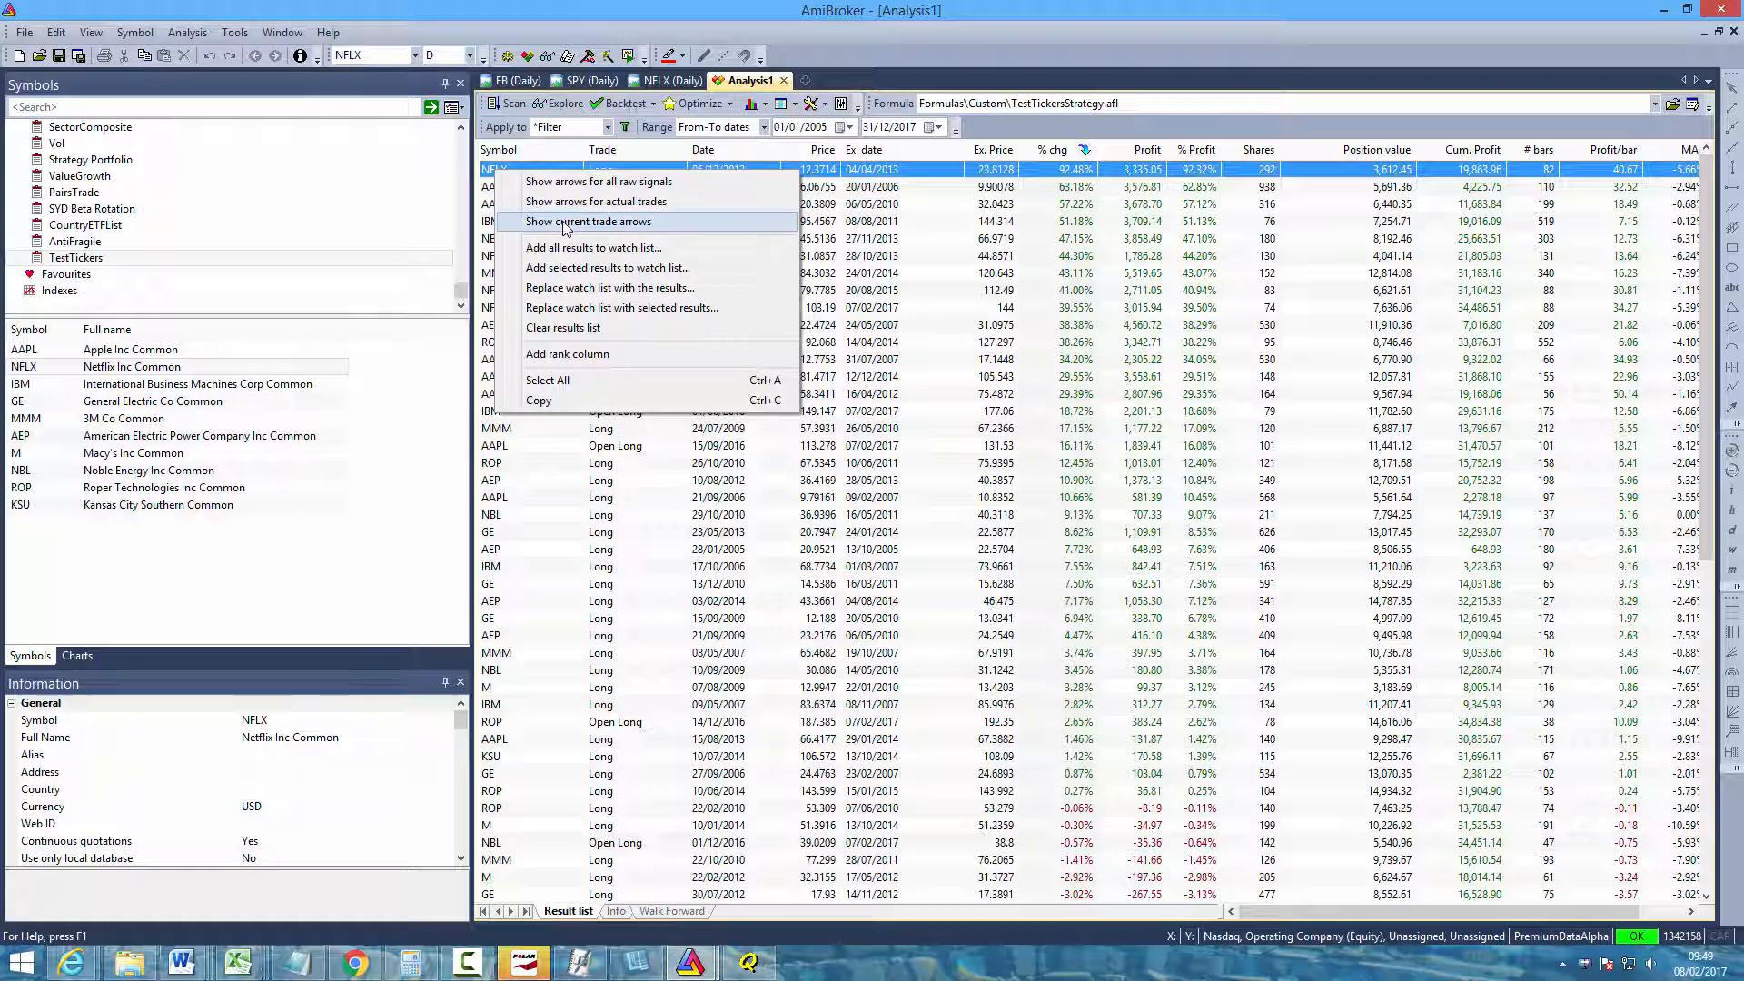
mouse_move(586, 222)
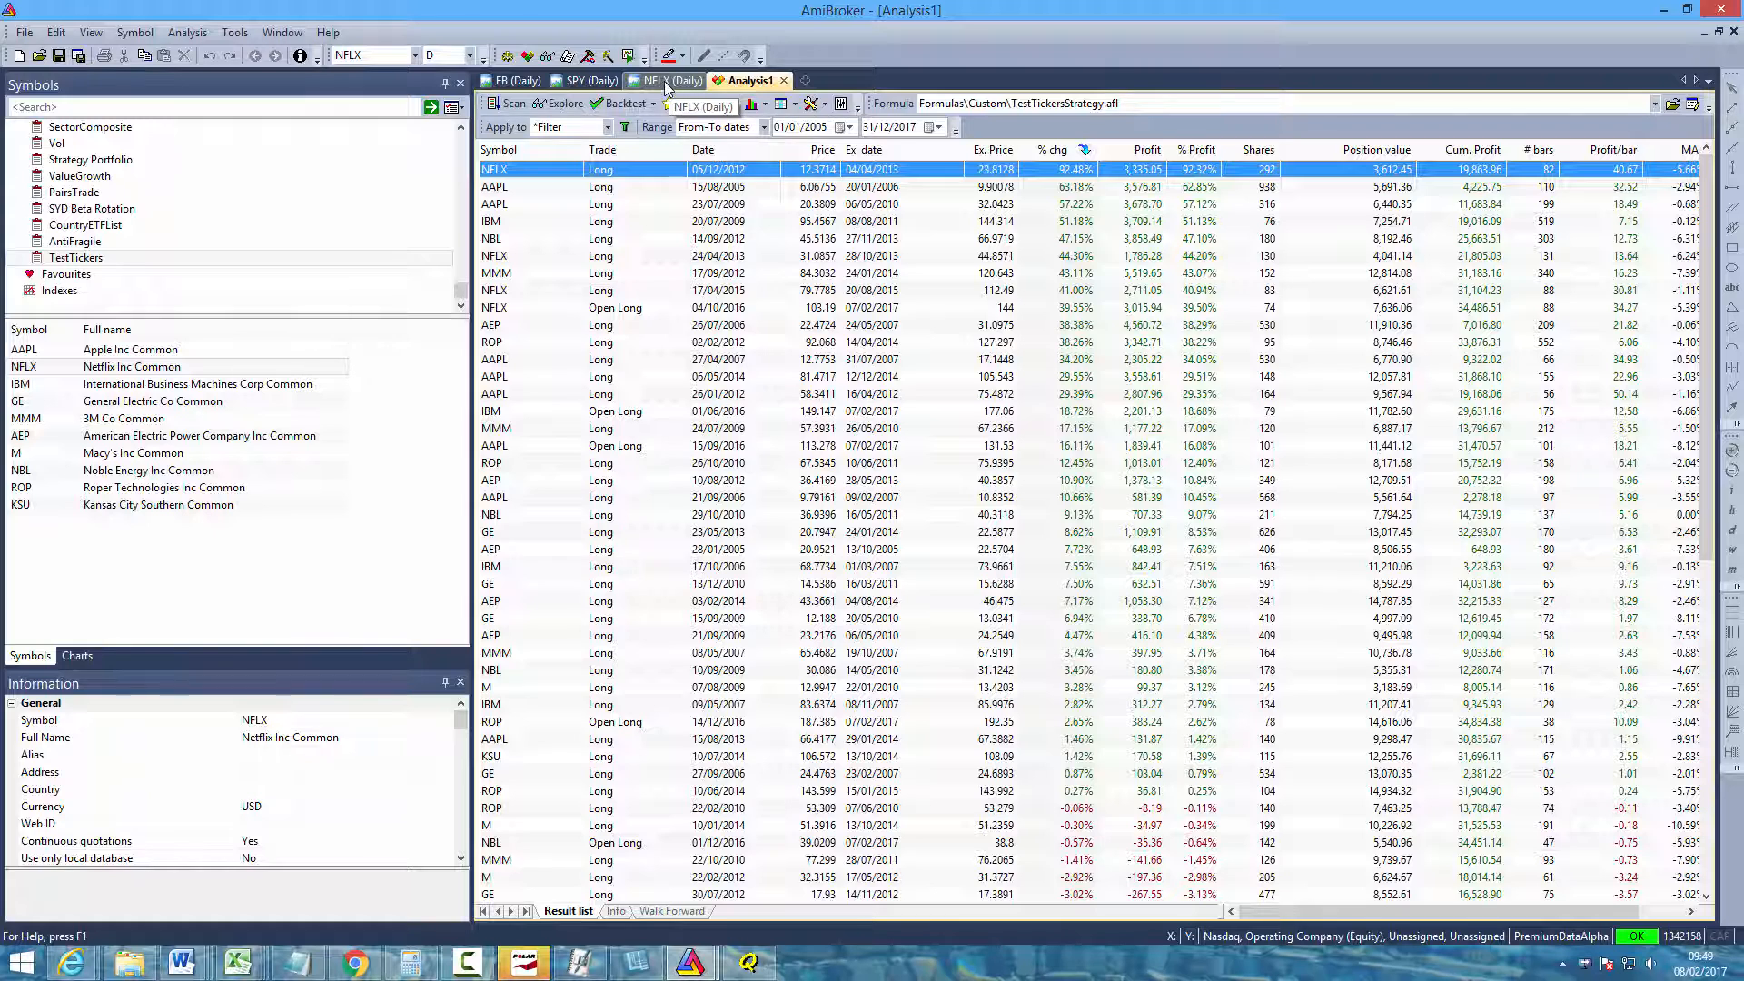
Inspect the NFLX daily chart's trade arrows, then return to the backtest trade list
left_click(666, 80)
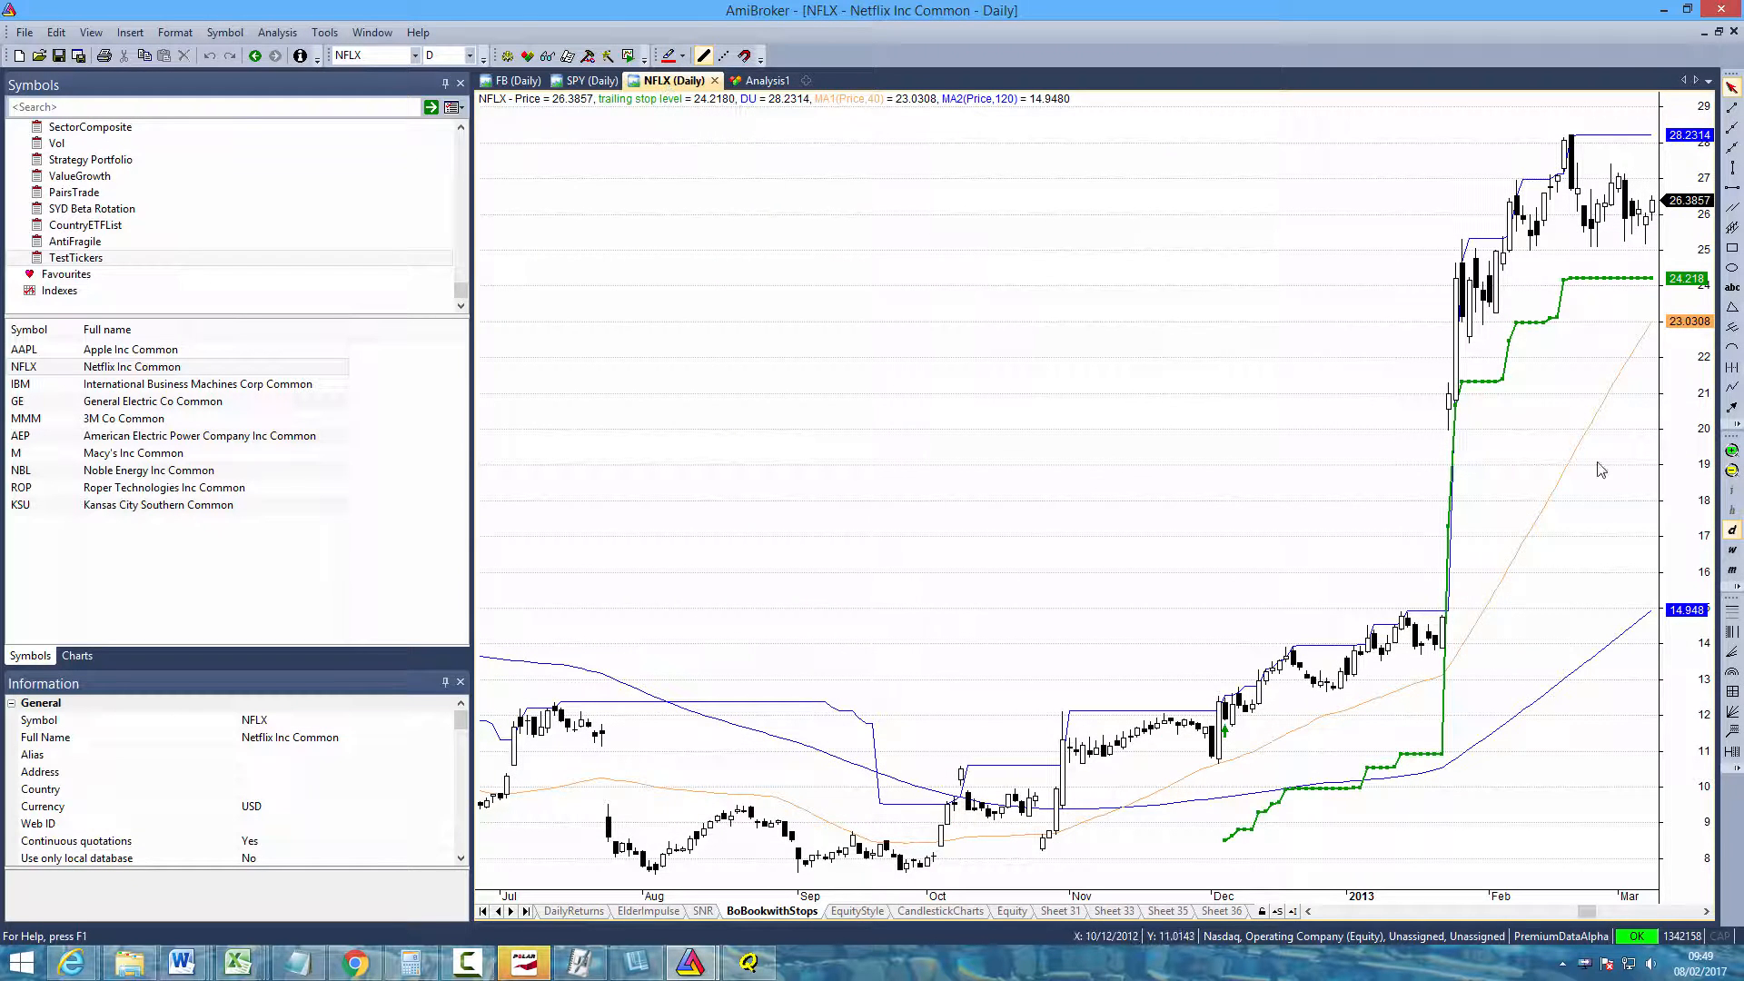
mouse_move(1223, 735)
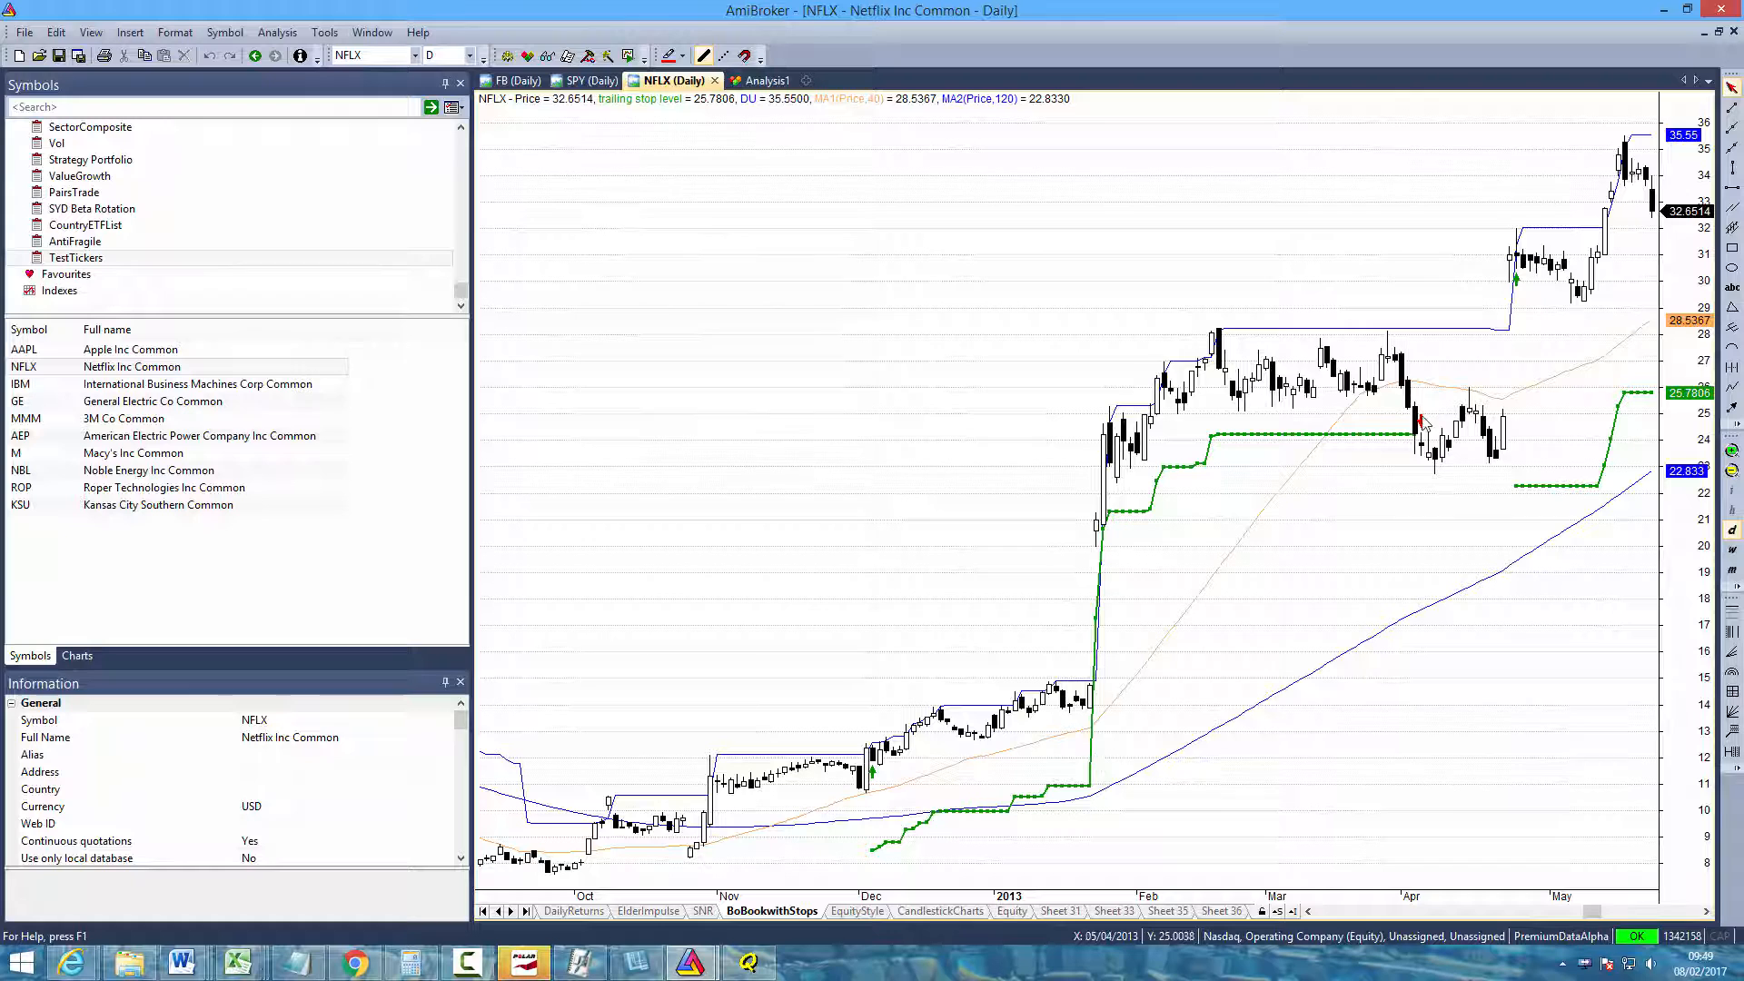
mouse_move(1428, 425)
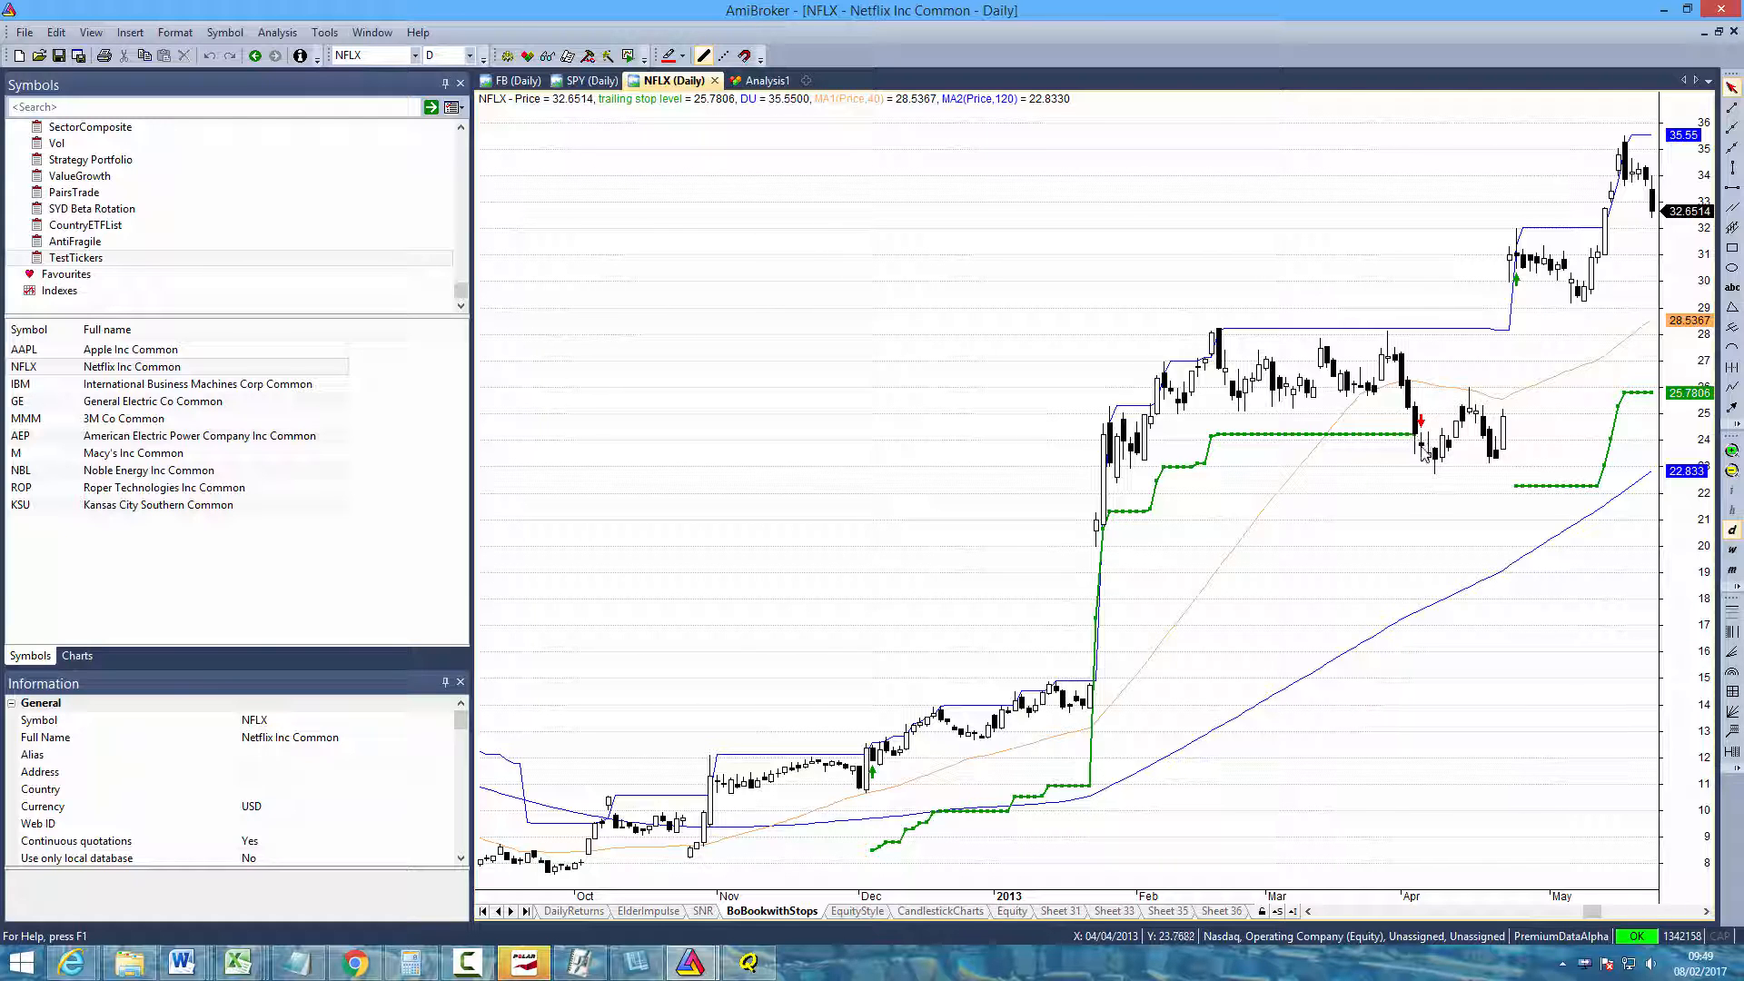
mouse_move(1428, 445)
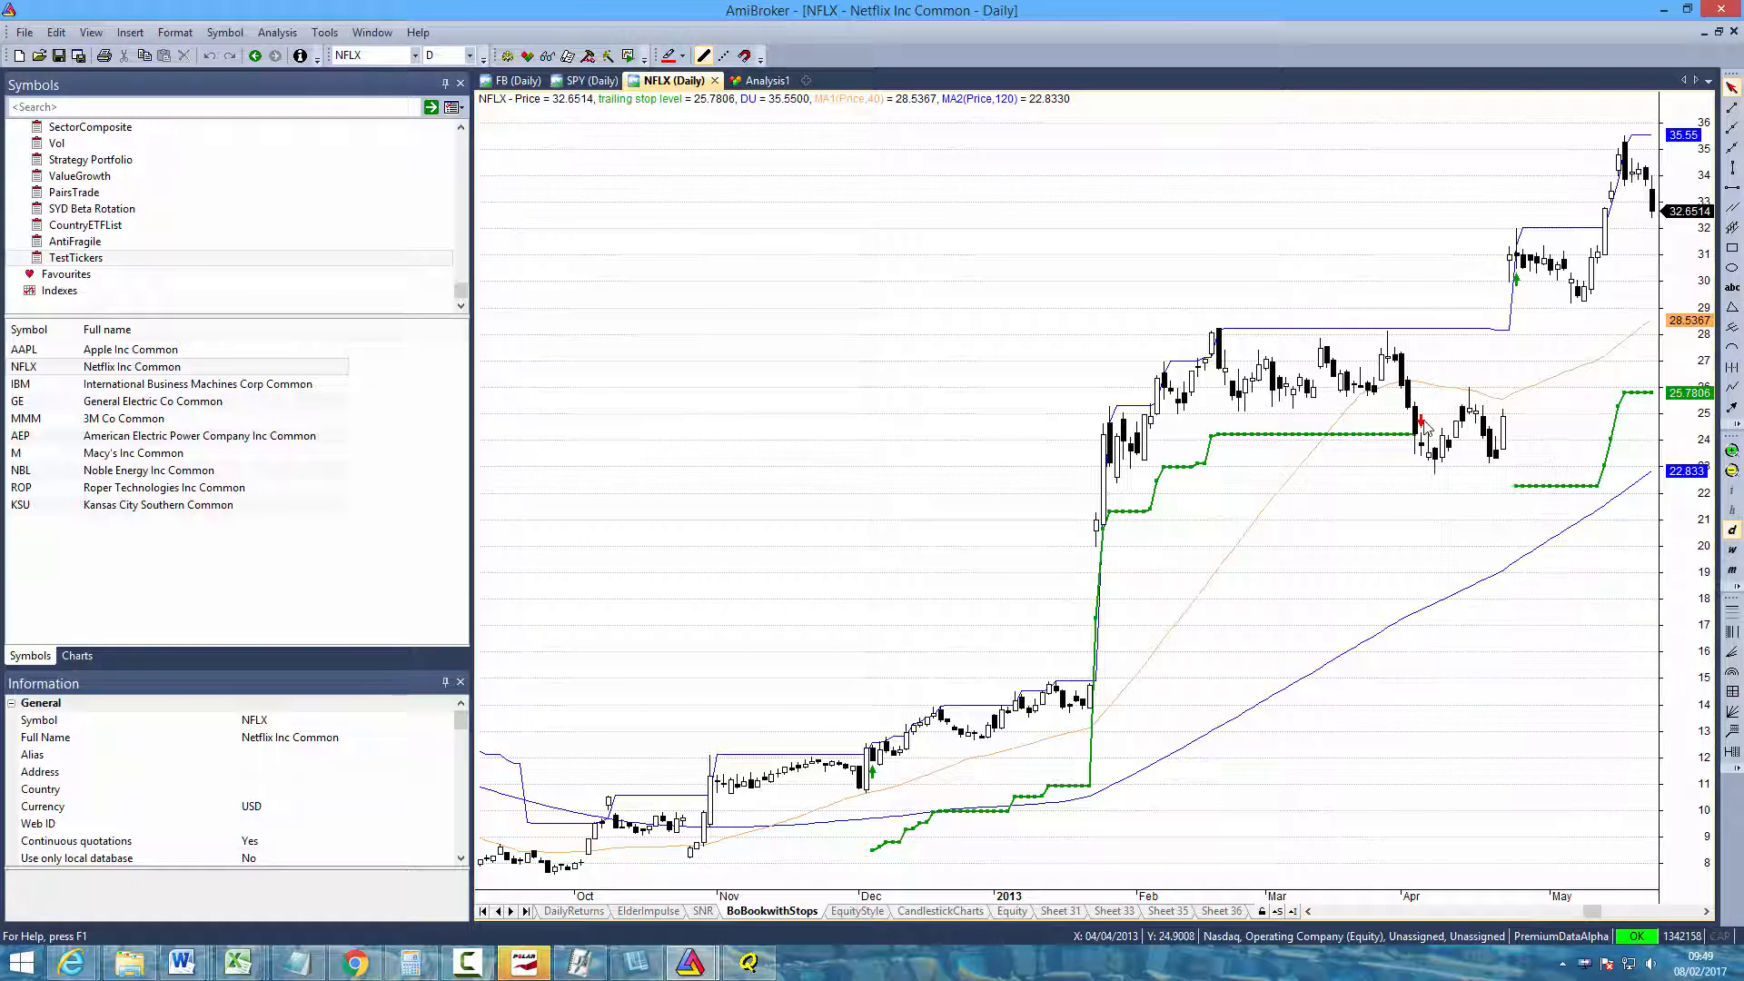
mouse_move(818, 796)
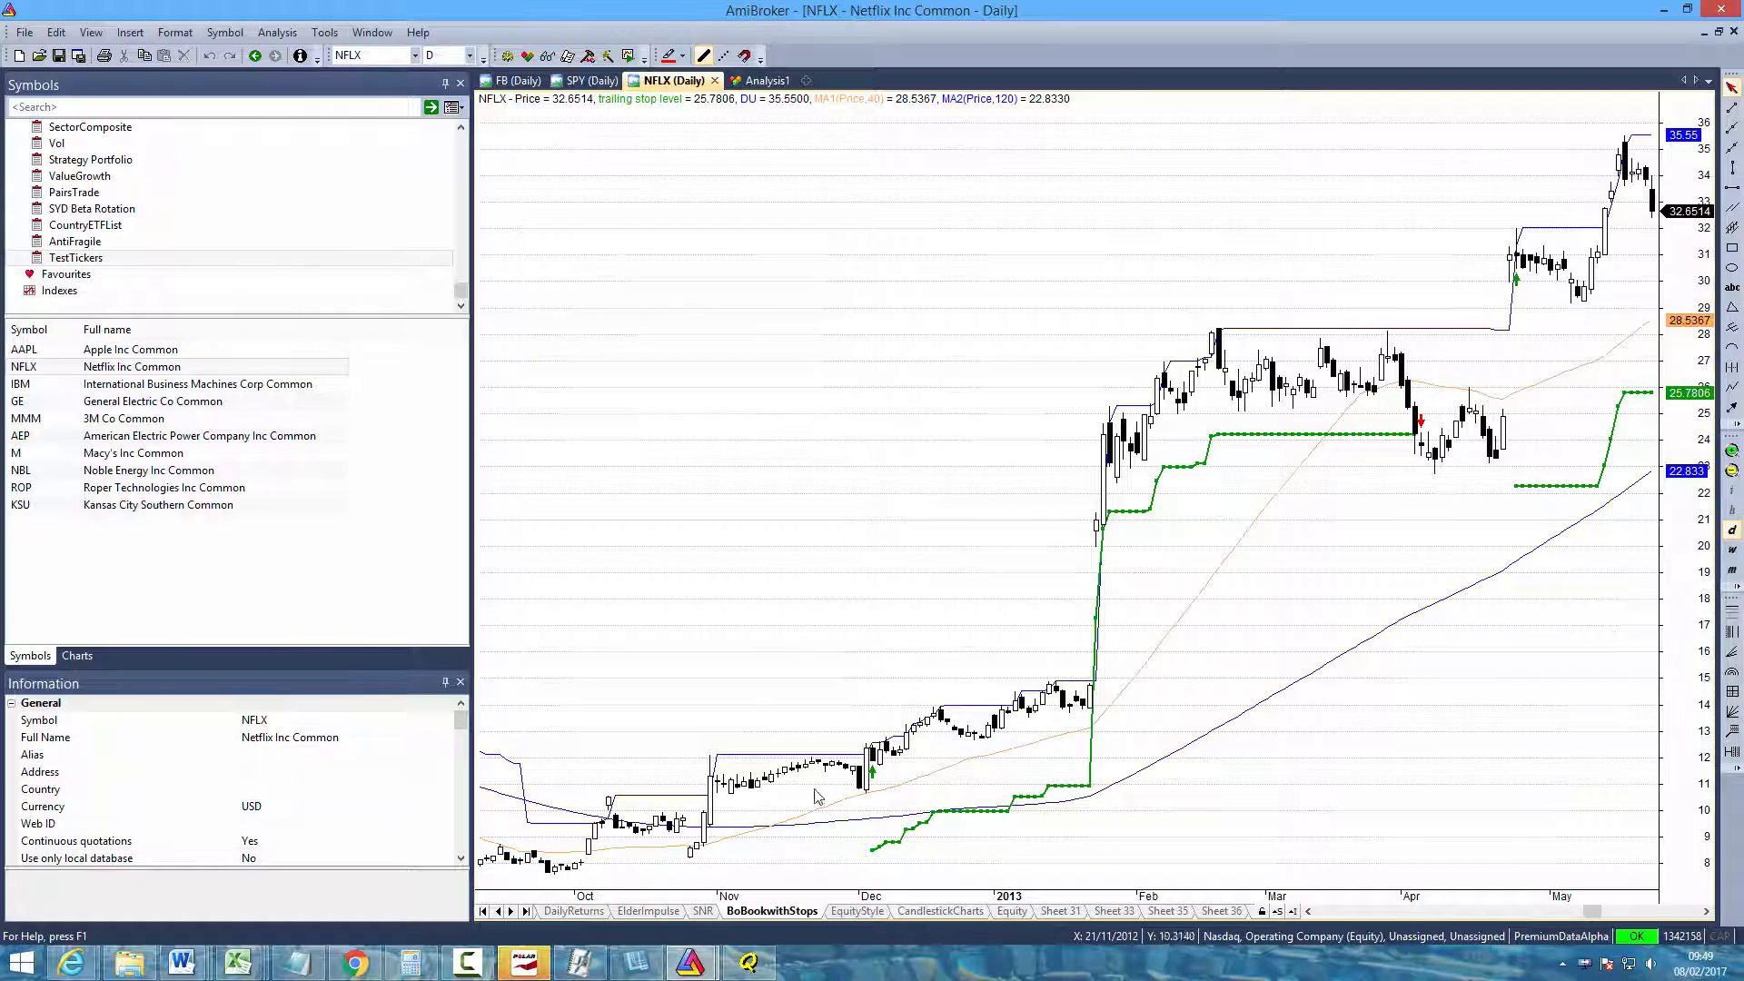
mouse_move(1001, 780)
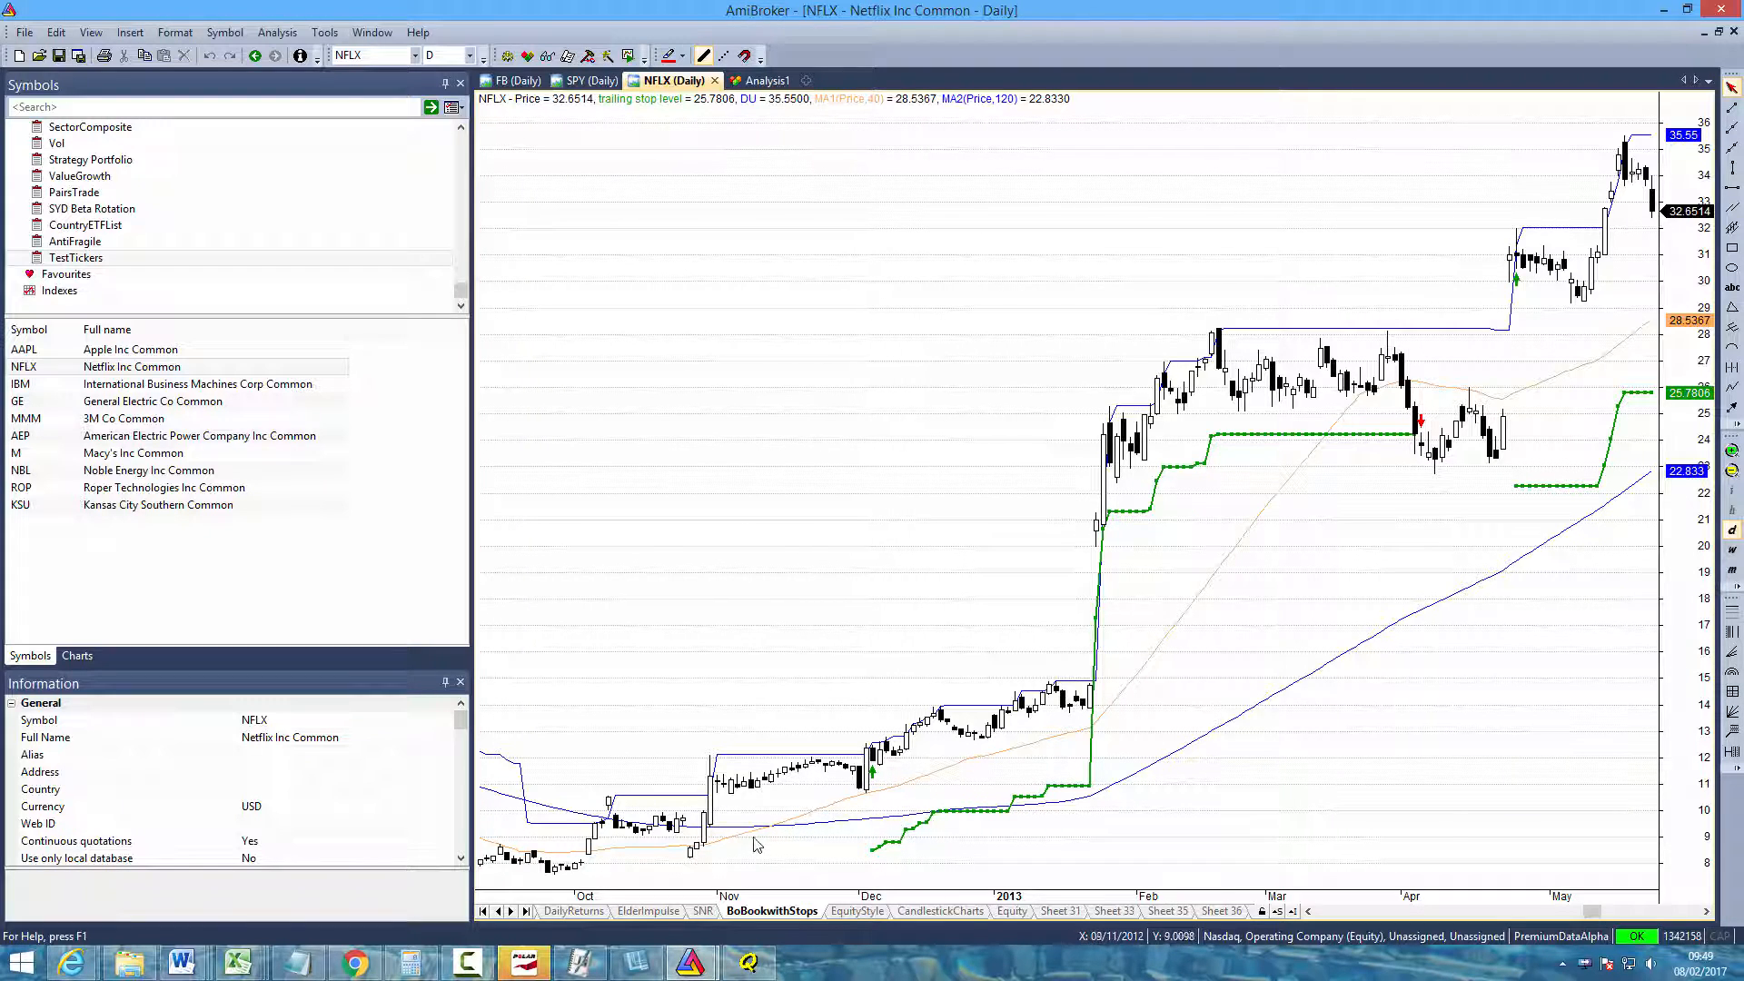
mouse_move(799, 821)
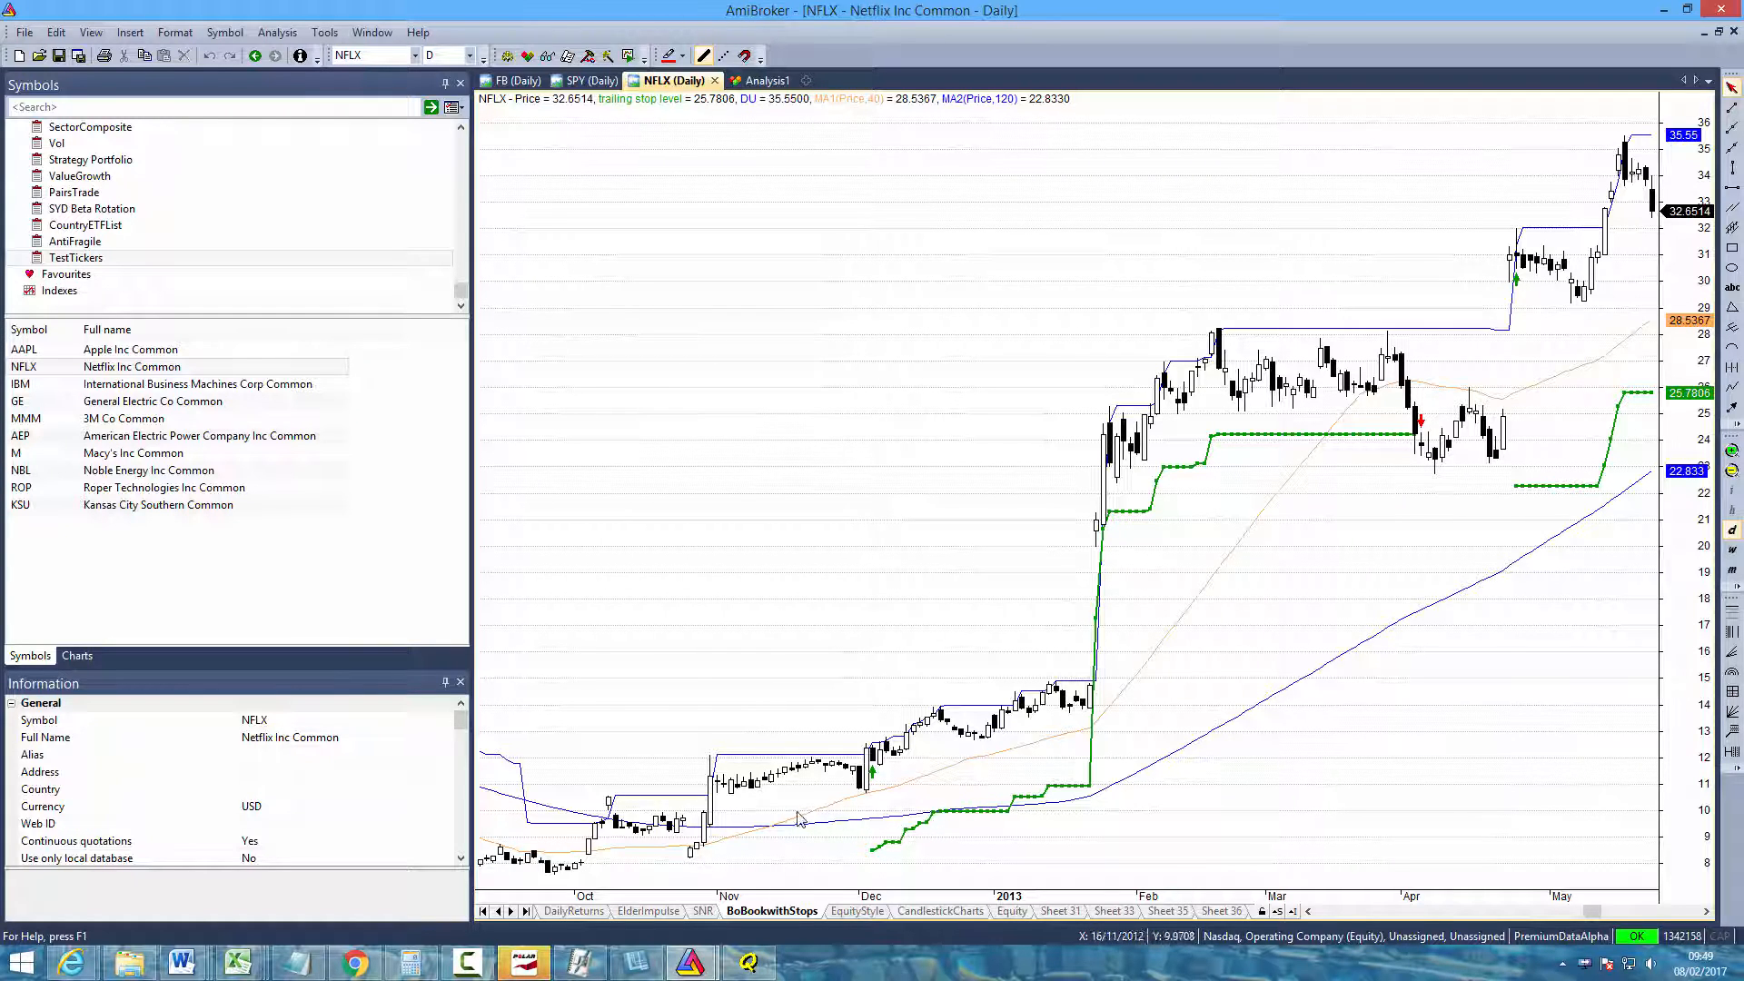
mouse_move(779, 828)
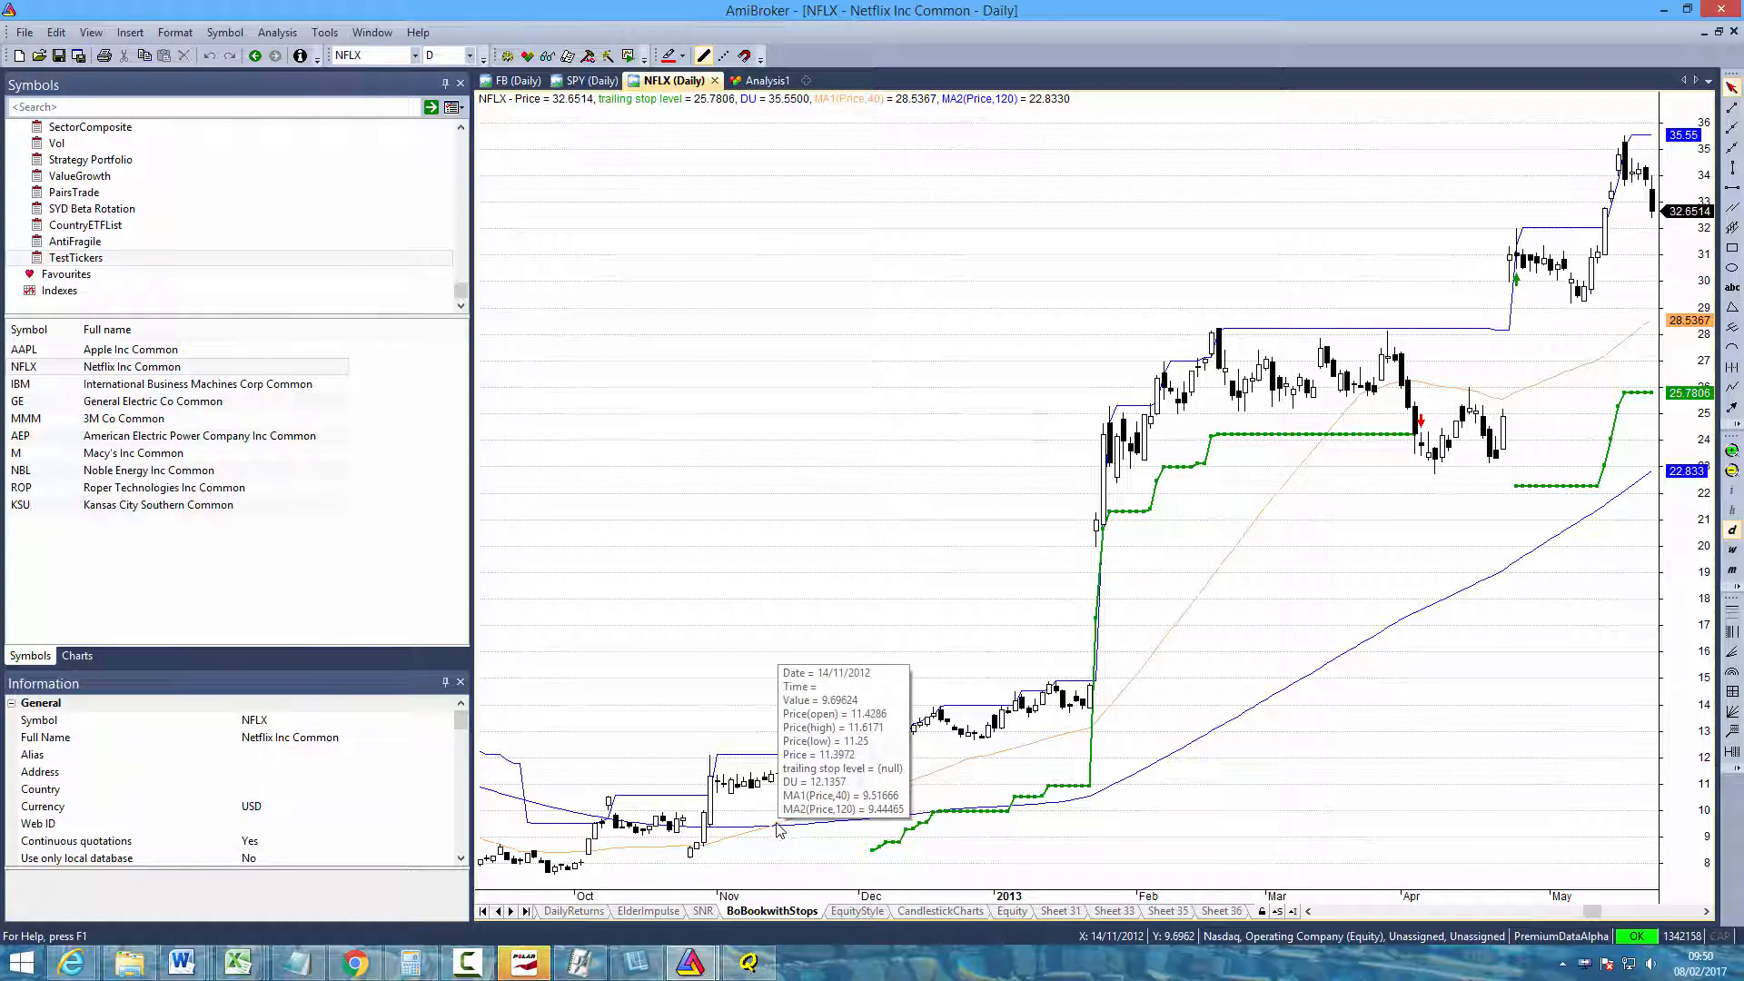
mouse_move(965, 761)
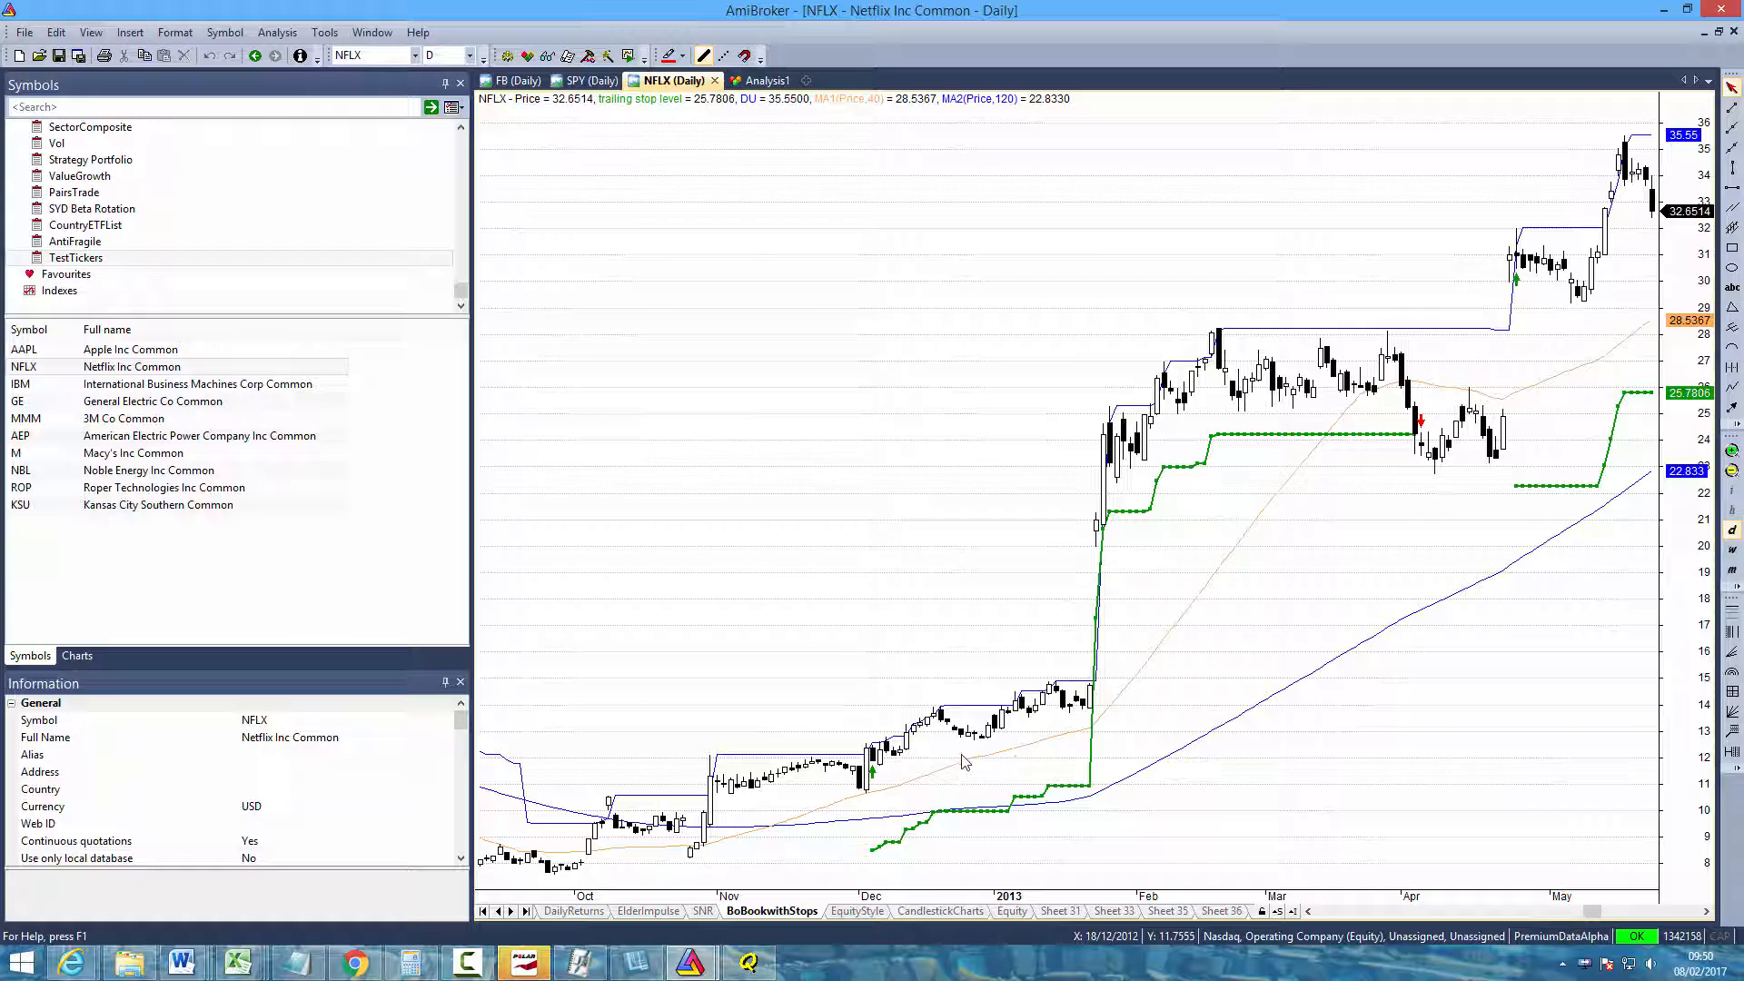
mouse_move(1028, 796)
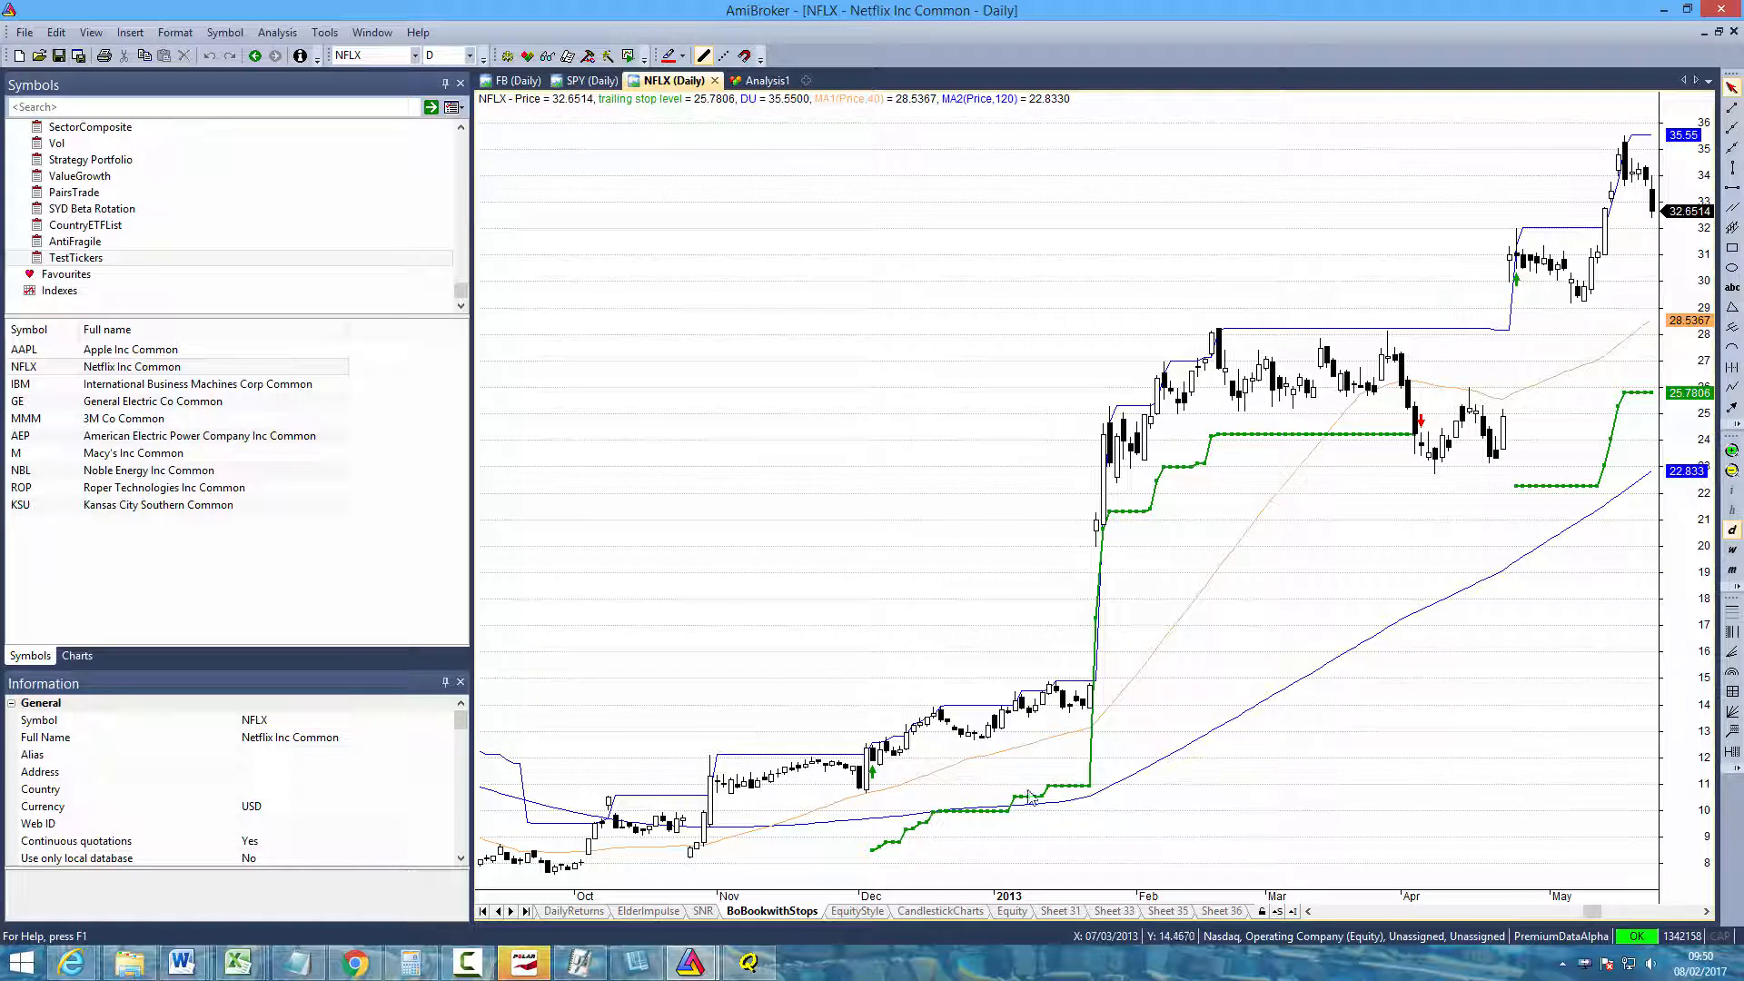
mouse_move(979, 807)
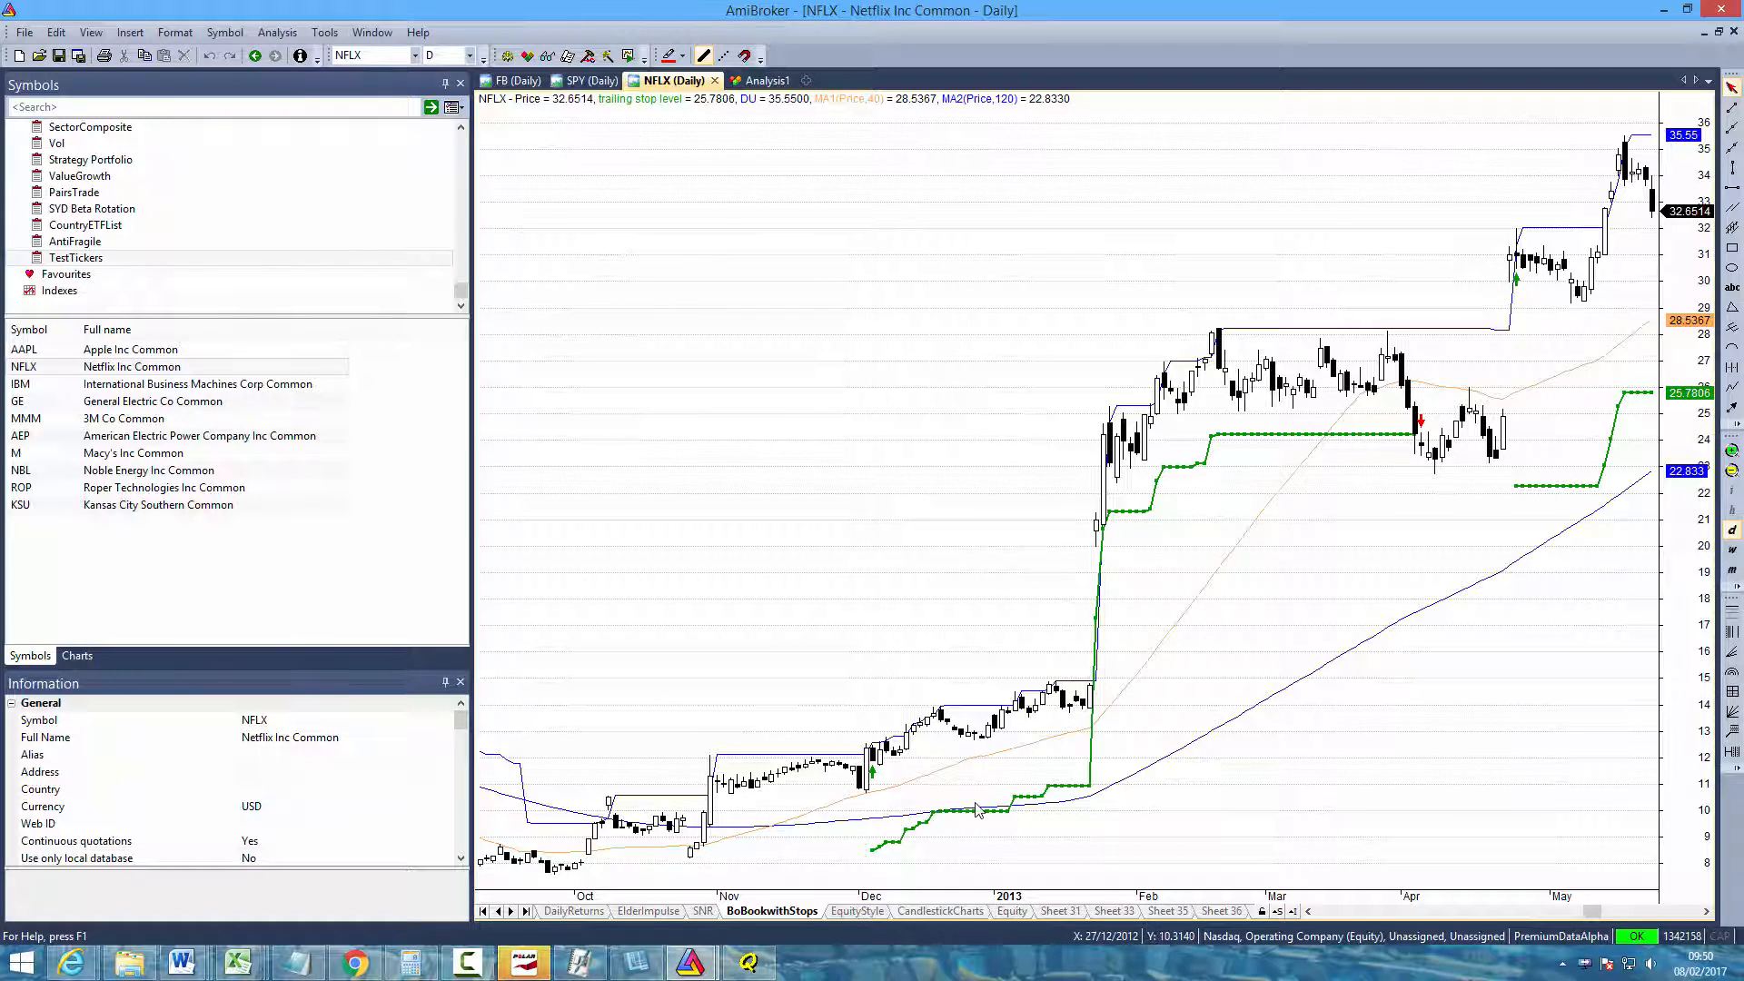
mouse_move(740, 765)
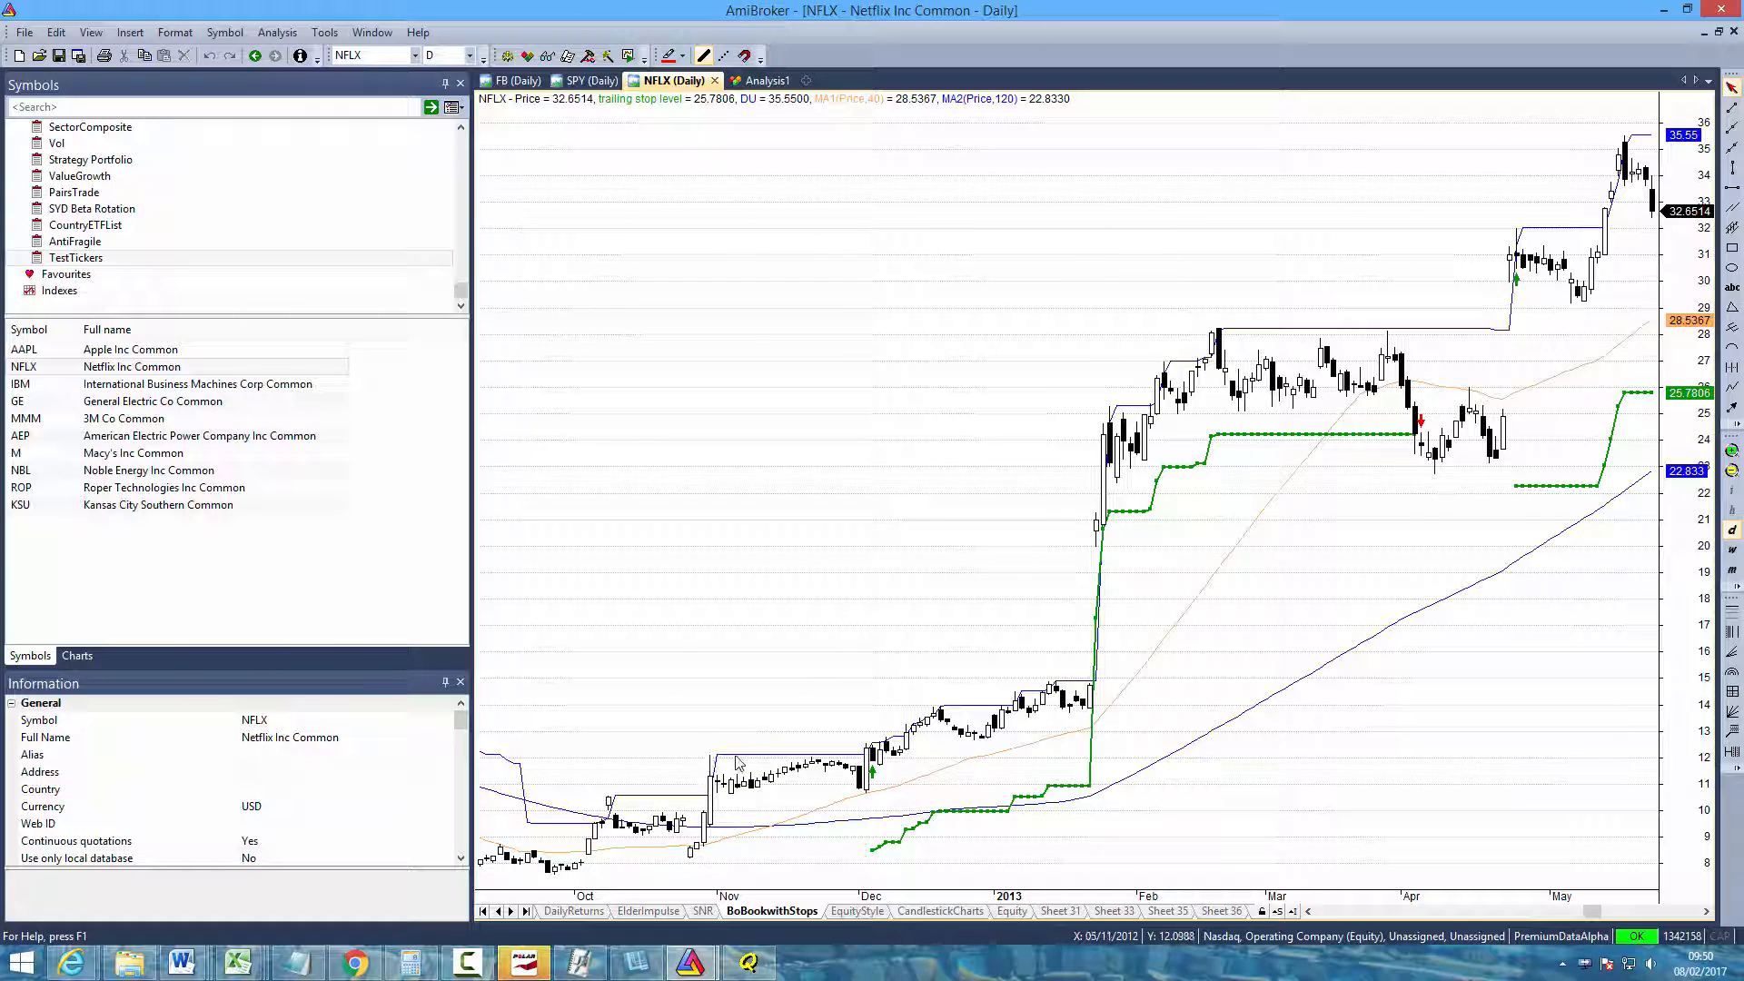
mouse_move(721, 771)
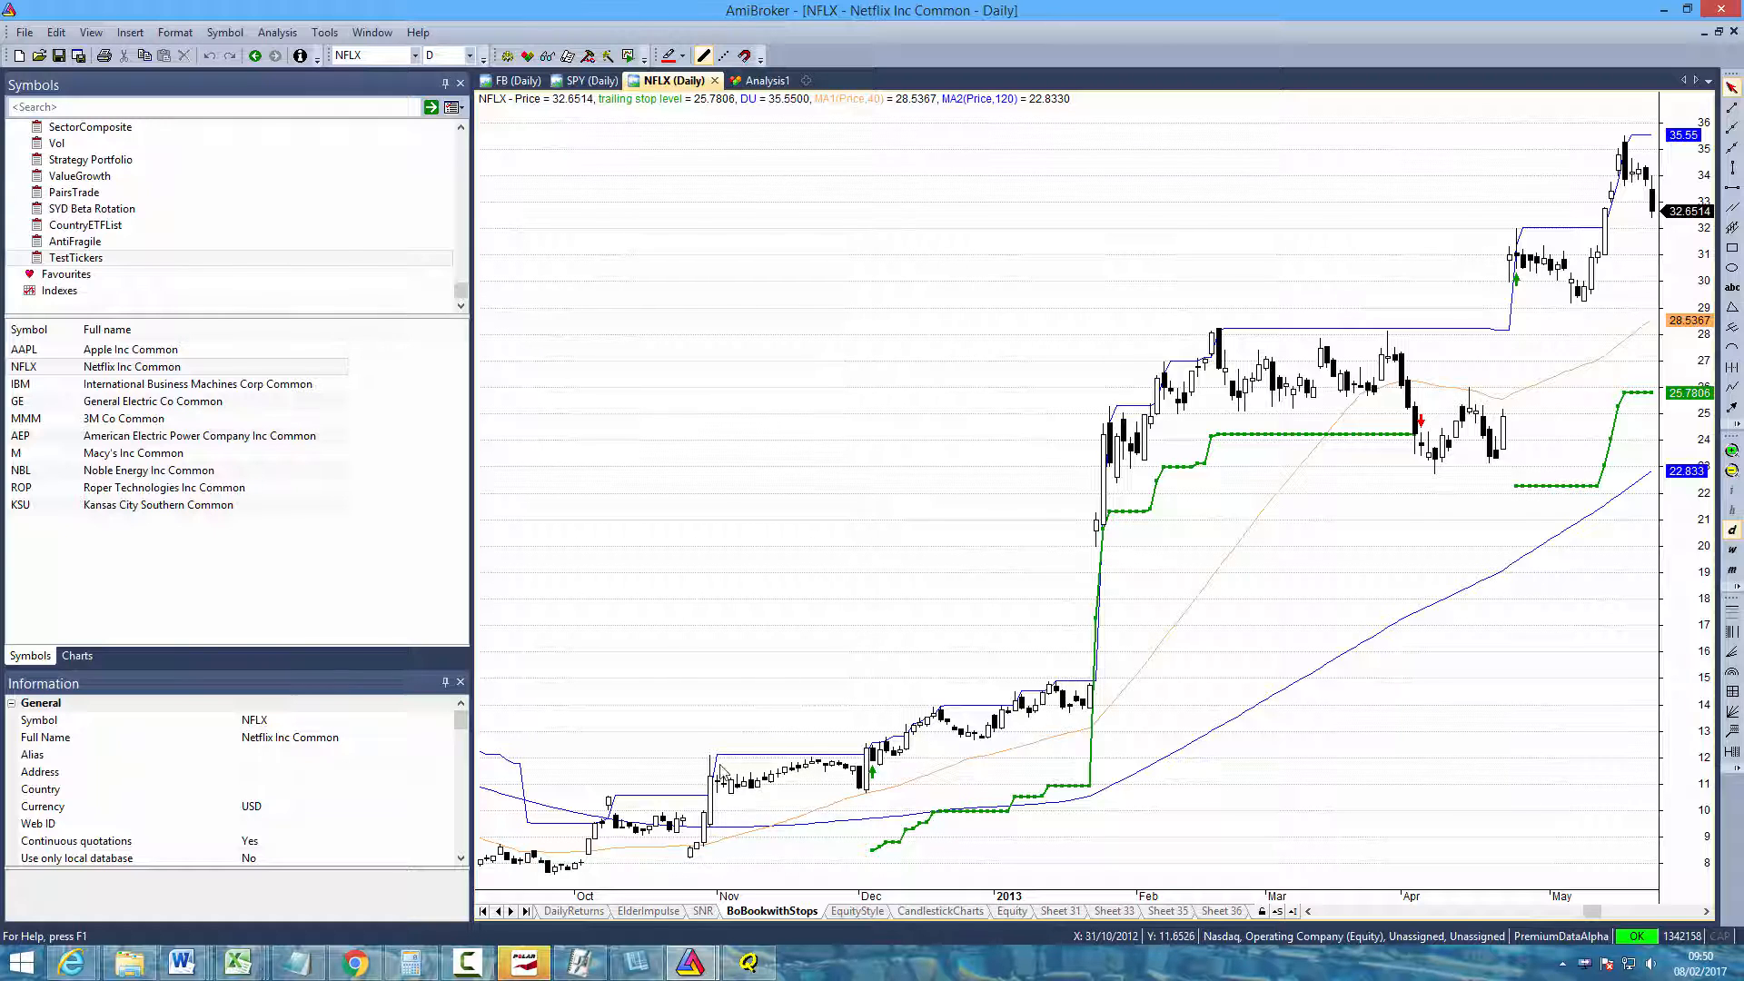
mouse_move(870, 796)
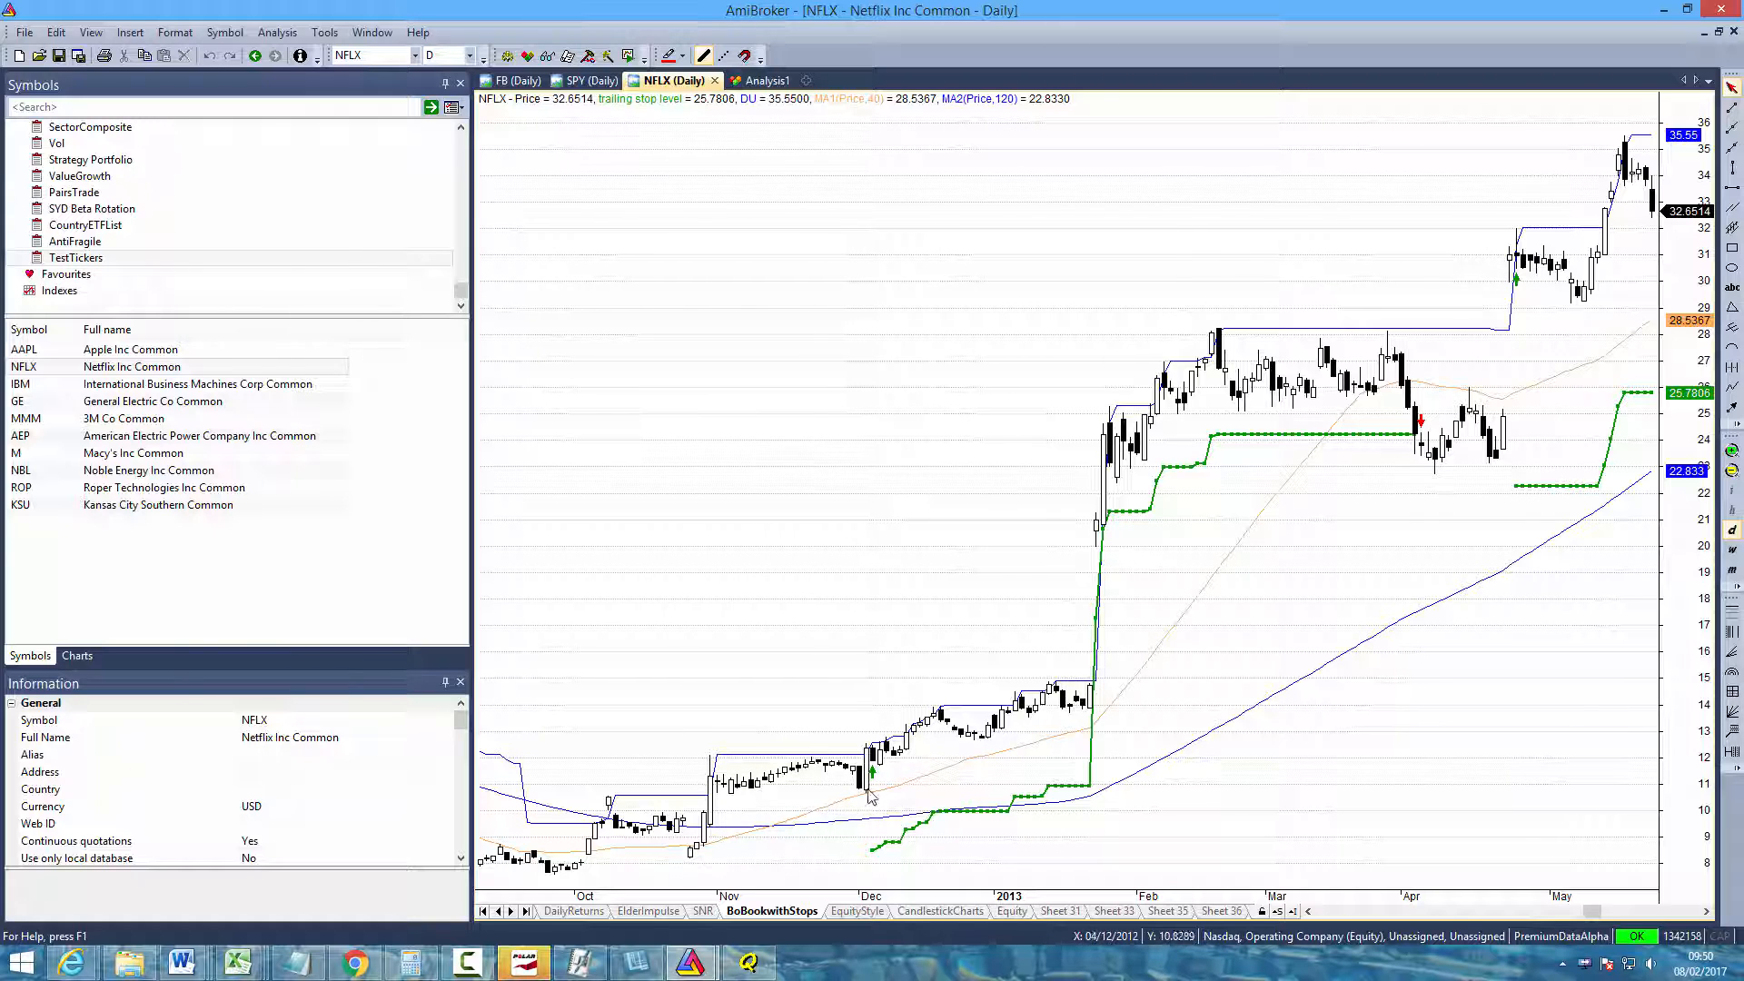
mouse_move(867, 774)
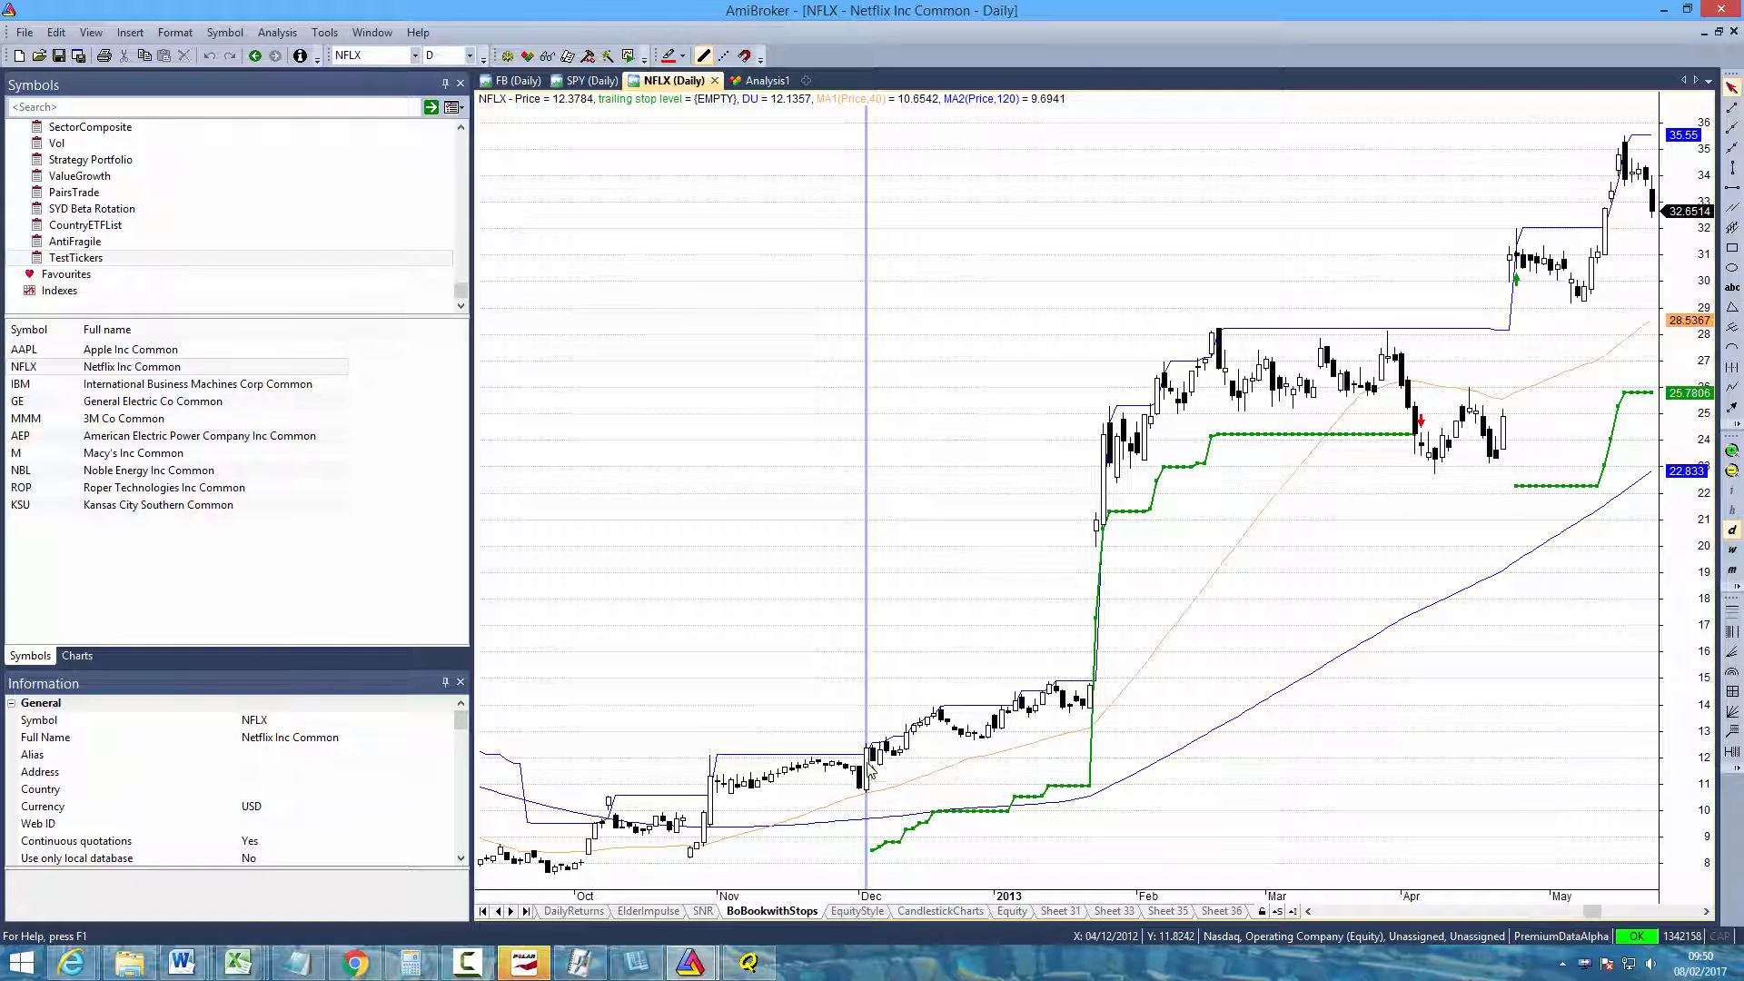
mouse_move(806, 767)
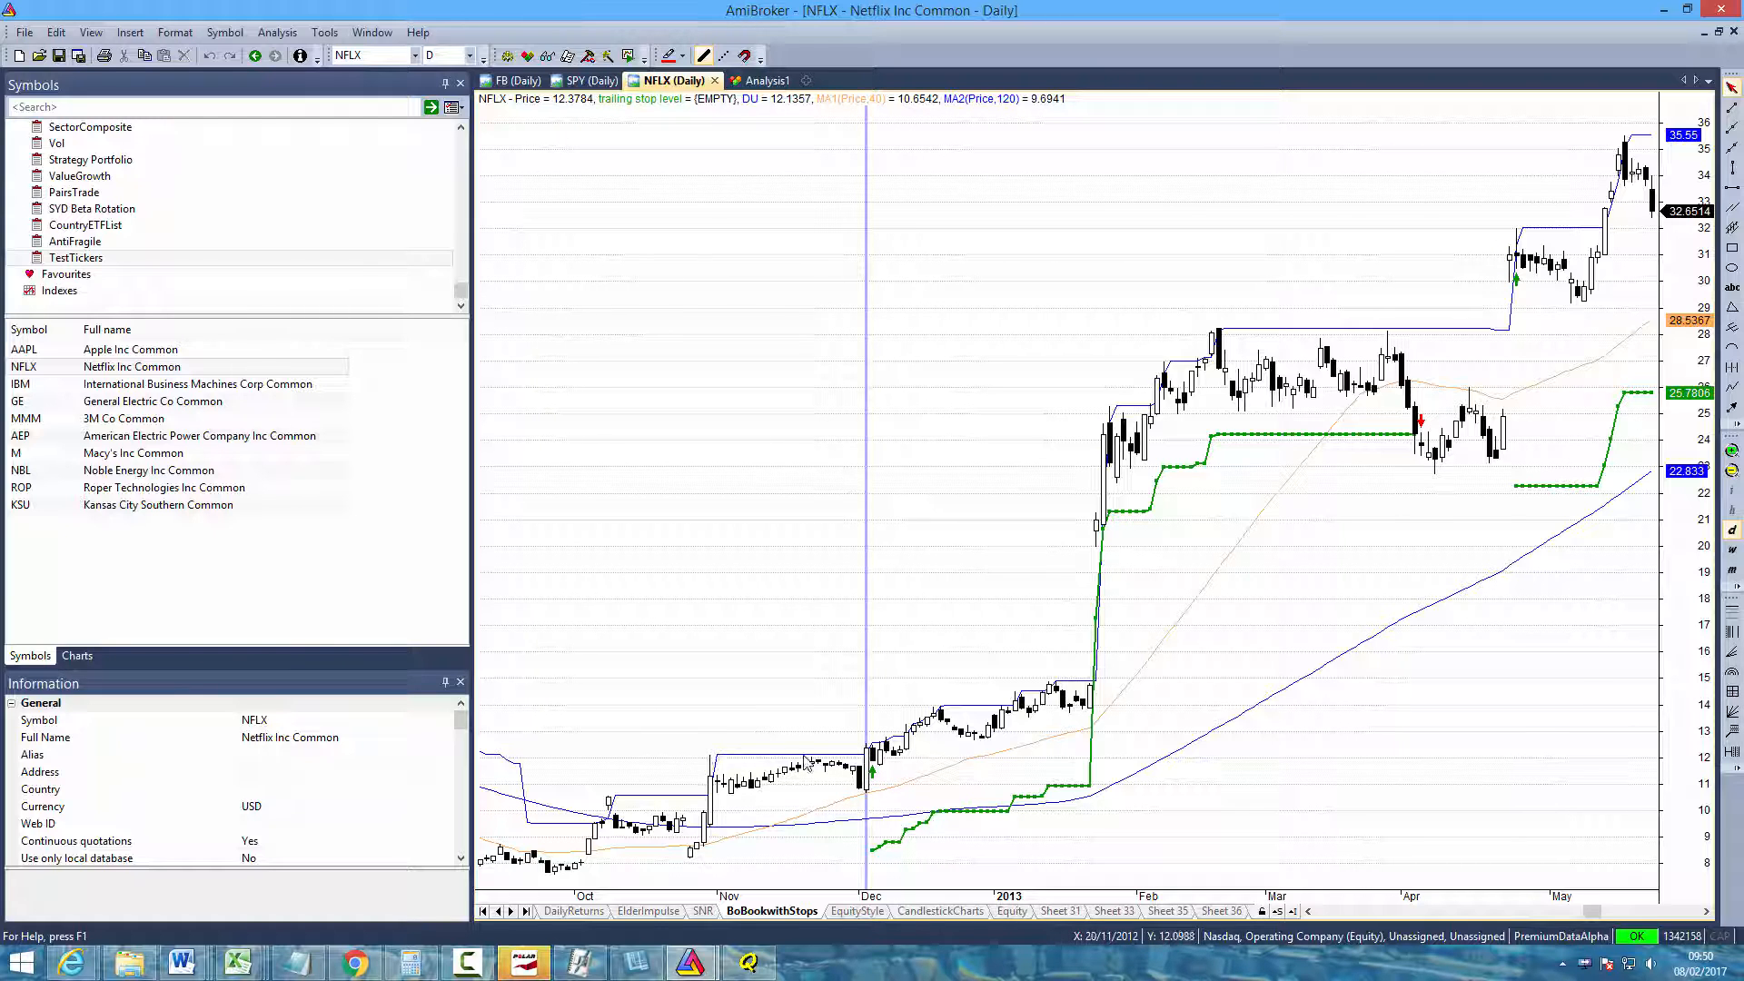
mouse_move(875, 761)
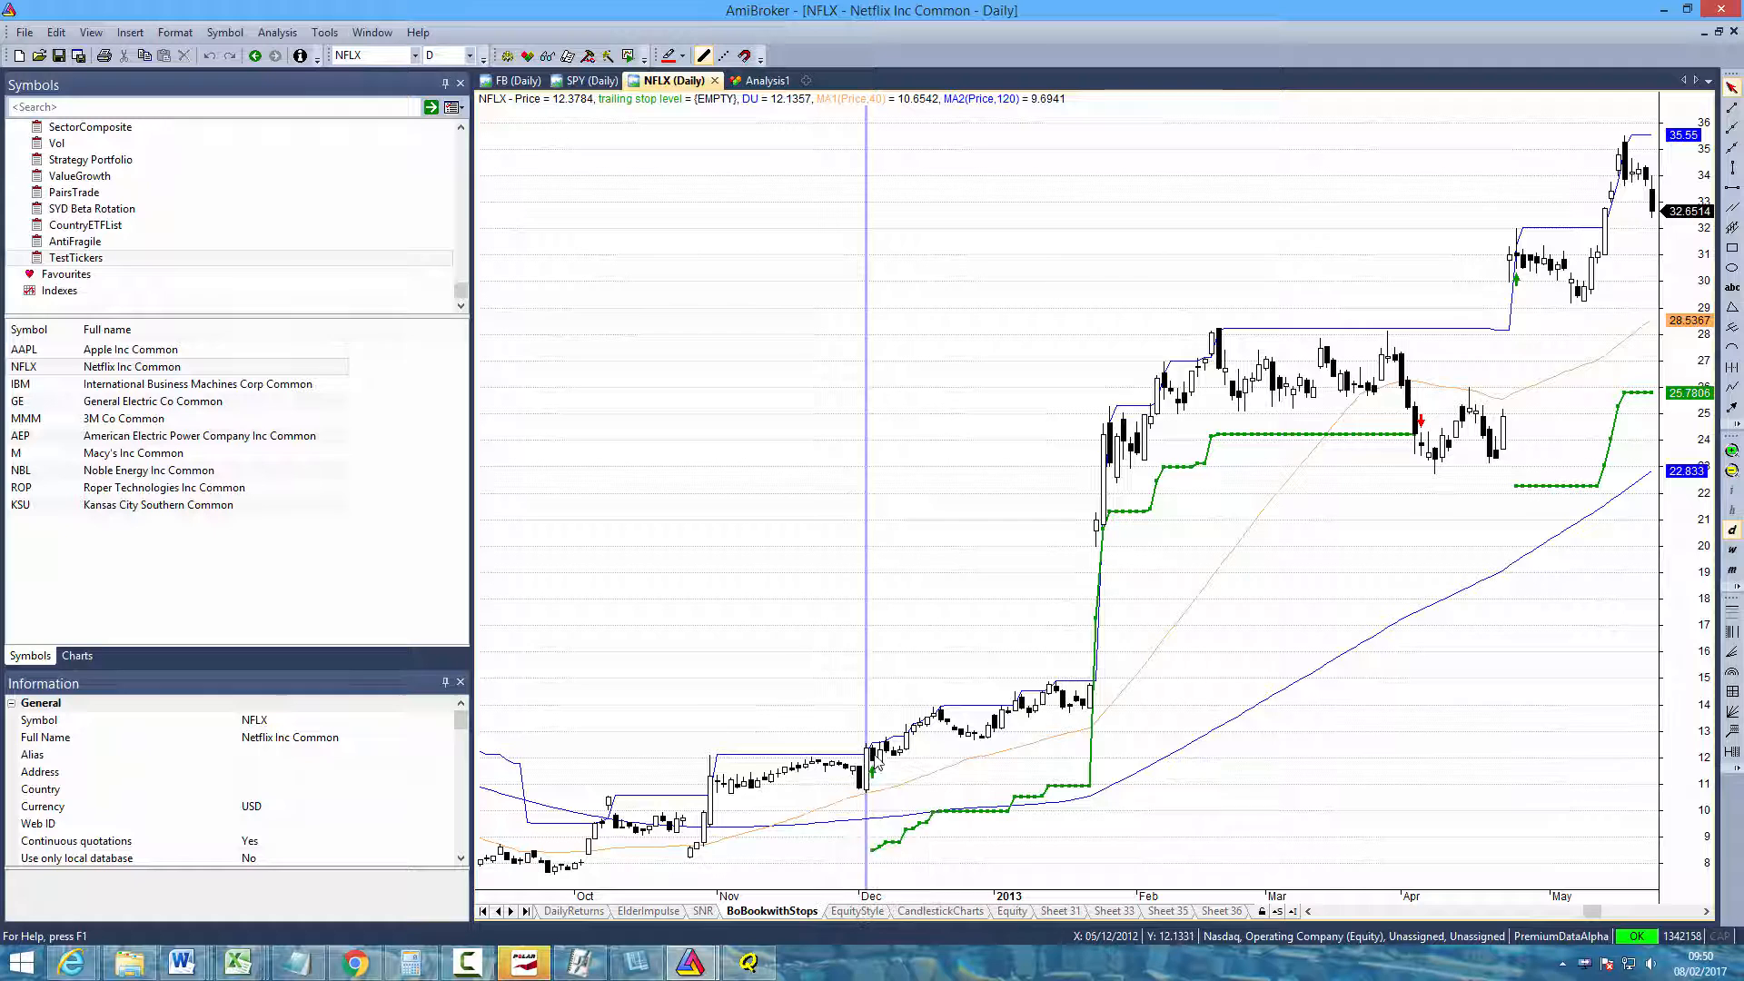
mouse_move(939, 748)
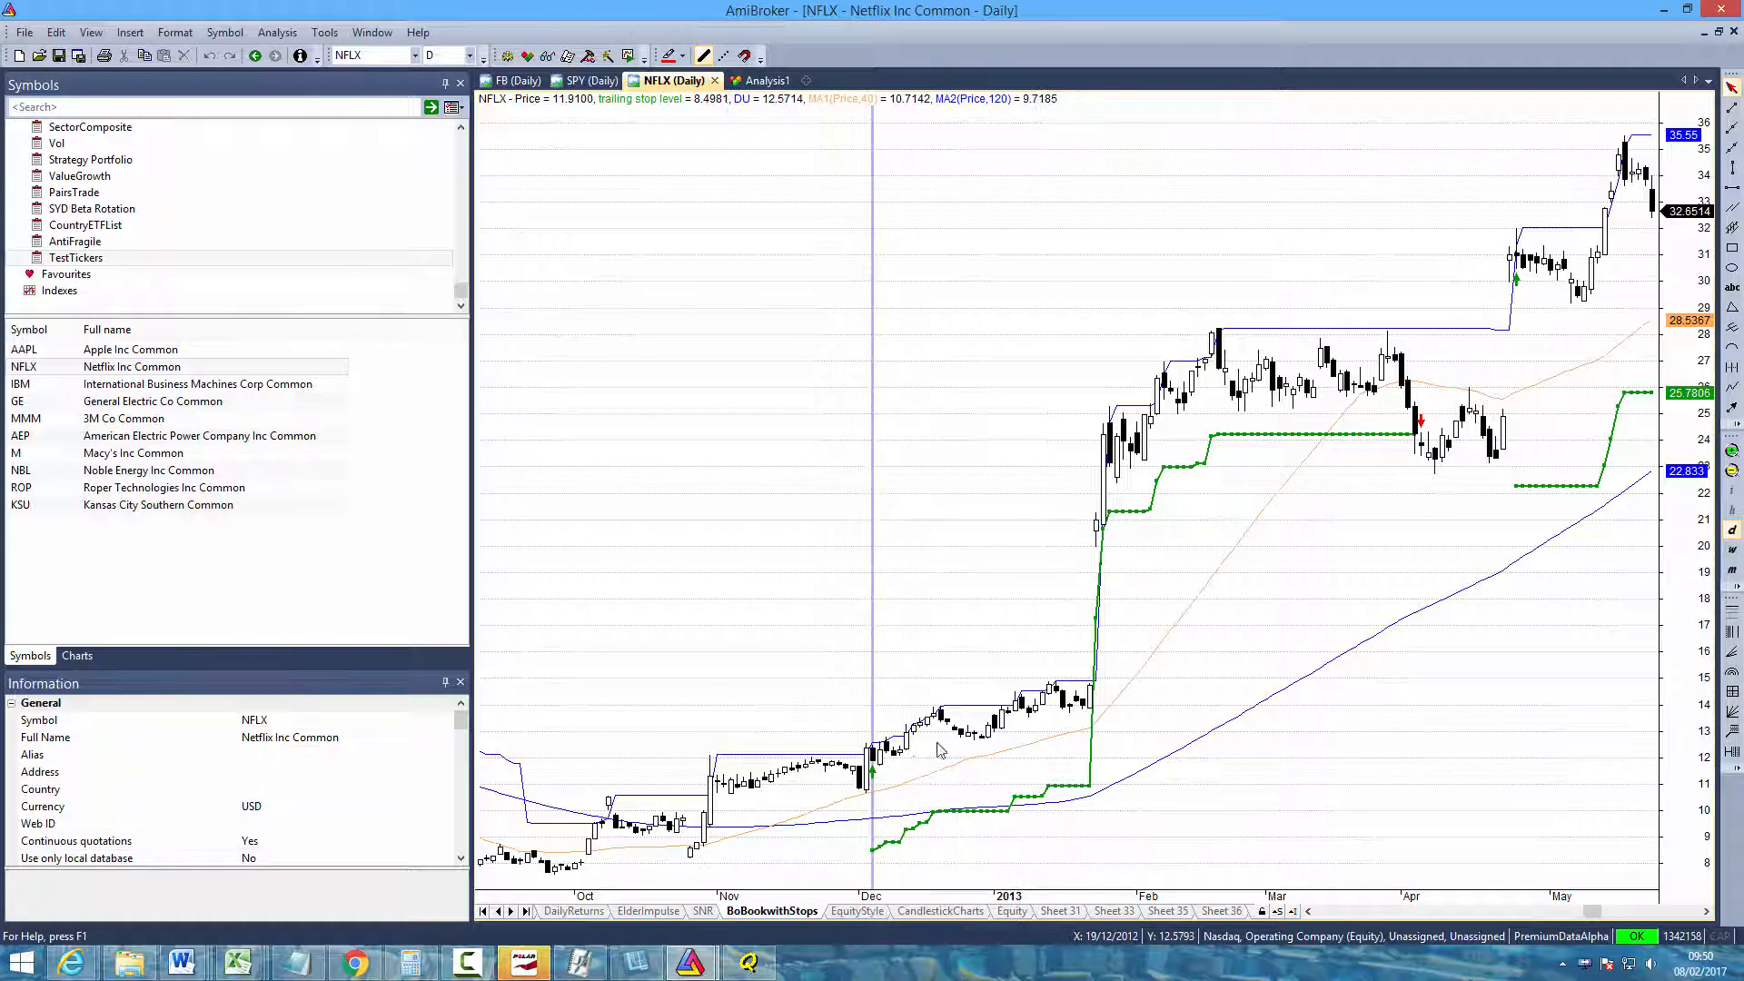
mouse_move(1023, 820)
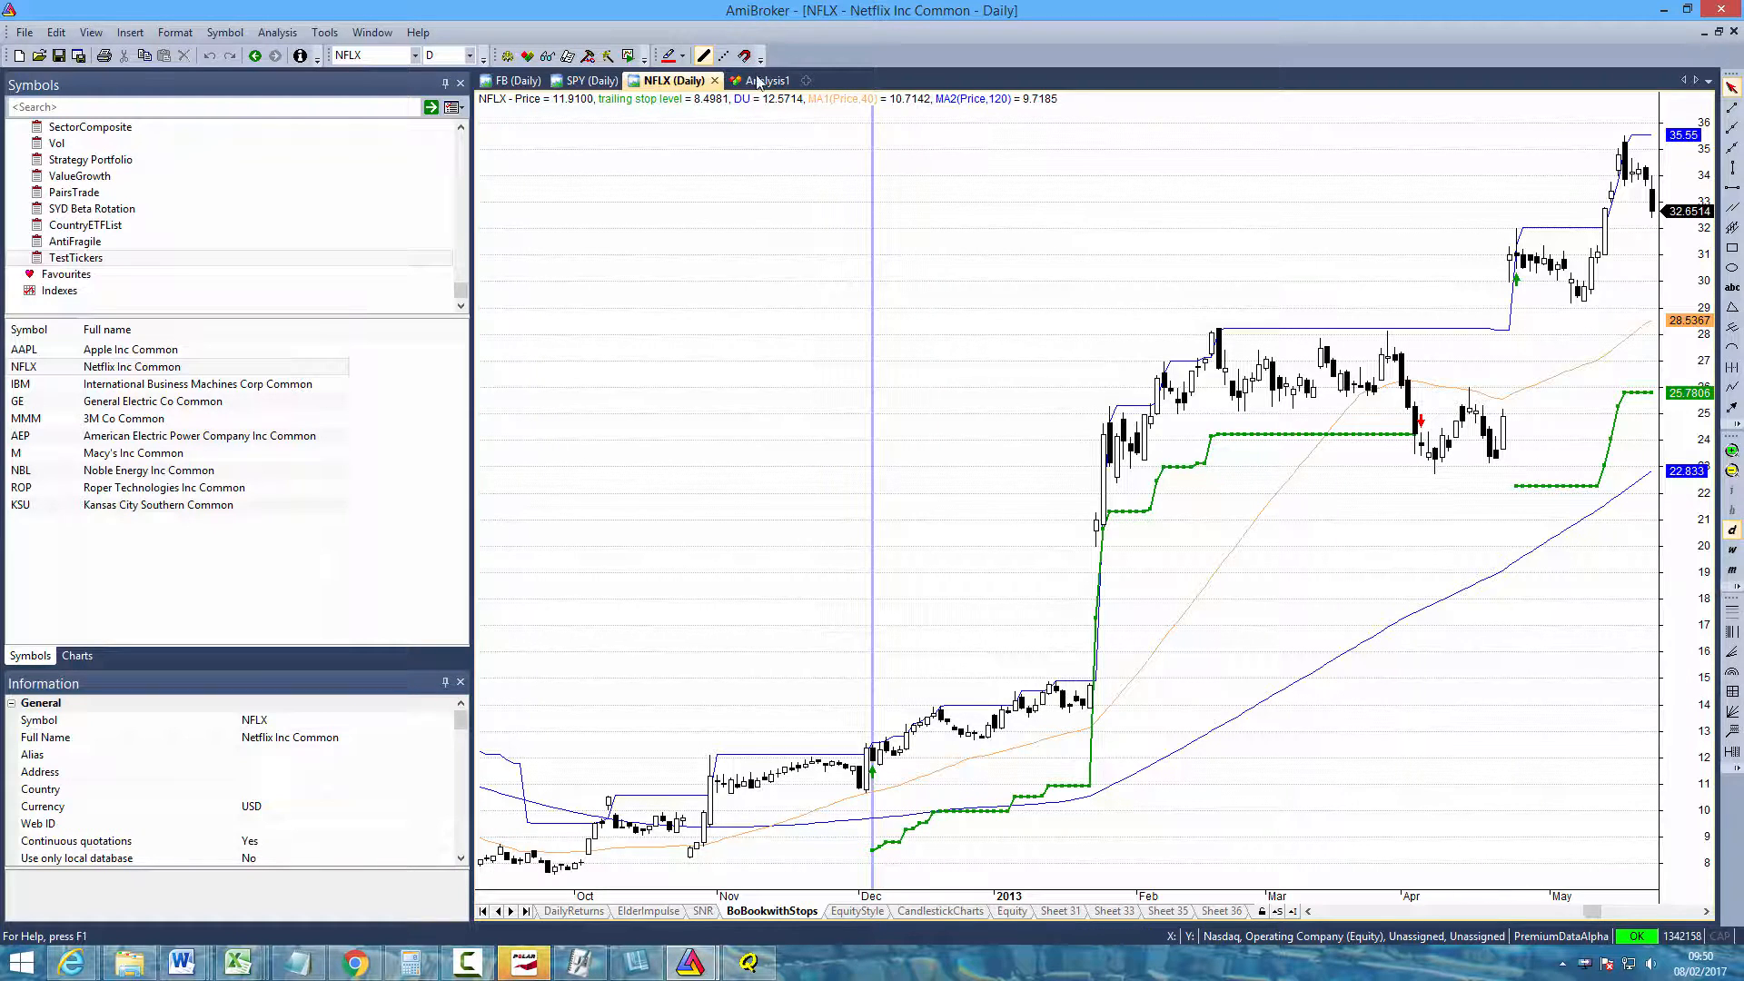
left_click(755, 80)
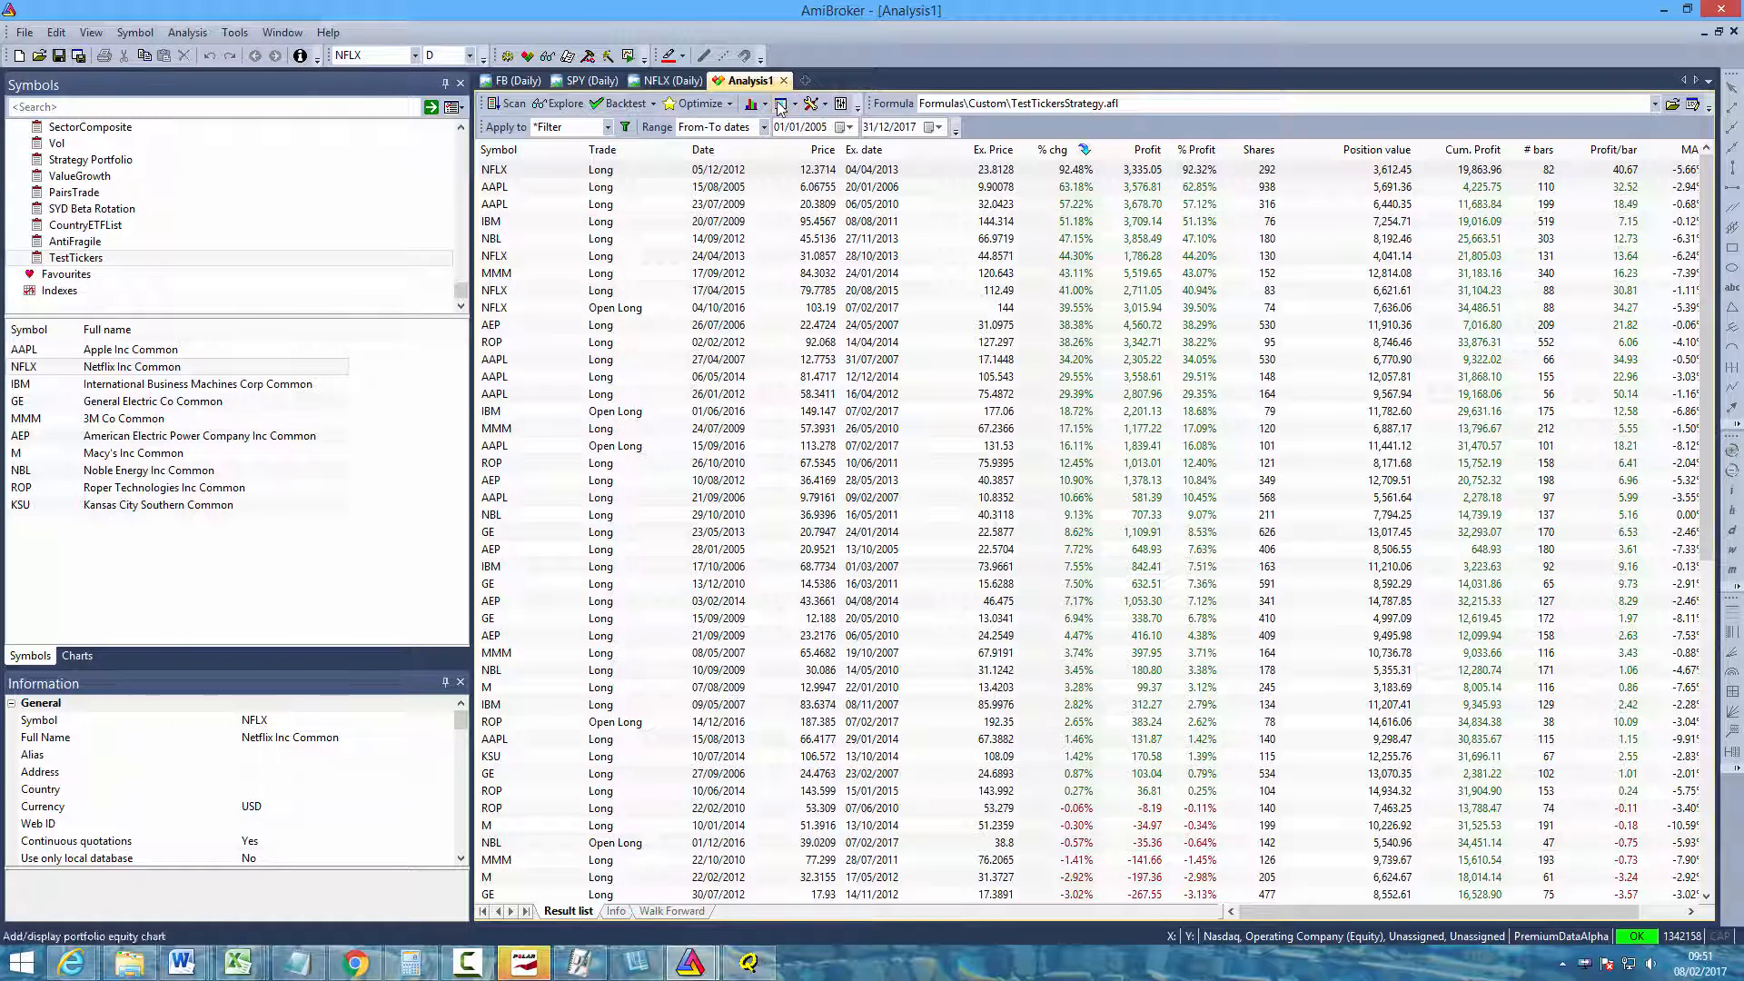
mouse_move(781, 102)
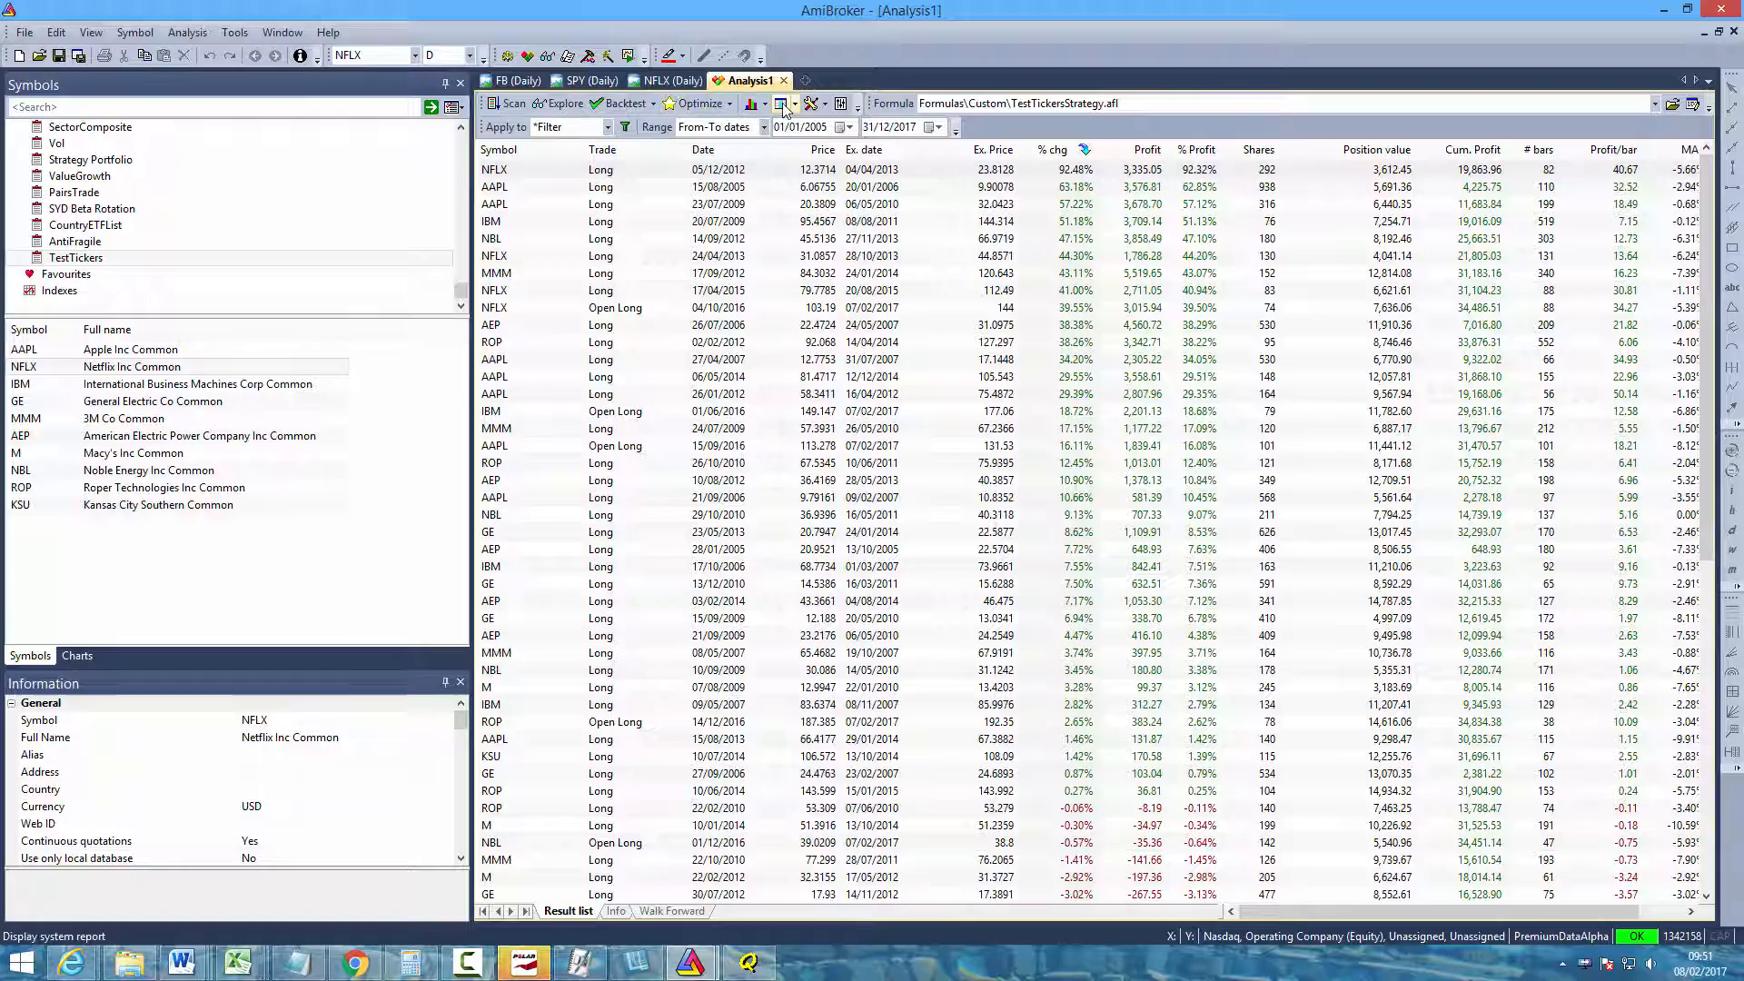
left_click(785, 104)
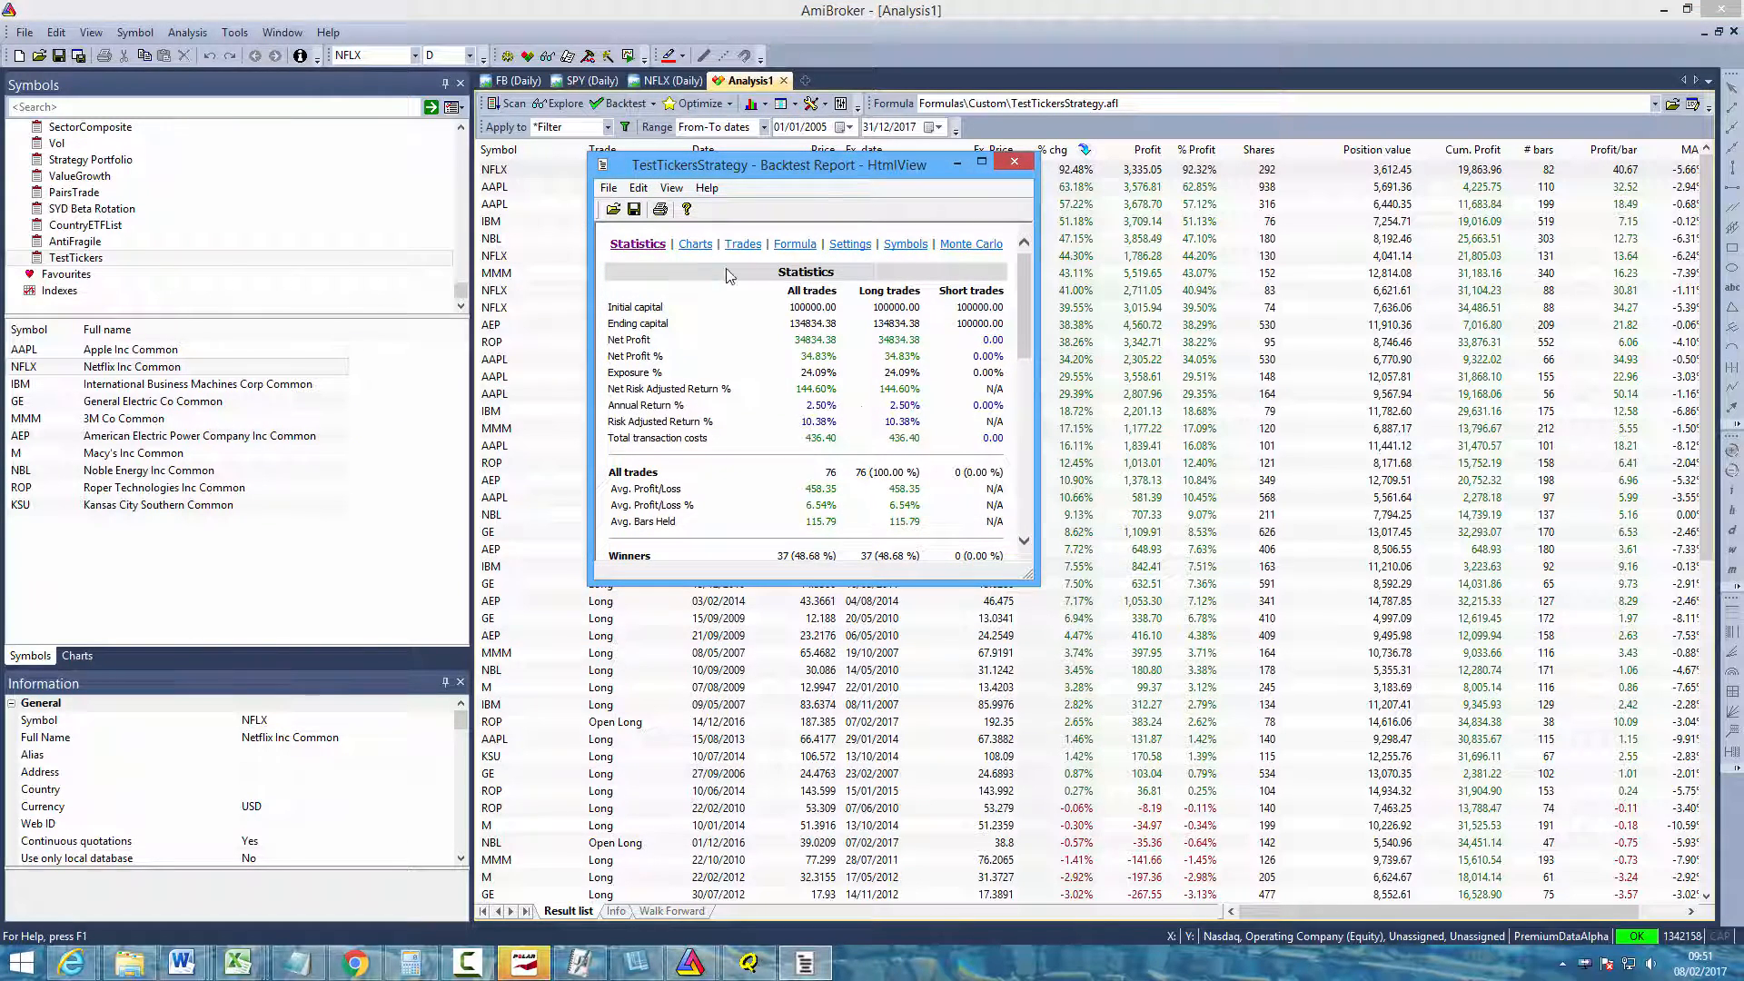
left_click(694, 243)
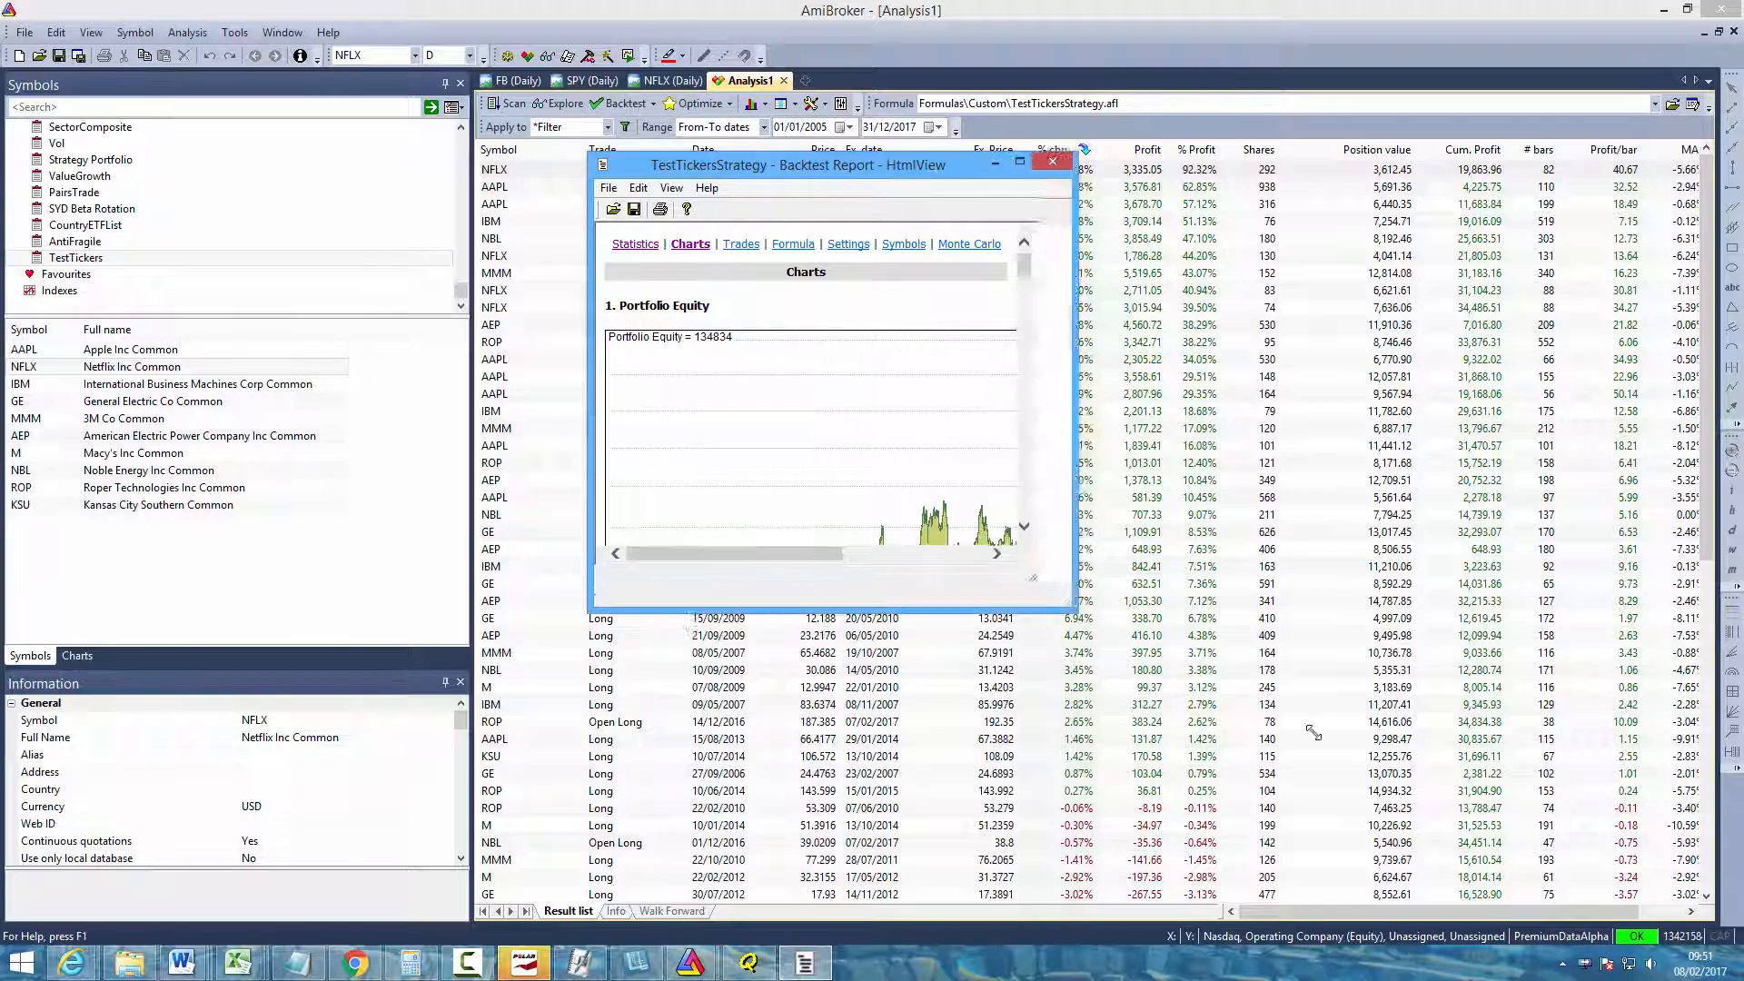
left_click(1019, 165)
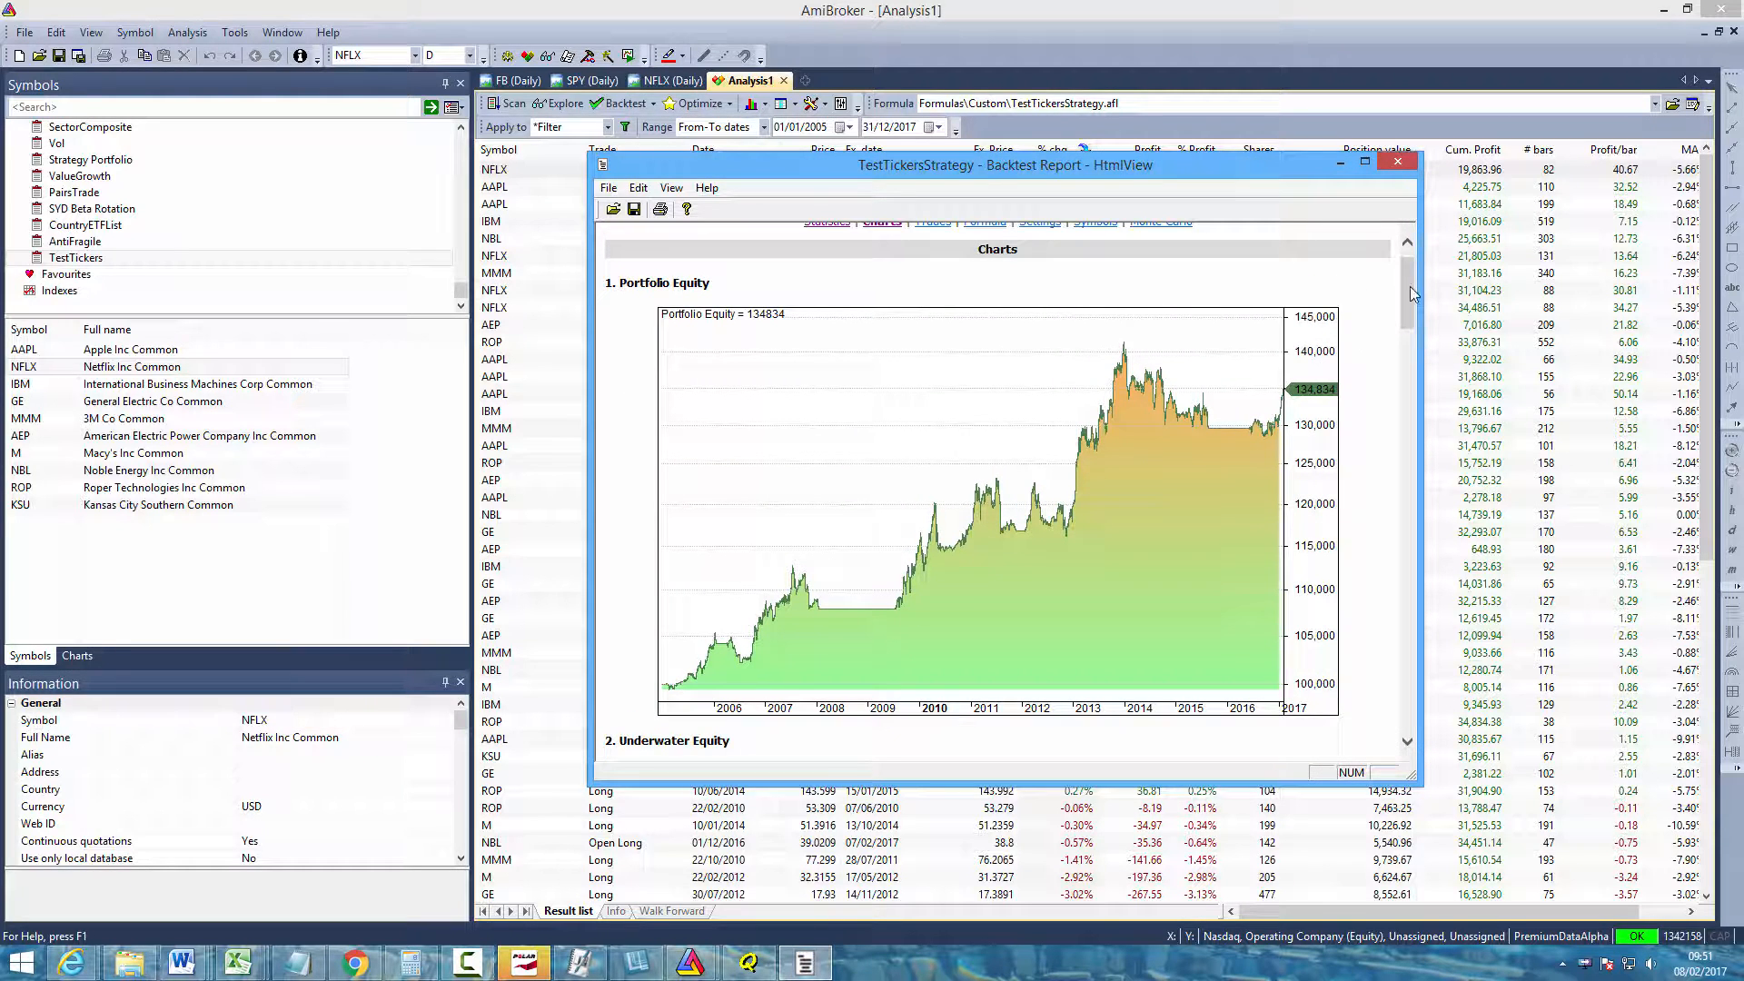
scroll("down", 3)
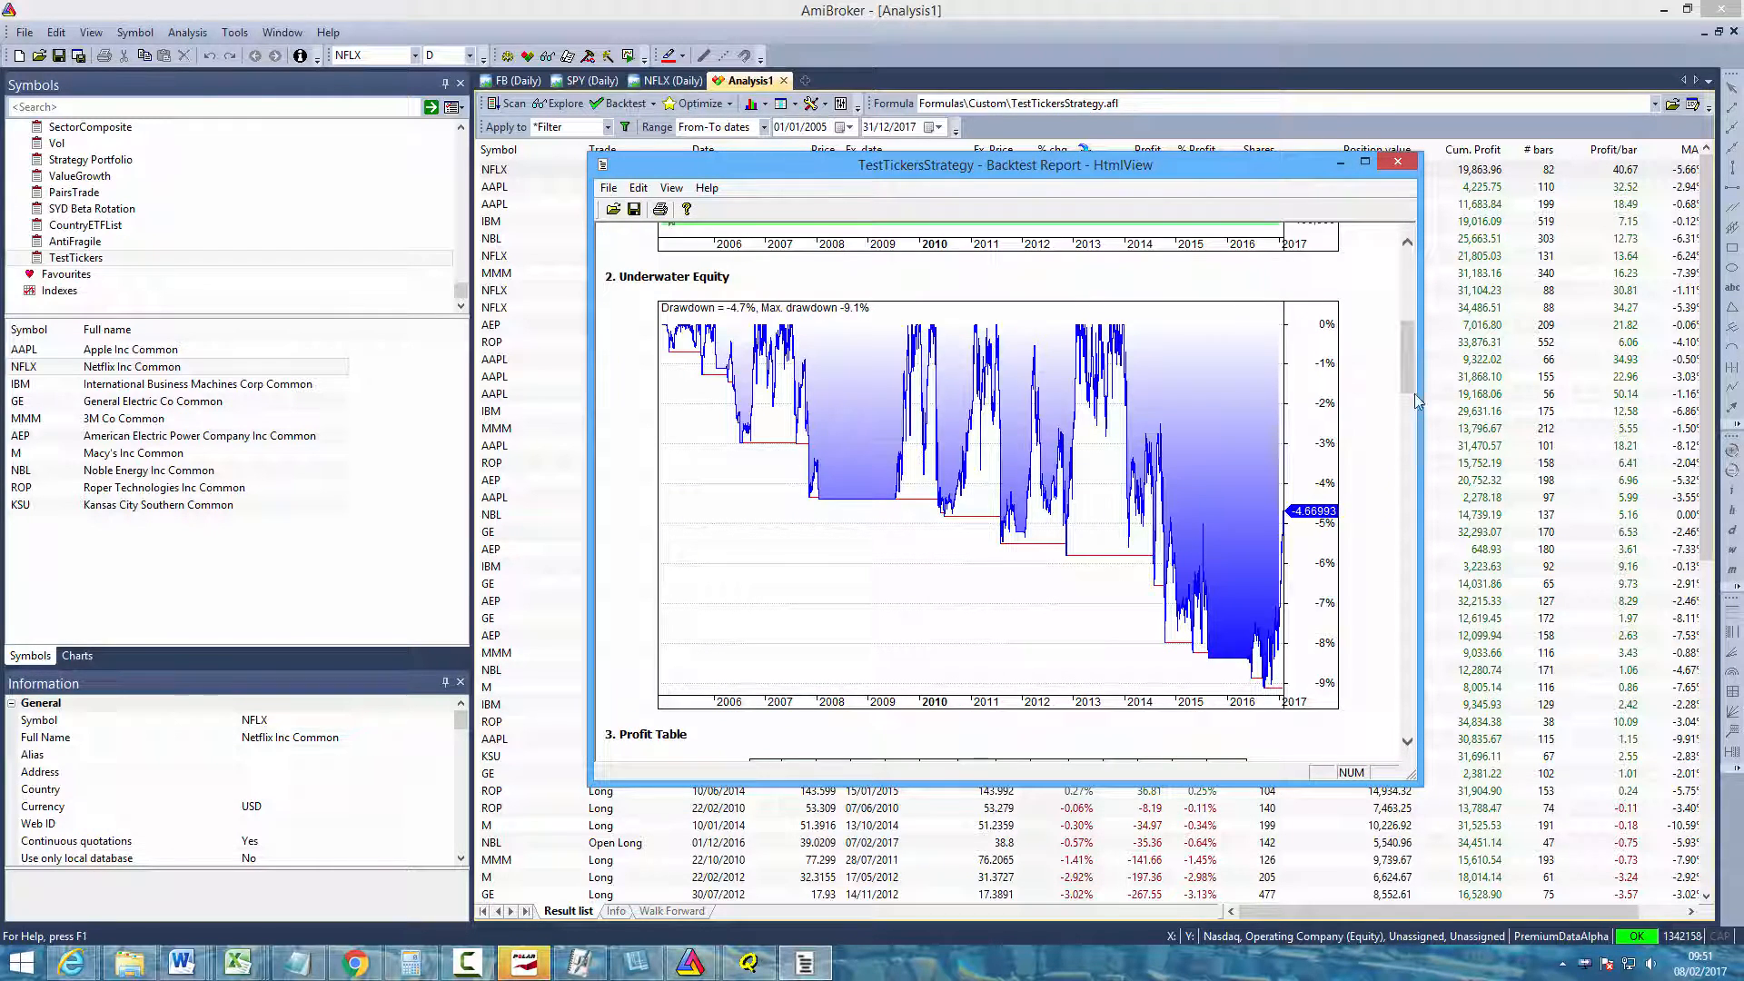
scroll("down", 3)
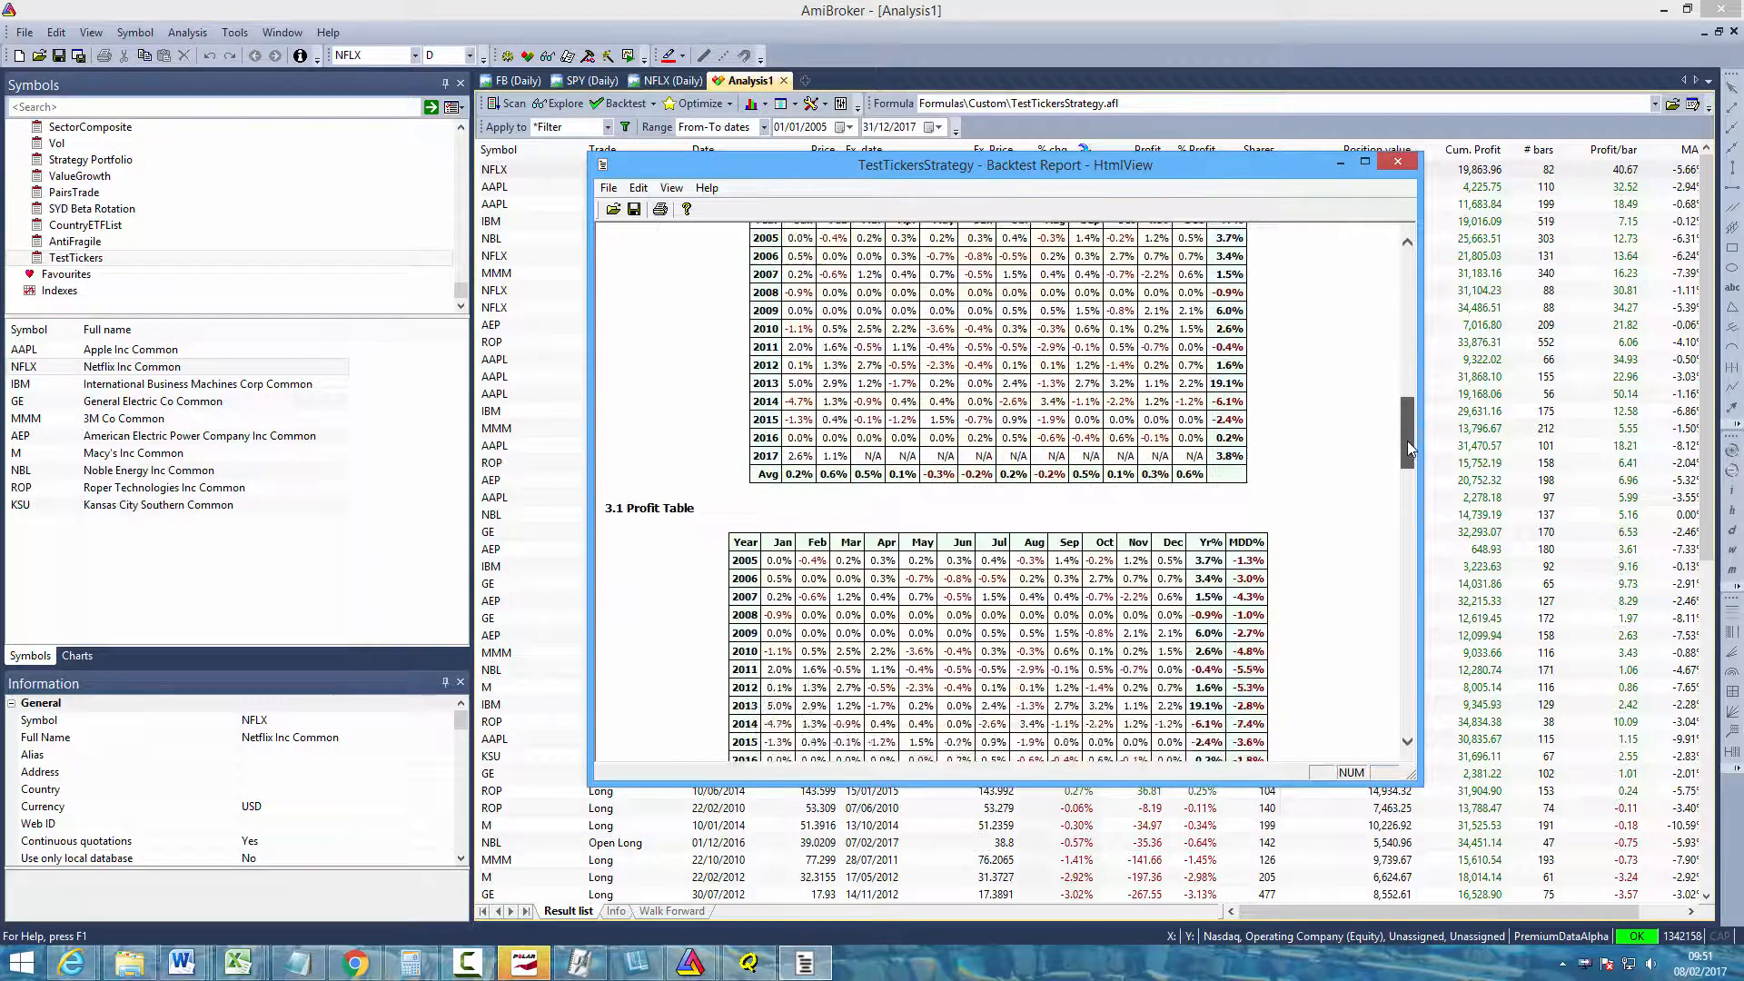
scroll("down", 3)
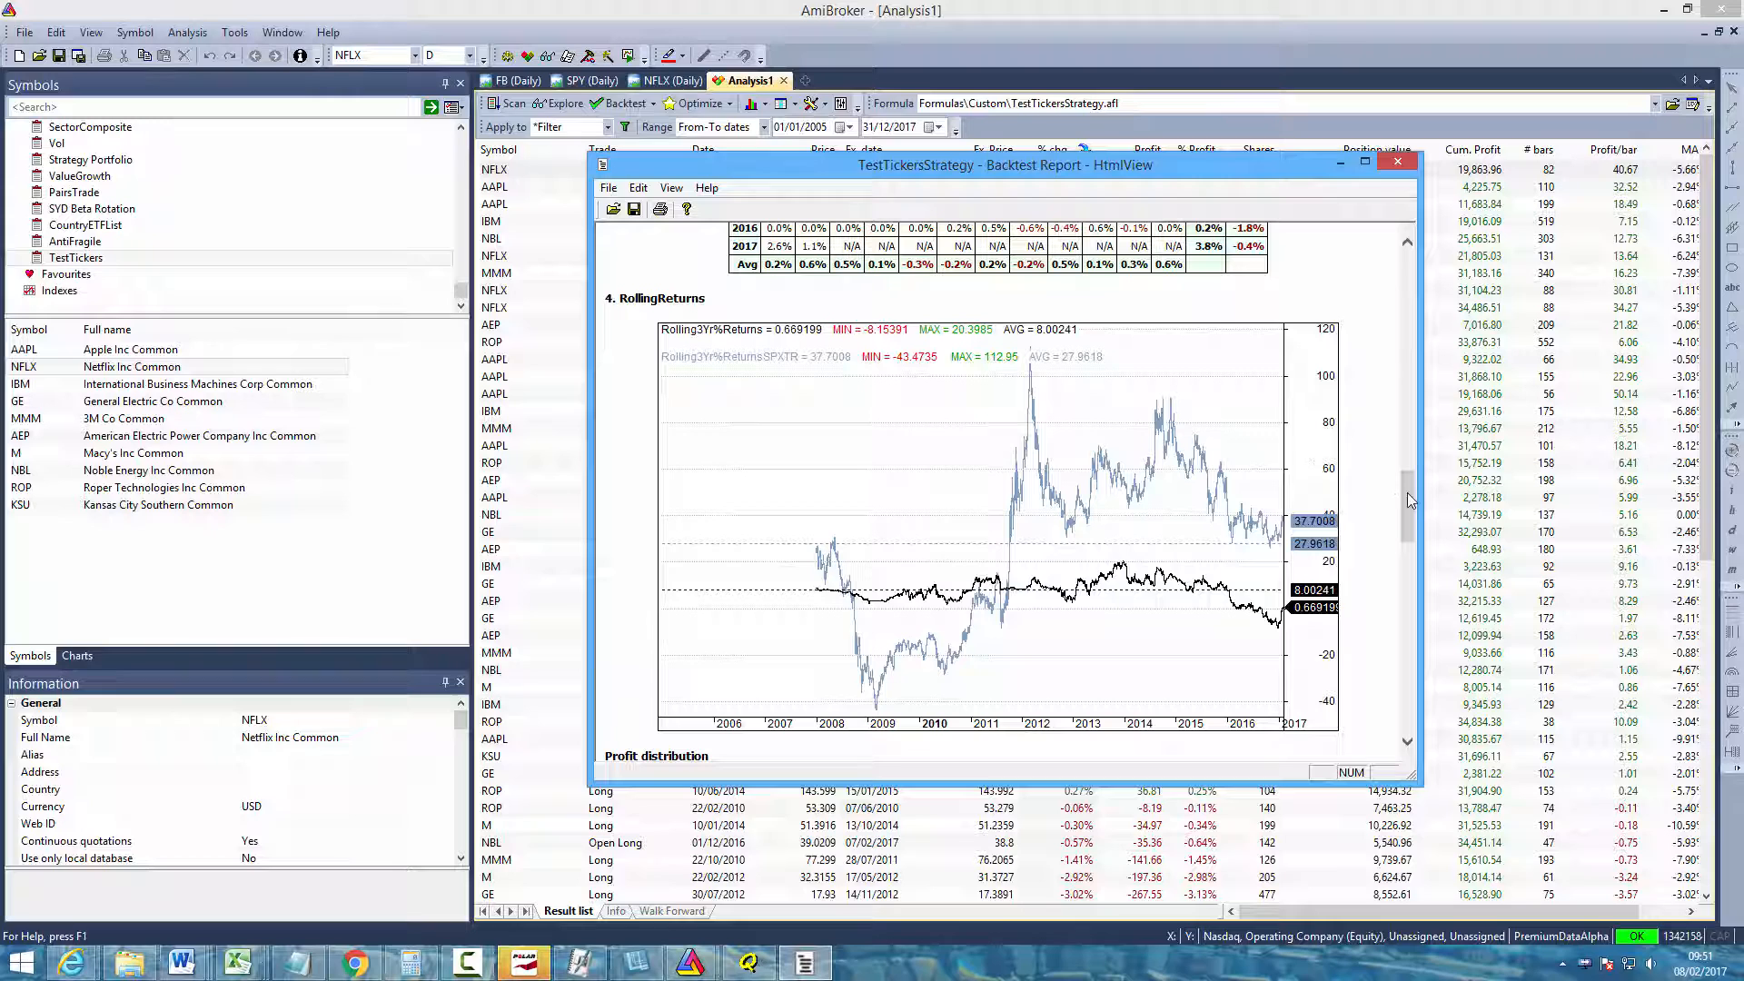
mouse_move(794, 365)
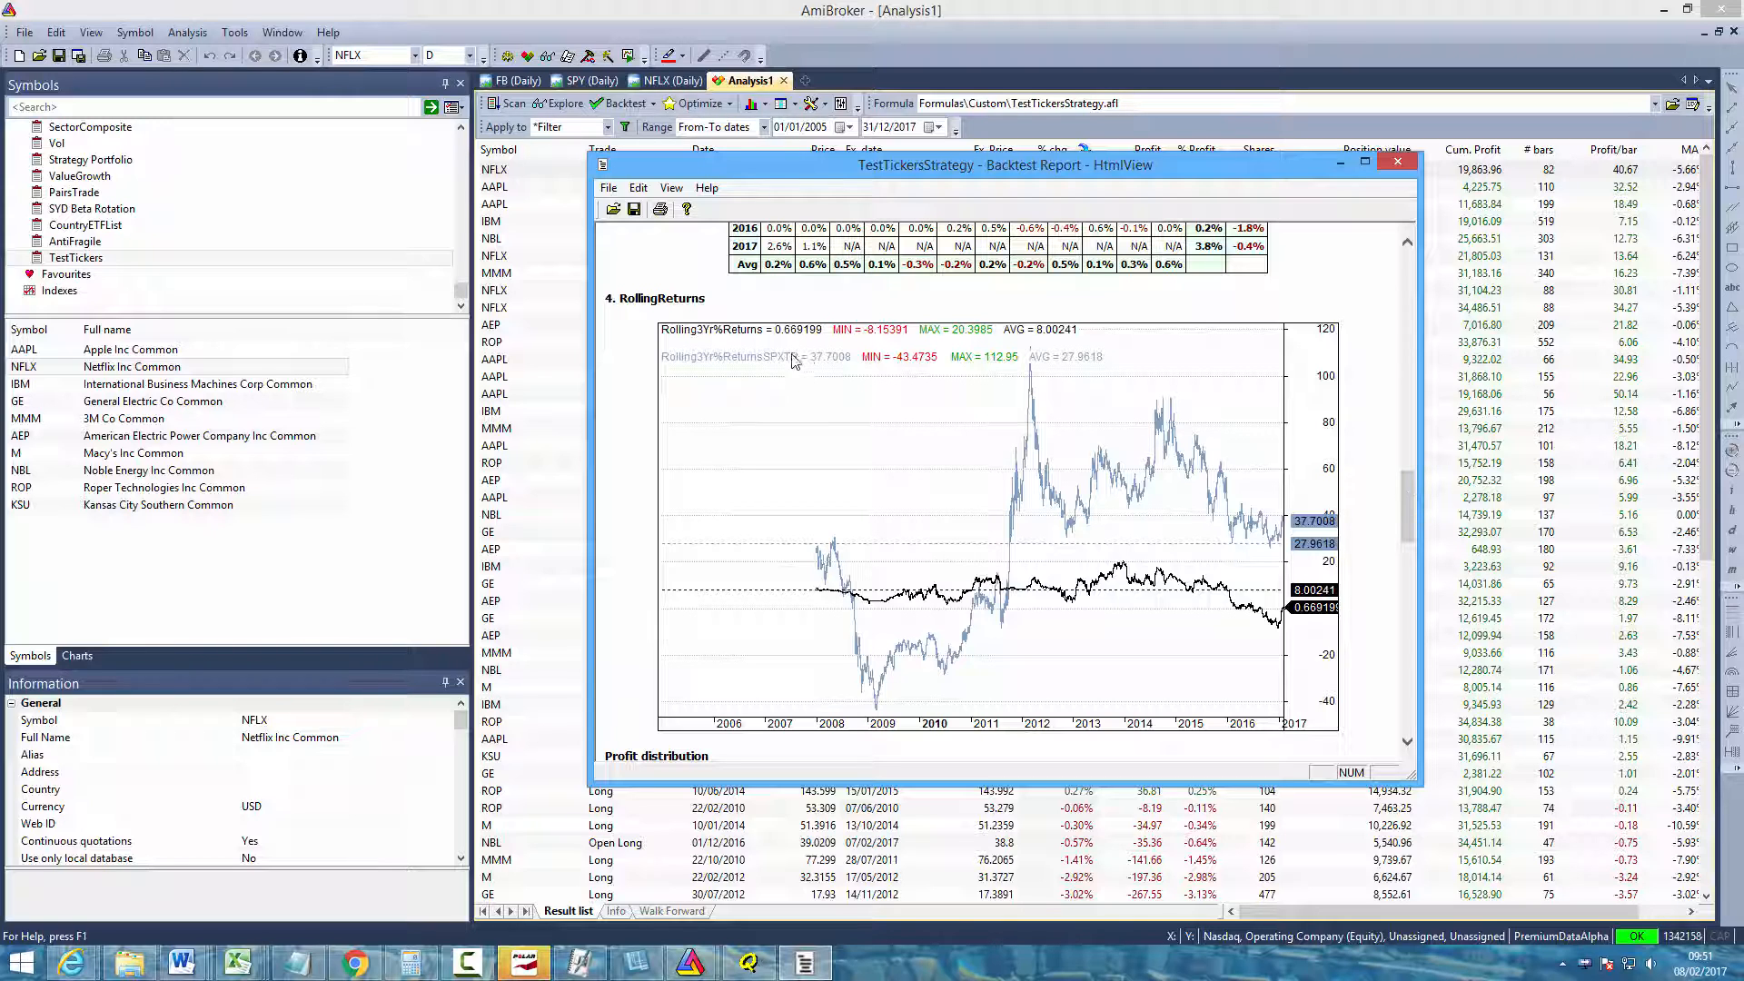
mouse_move(985, 586)
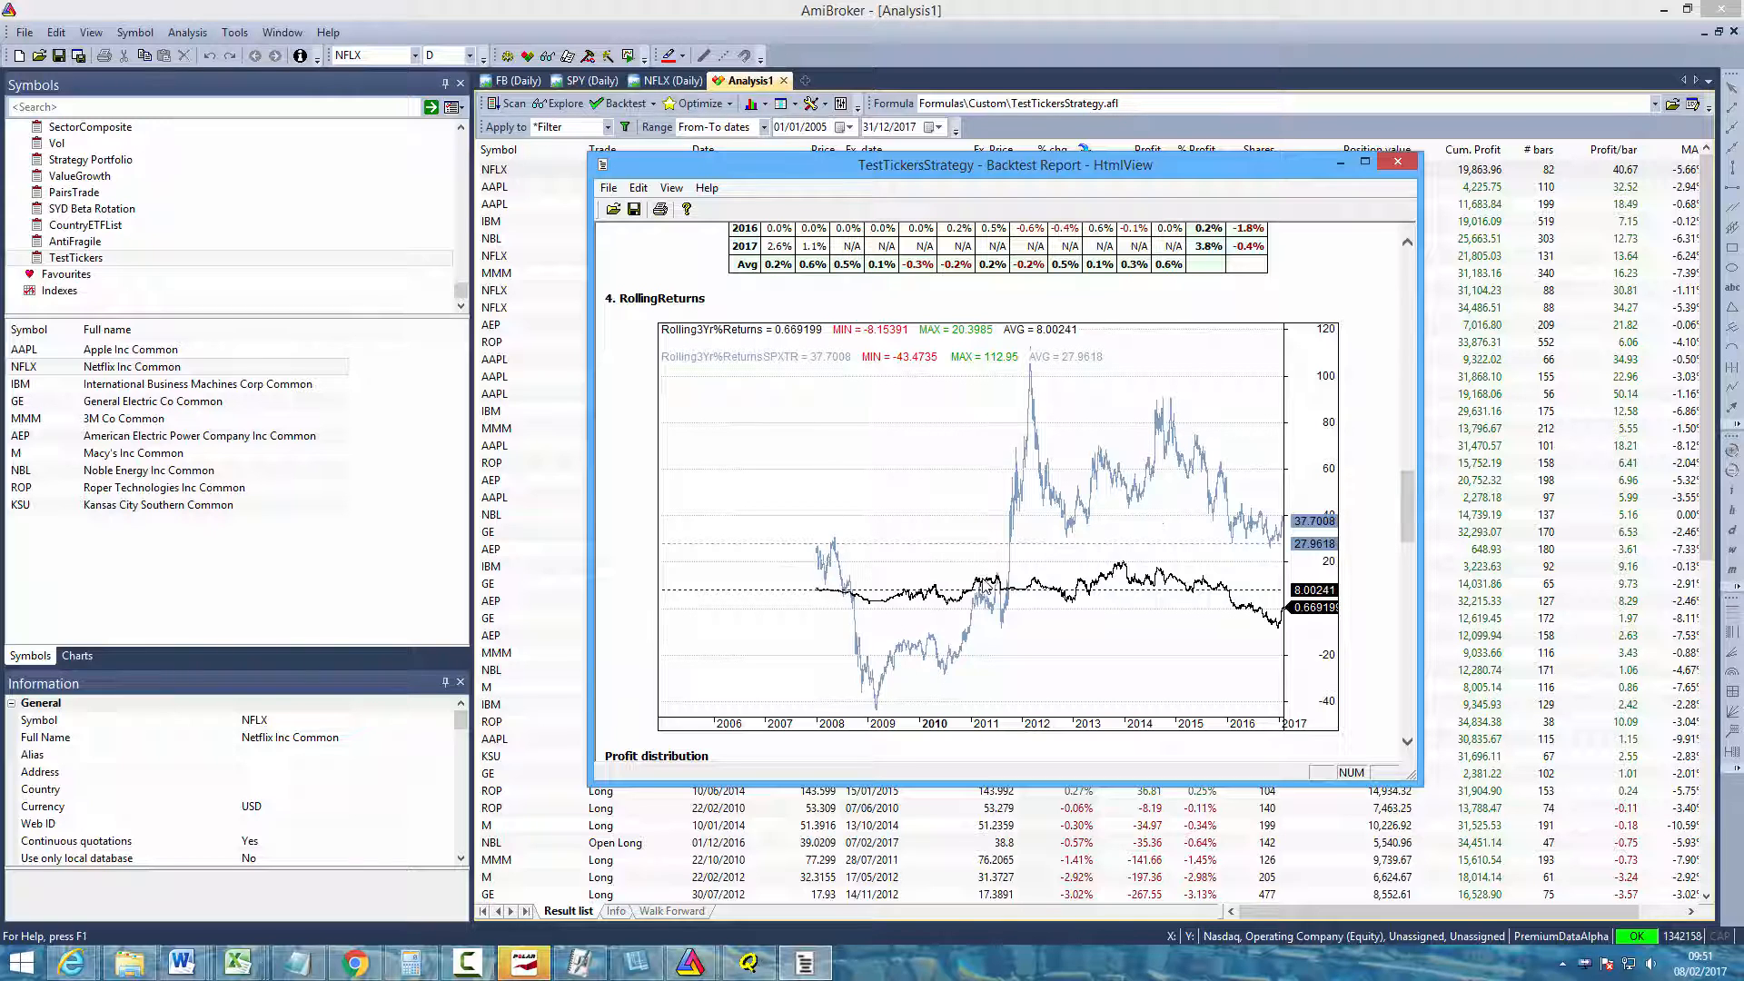
mouse_move(988, 586)
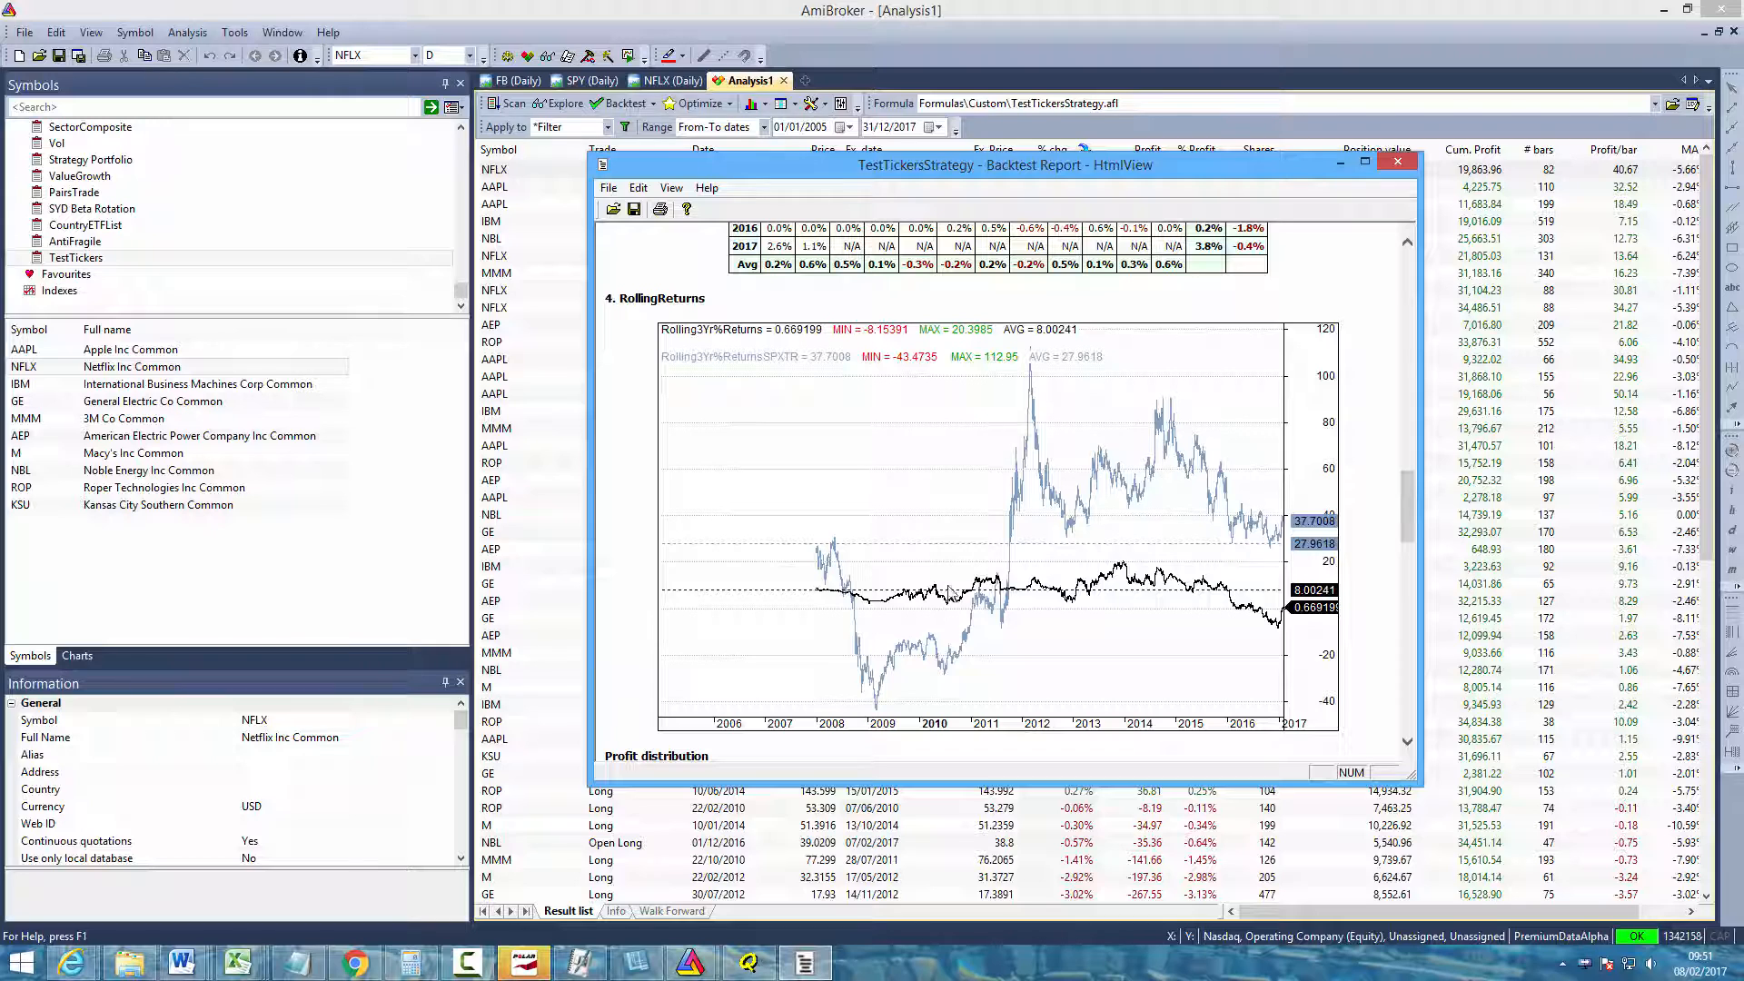
mouse_move(911, 685)
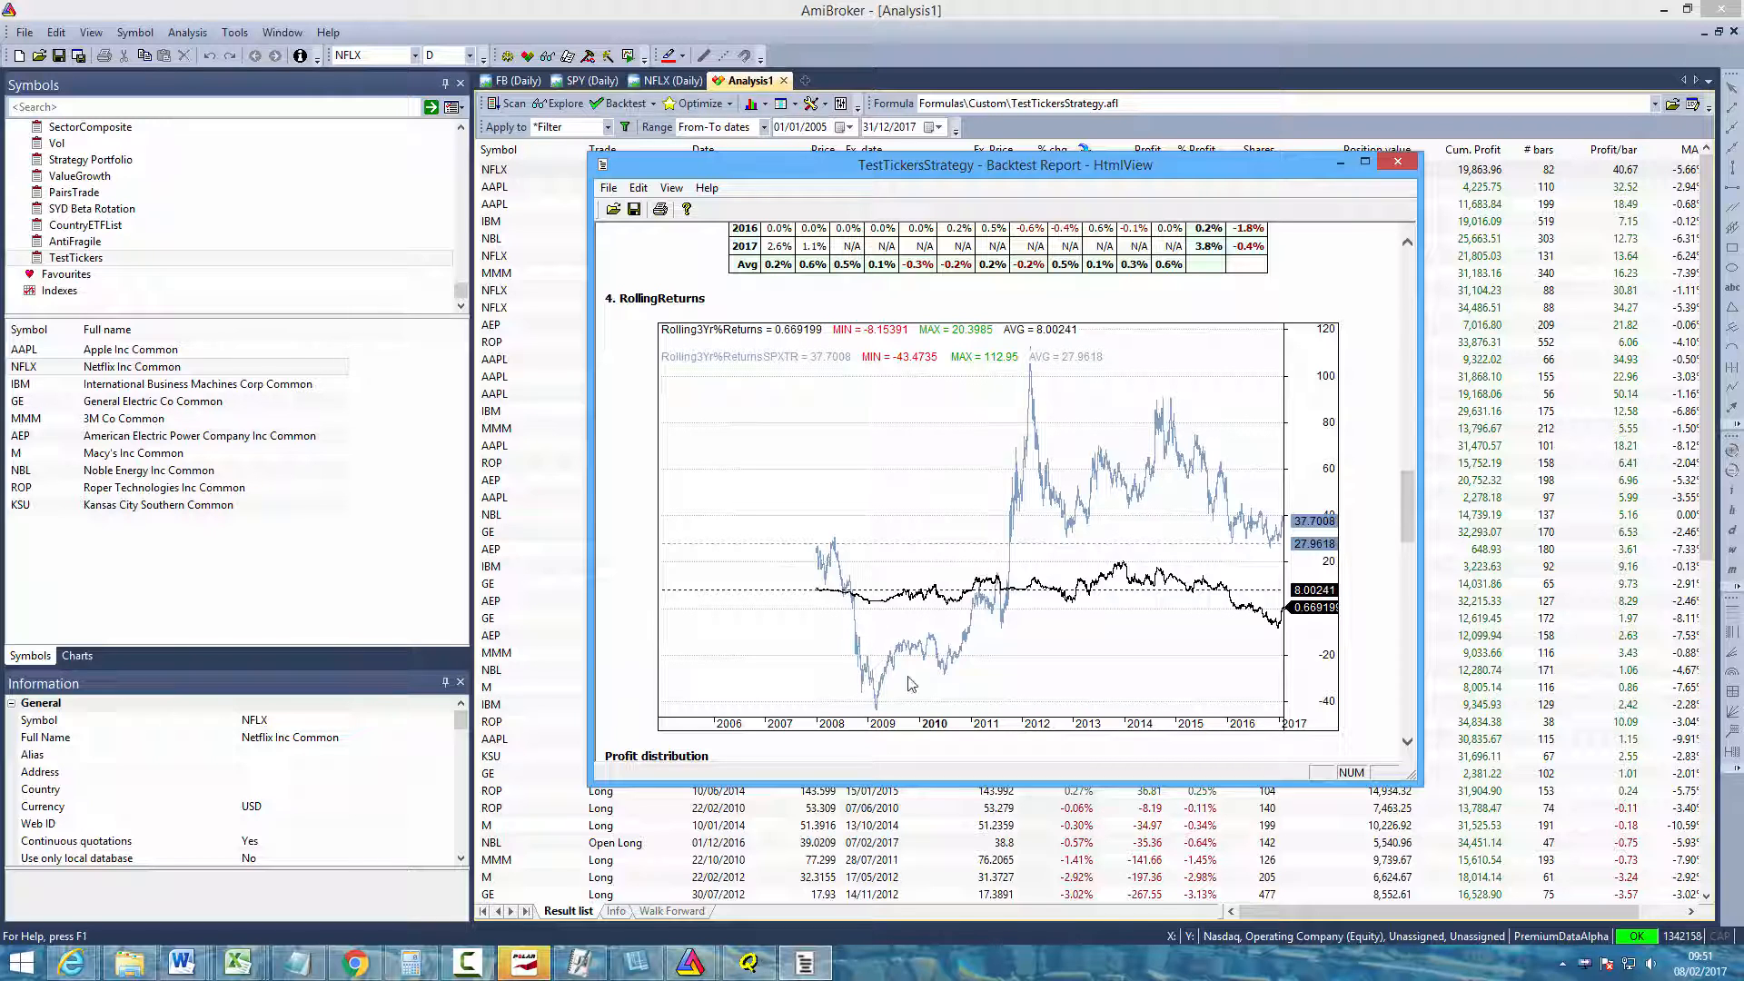
mouse_move(981, 565)
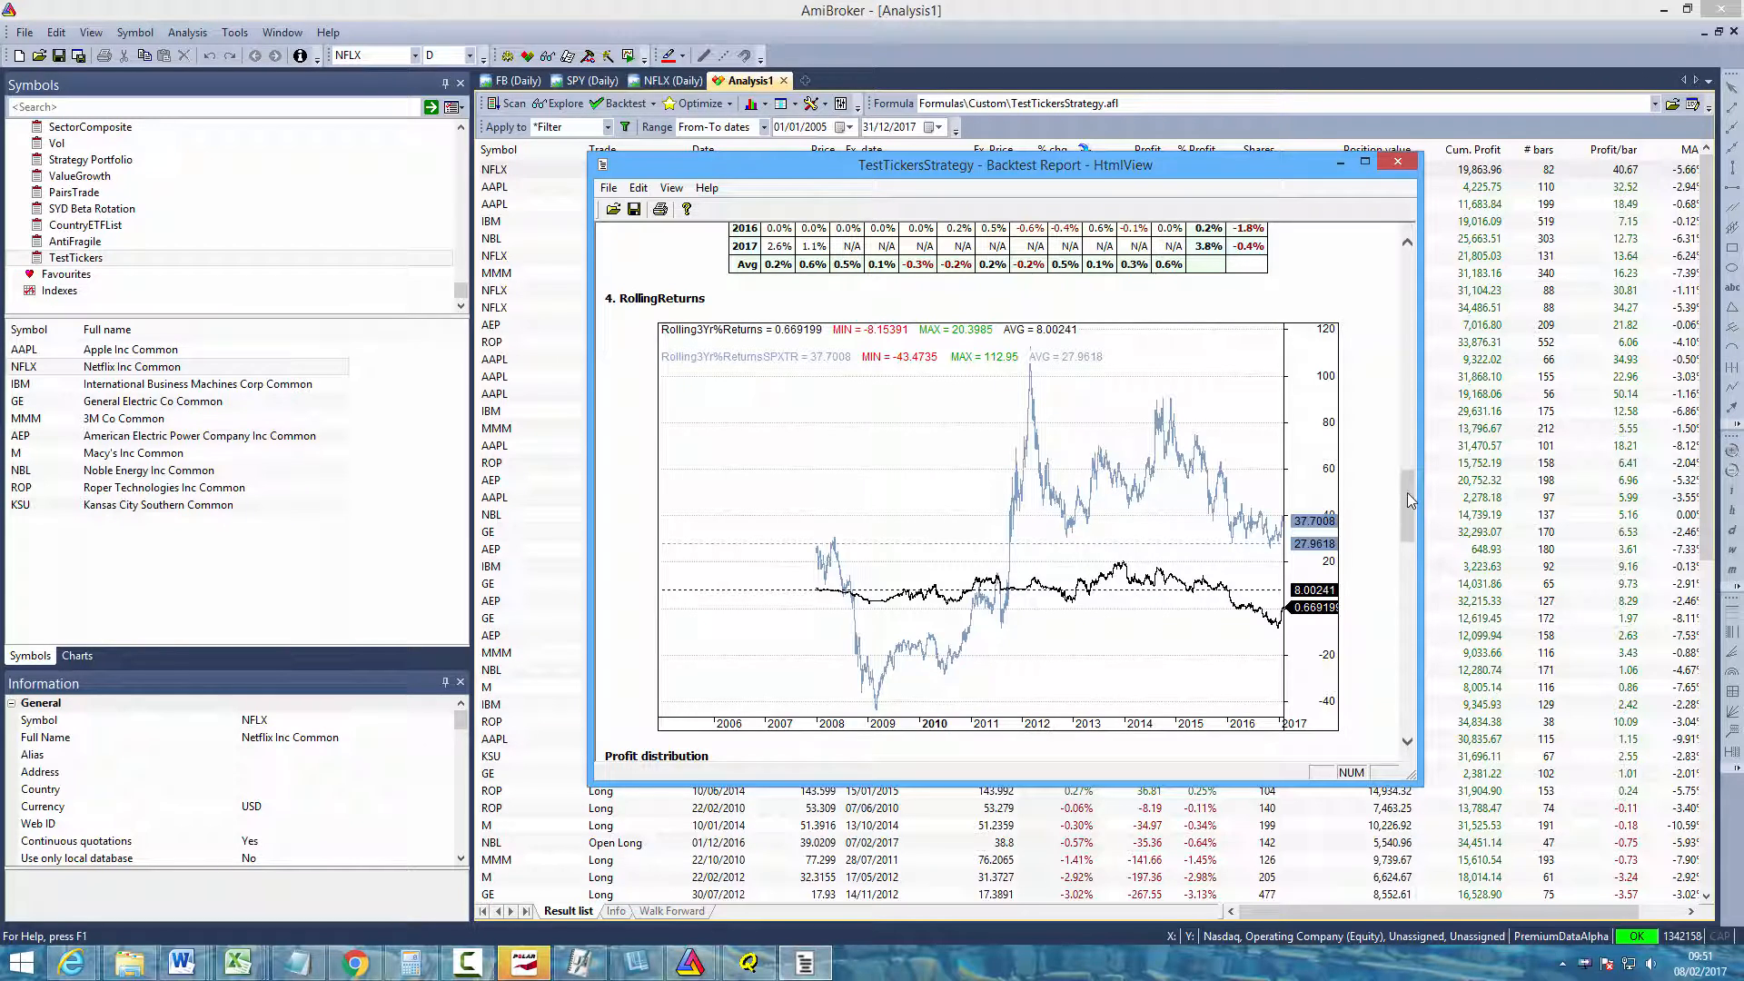
scroll("down", 3)
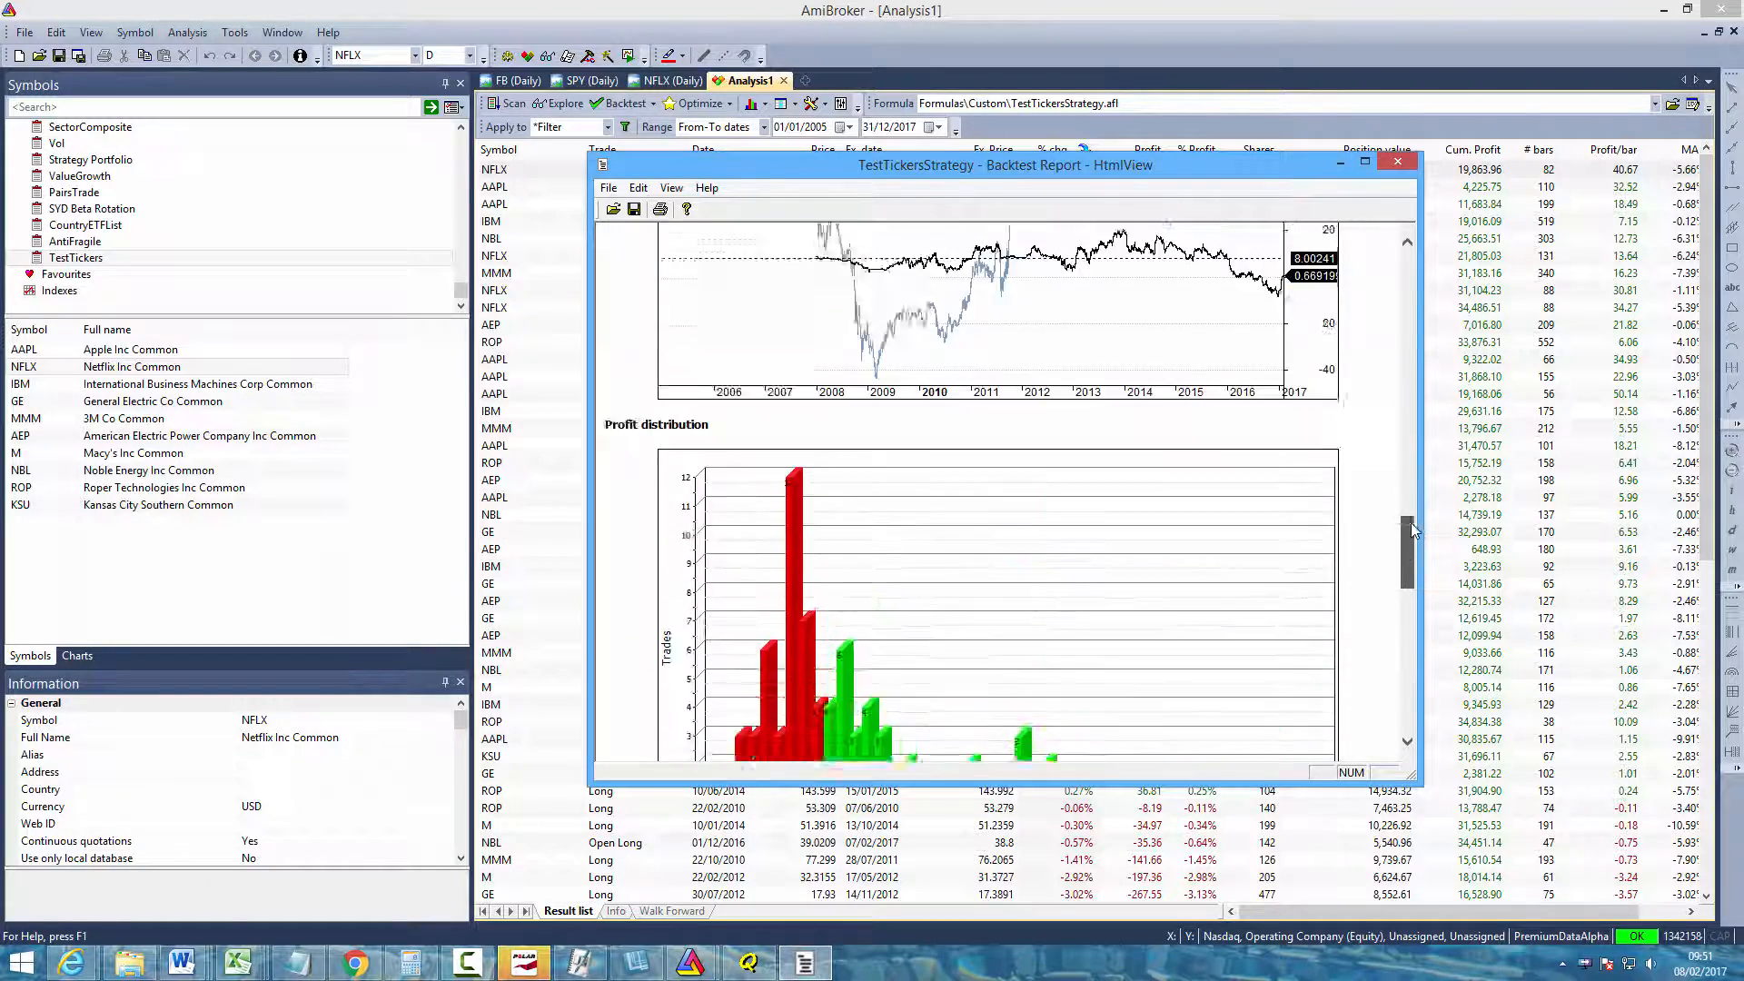
scroll("down", 3)
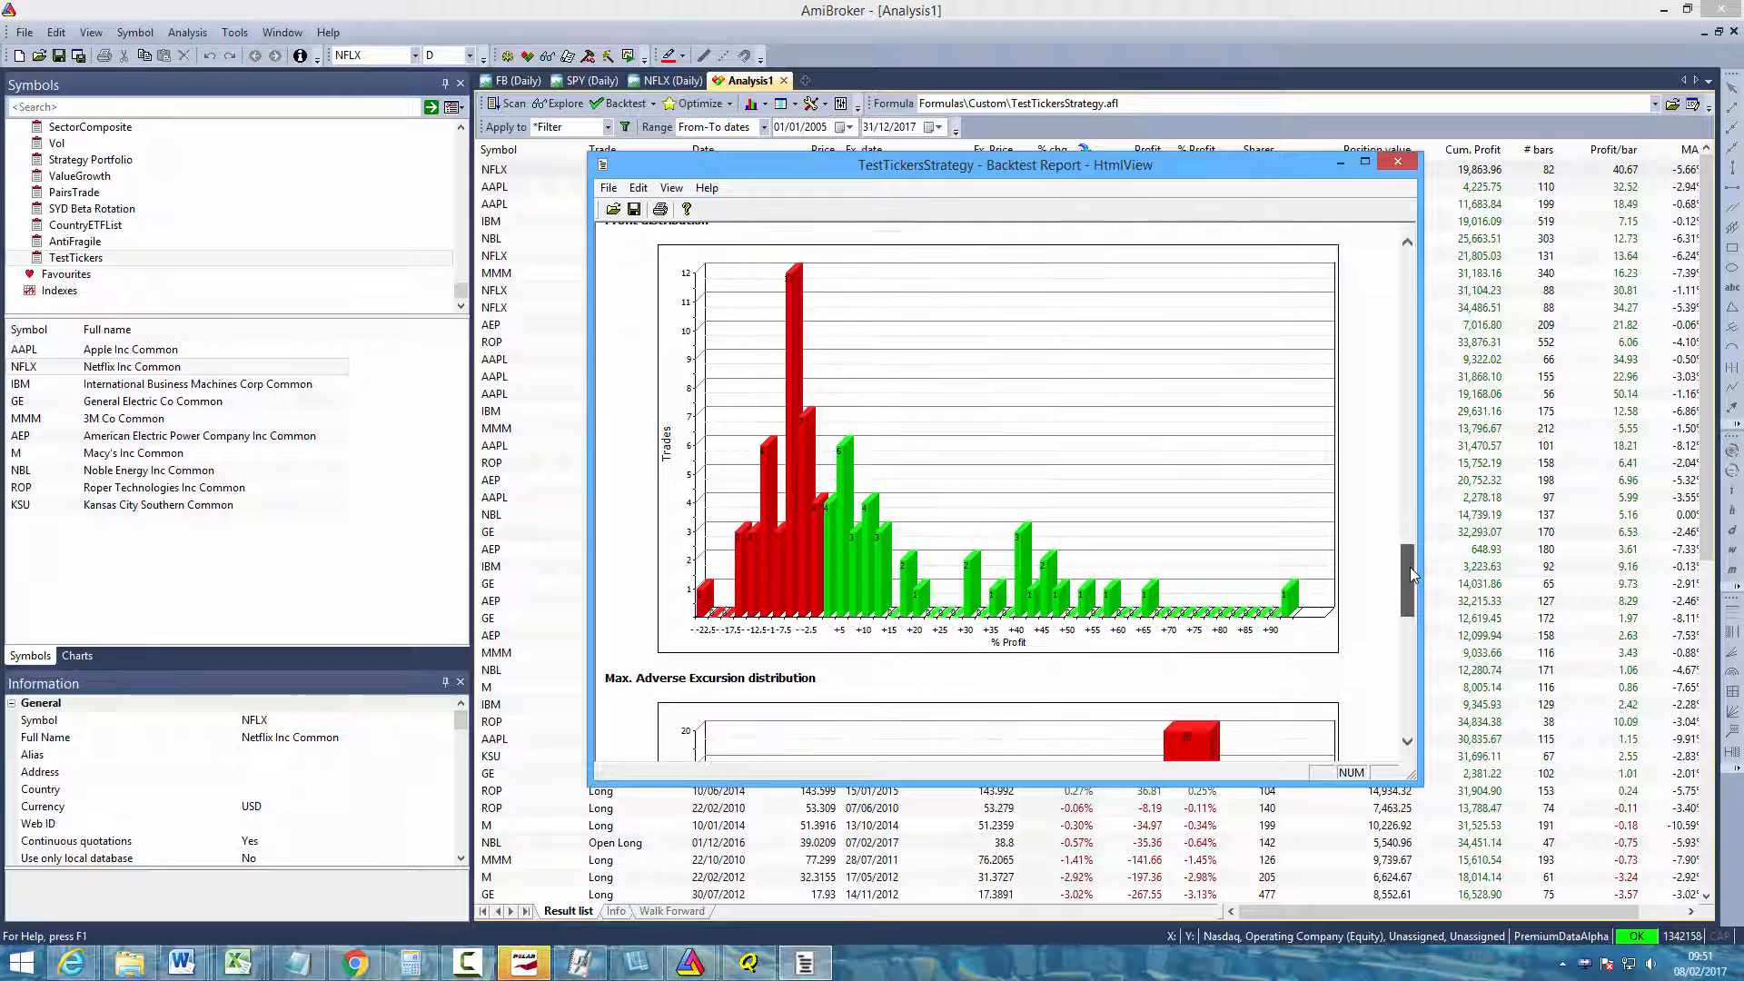
scroll("down", 3)
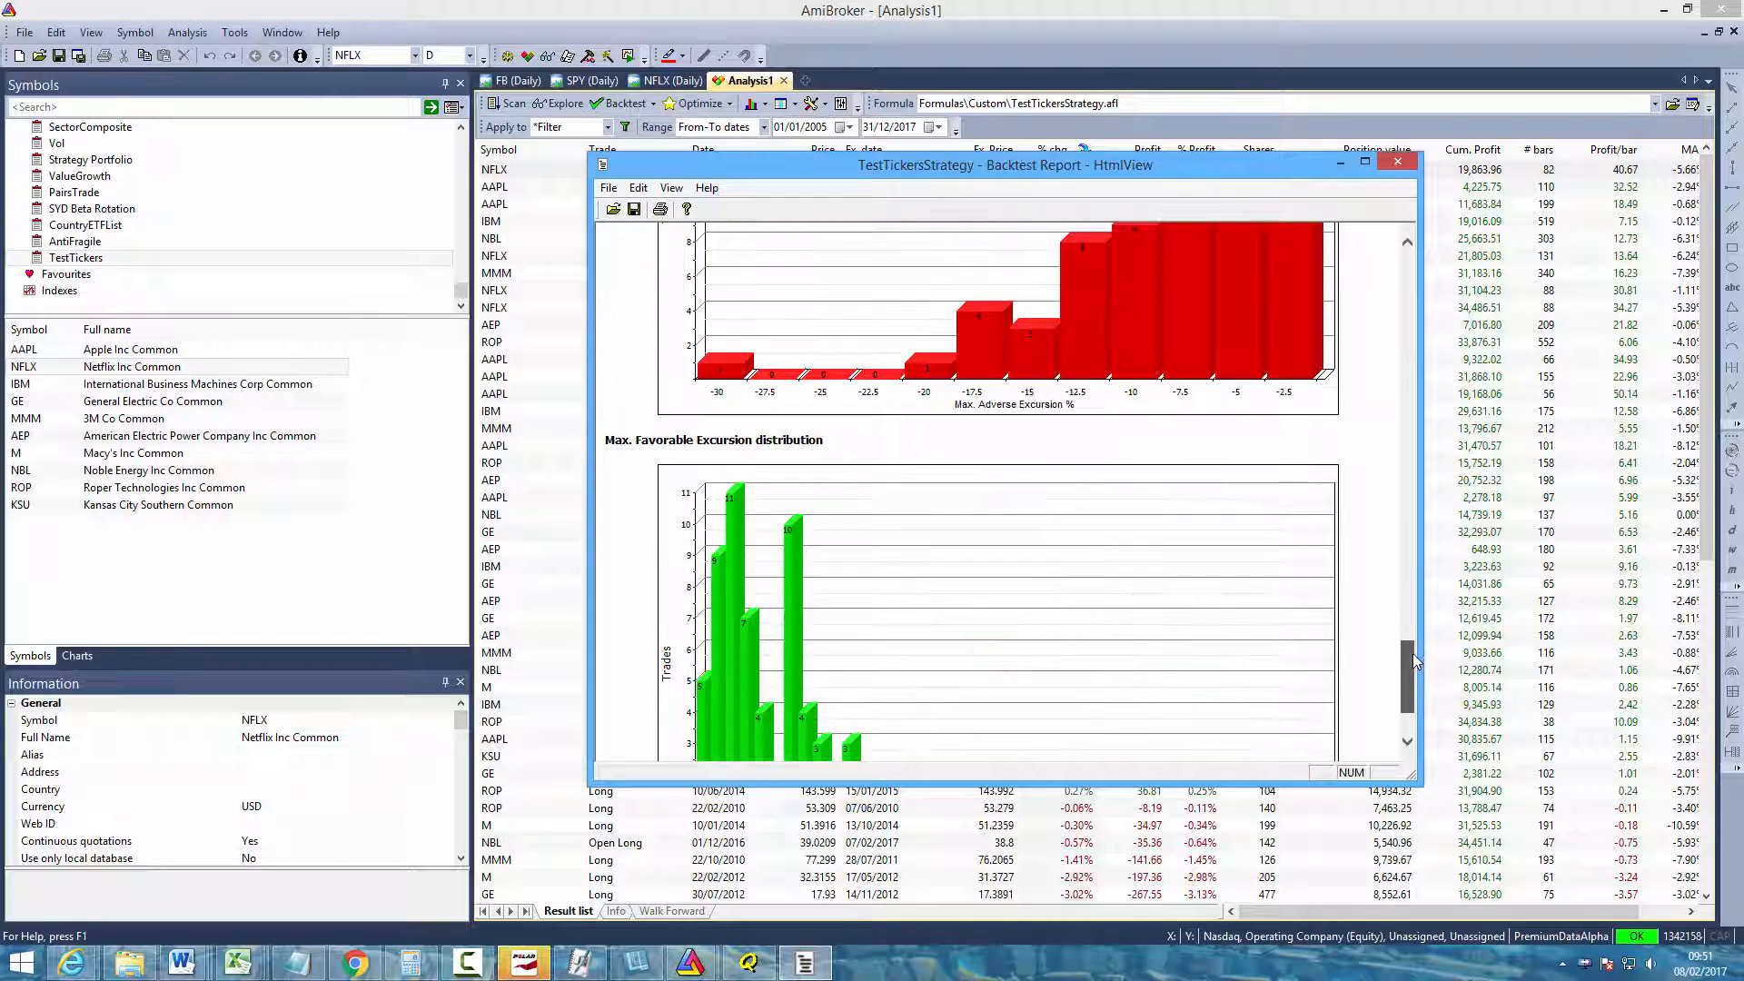
scroll("up", 3)
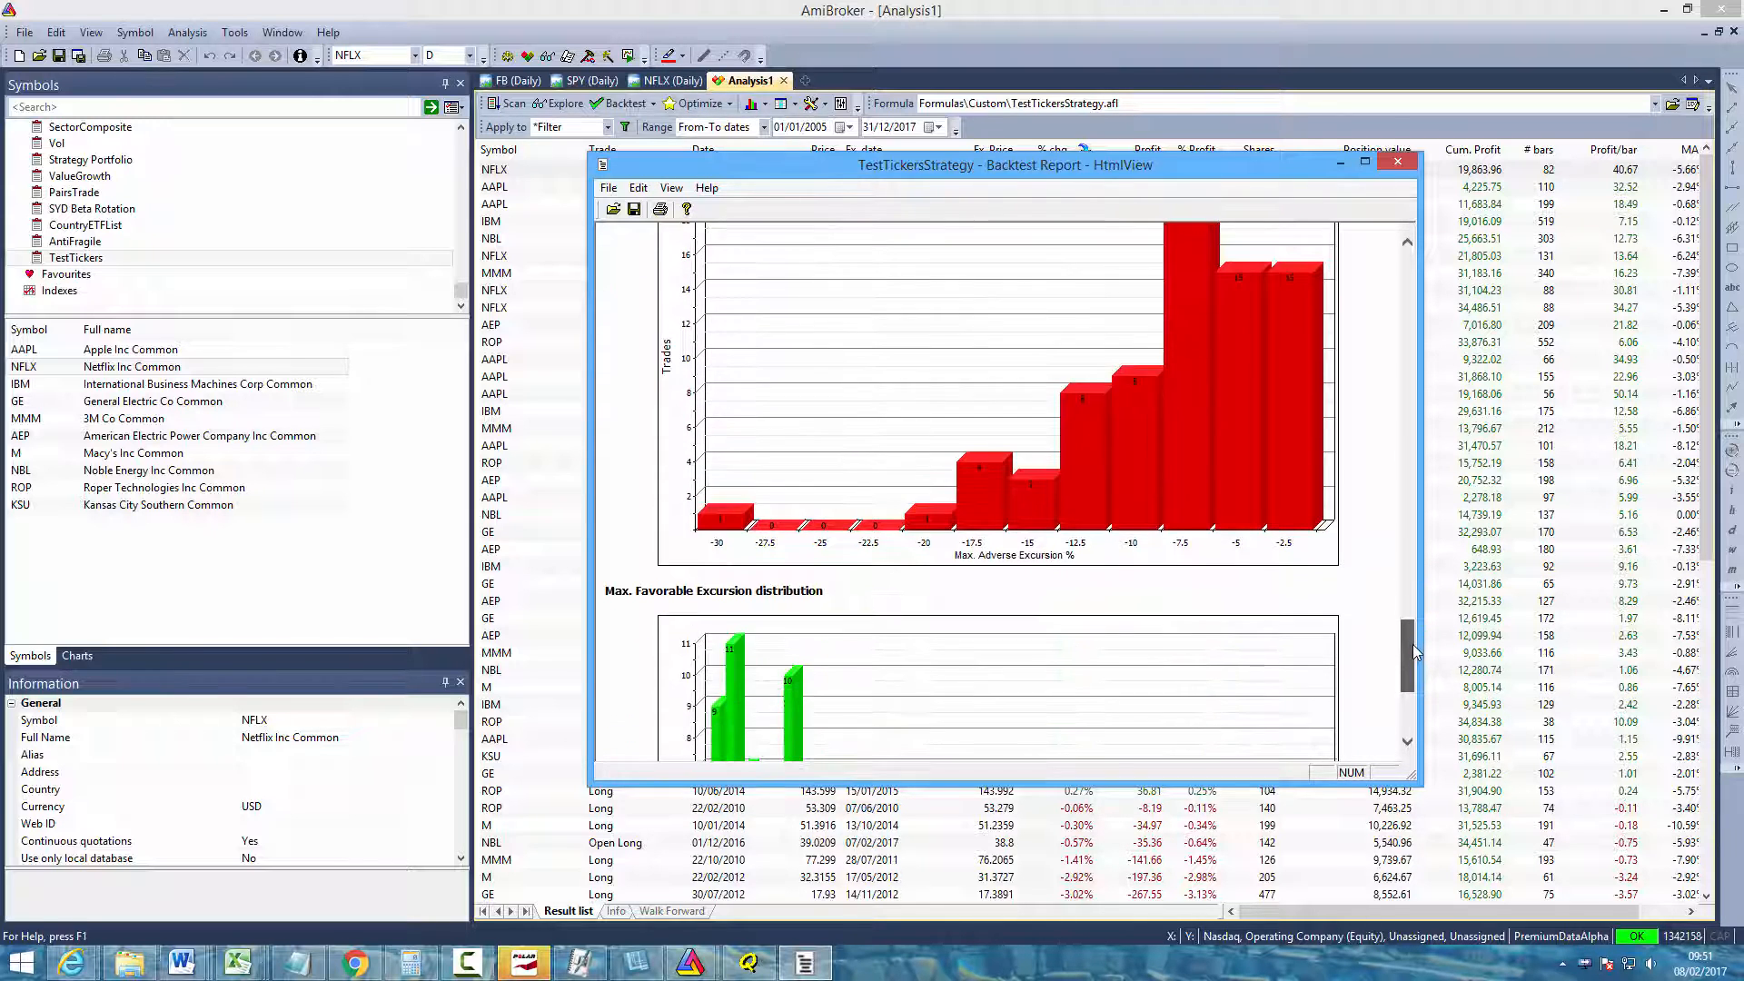
scroll("up", 3)
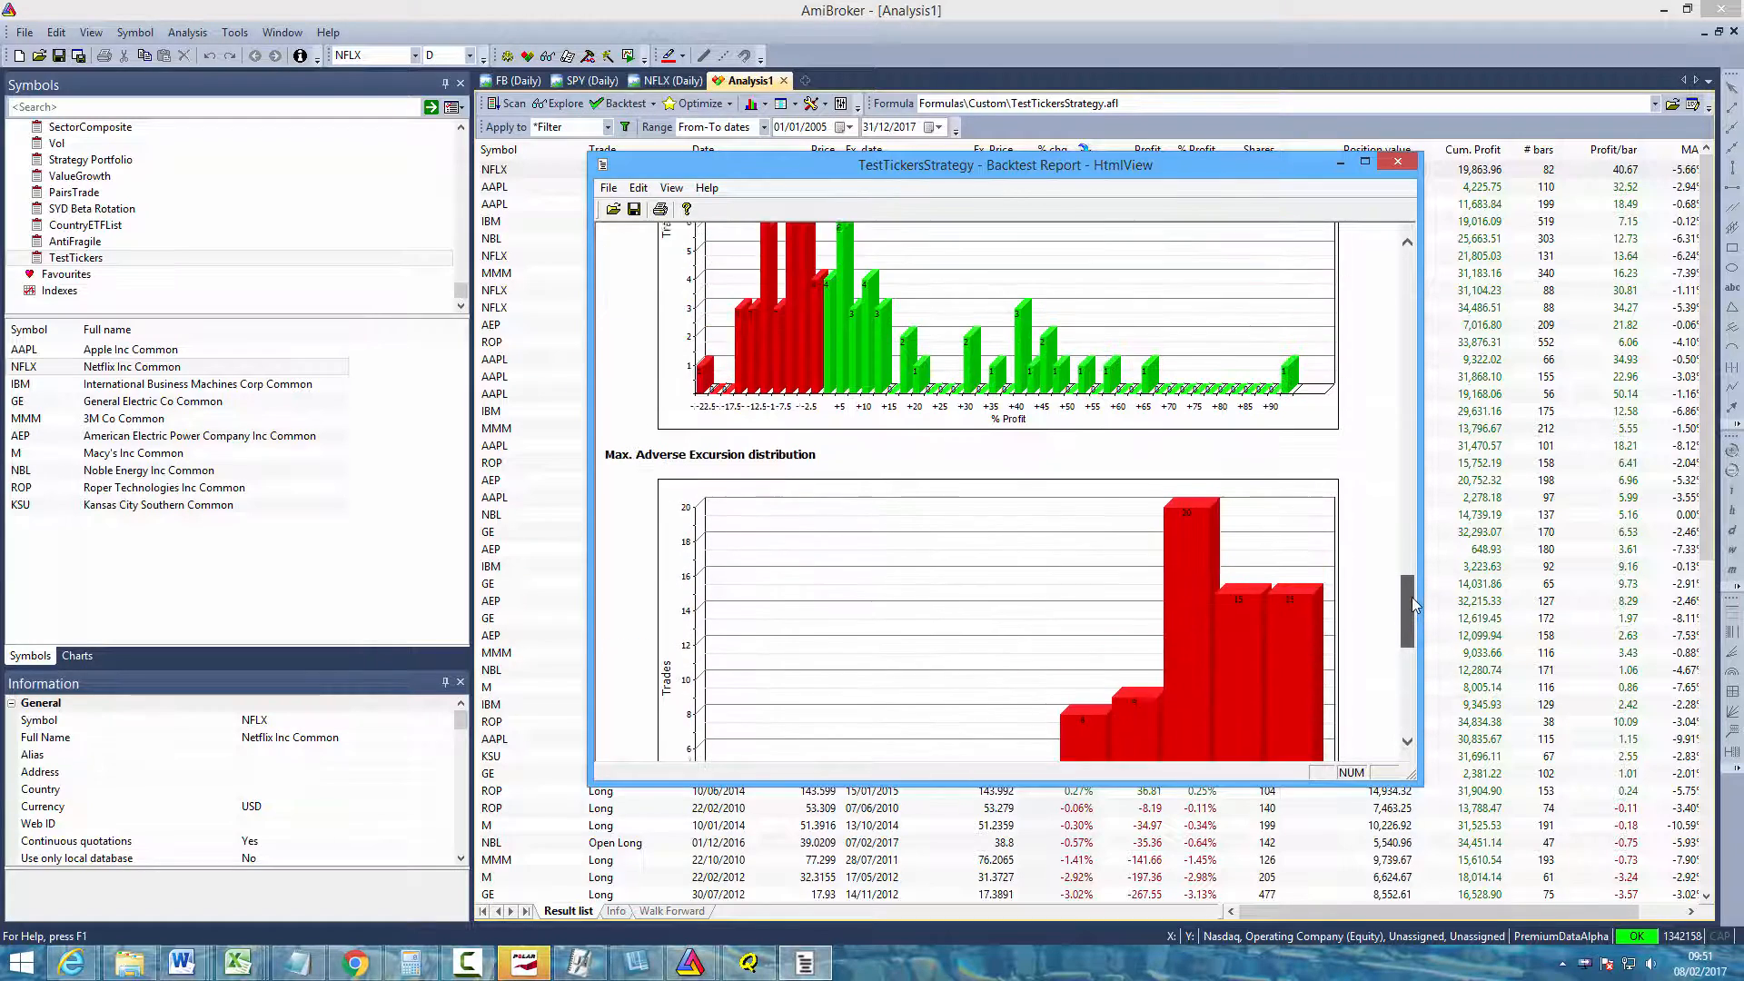
left_click(1397, 164)
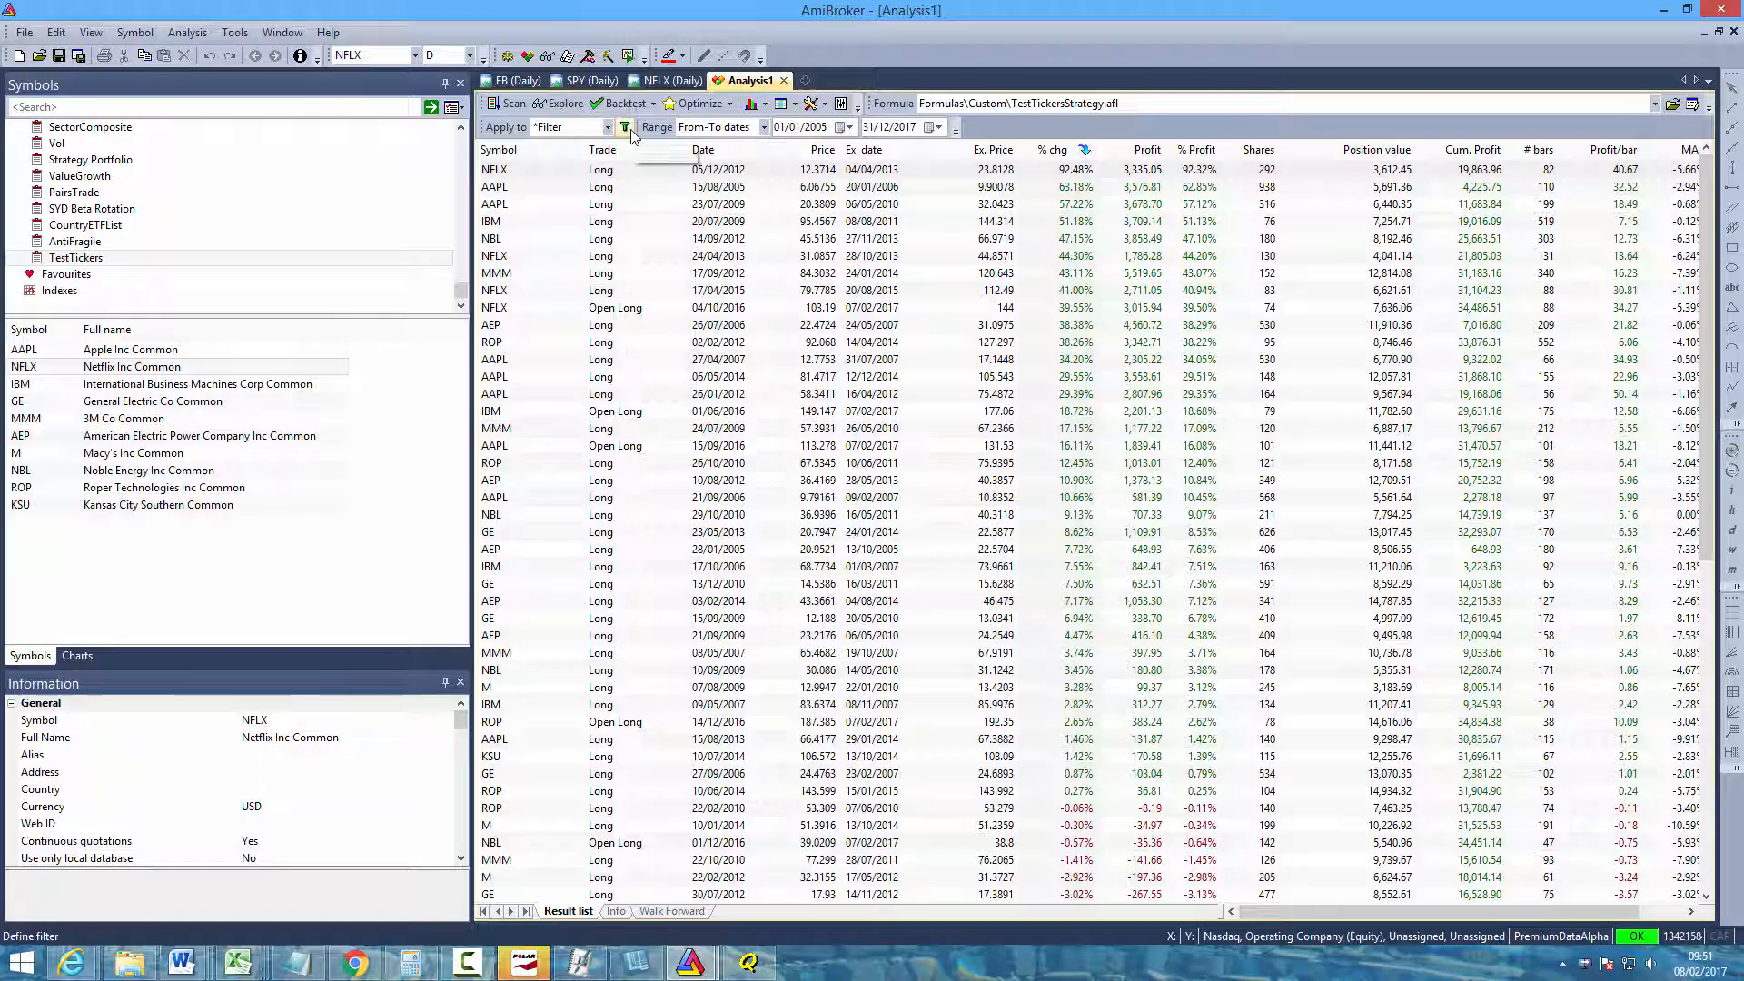
Check the chart, then restrict the analysis to the current symbol ROP only
left_click(667, 80)
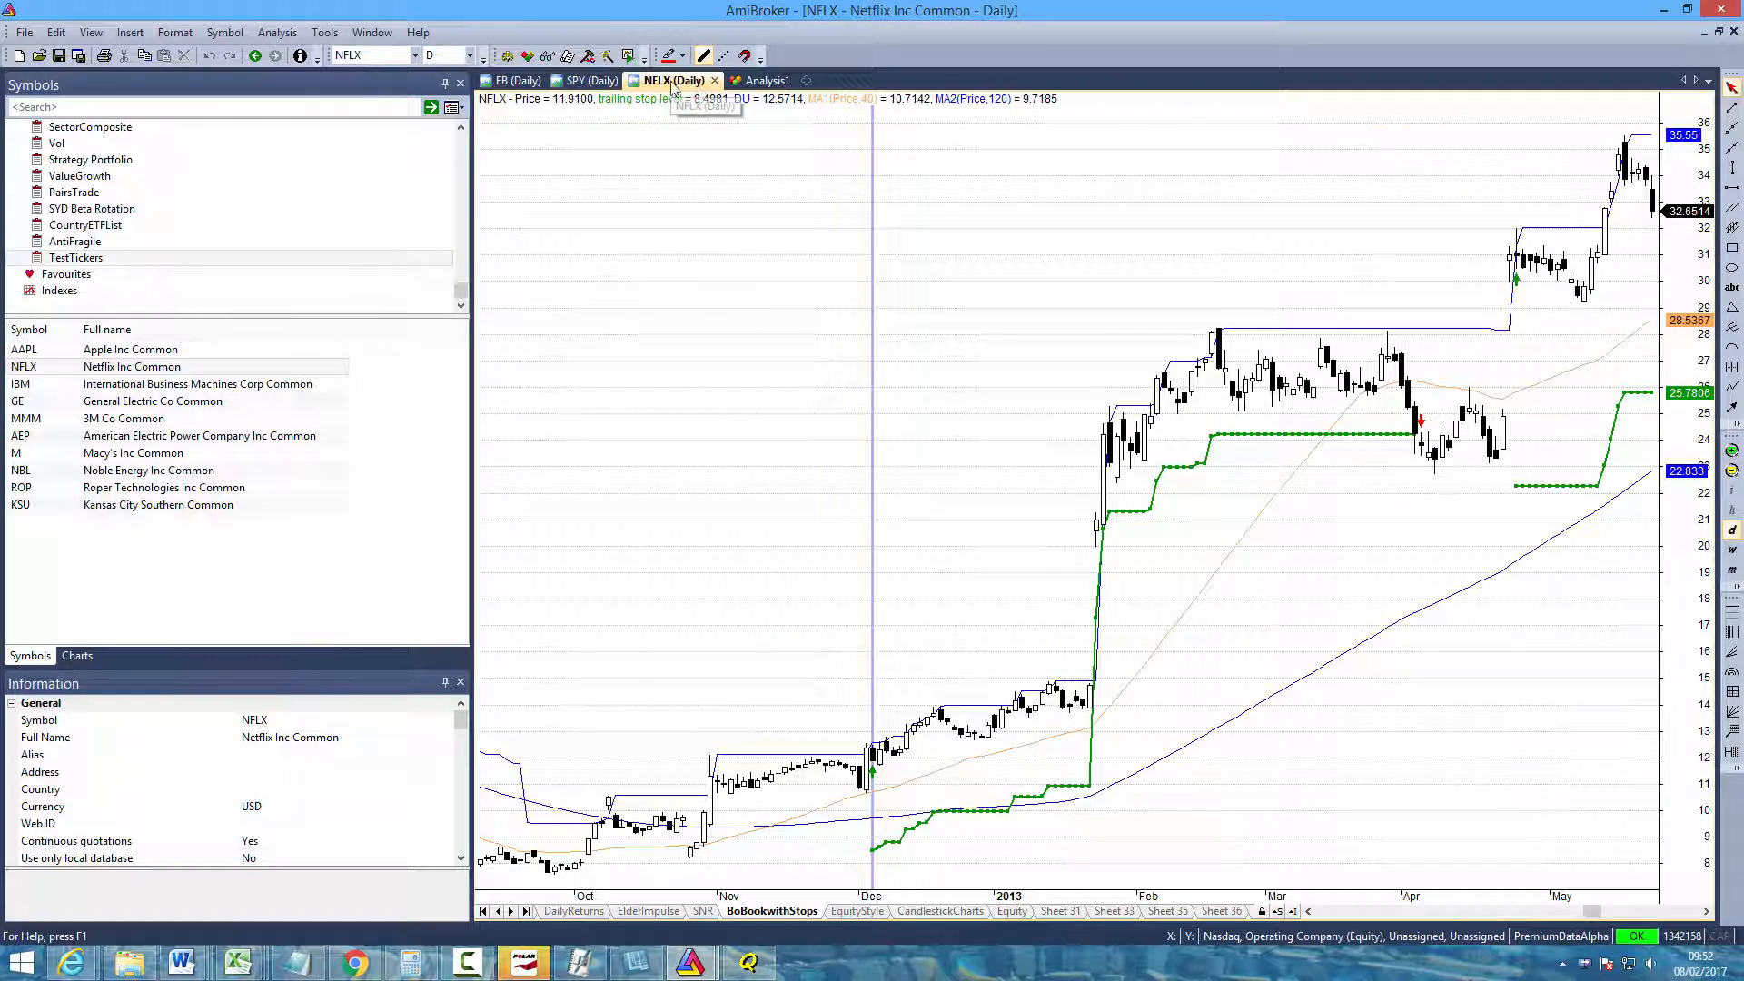
mouse_move(681, 89)
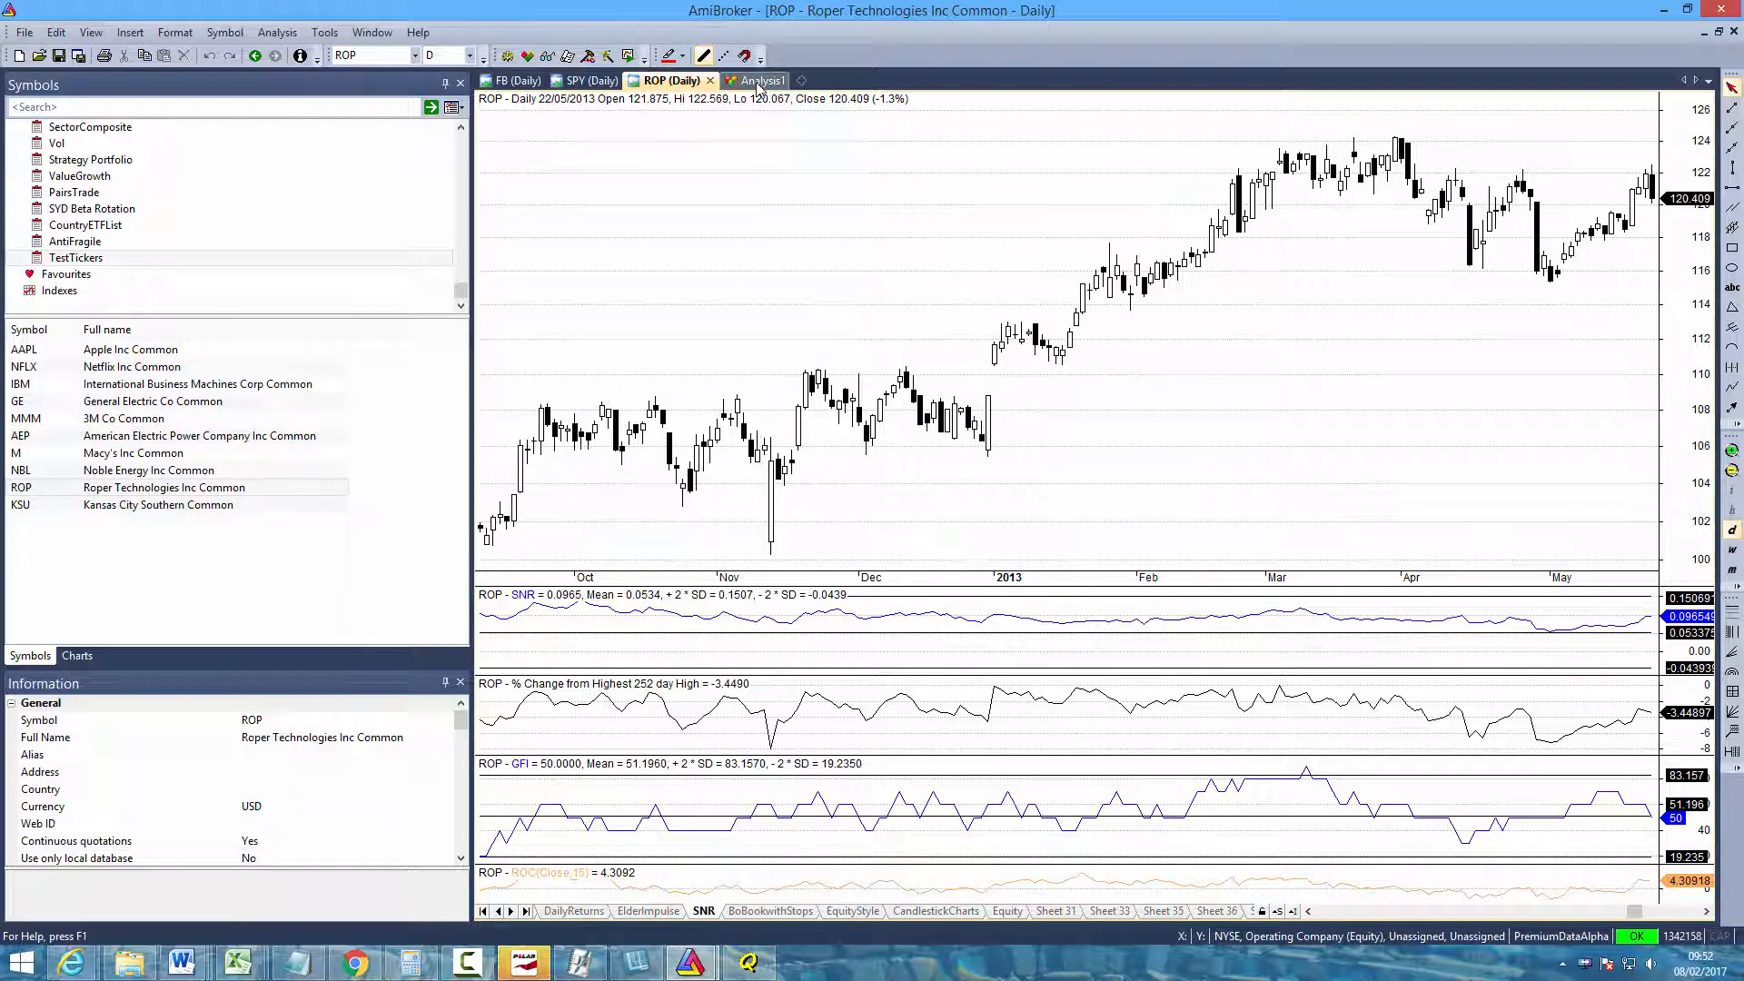
left_click(763, 80)
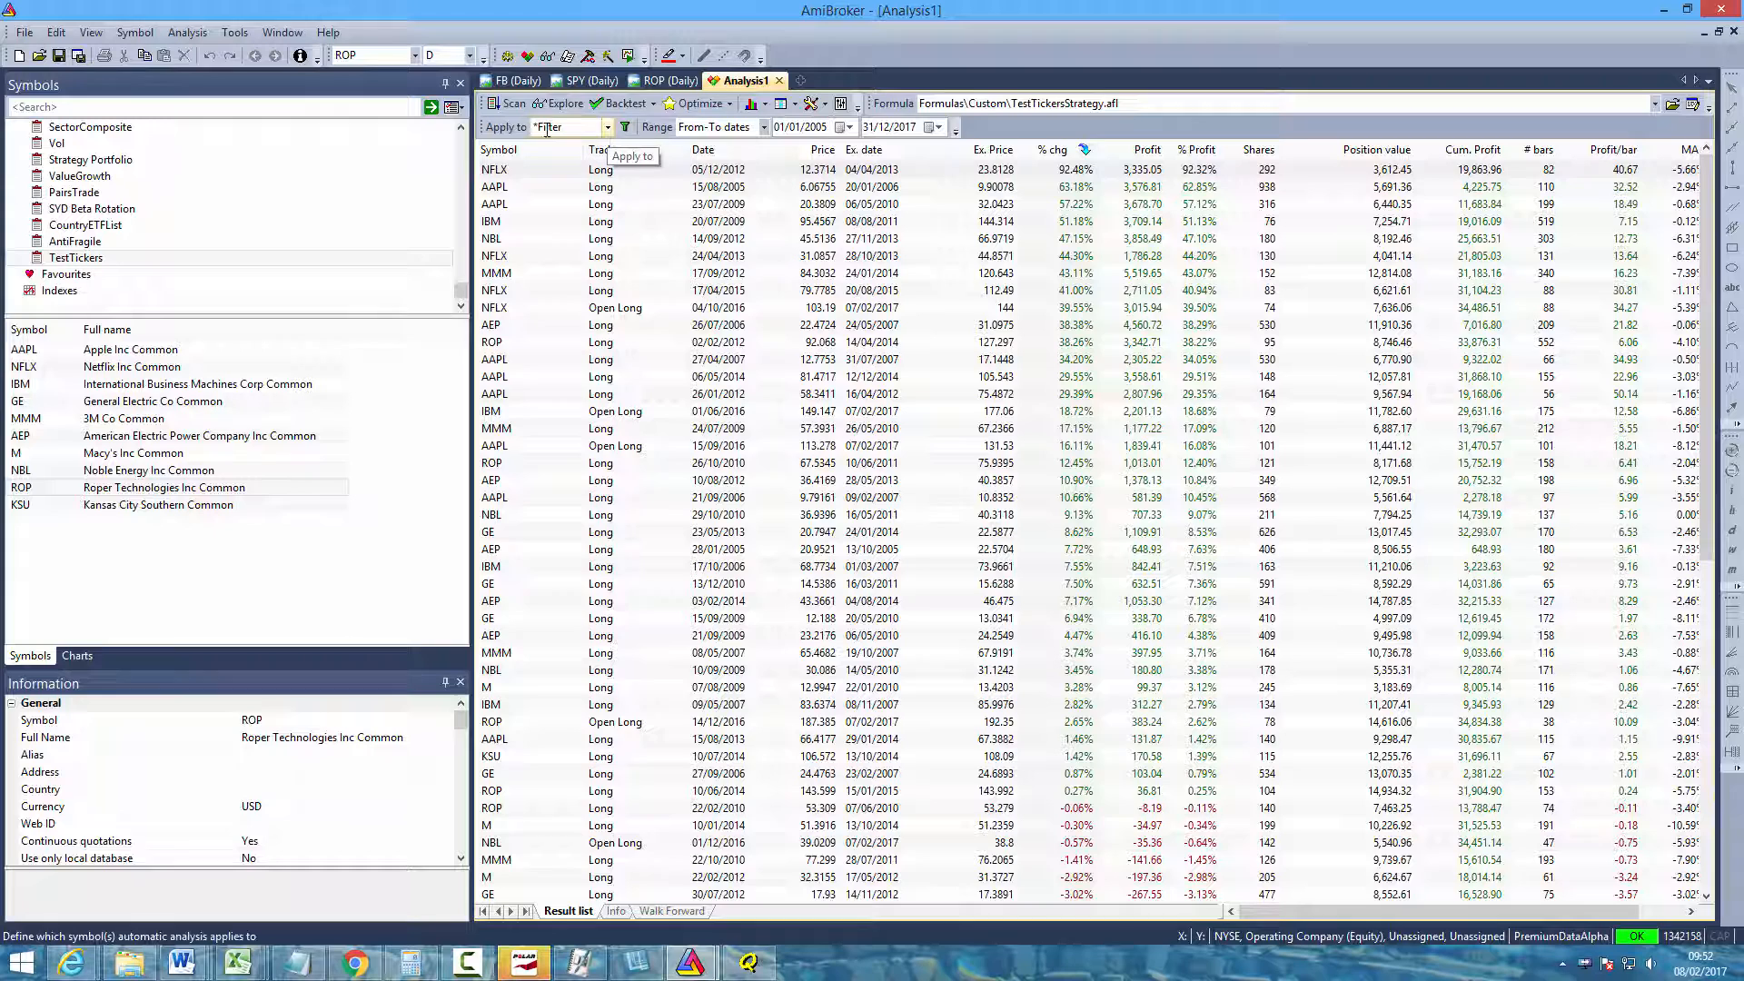
left_click(603, 125)
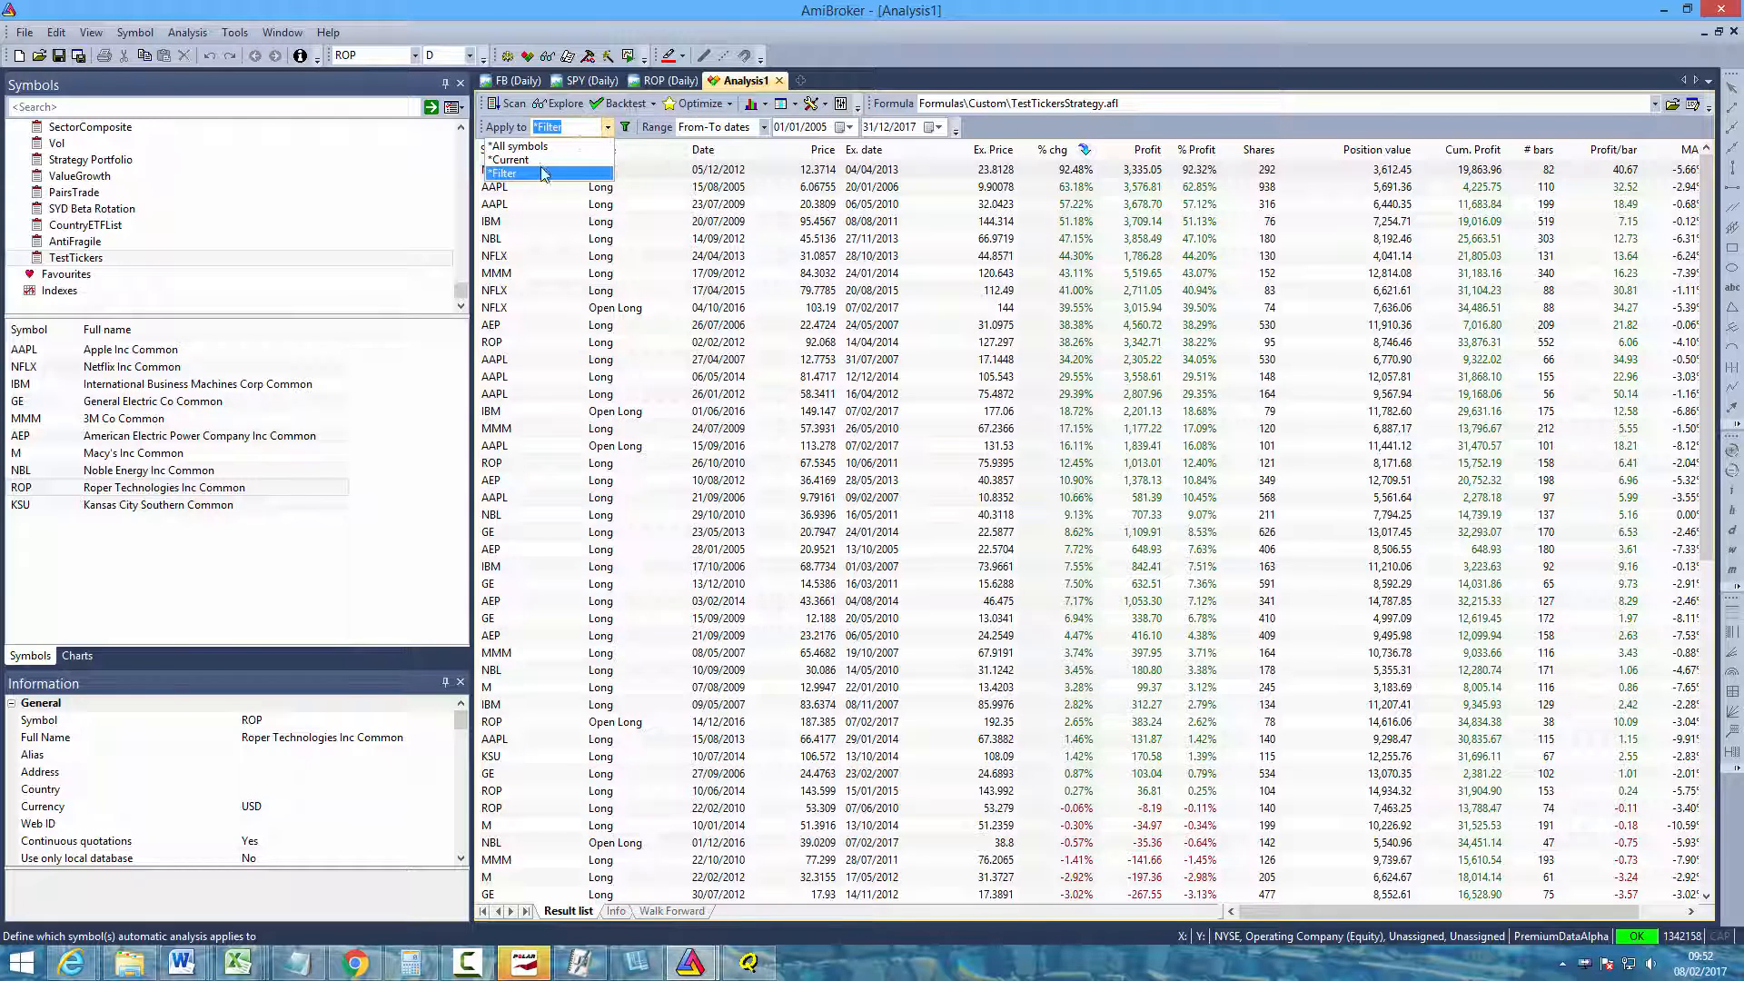
left_click(508, 159)
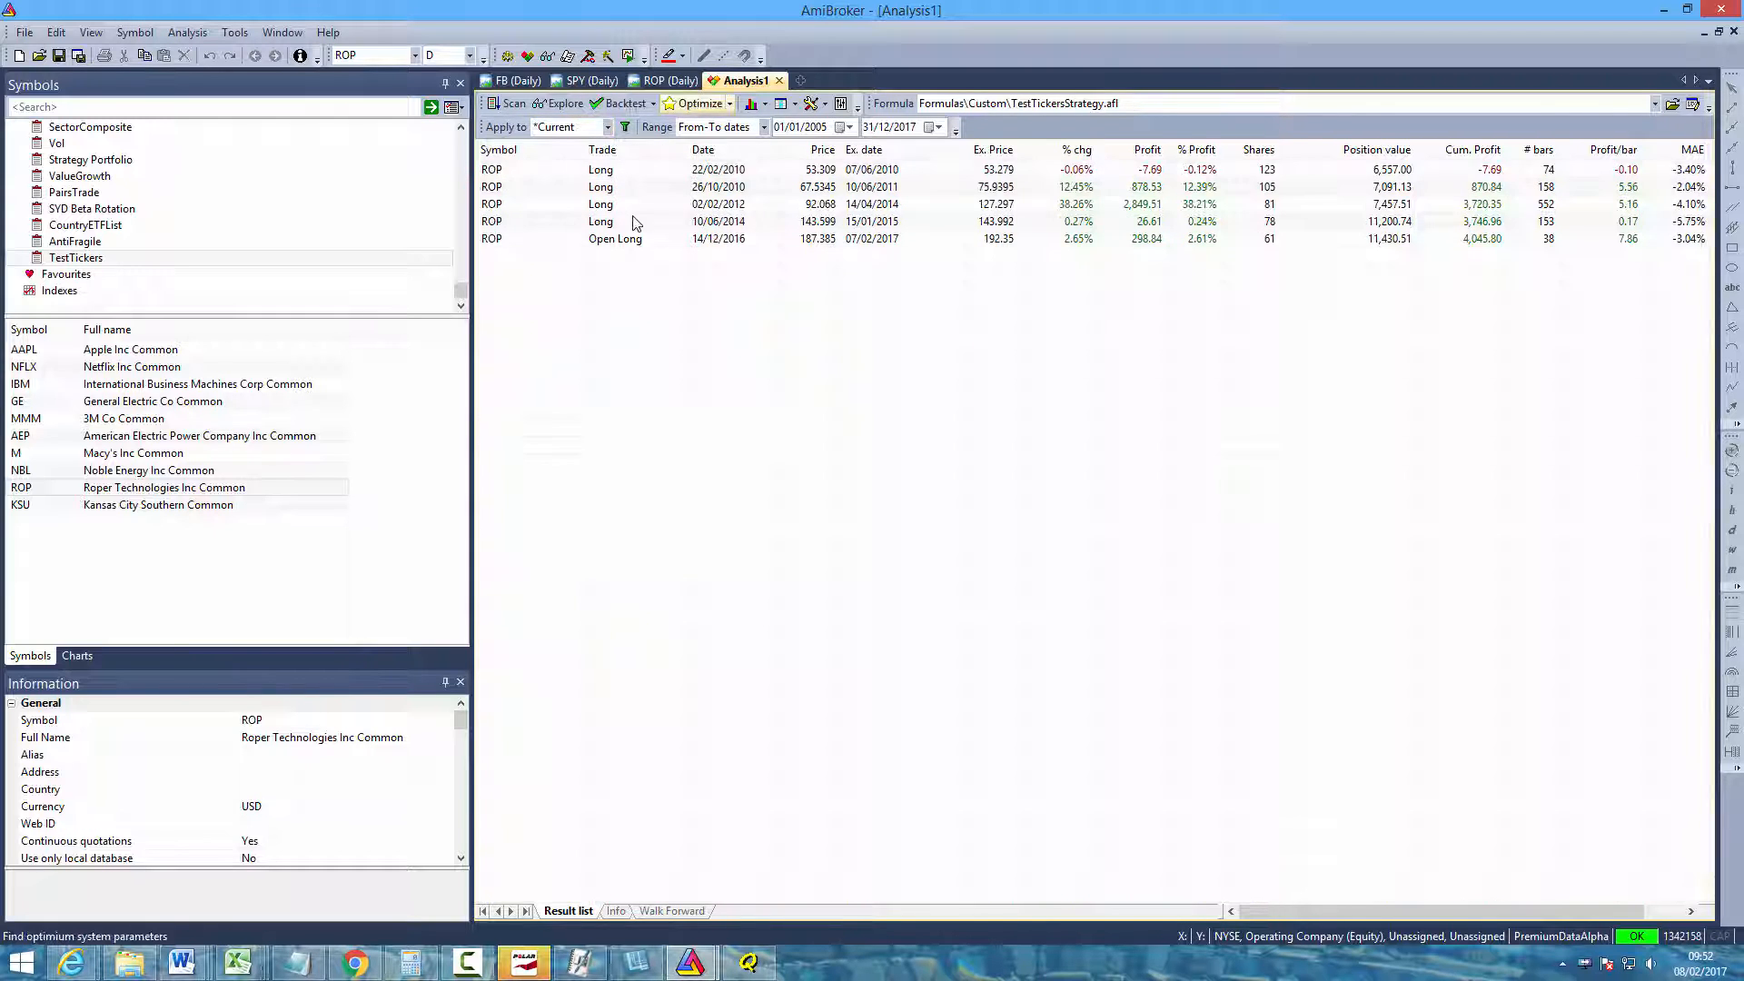
mouse_move(586, 180)
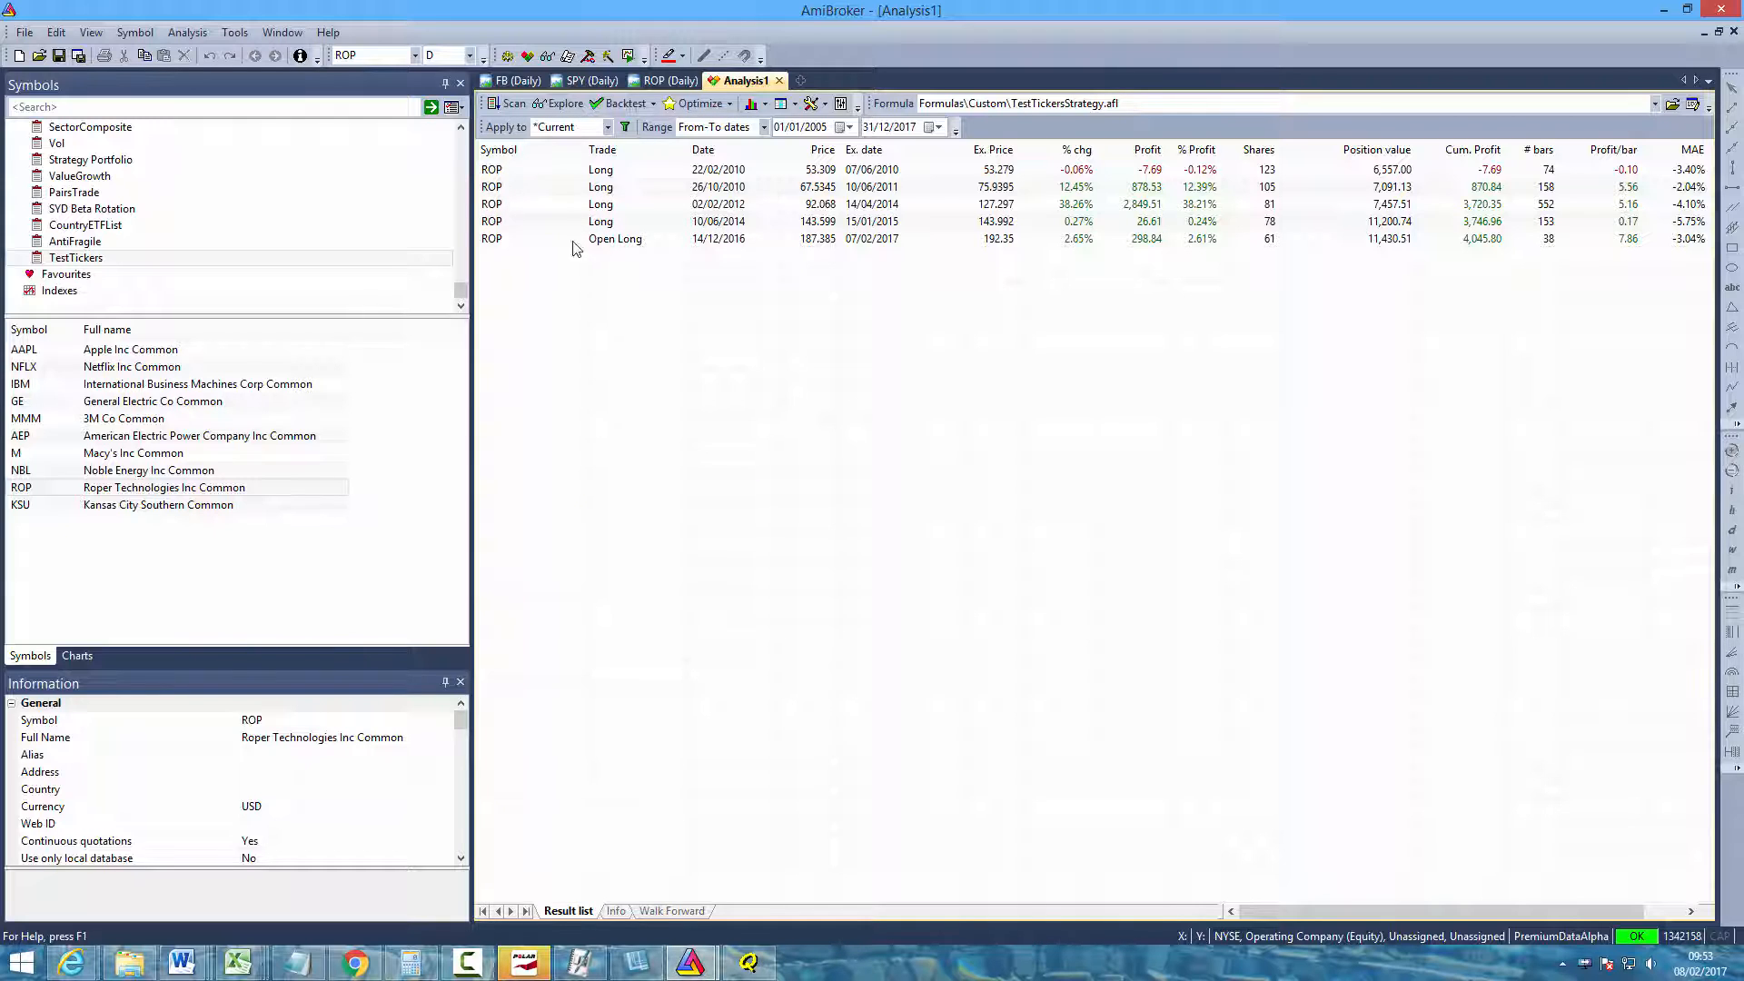
mouse_move(1034, 220)
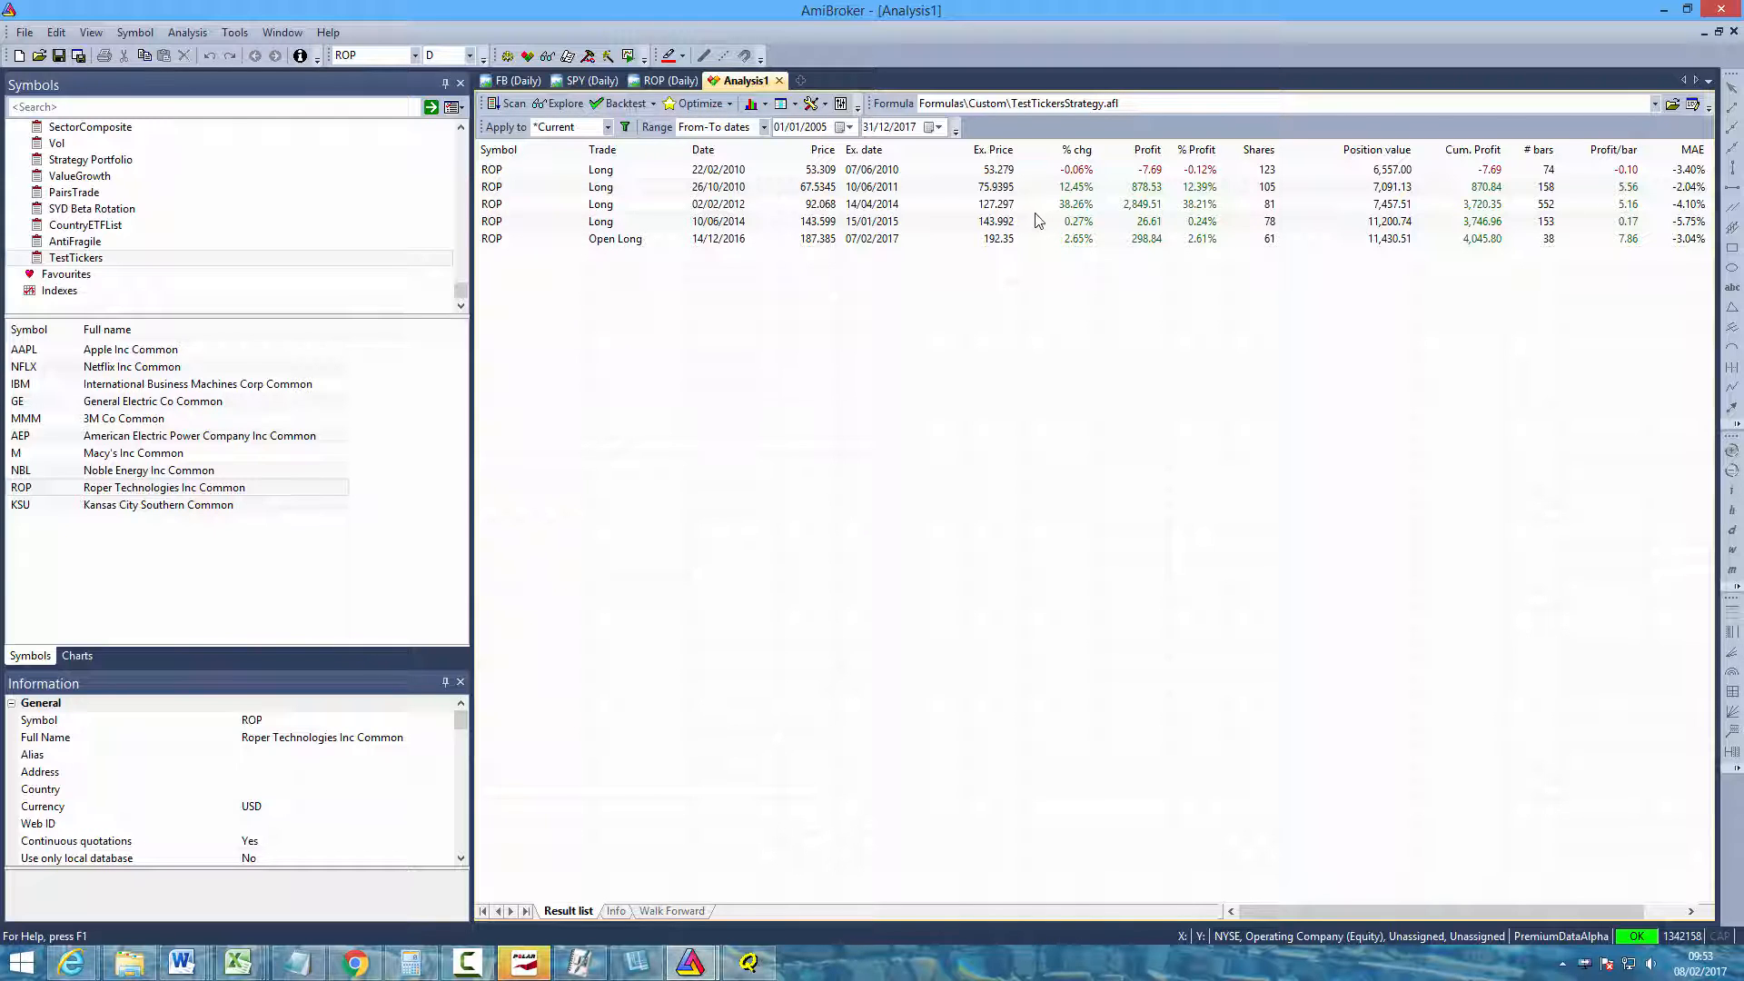
mouse_move(1074, 222)
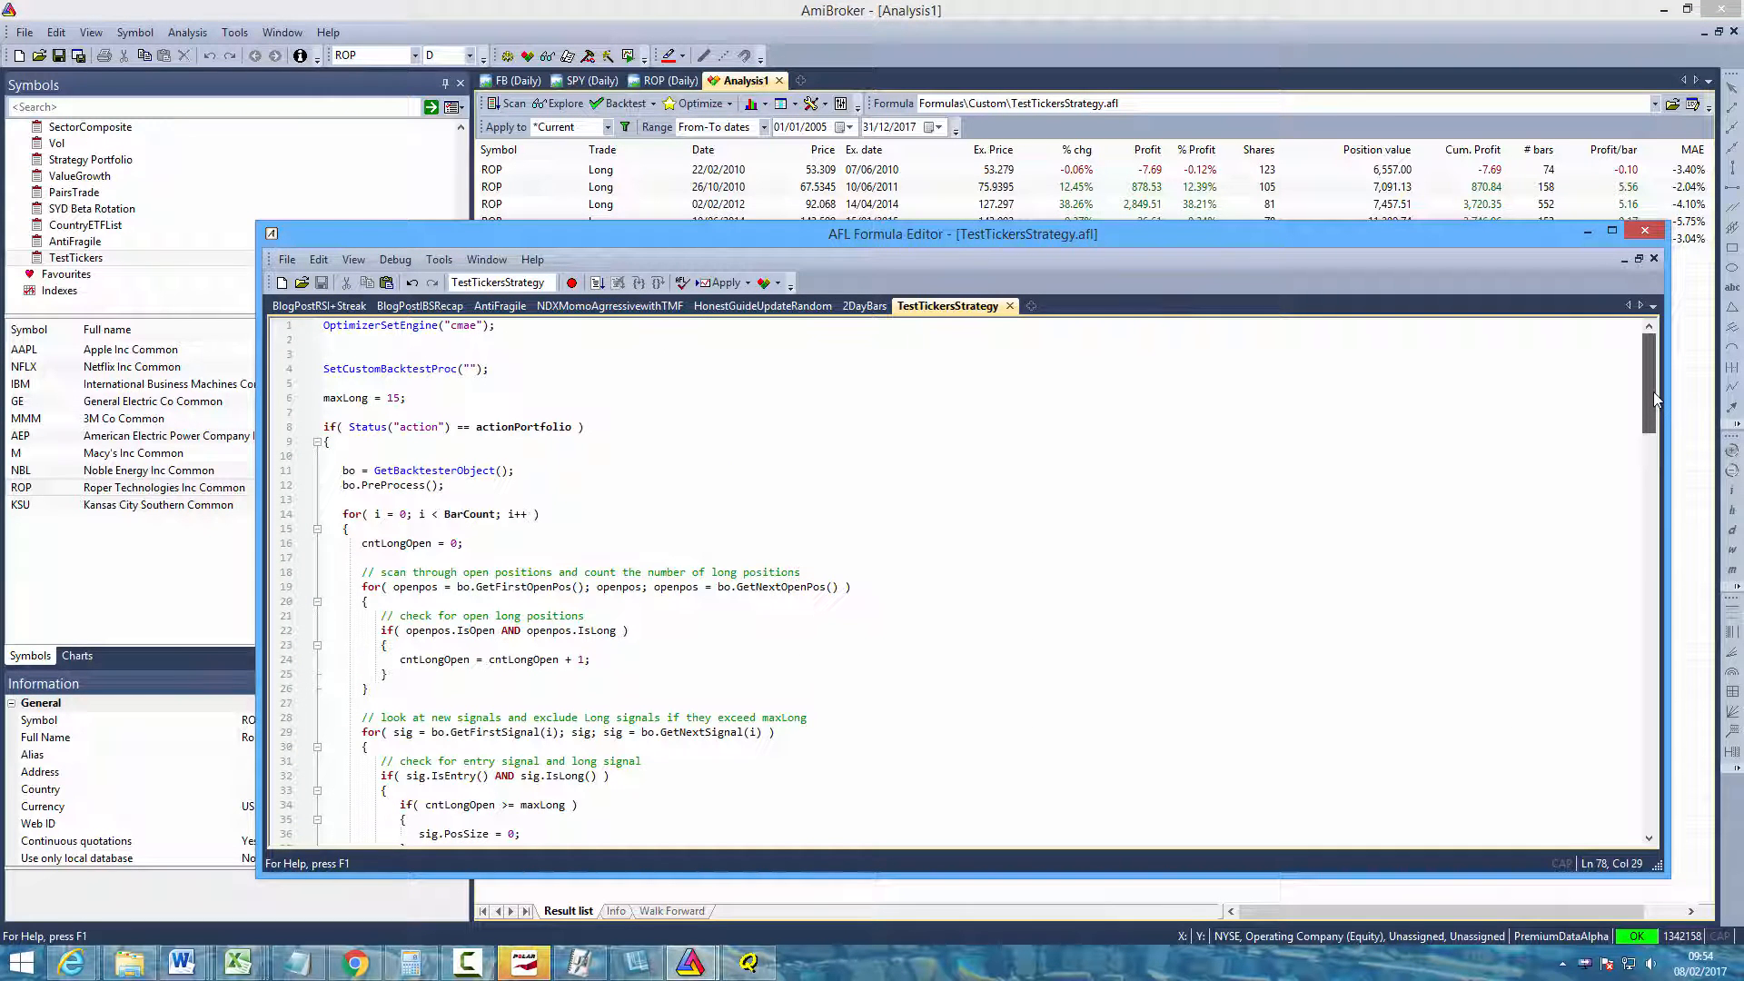
mouse_move(1606, 385)
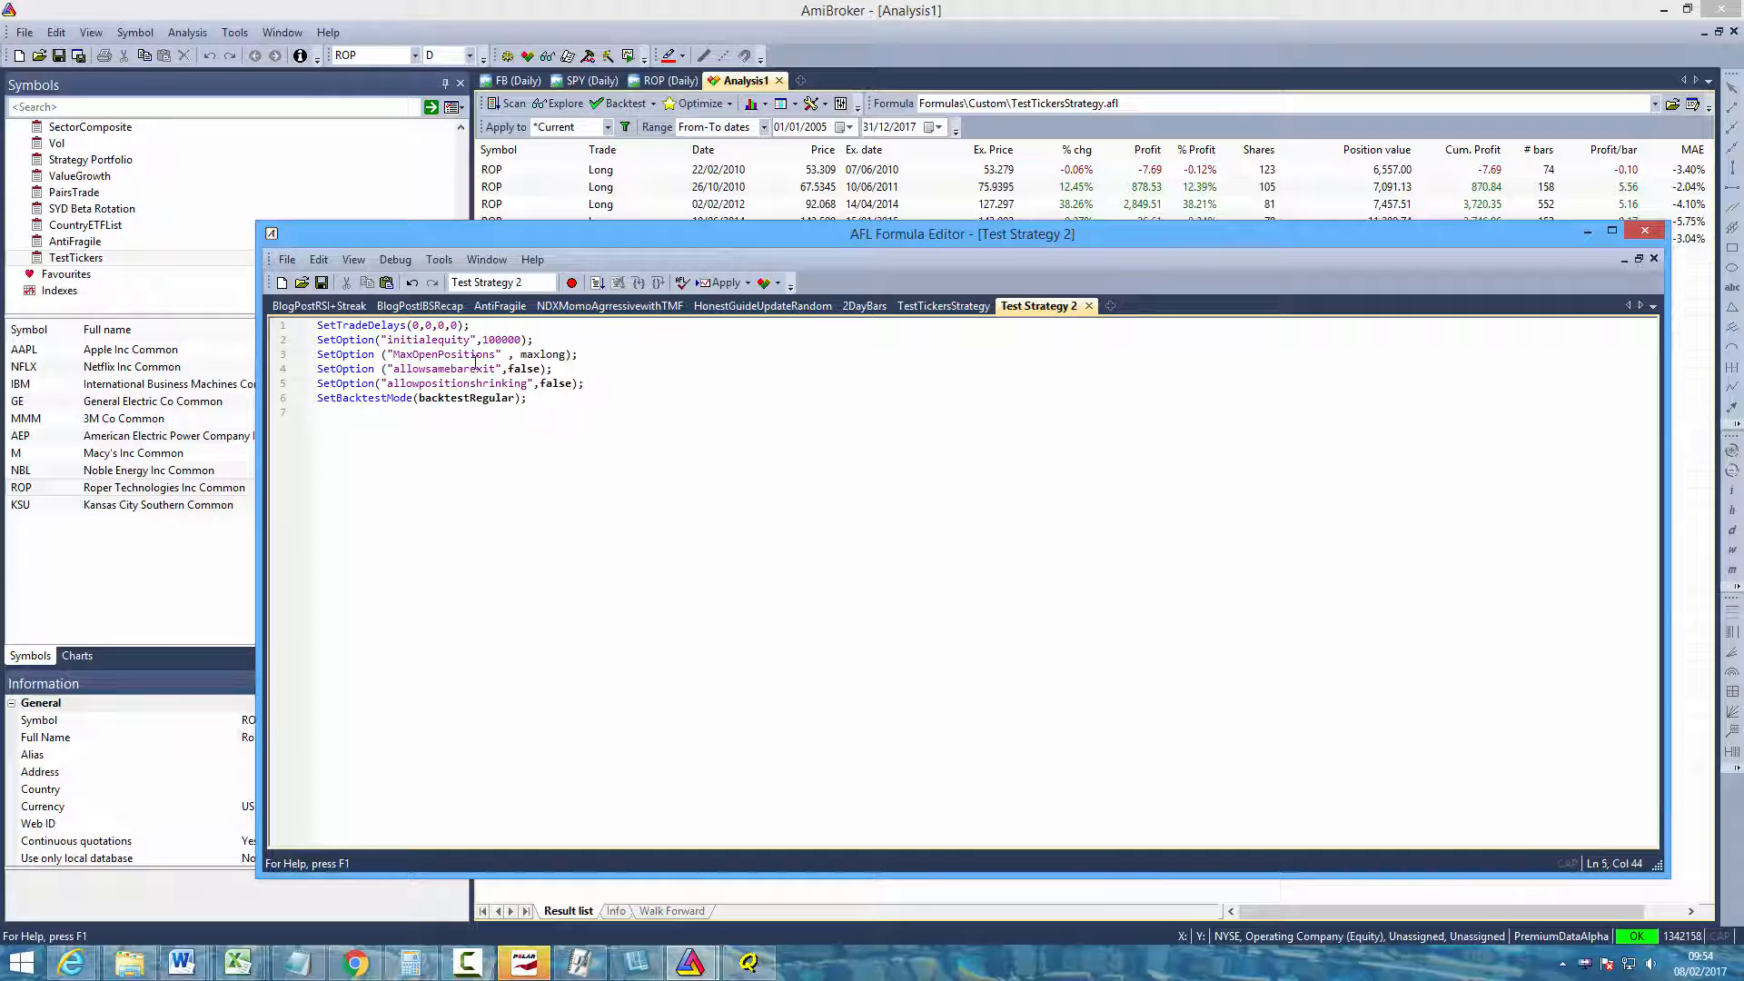
Edit Test Strategy 2's options: trade delays 1, new initial equity, max open positions 5, regular backtest mode
left_click(431, 326)
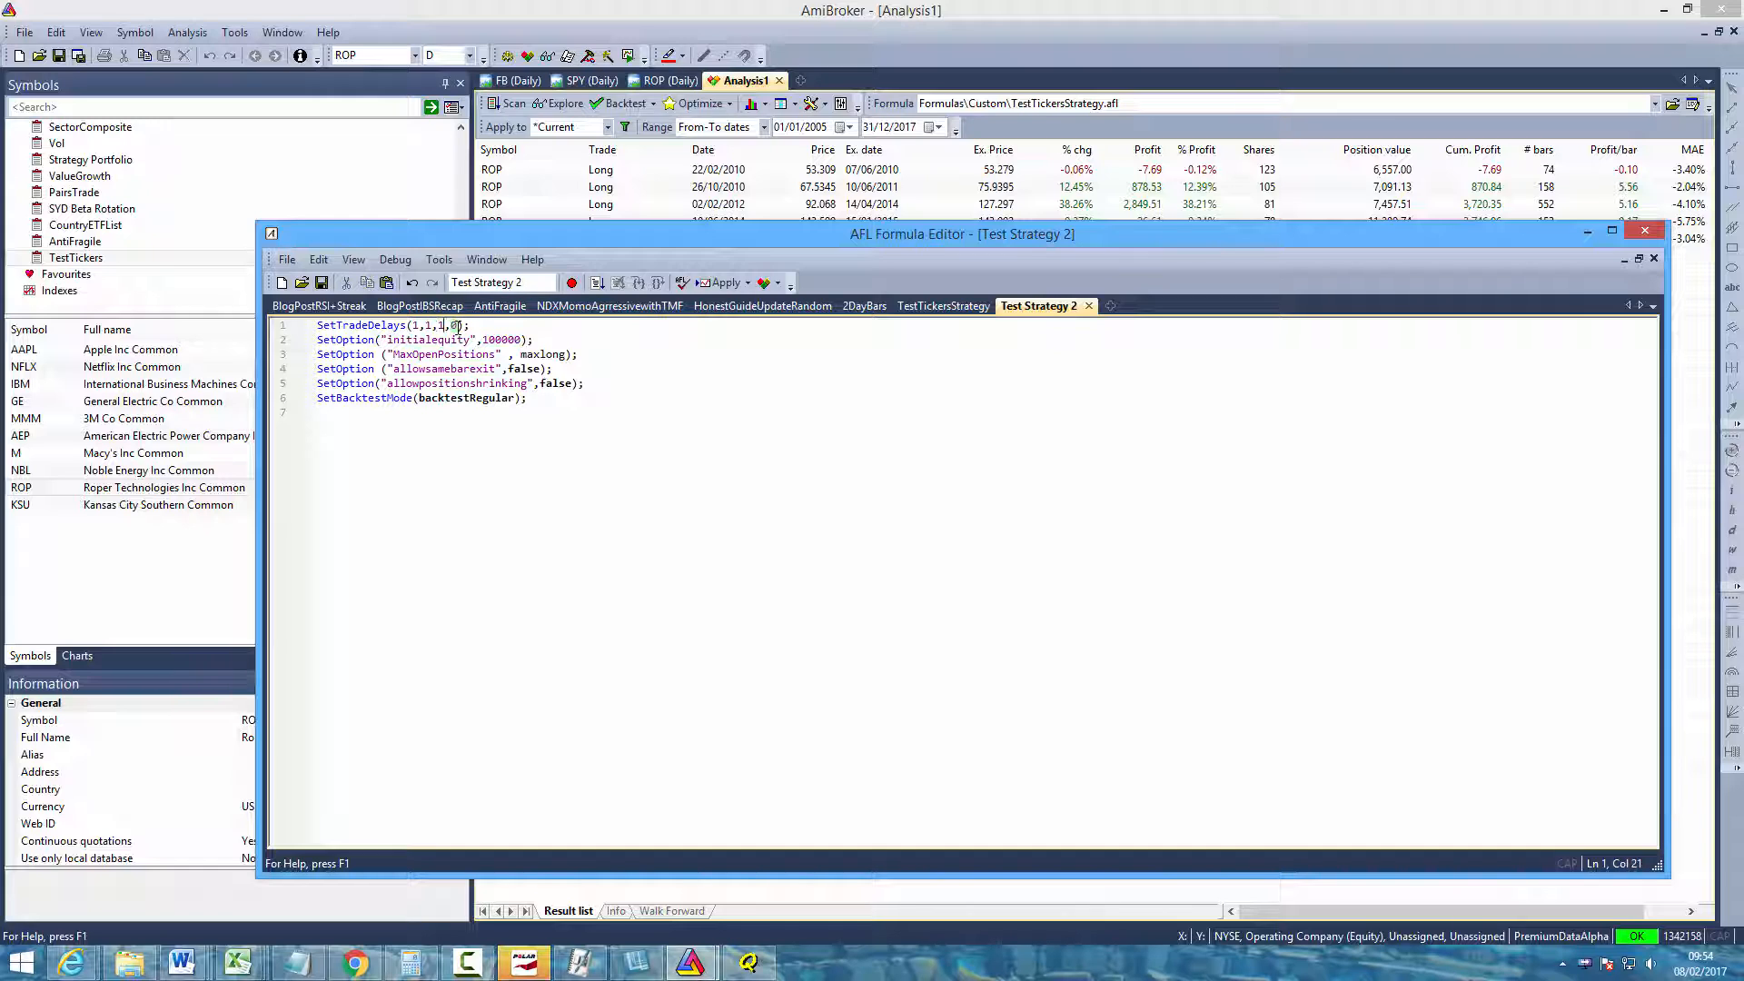
type("1")
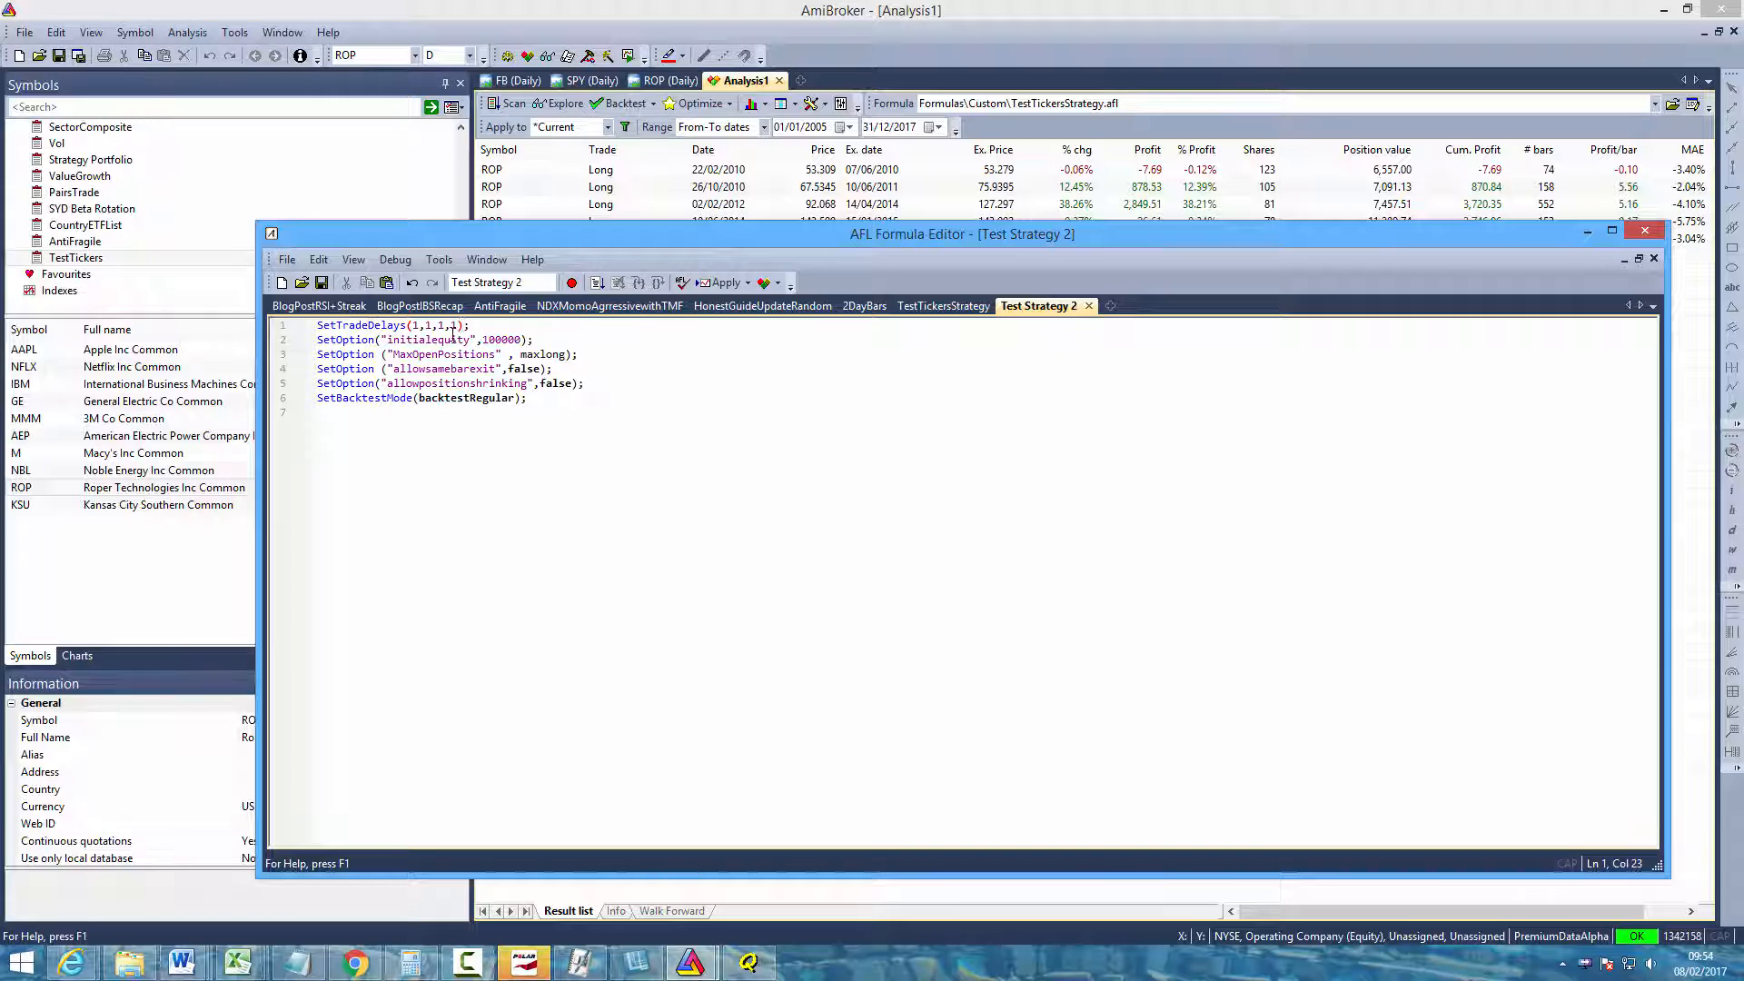
double_click(503, 340)
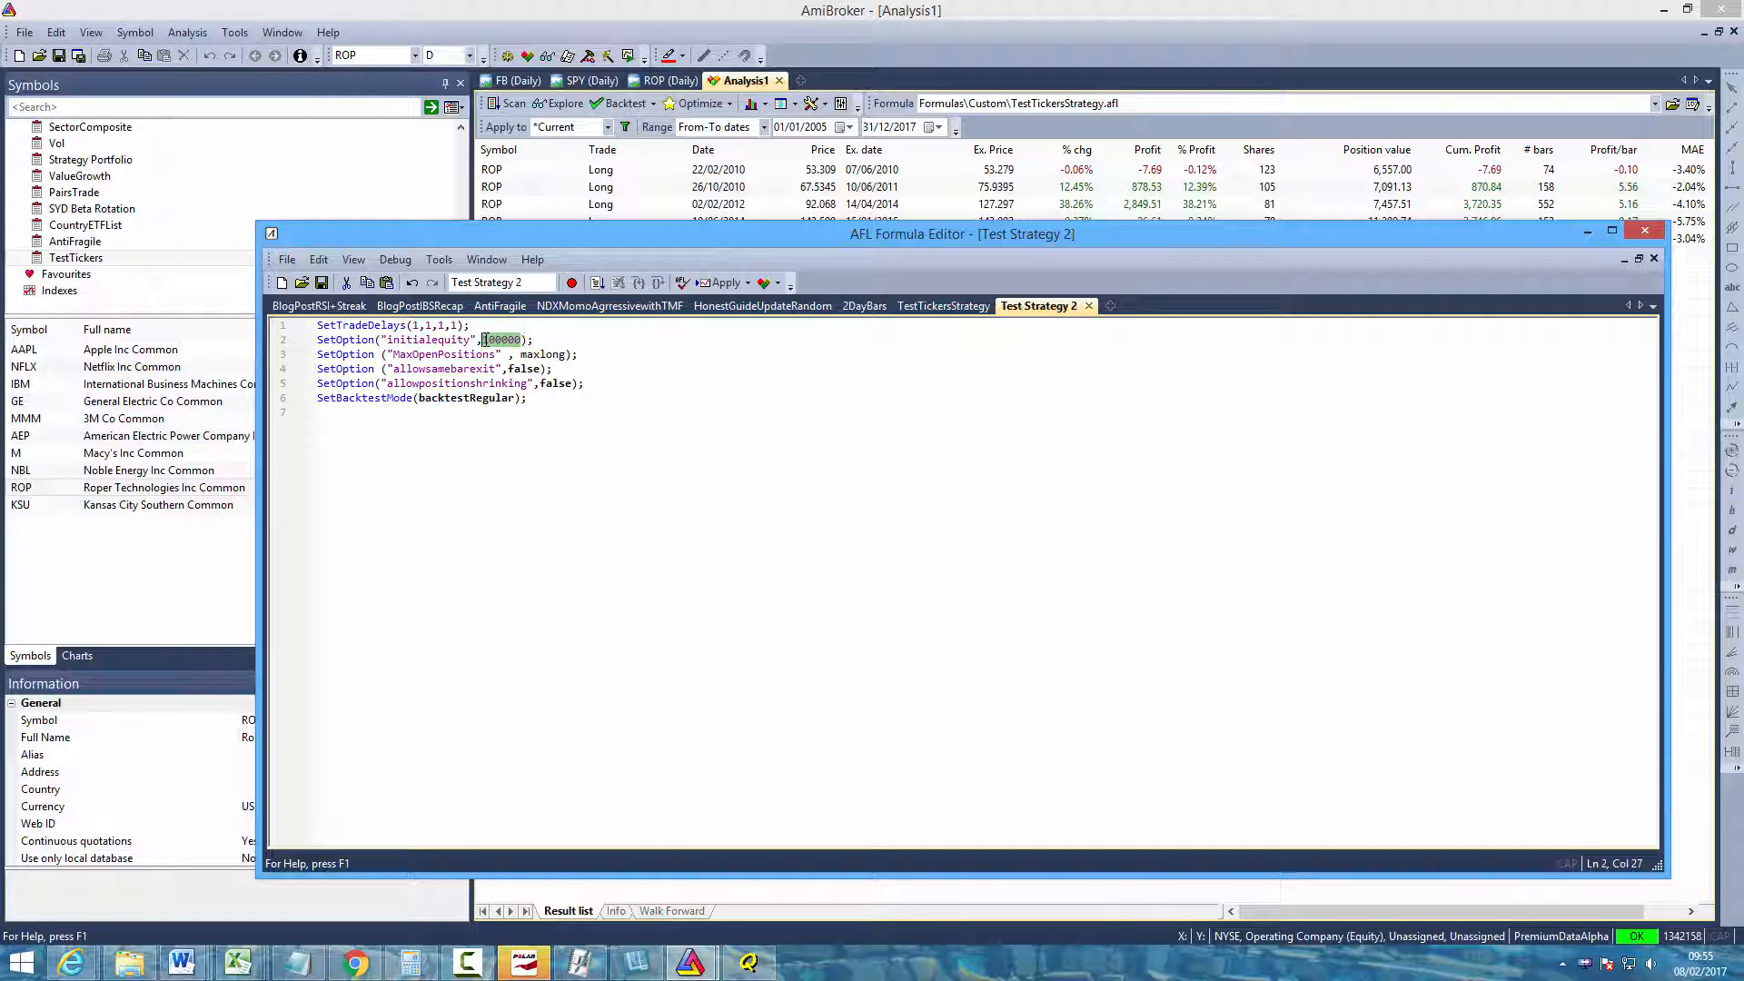
type("10000")
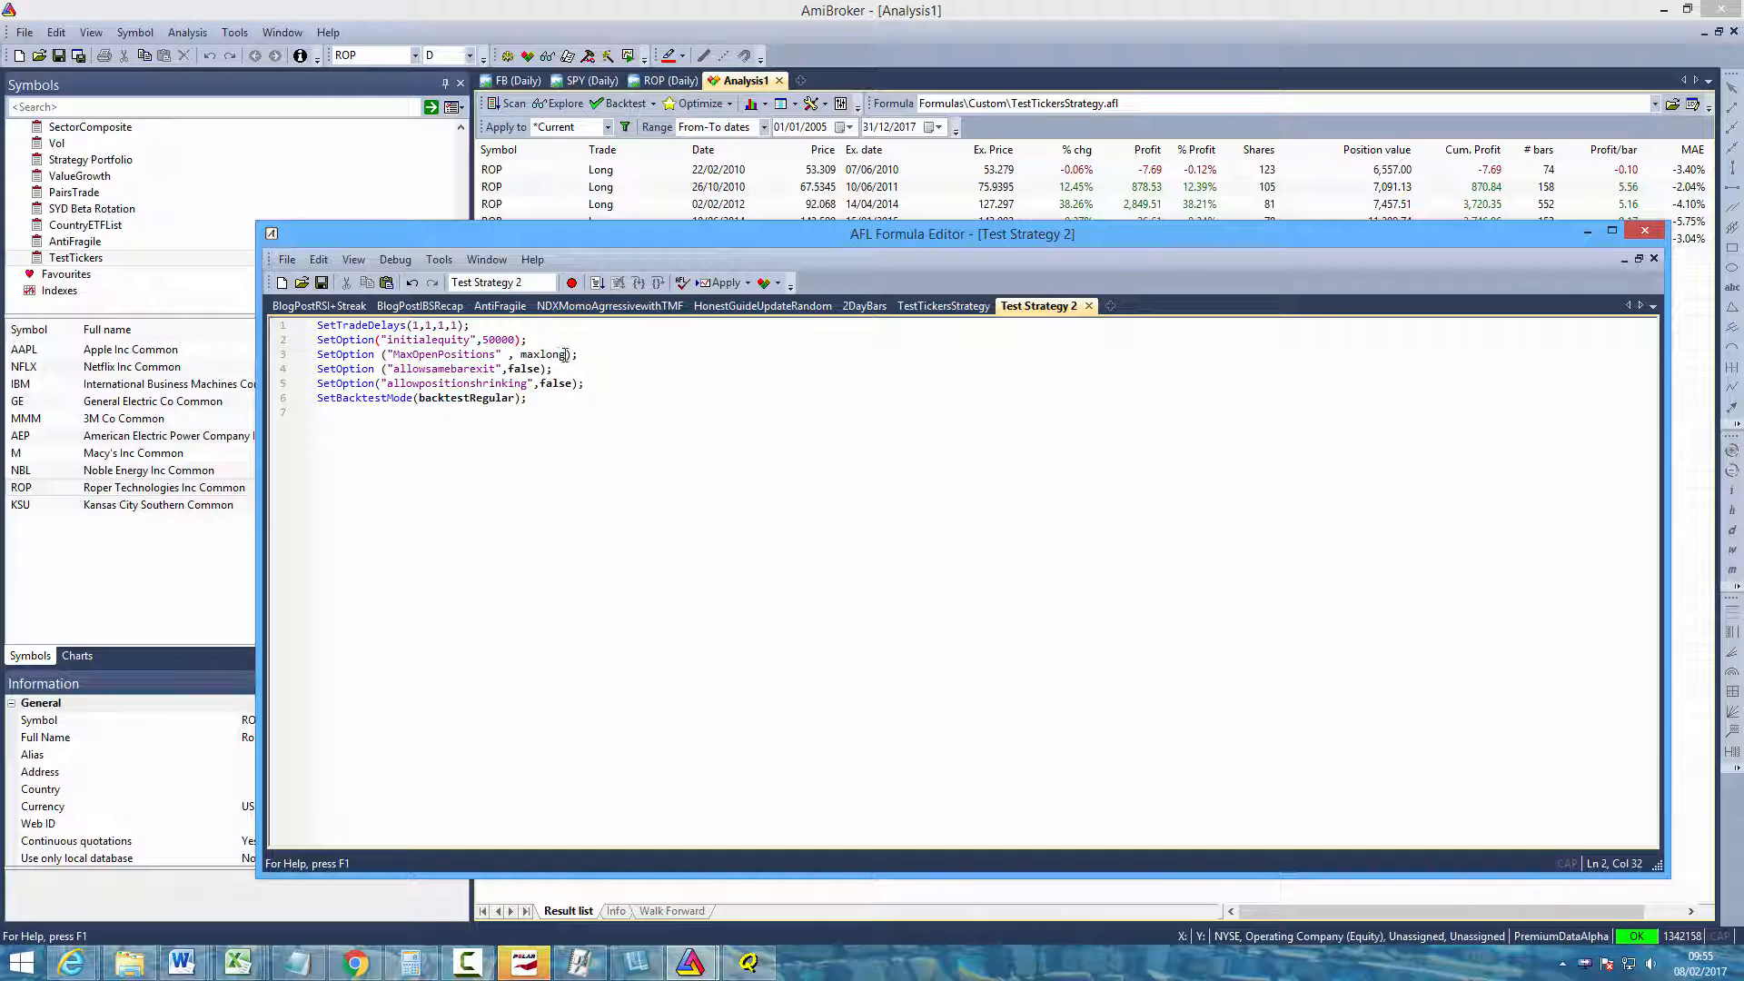
double_click(543, 354)
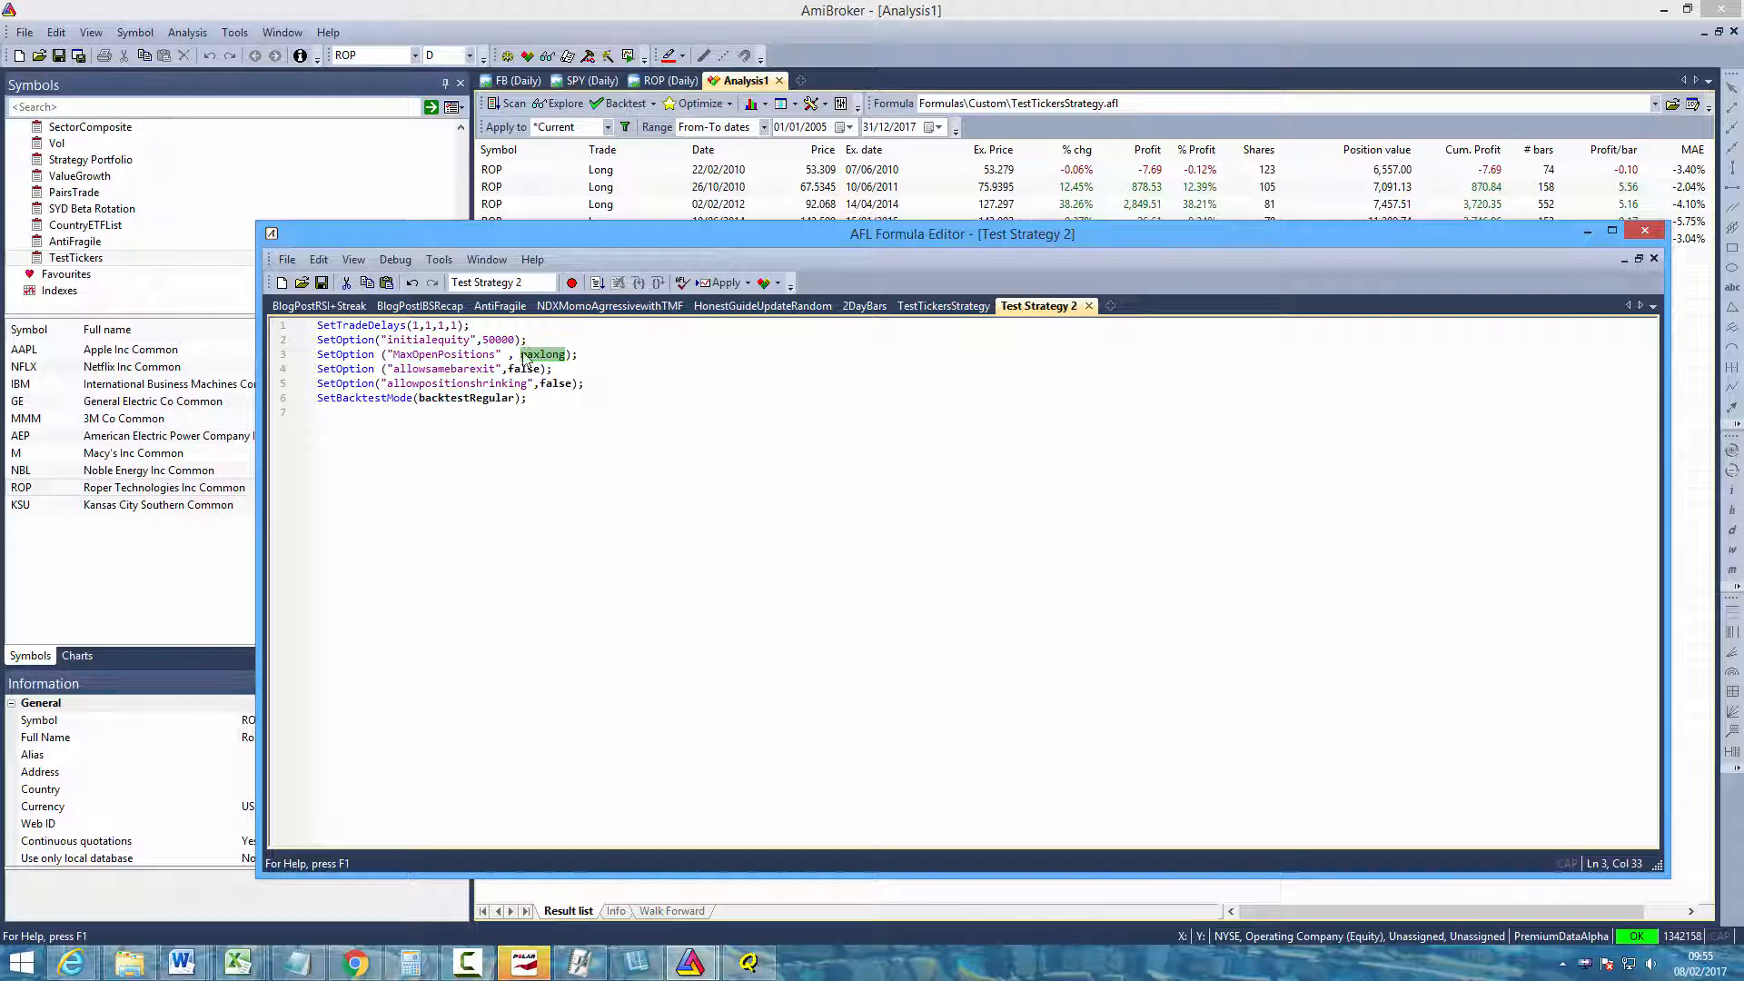
type("5")
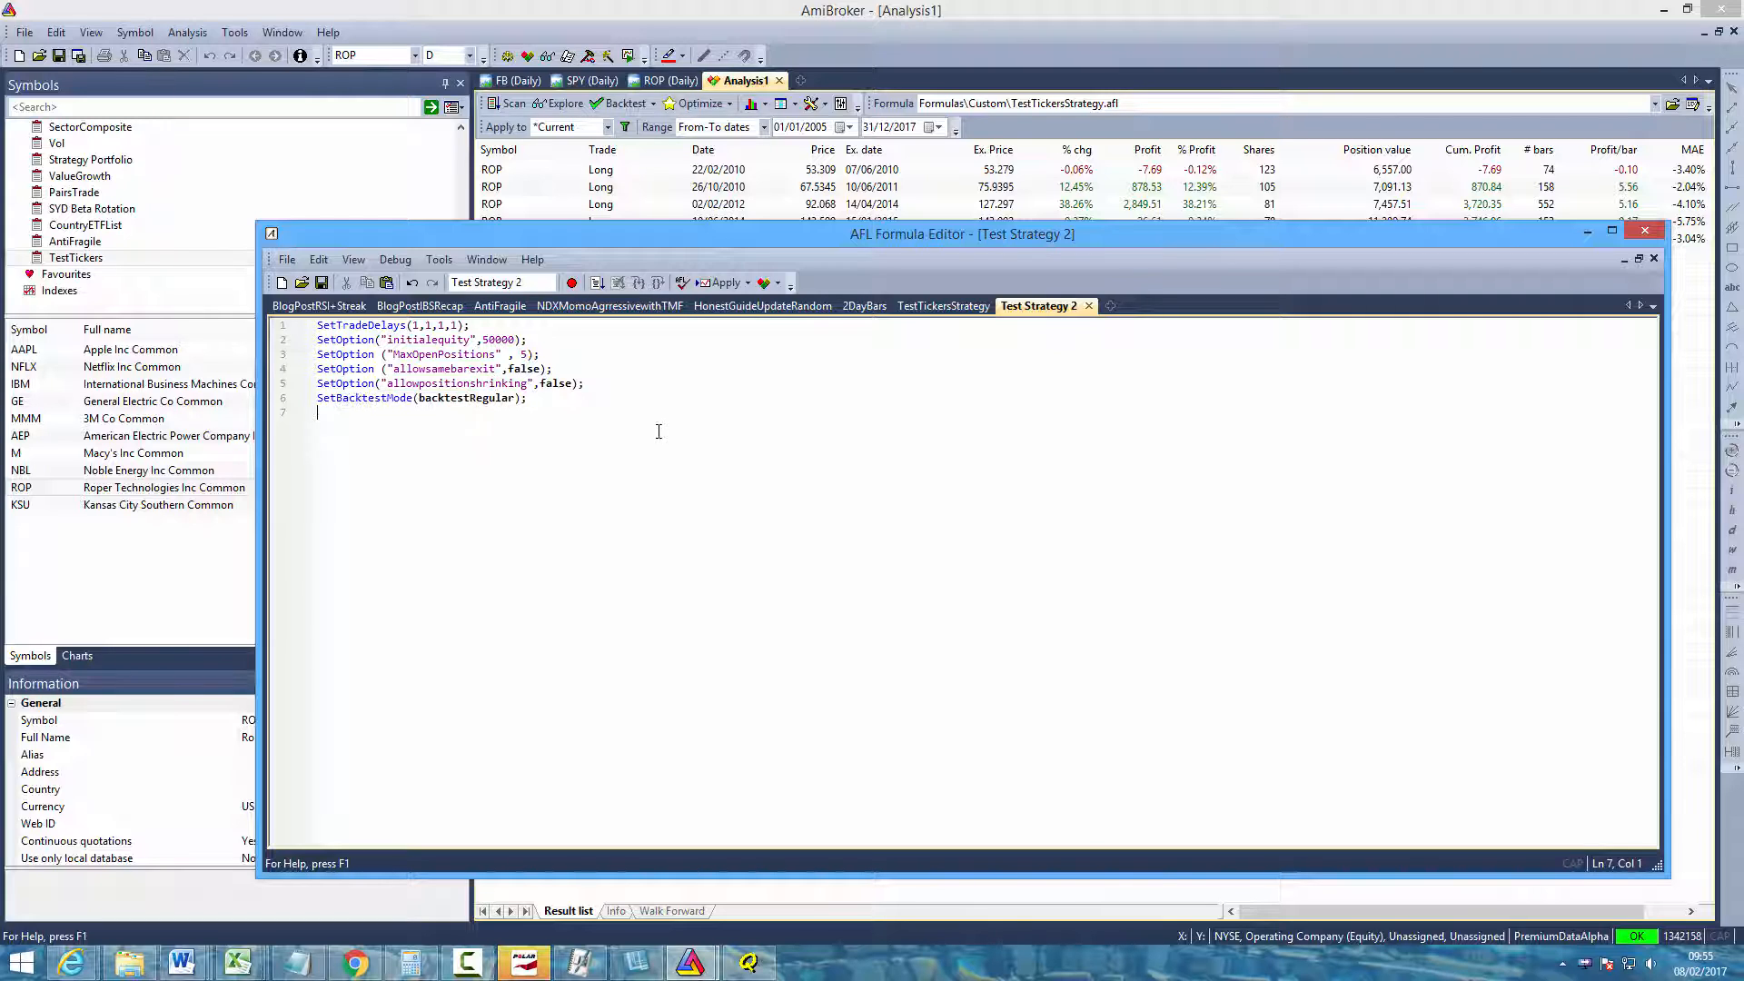
mouse_move(622, 423)
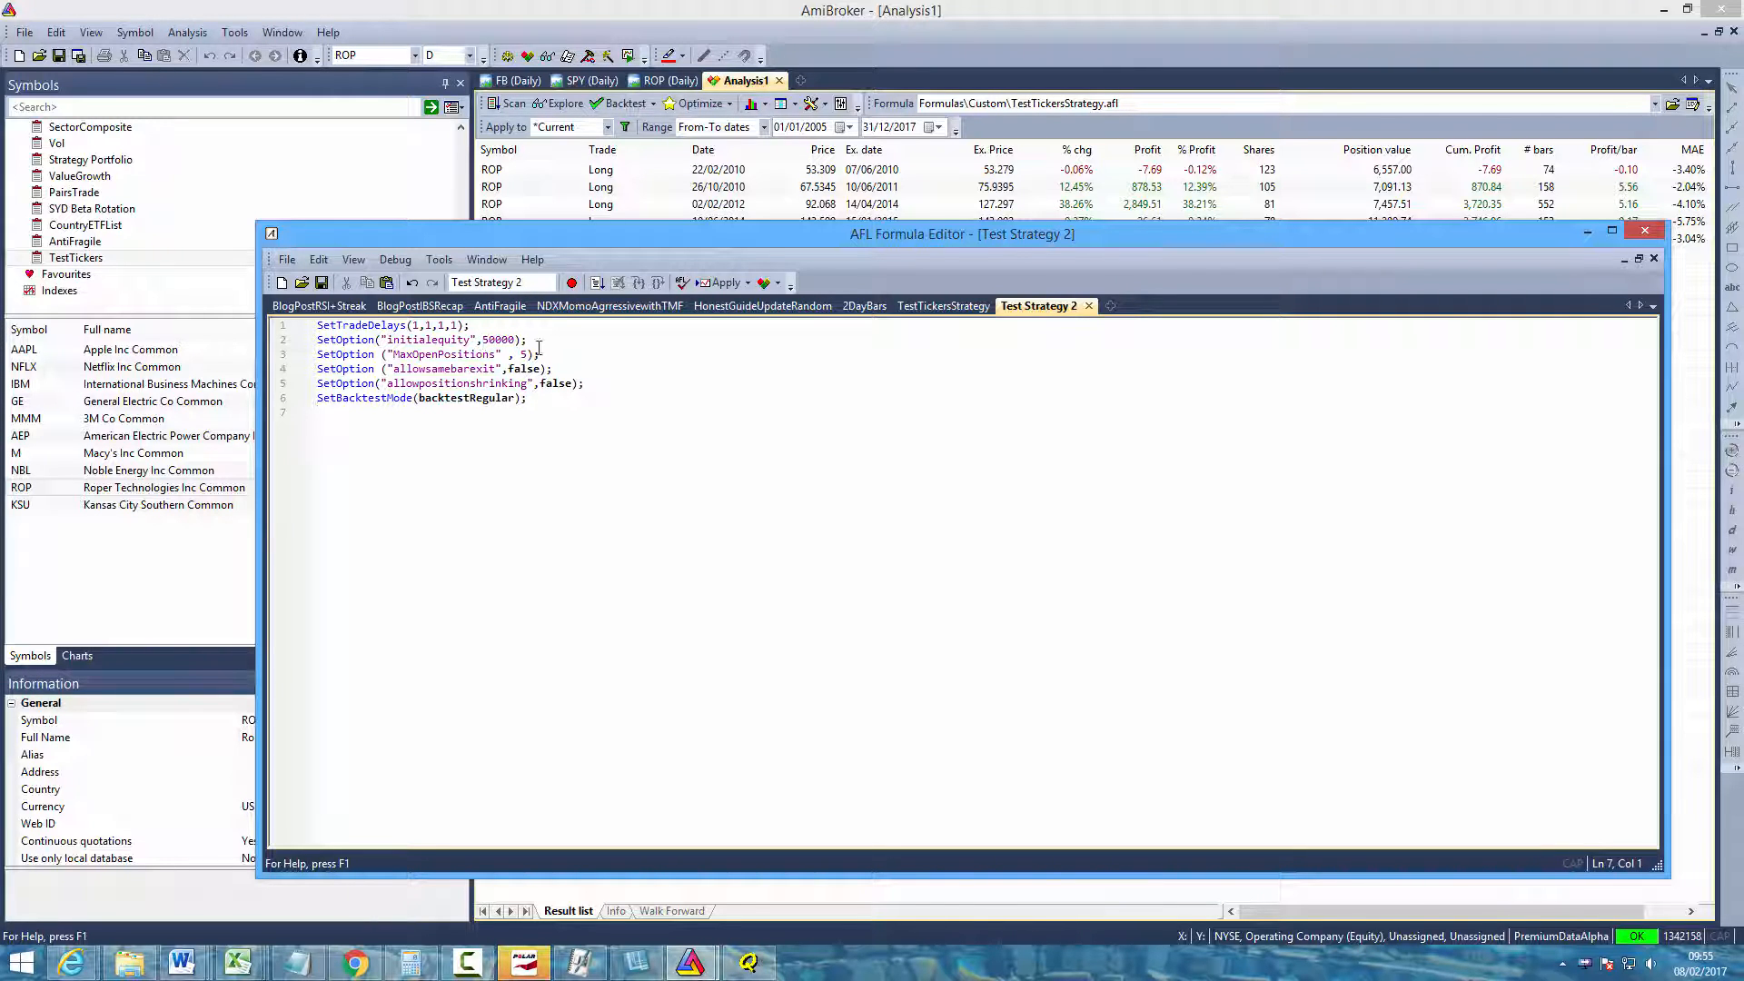
left_click(472, 413)
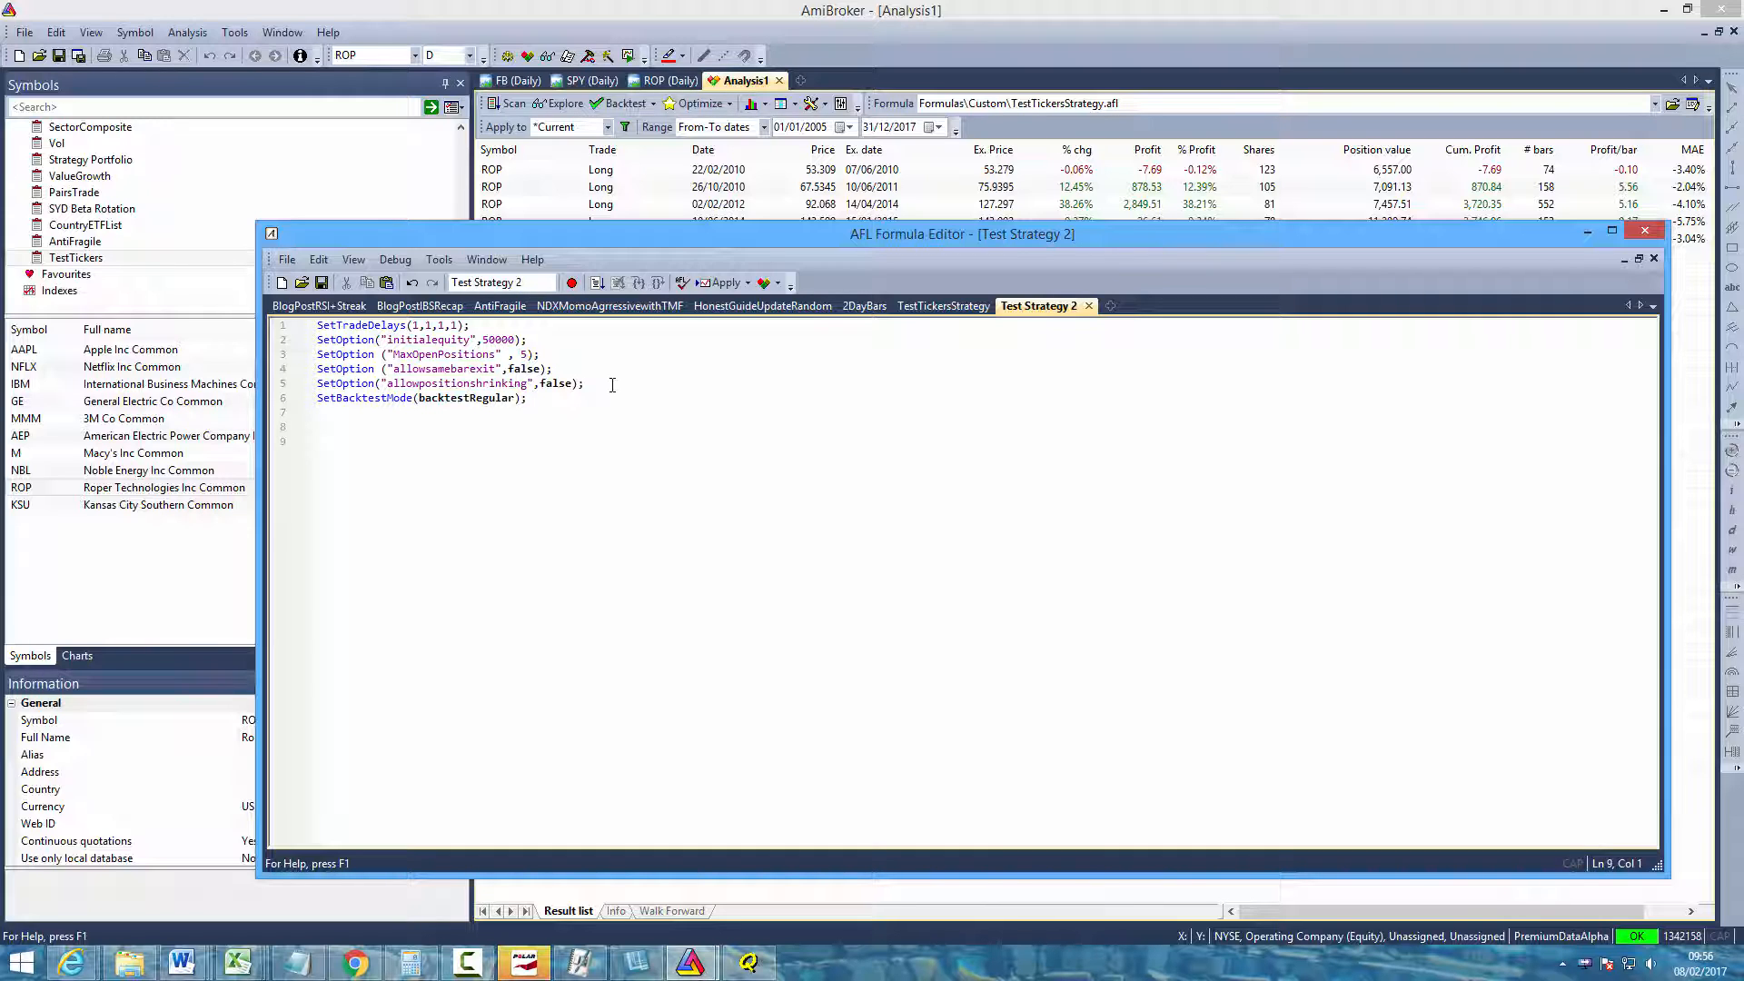
Write the buy rule Buy = Cross(20, RSI(2));
type("Buy")
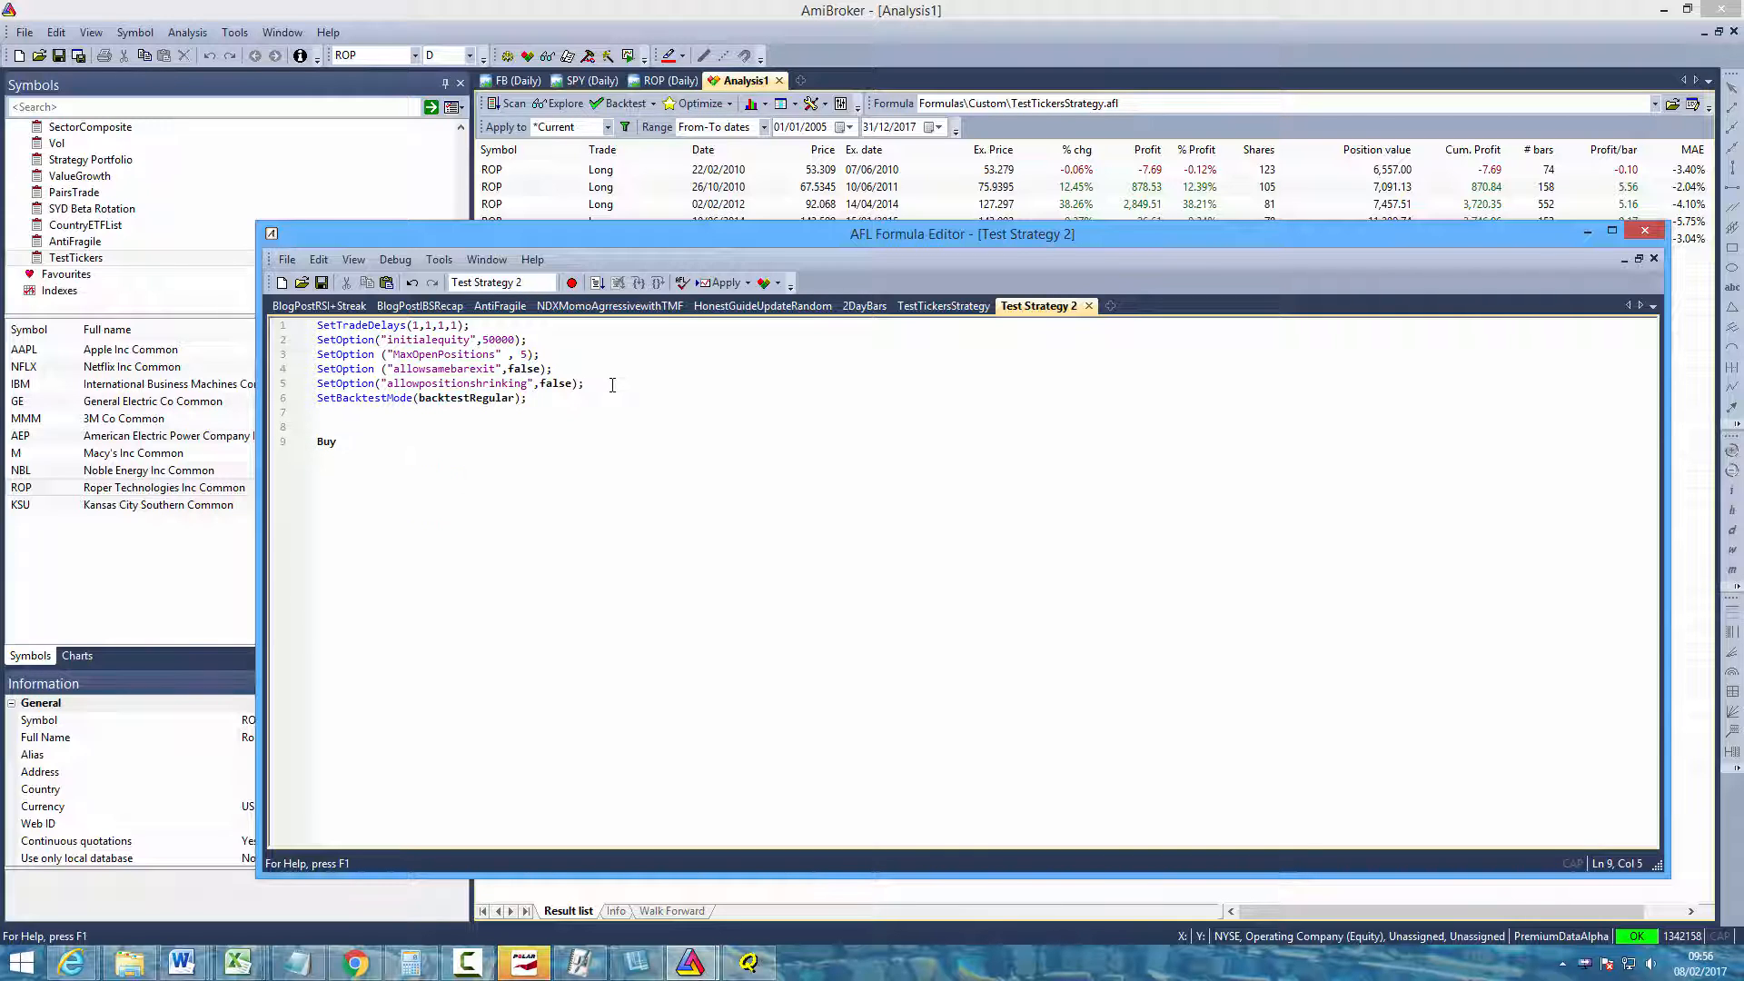
type("=")
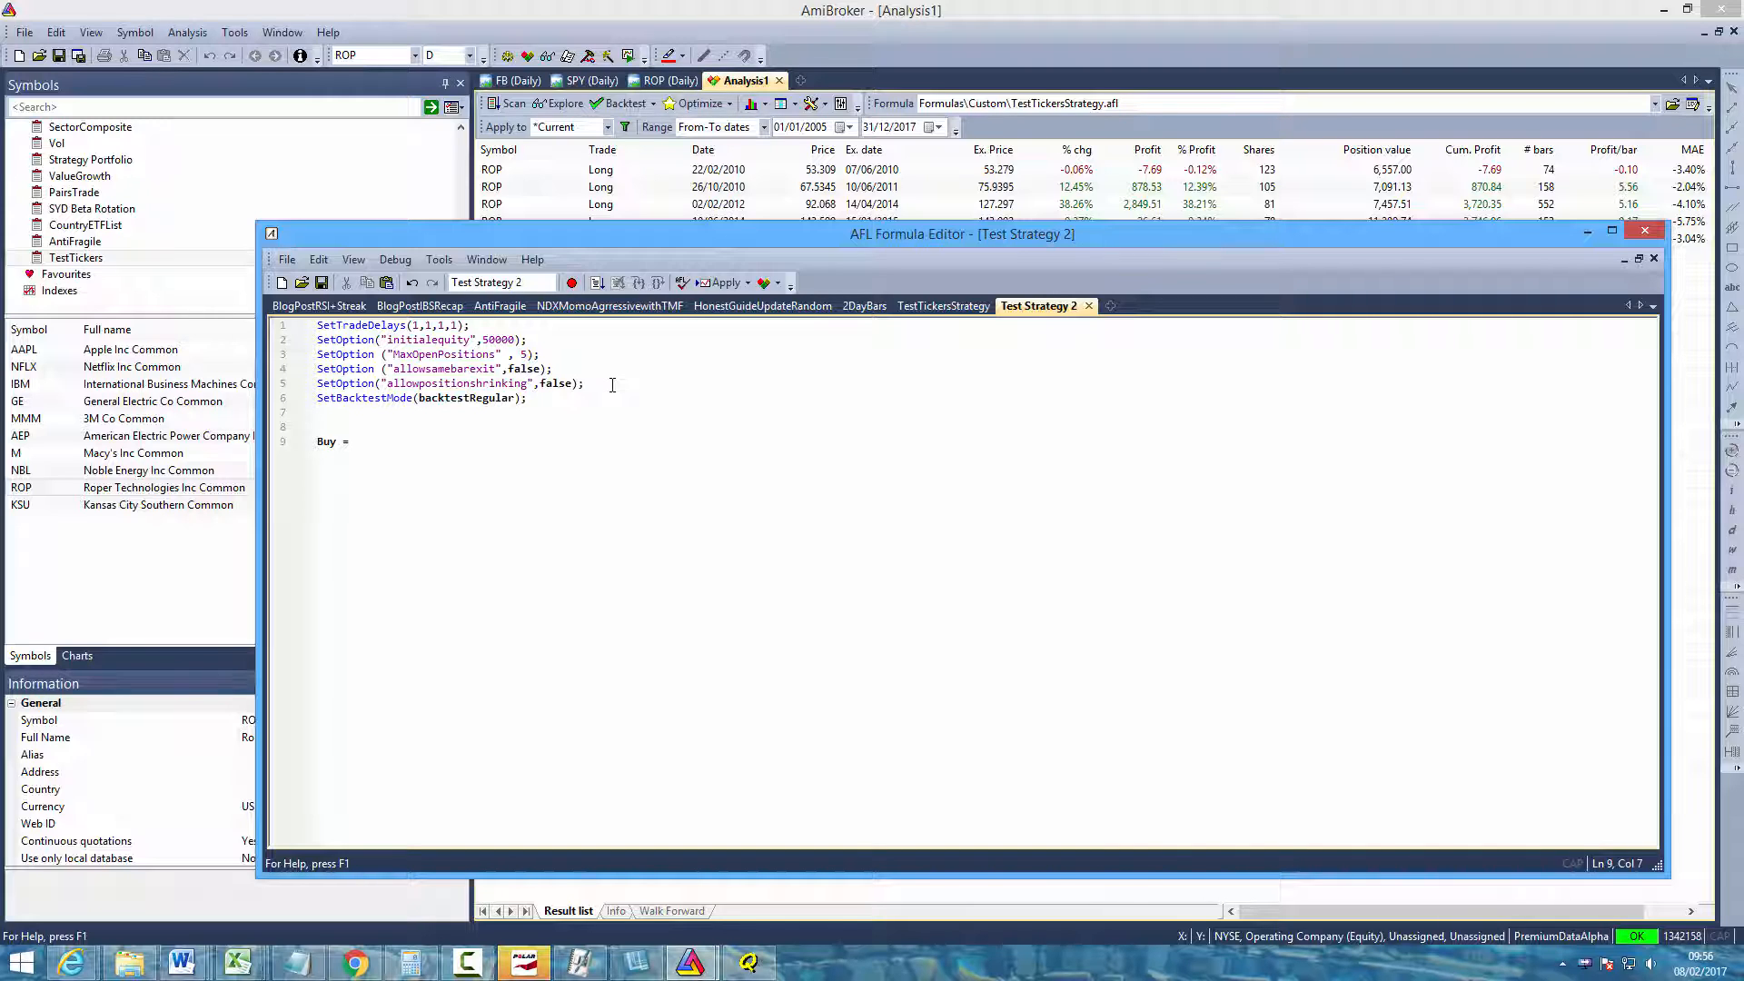
left_click(351, 442)
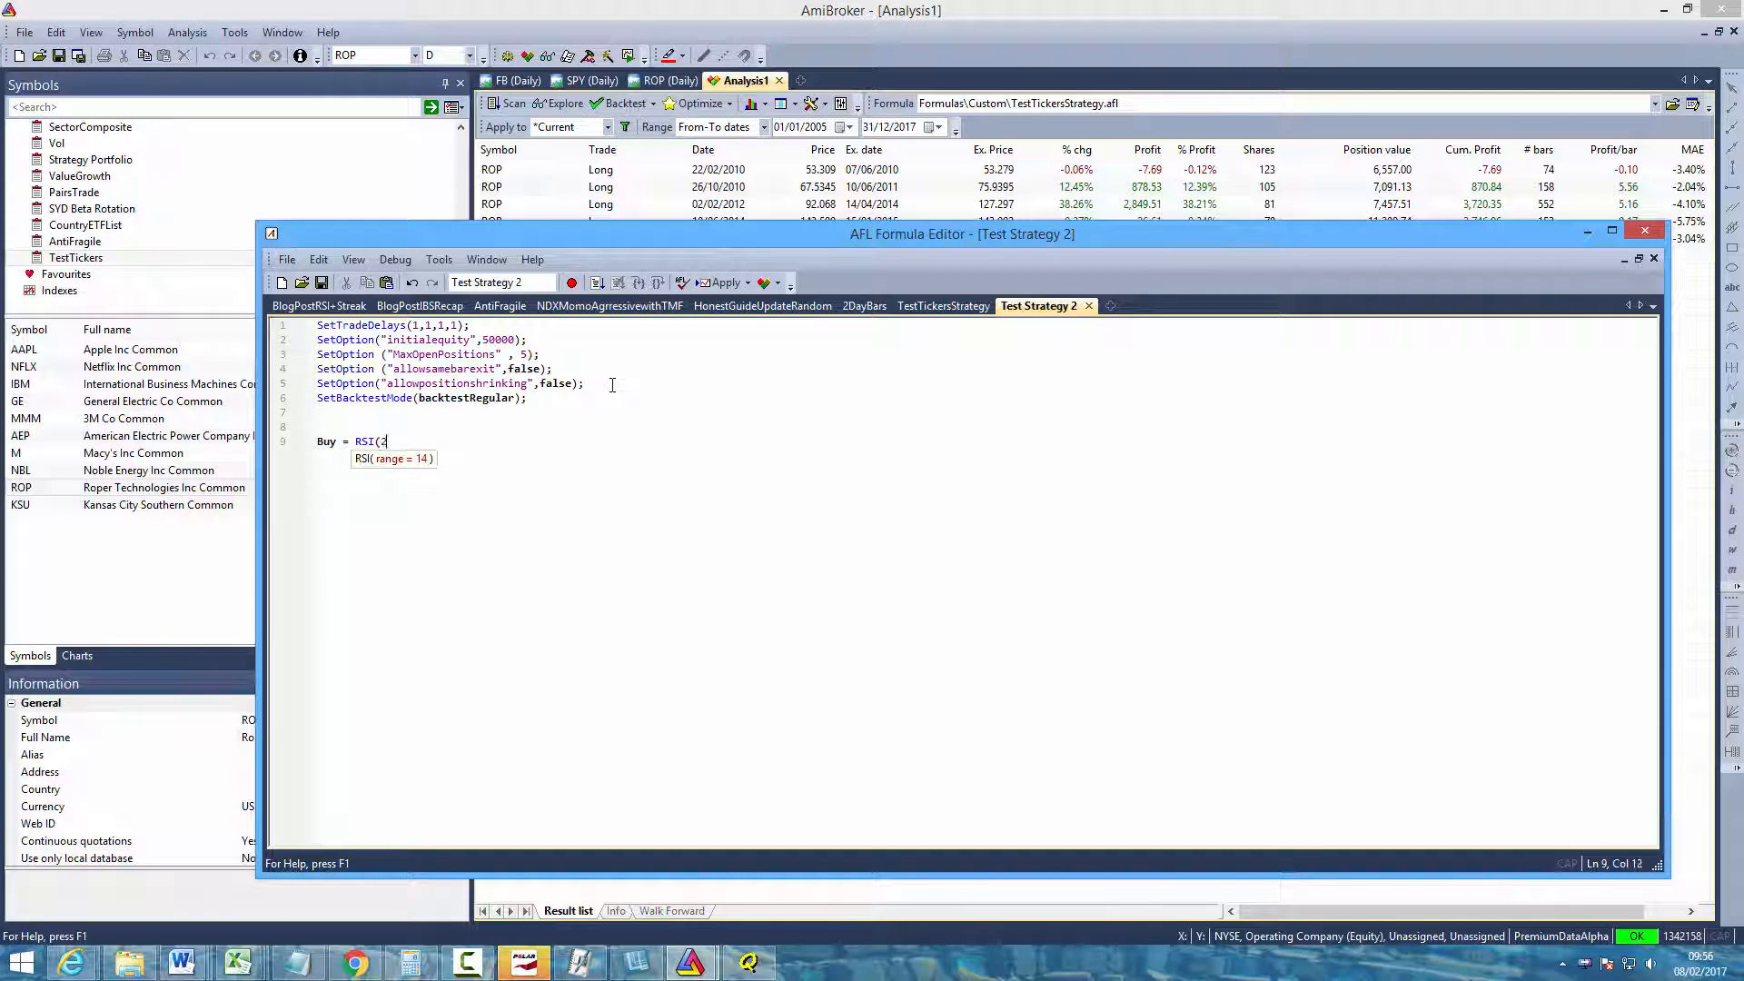
type("2)")
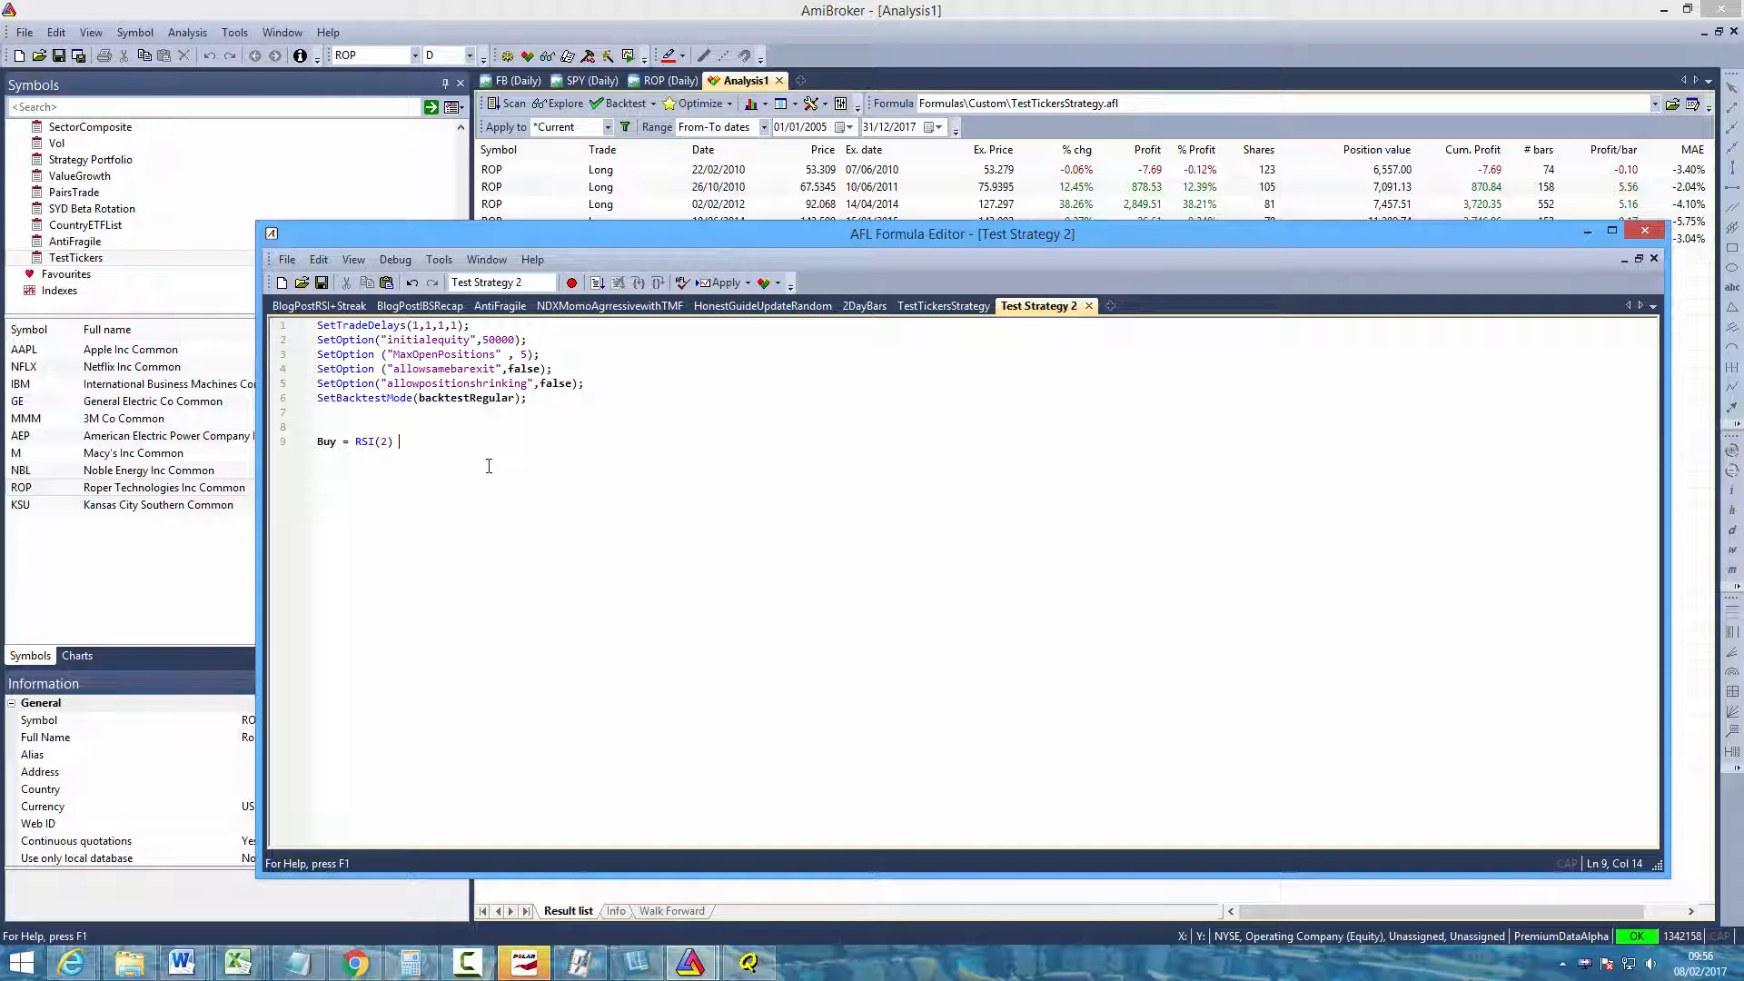
mouse_move(372, 434)
type("Cross(")
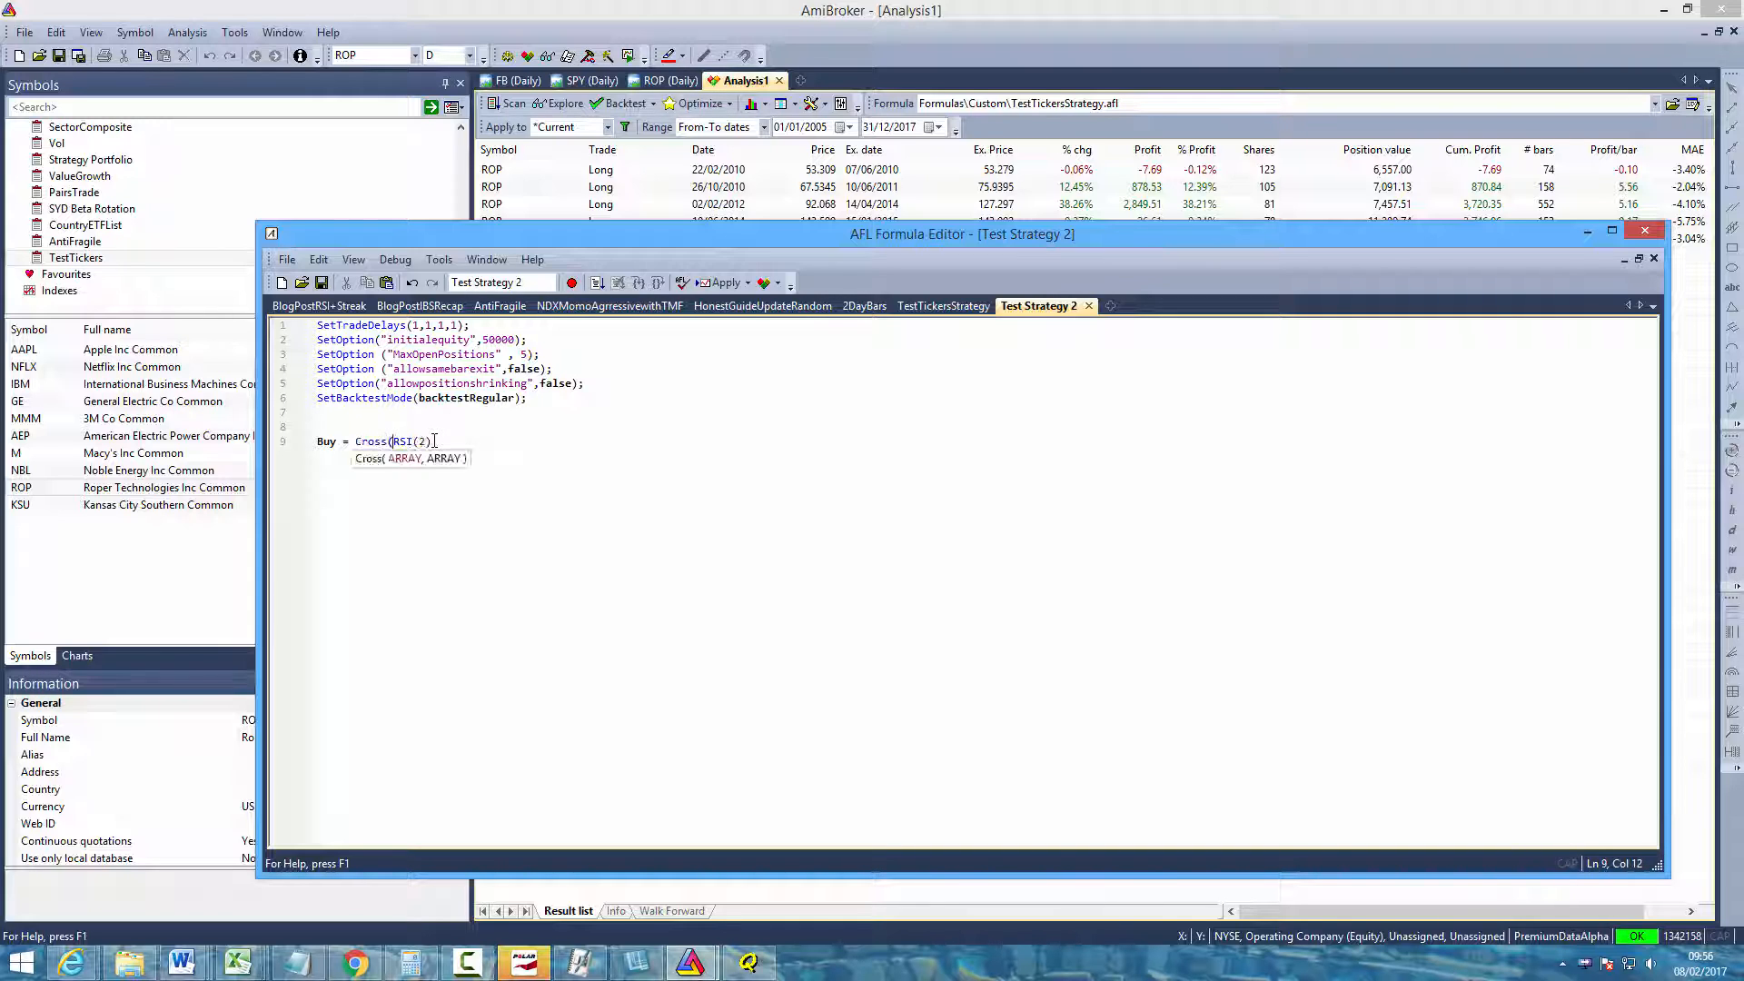
type("20,")
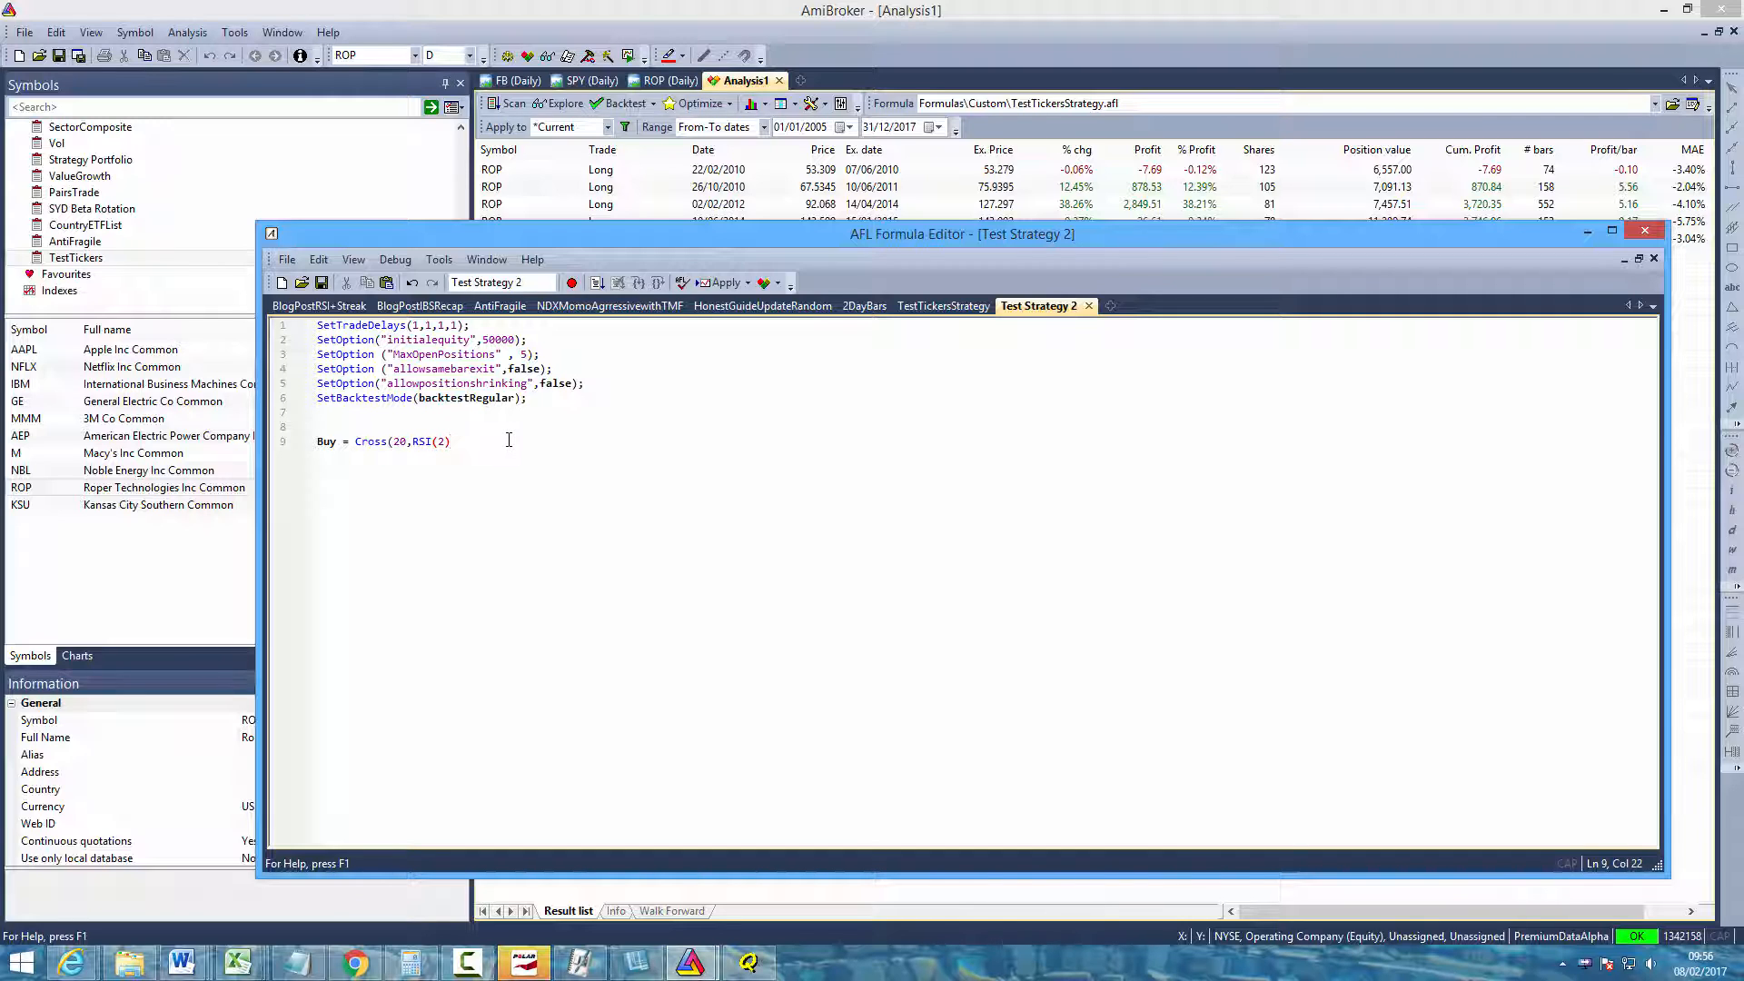
type(");")
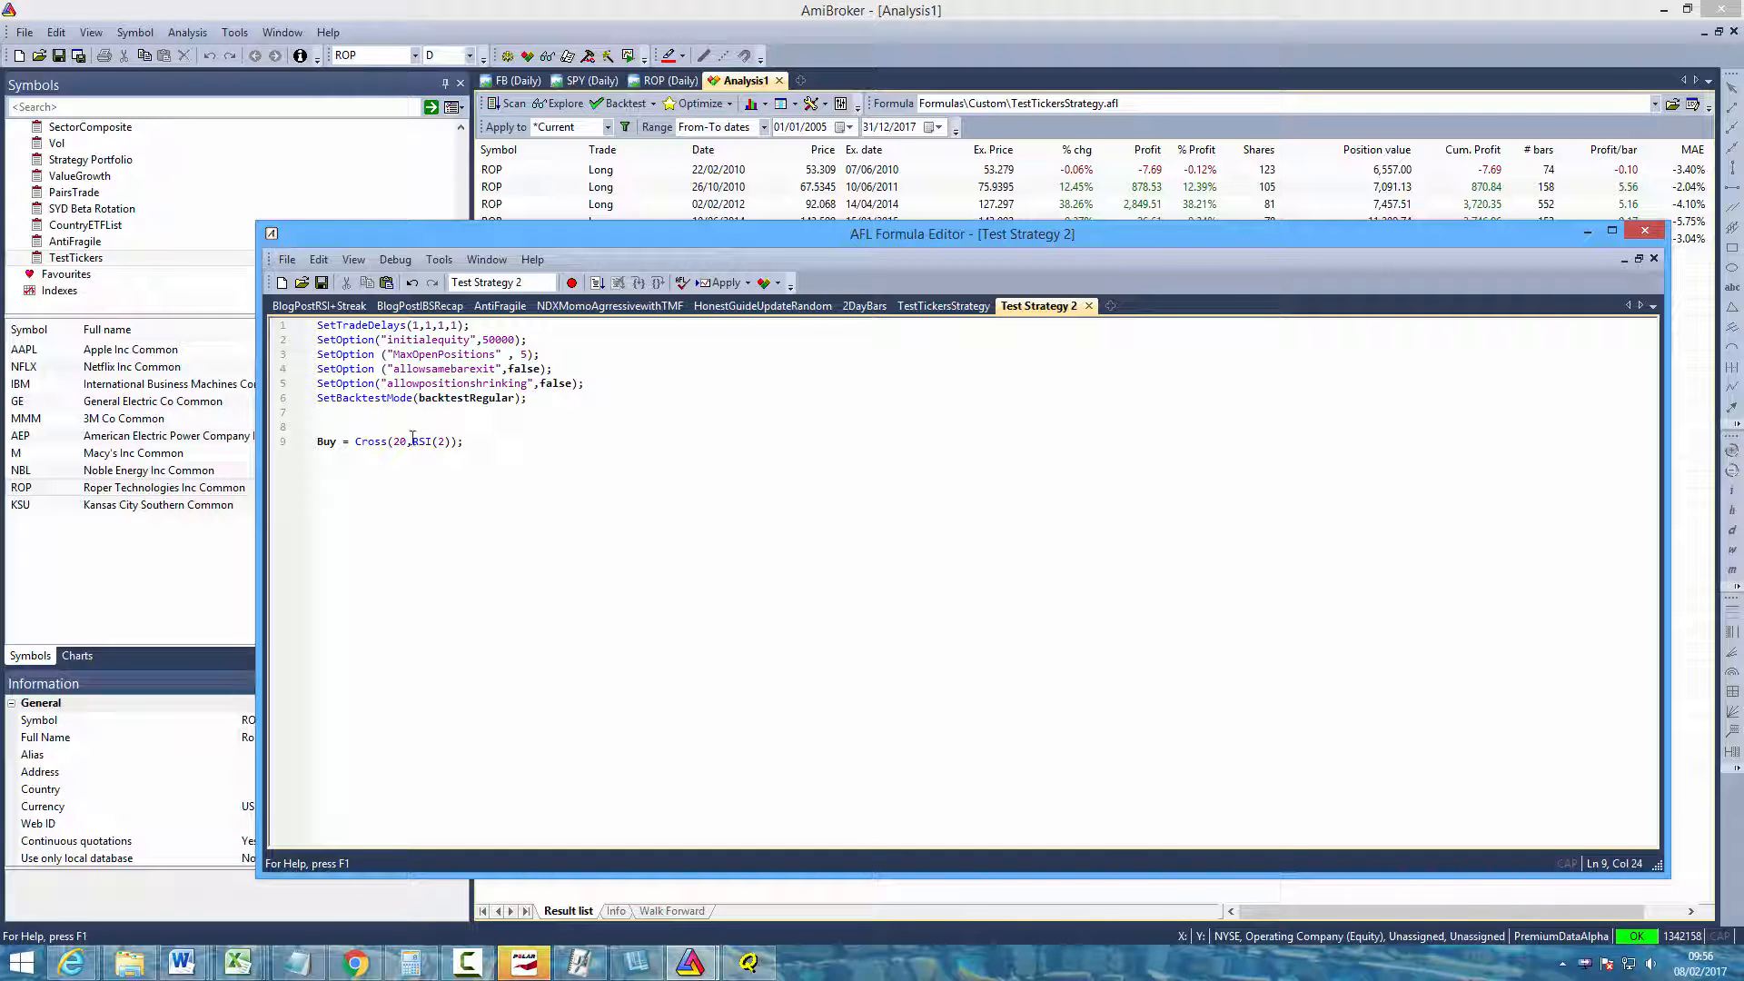
key("Return")
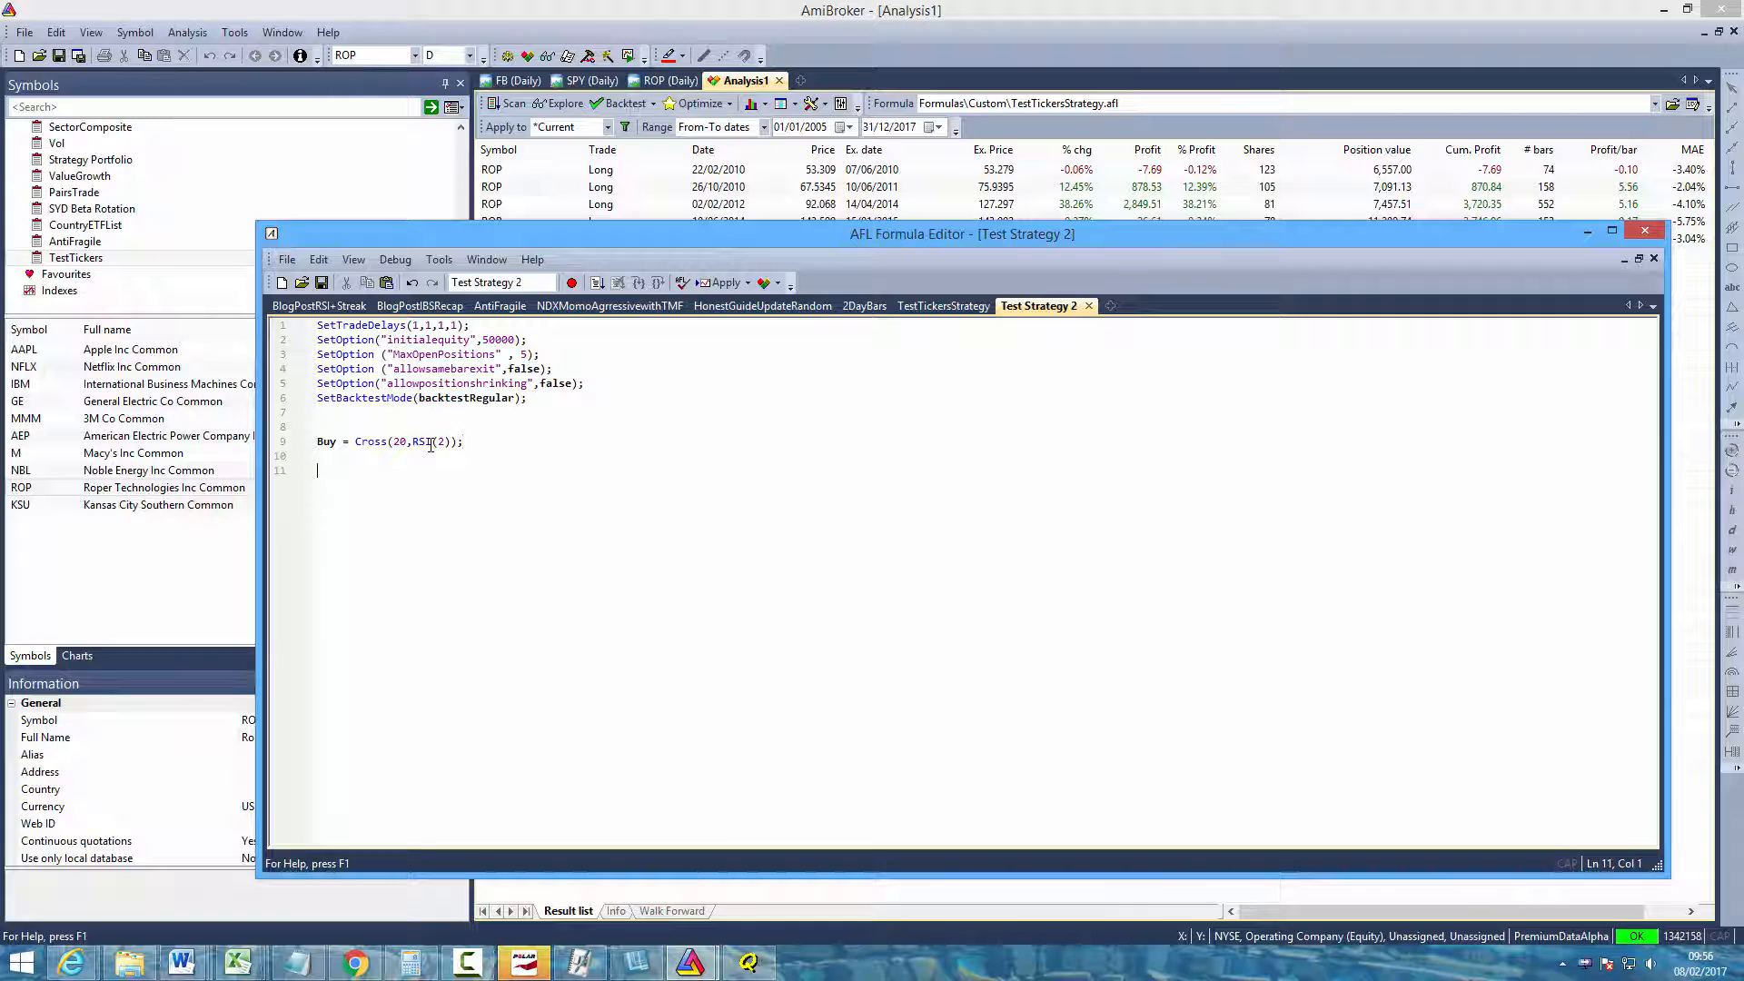
Write the sell rule Sell = Cross(RSI(2),50); and set BuyPrice = SellPrice = Open
type("Sell =")
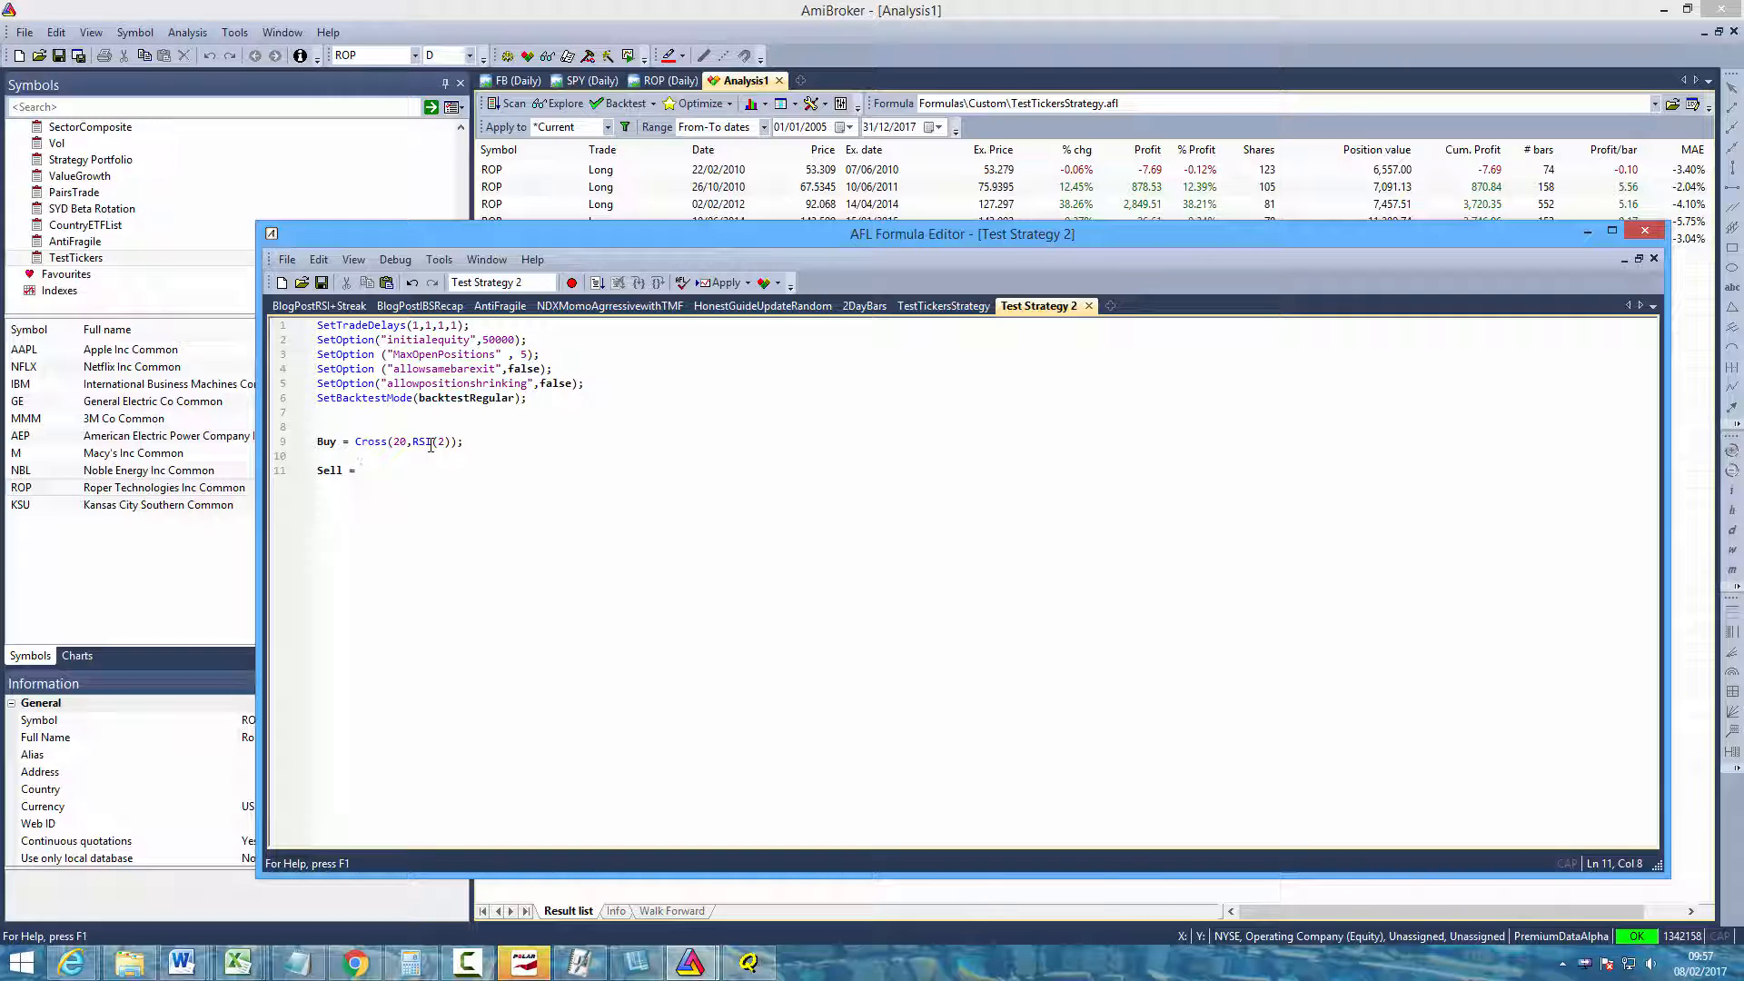
type("c")
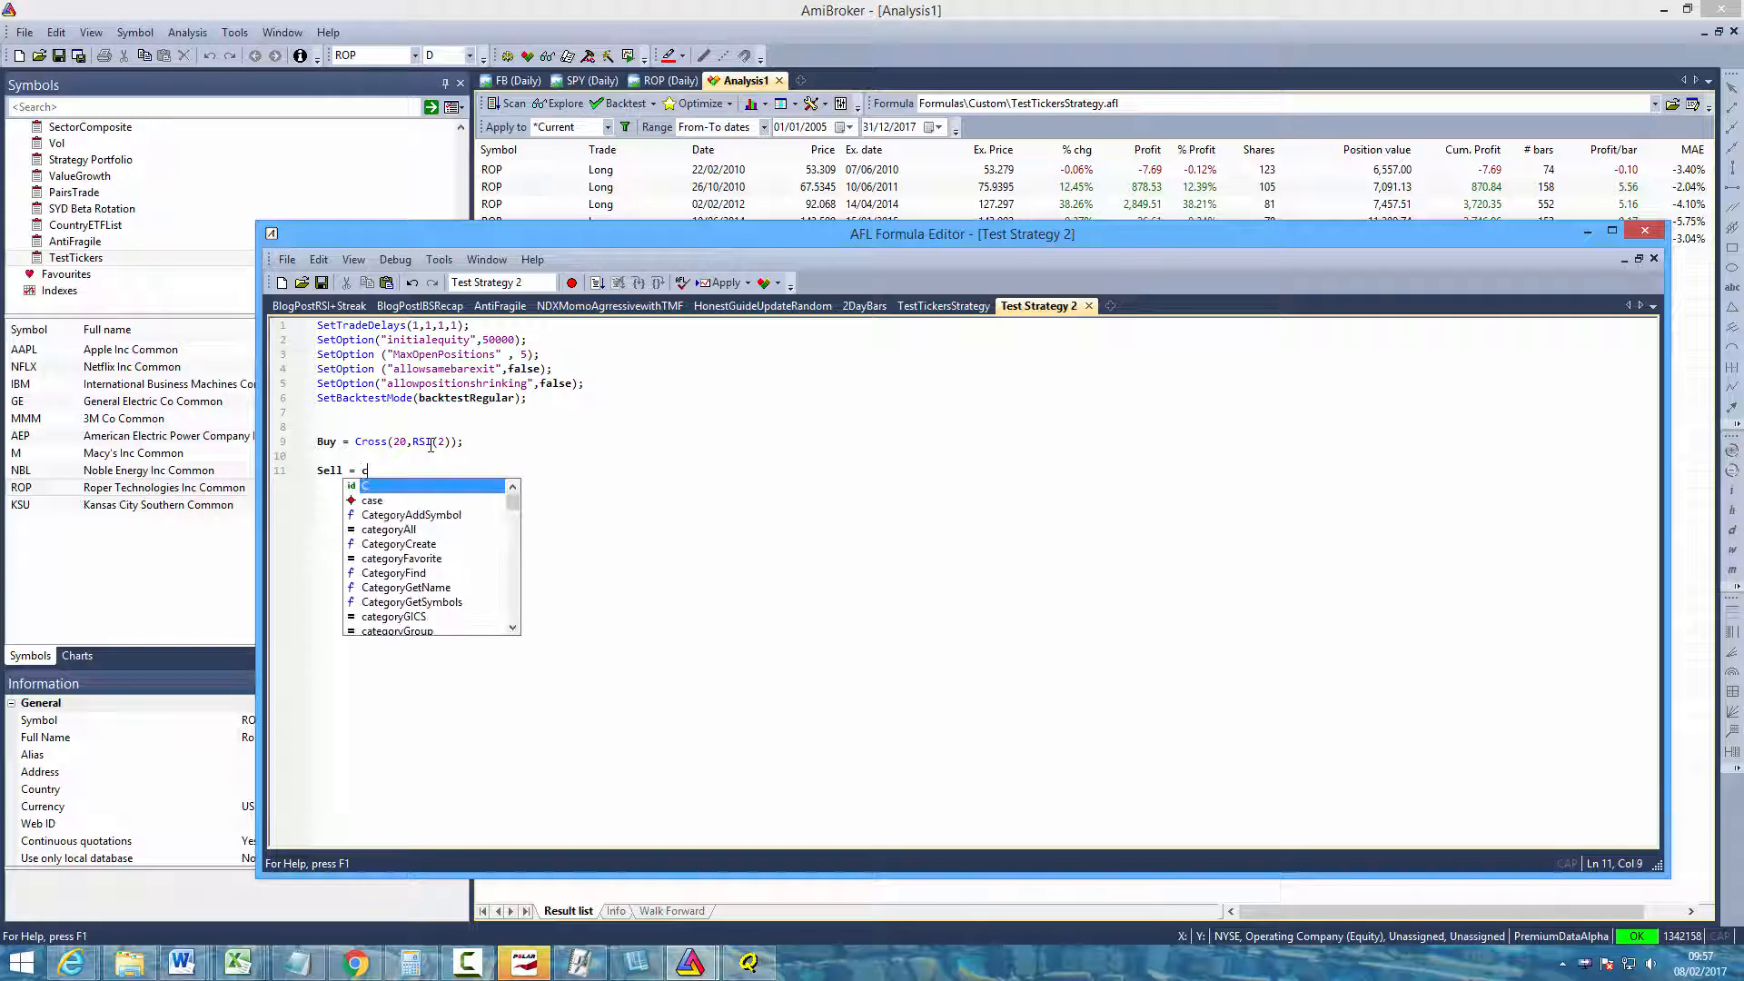
type("Cross(")
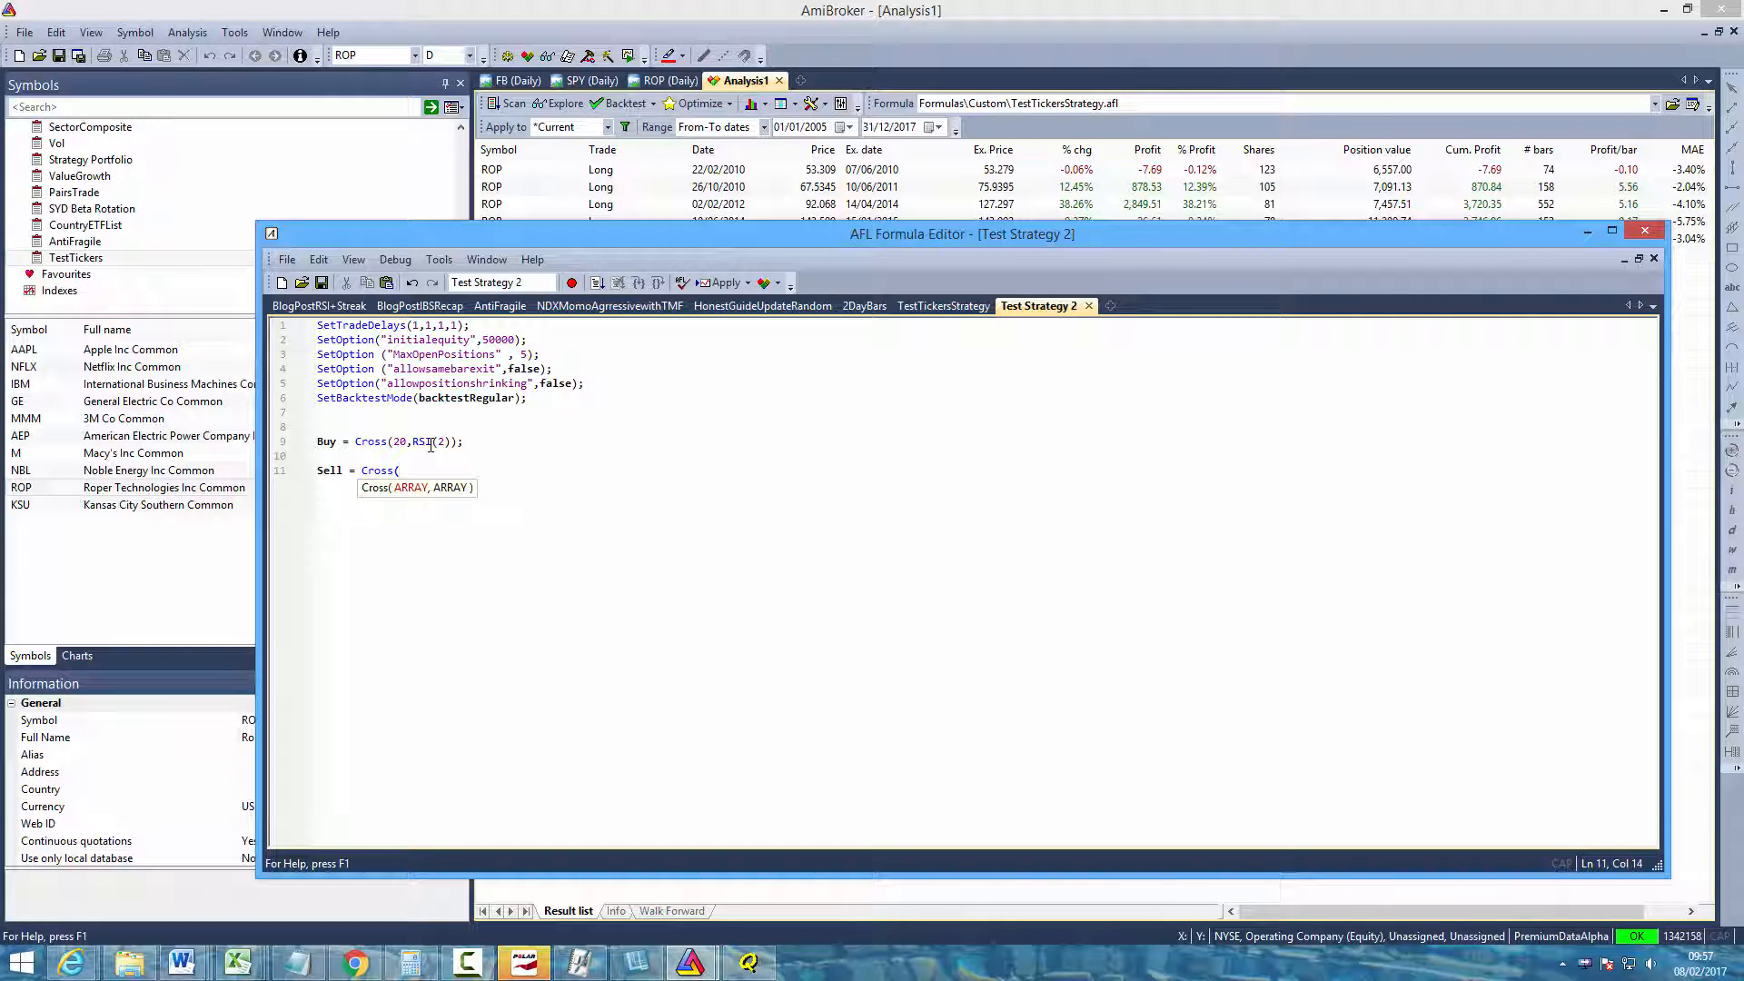
type("RSI(2)")
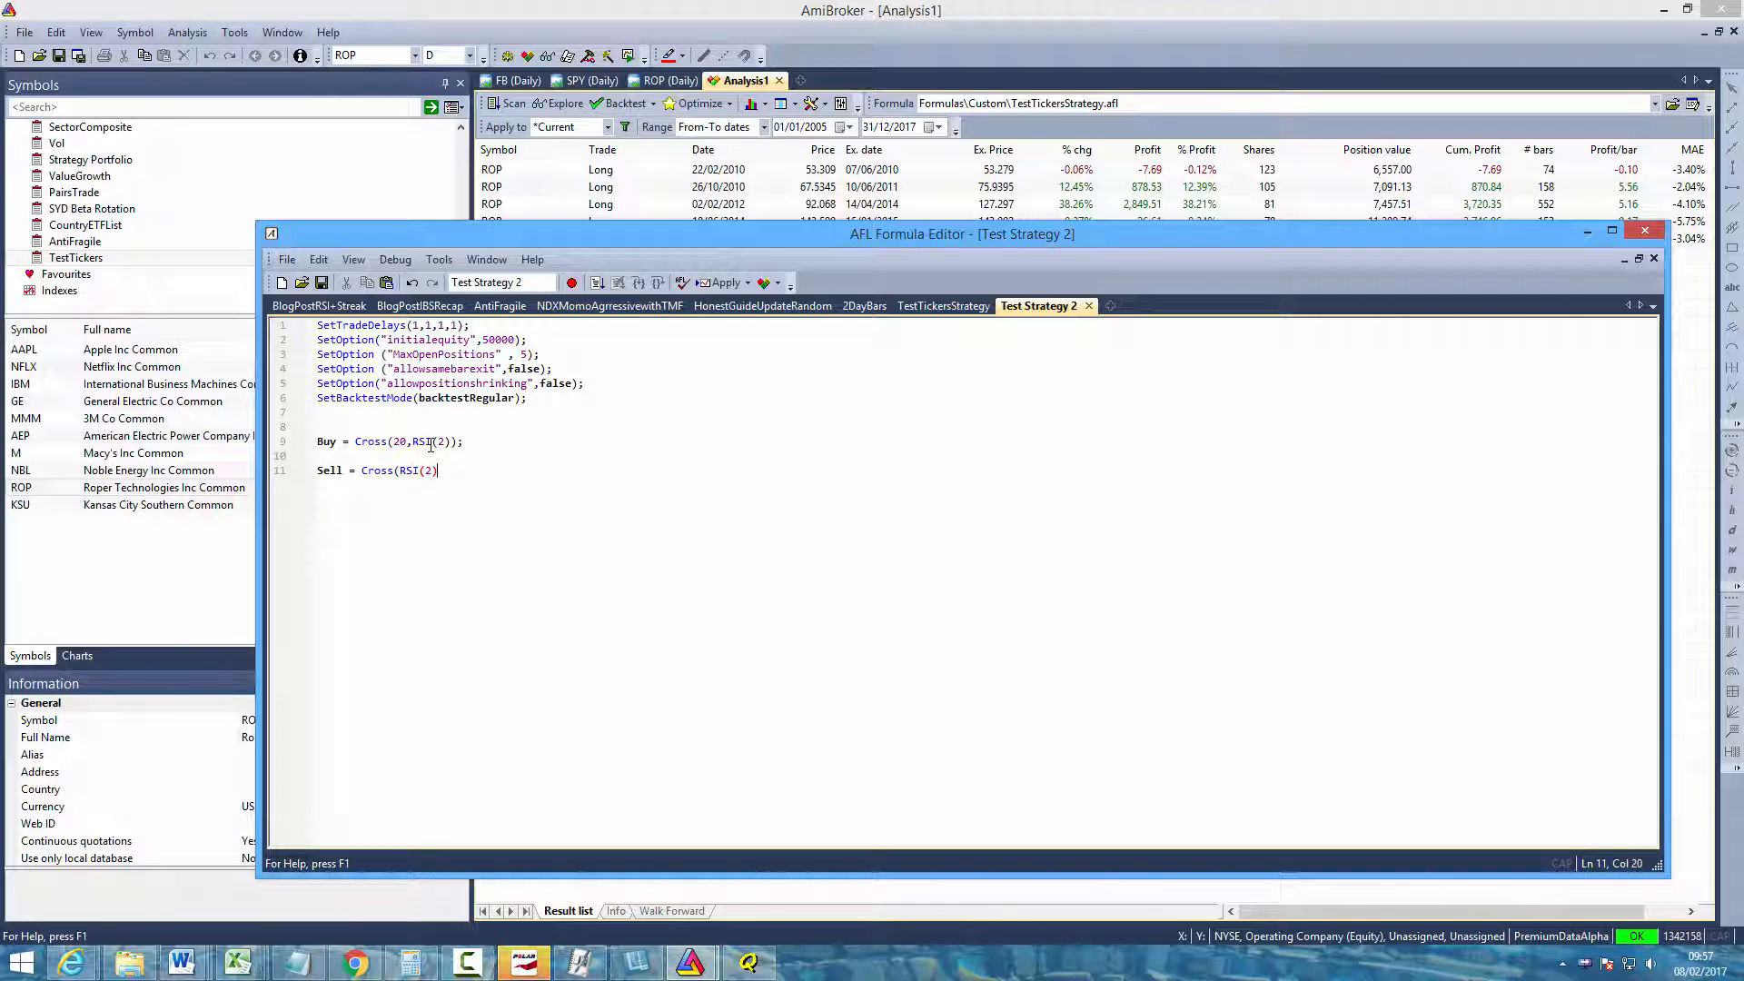
type(",50)")
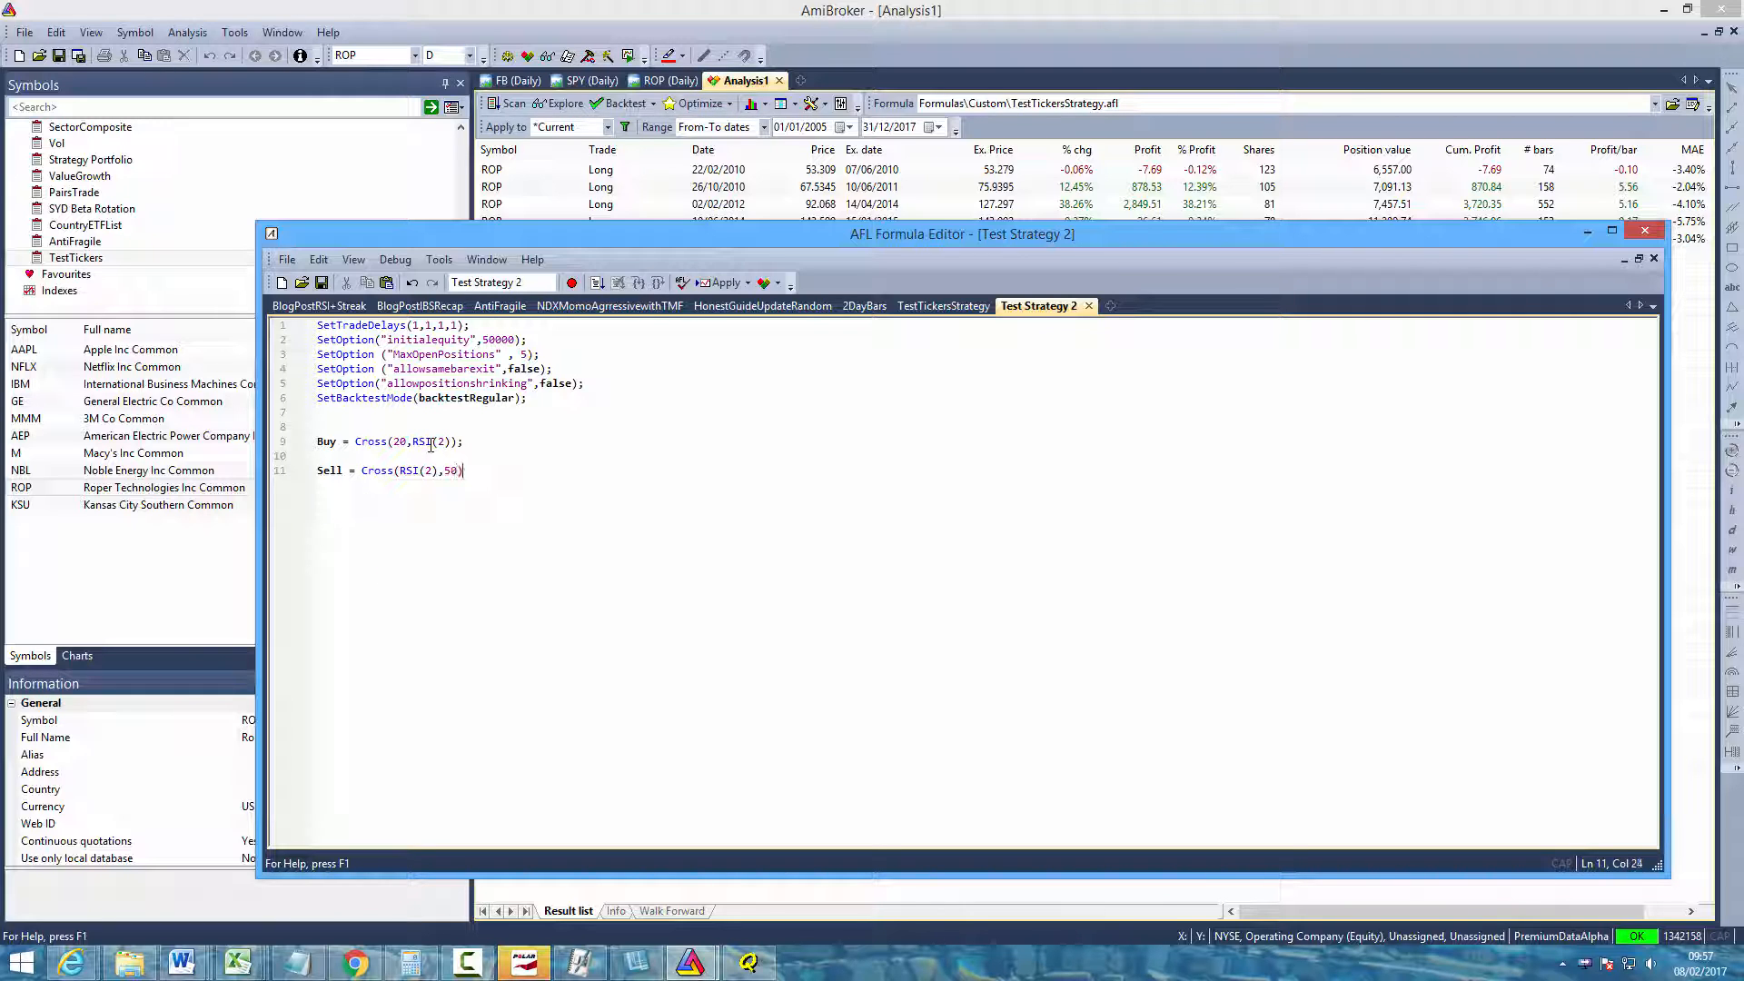
type(";")
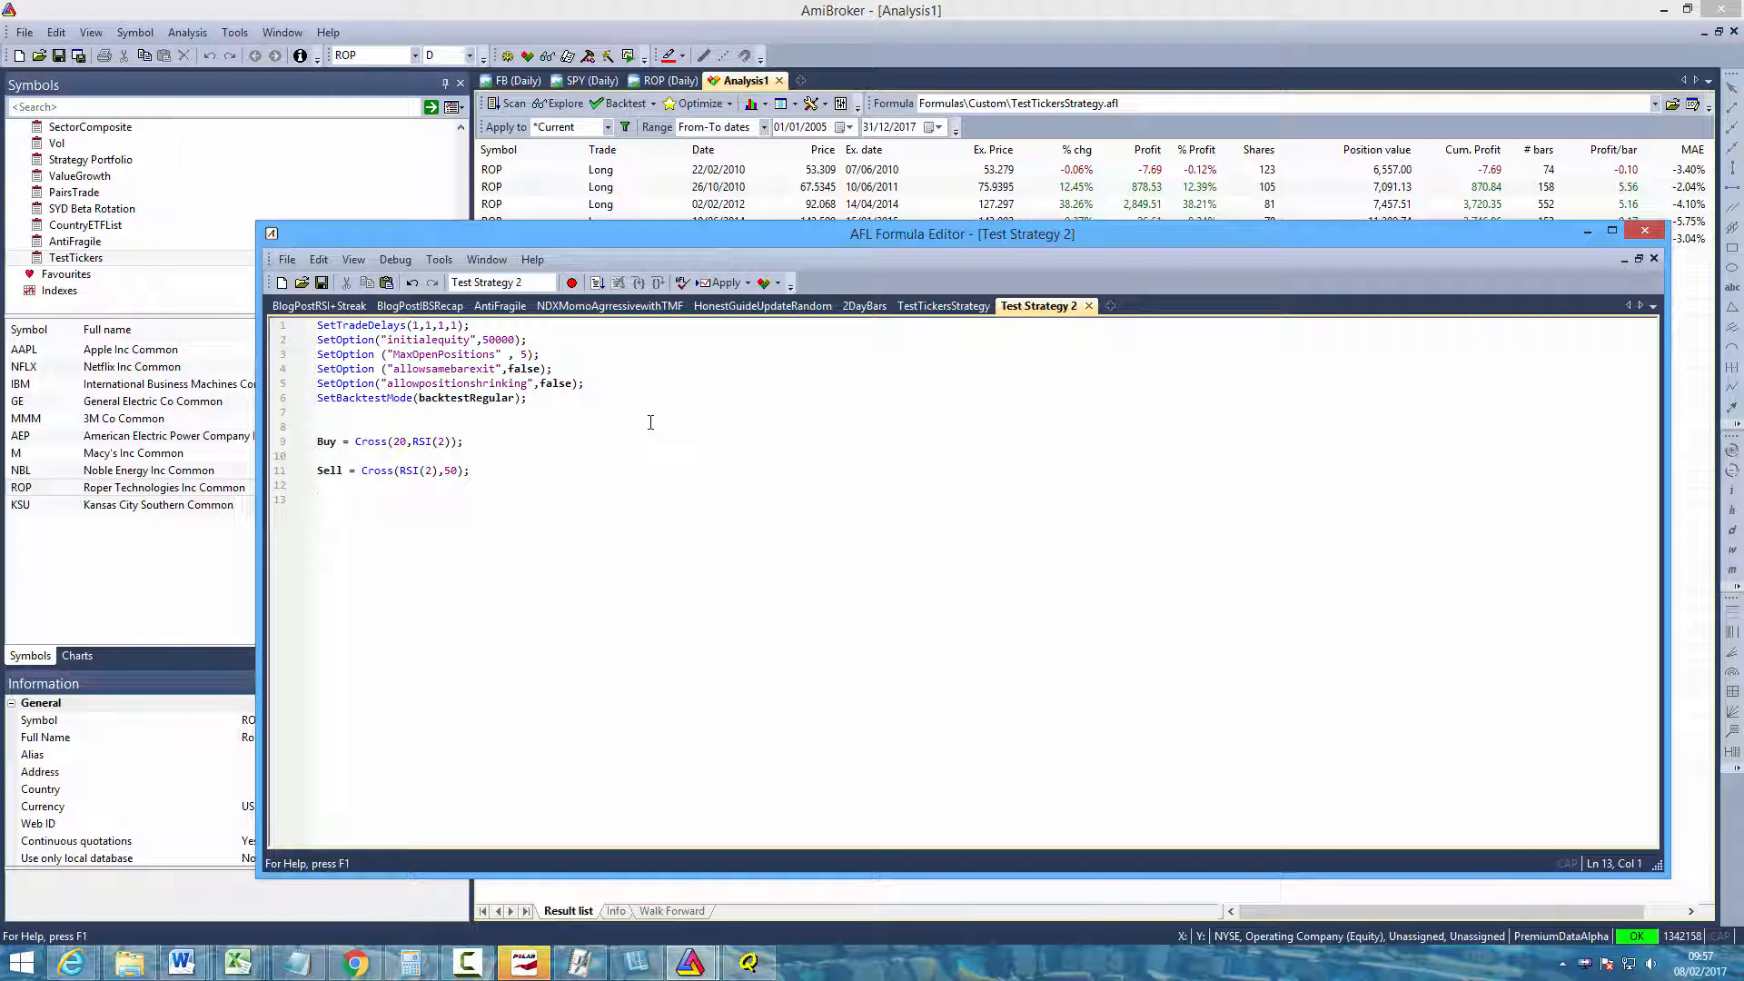
type("Buyprice")
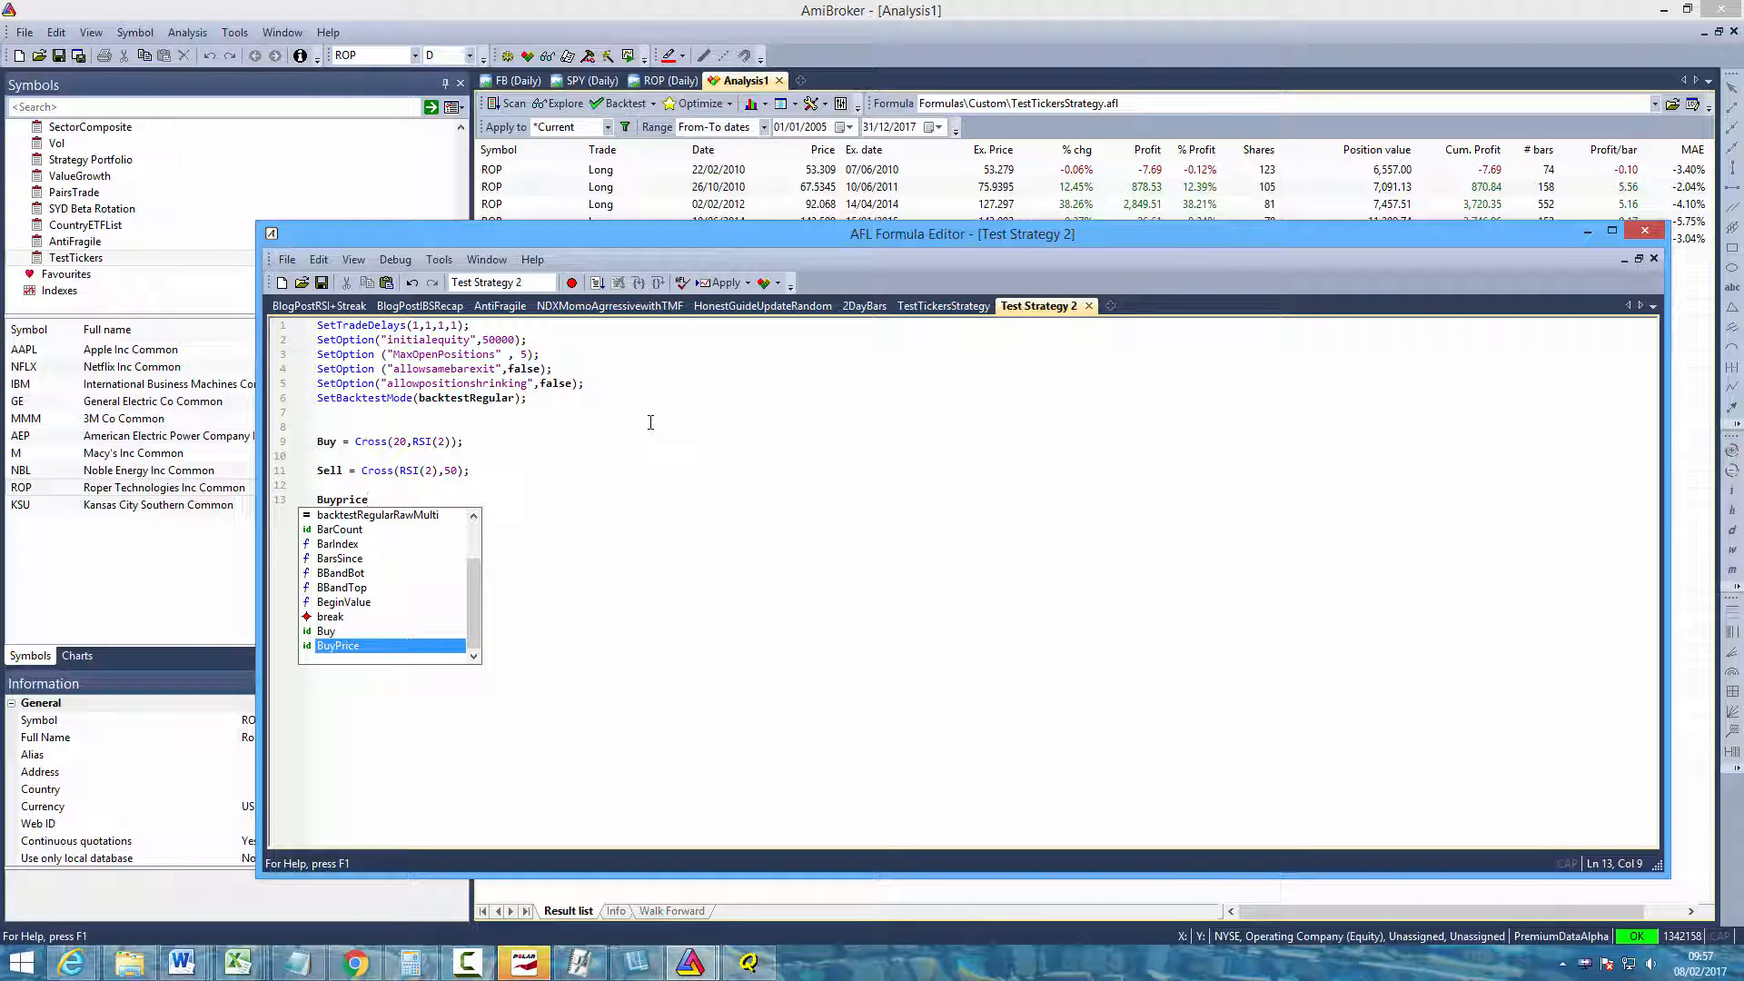
type("= s")
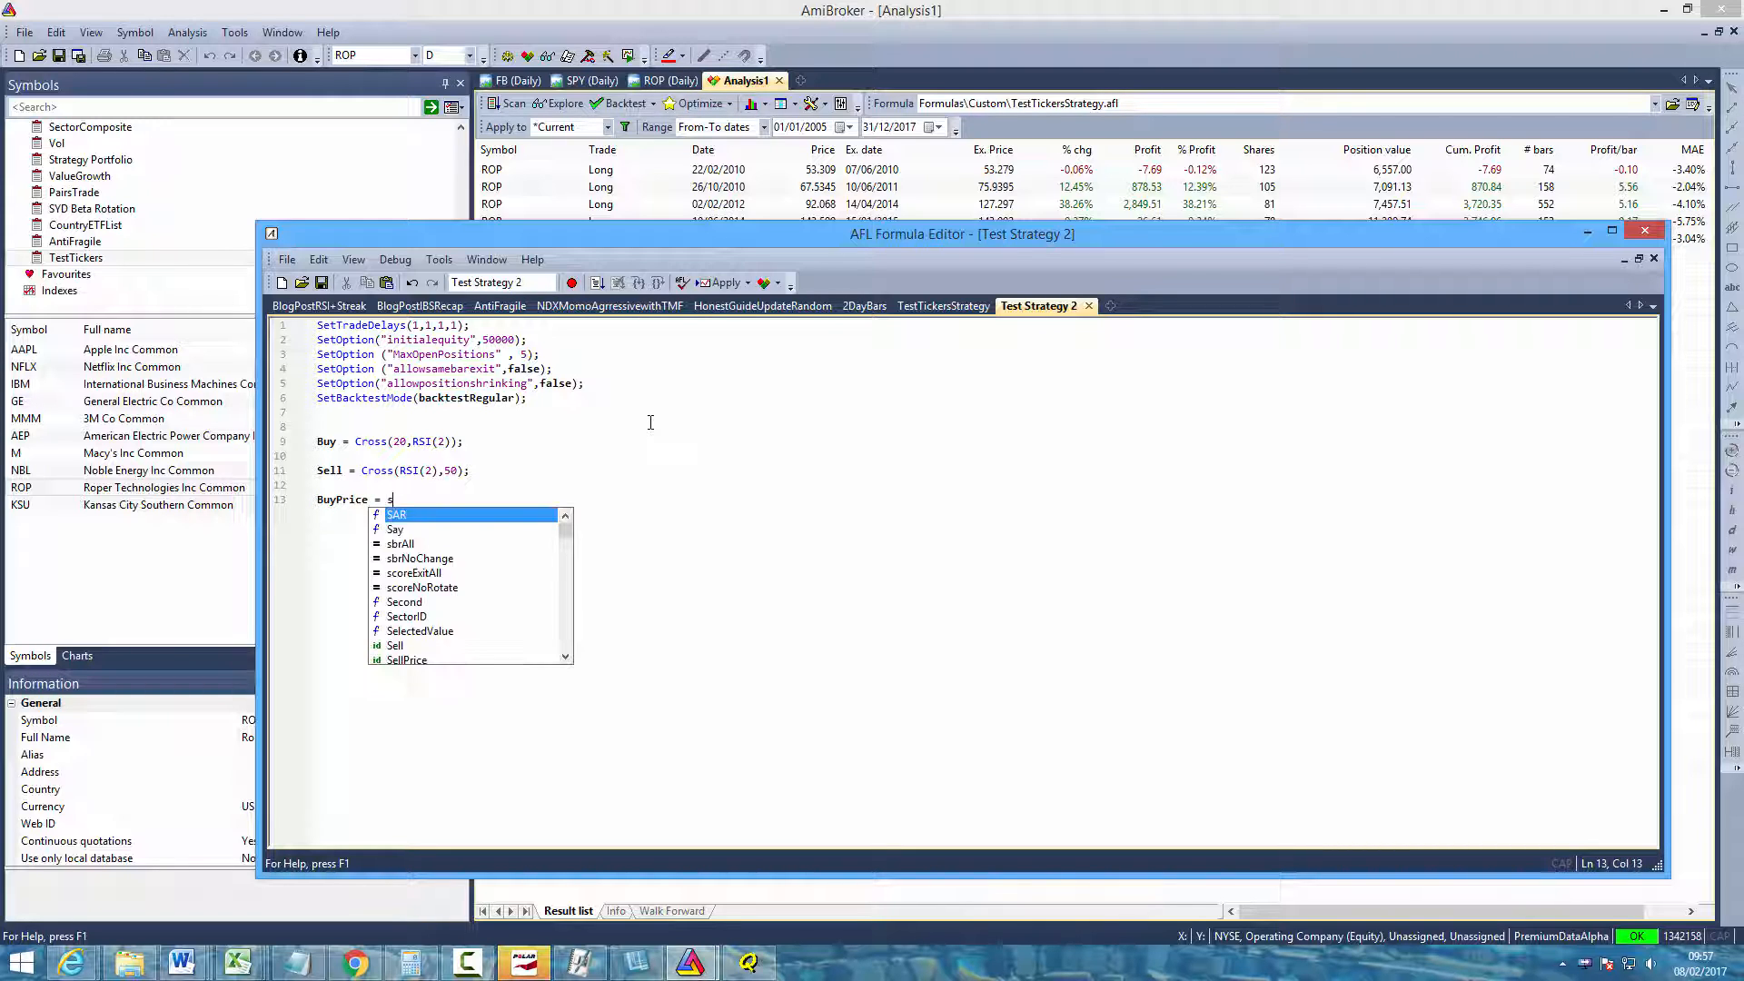
type("ellprice")
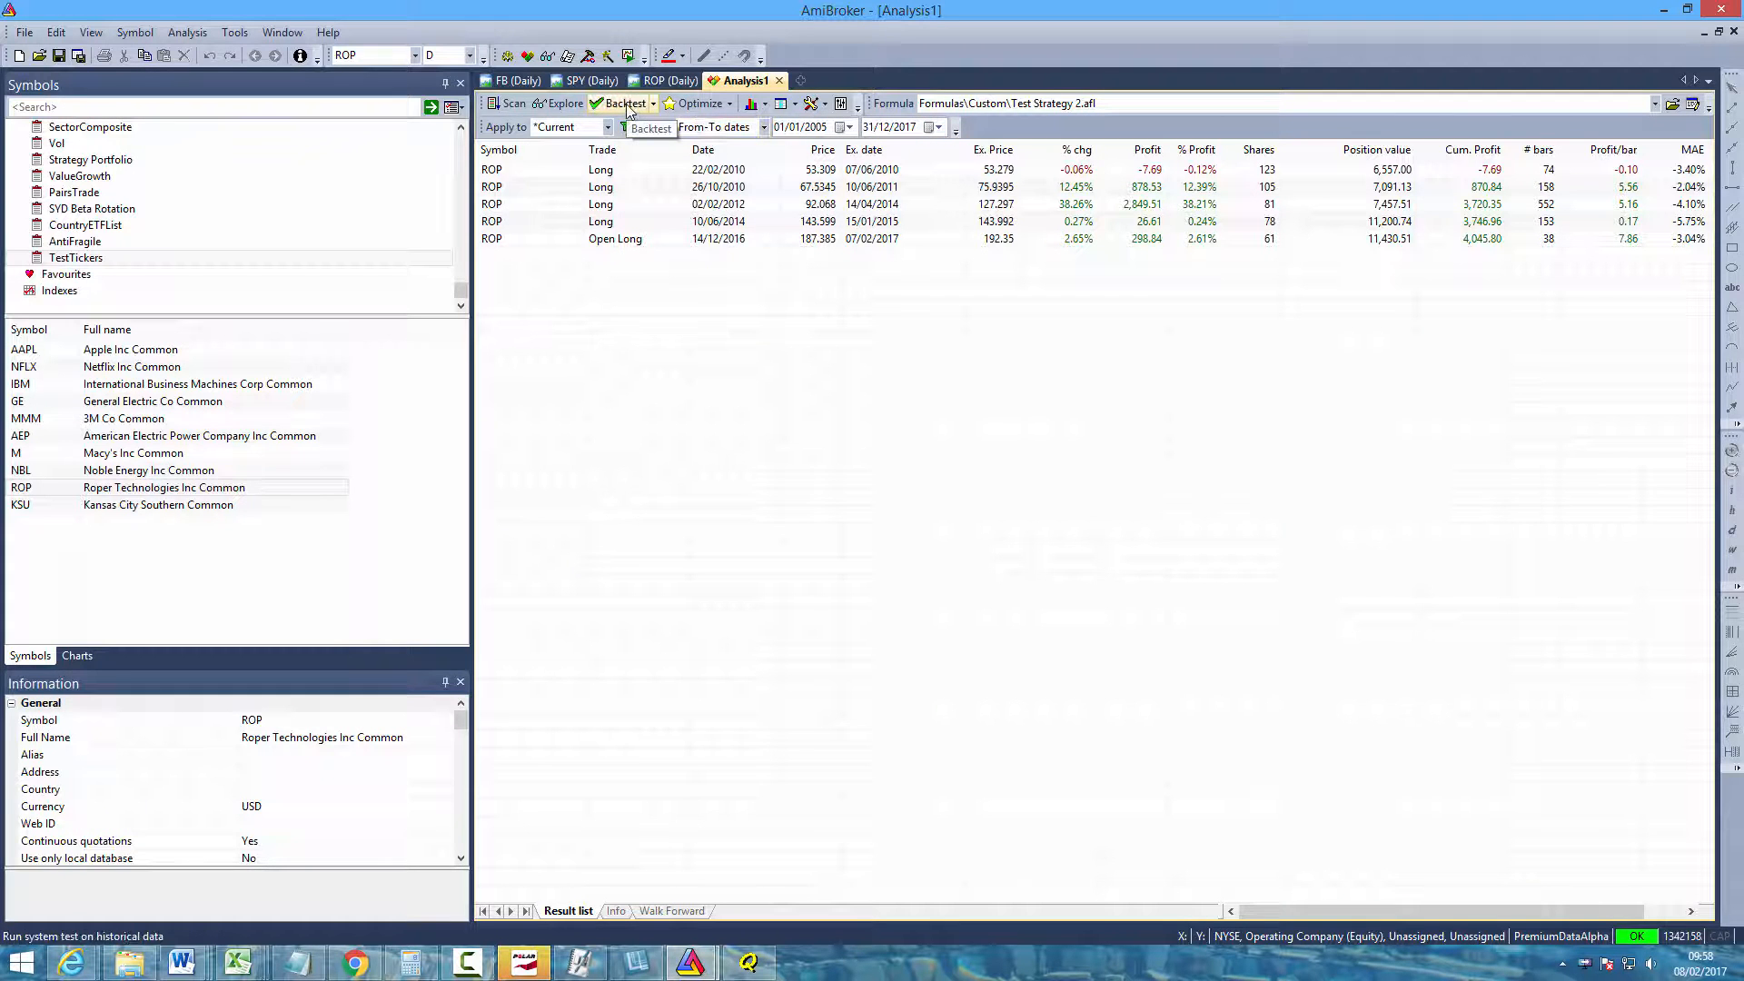
Run the backtest of Test Strategy 2 on ROP, filling the trade list
left_click(625, 102)
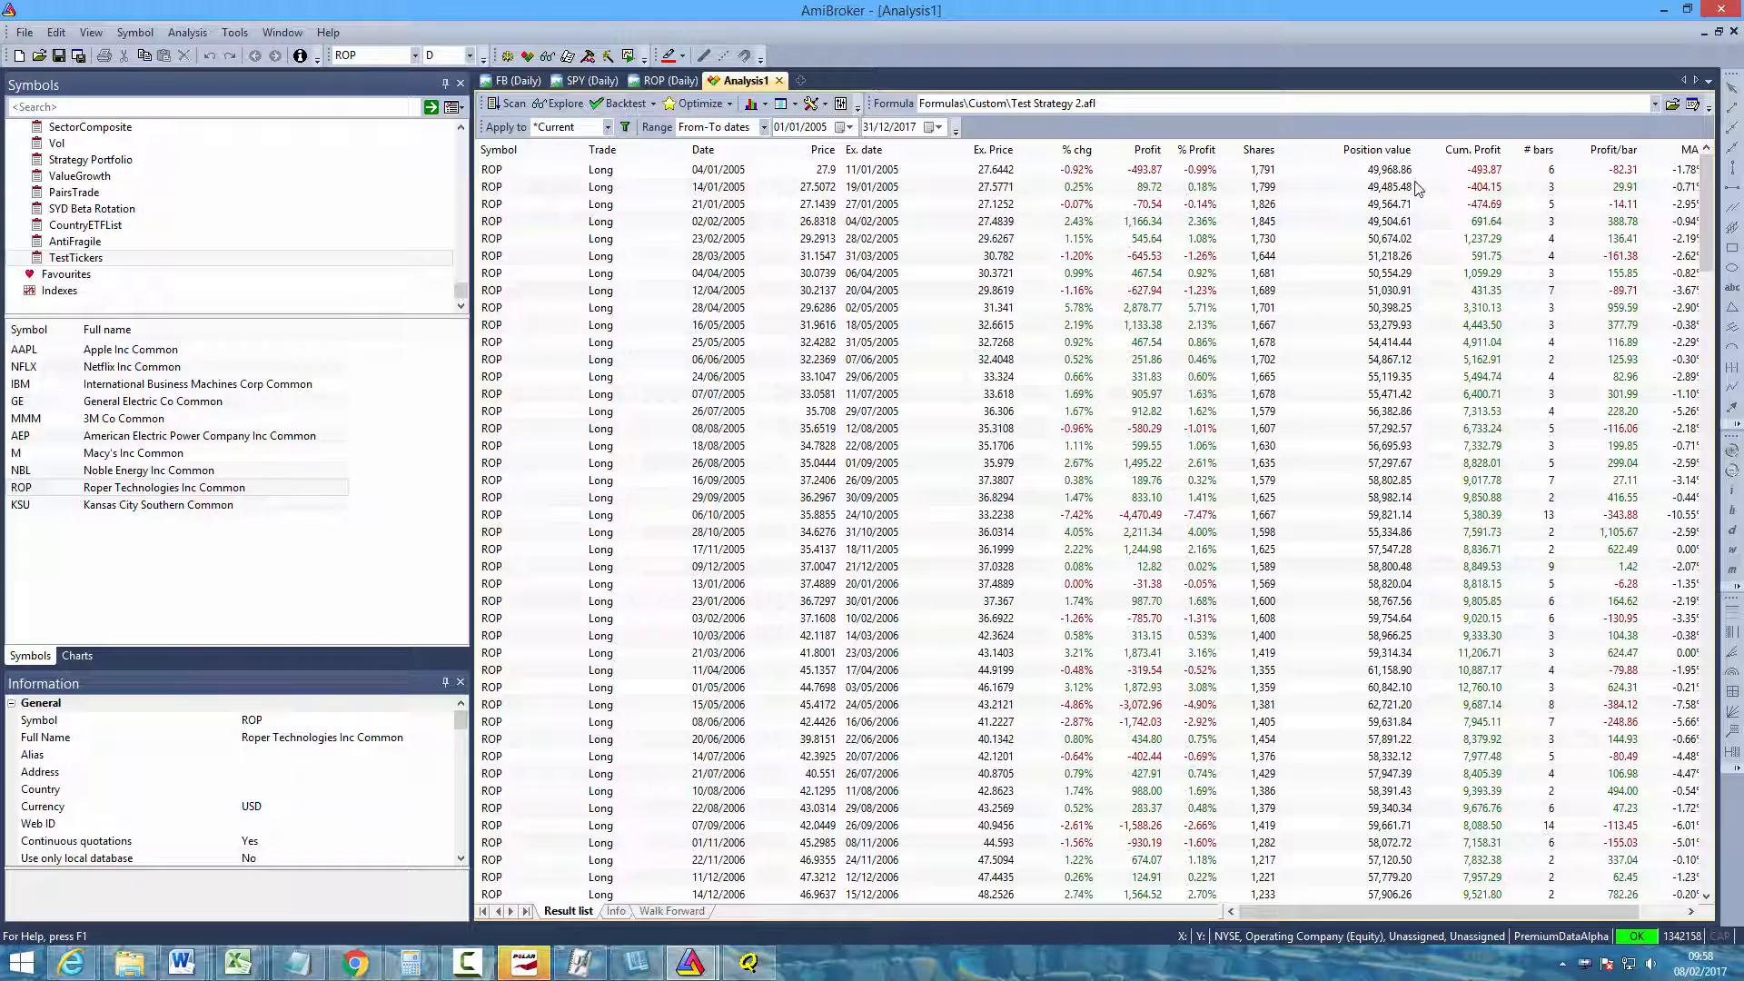
mouse_move(1386, 251)
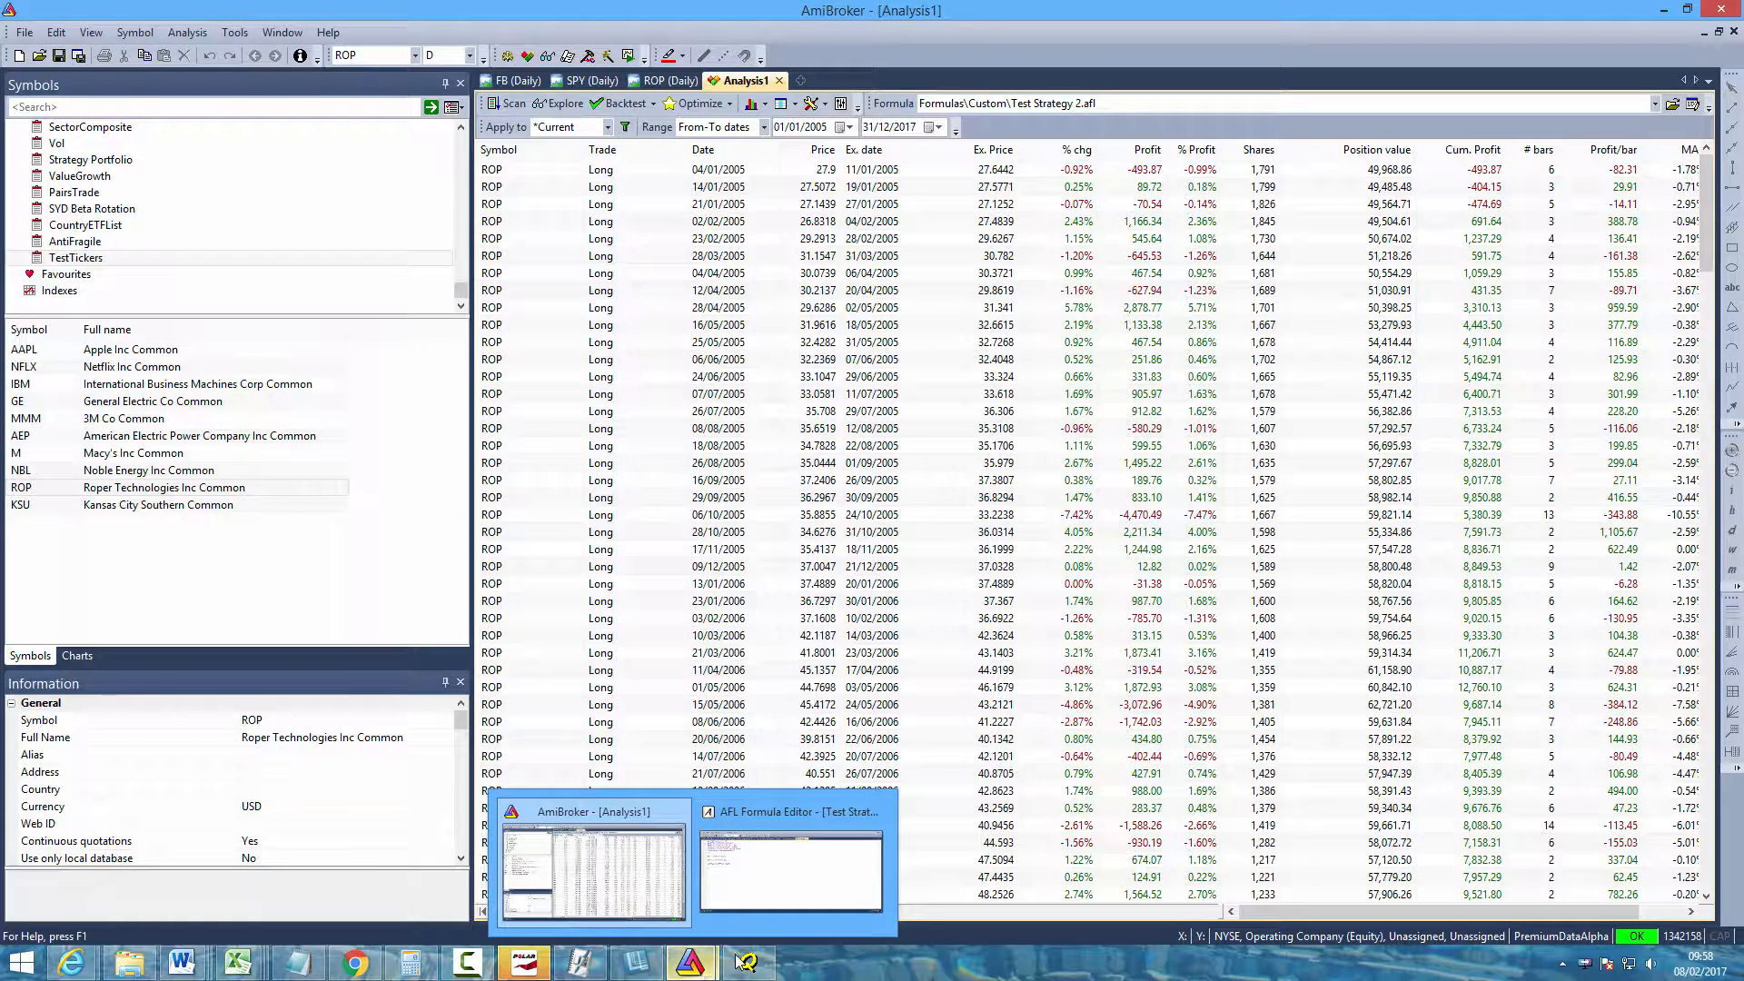
Add SetPositionSize(10, spsPercentOfEquity); above the SetBacktestMode line in the formula
left_click(791, 870)
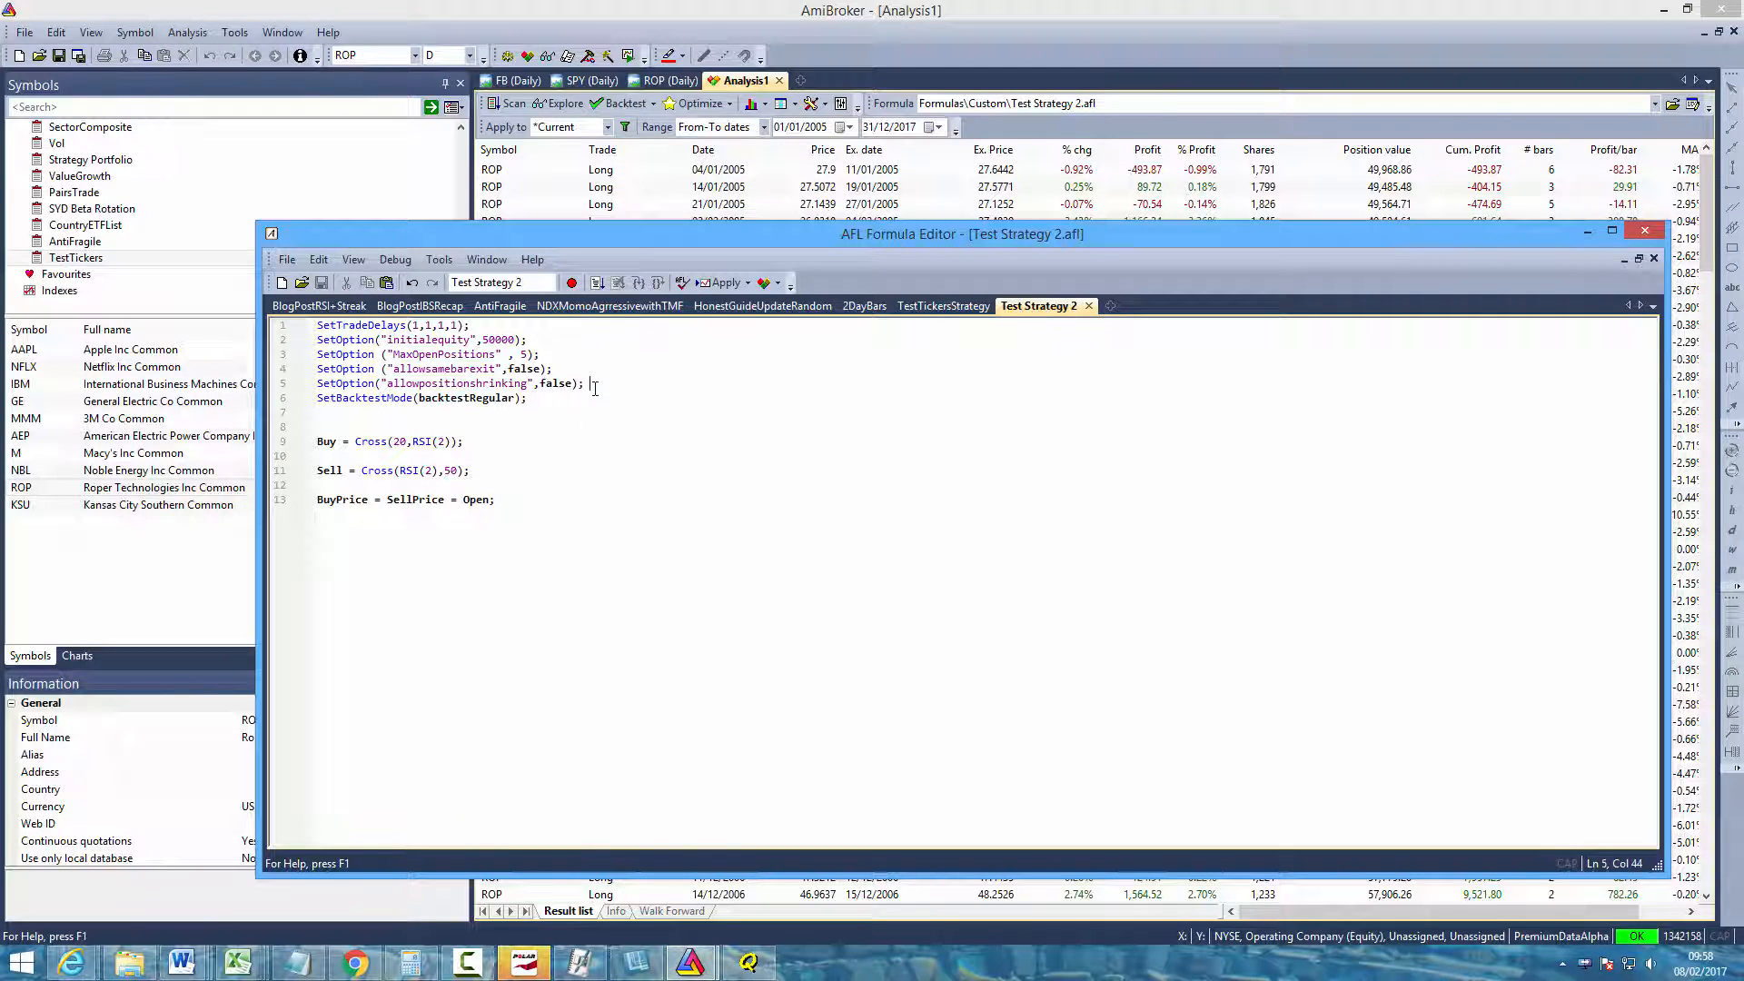
mouse_move(673, 396)
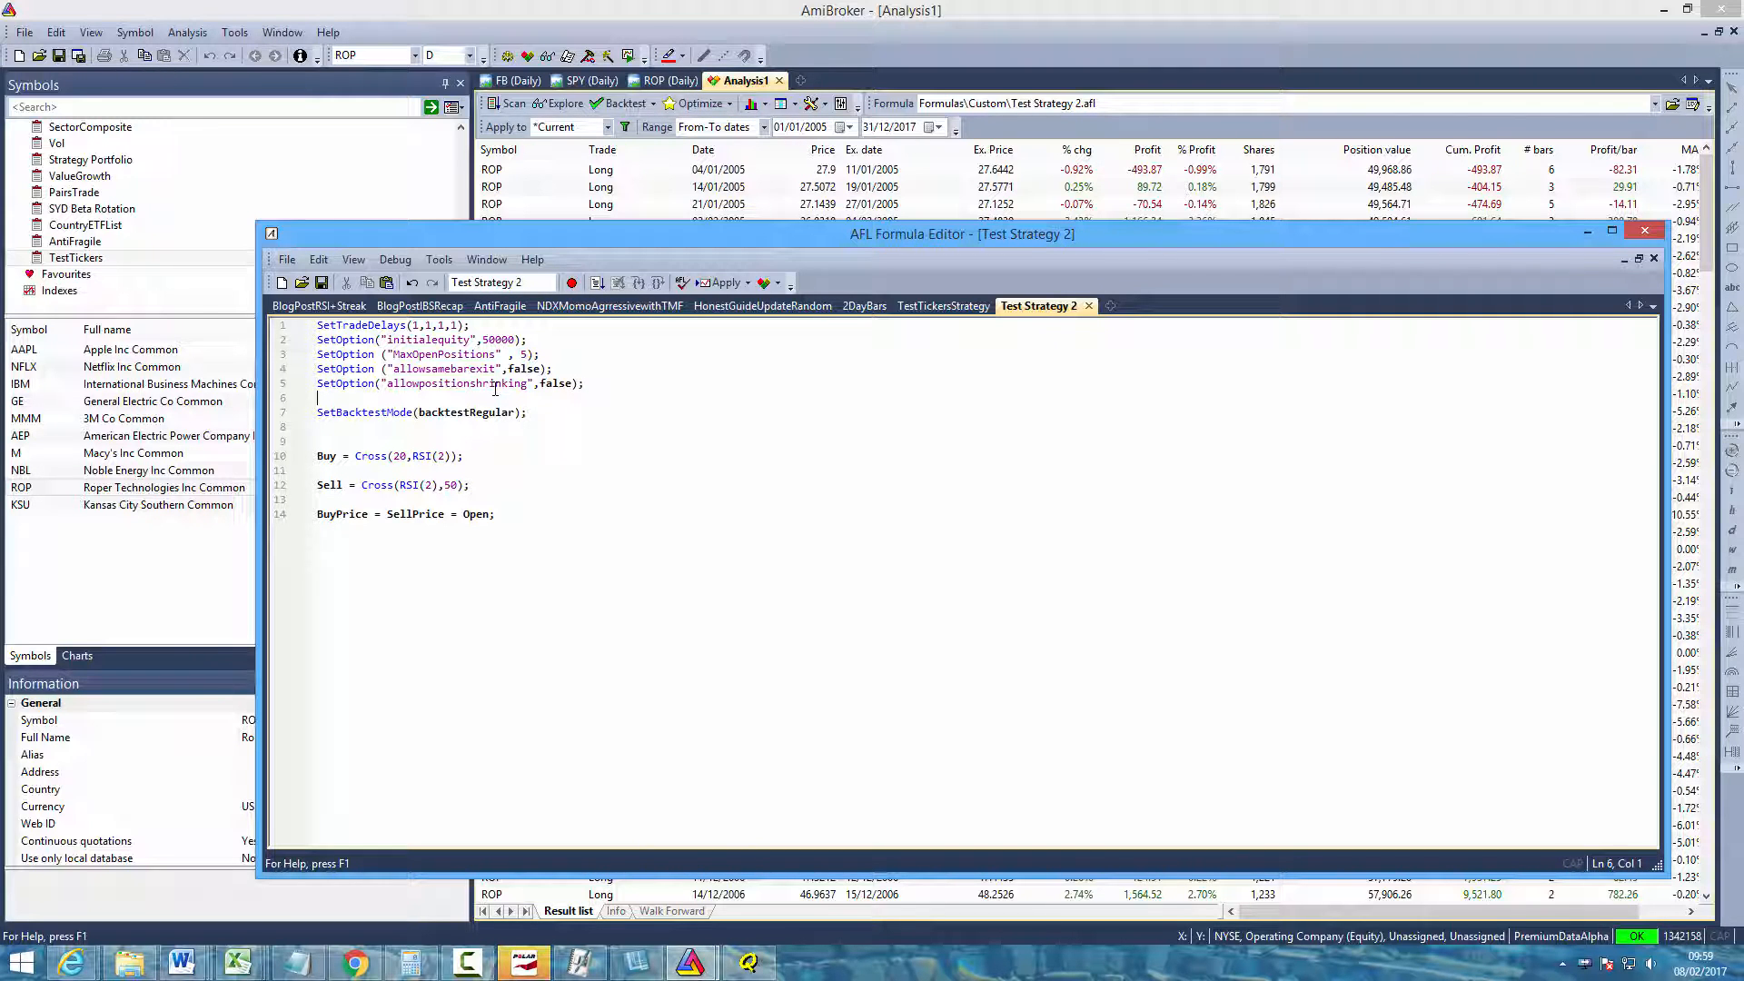
type("setpos")
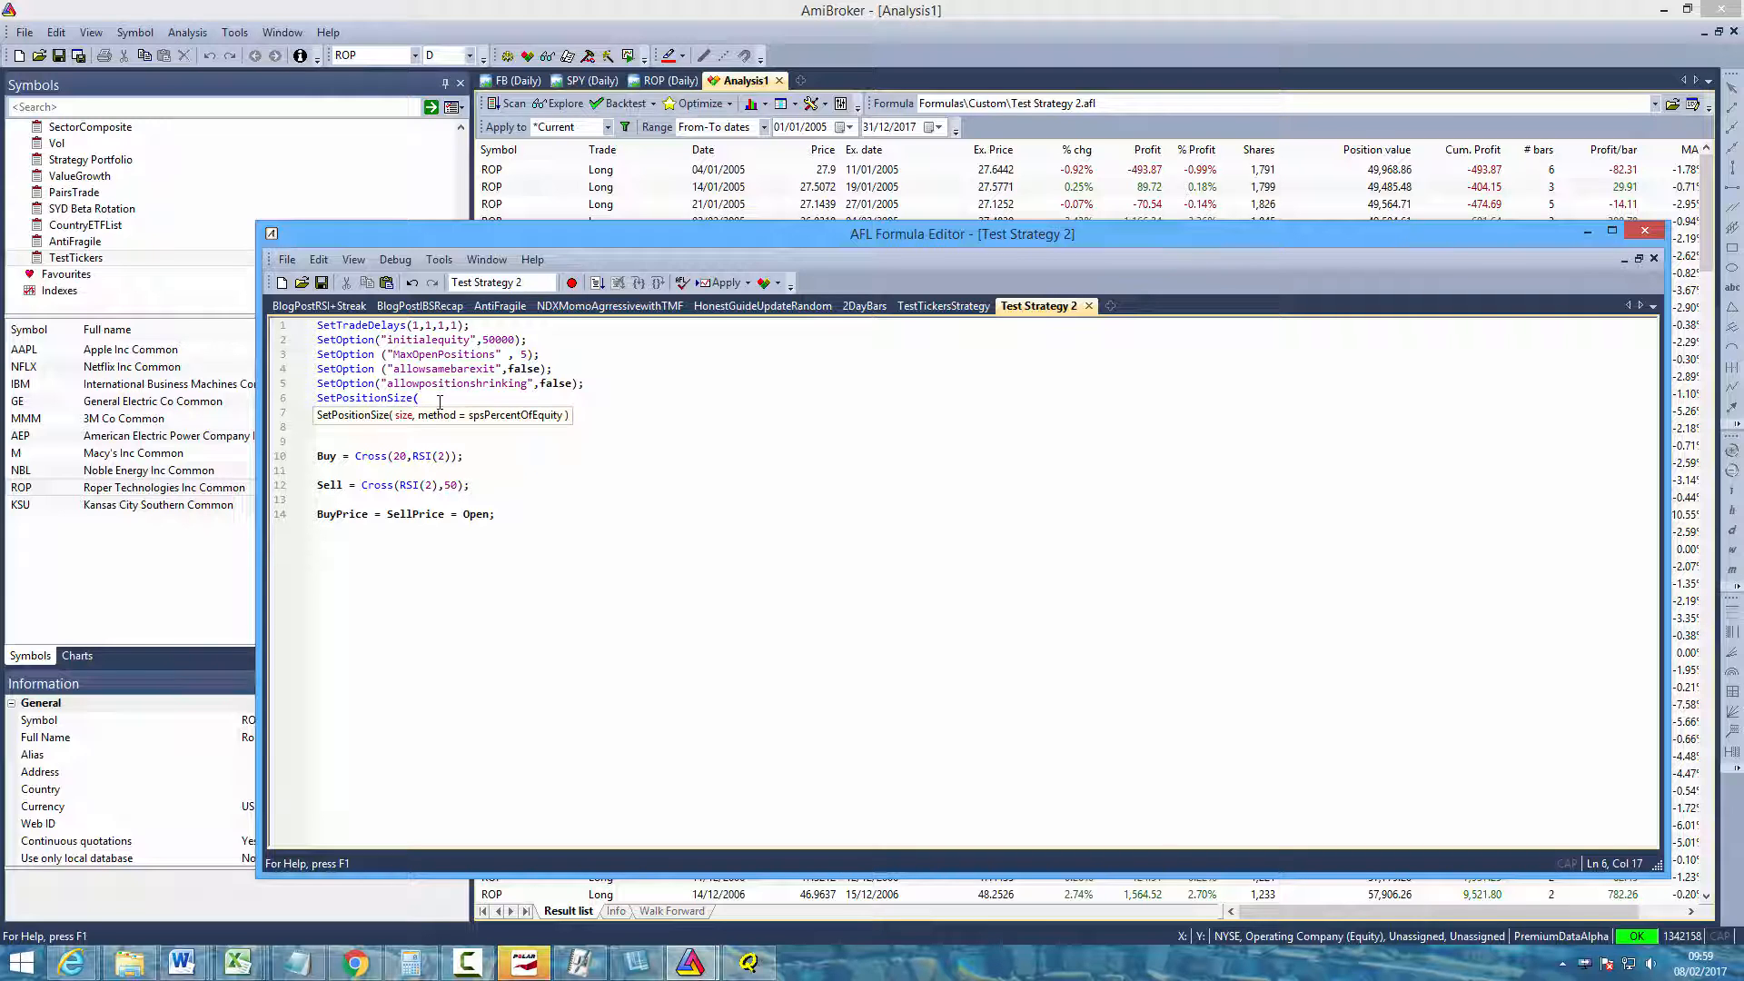
type("10")
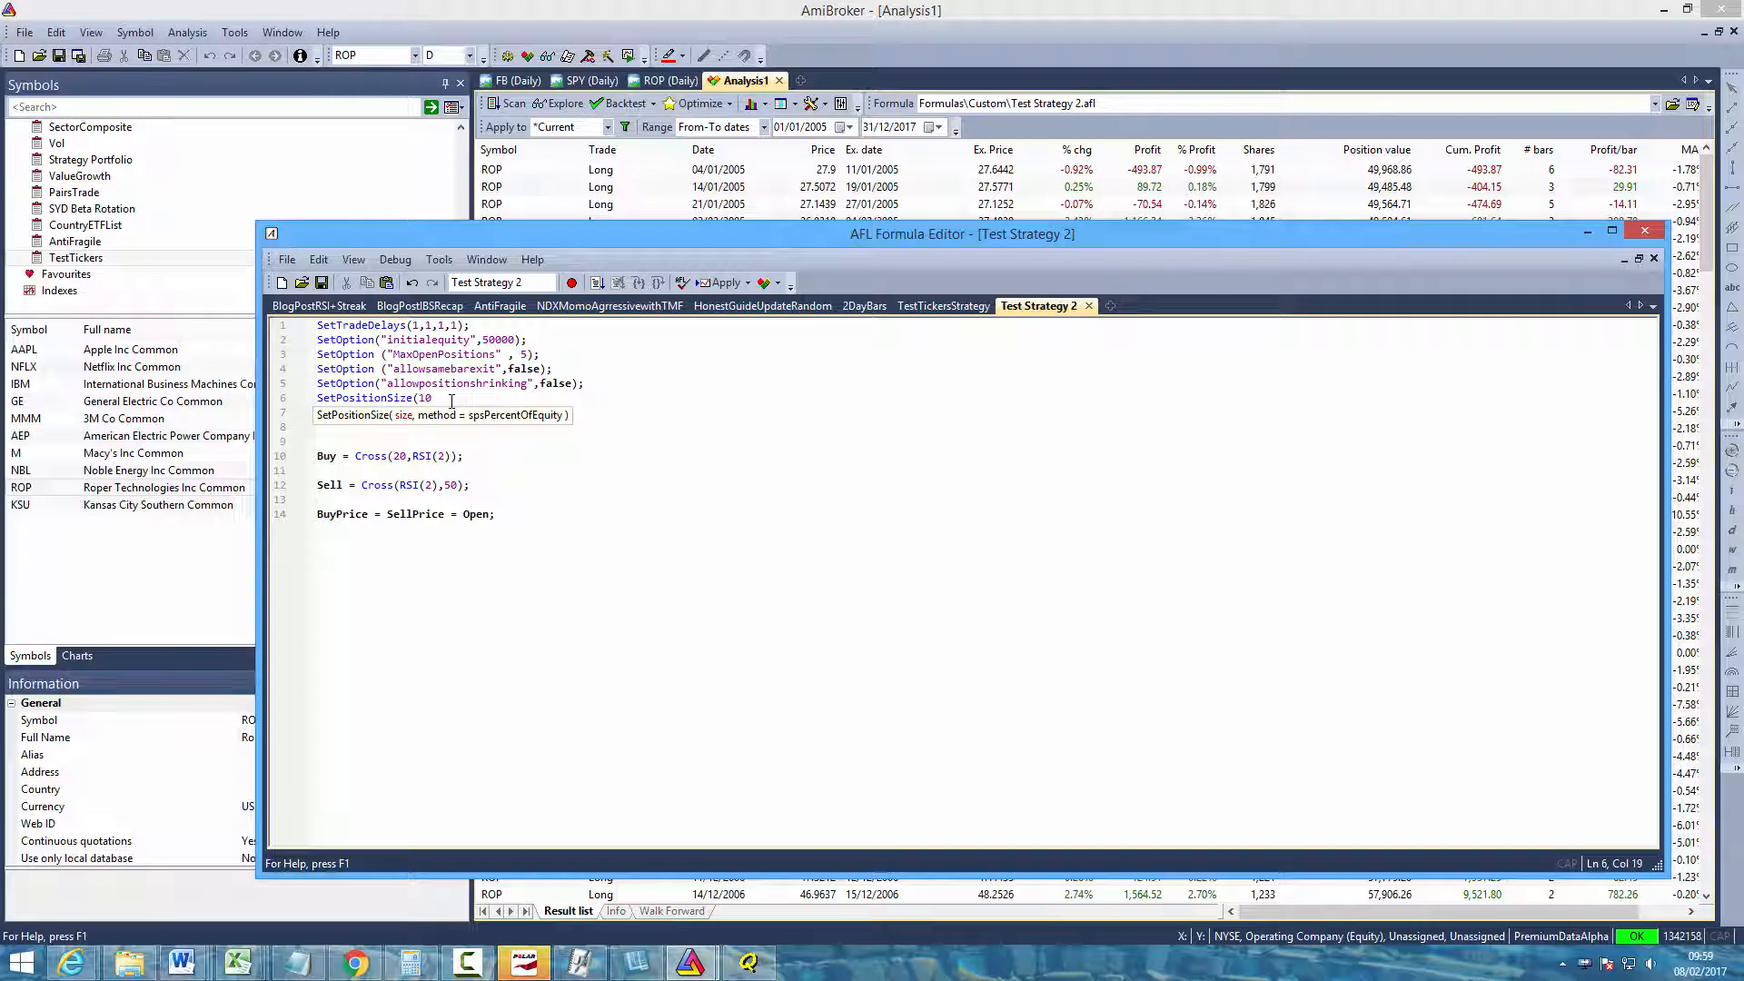
type(",")
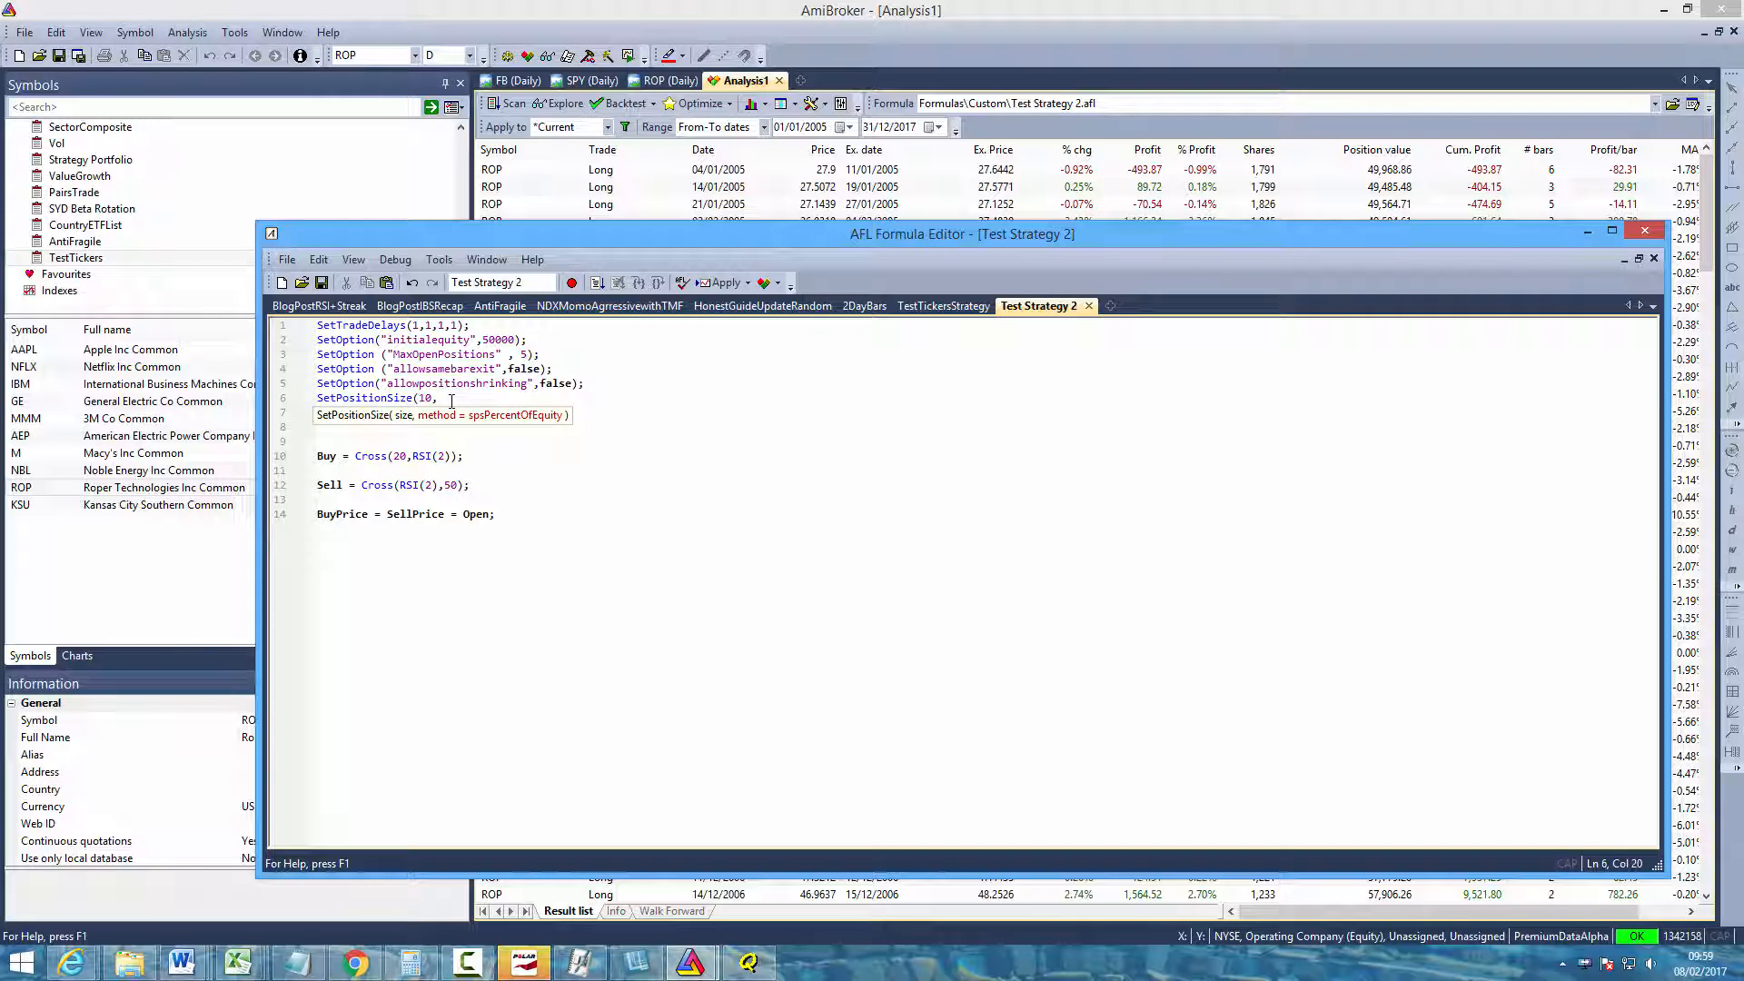
type("spsPercentOfEquity")
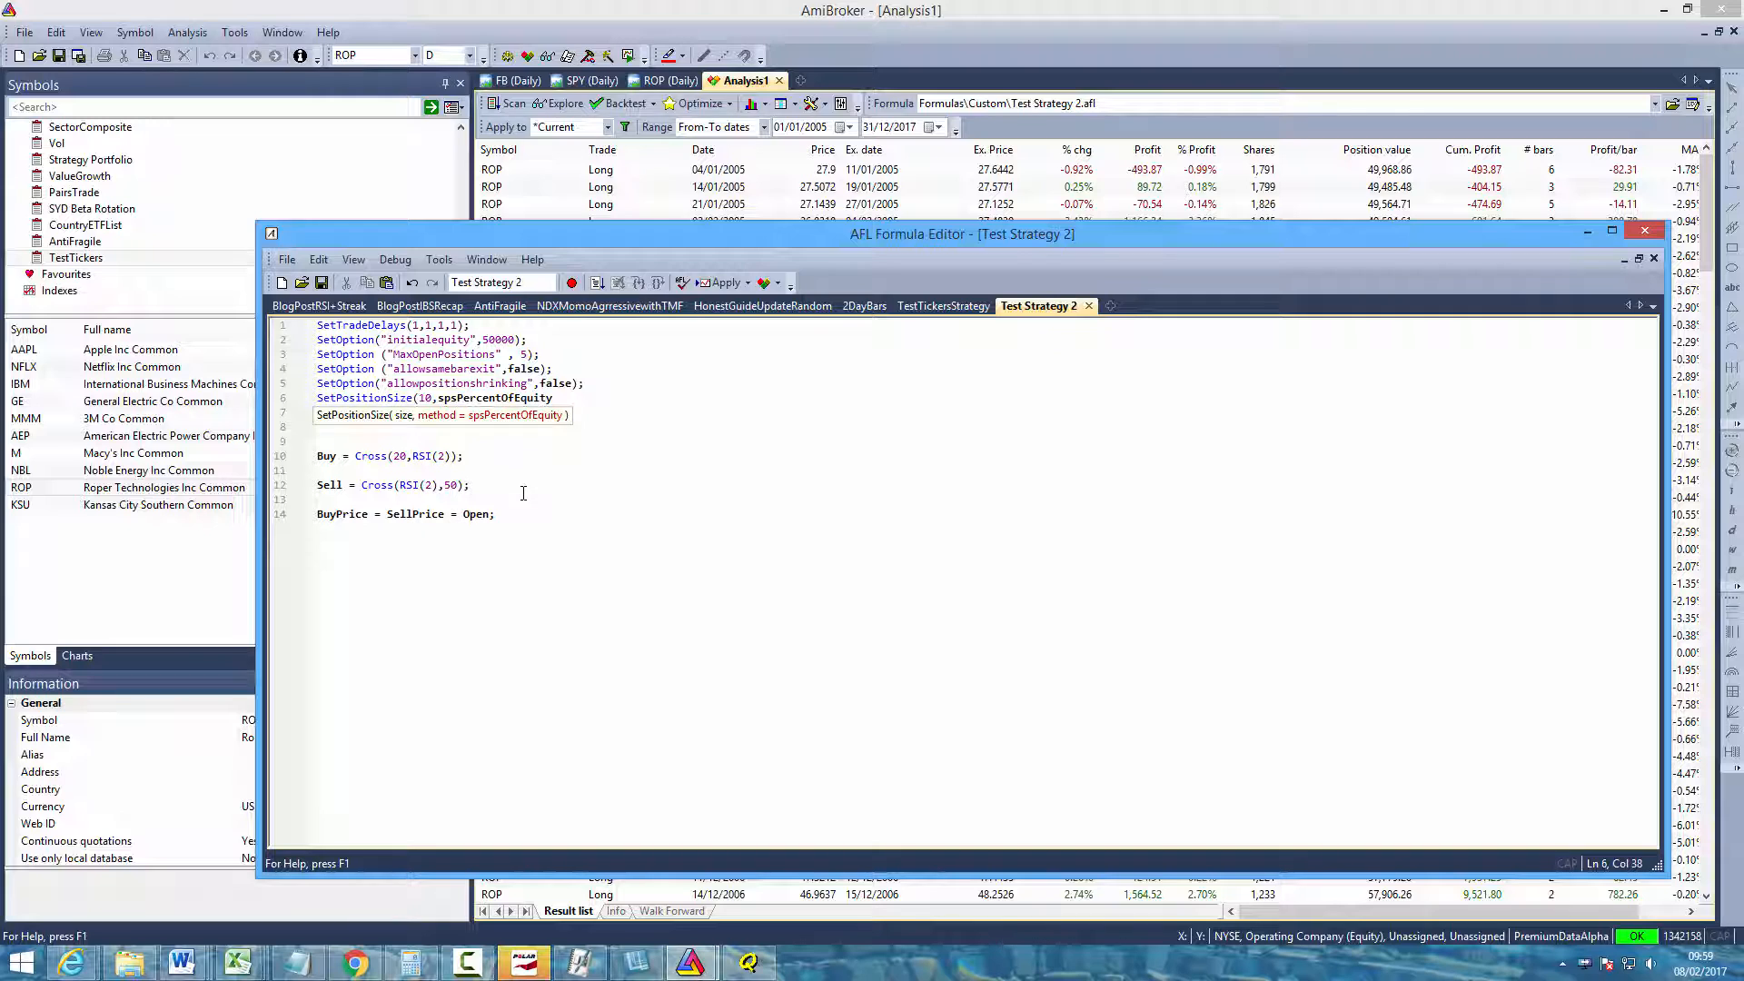
type("SetBacktestMode(backtestRegular);")
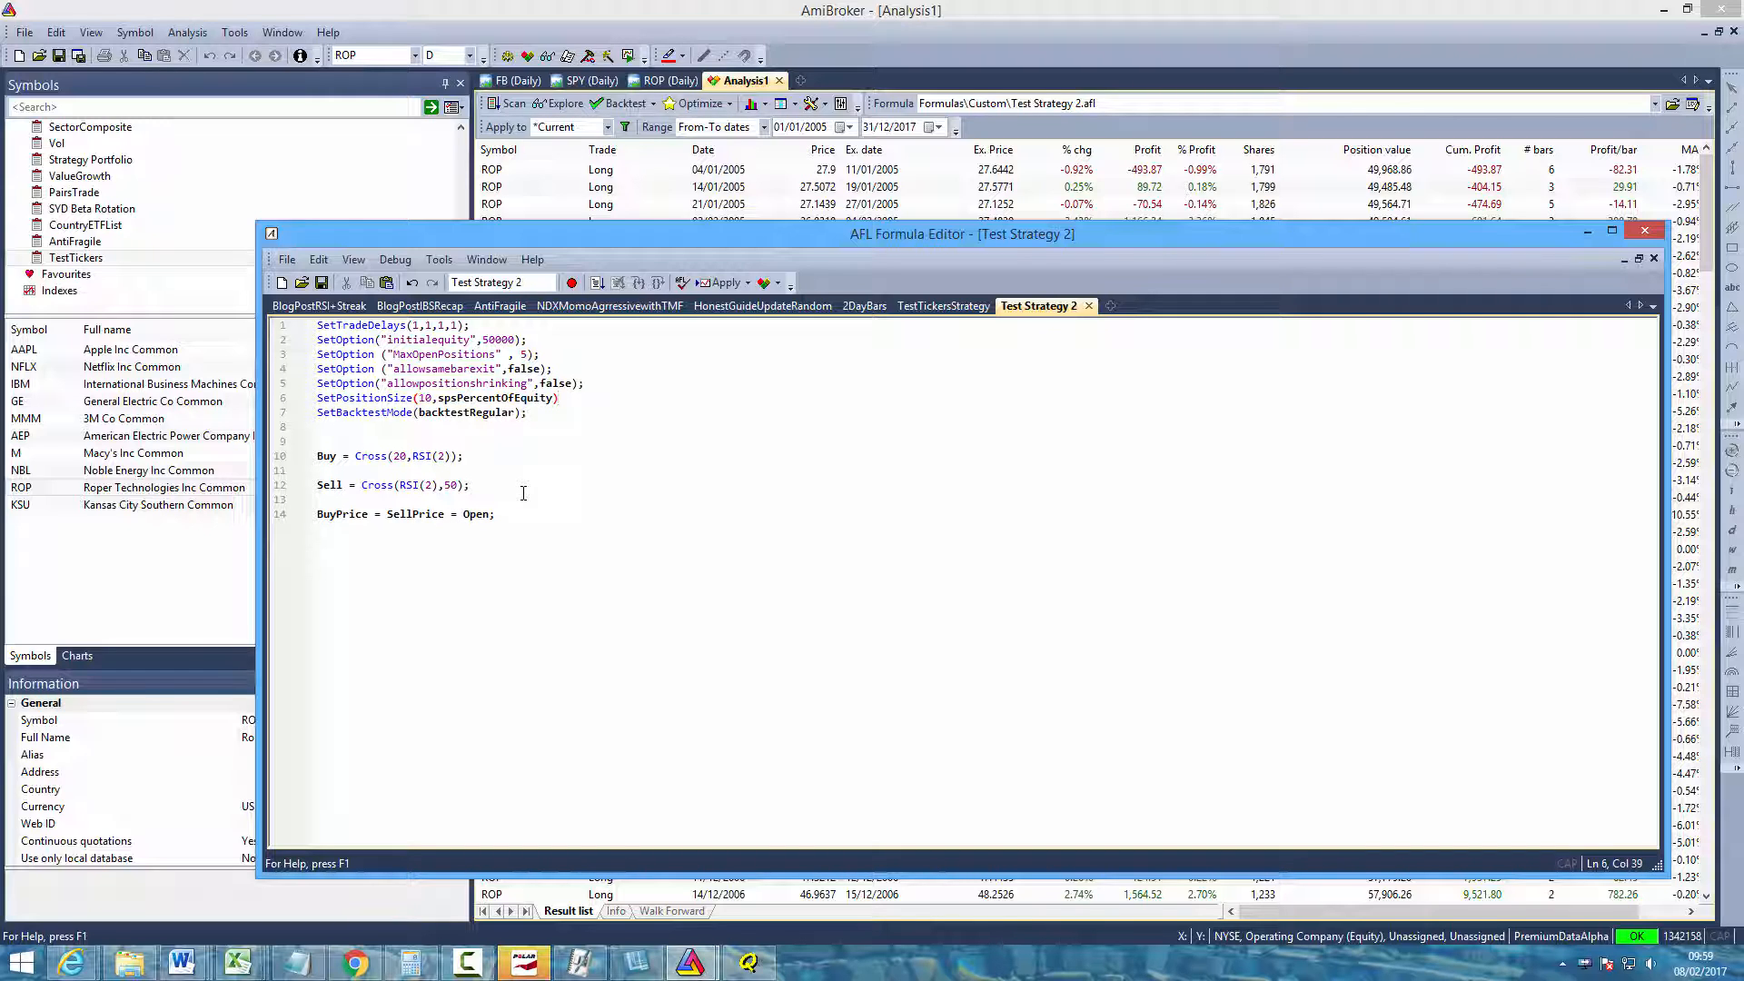
left_click(565, 398)
type(";")
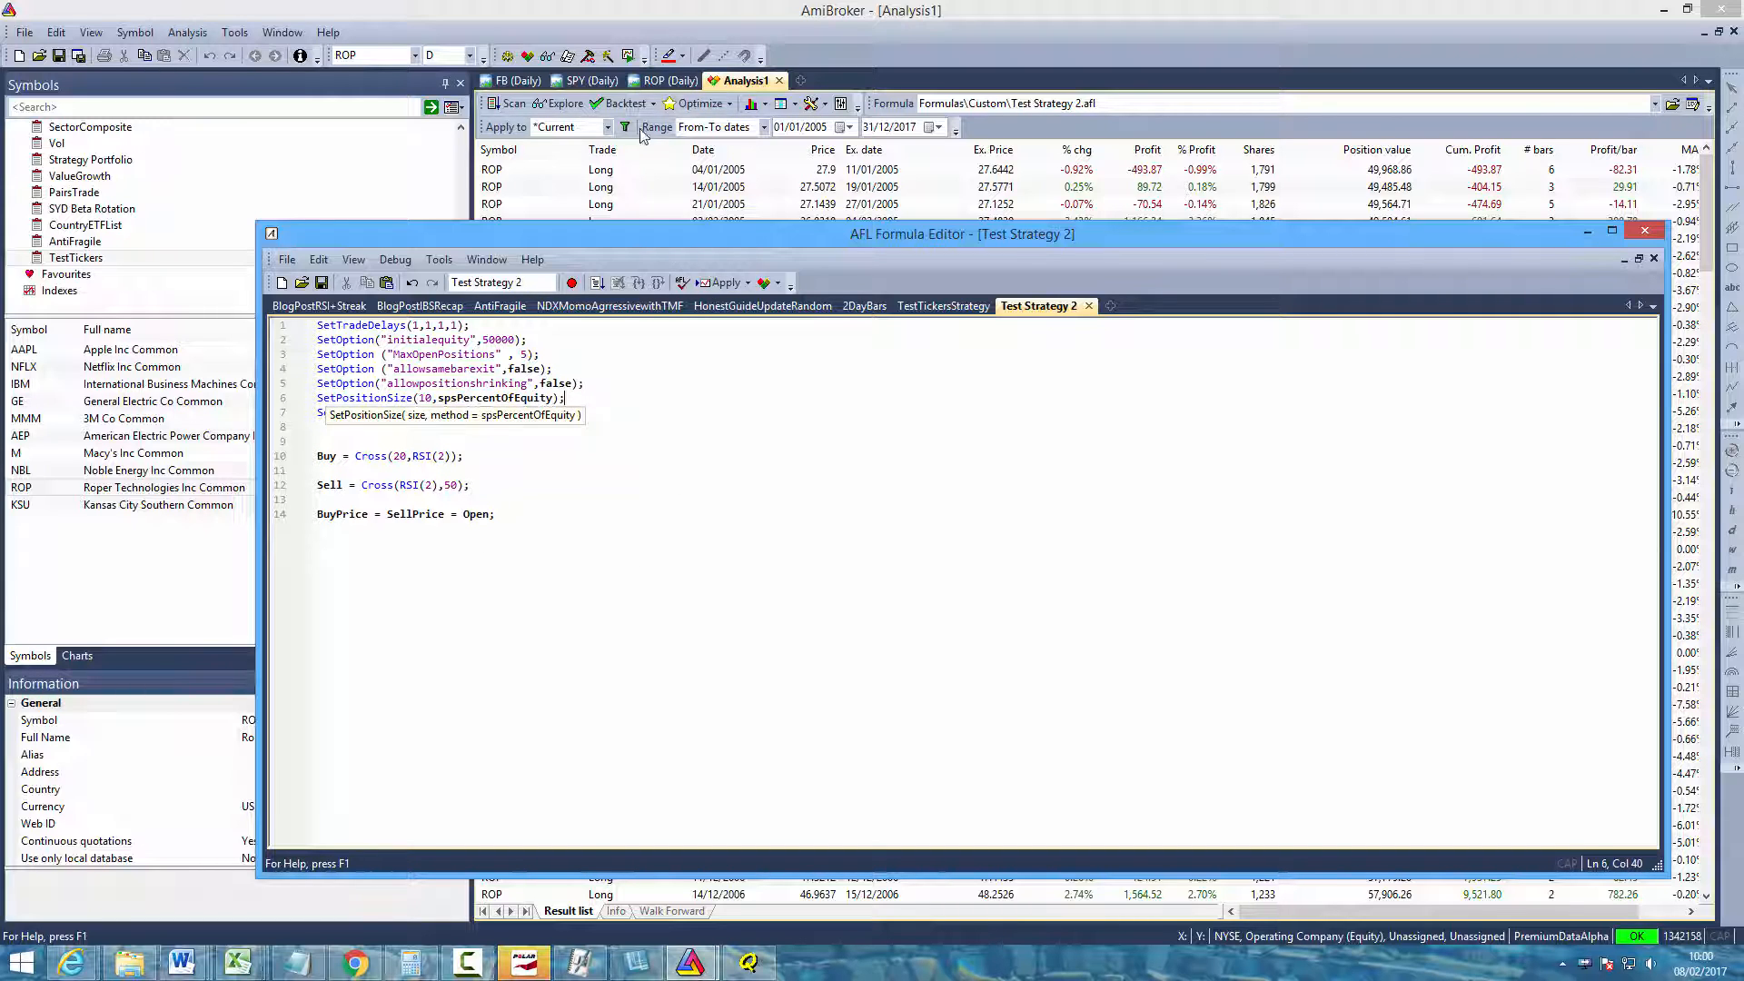
mouse_move(765, 282)
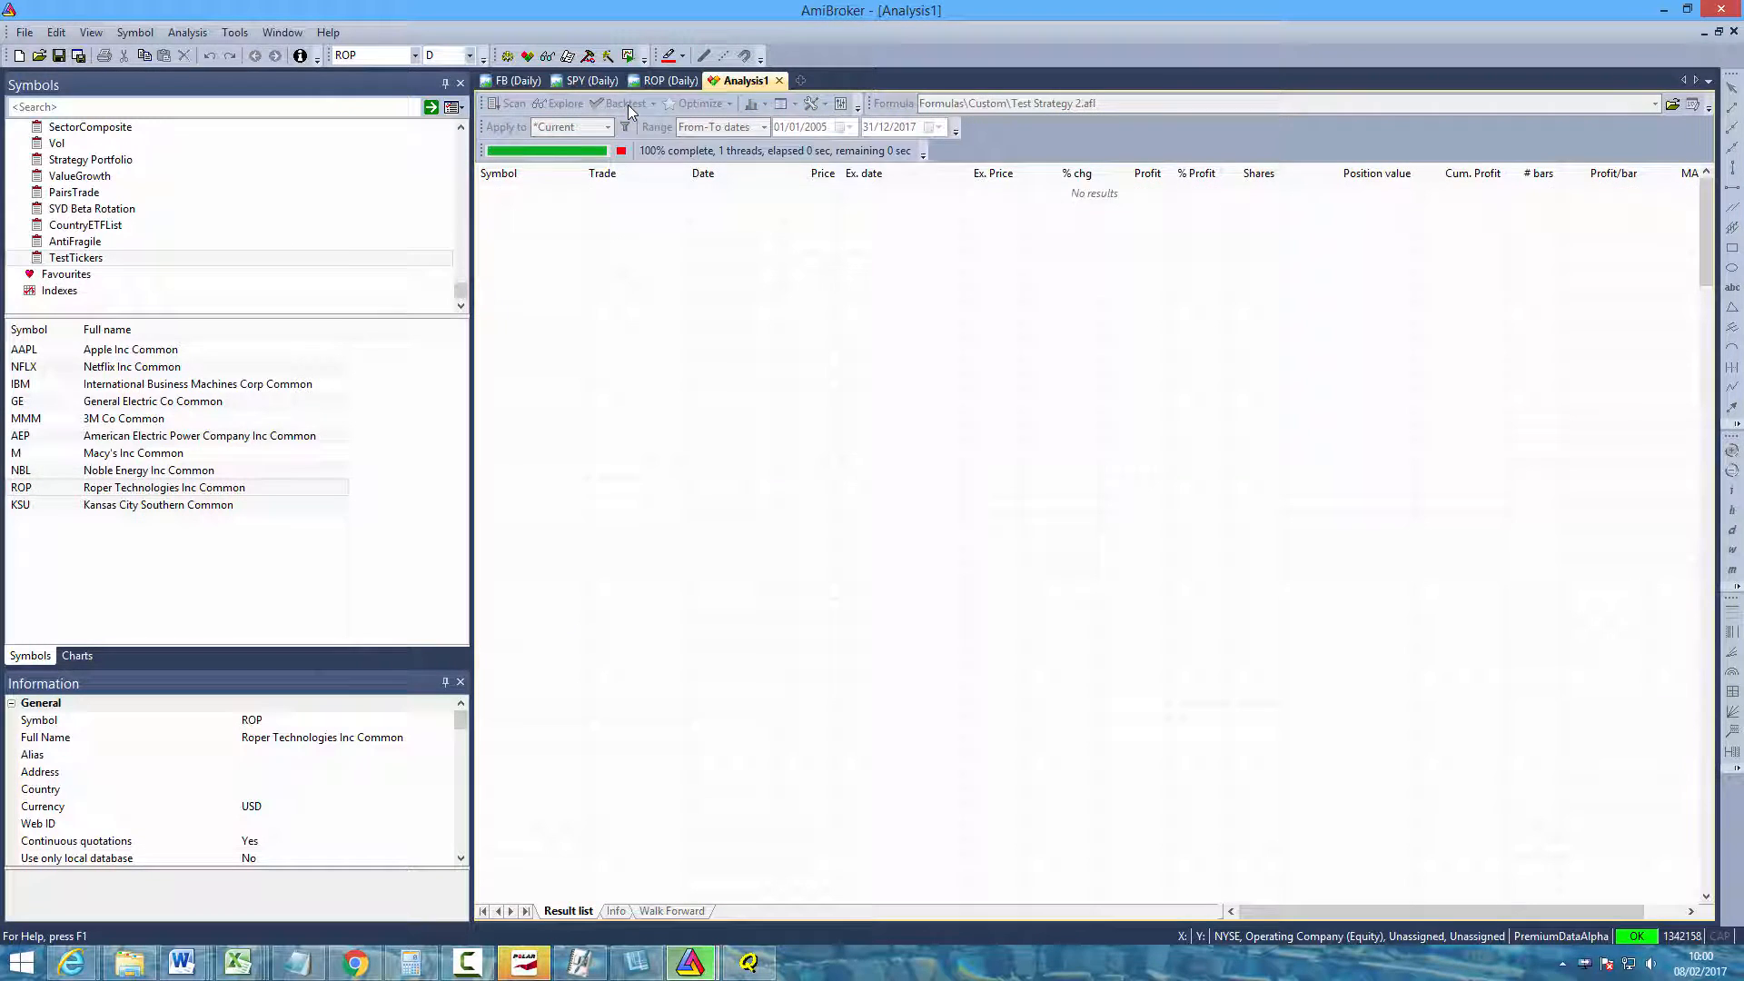
Rerun the backtest with 10% sizing, review the report's statistics and equity charts, then close it
left_click(623, 102)
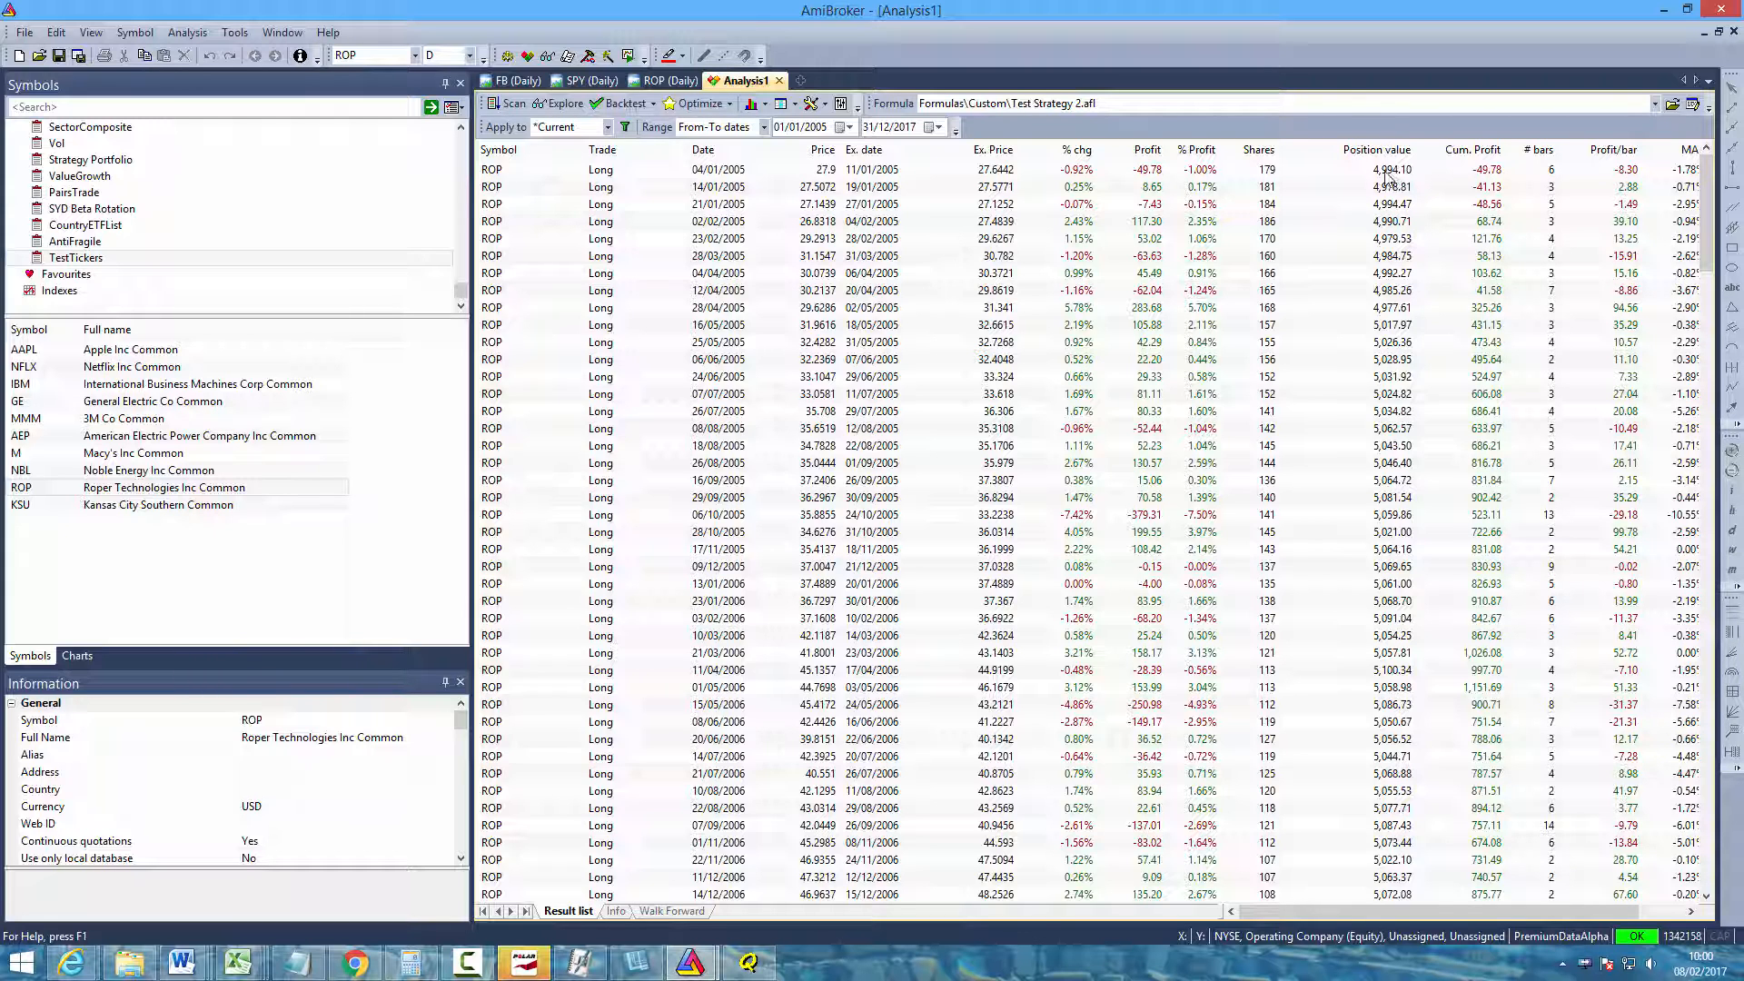
left_click(622, 102)
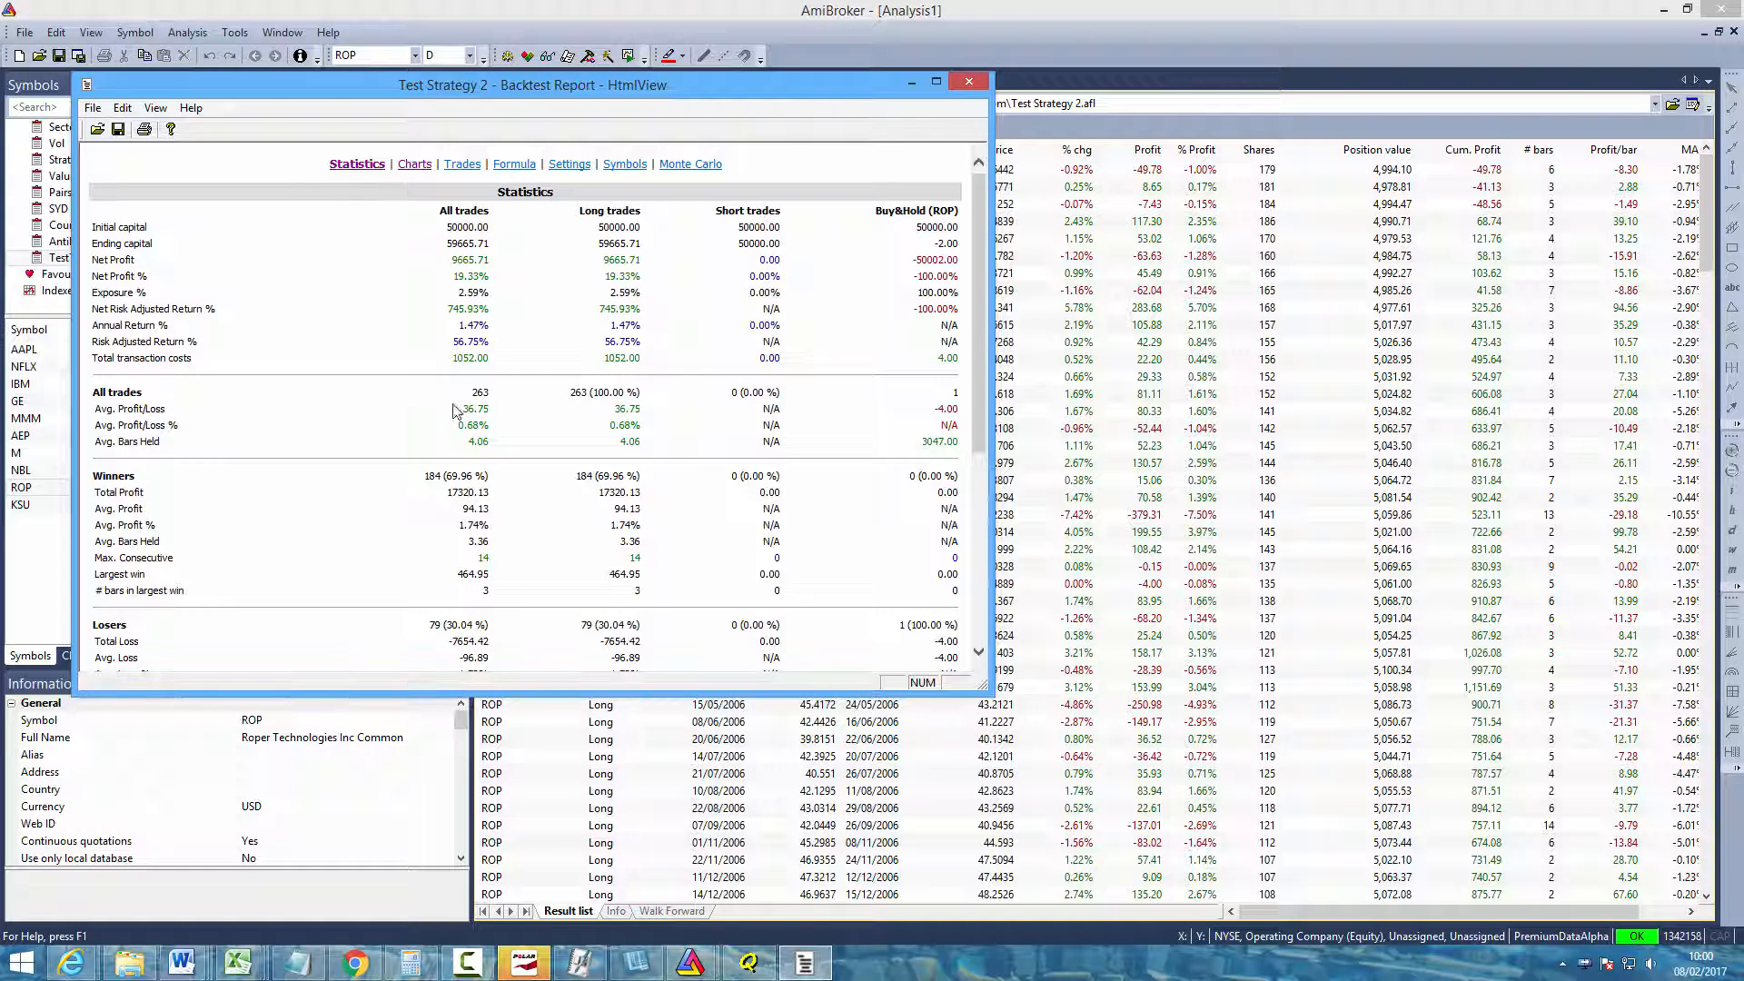
left_click(415, 163)
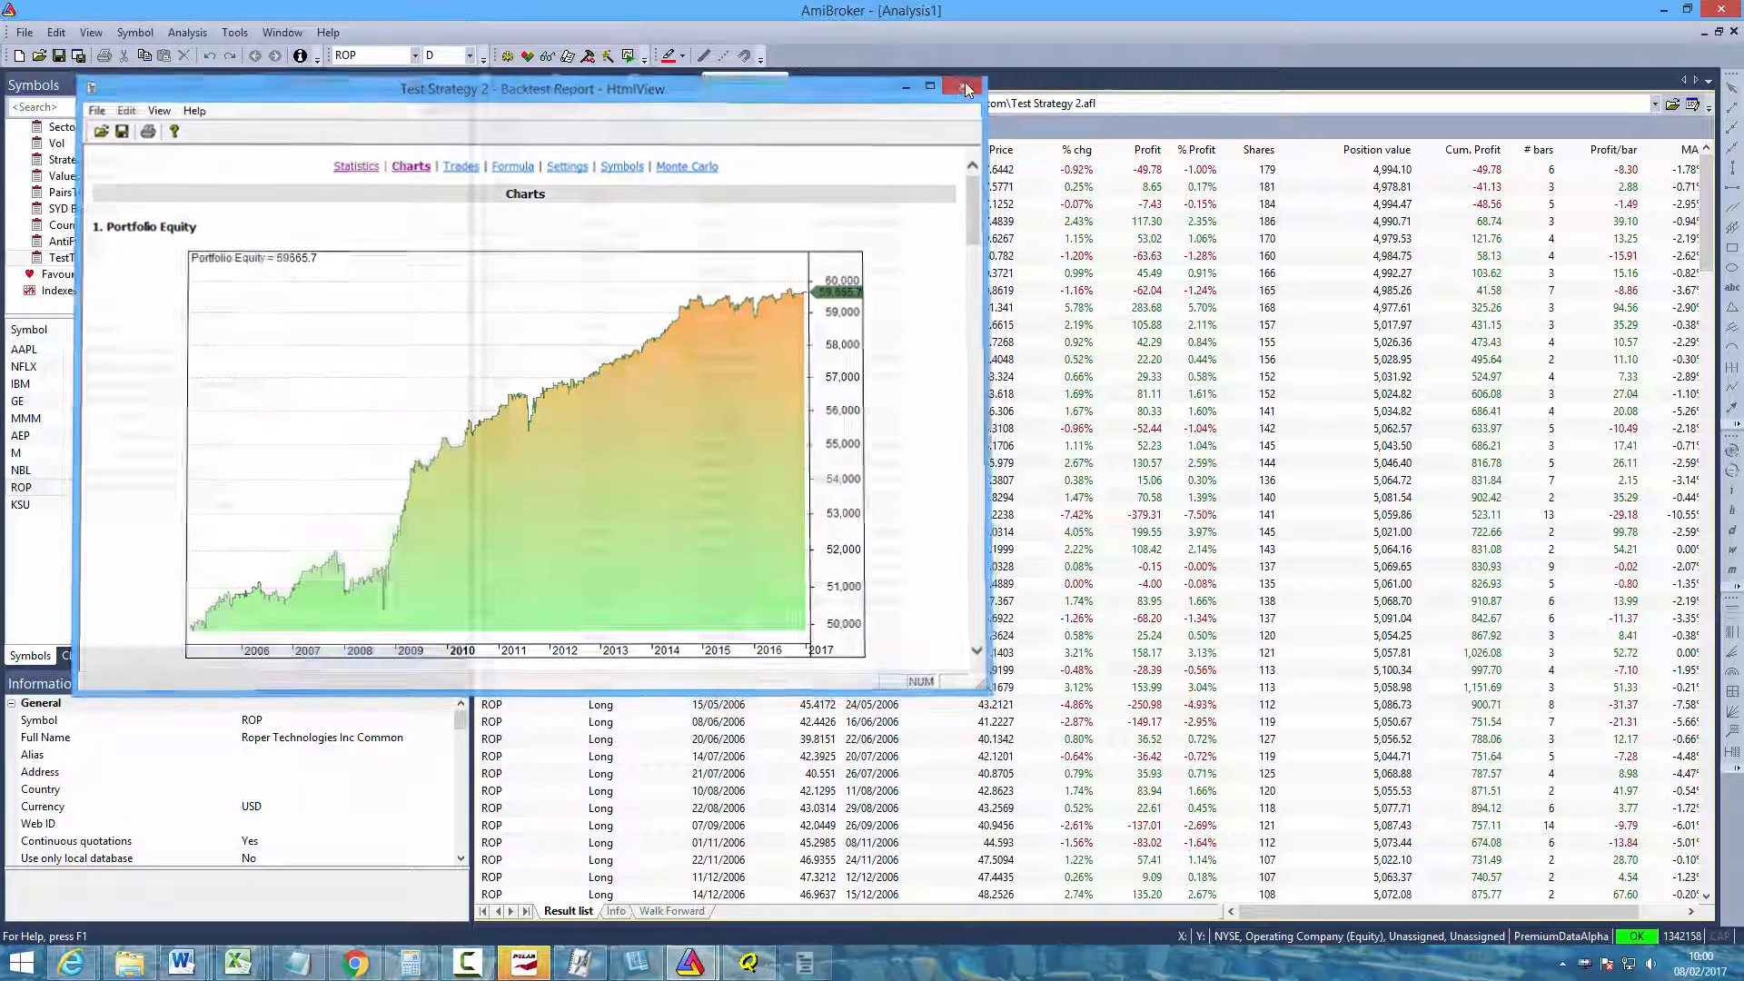
left_click(963, 87)
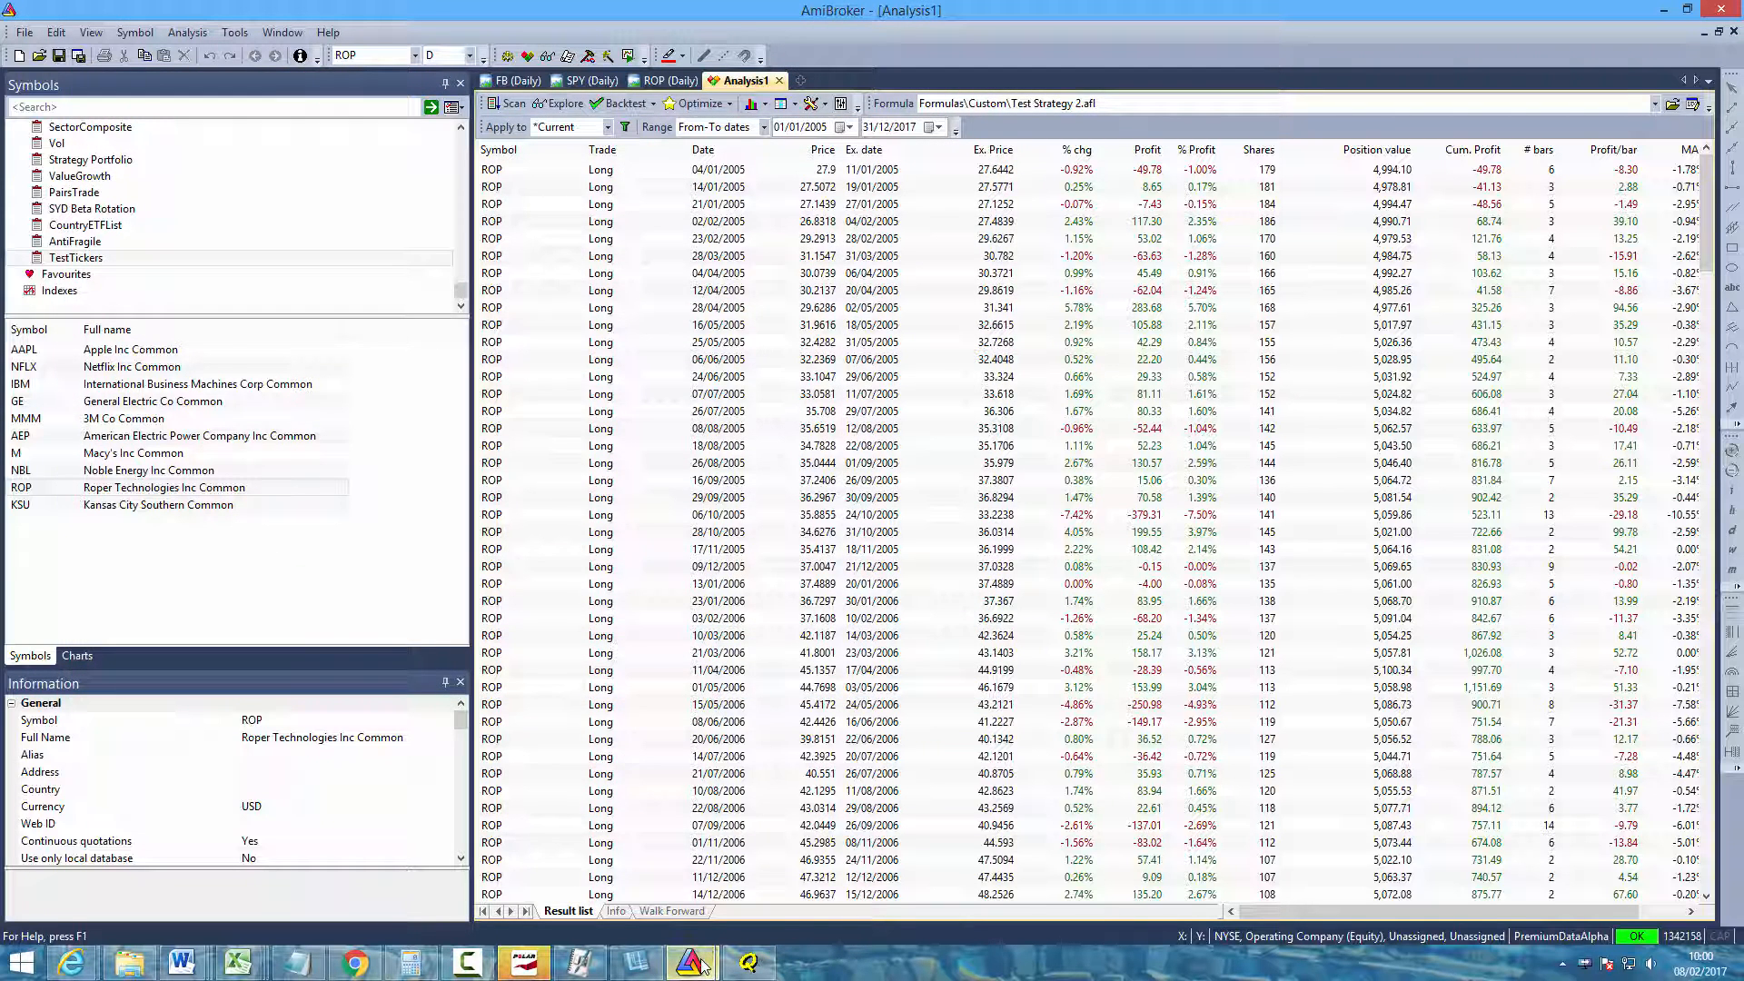